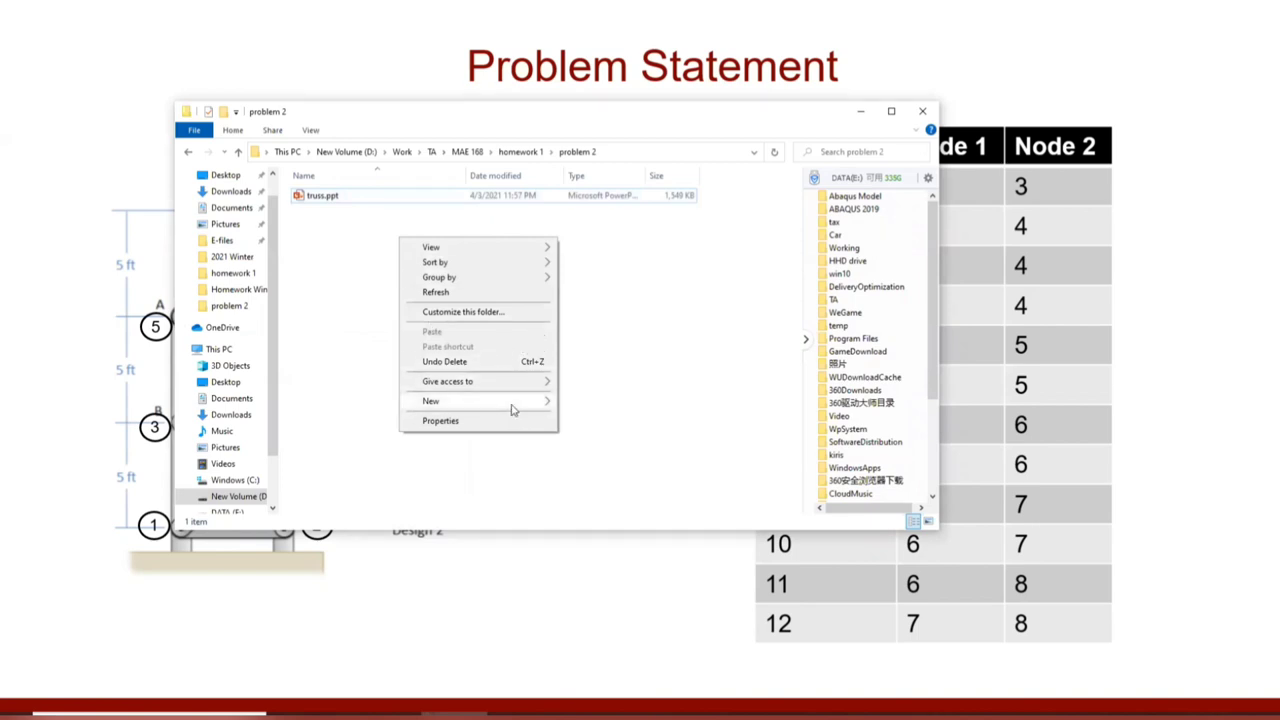
Create a new text document input_file.txt in the problem 2 folder and open it in Notepad.
click(430, 400)
text(input_file.txt)
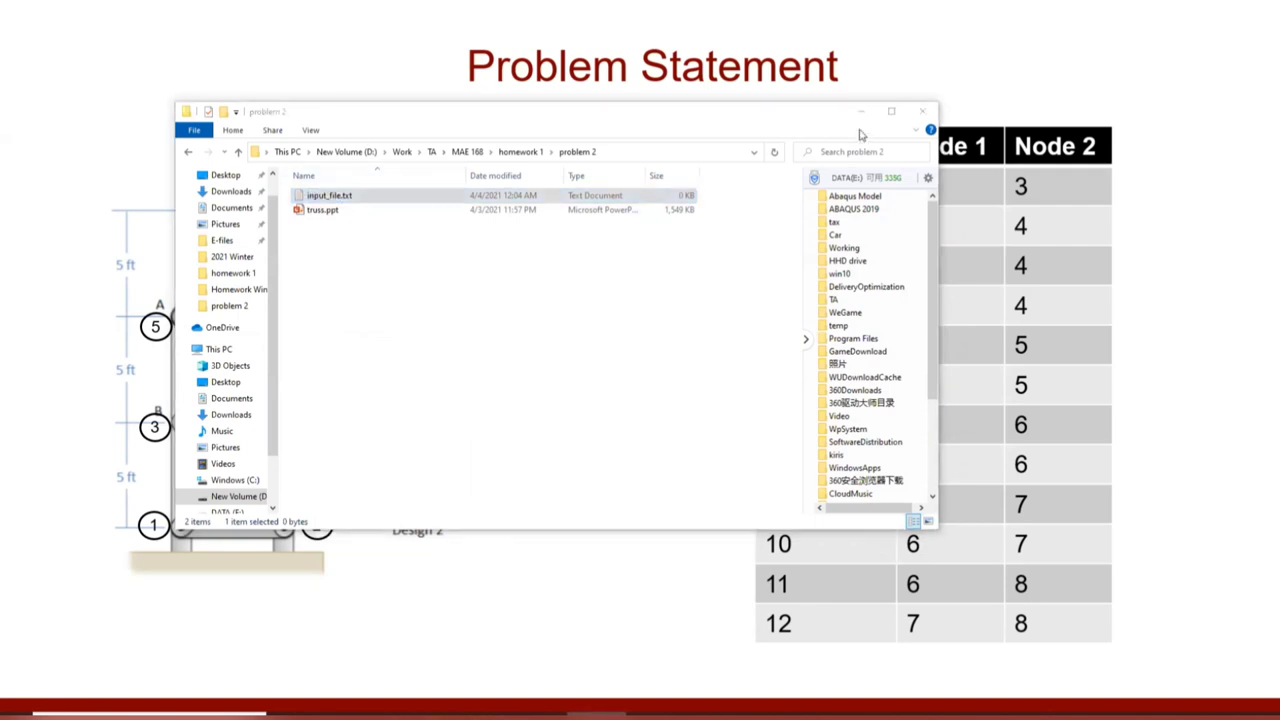
double_click(330, 196)
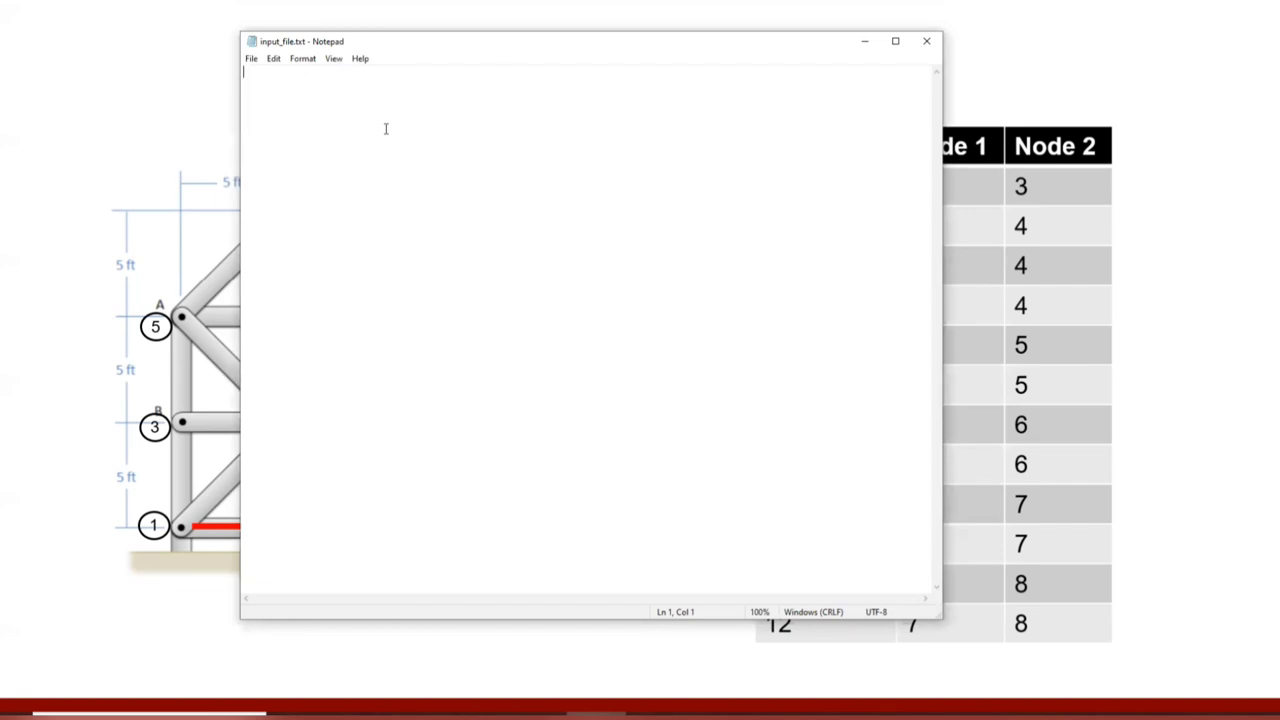
mouse_move(872, 12)
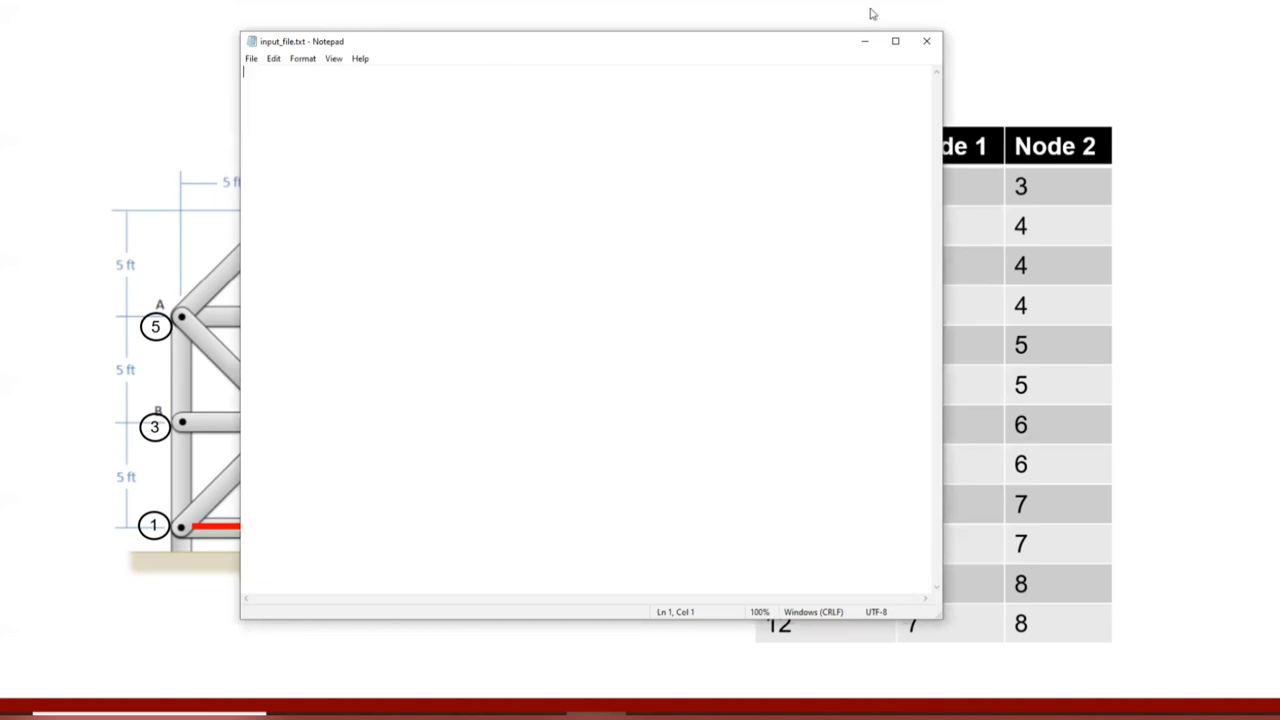
Write the '**Define the material' comment and '*material, name=aluminum' keyword line.
text(**)
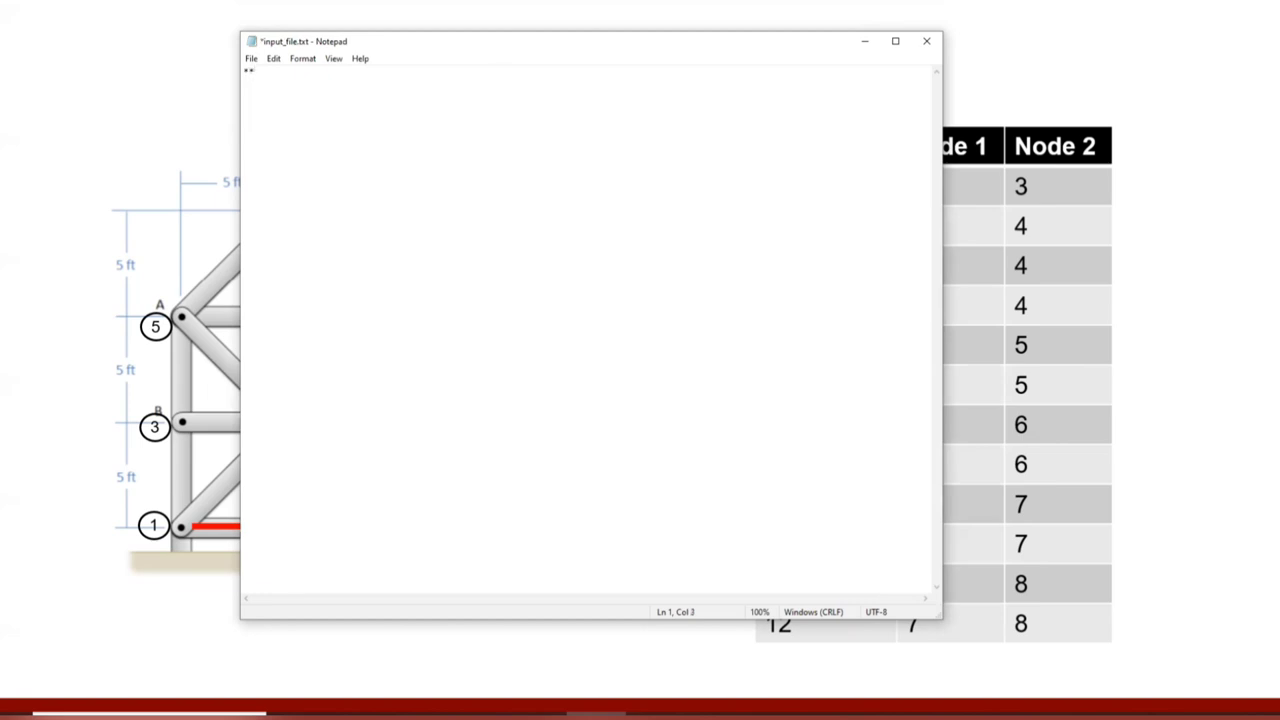
text(Define the)
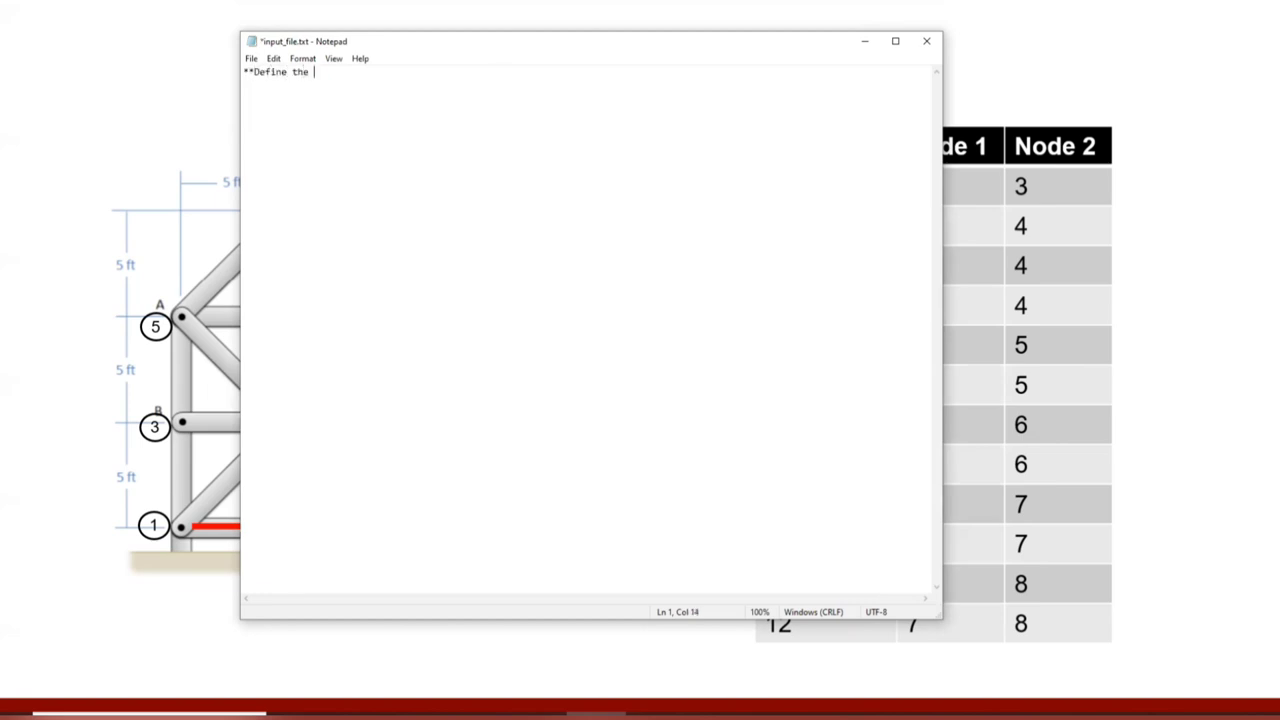
text(material)
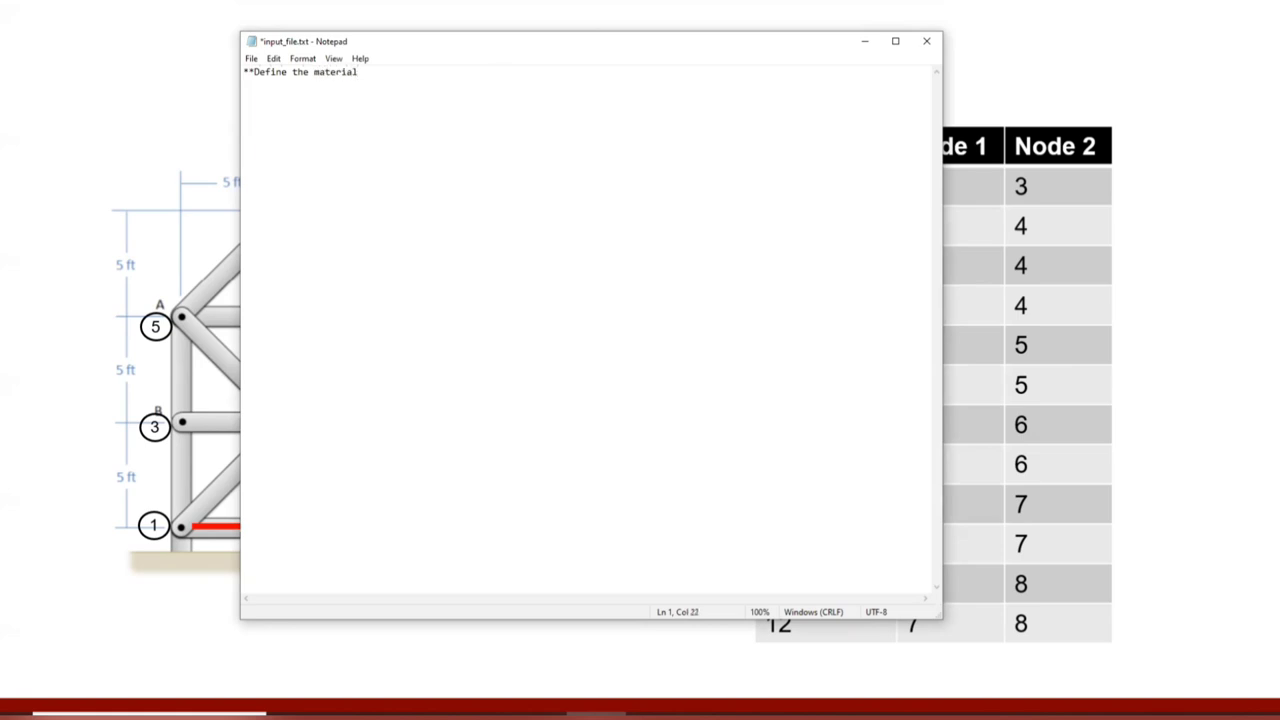
click(254, 80)
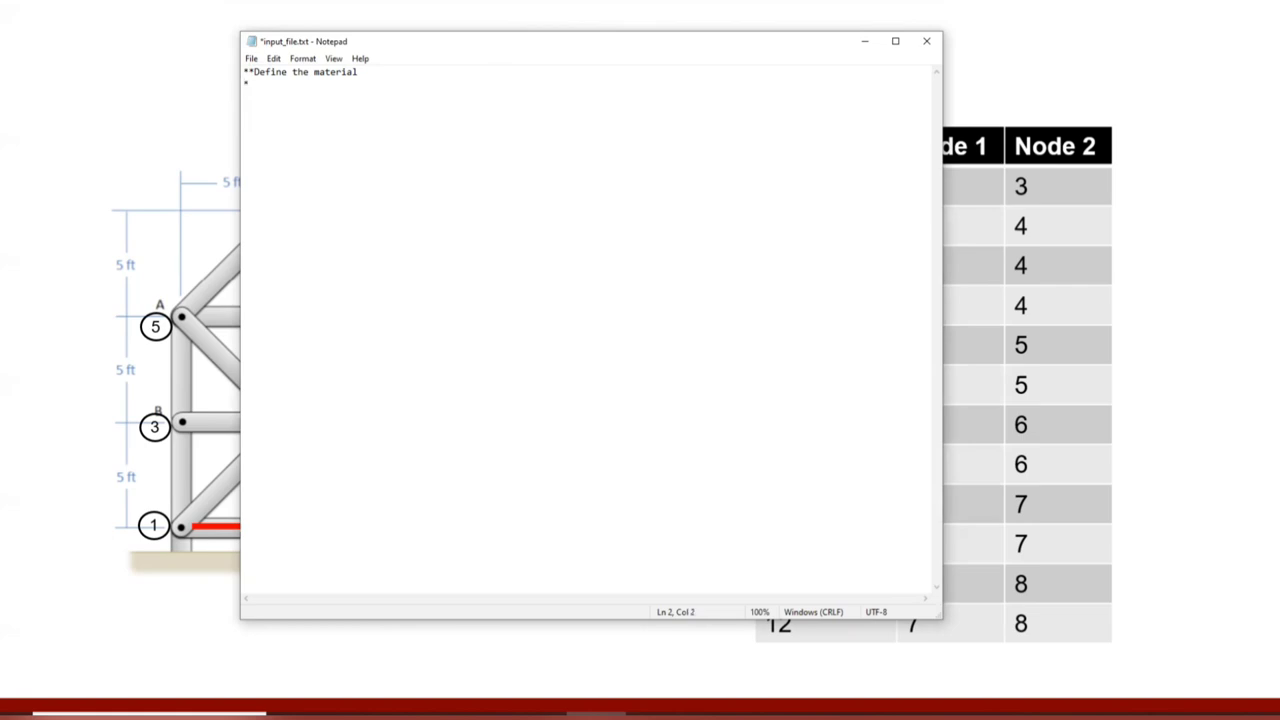
text(ma)
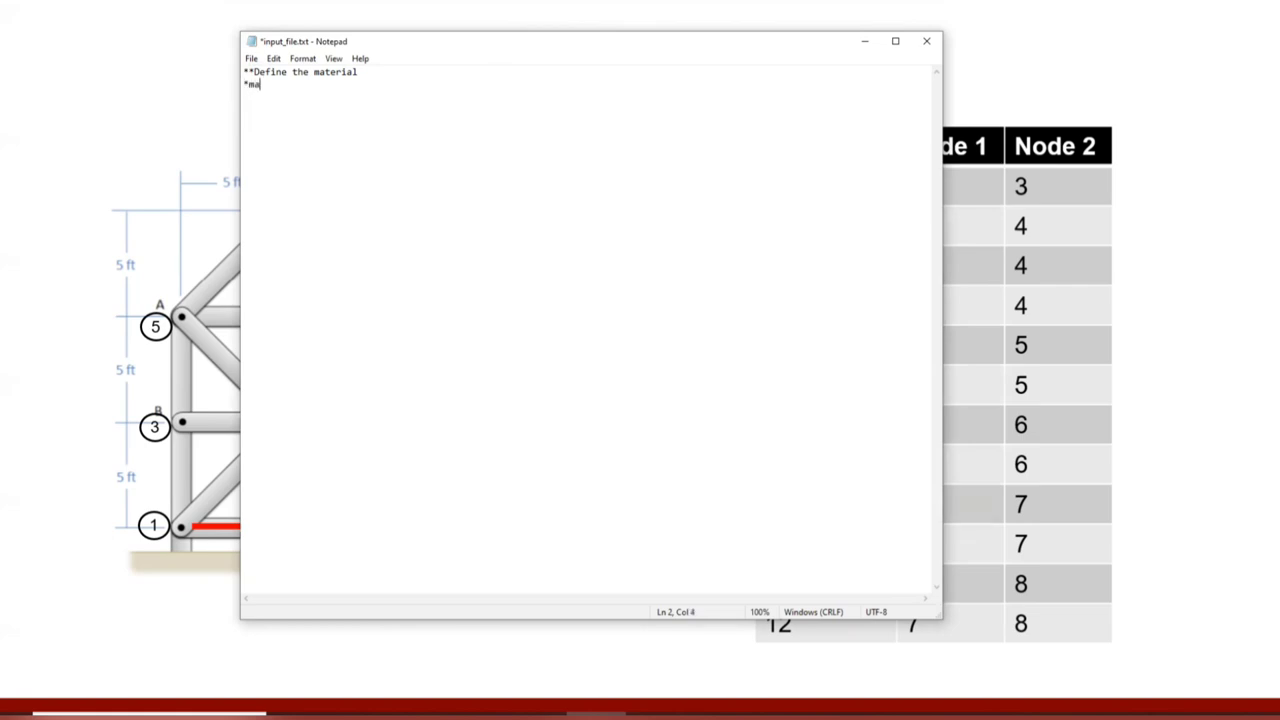
text(terial,)
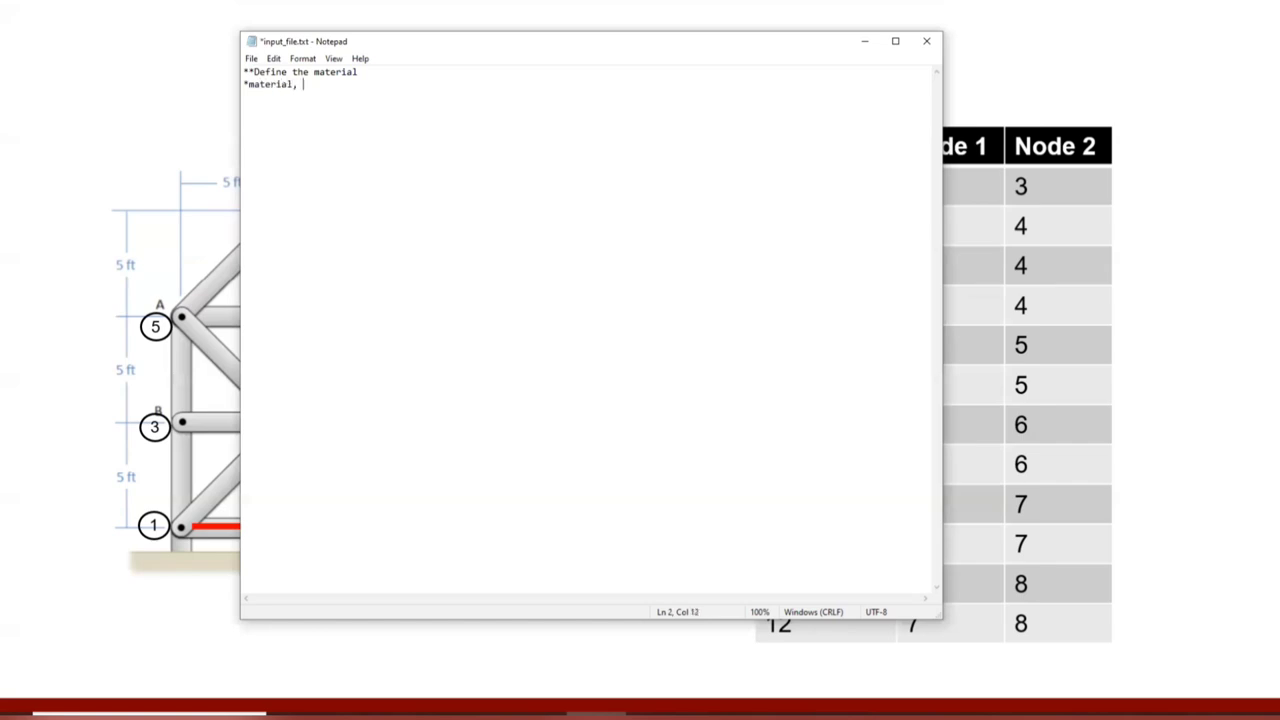
text(name)
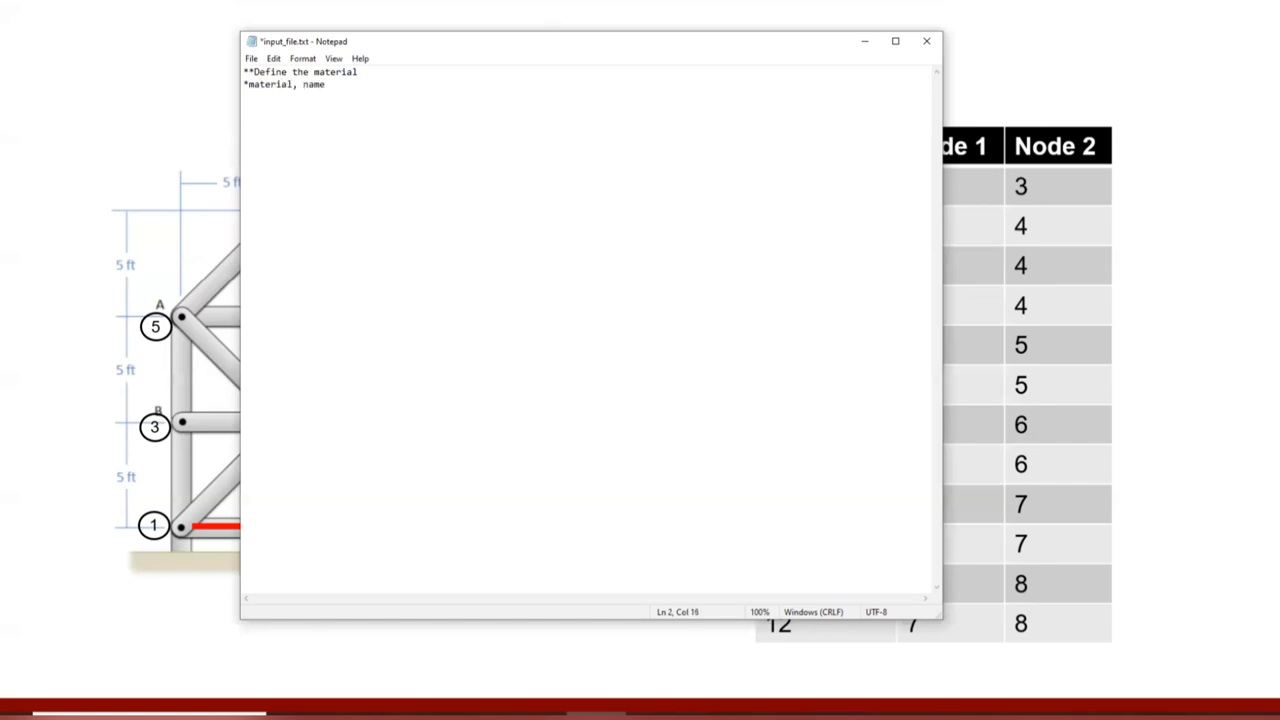
text(=a)
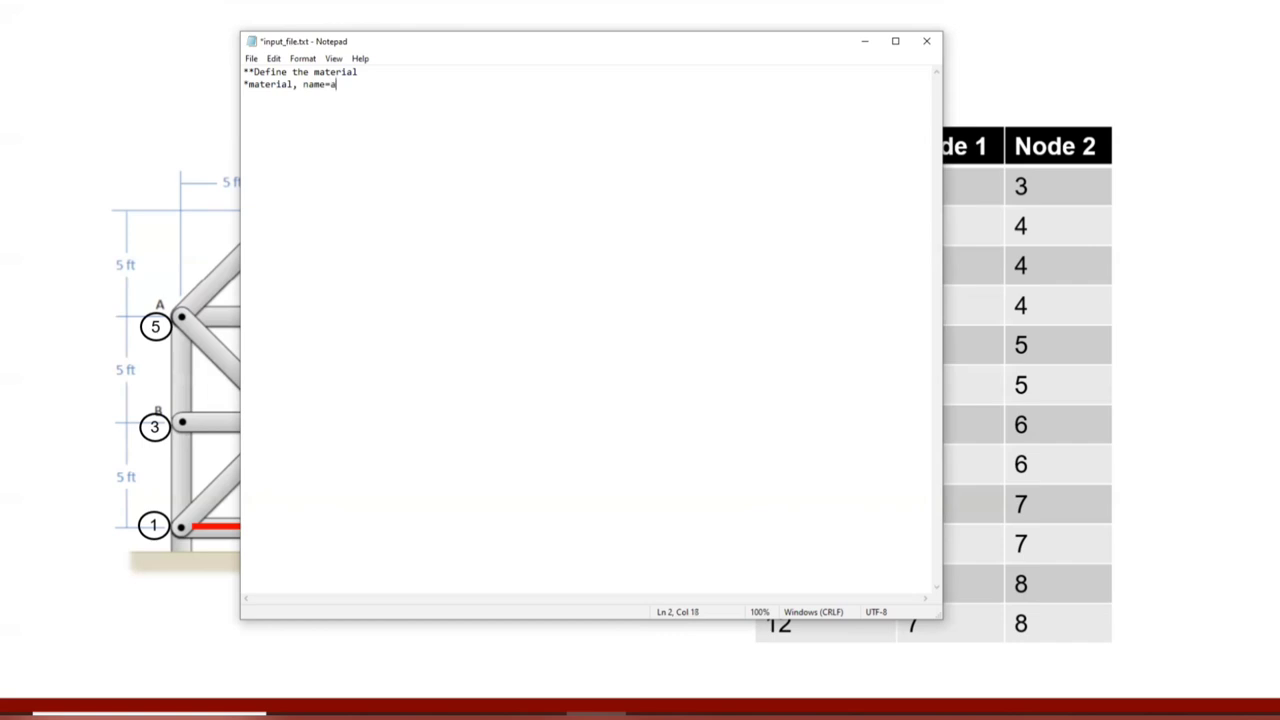
text(luminum)
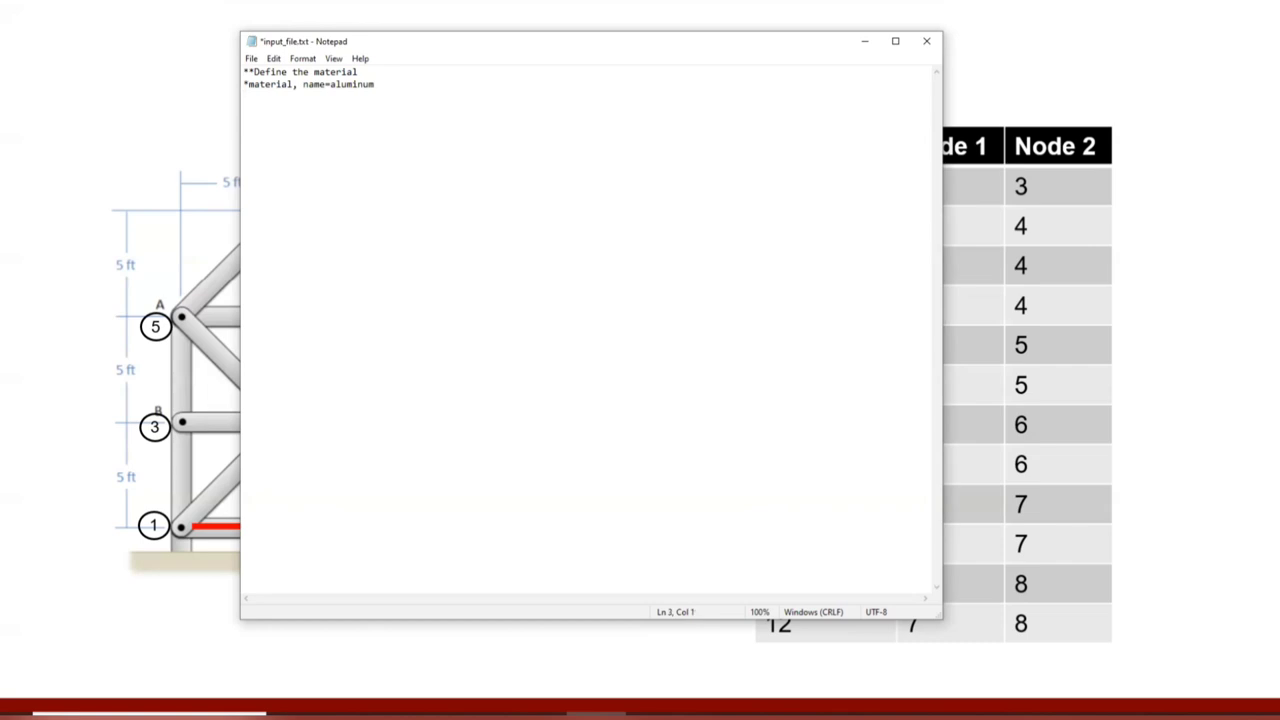
Add the '*elastic' keyword with data line '10e6, 0.3' below it.
text(*e)
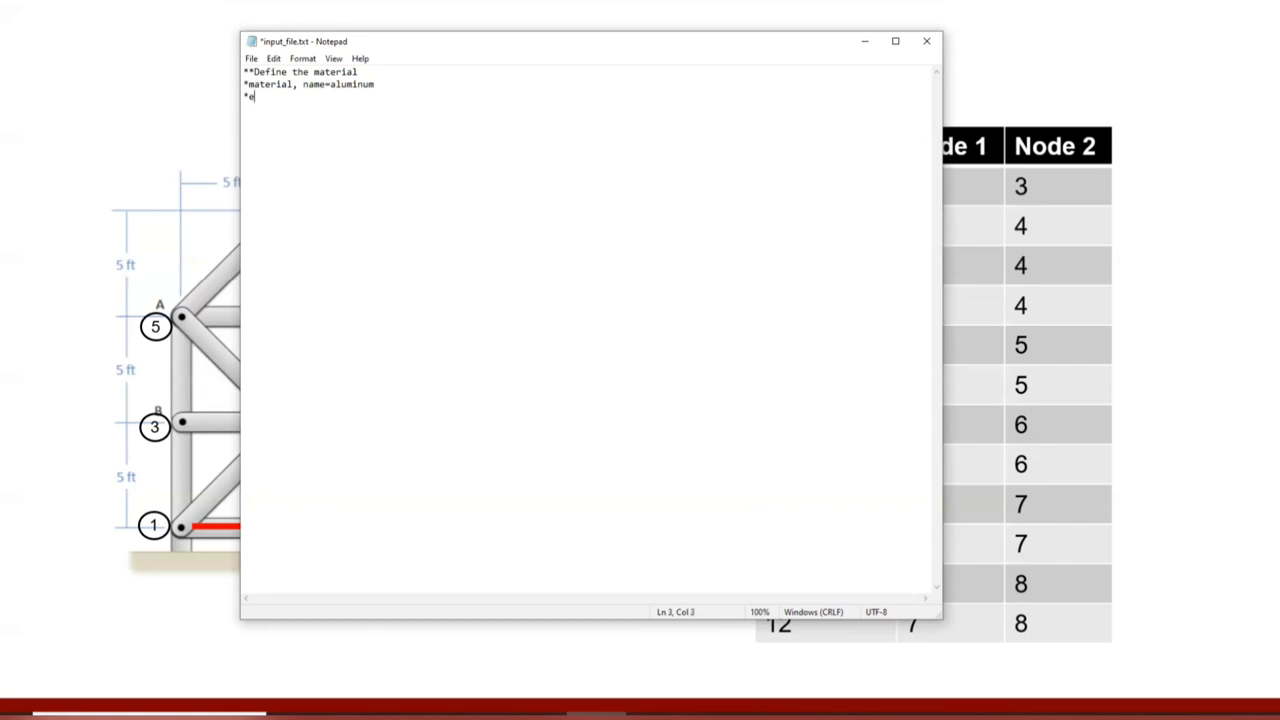
text(lastic)
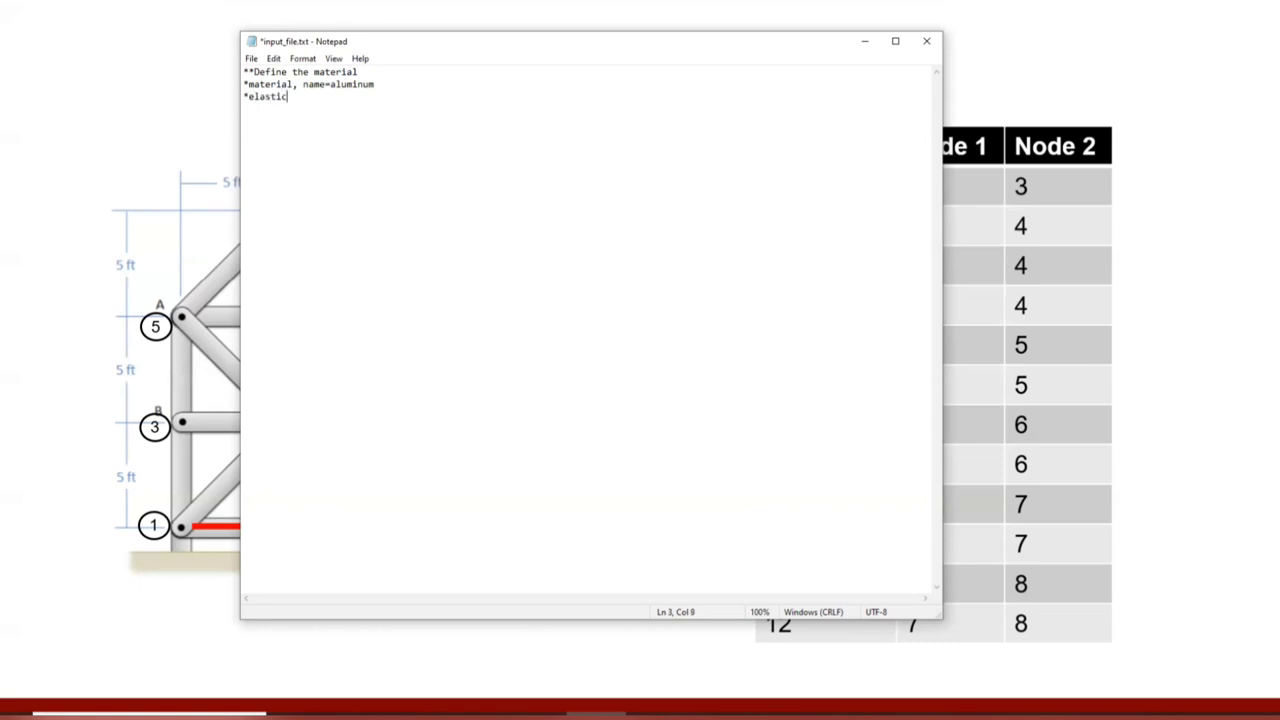
key(enter)
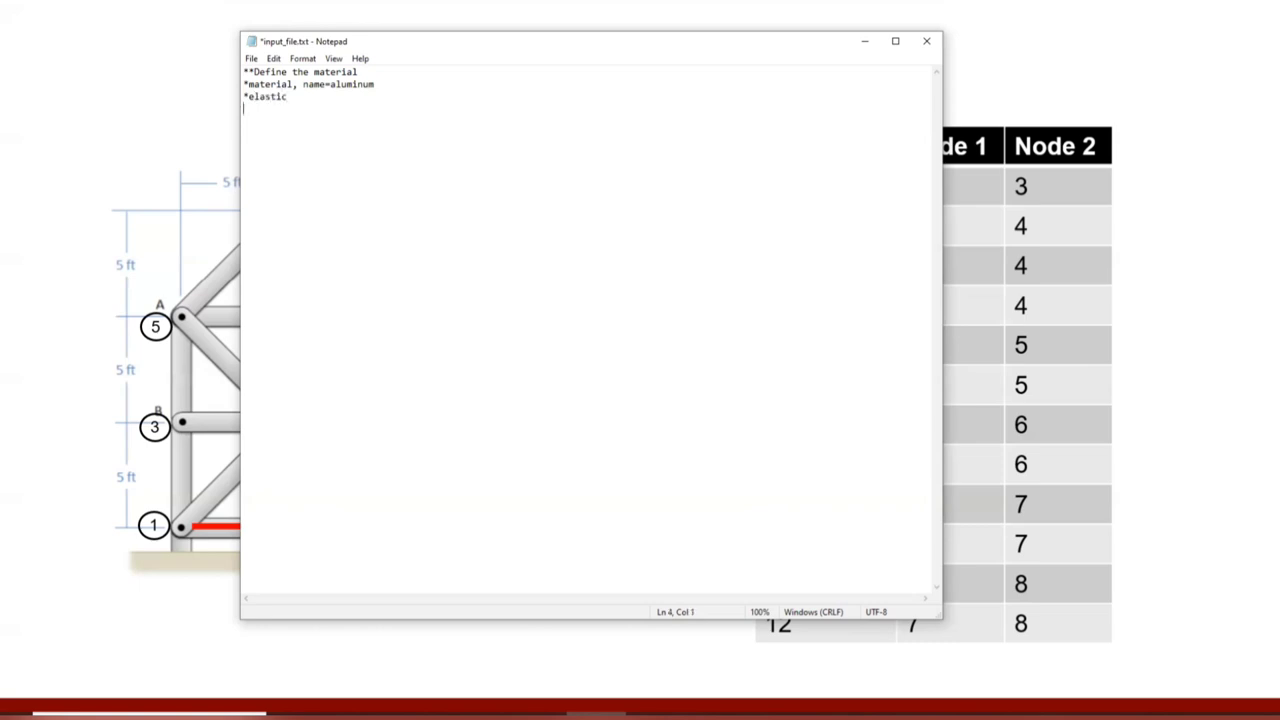
text(1)
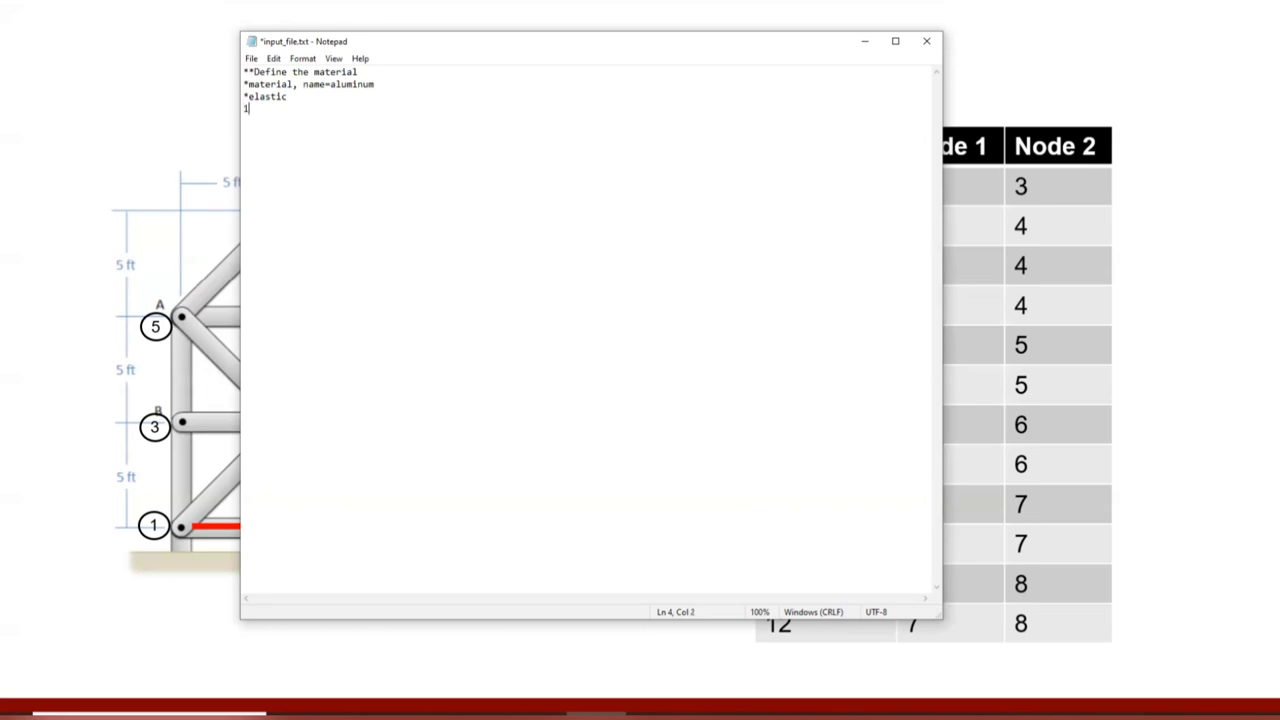
text(0)
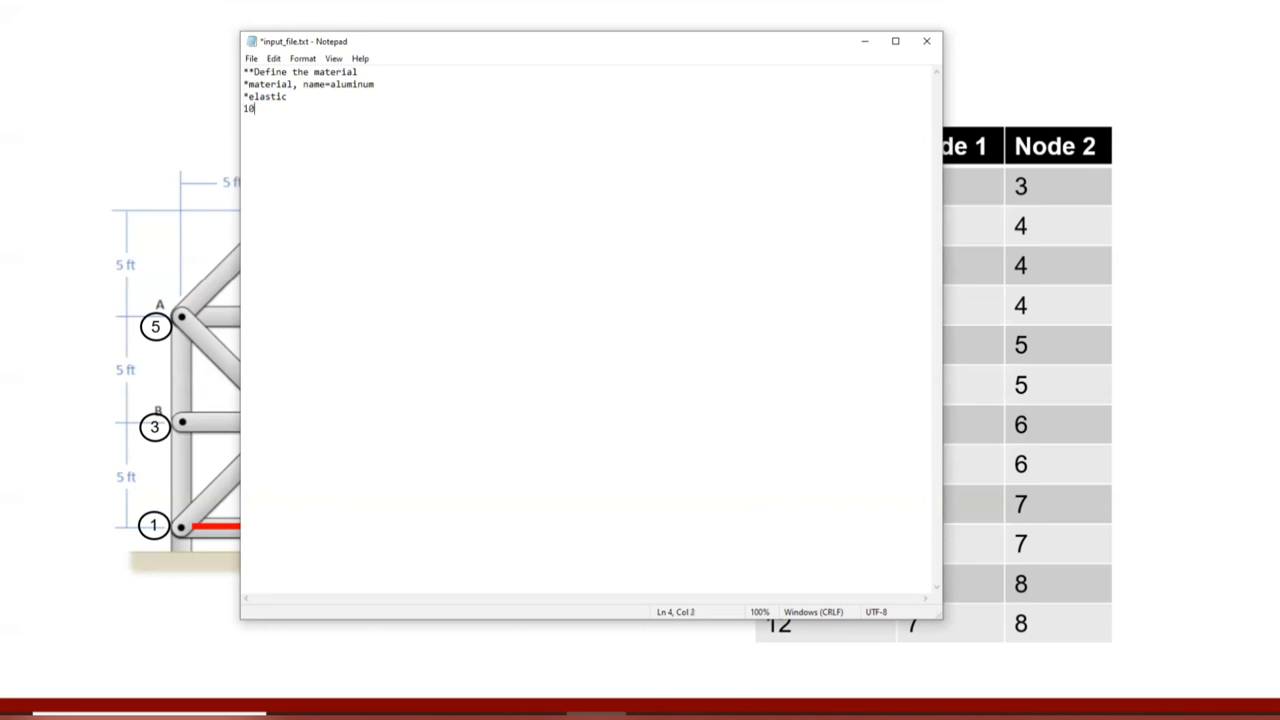
text(e6,)
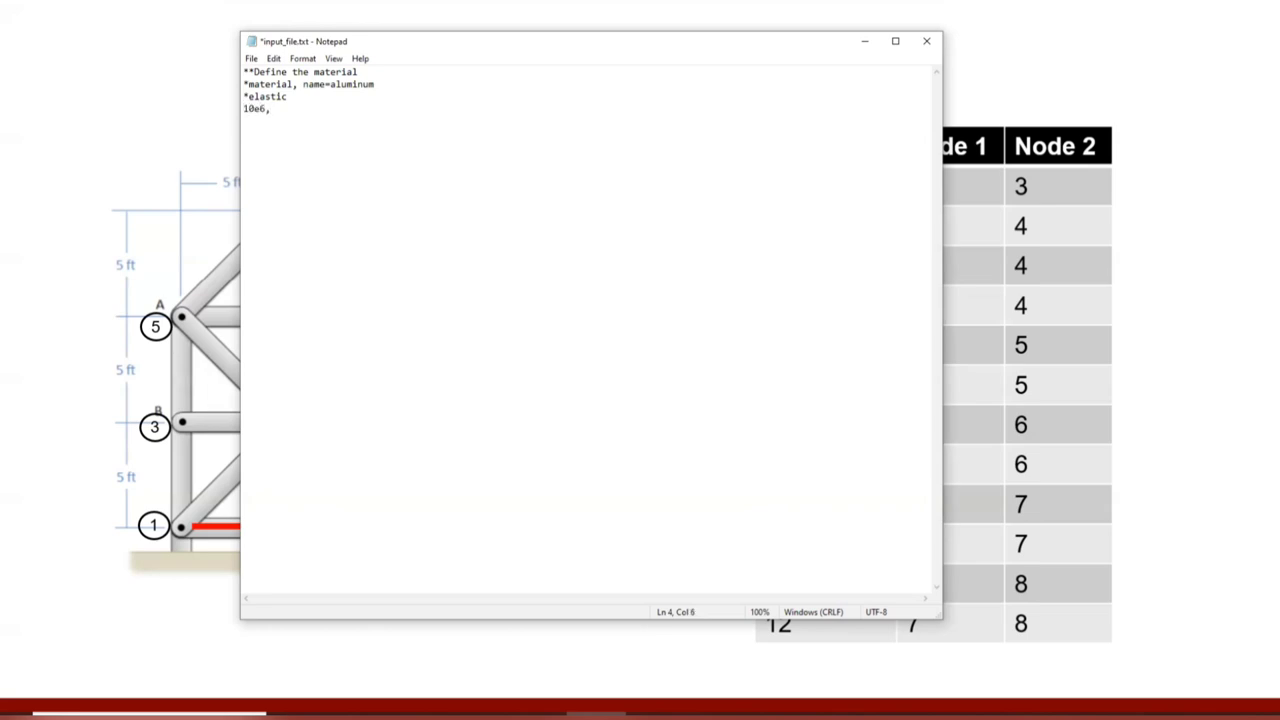
text(0.3)
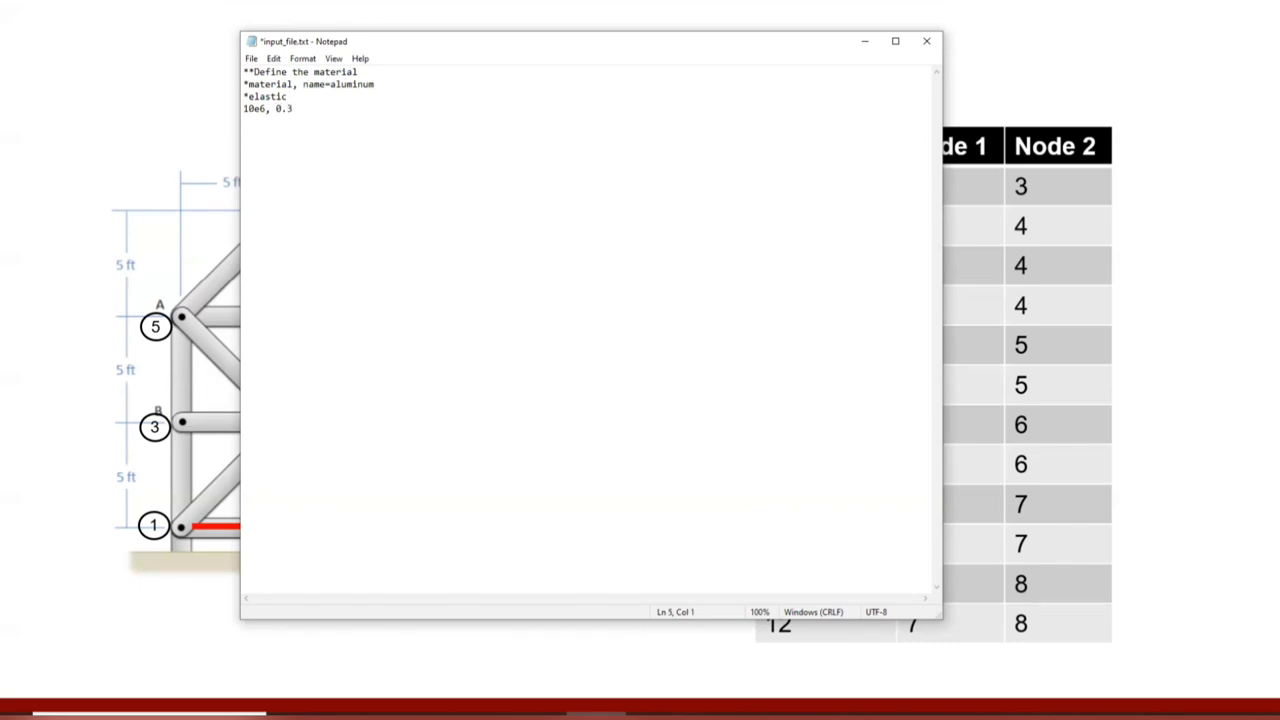
Write the '**Define the nodes' comment followed by the '*node' keyword line.
text(**)
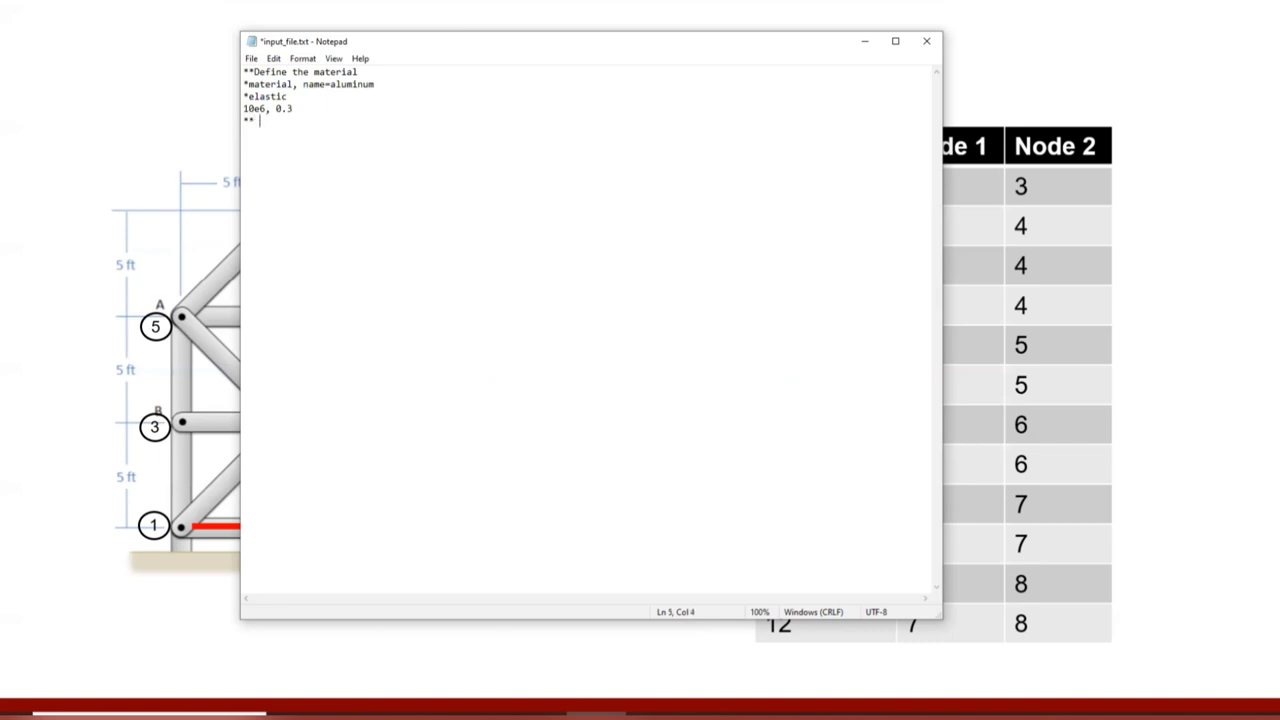
text(Define)
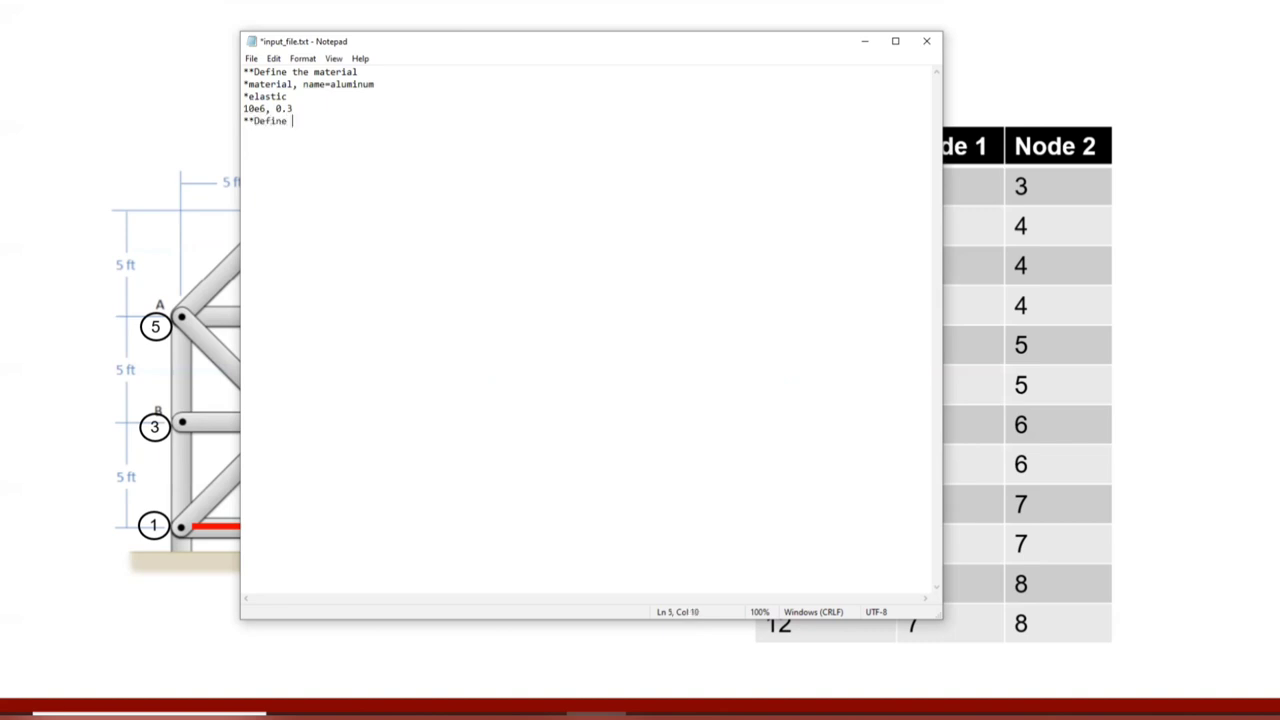
text(the nodes)
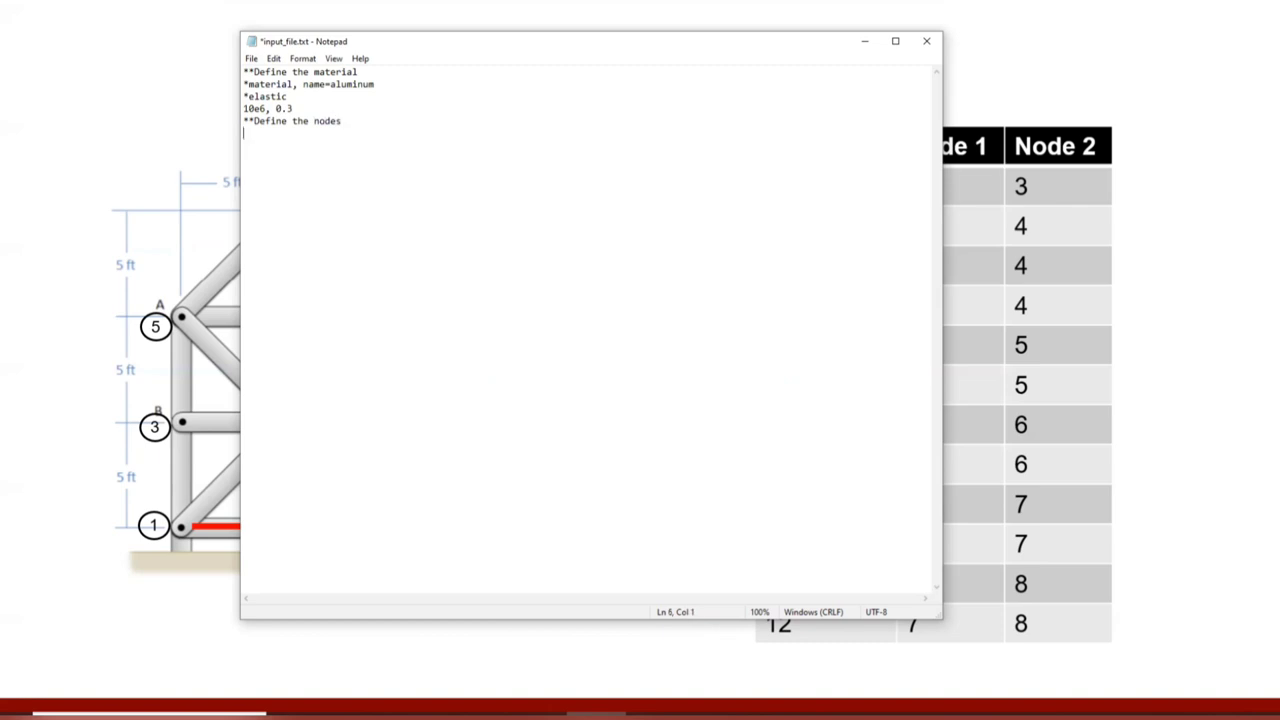
text(*)
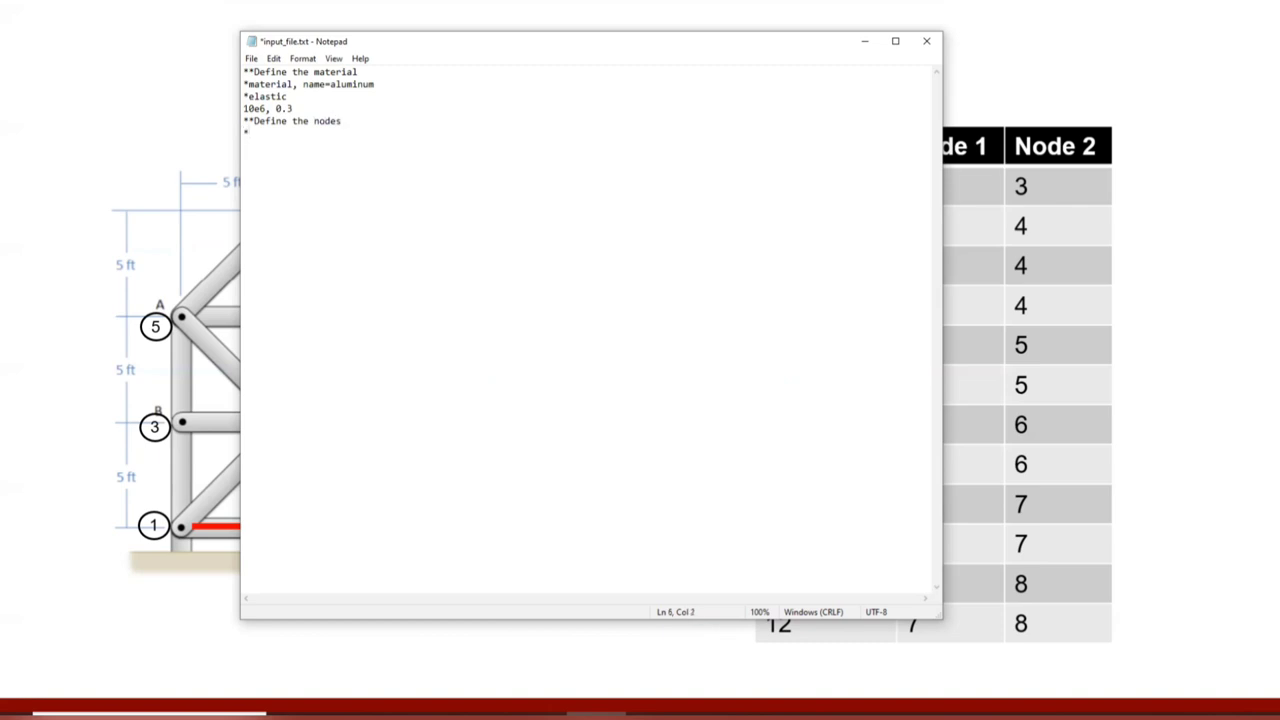
text(*node)
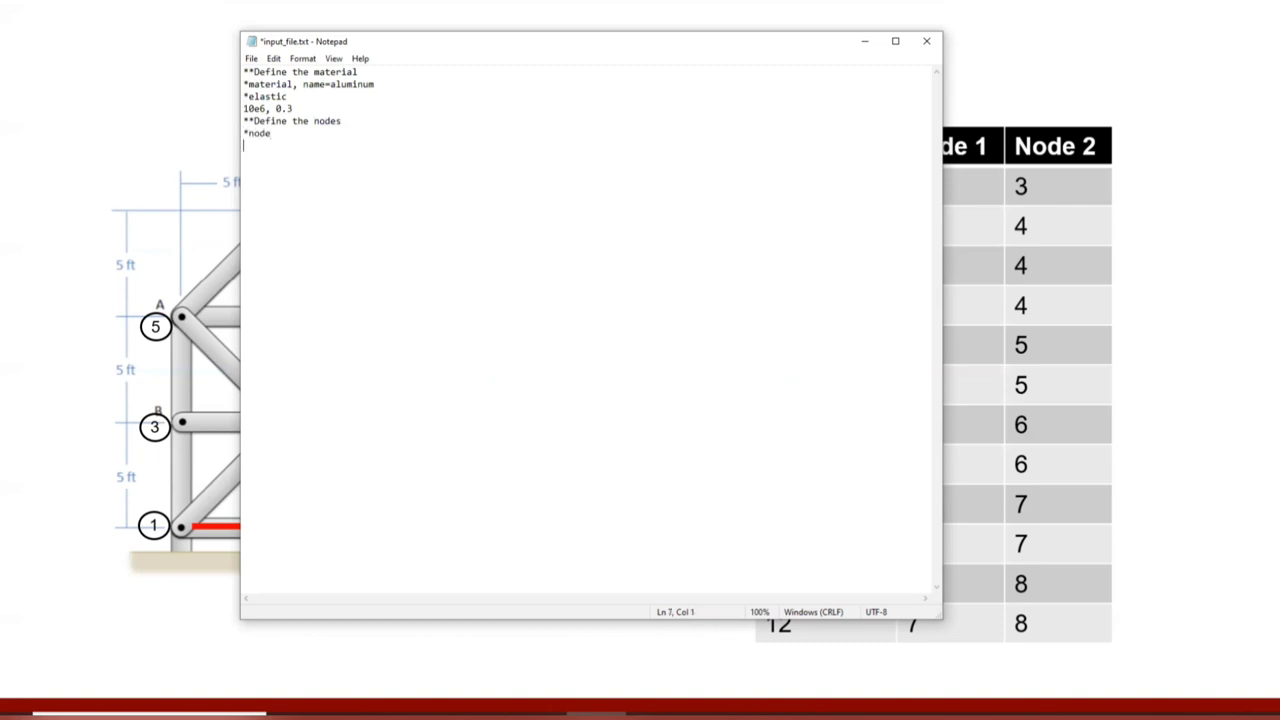
mouse_move(422, 54)
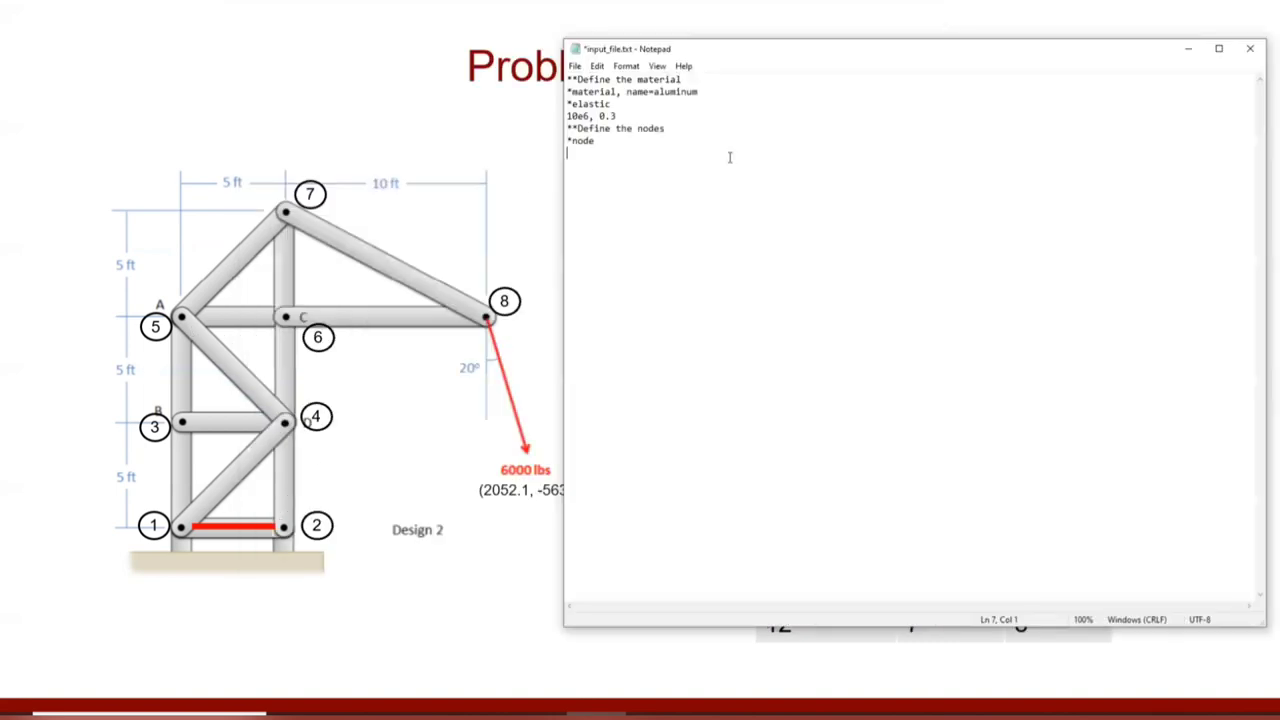
Enter coordinate lines for nodes 1 through 4 (0,0; 60,0; 0,60; 60,60).
text(1,)
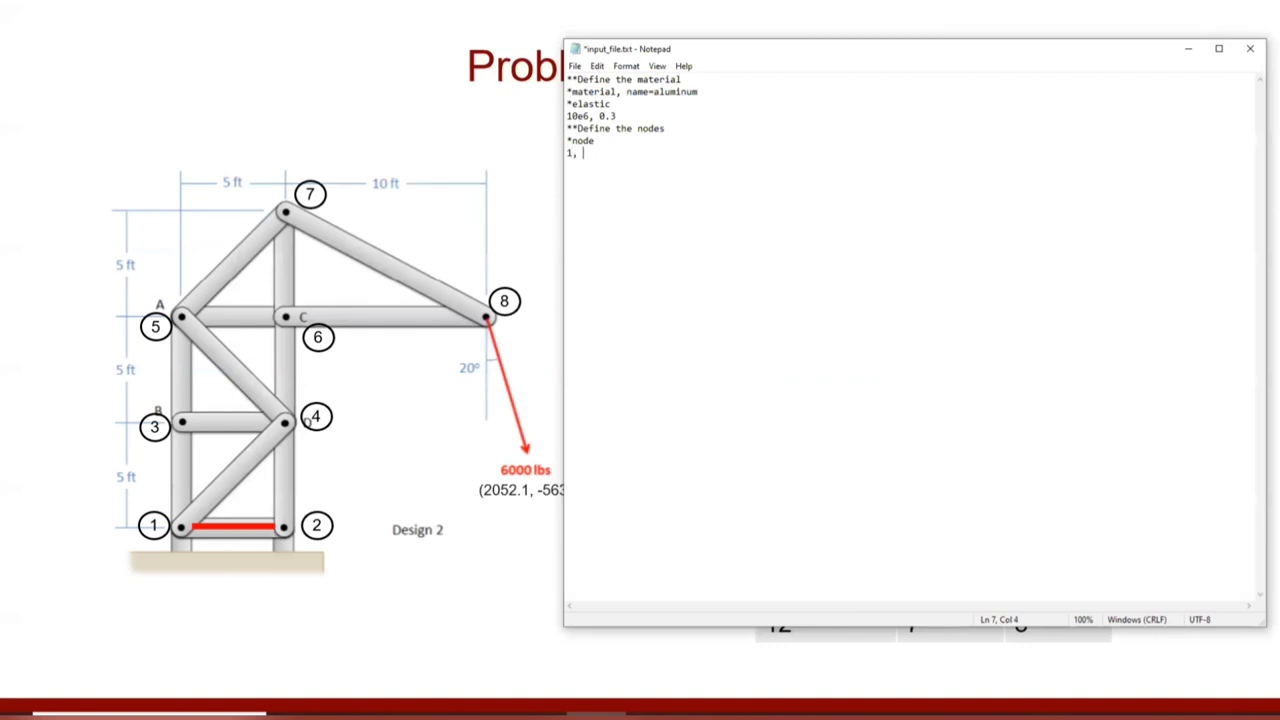
text(0,0)
text(2,)
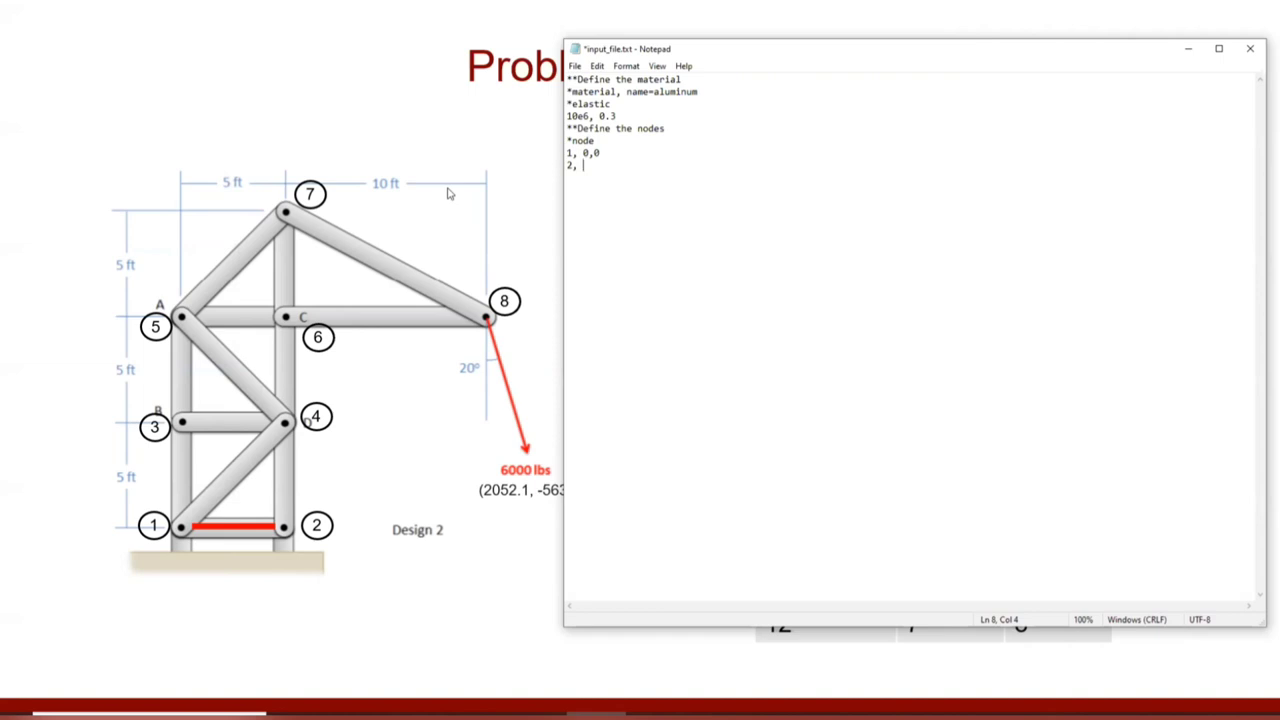
text(60,0)
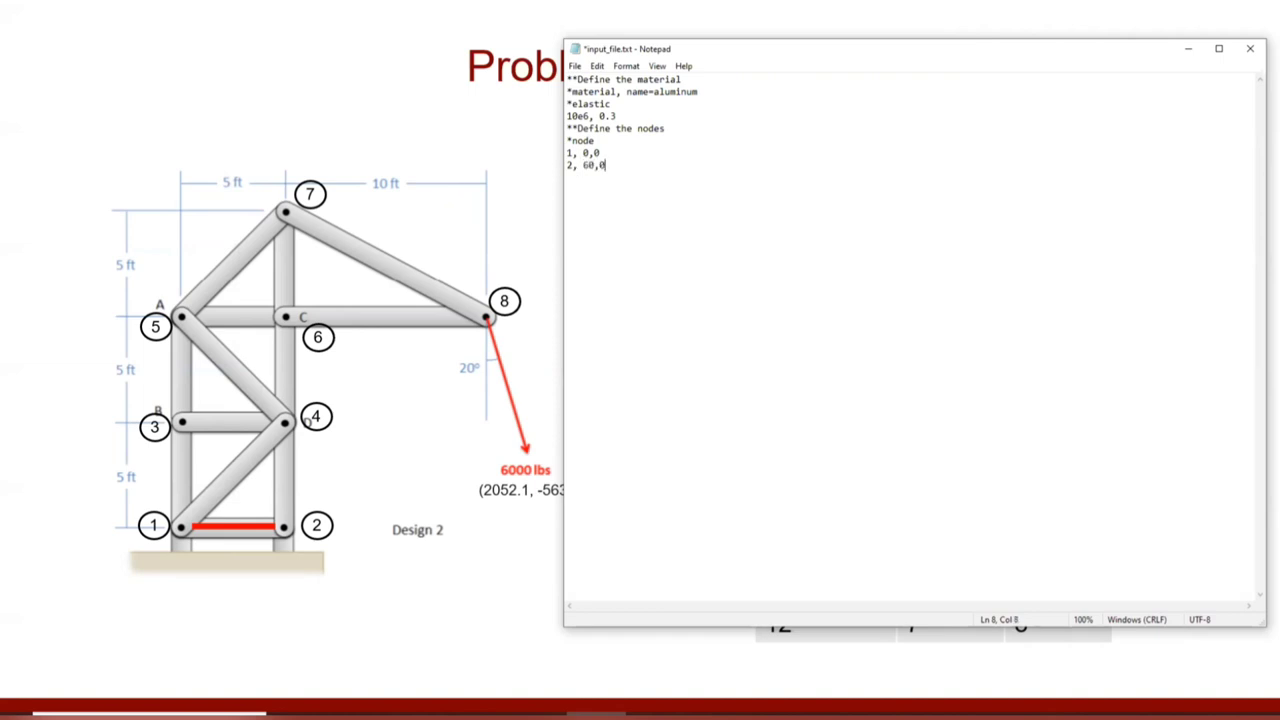
mouse_move(614, 450)
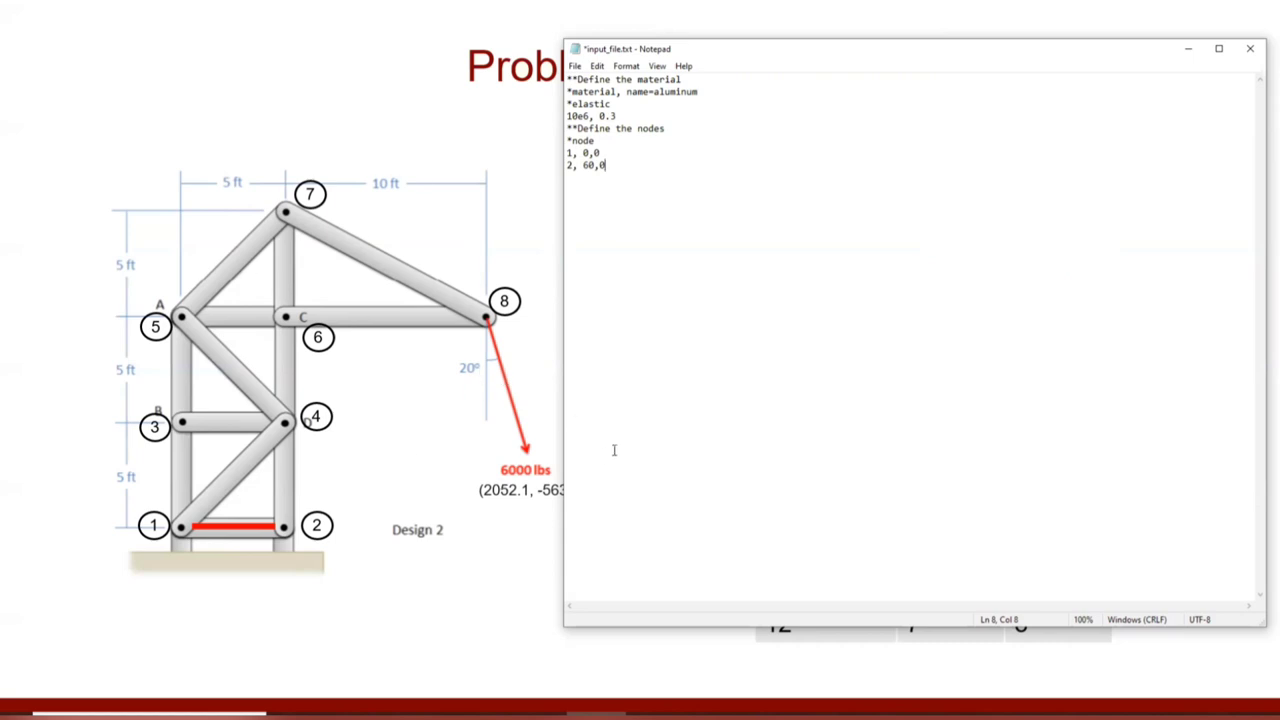
mouse_move(162, 340)
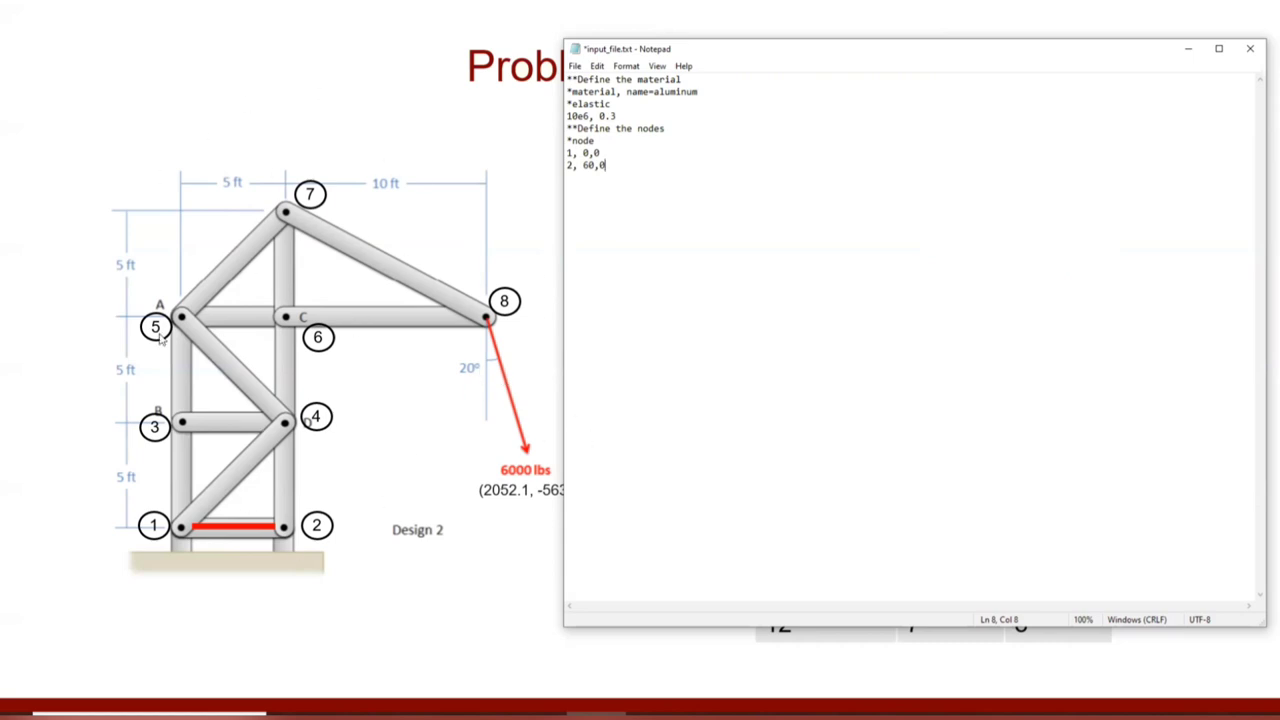
mouse_move(692, 184)
text(3)
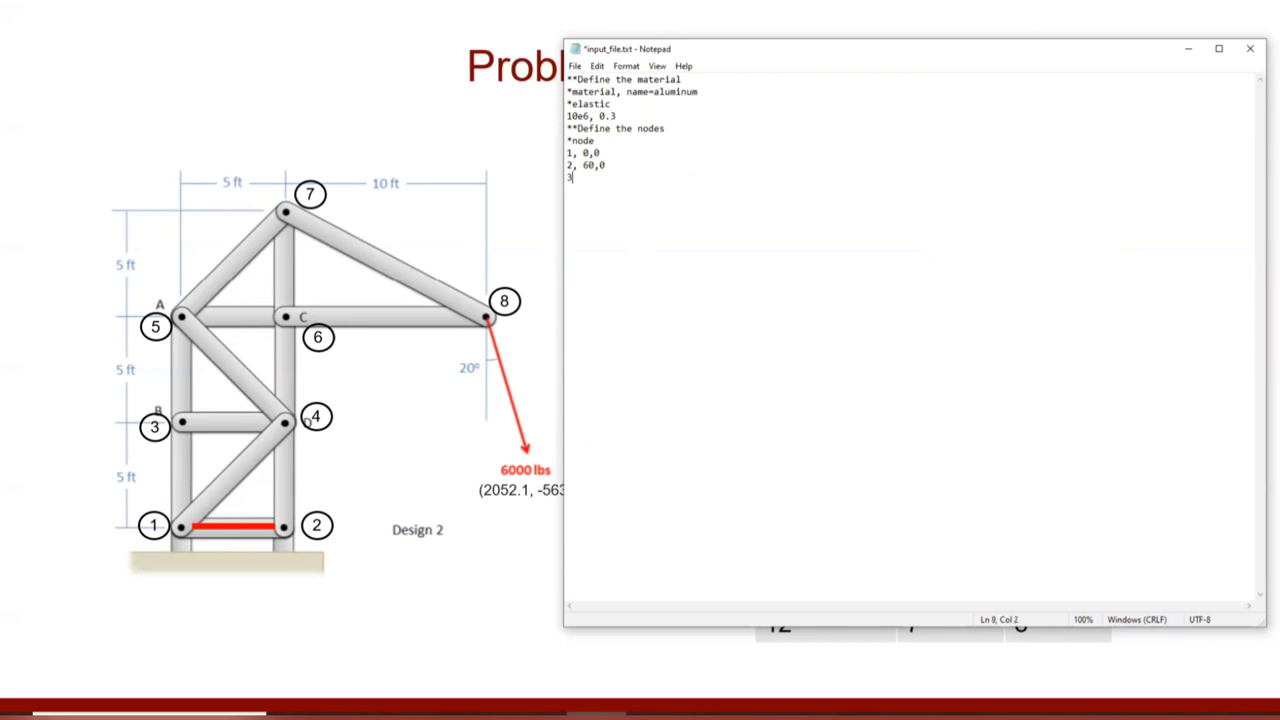
text(,)
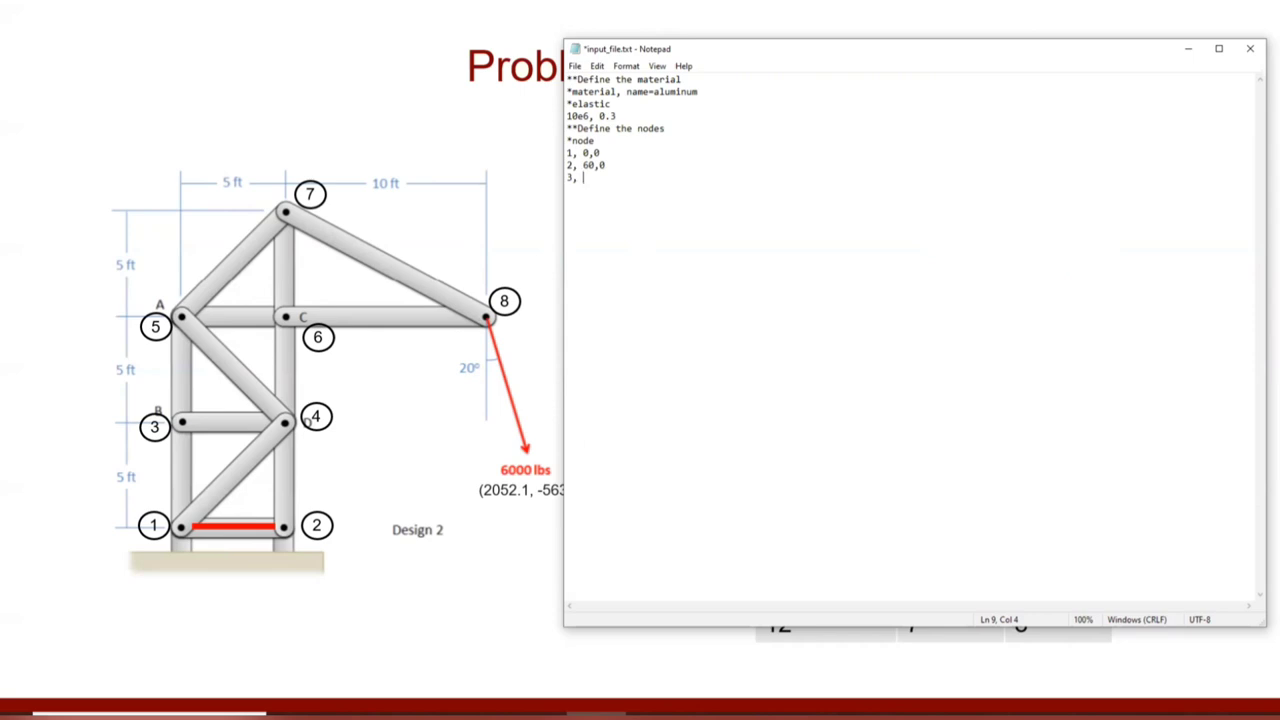
text(0,60)
text(4)
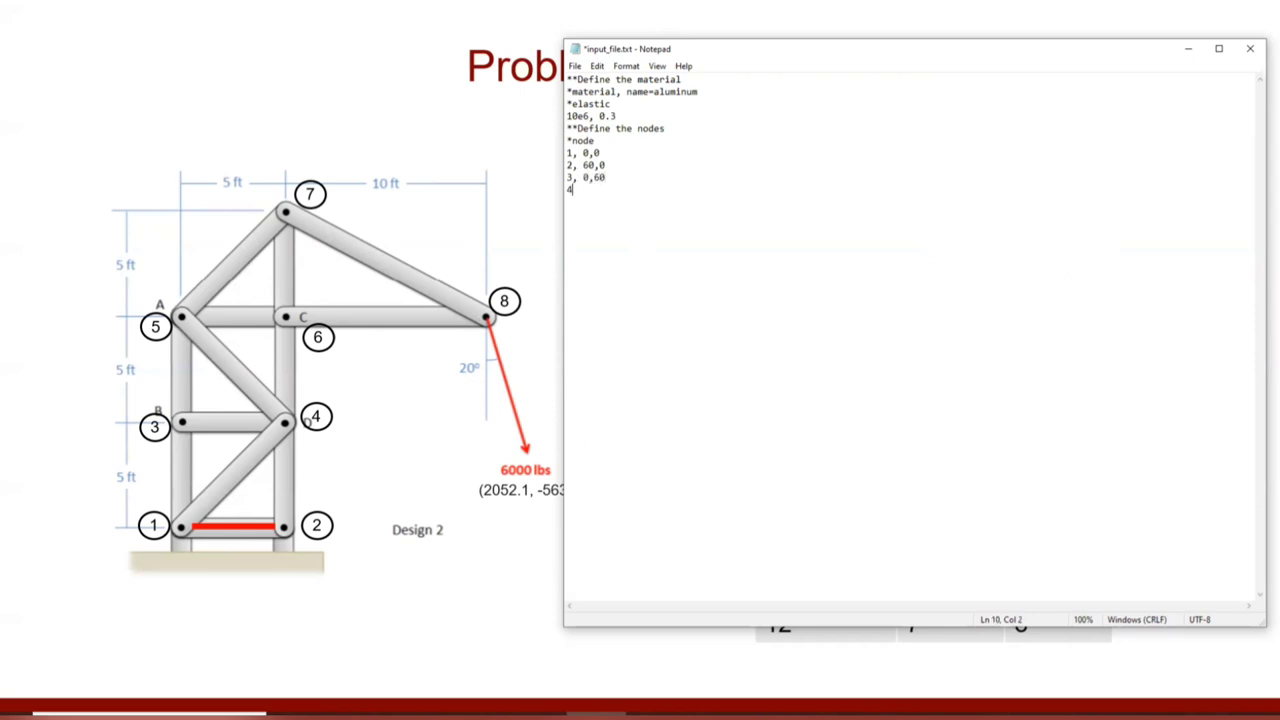
text(,)
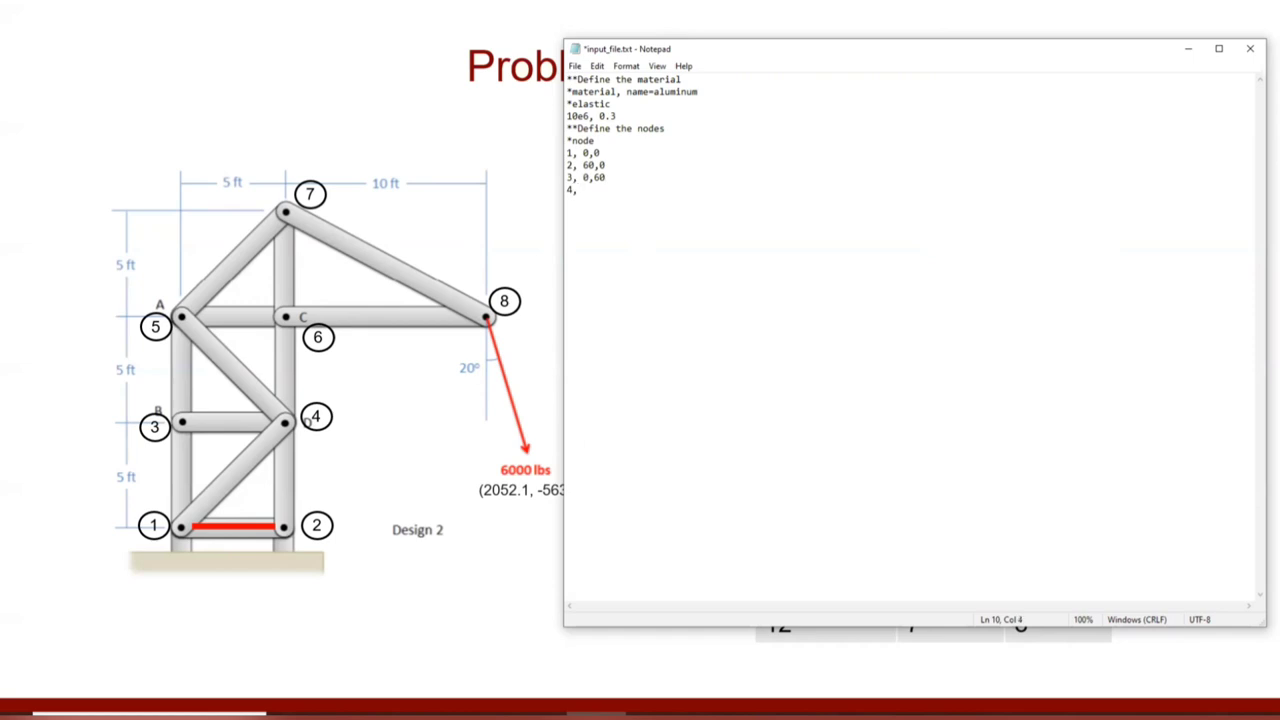
text(60)
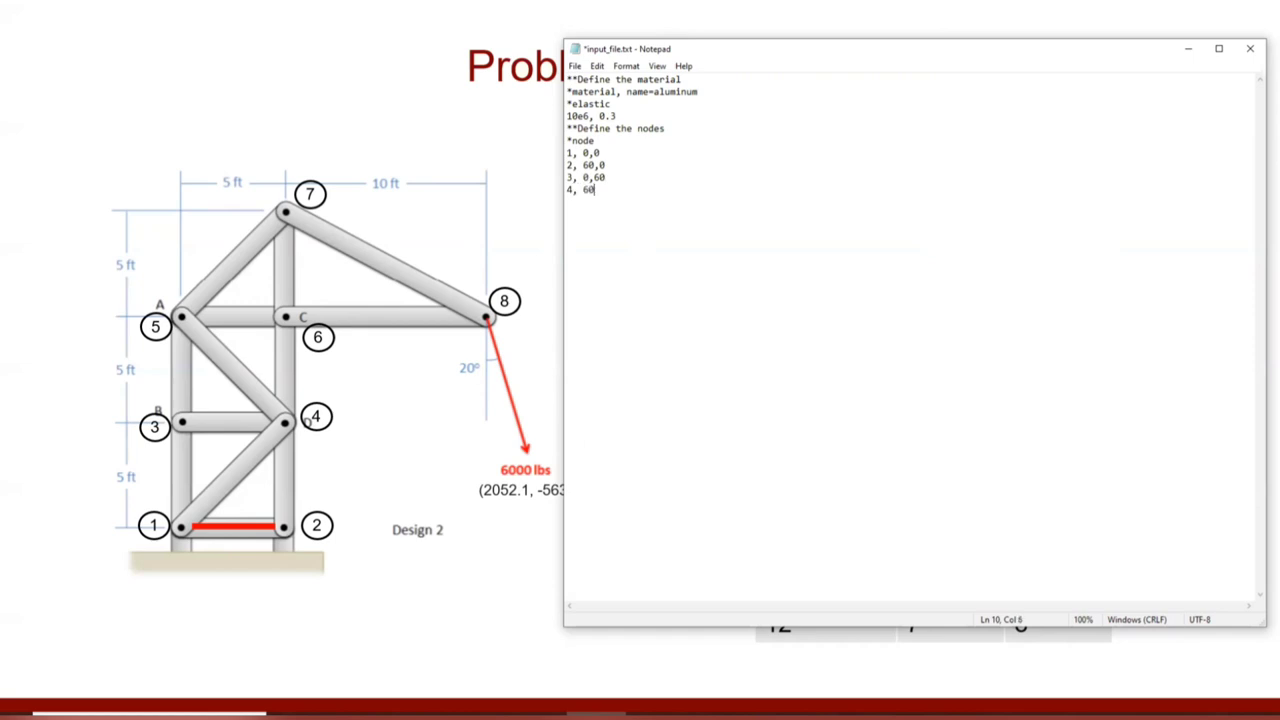
text(,60)
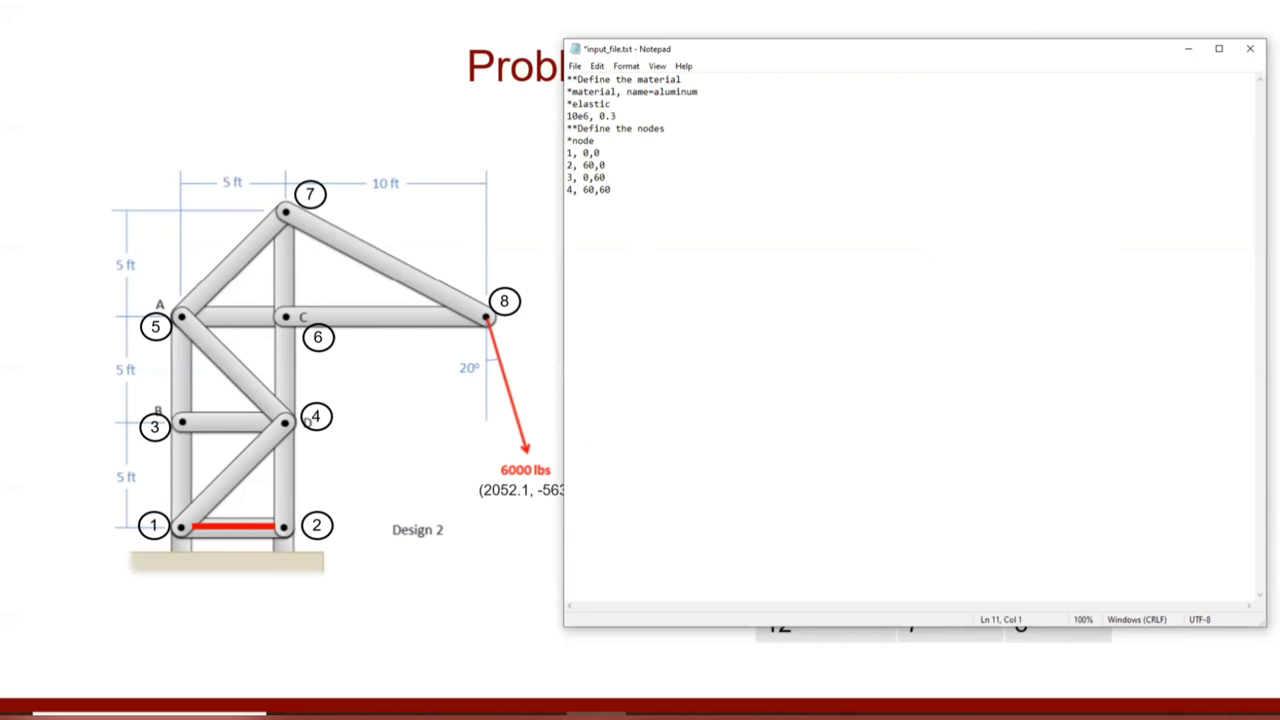
Enter coordinate lines for nodes 5 through 8 (0,120; 60,120; node 7; 180,120).
text(5,)
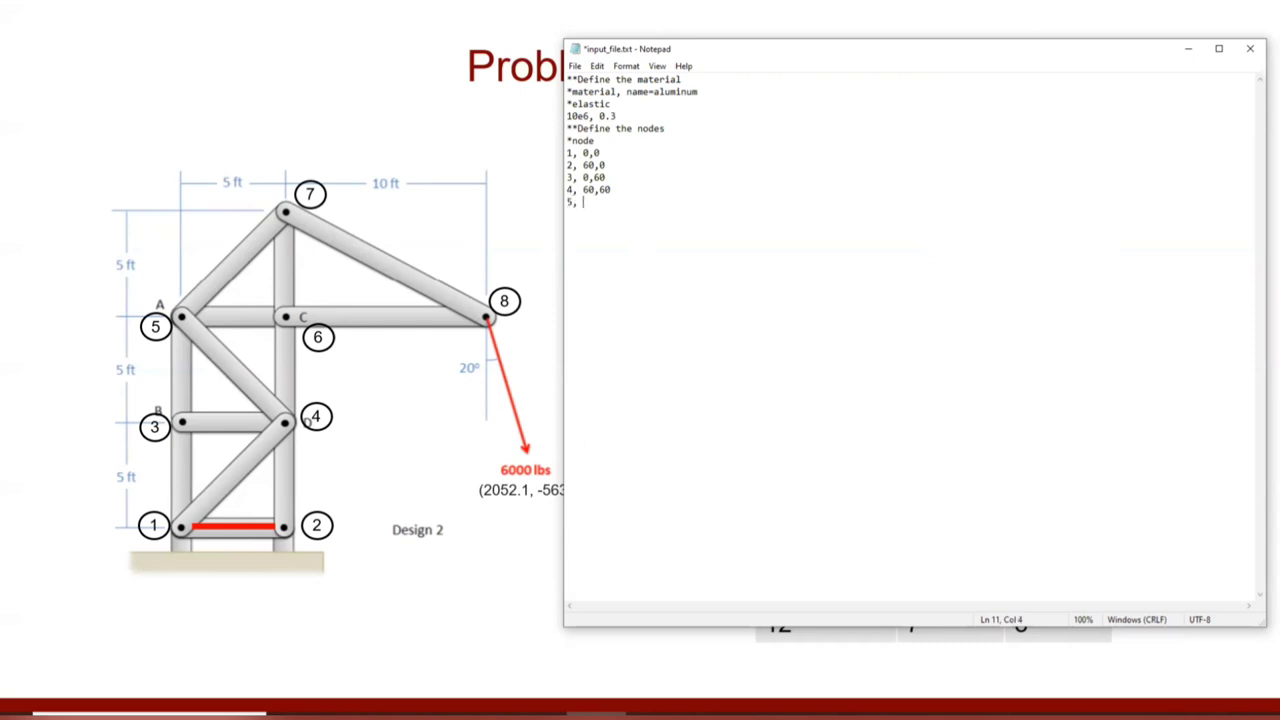
text(0,120)
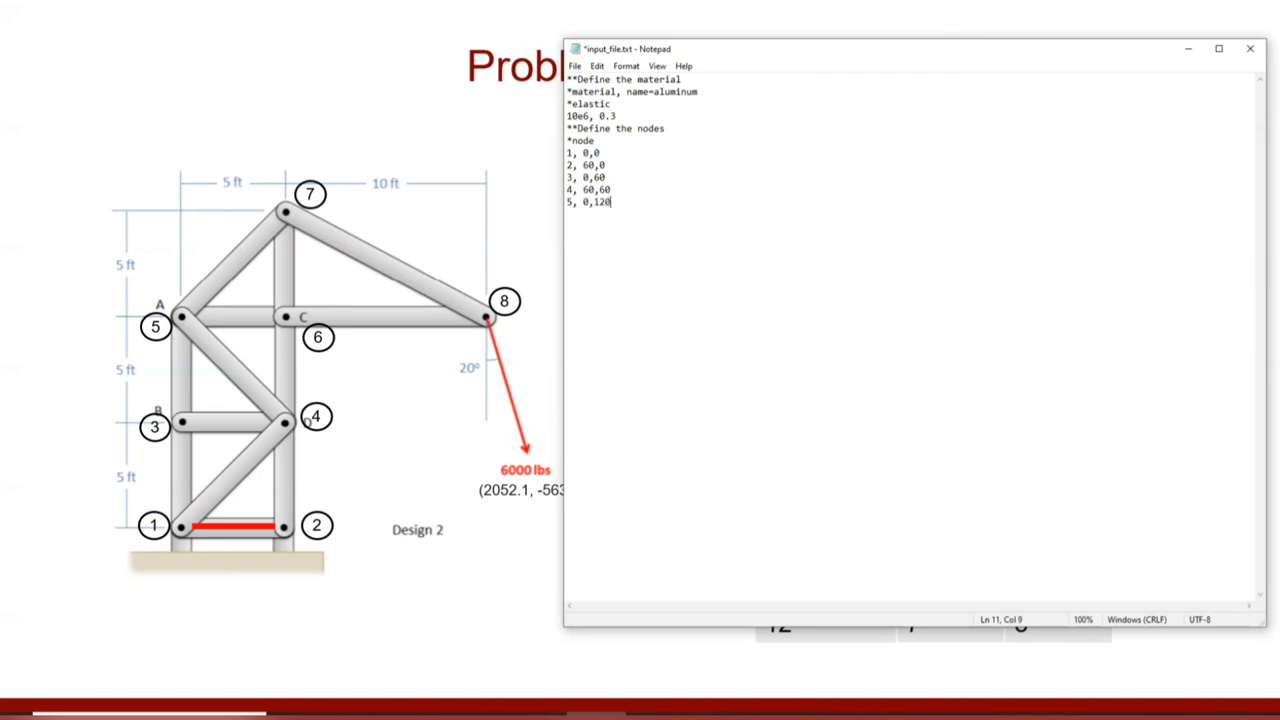
text(6,)
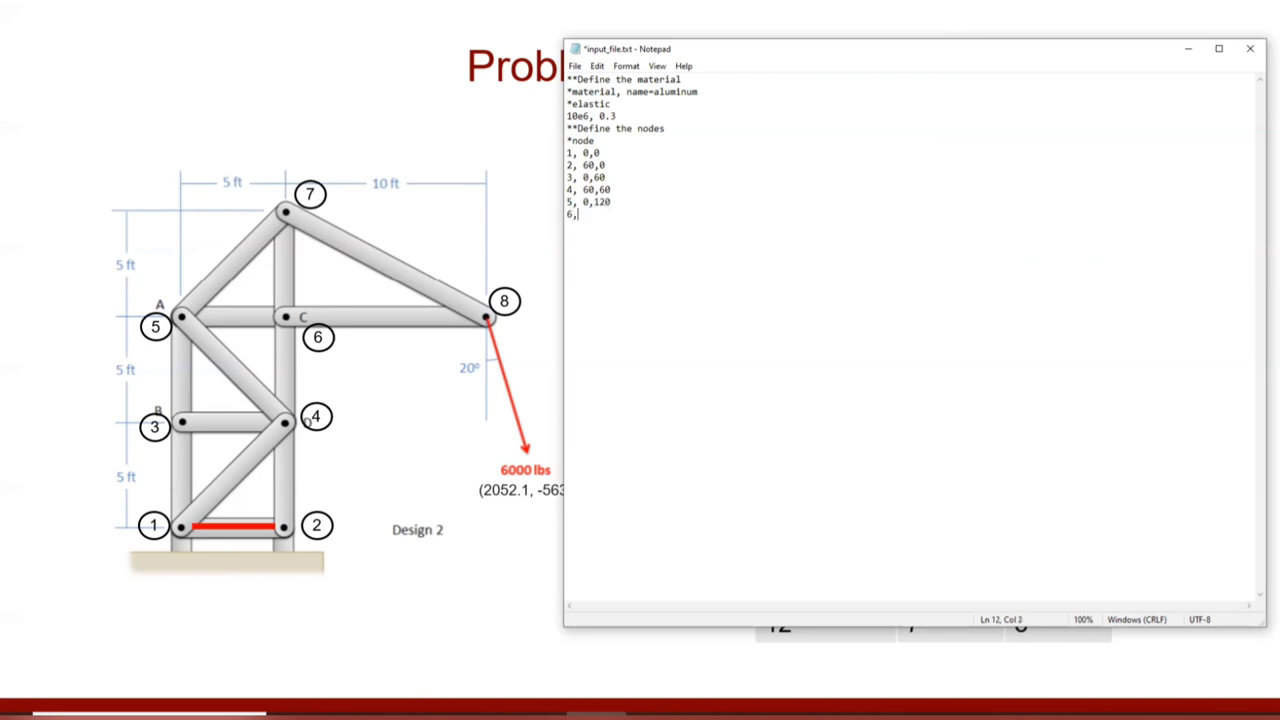
text(60)
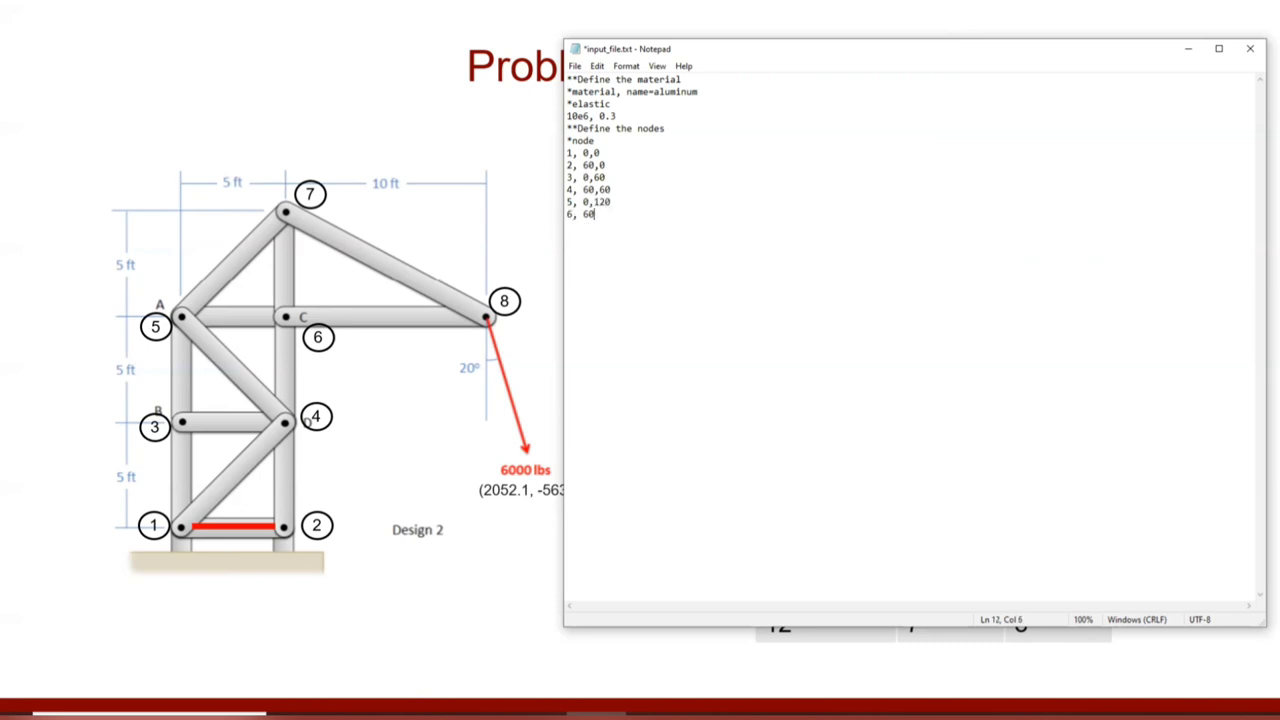
text(,120)
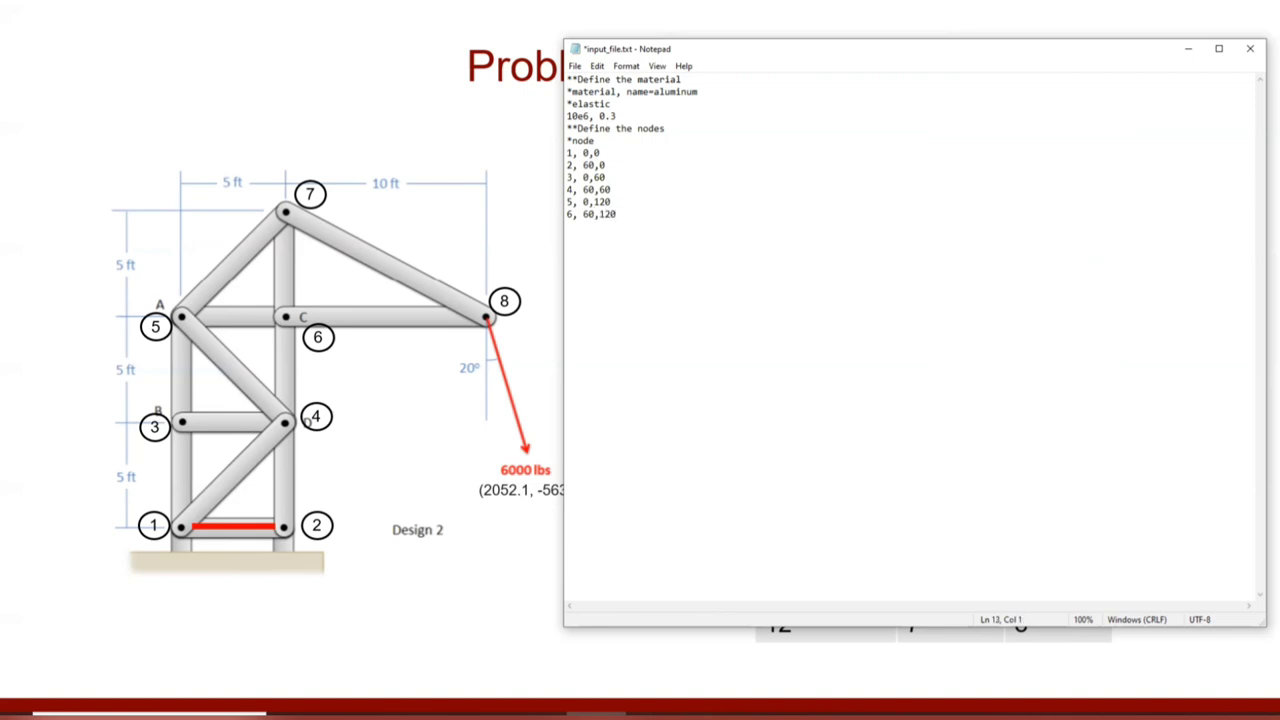
text(7,)
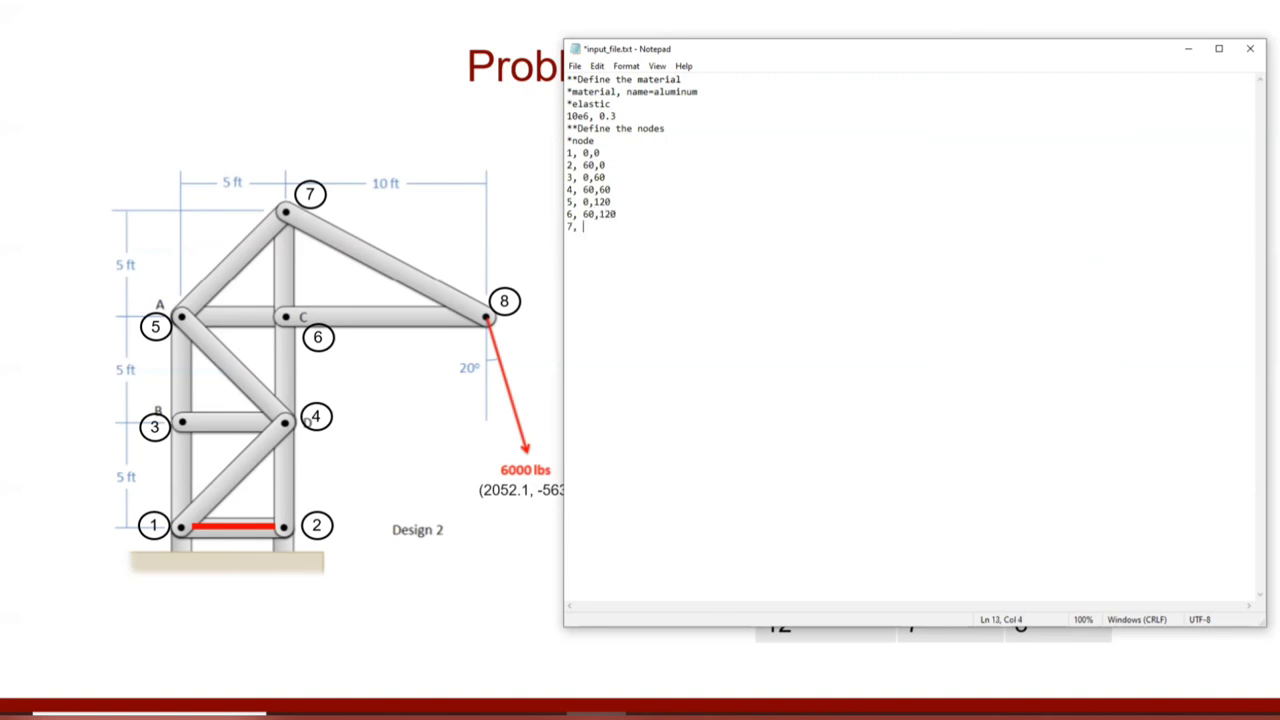
text(60,180)
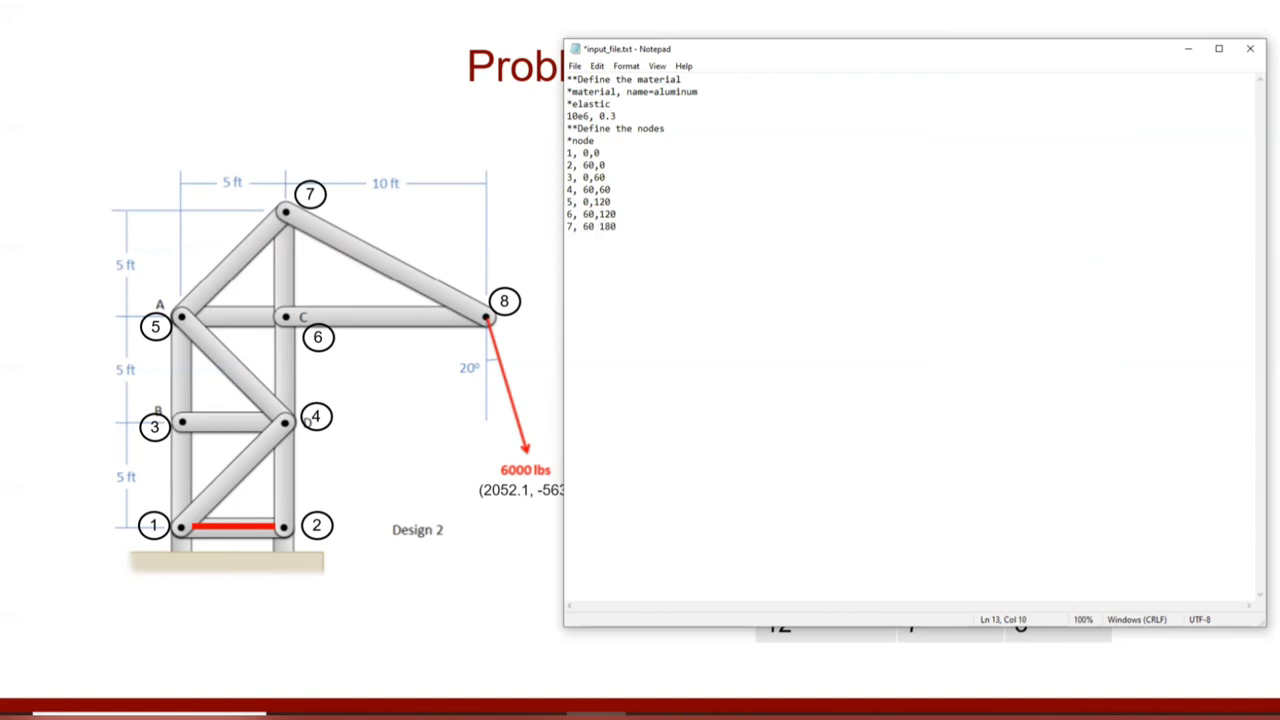
text(89)
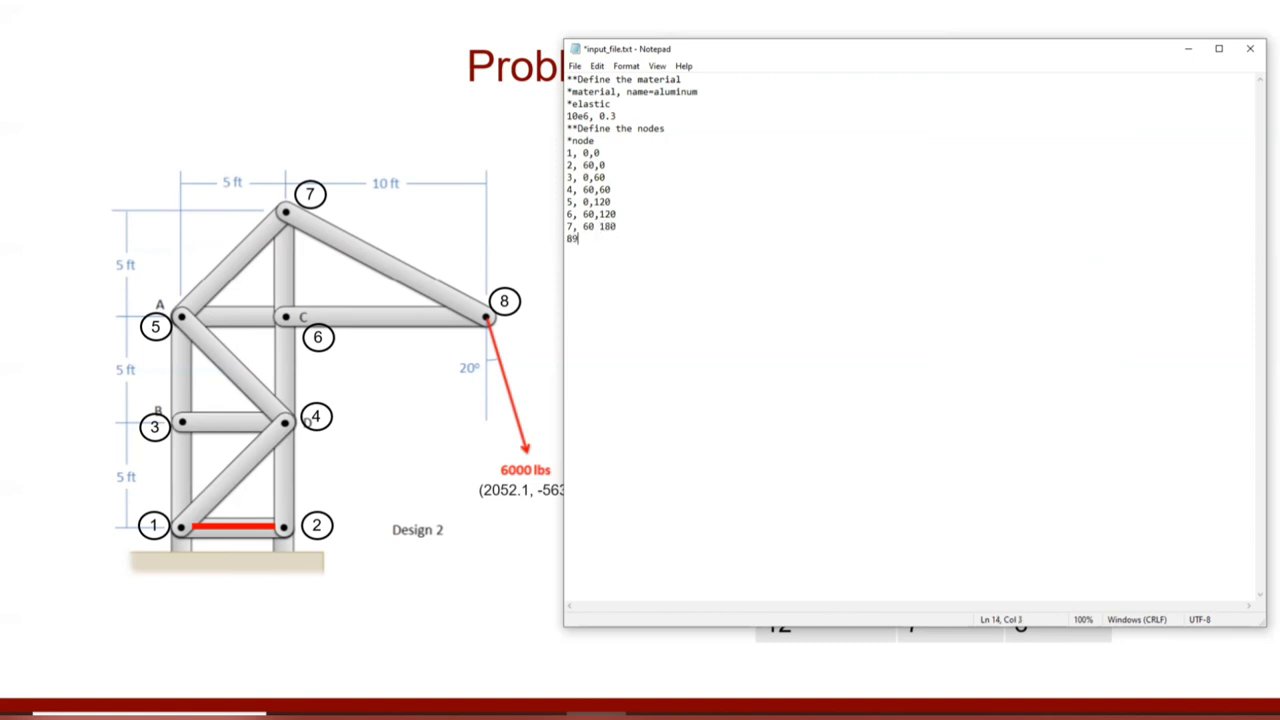
text(8,)
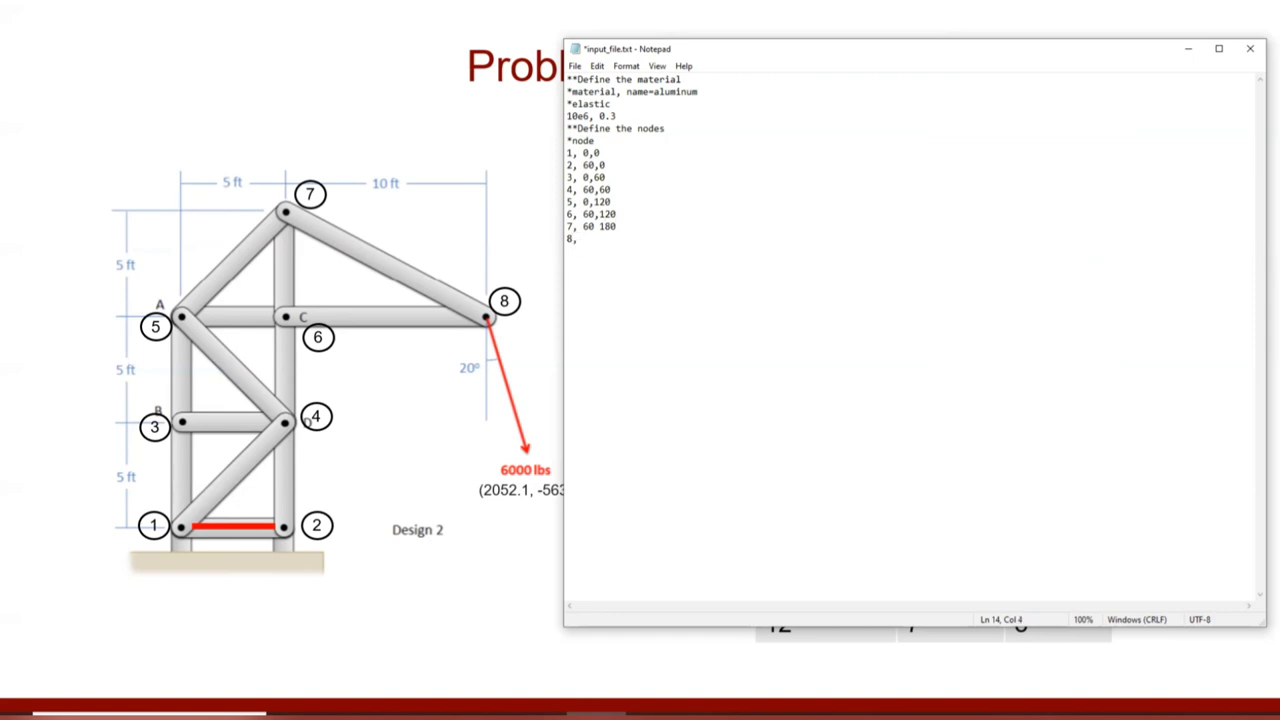
text(180)
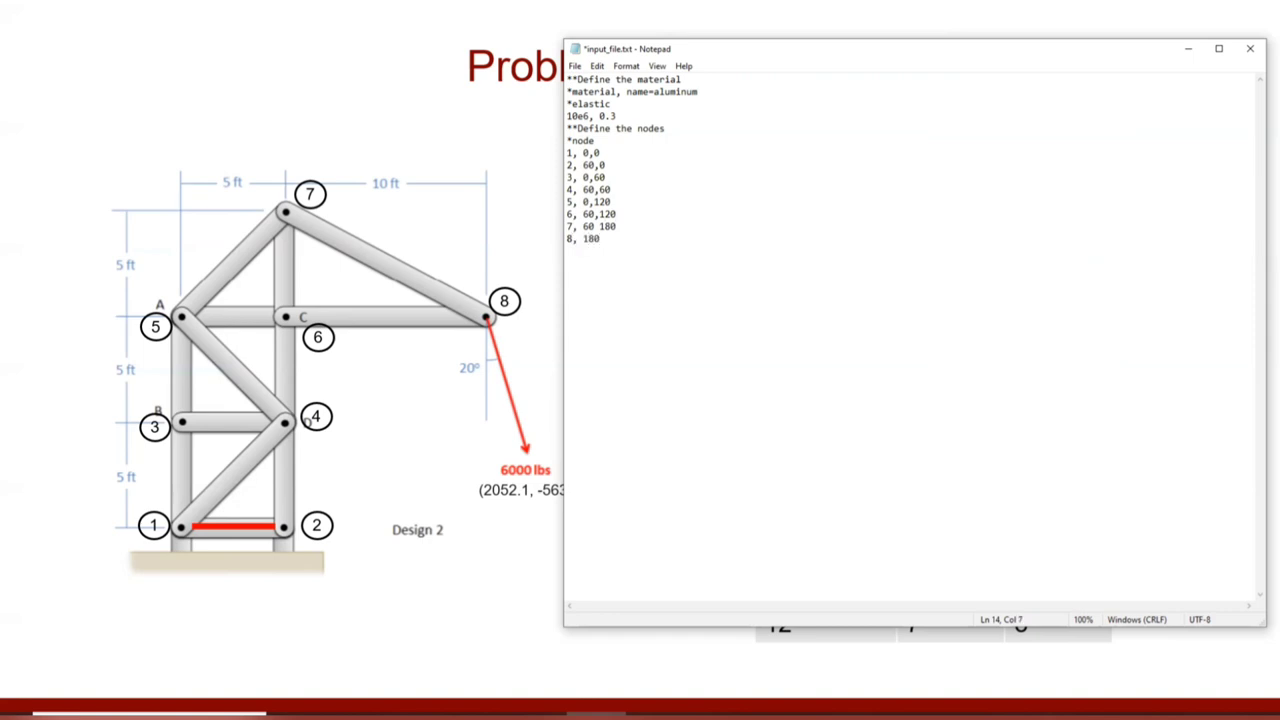
text(,)
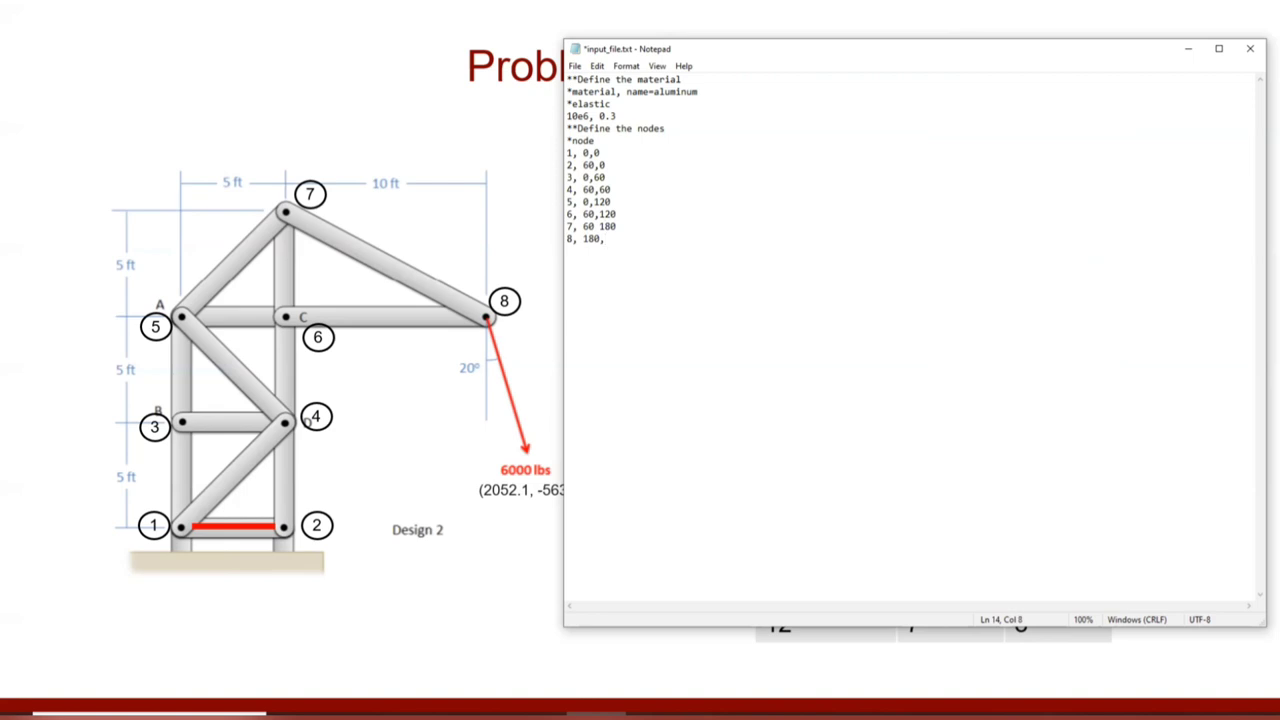
text(120)
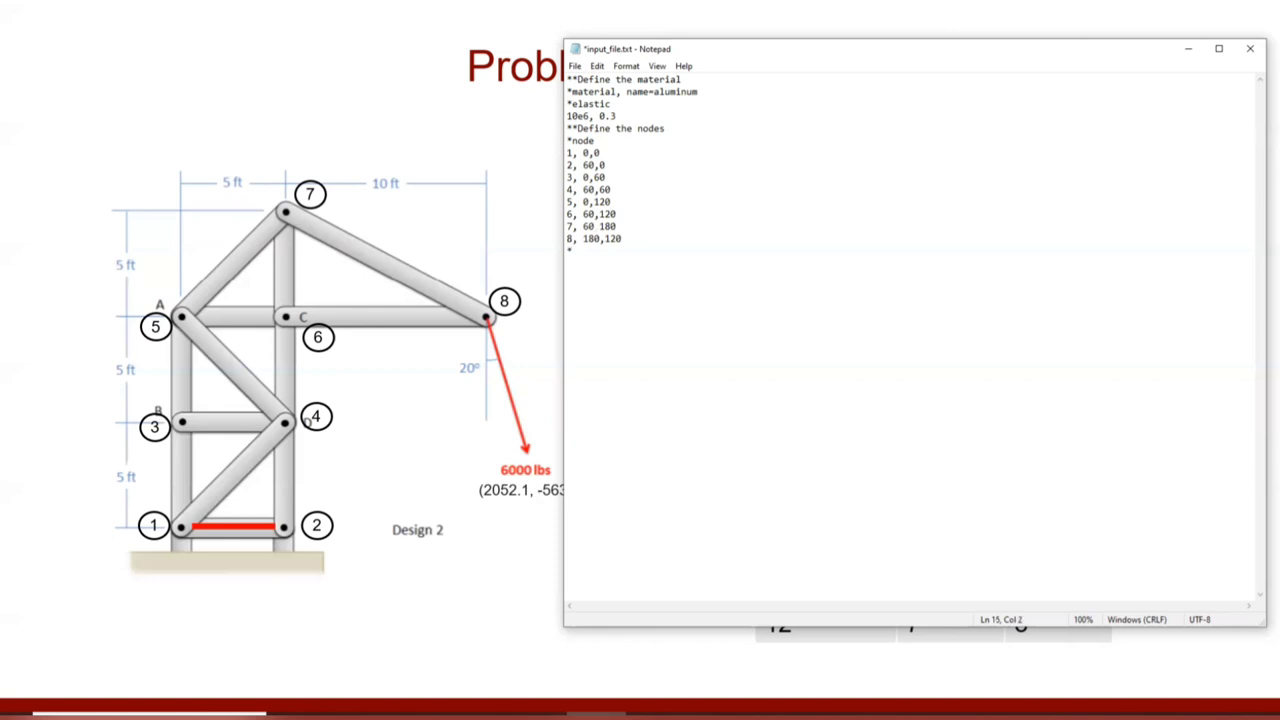
Write the '*element, type=T2D2' keyword line, correcting the type name.
text(*element)
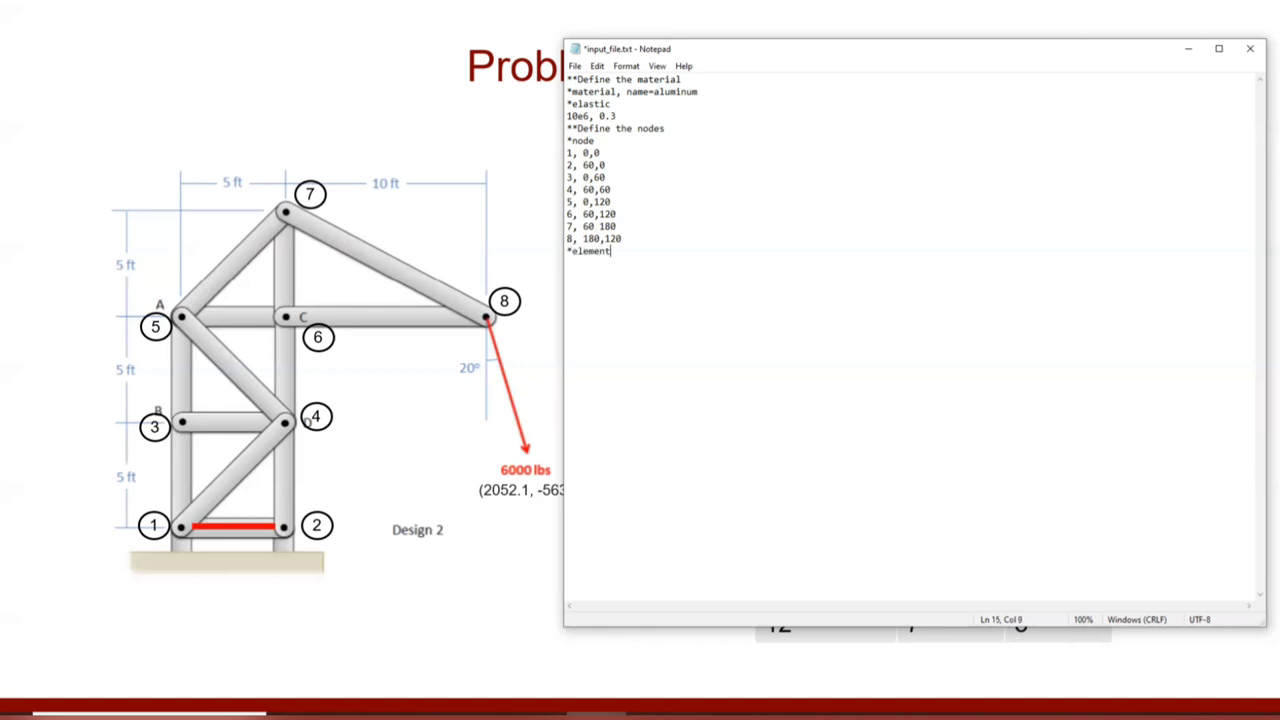
text(, type=)
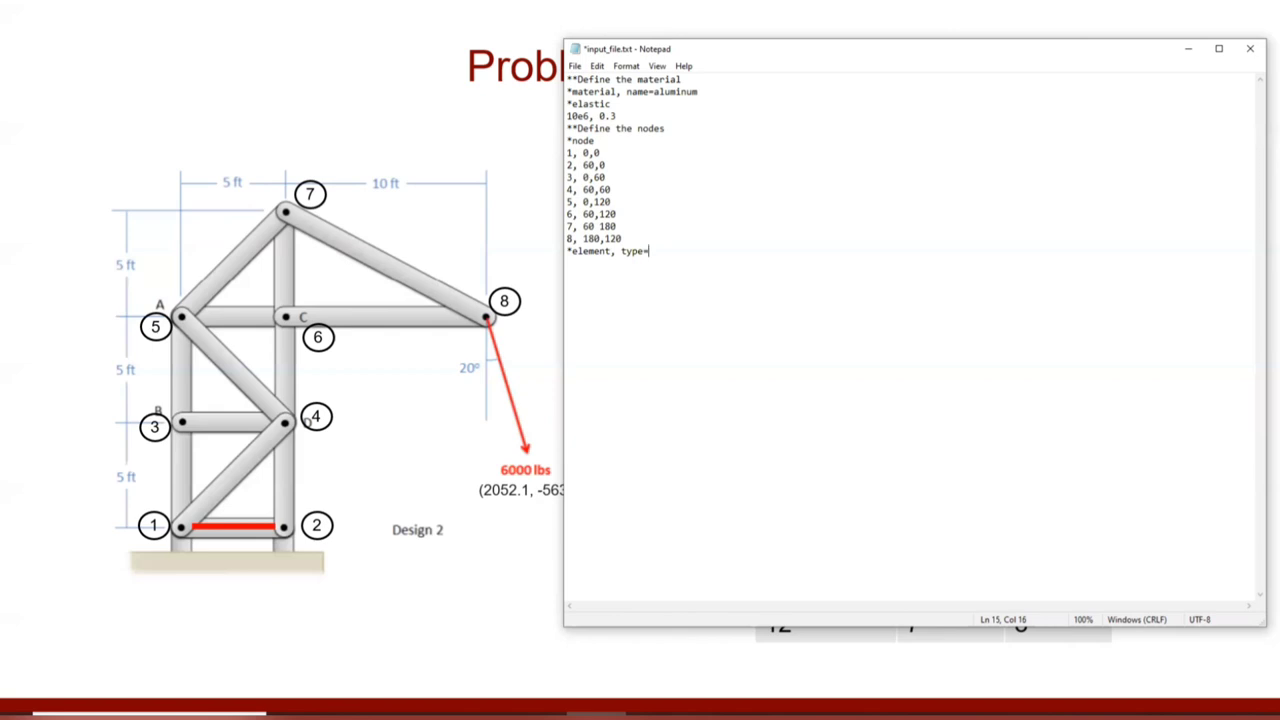
text(T)
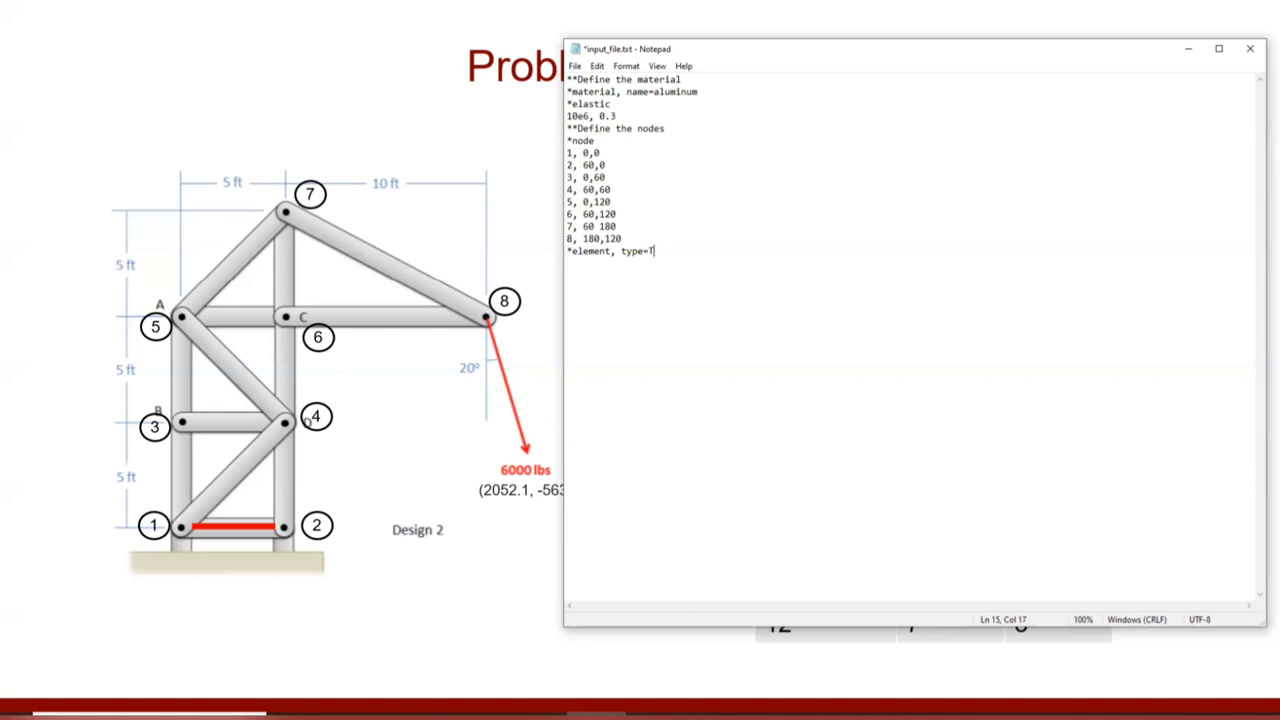
text(T2D2)
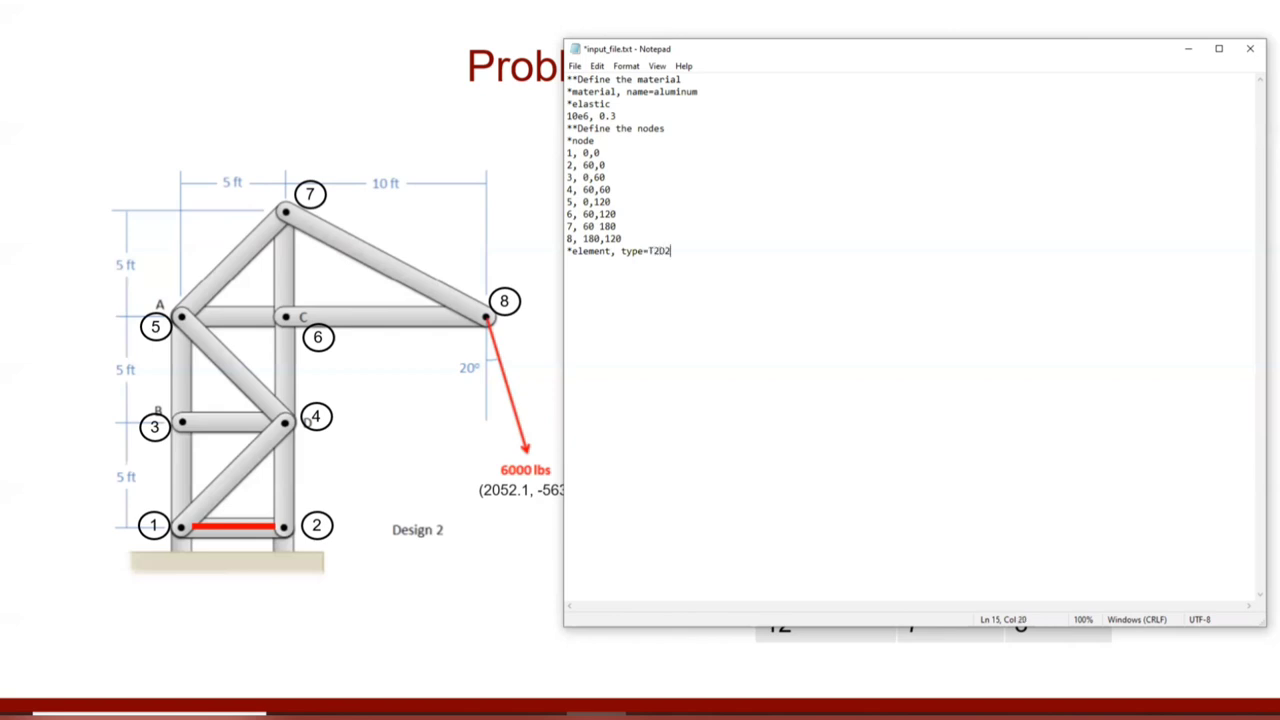
double_click(658, 252)
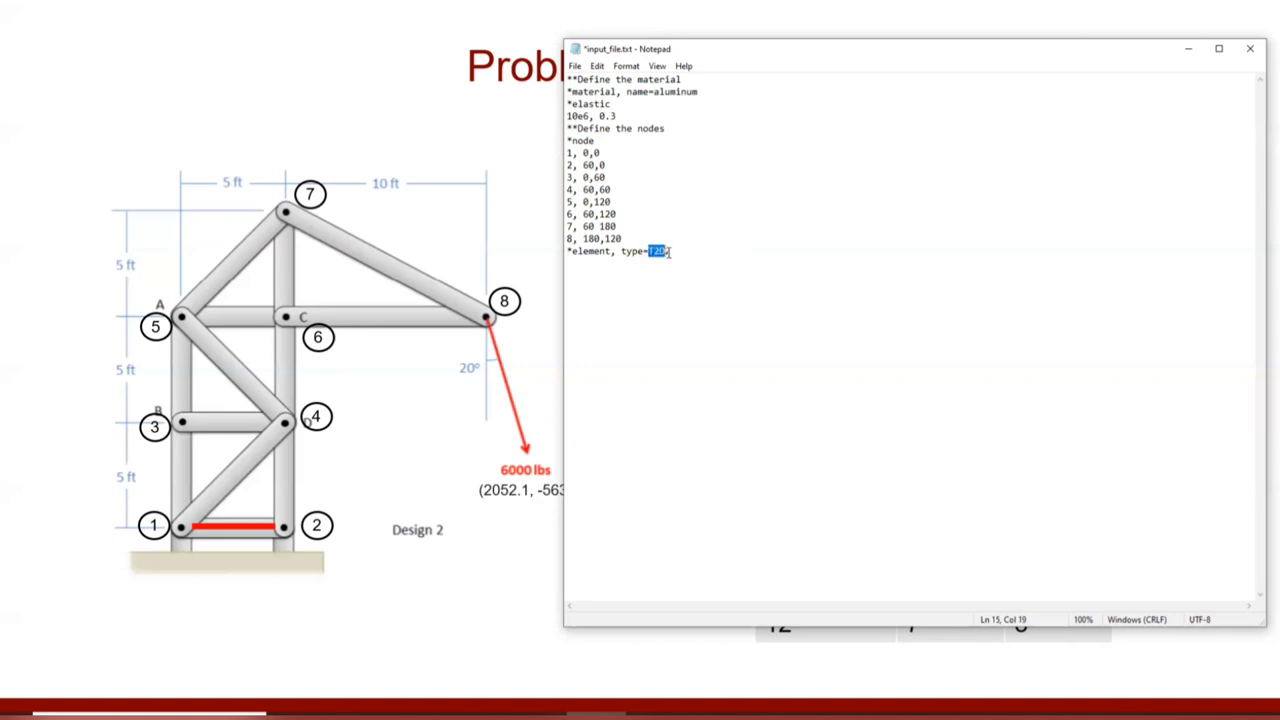
text(2)
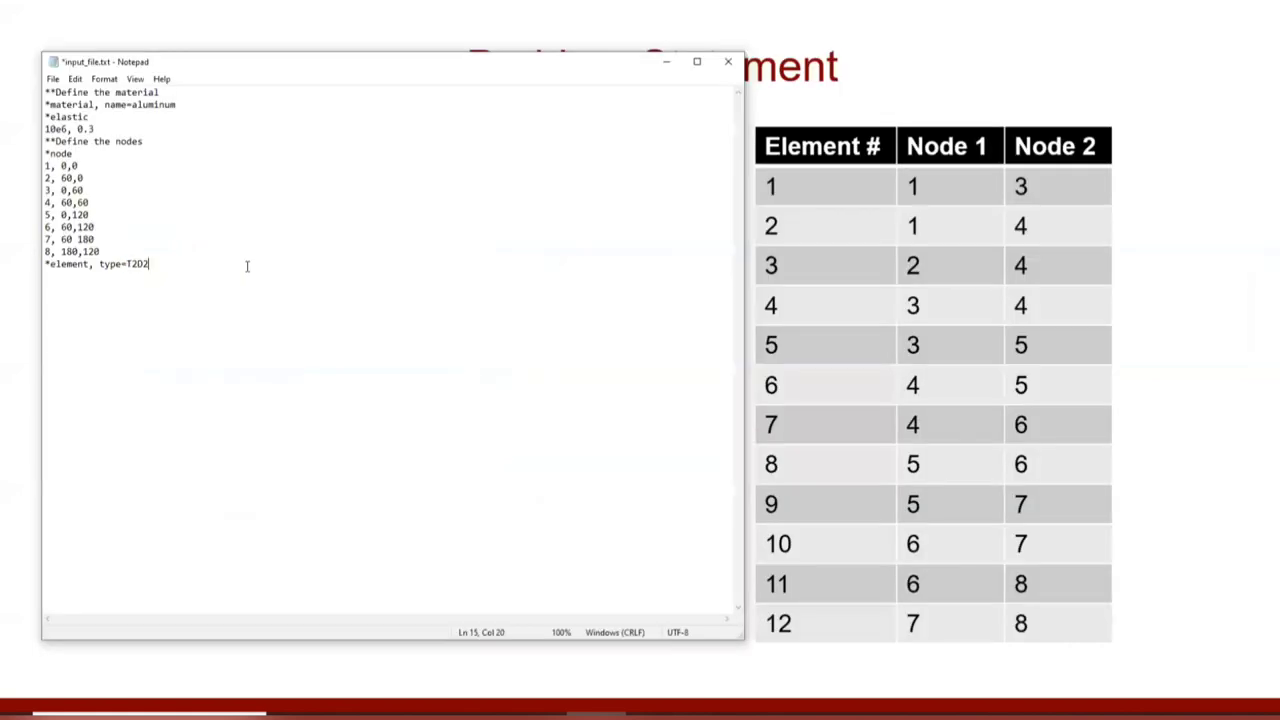
Finish the element keyword line with 'elset=Al_bar' and start the connectivity list.
text(,)
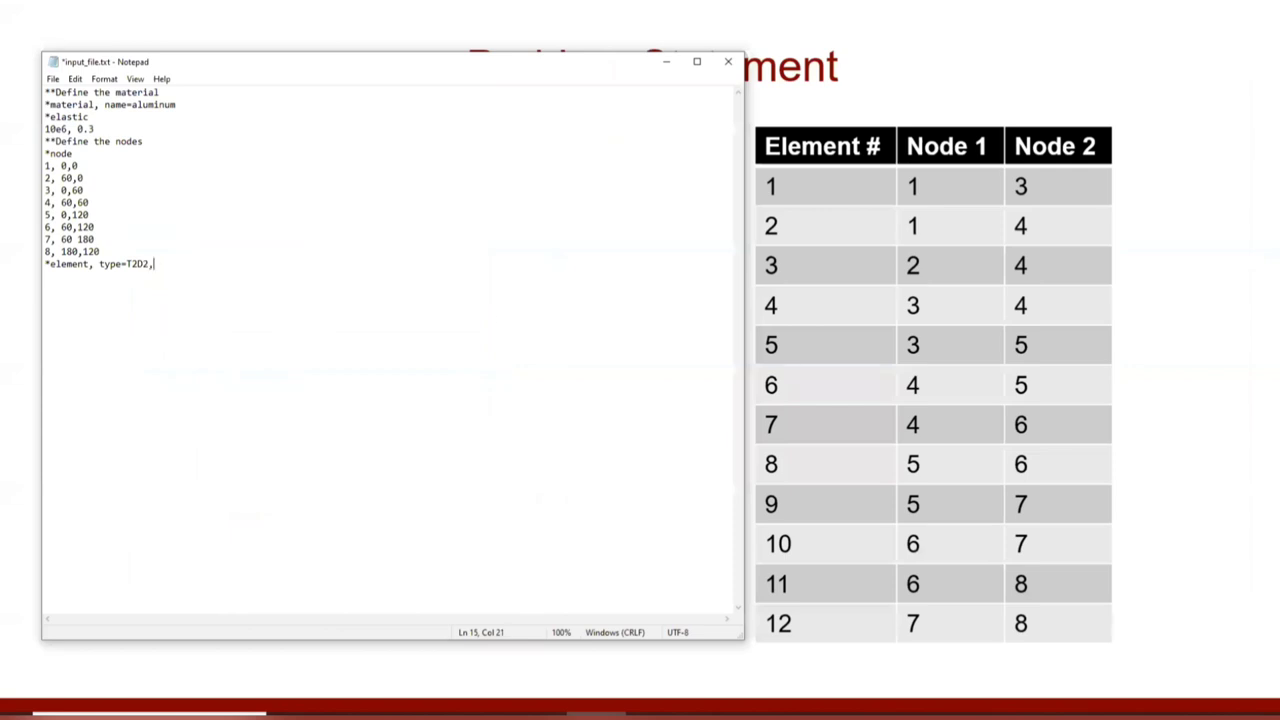
text(" ")
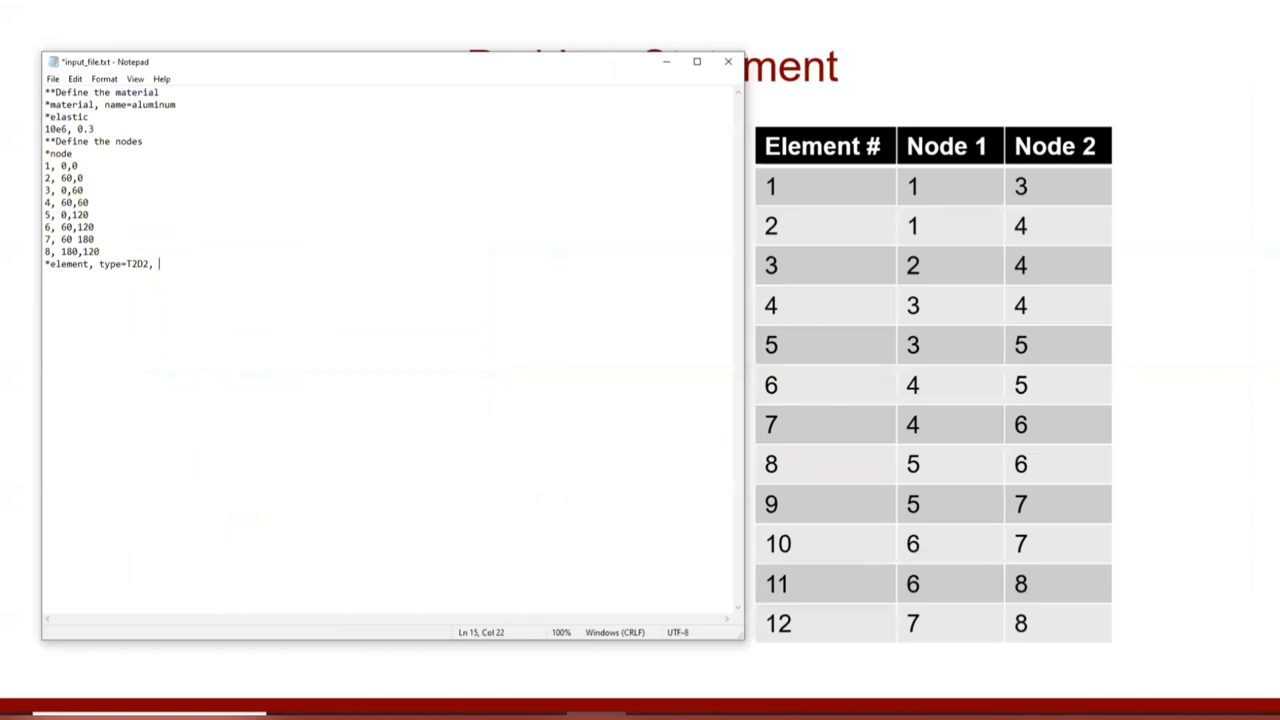
text(elset=a)
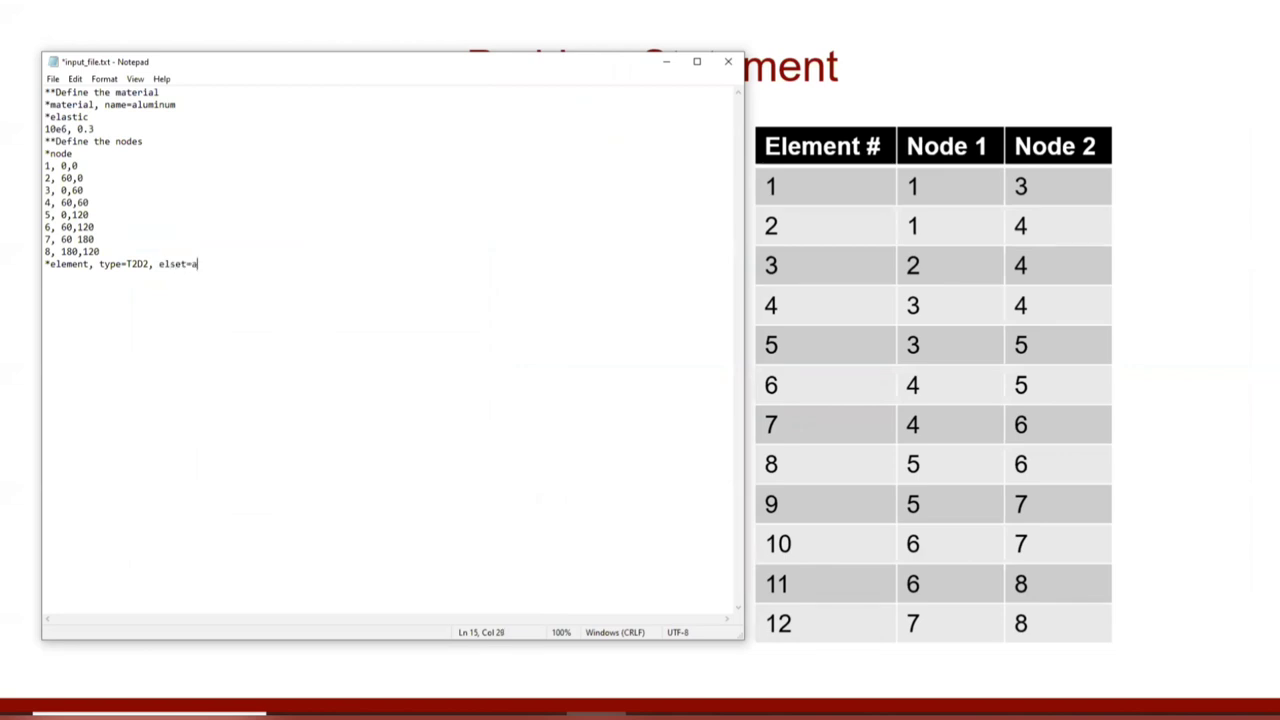
text(l)
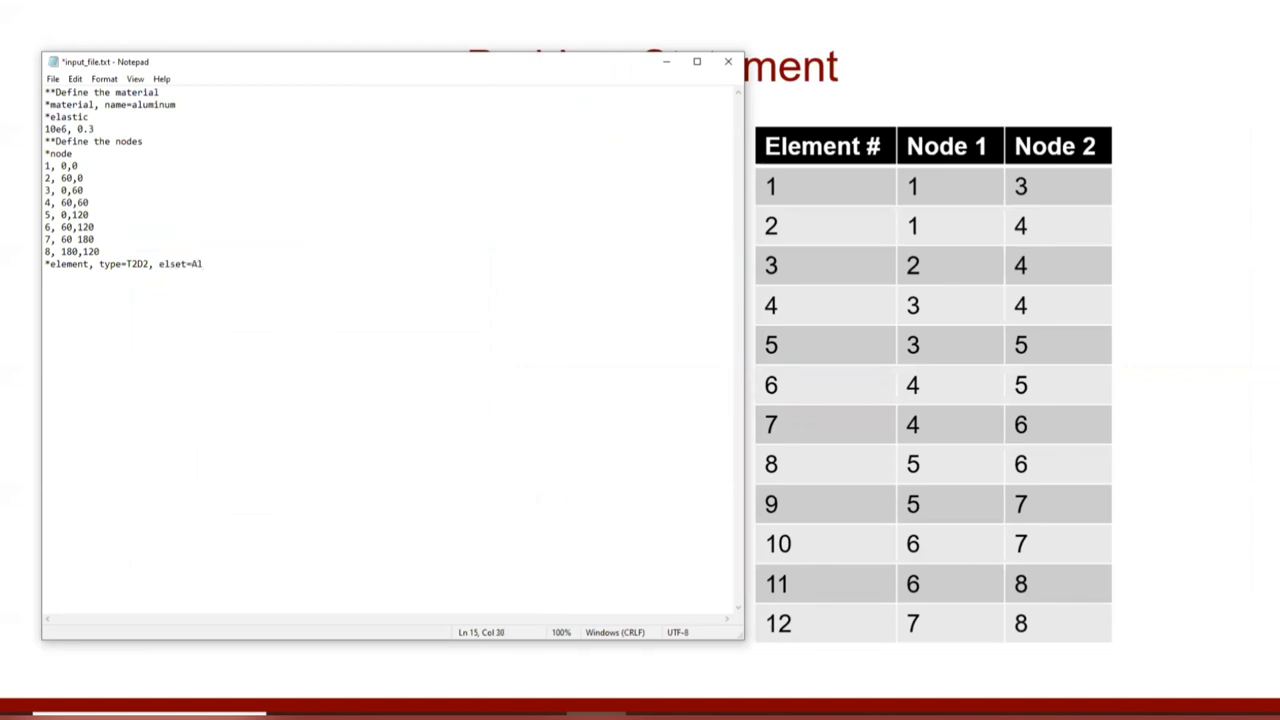
text(_bar)
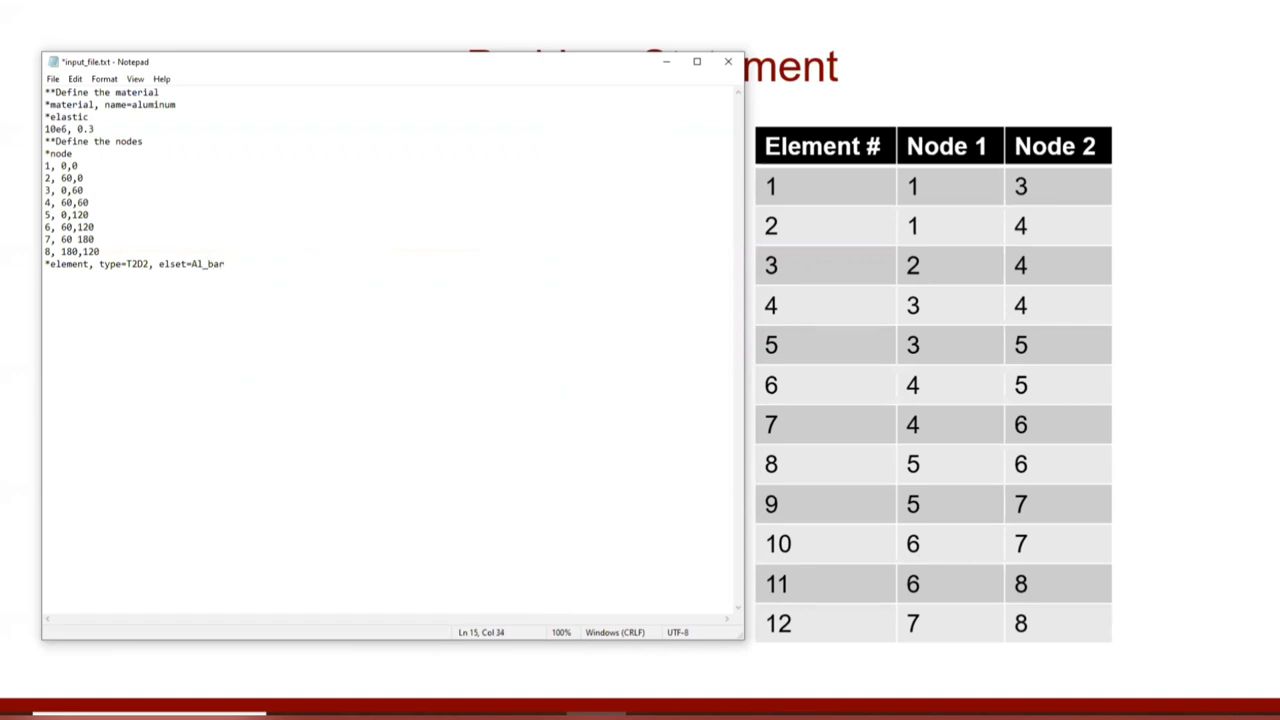
key(enter)
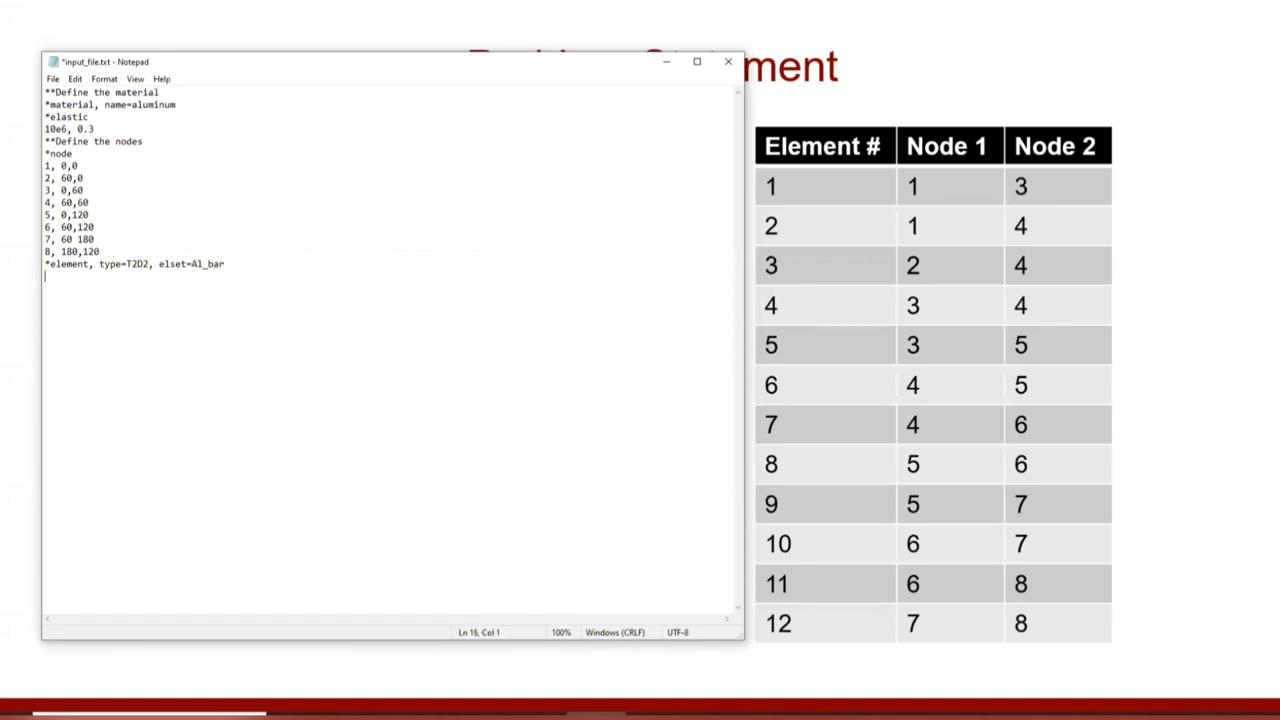
List elements 1 through 6 with node pairs 1,3; 1,4; 2,4; 3,4; 3,5; ...,6.
text(1m)
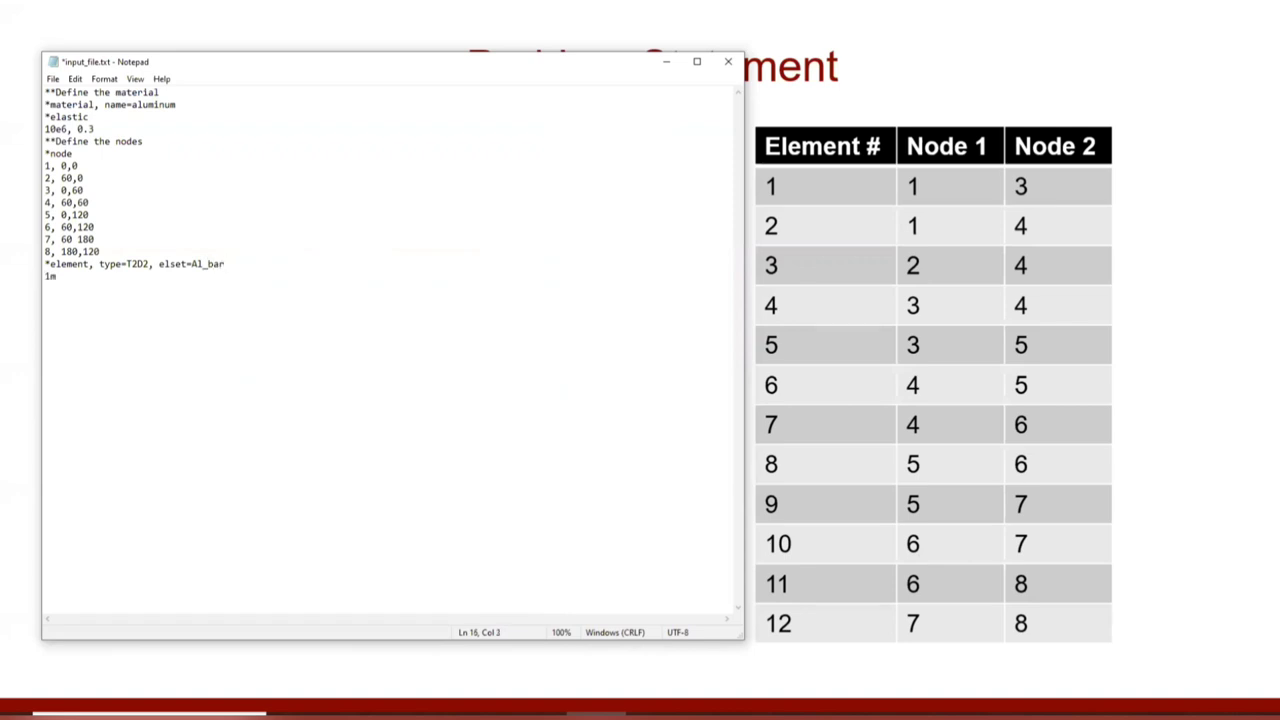
text(,)
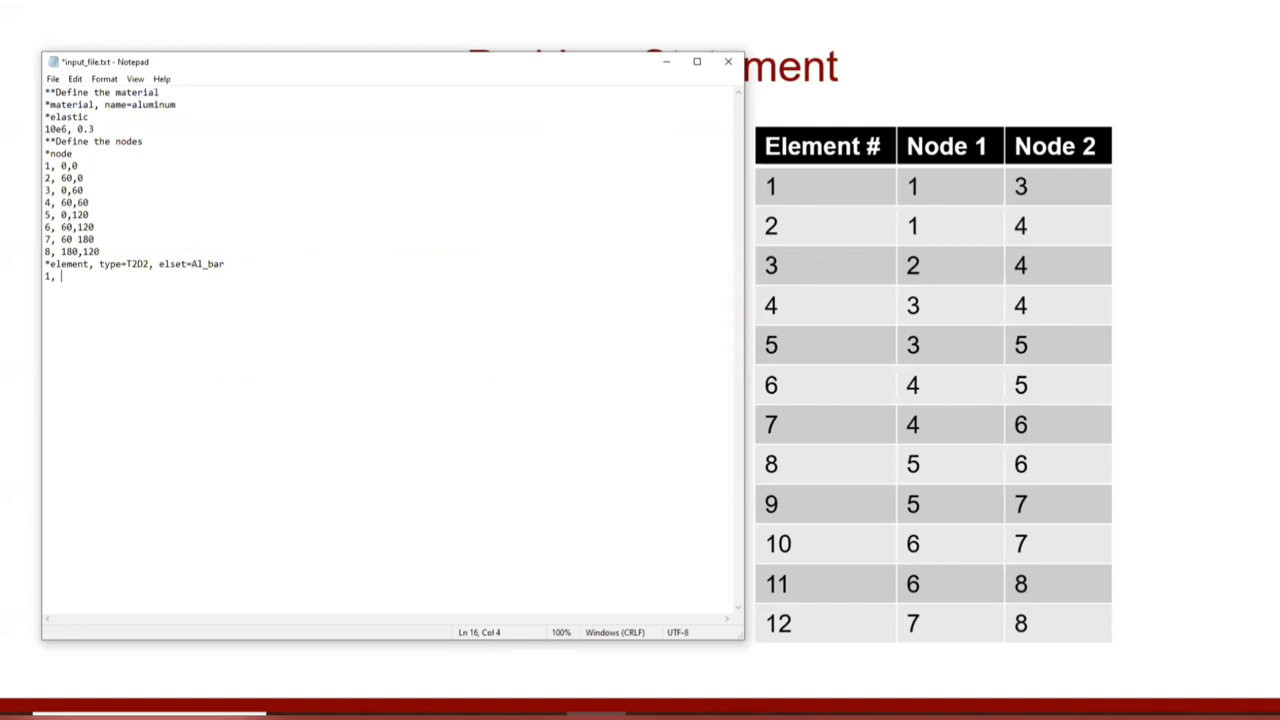
text(1)
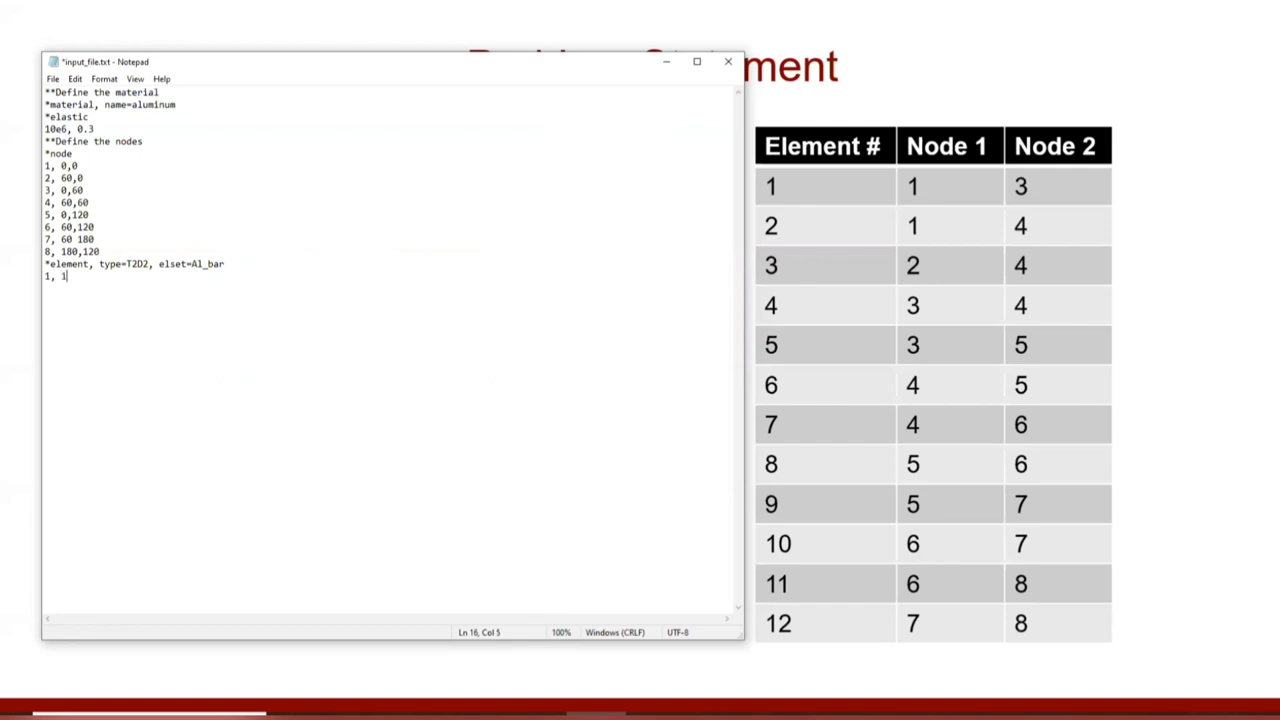
text(,3)
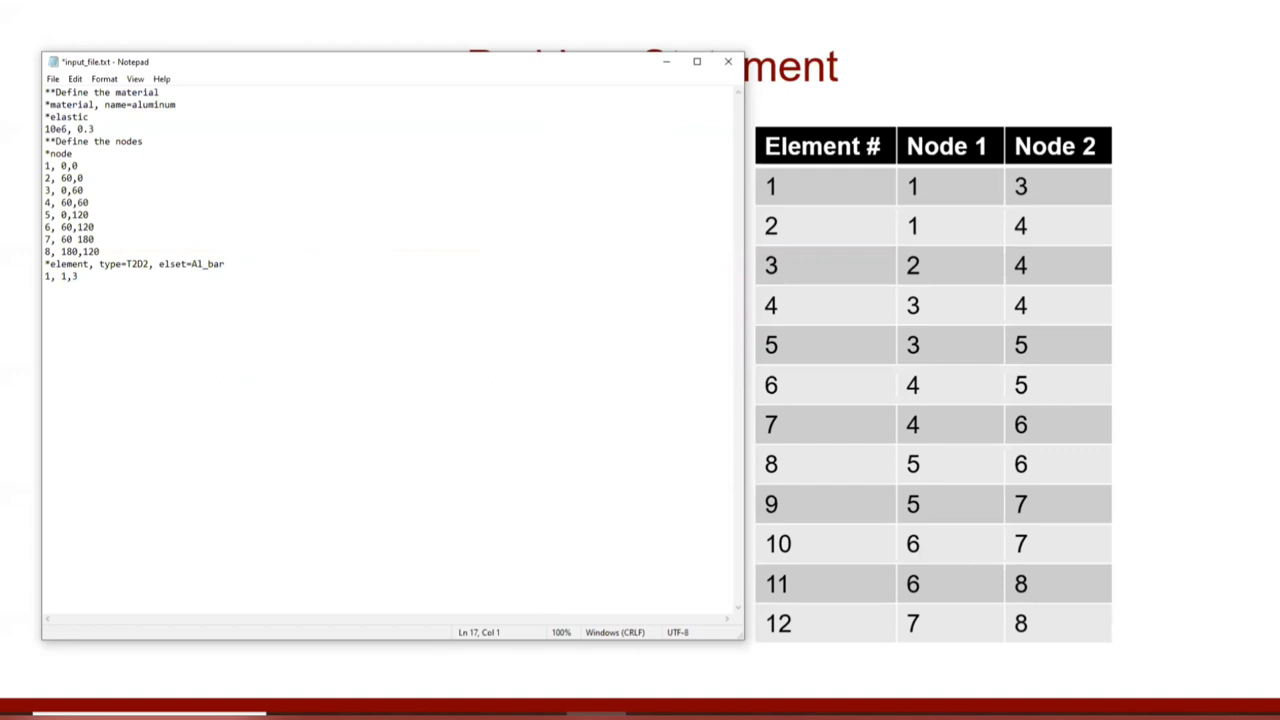
text(2, 1)
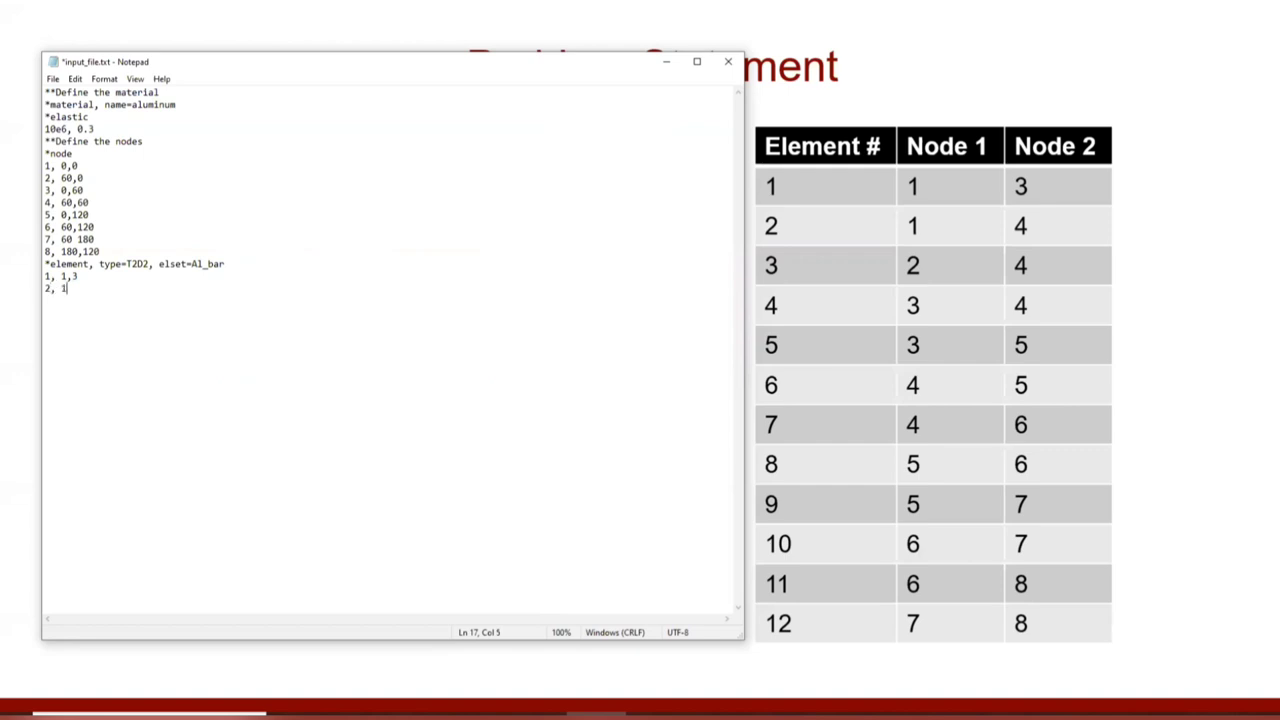
text(,4)
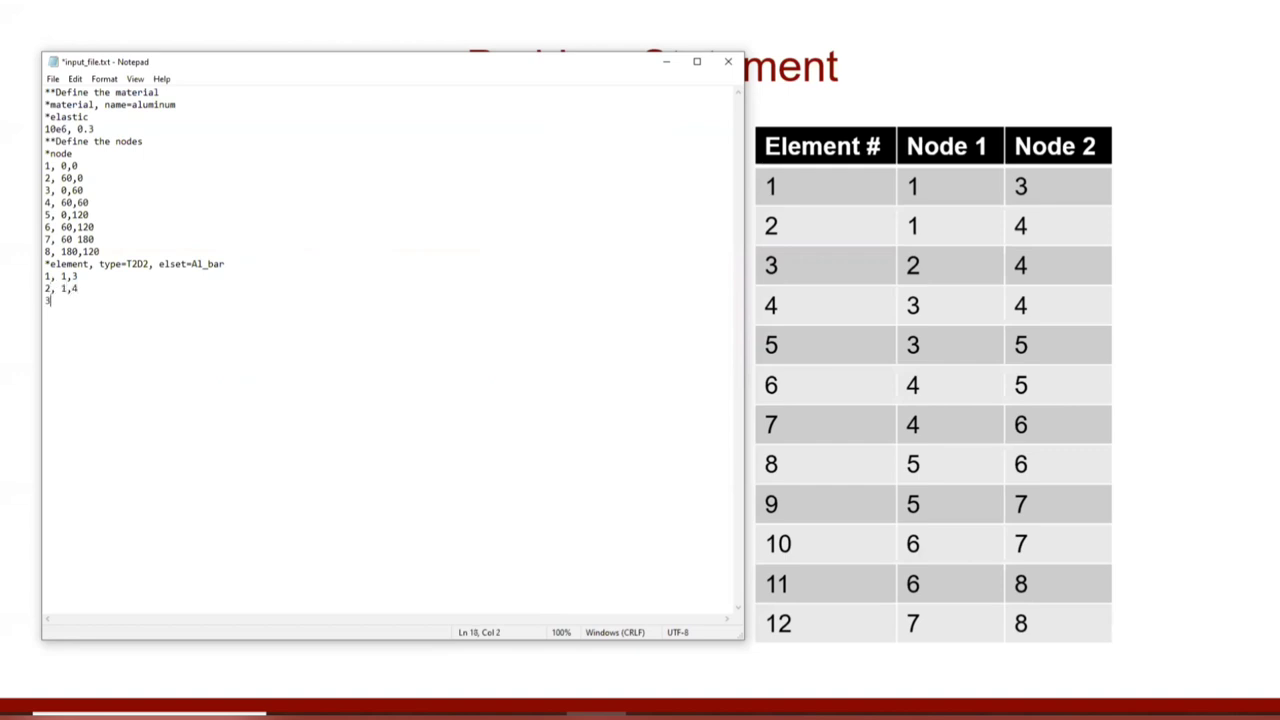
text(3, 2)
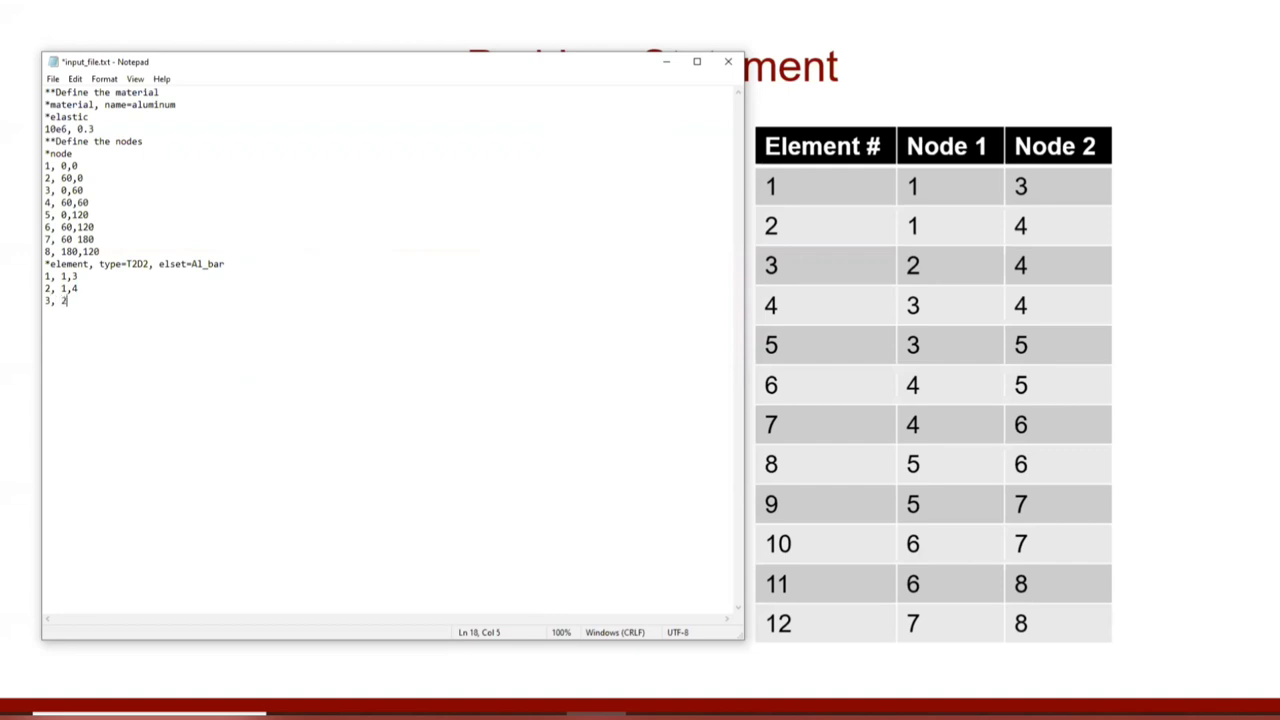
text(,4)
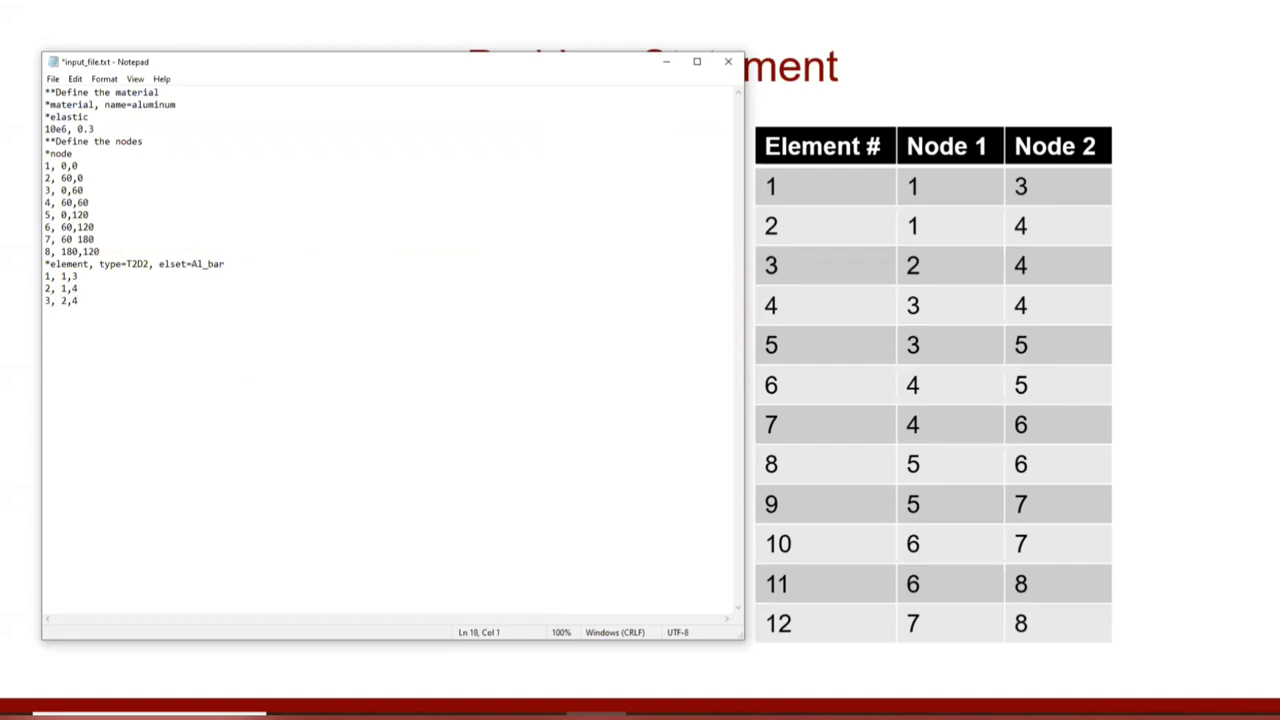
text(4, 3)
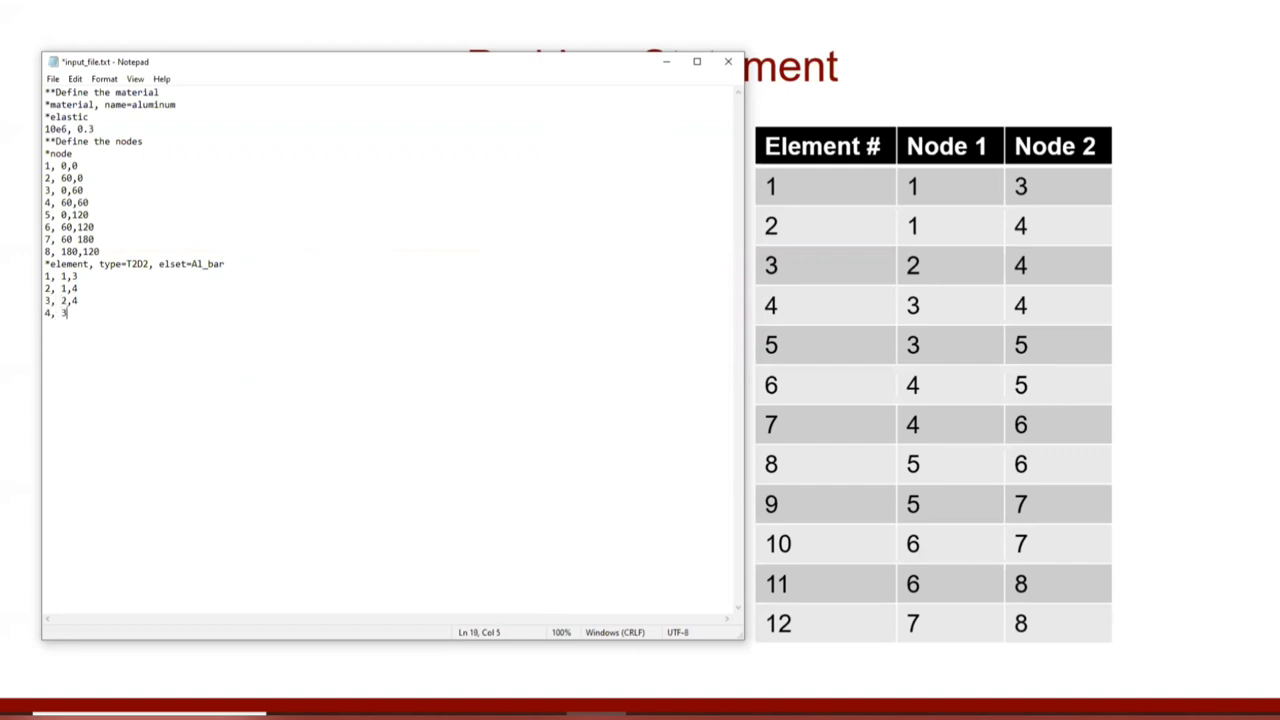
text(,4)
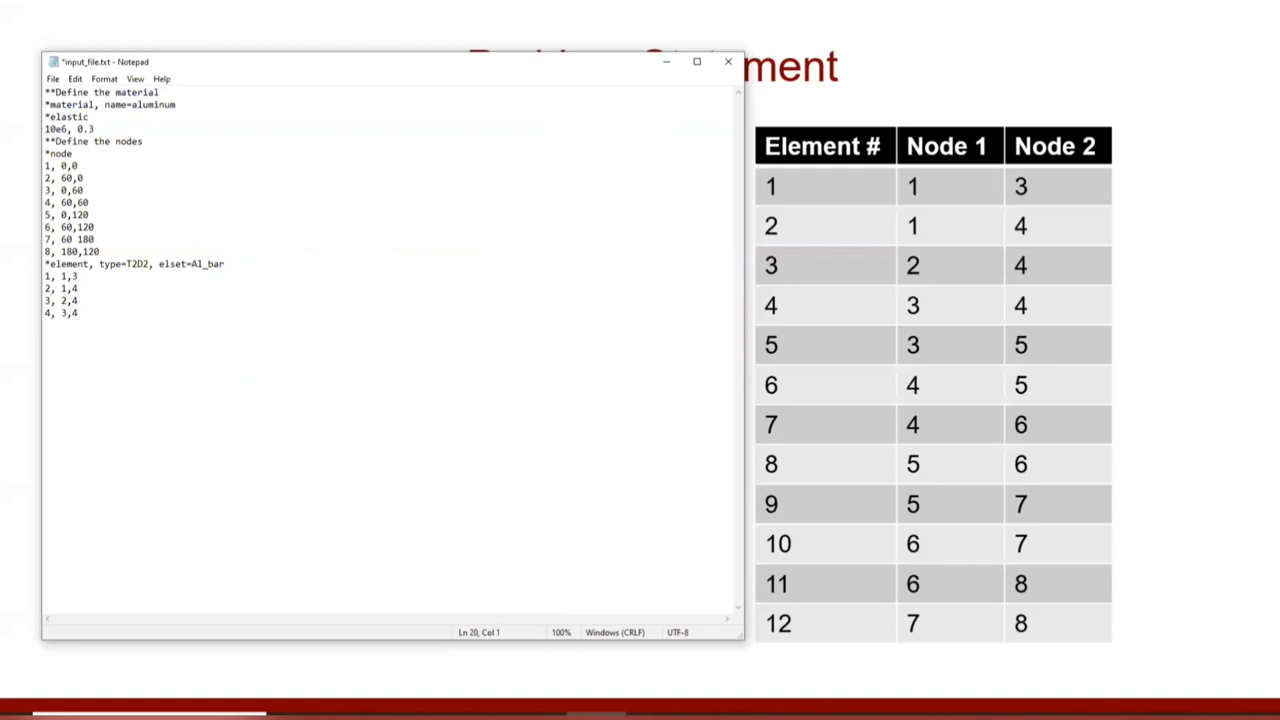
text(5,)
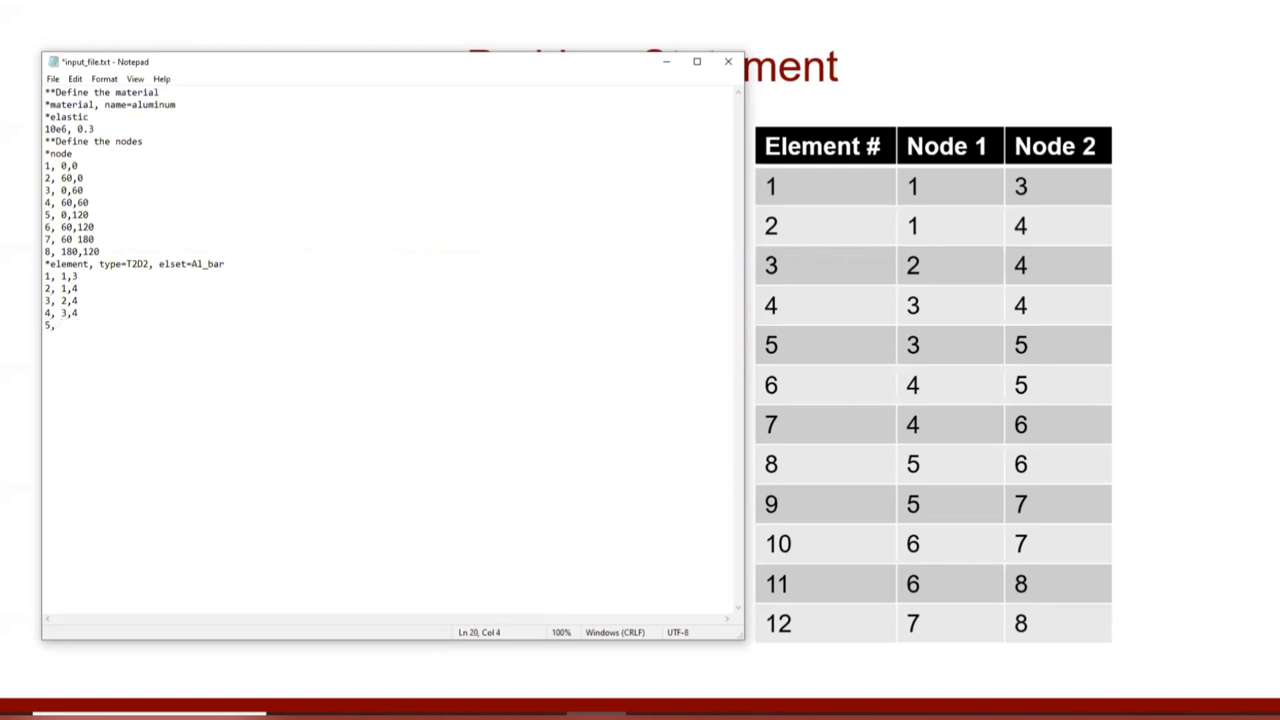
text(3,5)
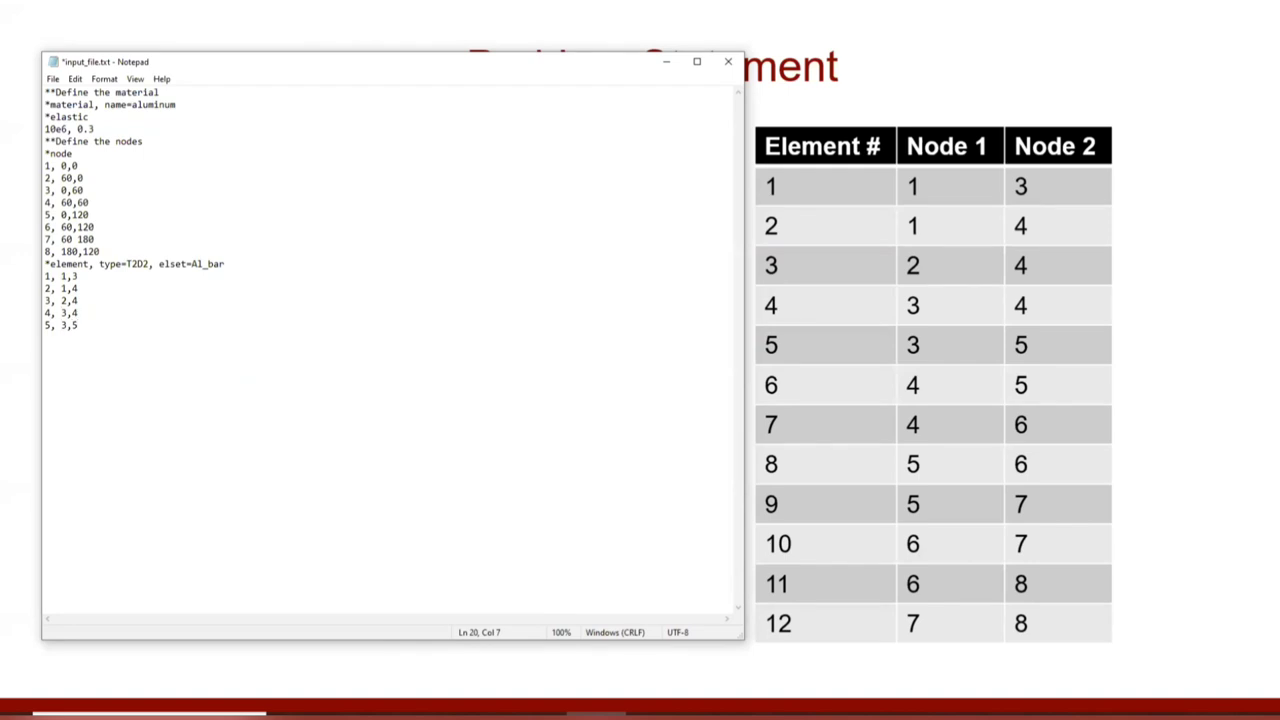
text(6)
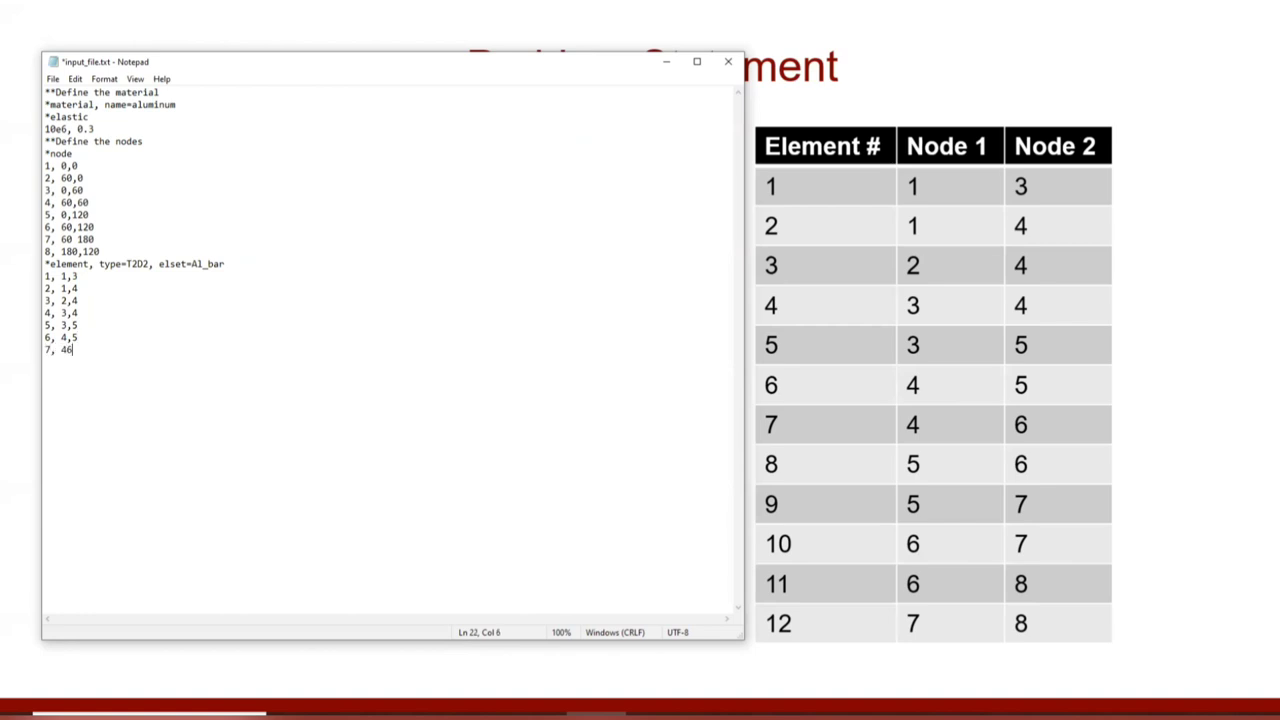
text(,6)
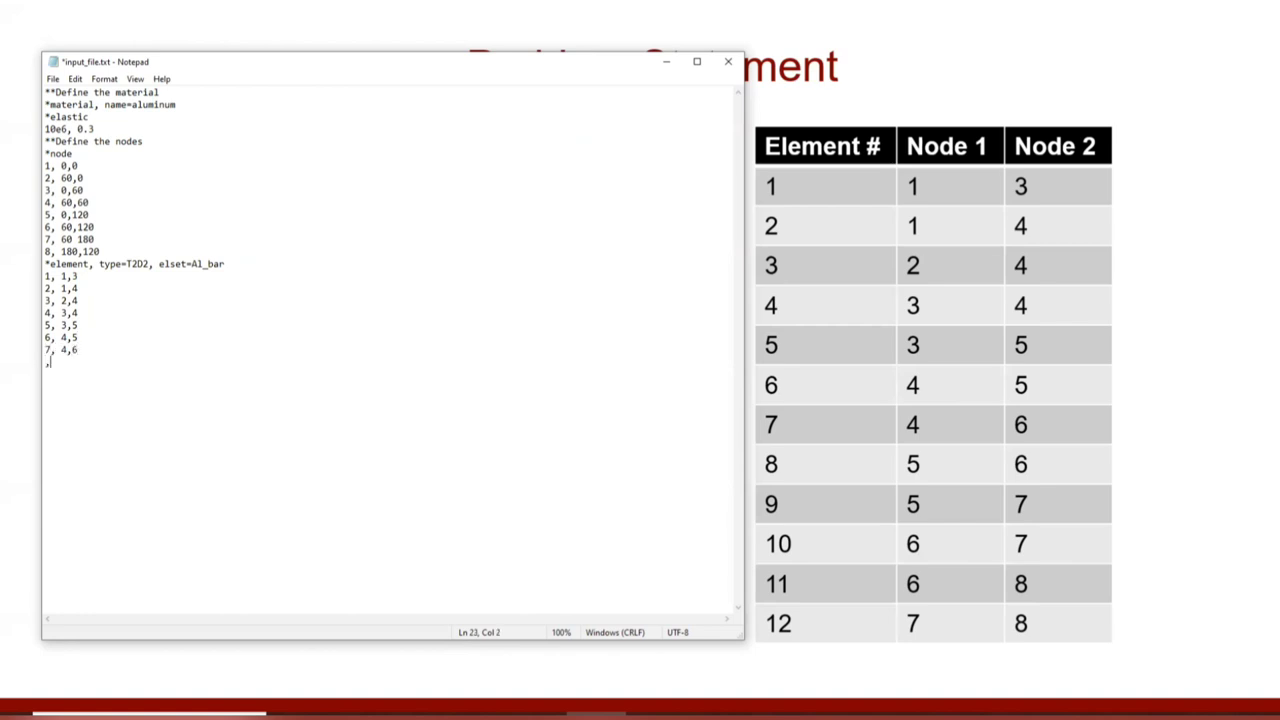
List elements 8 through 12 with node pairs 5,6; 5,7; 6,7; 6,8; 7,8.
text(8,)
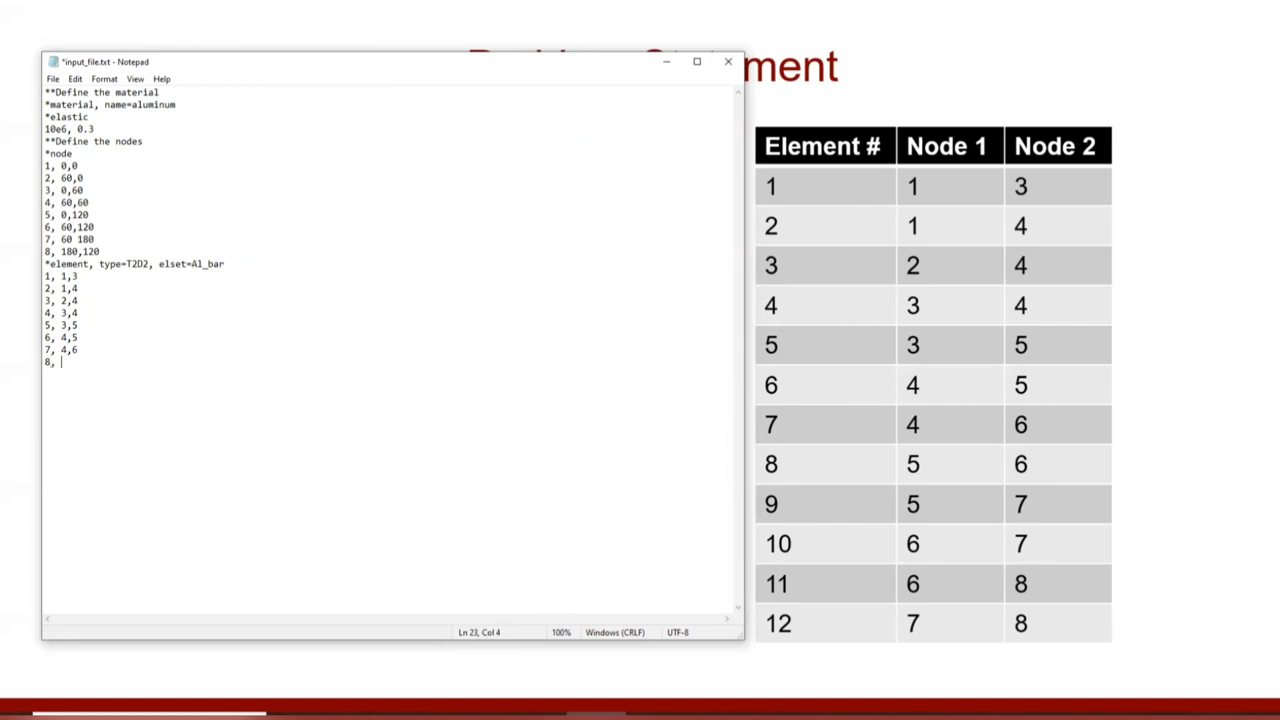
text(5,6)
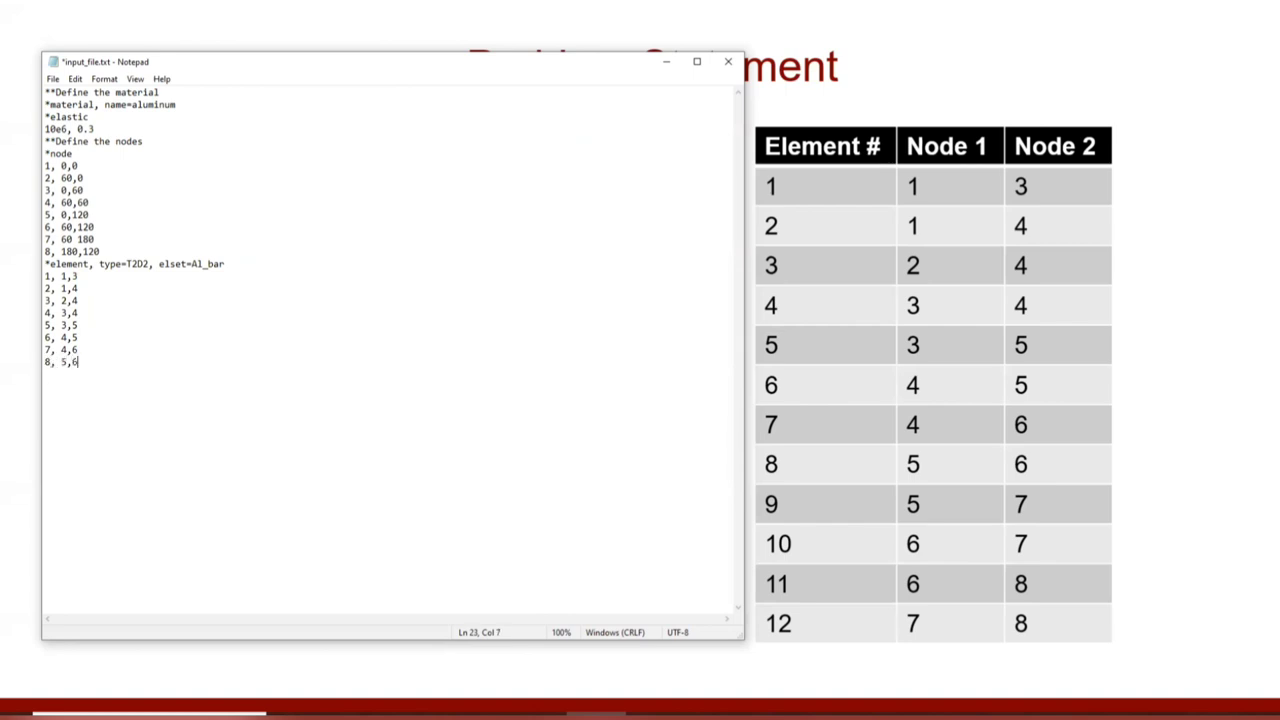
text(9,)
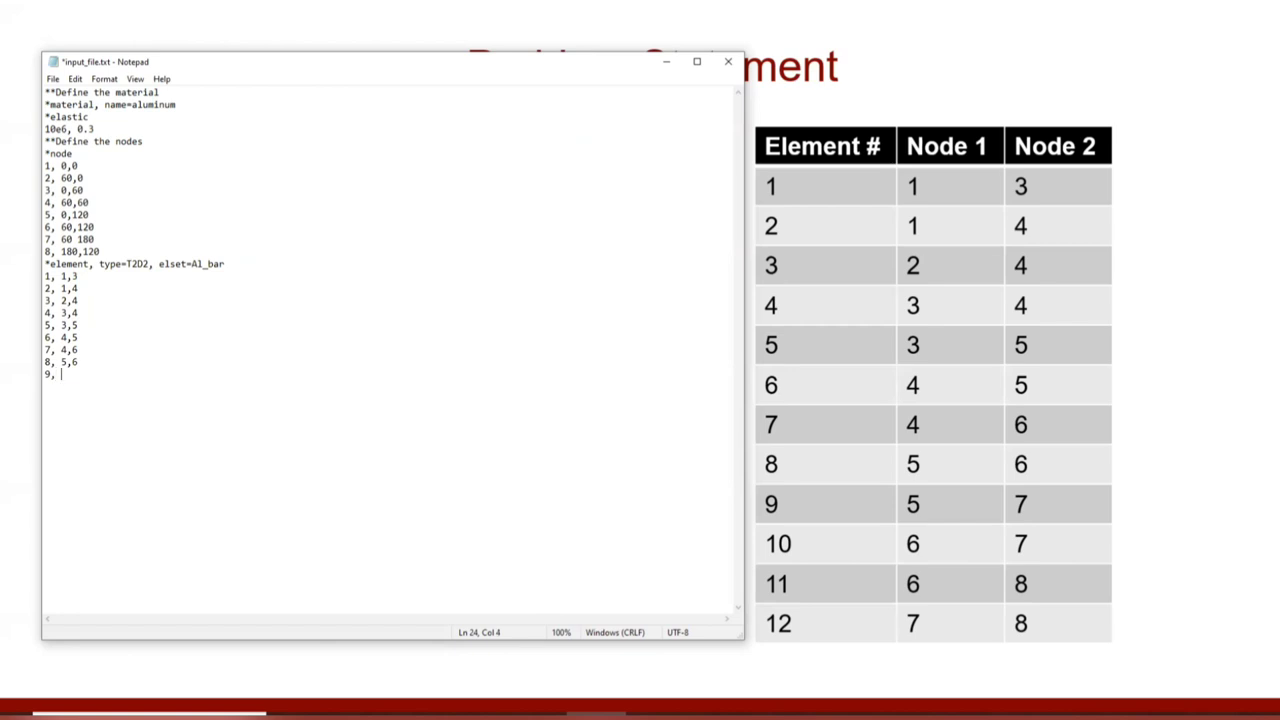
text(5,7)
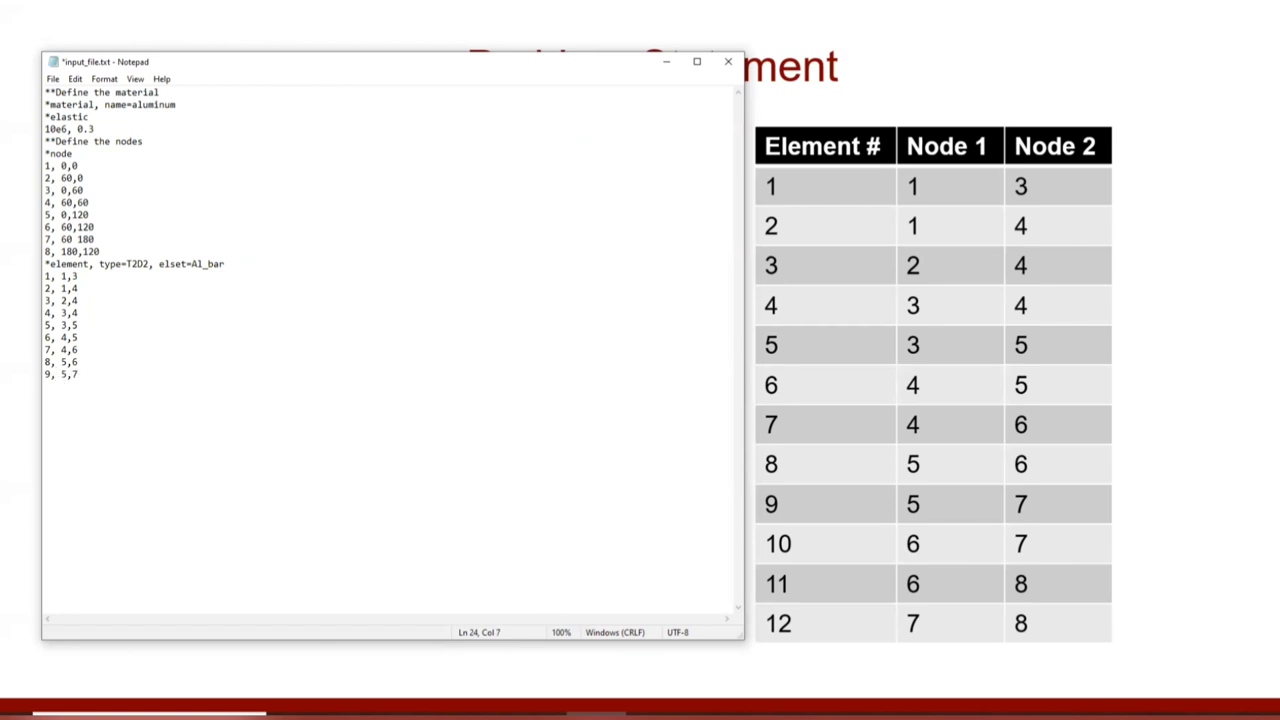
text(10,)
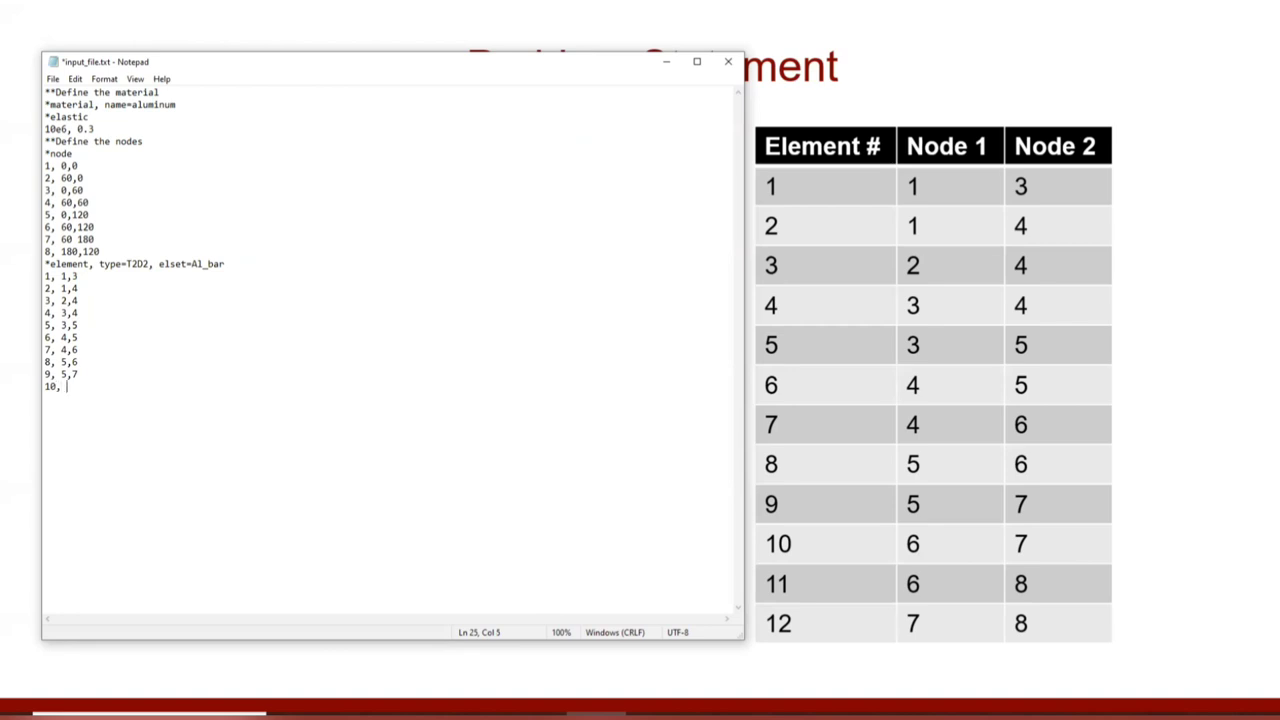
text(6)
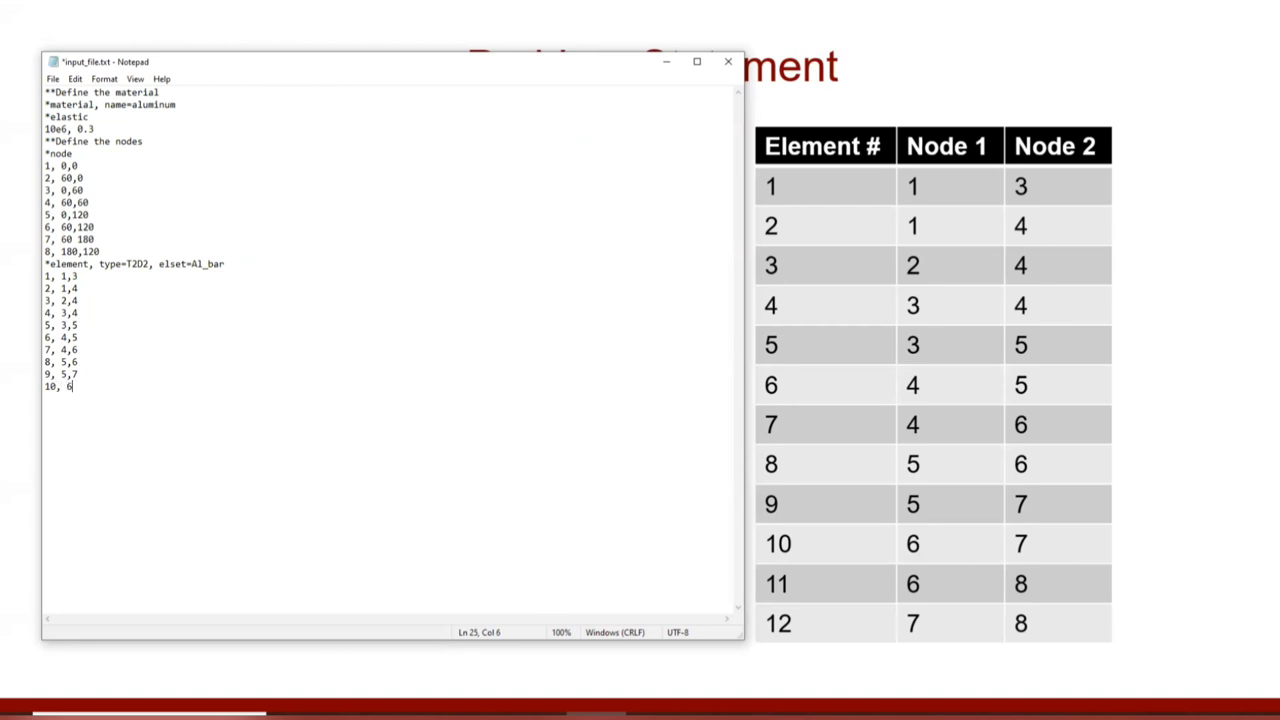
text(,)
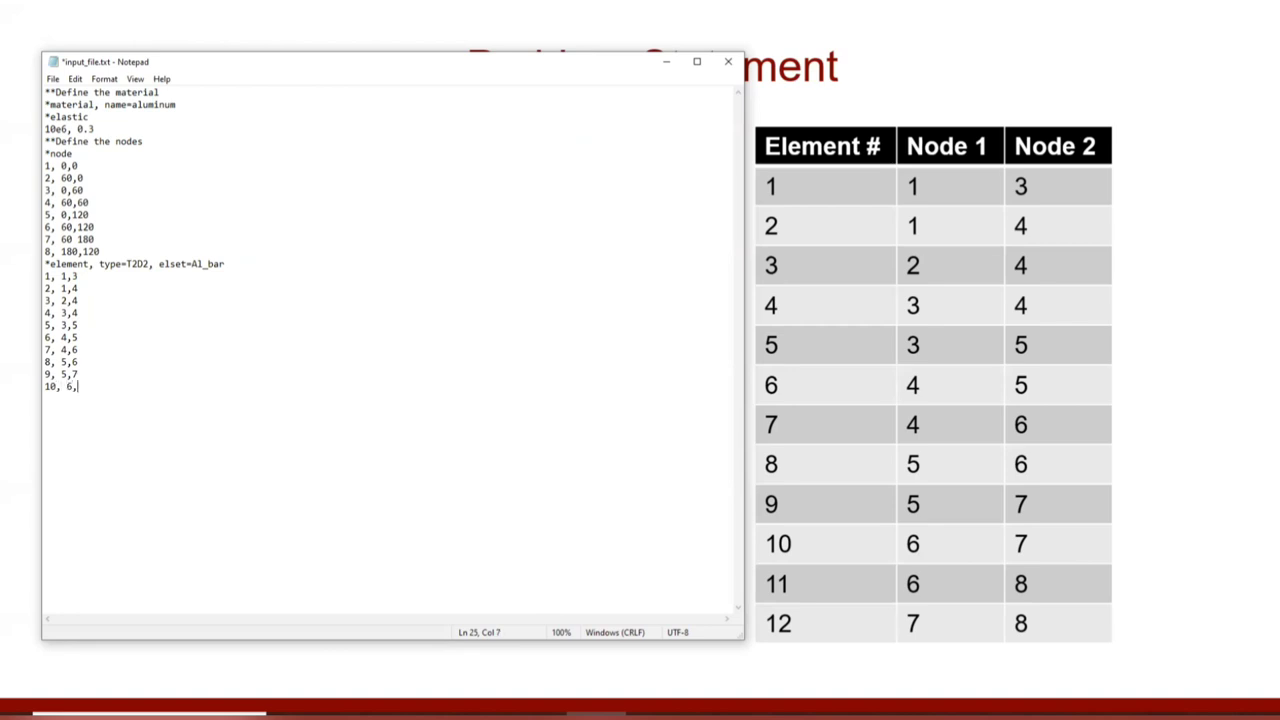
text(7)
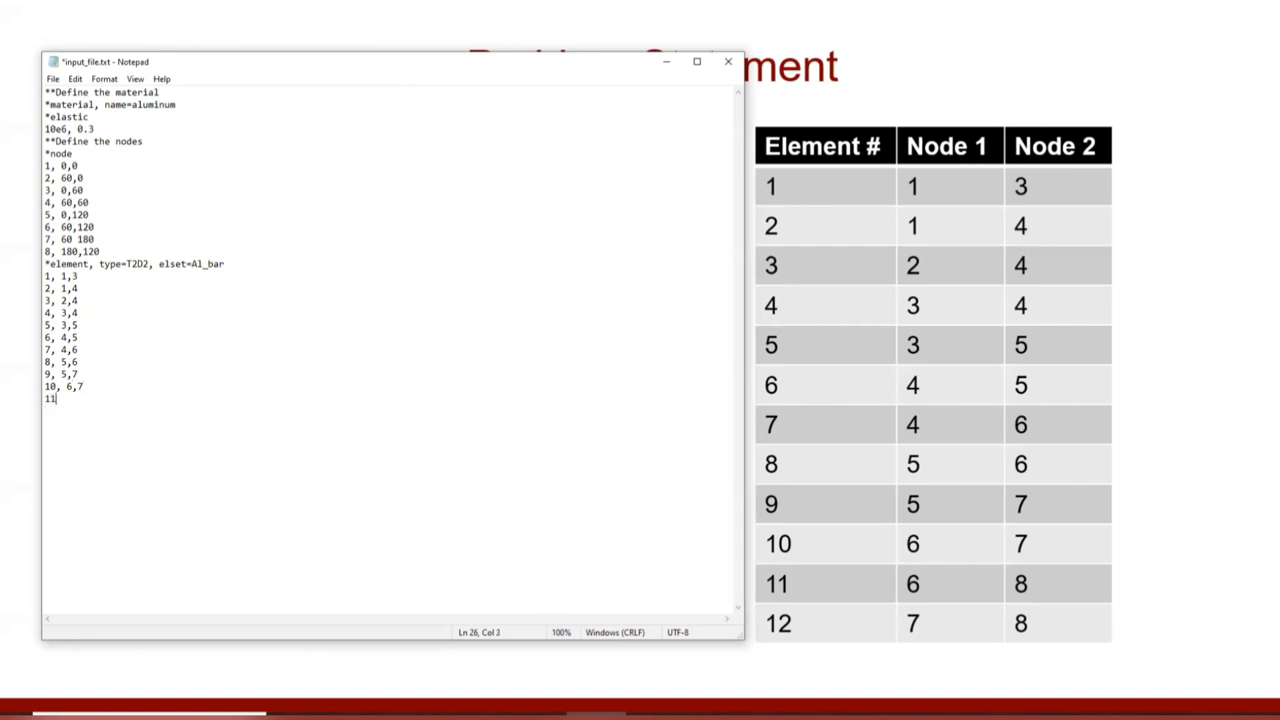
text(, 6)
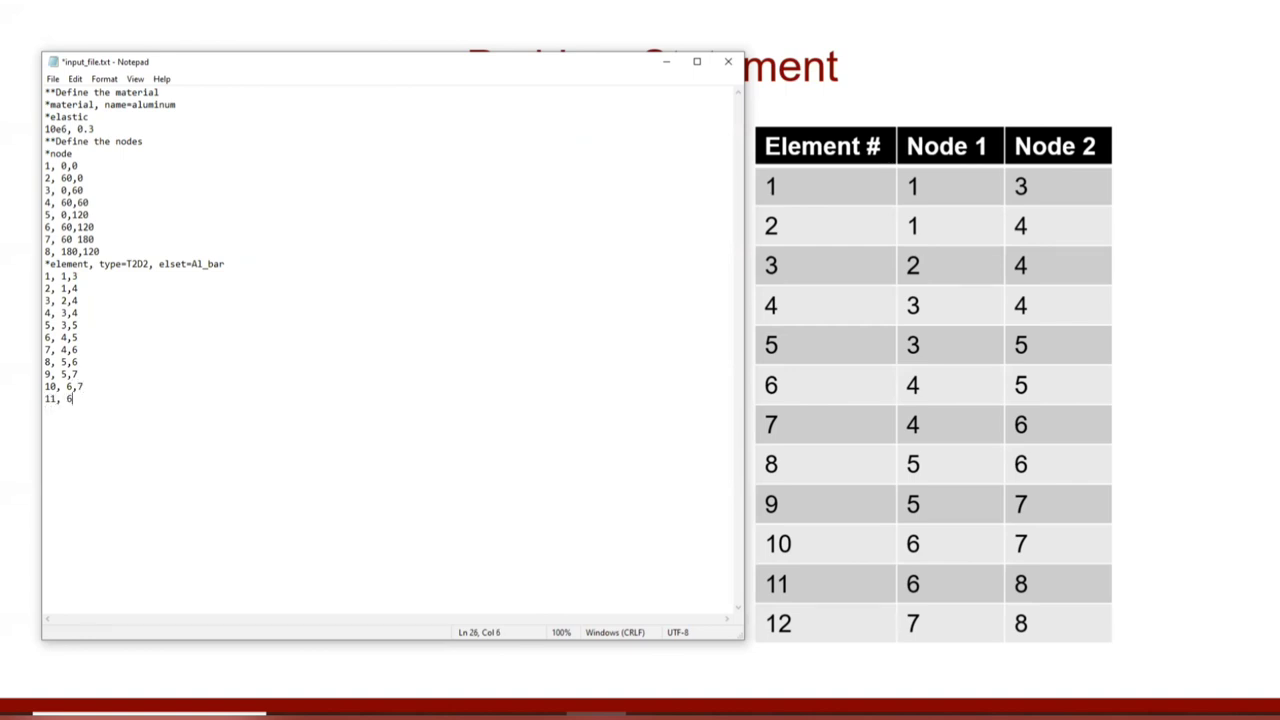
text(,8)
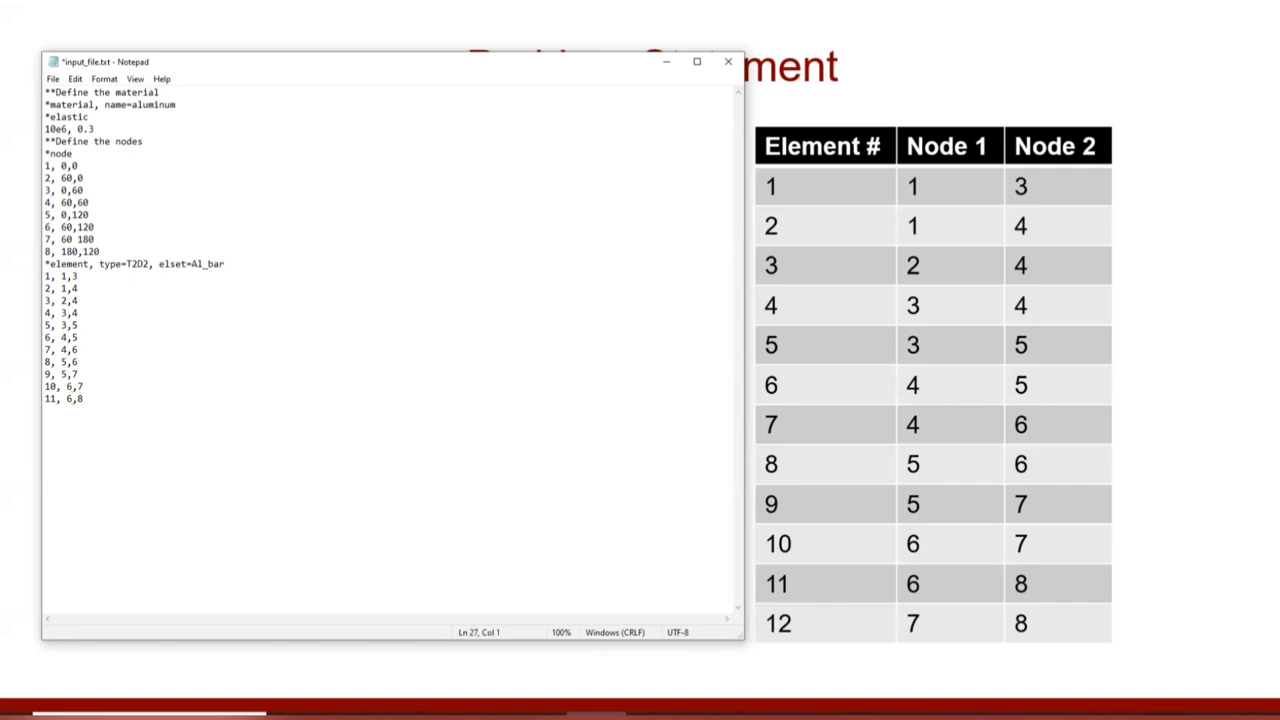
text(12, 7)
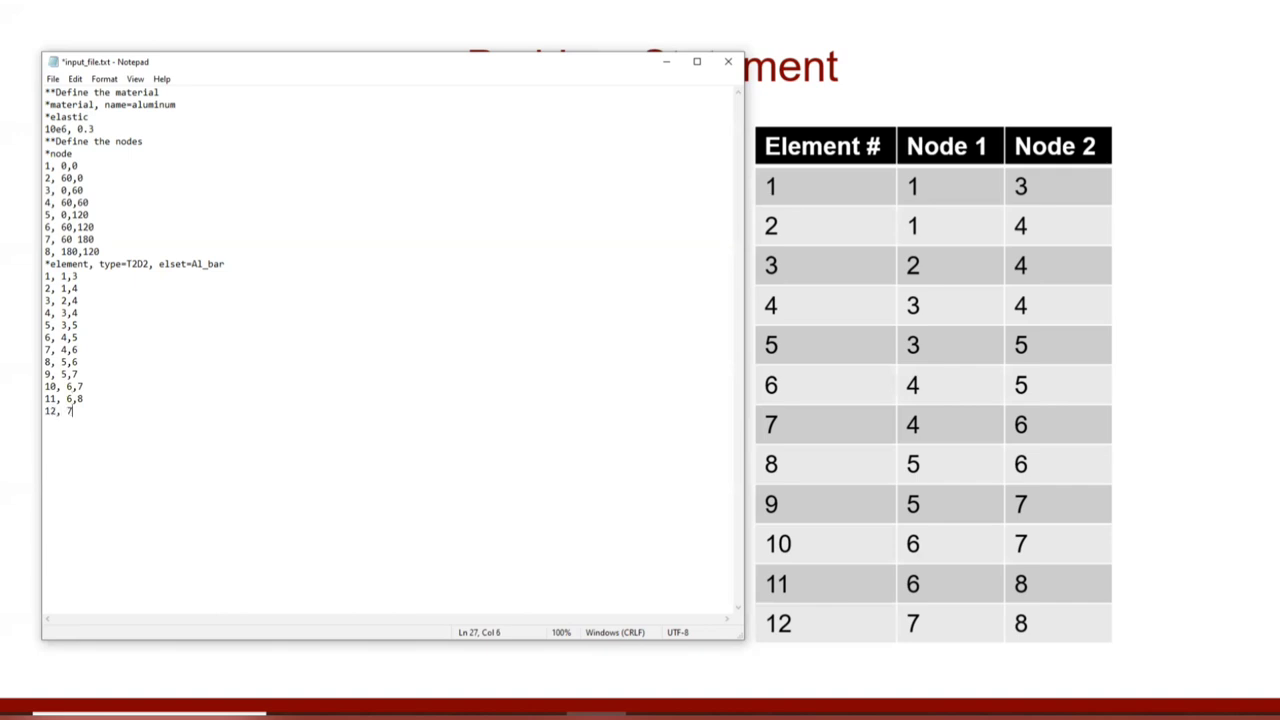
text(,8)
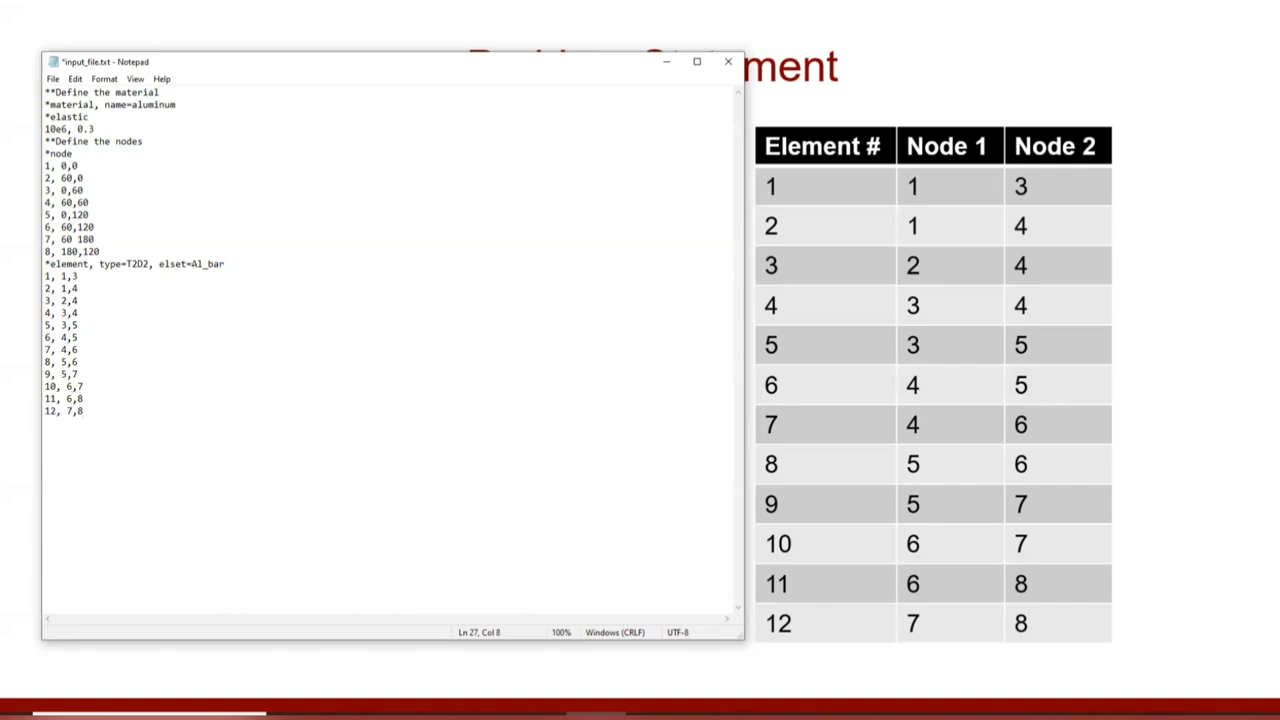
click(84, 400)
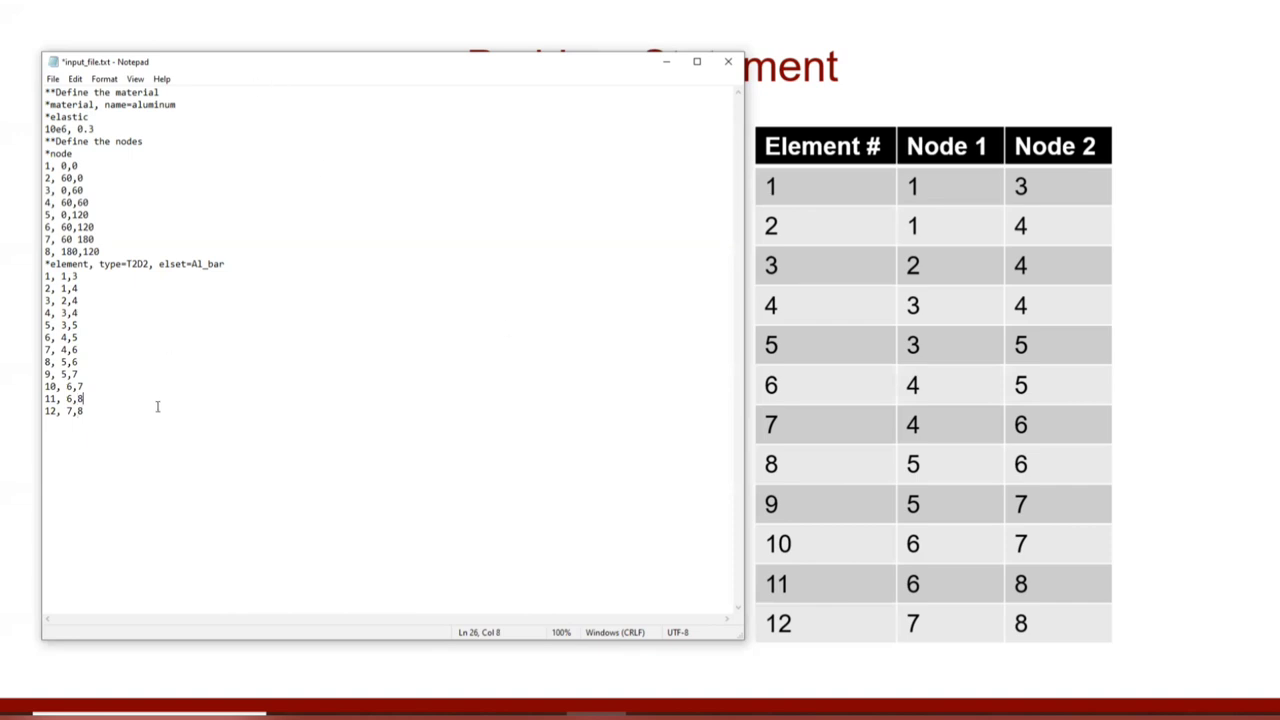
drag(46, 276, 84, 410)
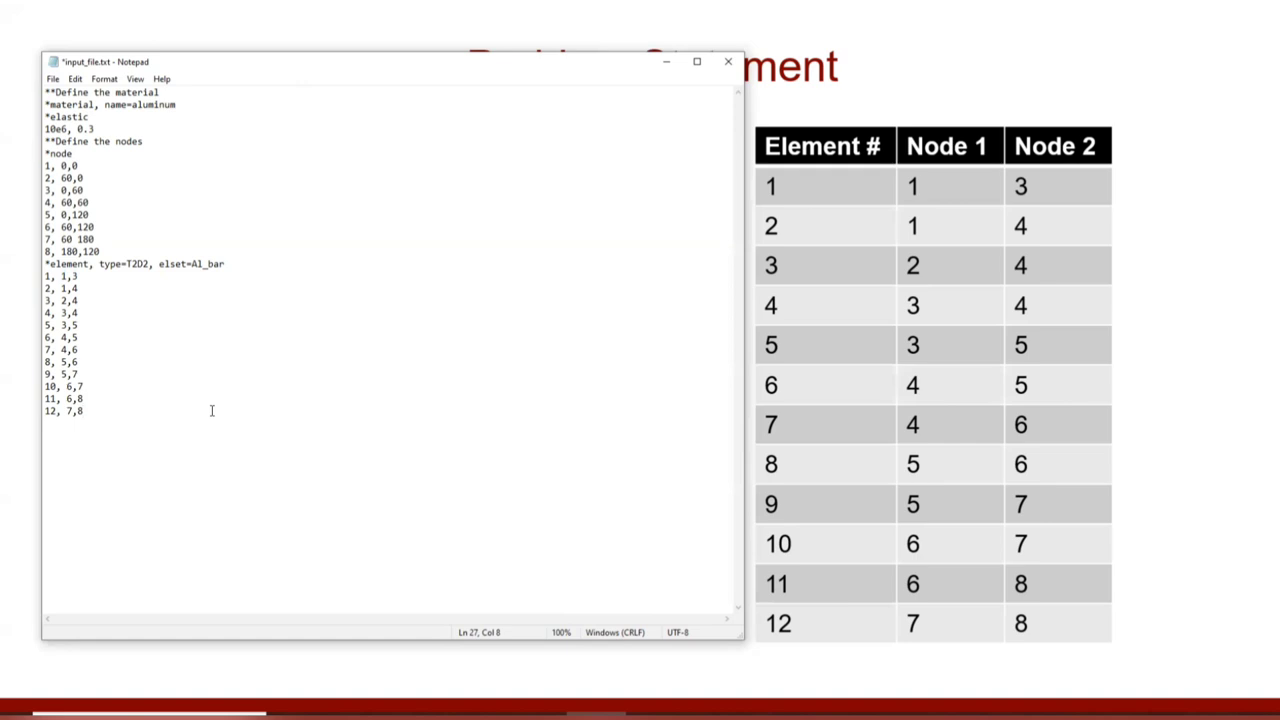
mouse_move(104, 322)
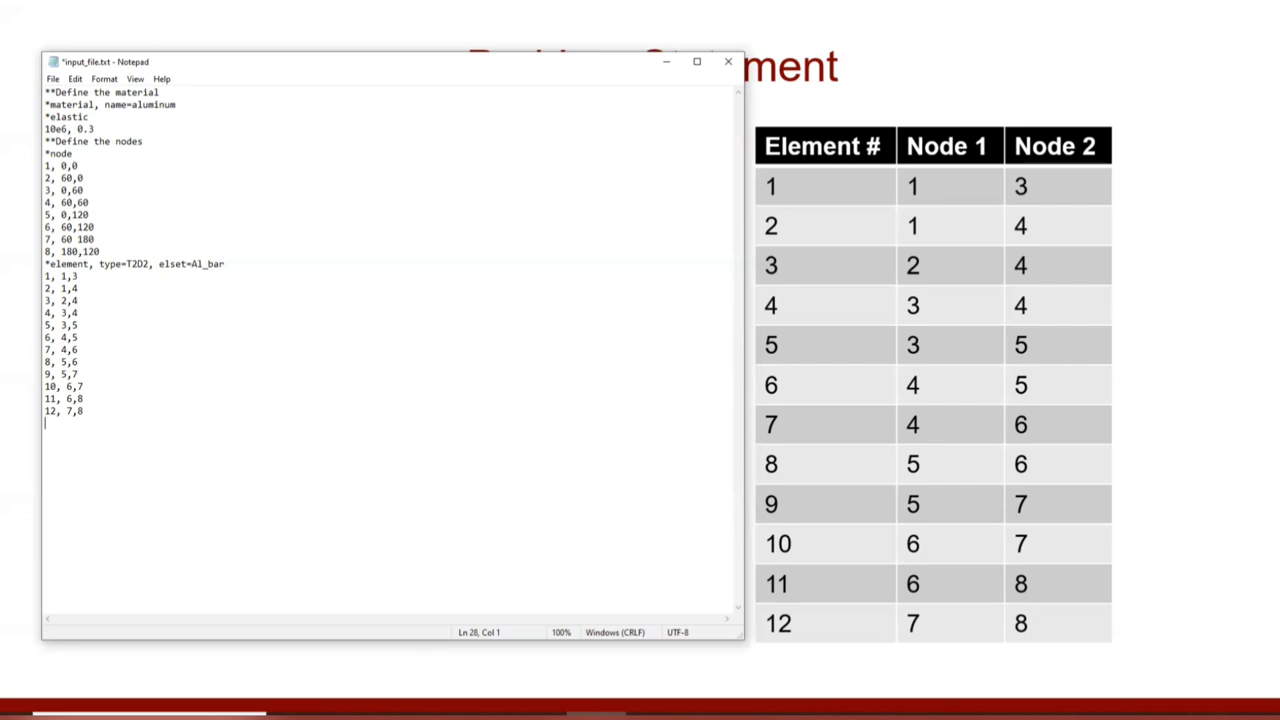
Write the '*solid section, elset=Al_bar, material=aluminum' keyword line.
text(*)
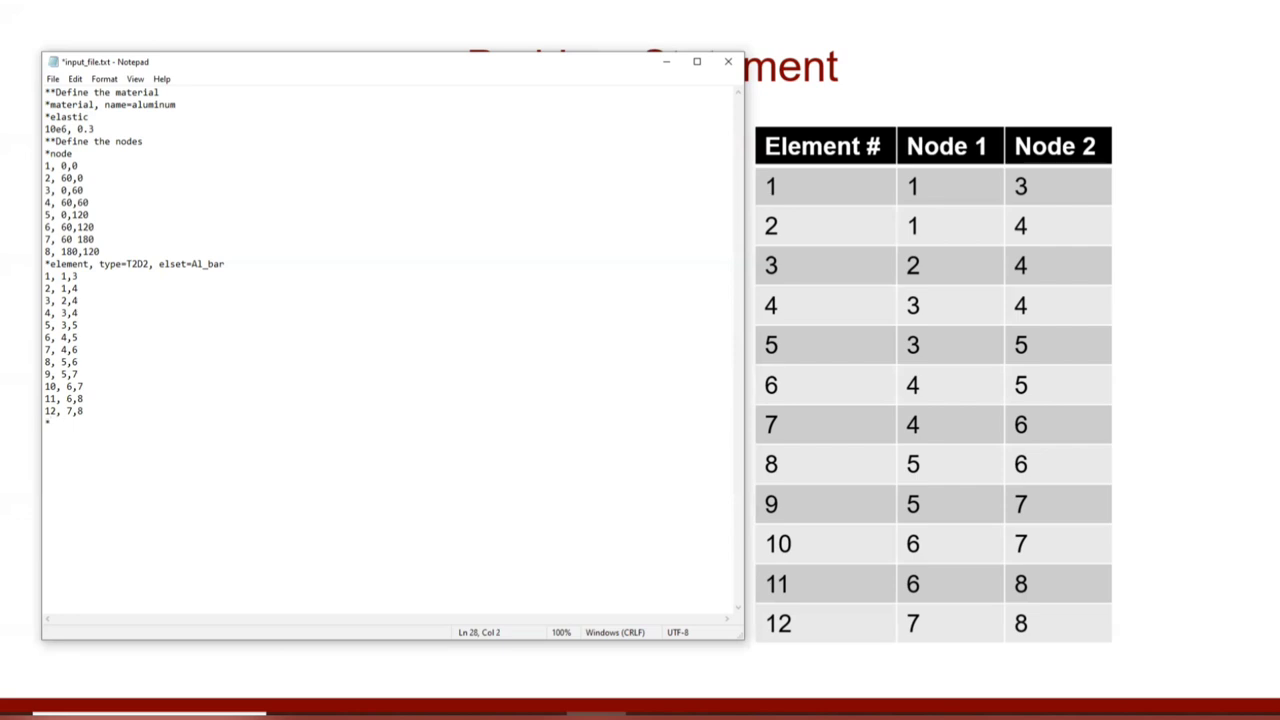
text(*solid sec)
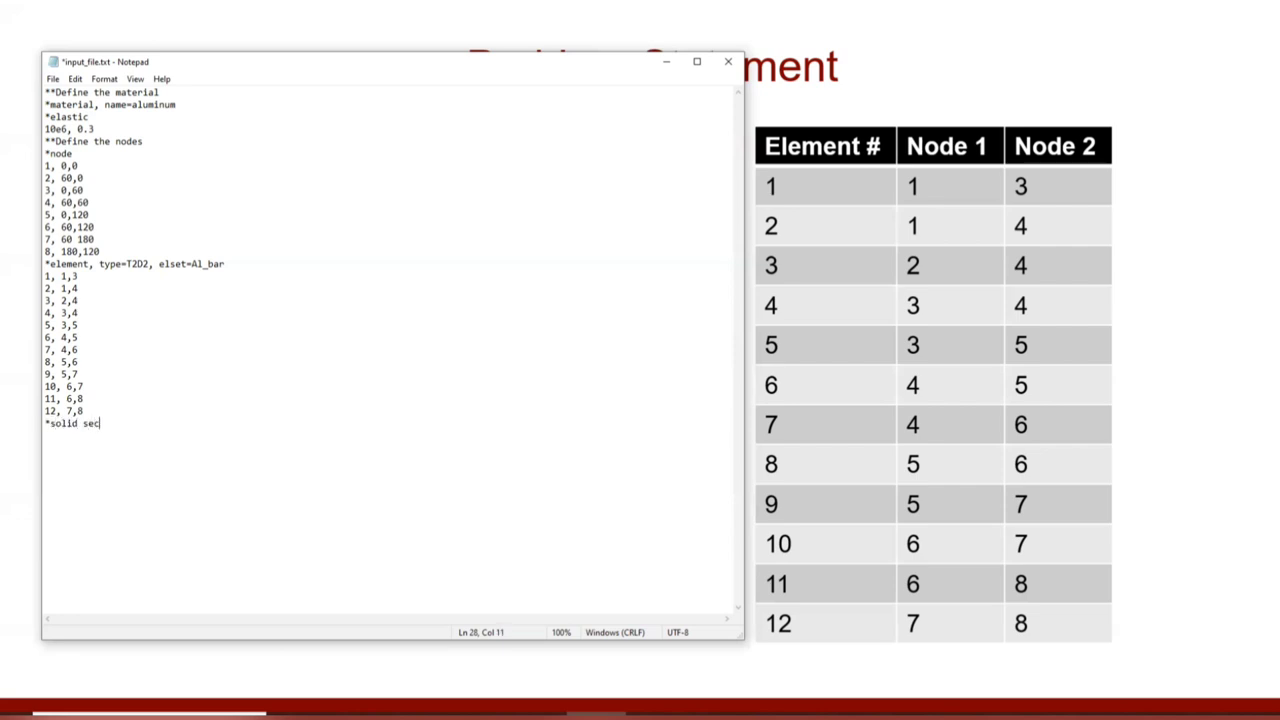
text(tion,)
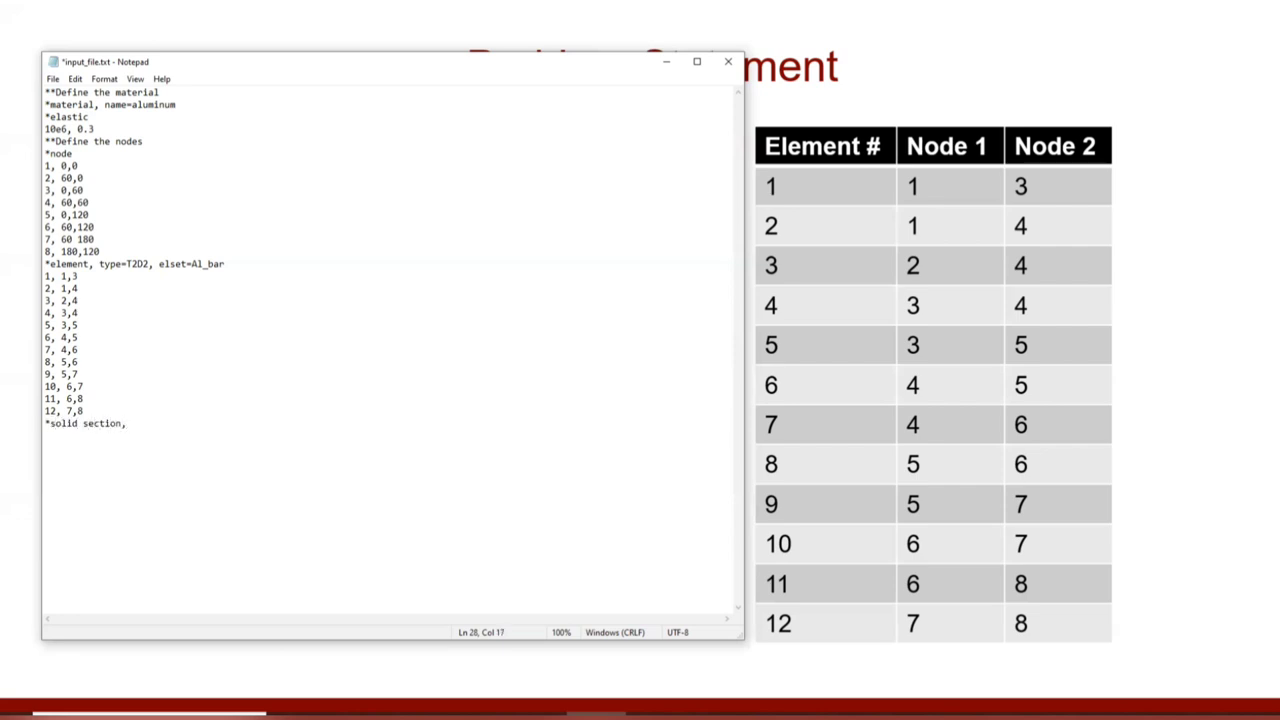
text(ele)
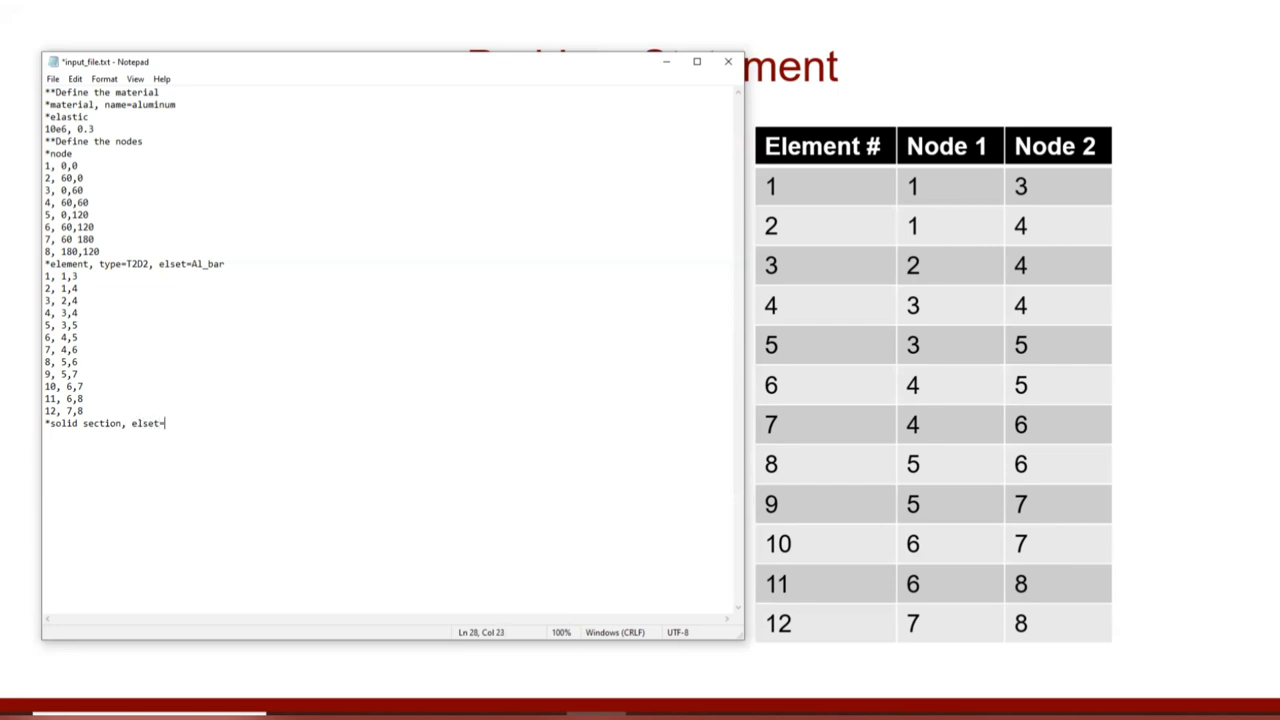
text(Al)
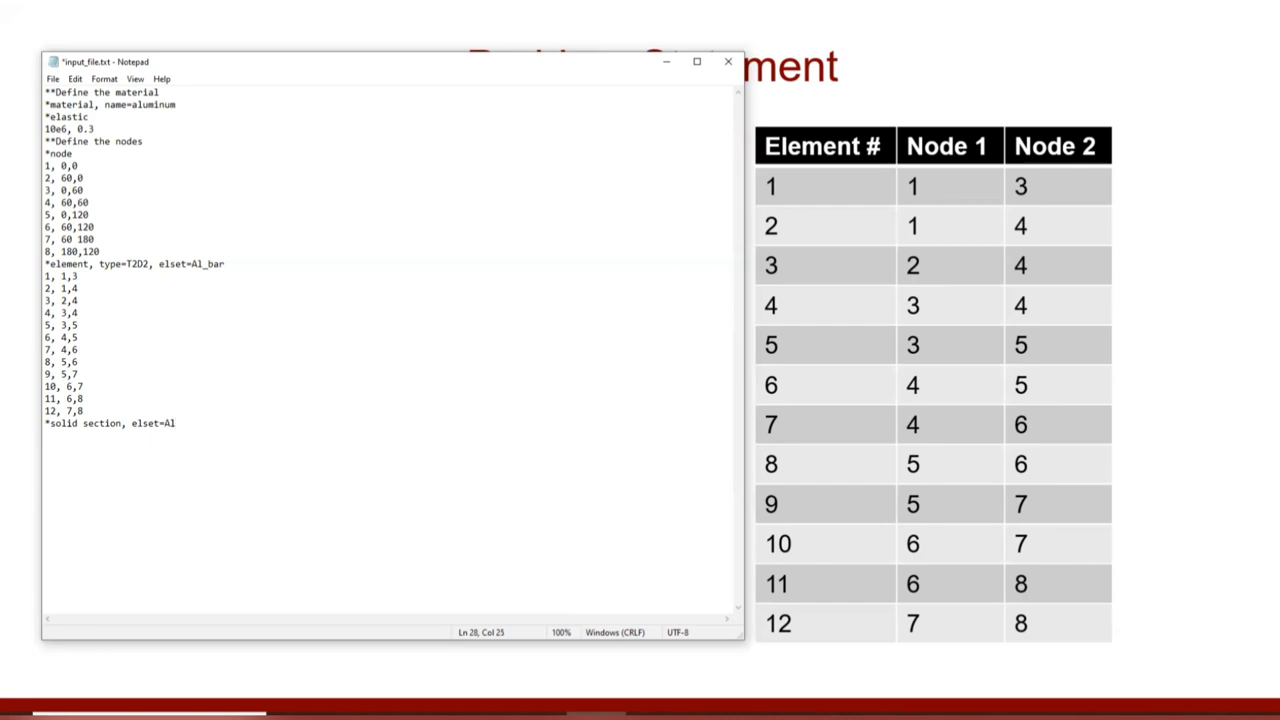
text(_bar,)
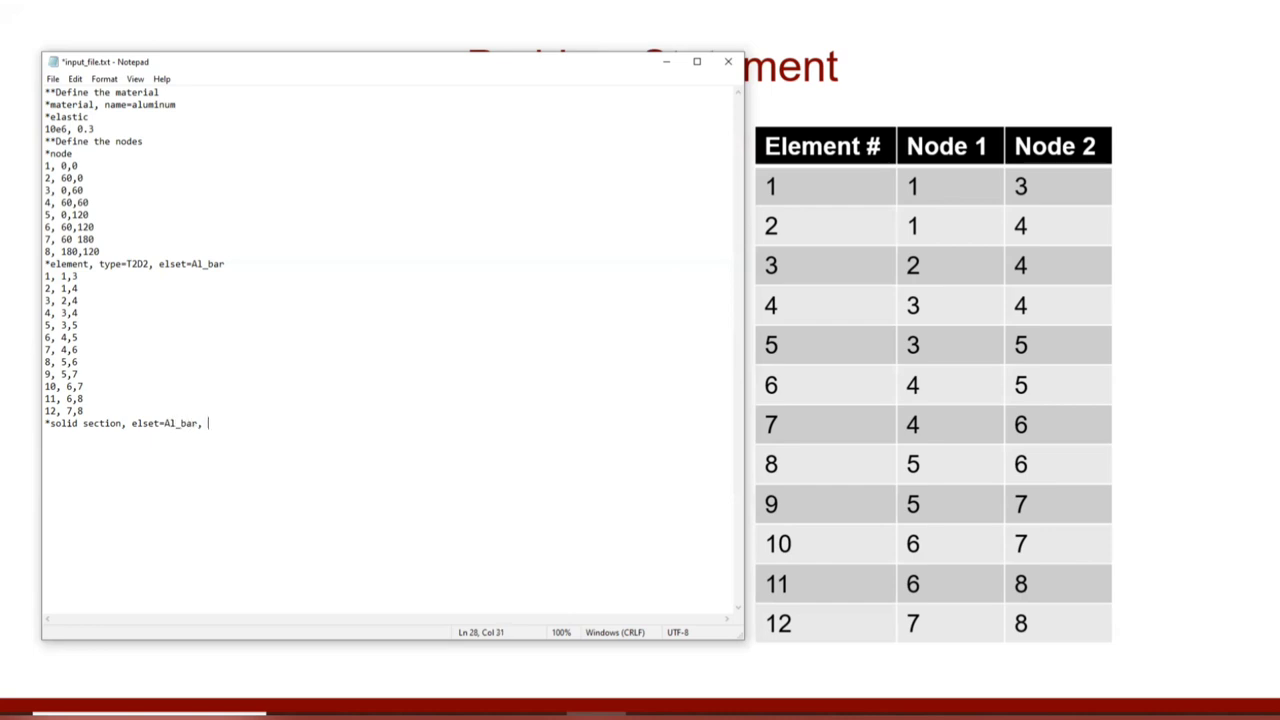
text(material=)
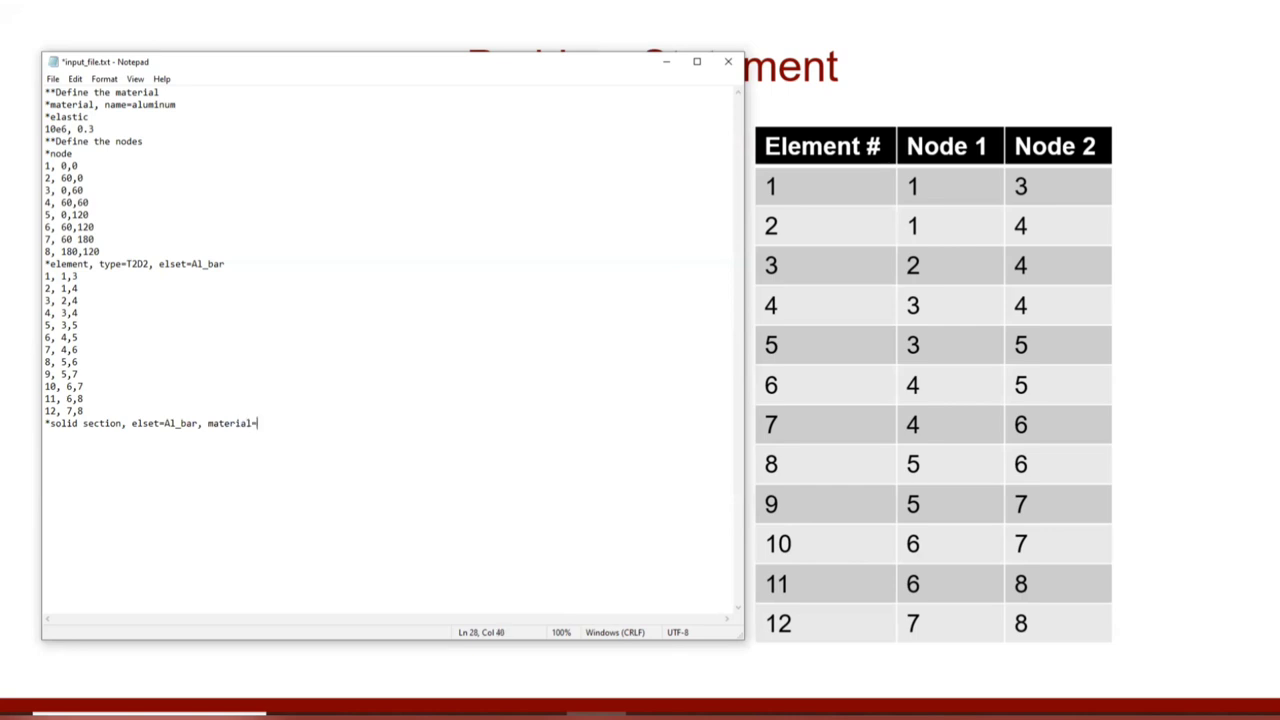
text(aluminum)
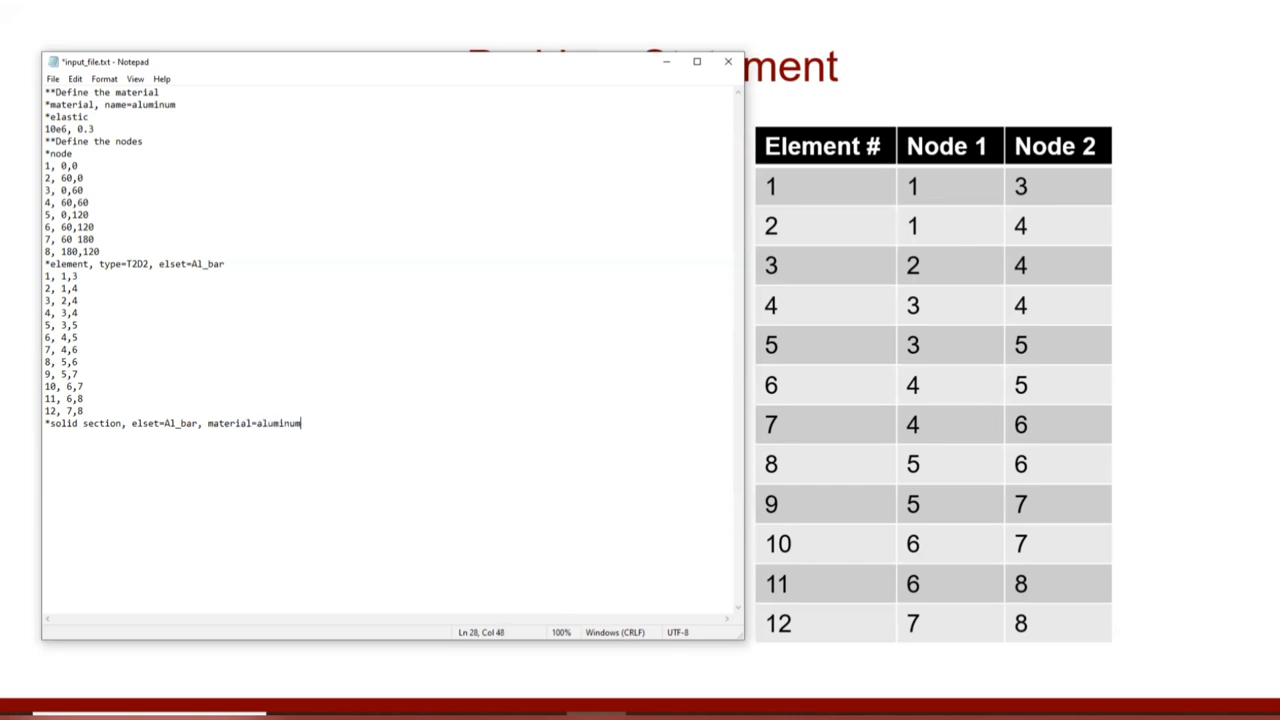
Add the data line '1' below the solid section and begin a new line.
key(enter)
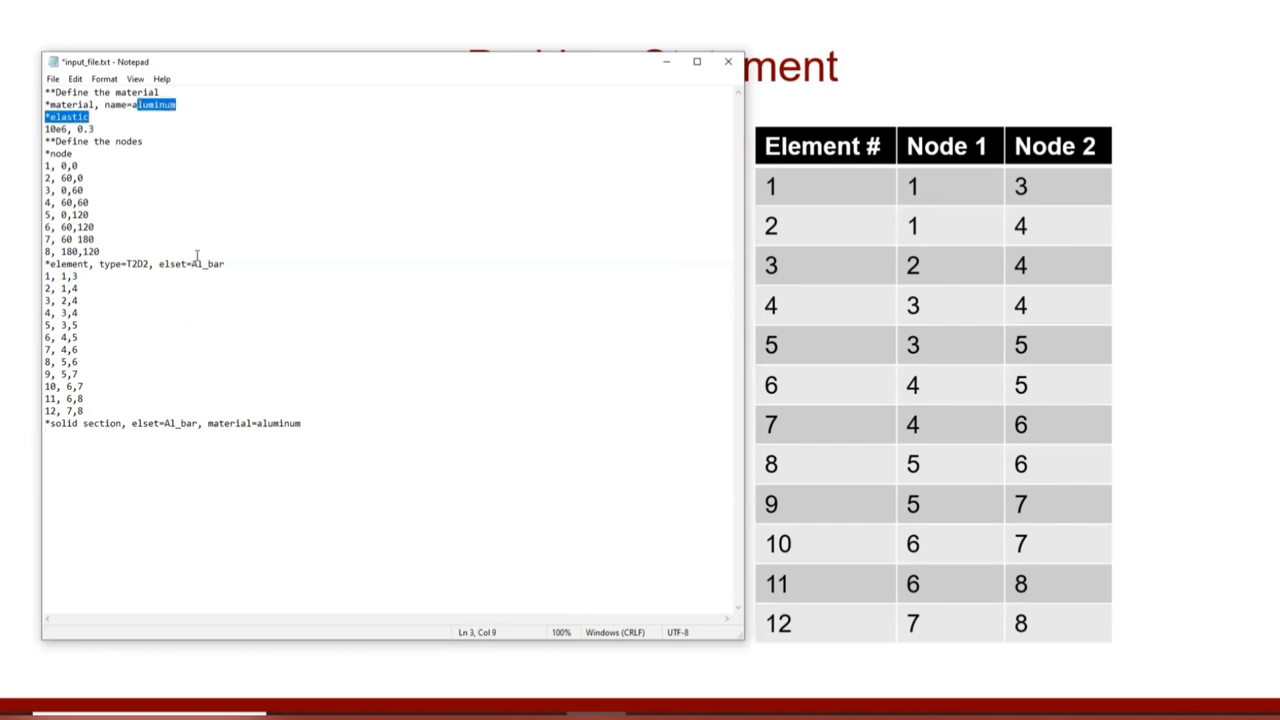
click(428, 486)
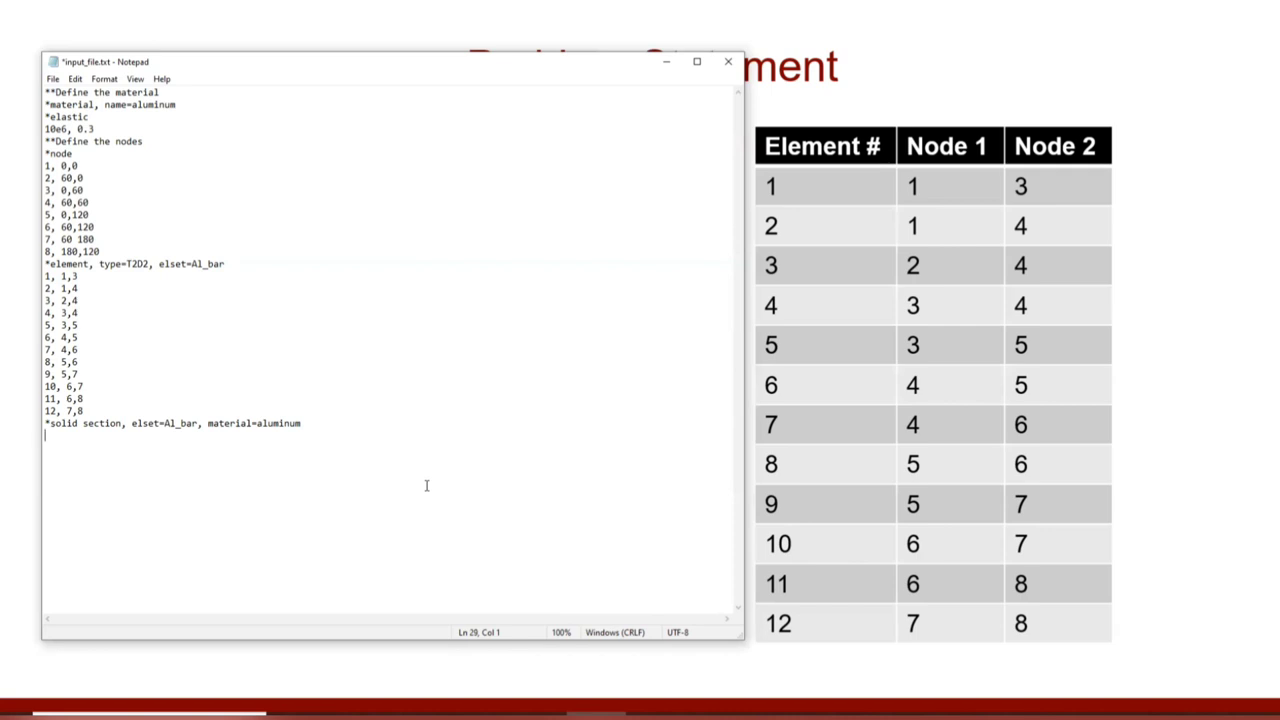
text(1)
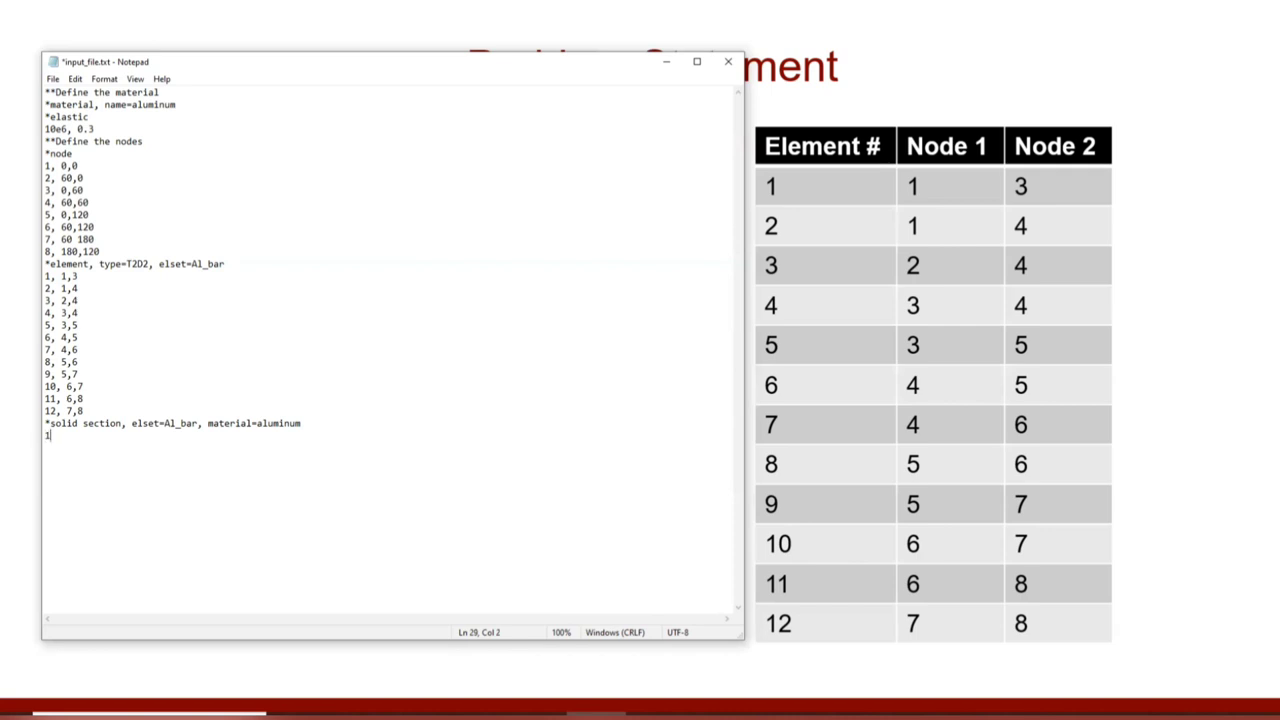
key(Enter)
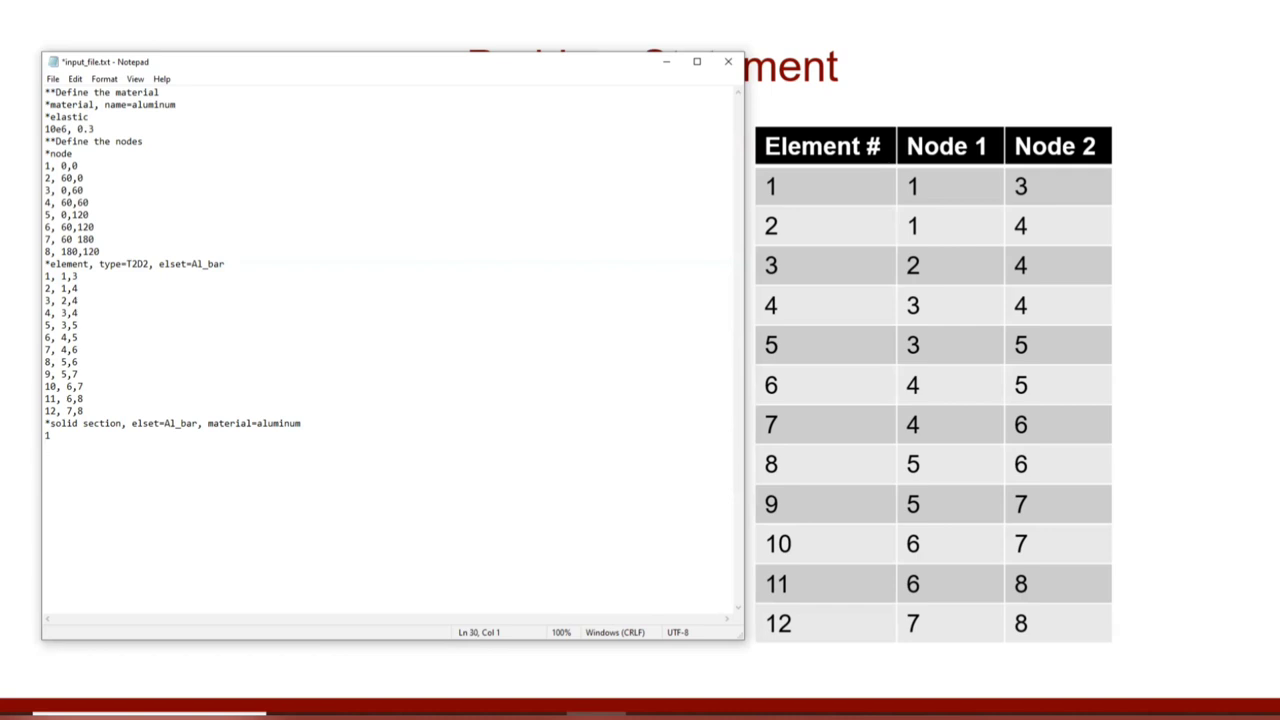
Write the '**Boundary condition' comment and the '*boundary' keyword line.
text(**)
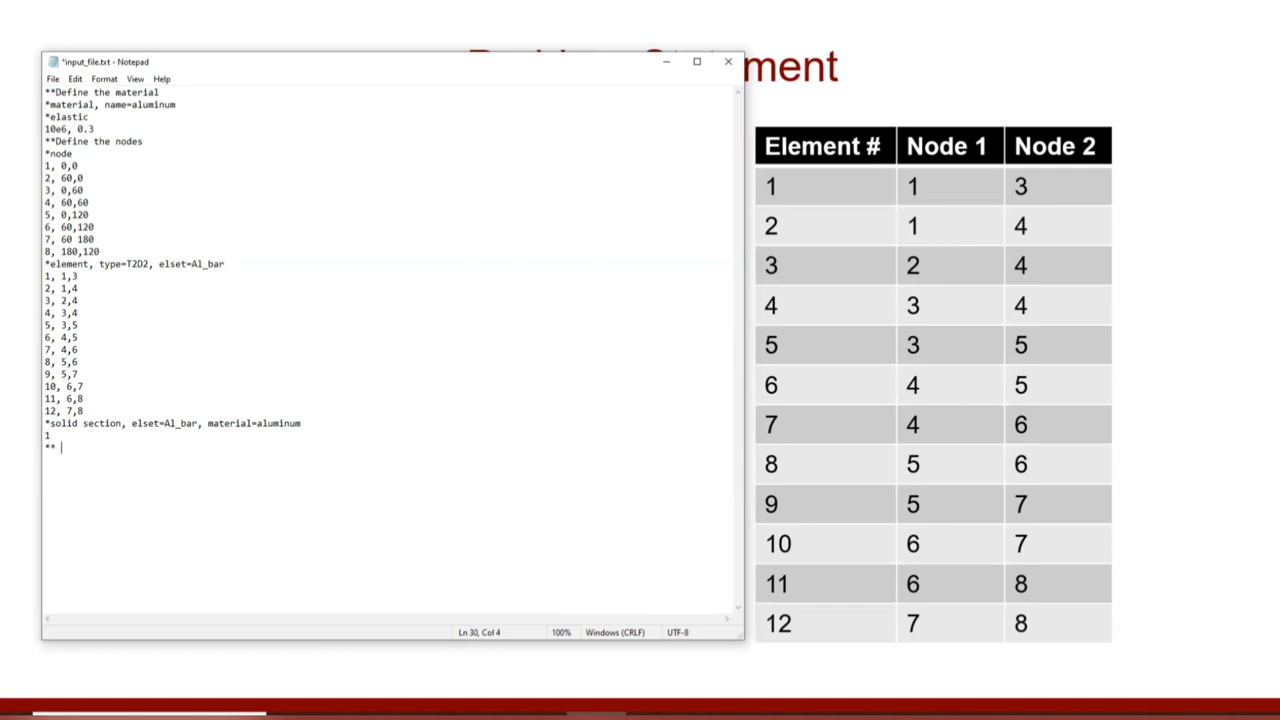
text(B)
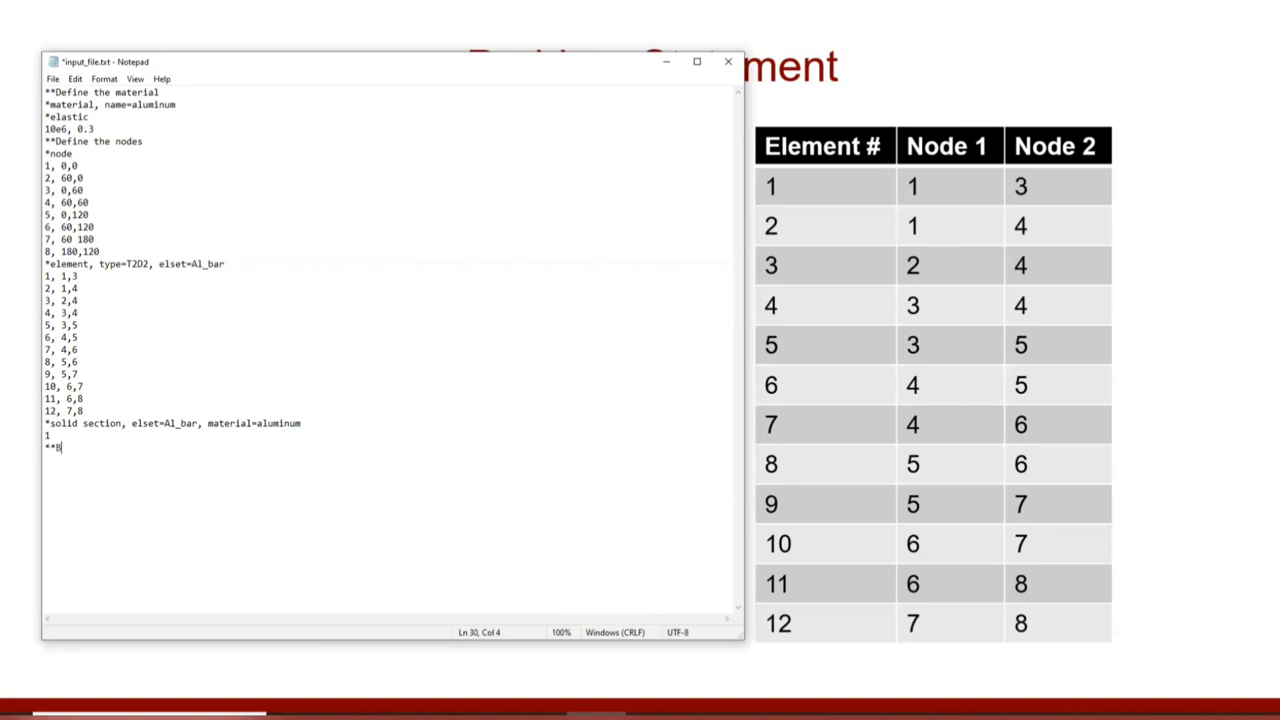
text(oundary condition)
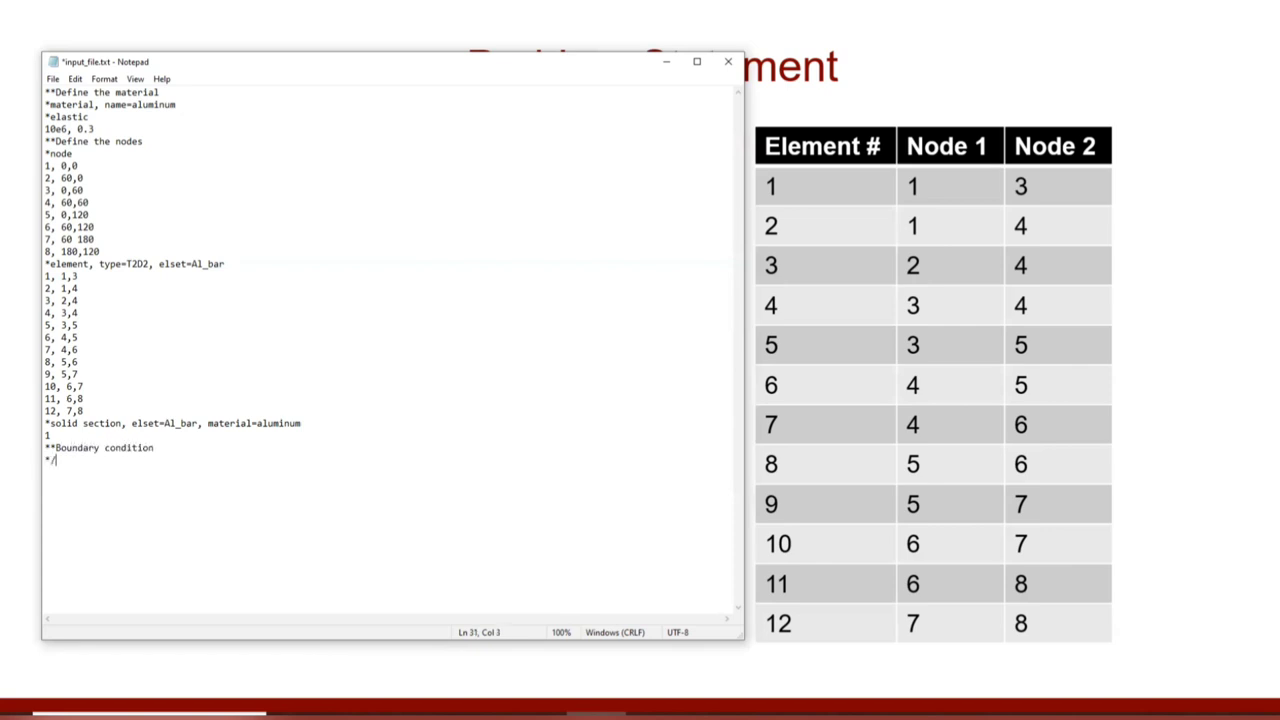
text(bou)
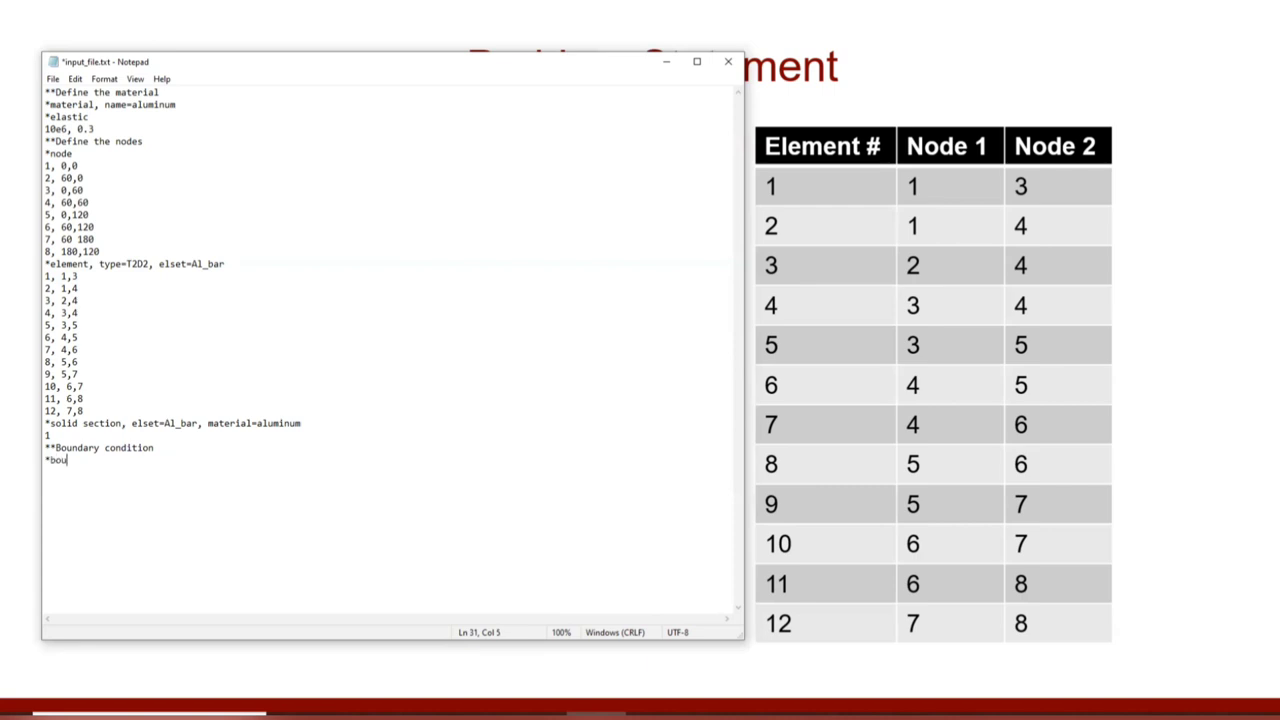
text(ndary)
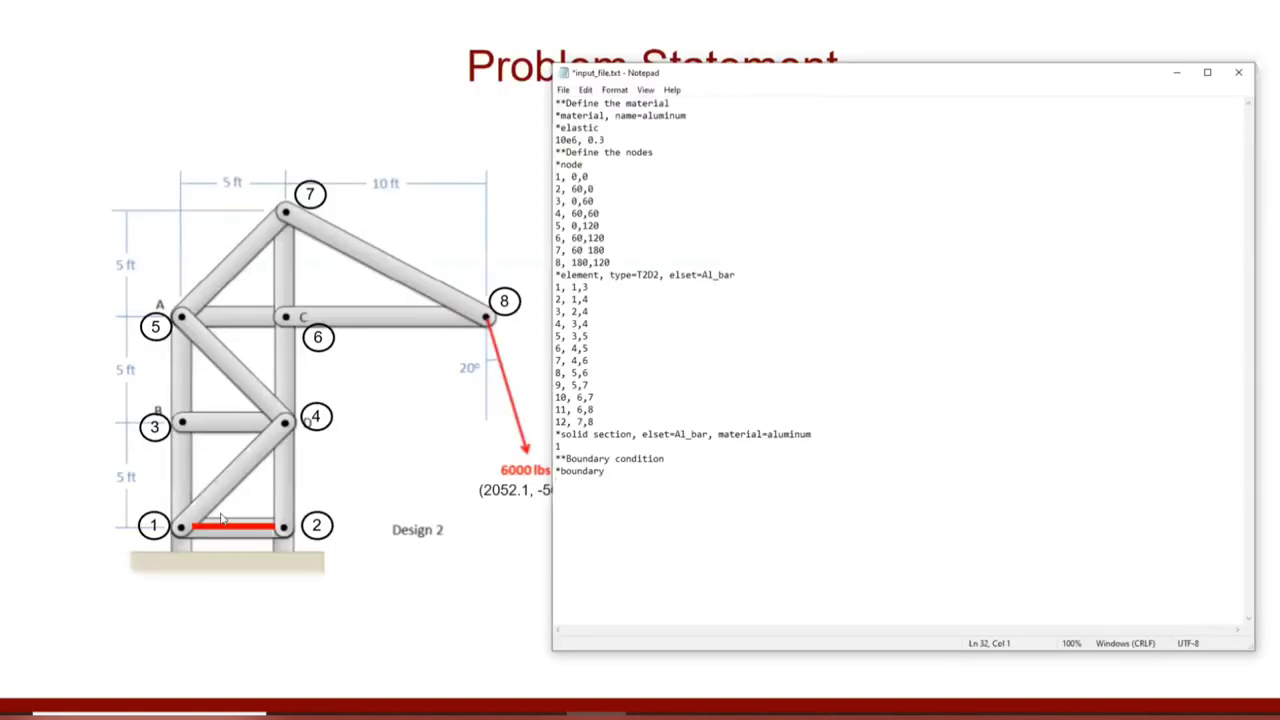
mouse_move(280, 536)
text(1, p)
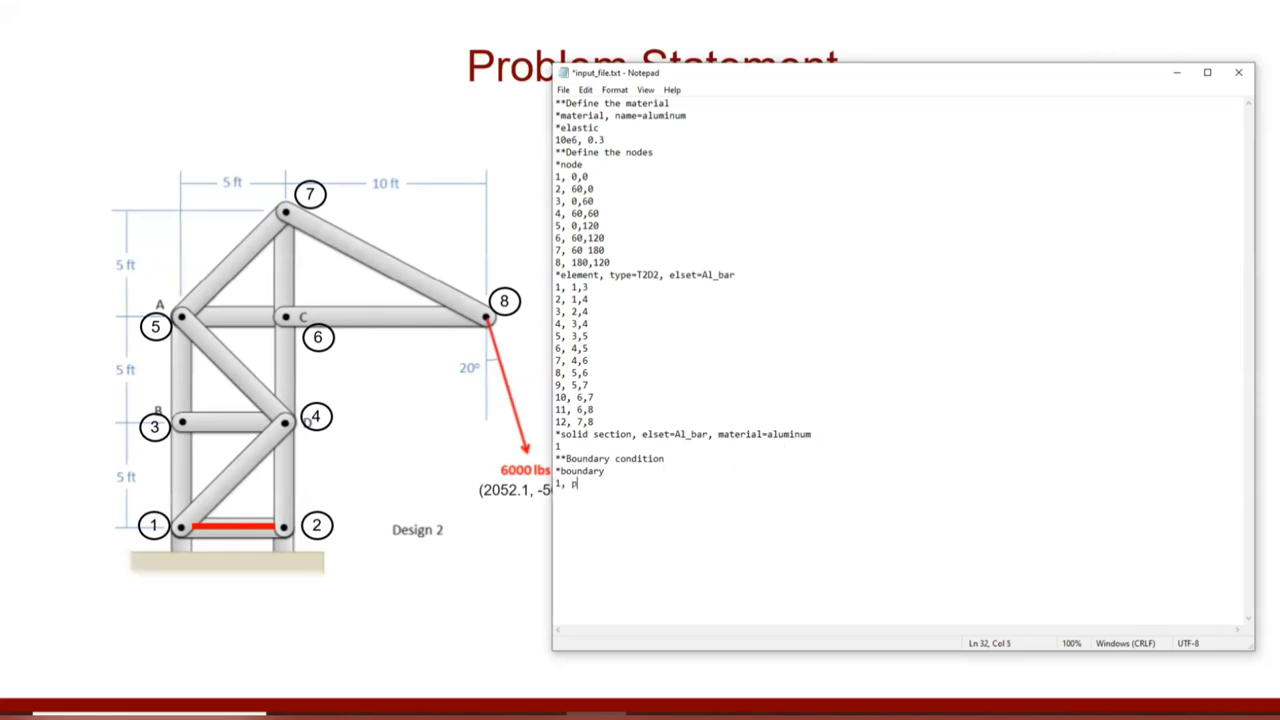
Add data lines '1, pinned' and '2, pinned' under the boundary keyword.
text(inned)
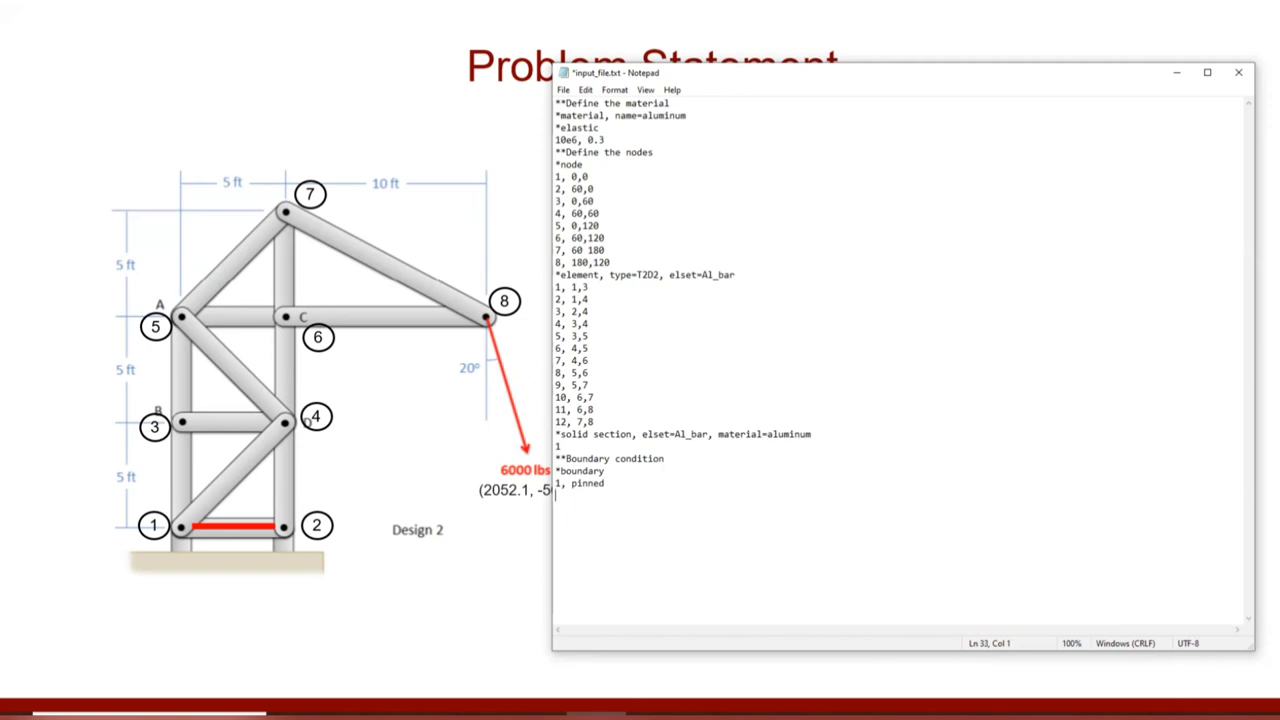
text(2,)
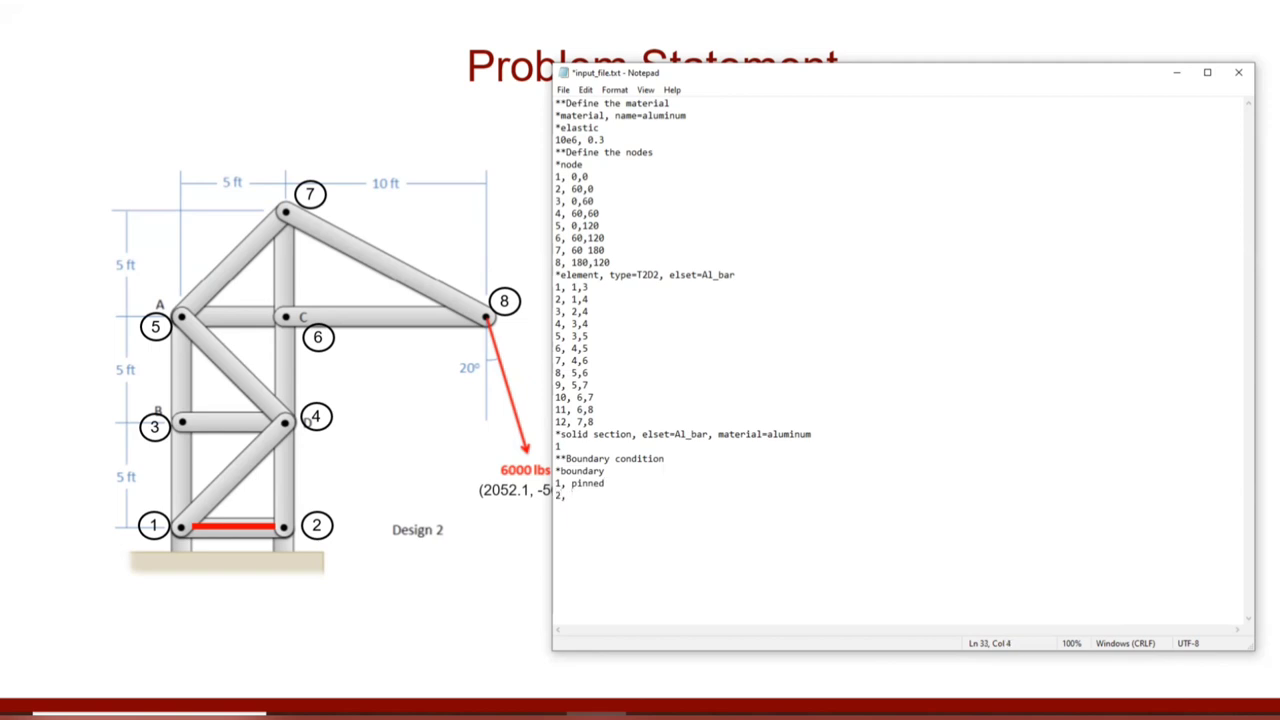
text(pinned)
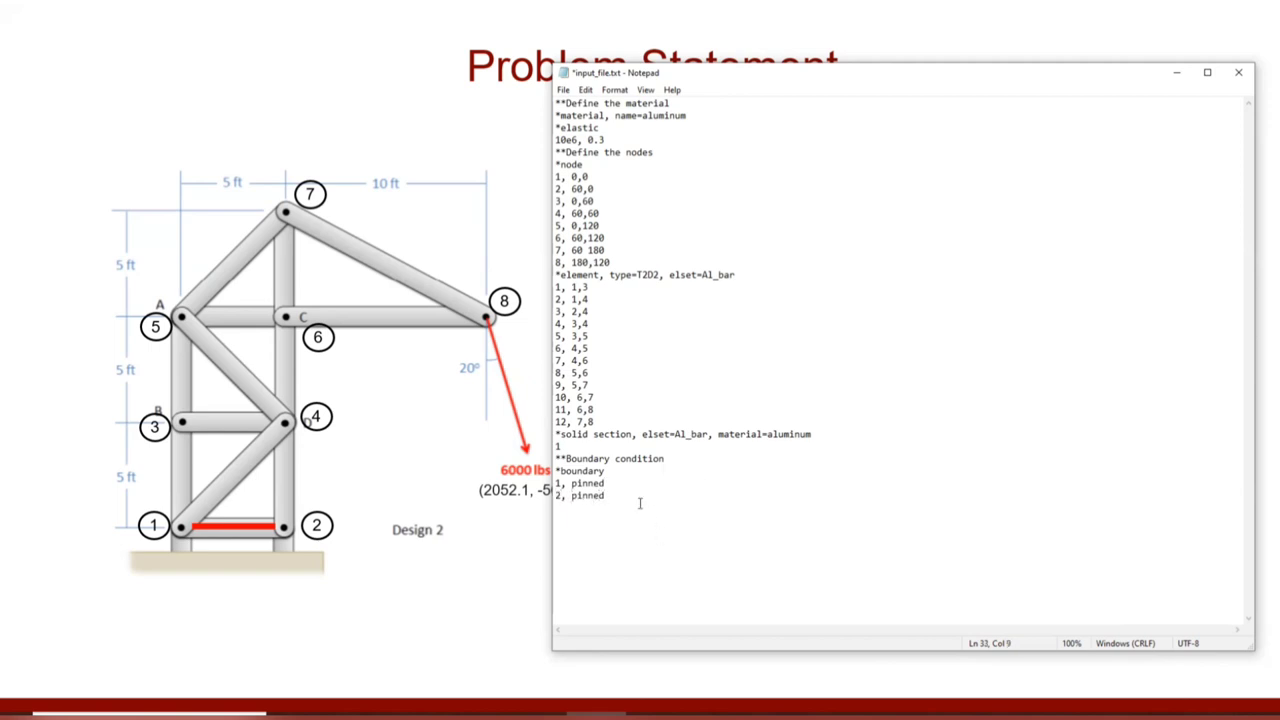
double_click(560, 482)
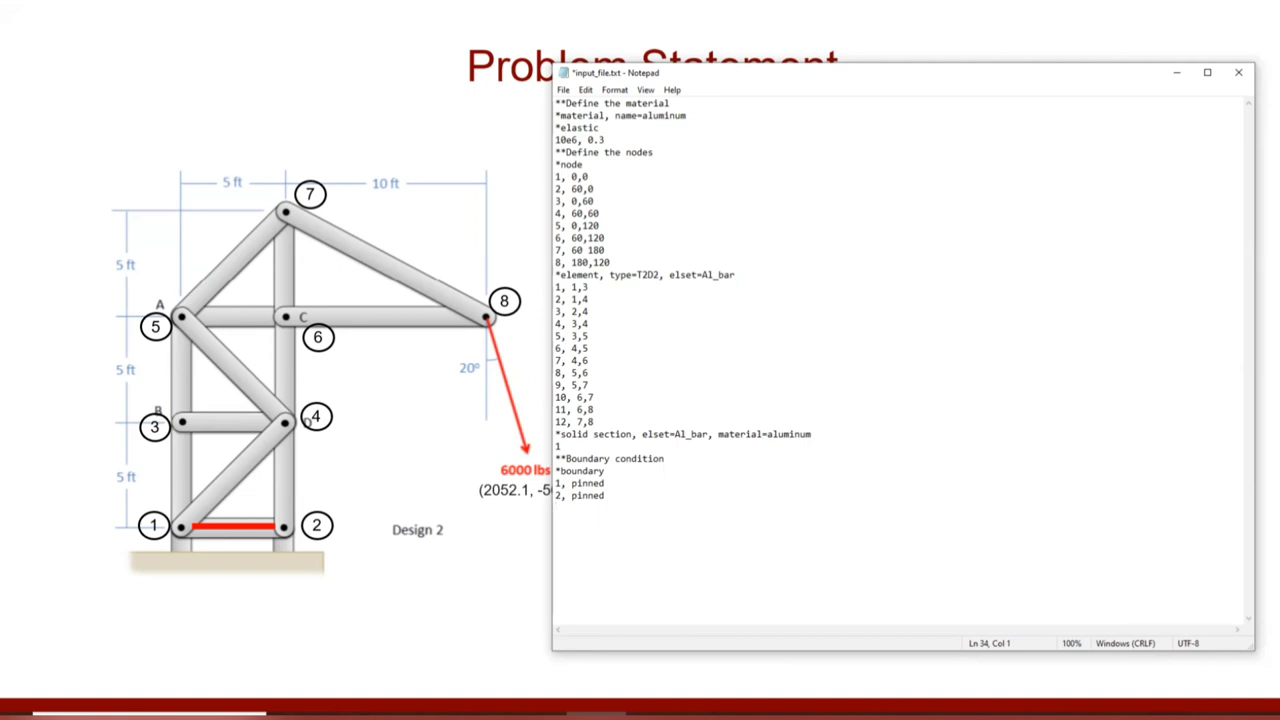
Write the '**Start analysis' comment with '*step' and '*static' keyword lines.
text(**)
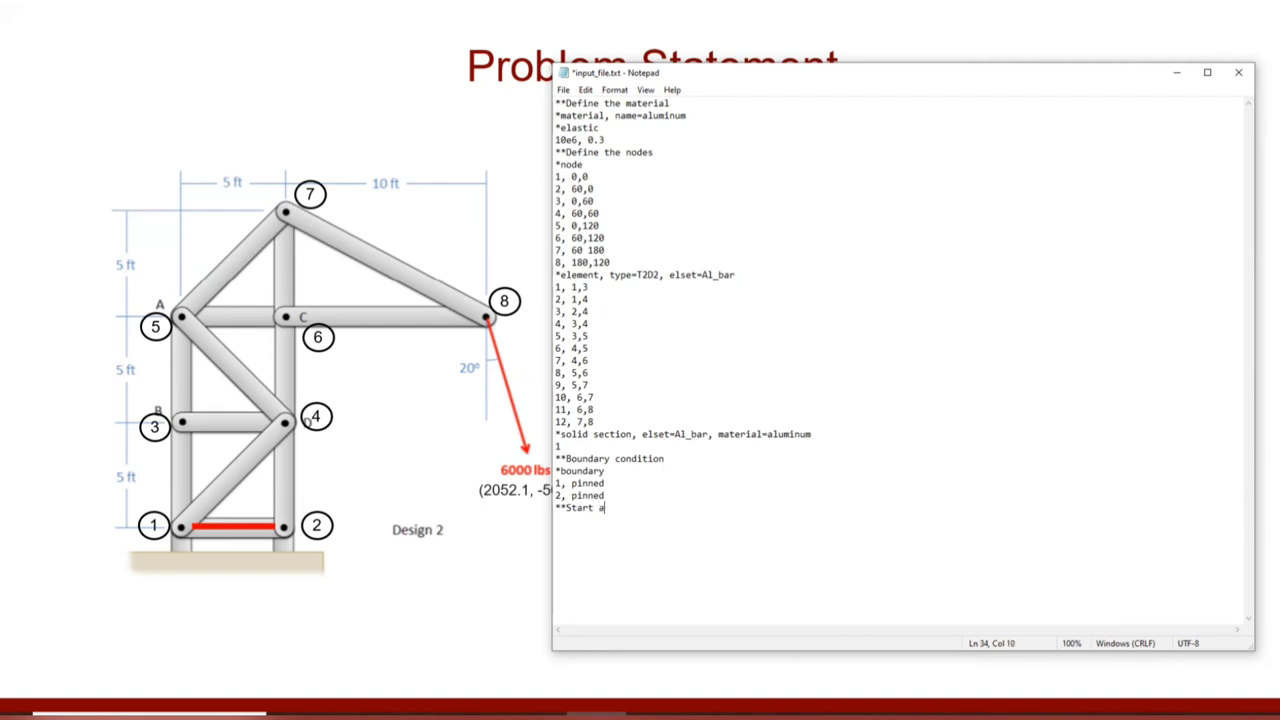
text(nalysis)
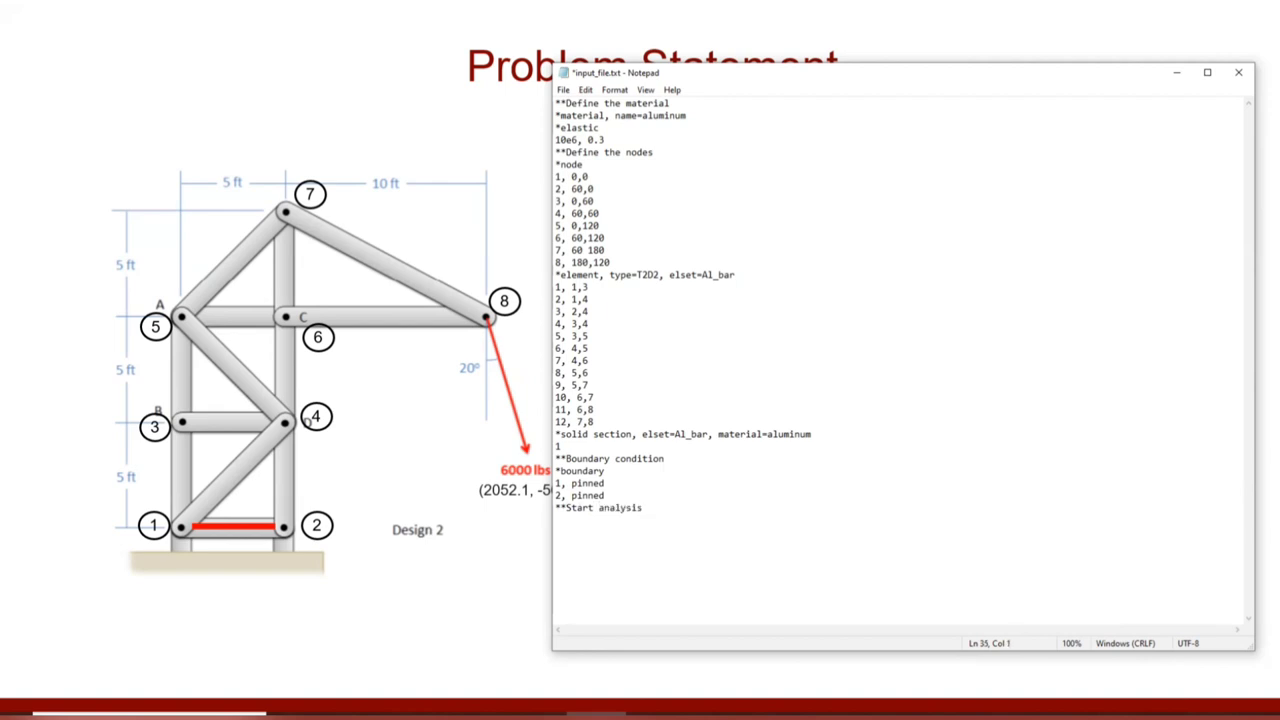
text(*s)
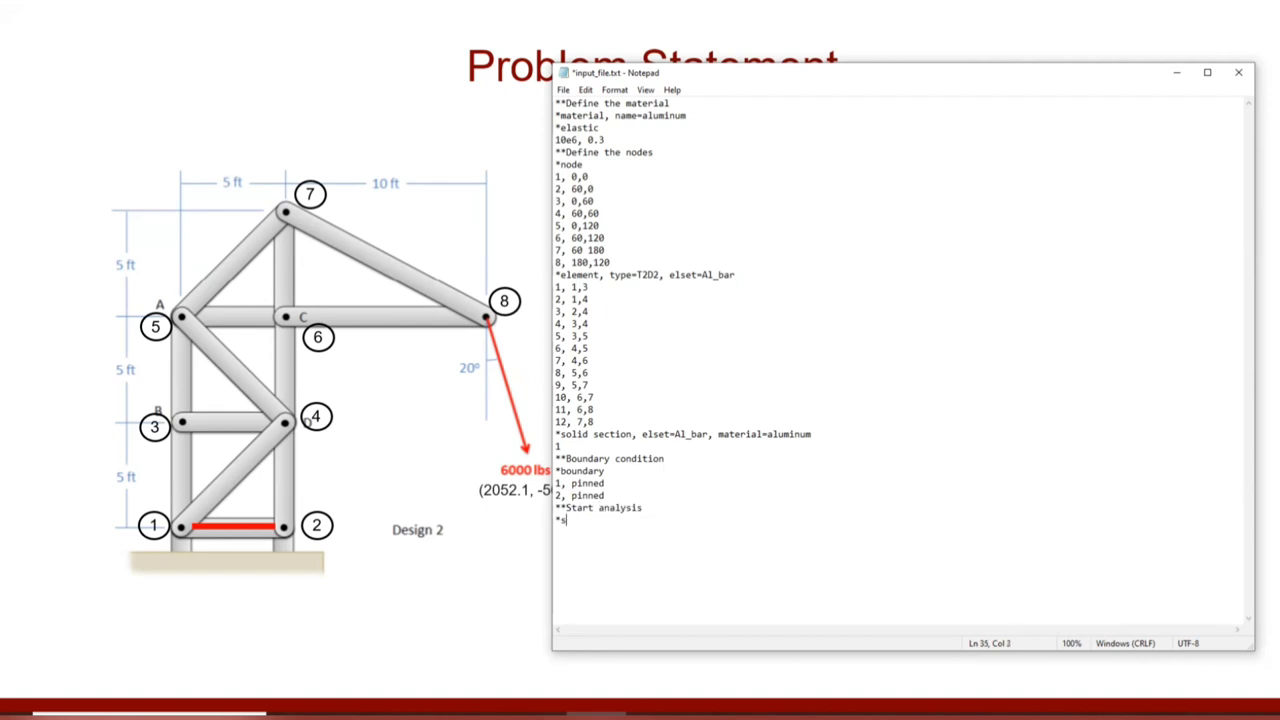
text(tep)
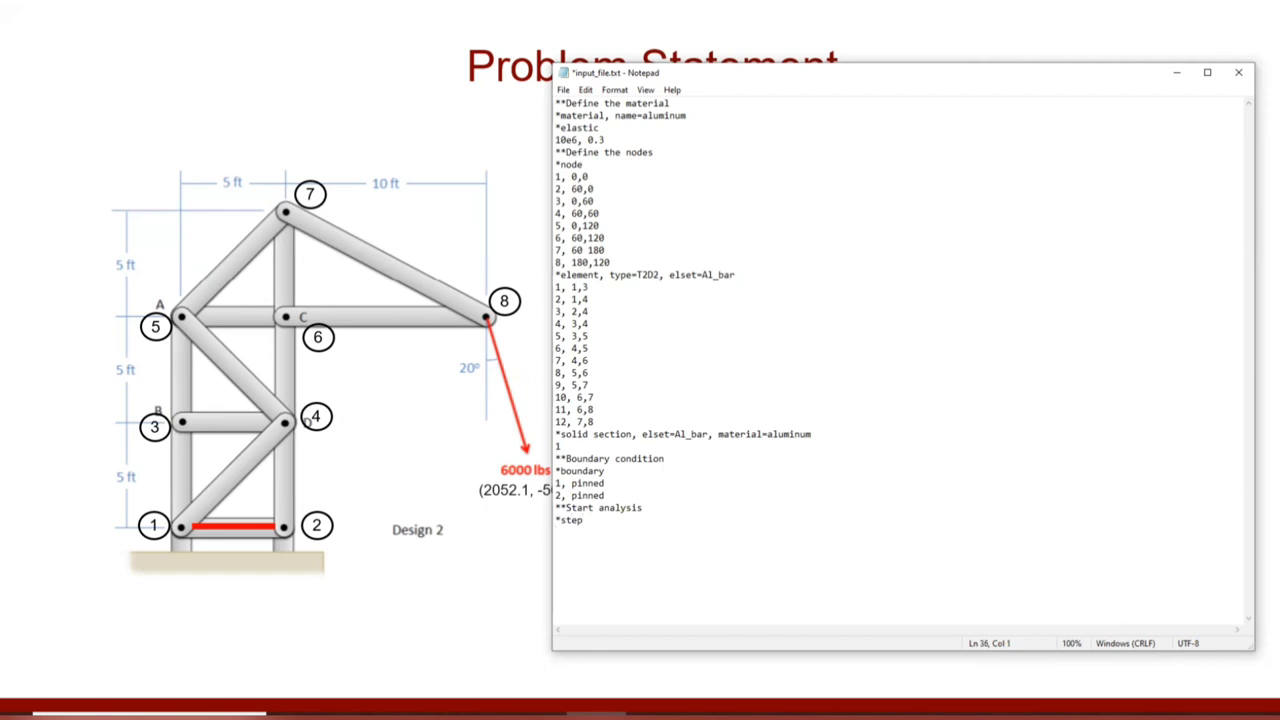
text(*sta)
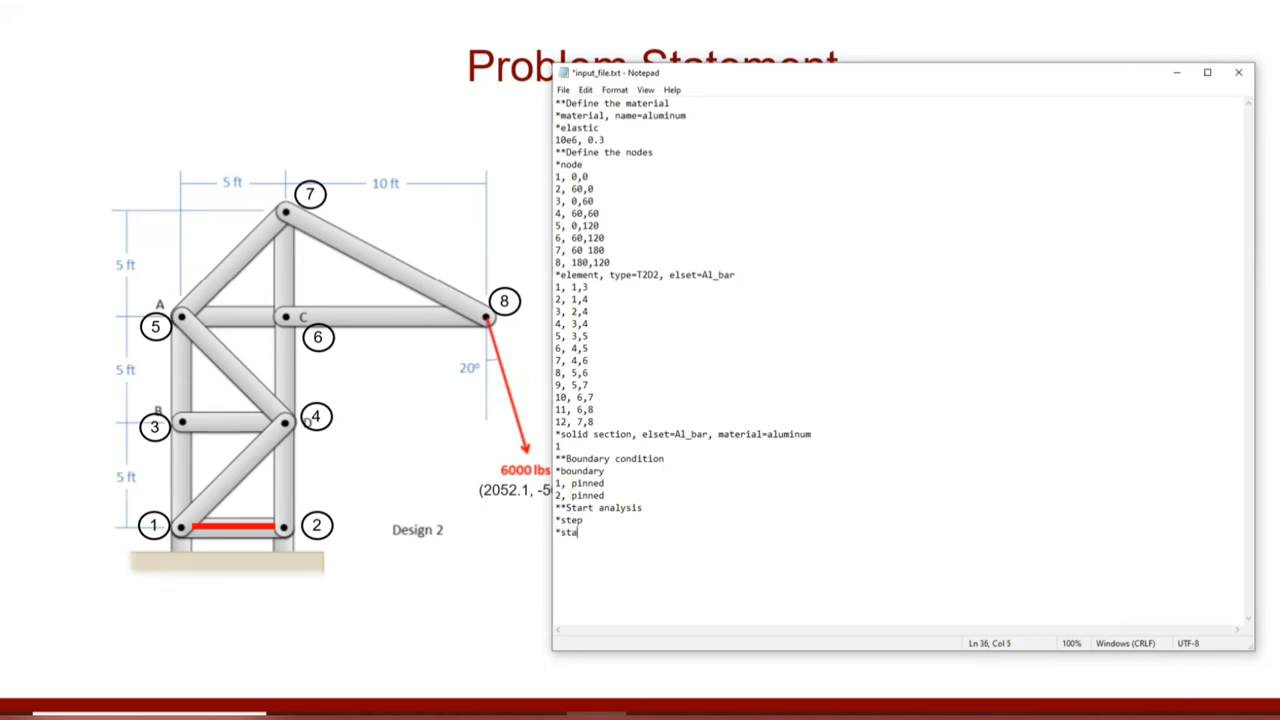
text(tic)
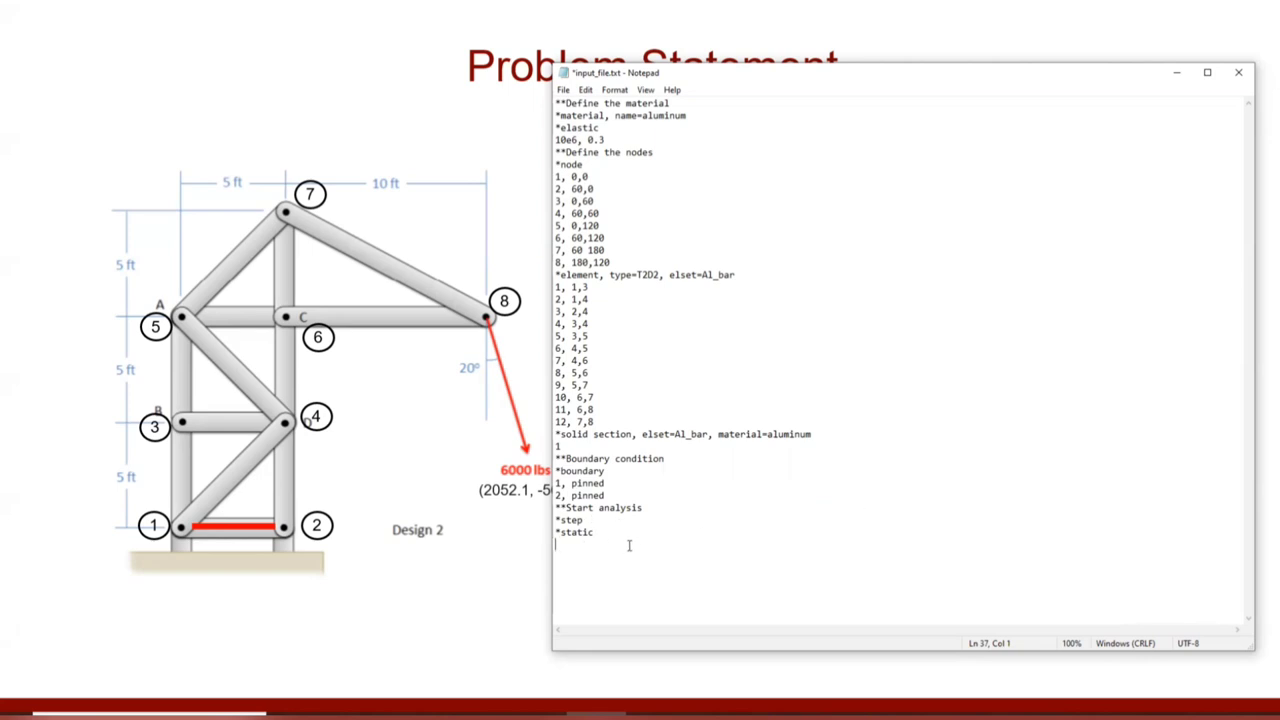
Add the static data line '1,1' and begin the next keyword with '*'.
text(1)
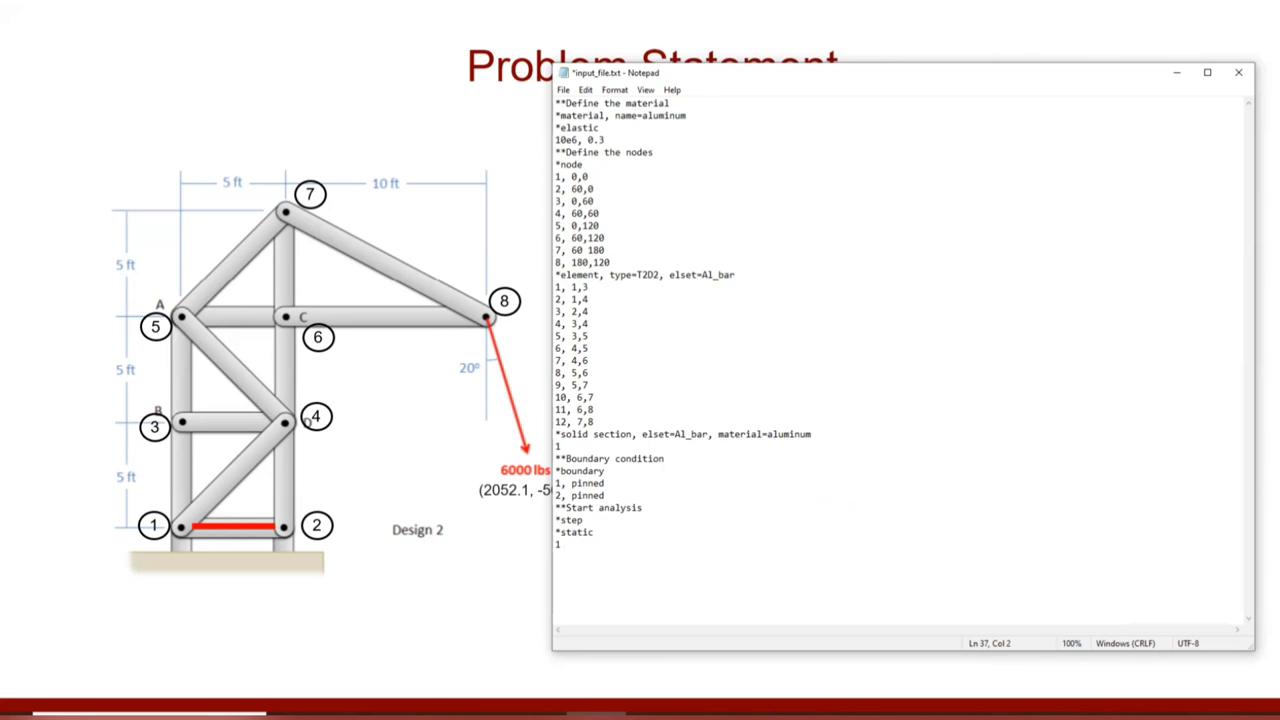
text(,)
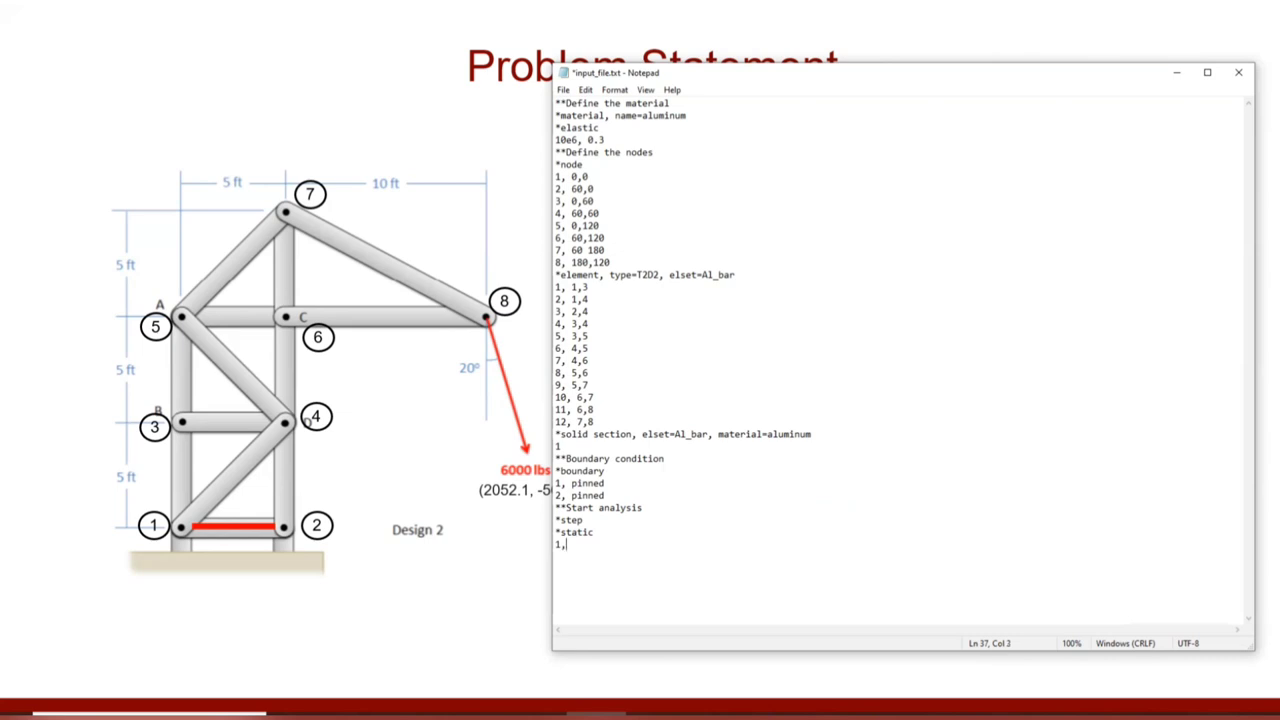
text(1)
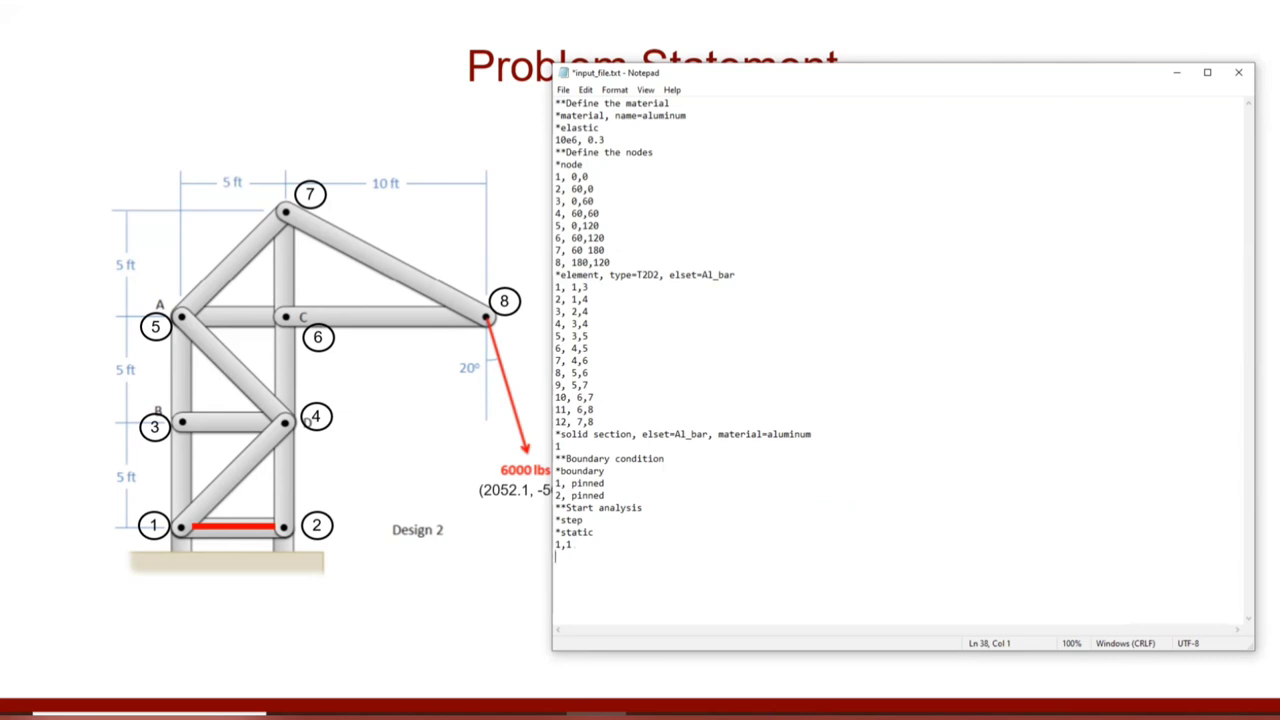
text(*)
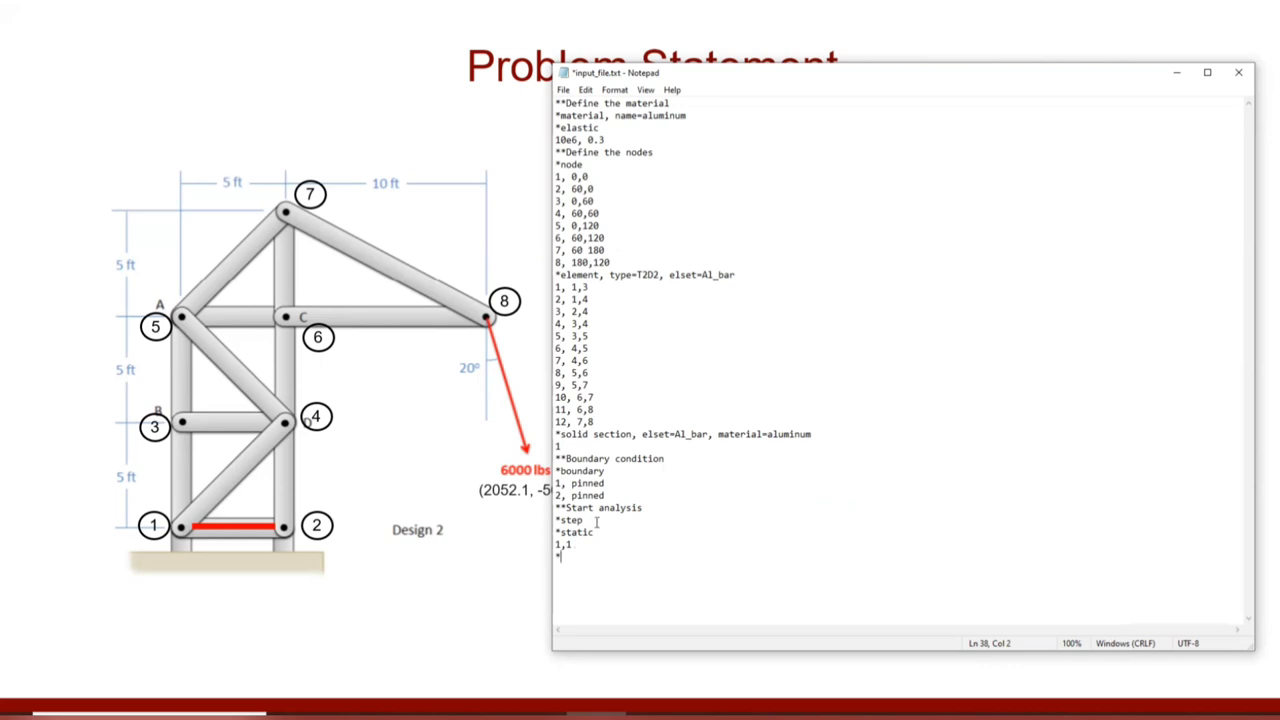
mouse_move(738, 76)
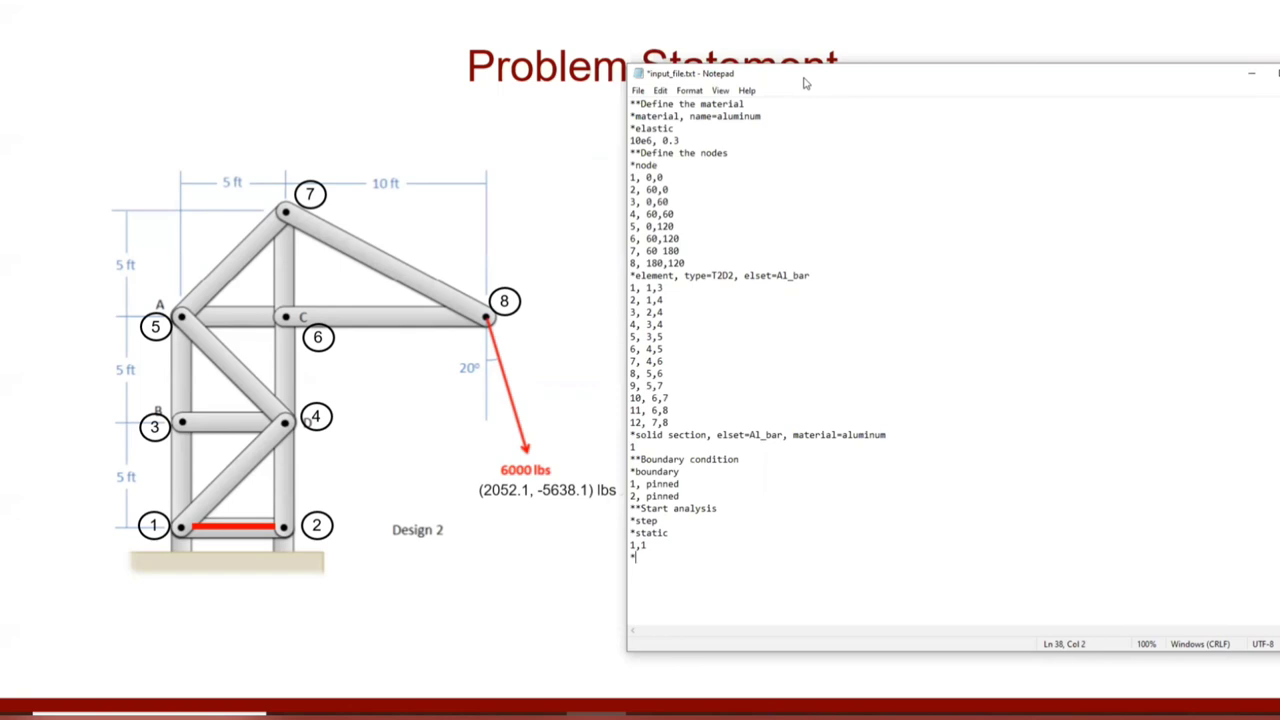
Write the '*Cload' keyword and the '**node#,deg,mag' comment line.
text(Cload)
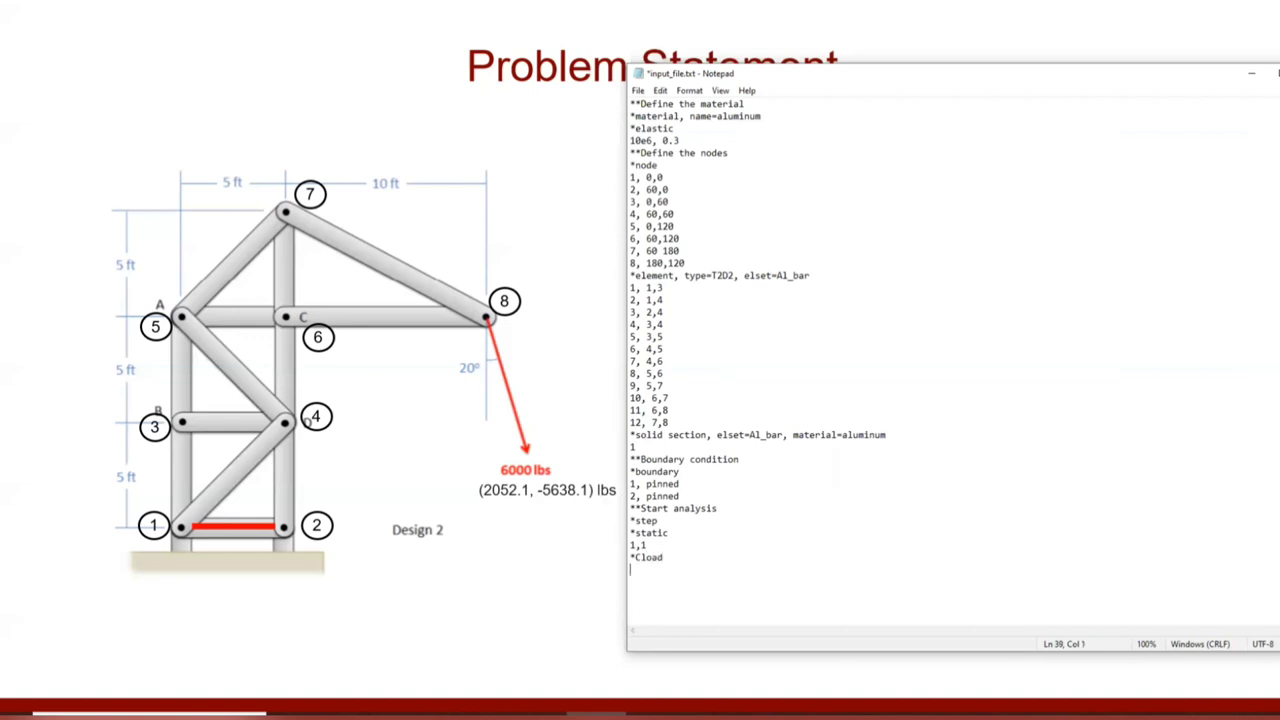
text(8)
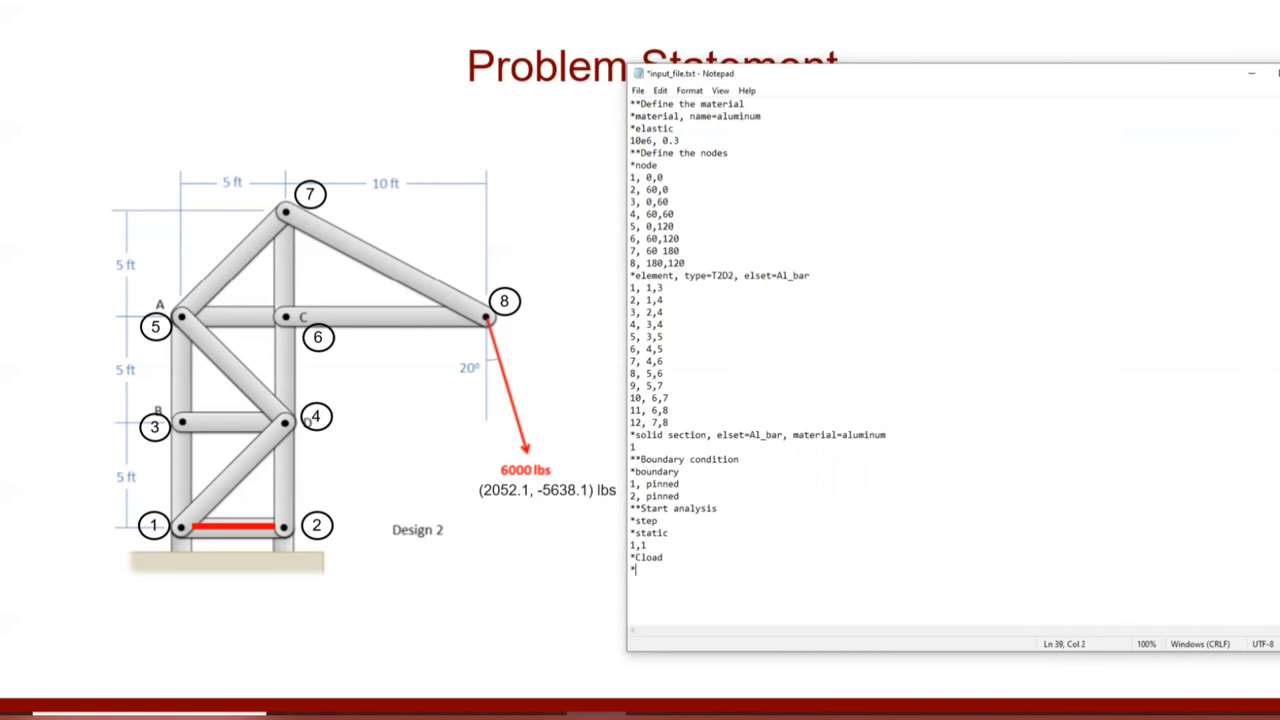
text(*)
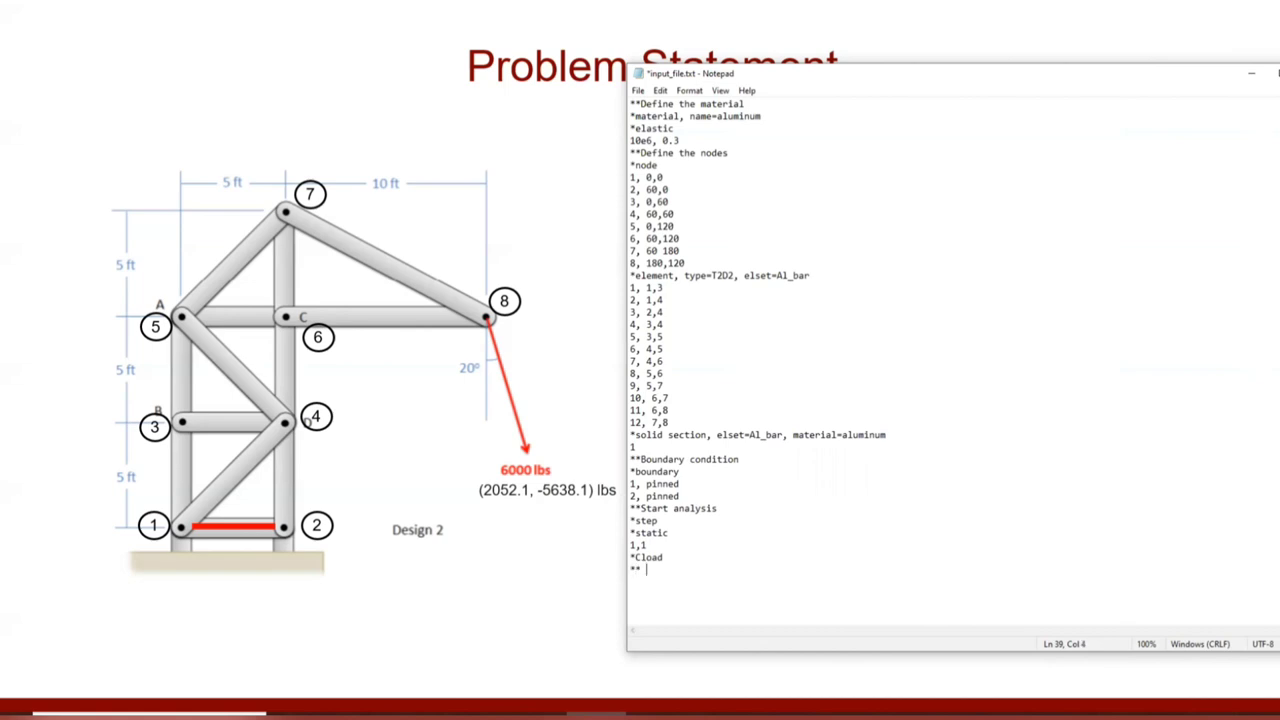
key(Backspace)
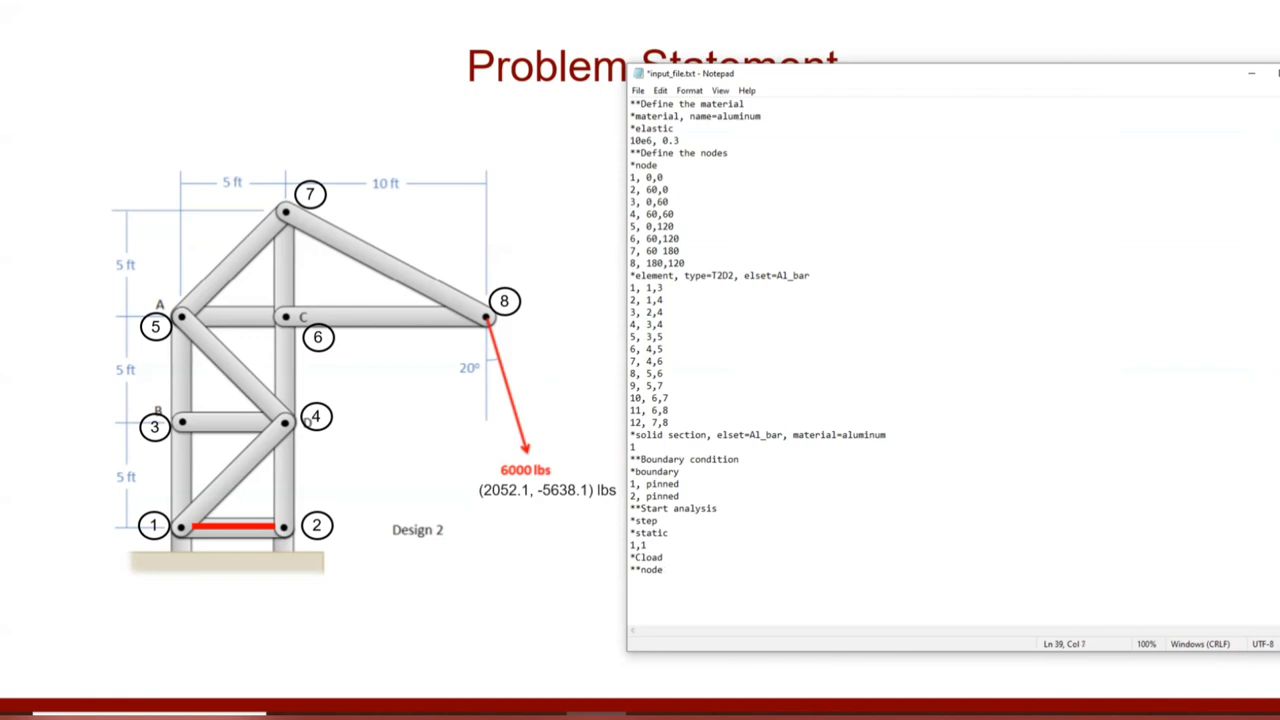
text(#)
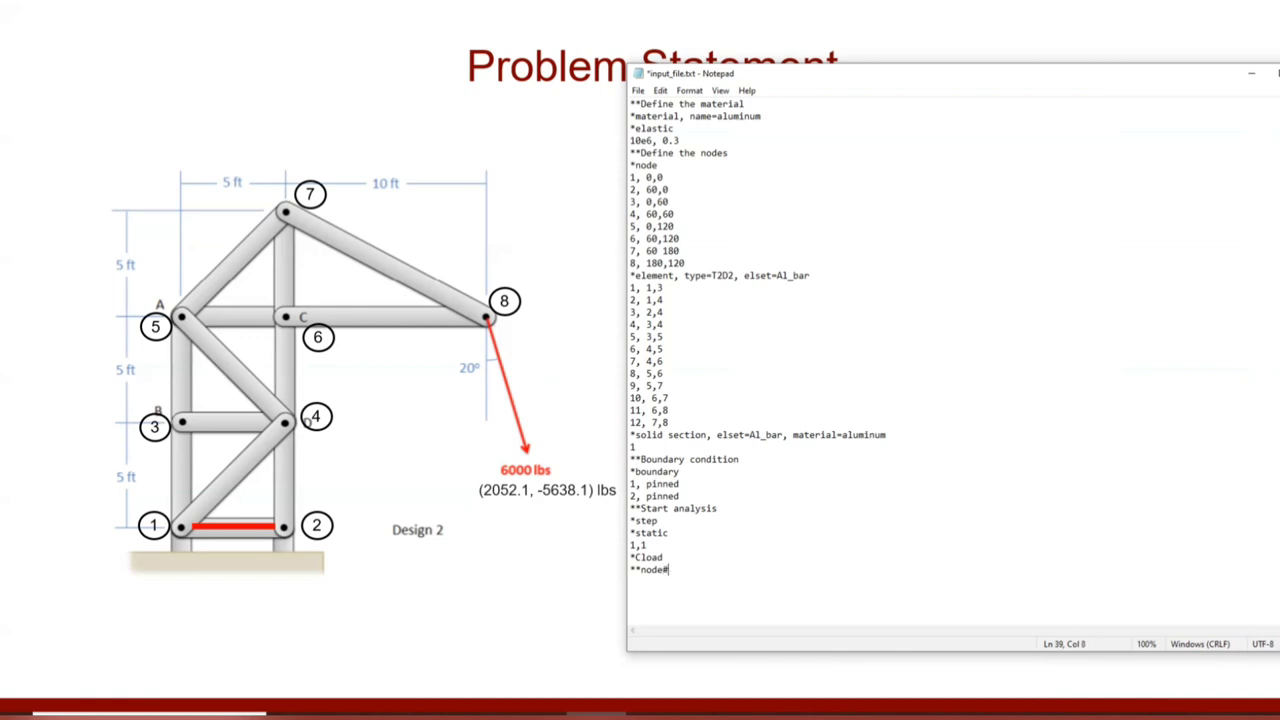
text(,)
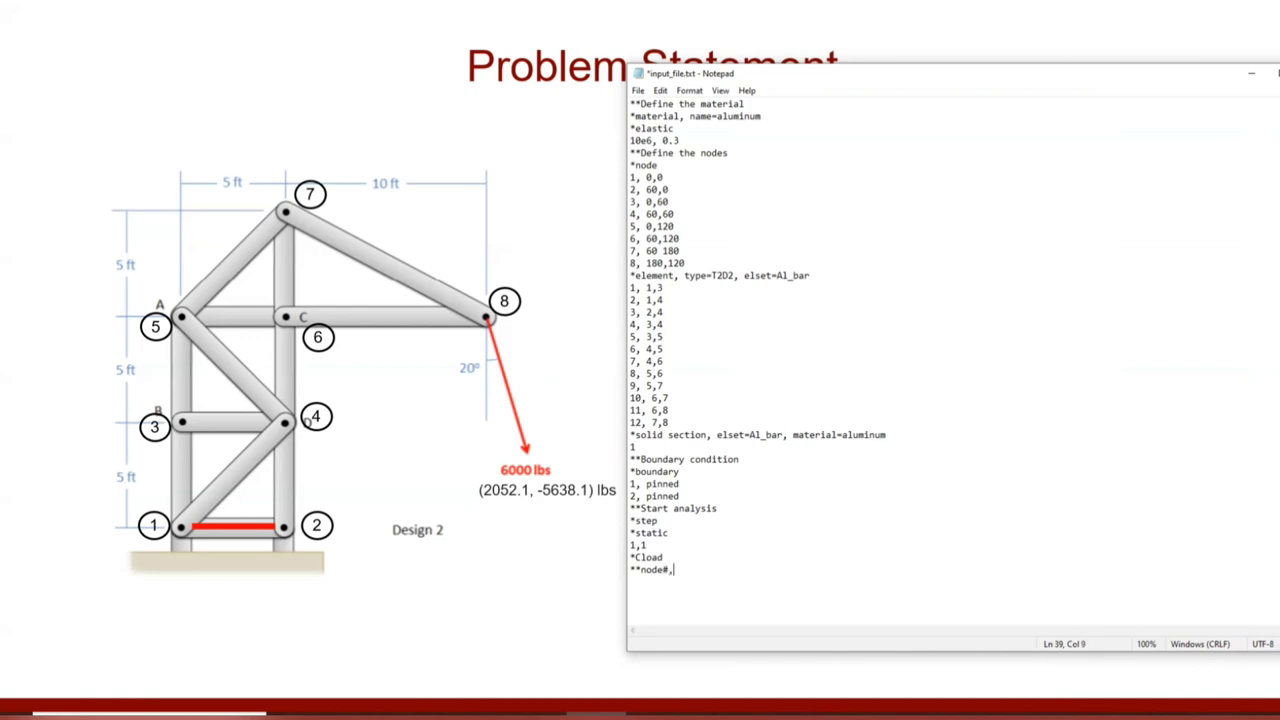
text(deg)
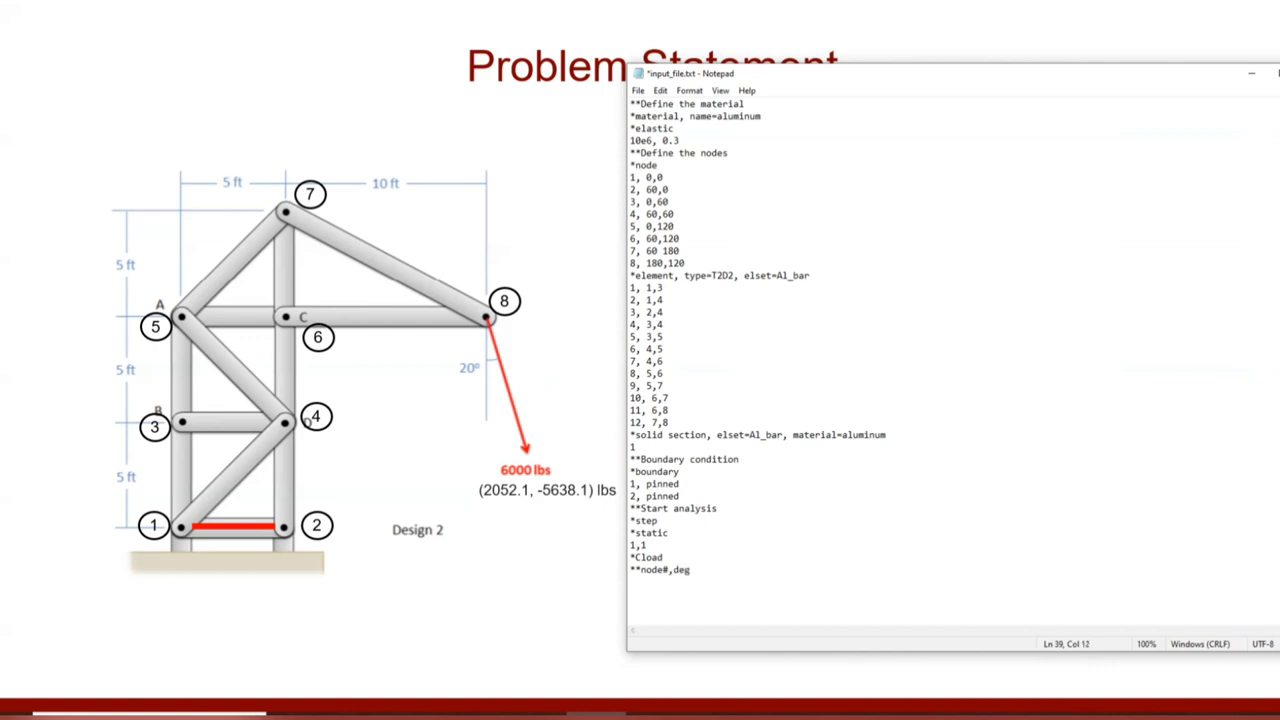
text(,)
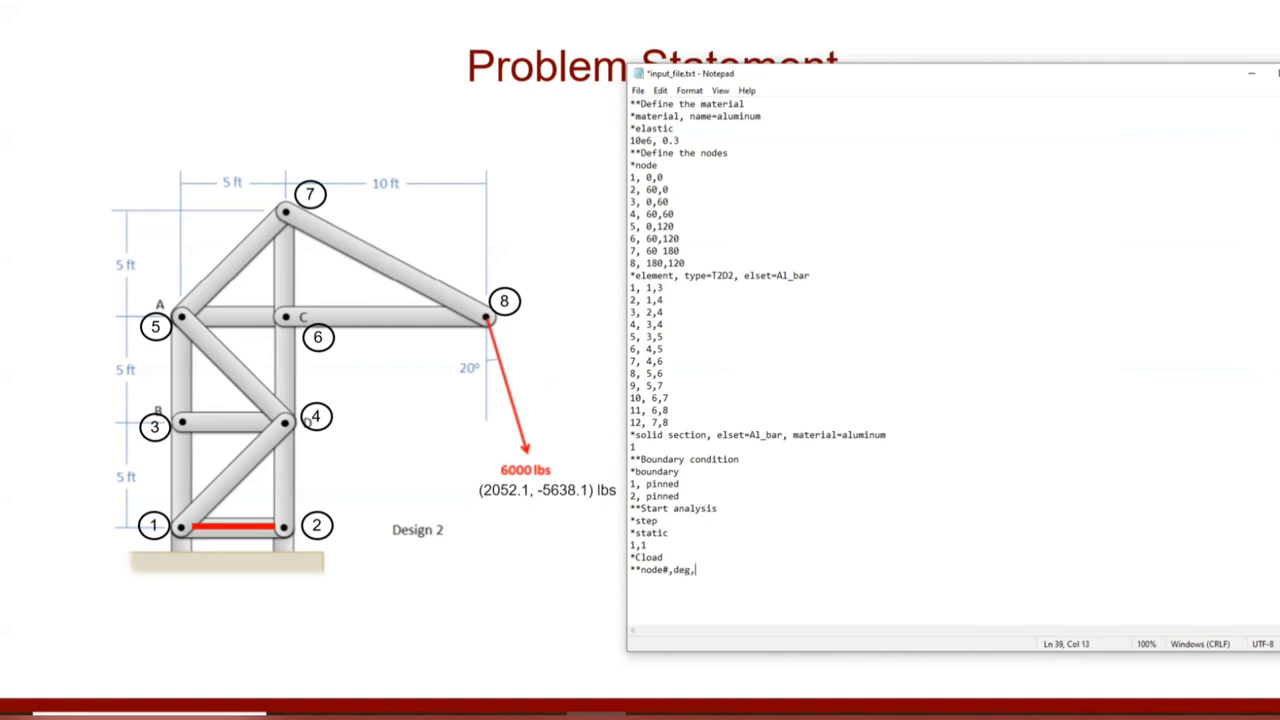
text(mag)
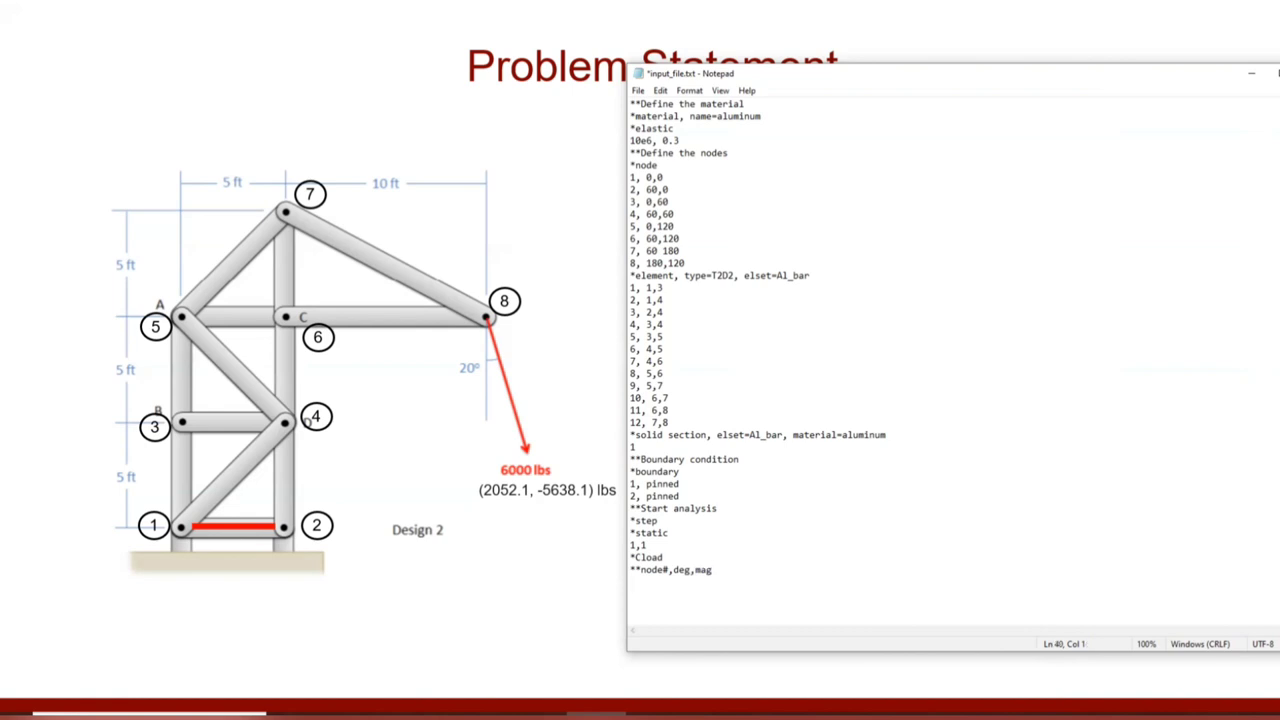
mouse_move(518, 478)
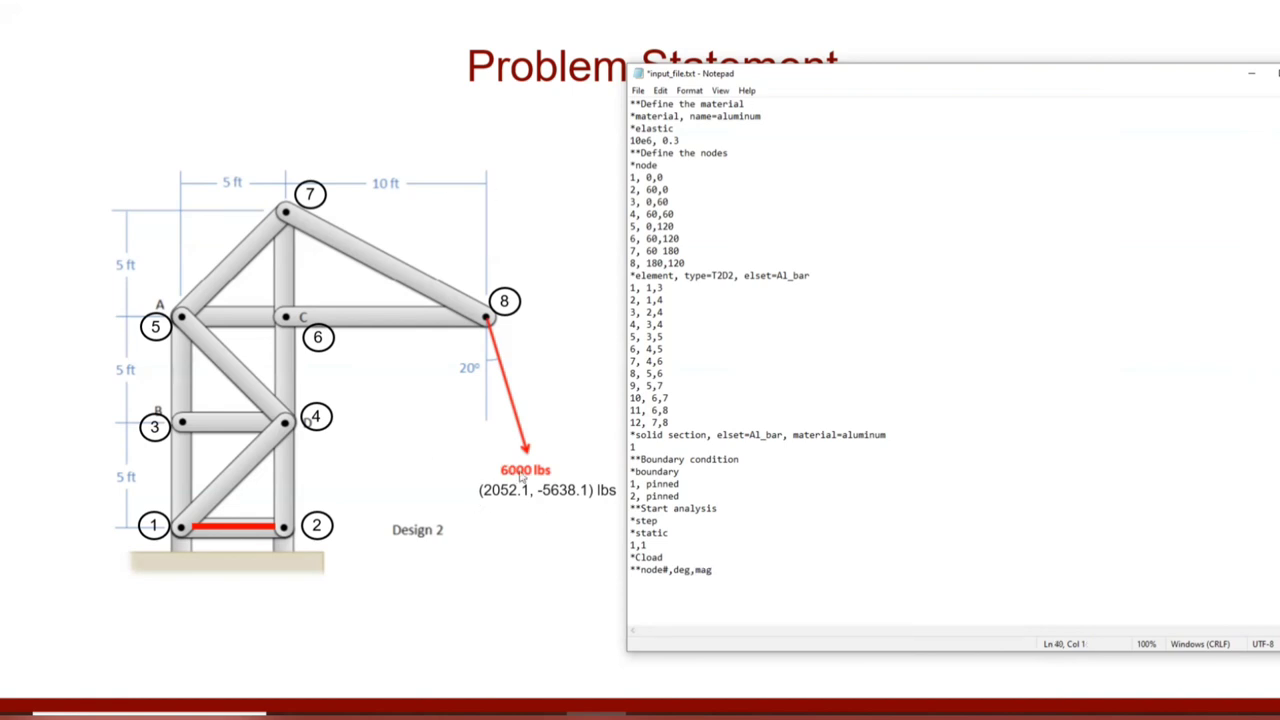
mouse_move(616, 440)
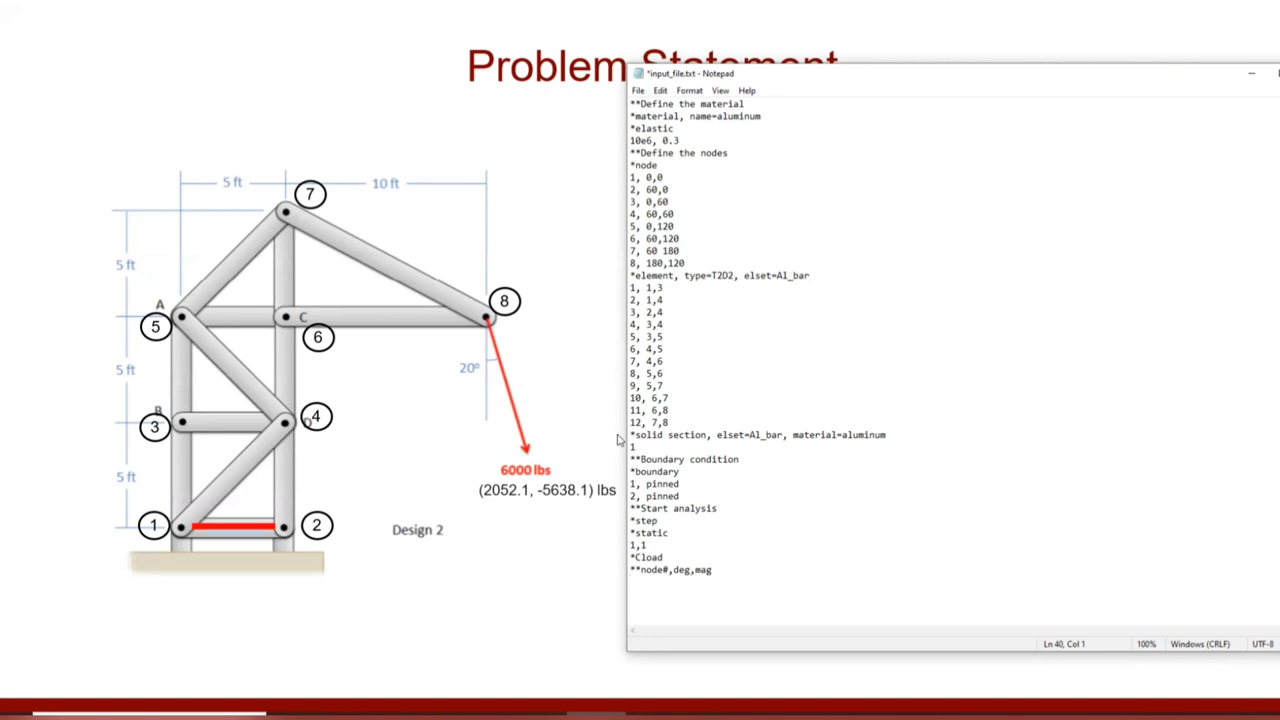
Add load lines '8,1,2052.1' and '8,2,-5638.1' at node 8.
text(8,)
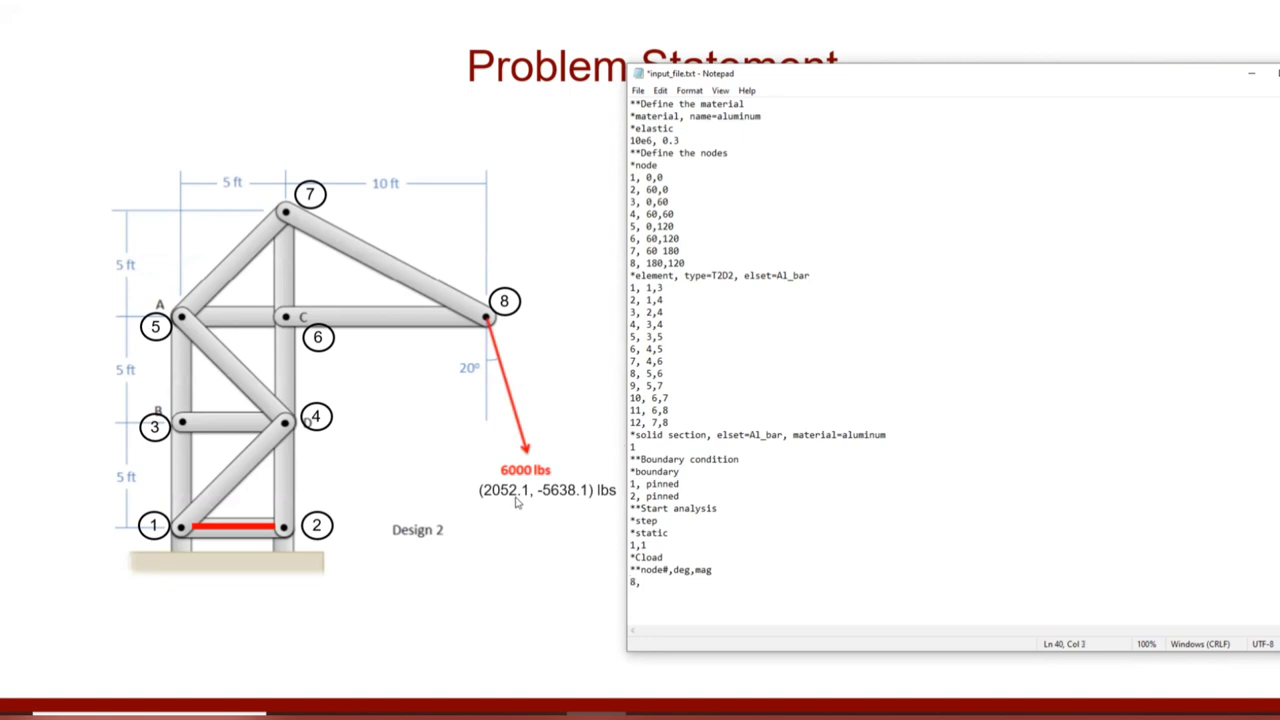
text(1)
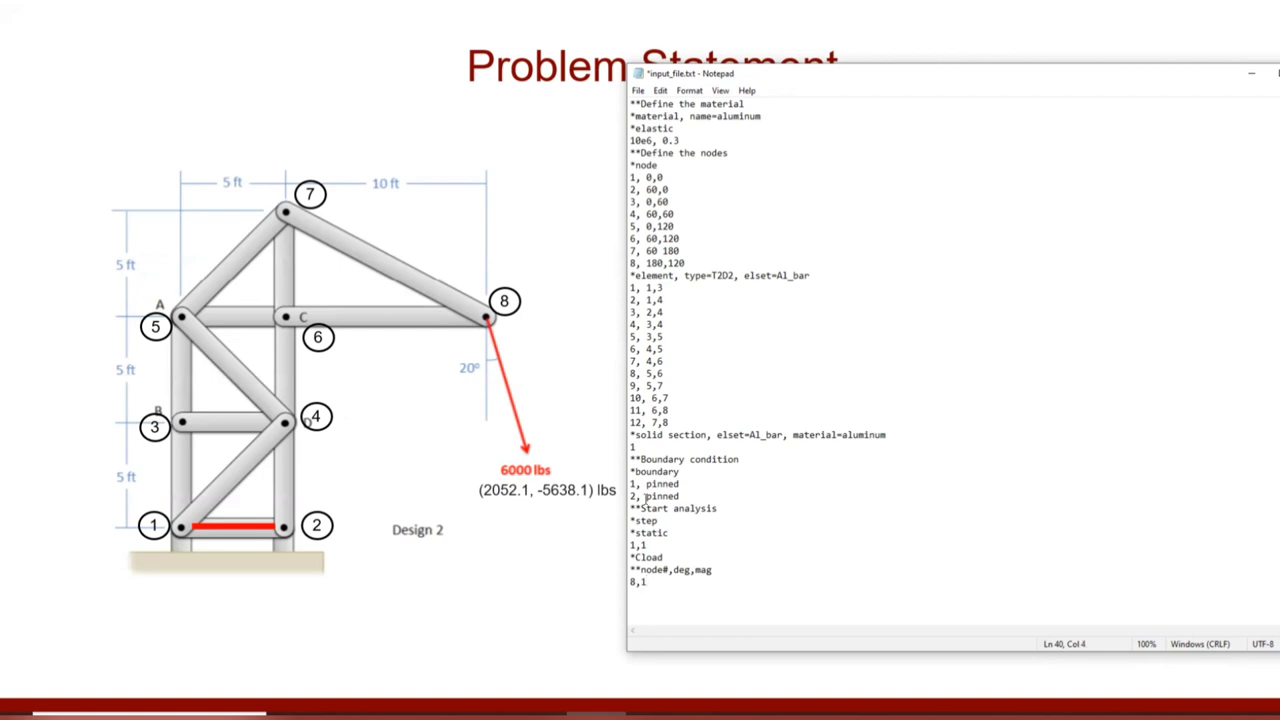
text(,)
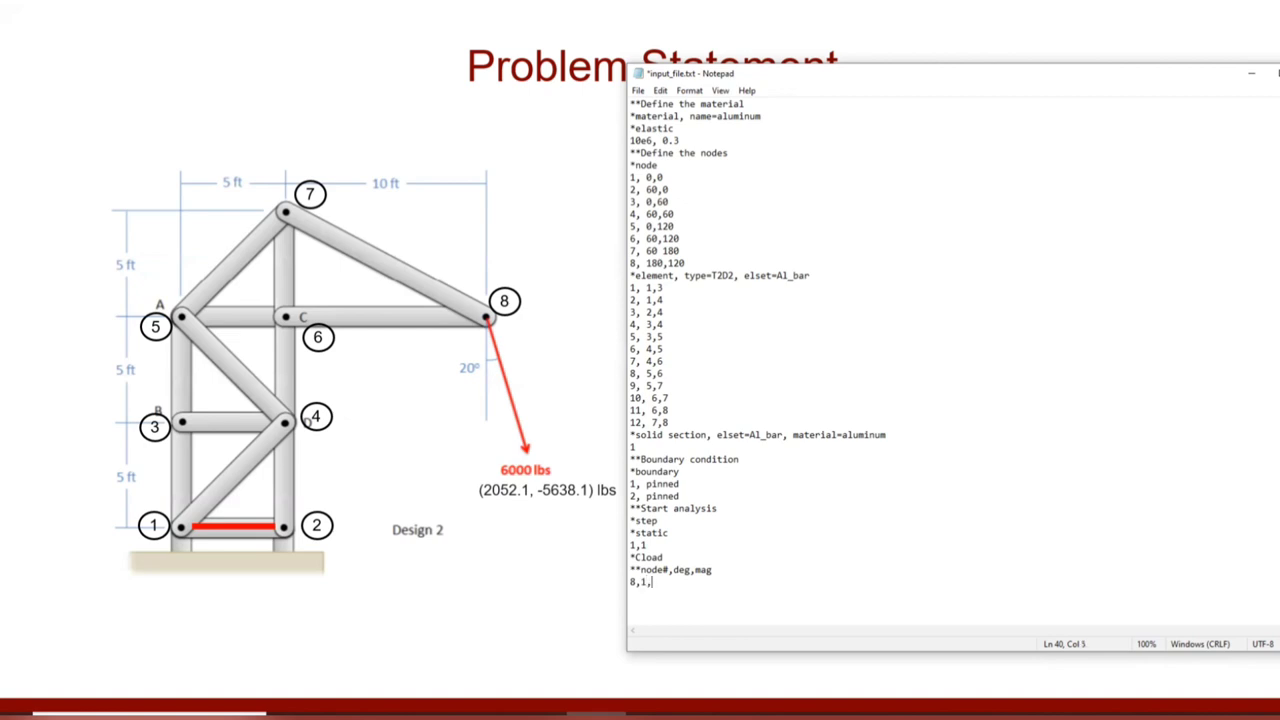
text(2)
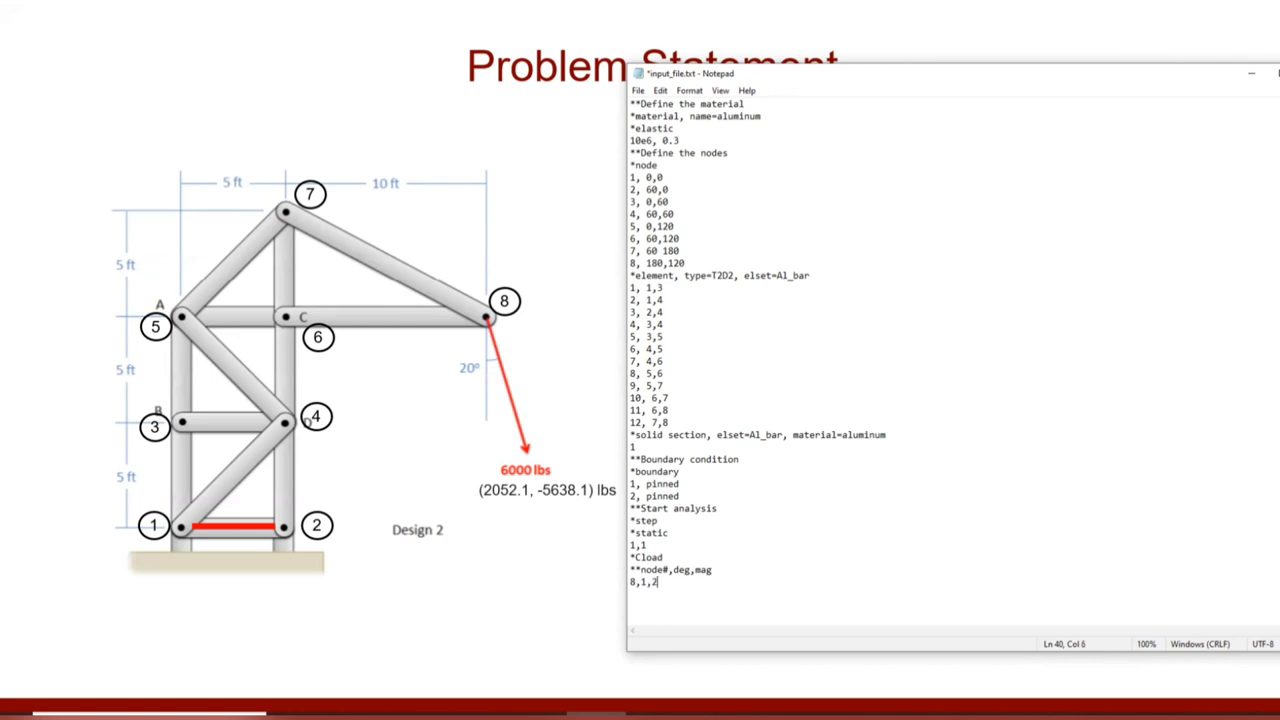
text(052.1)
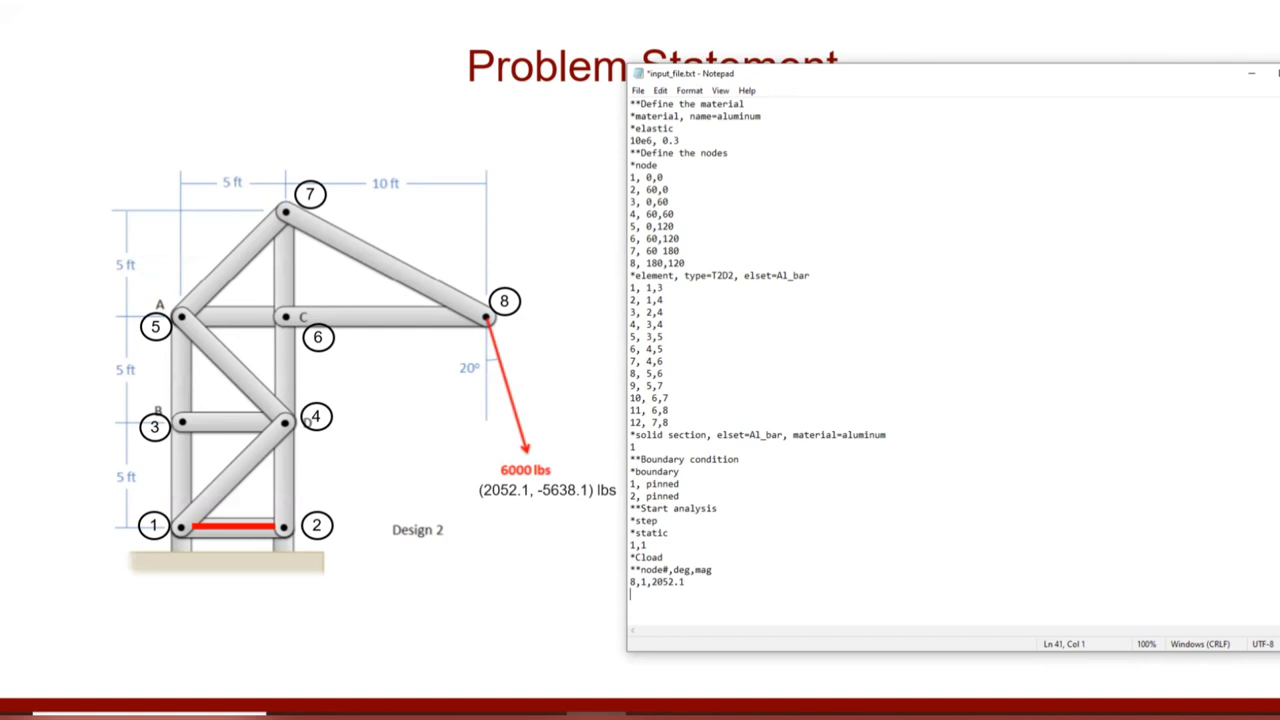
text(8,)
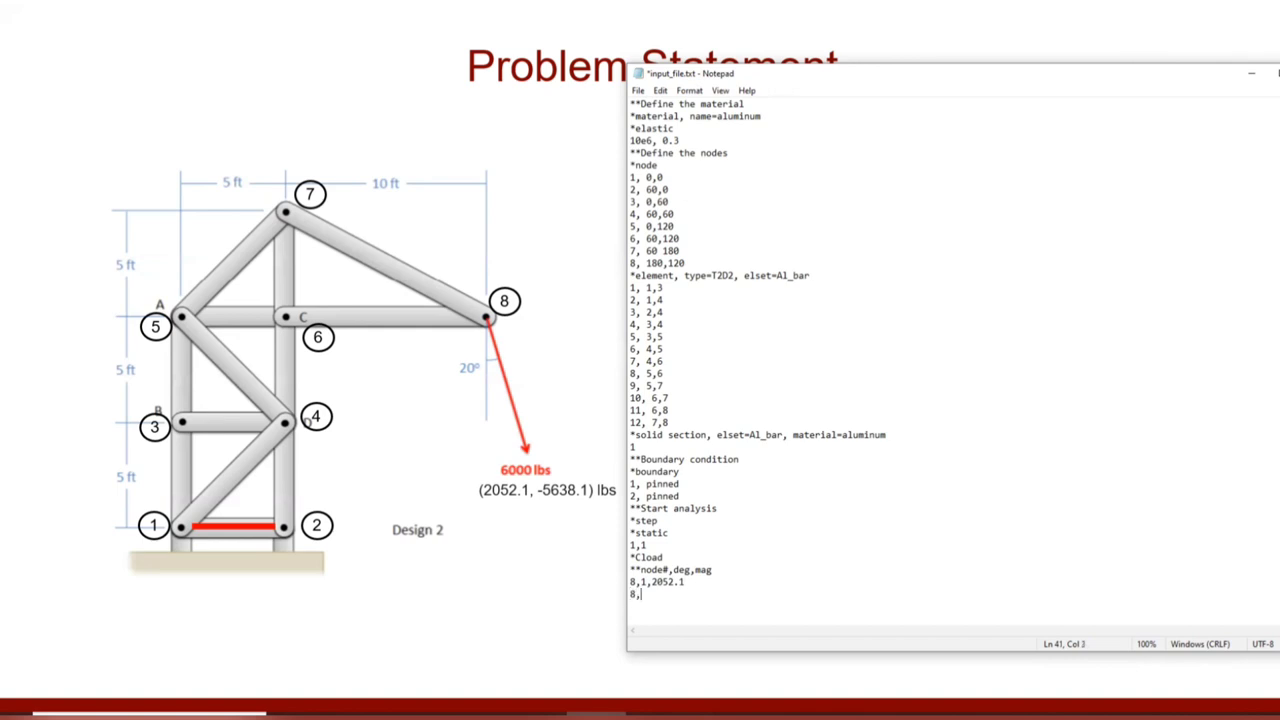
text(2,)
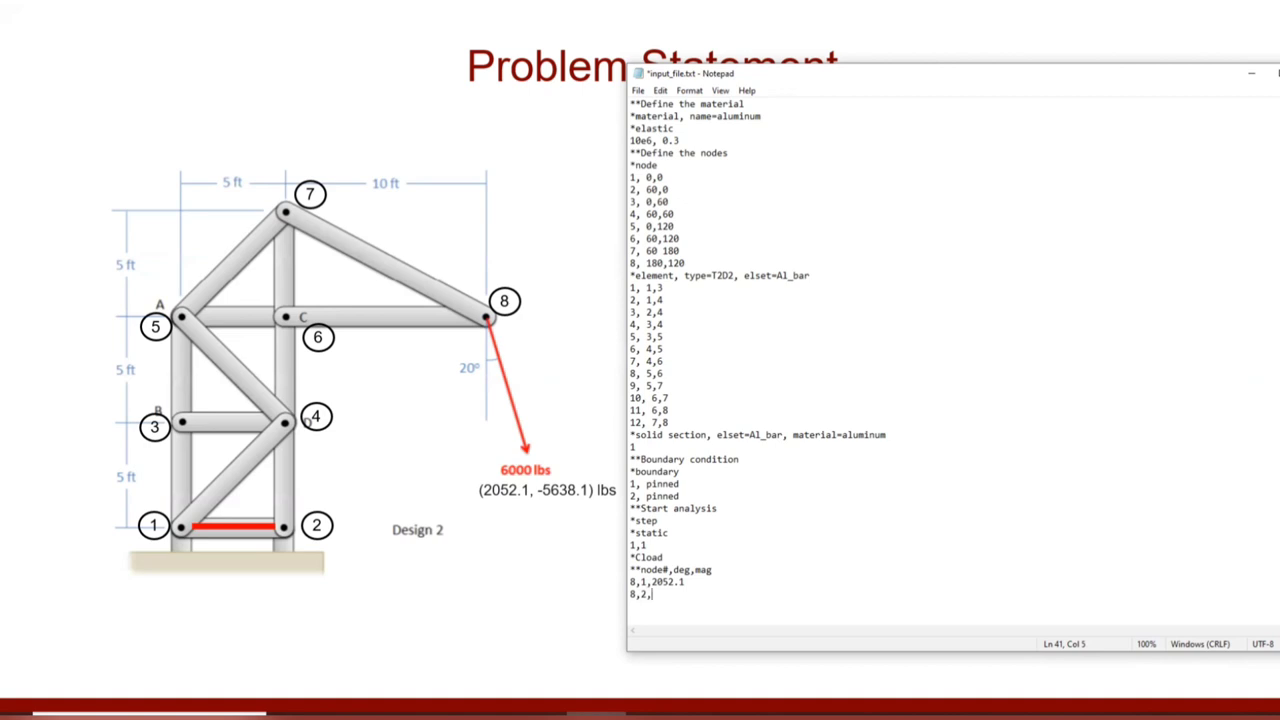
text(-5638)
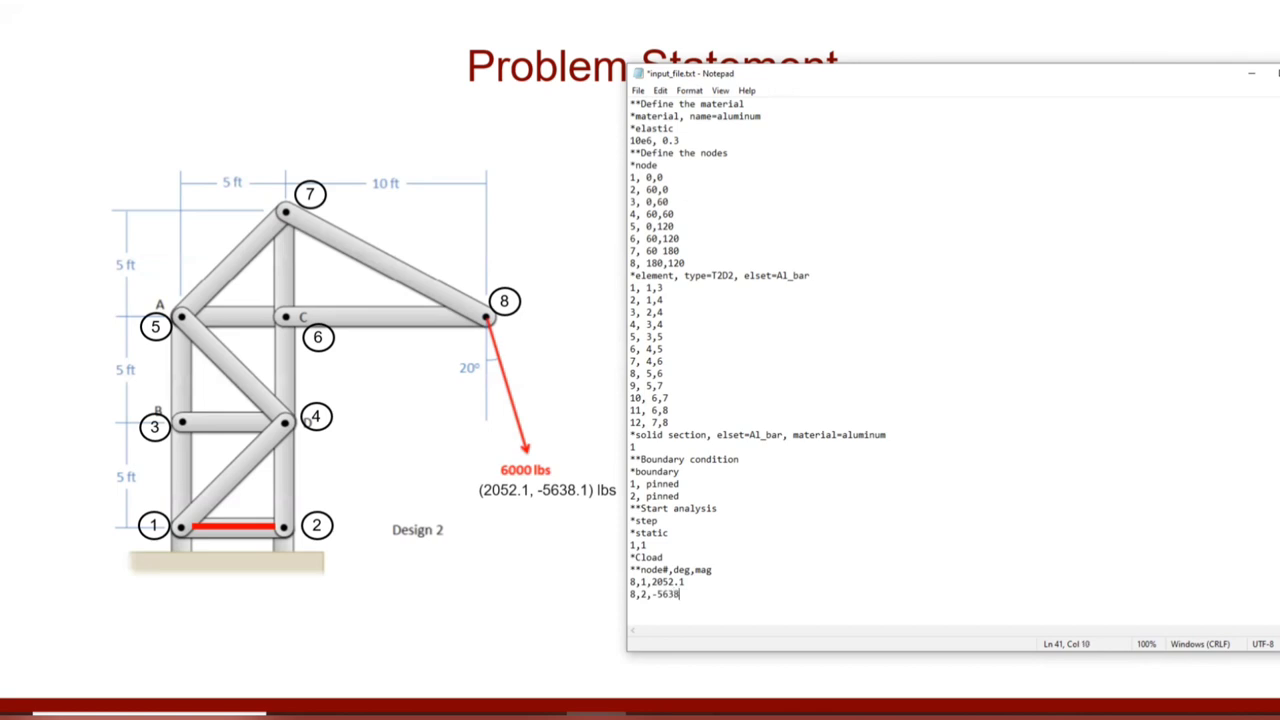
text(.1)
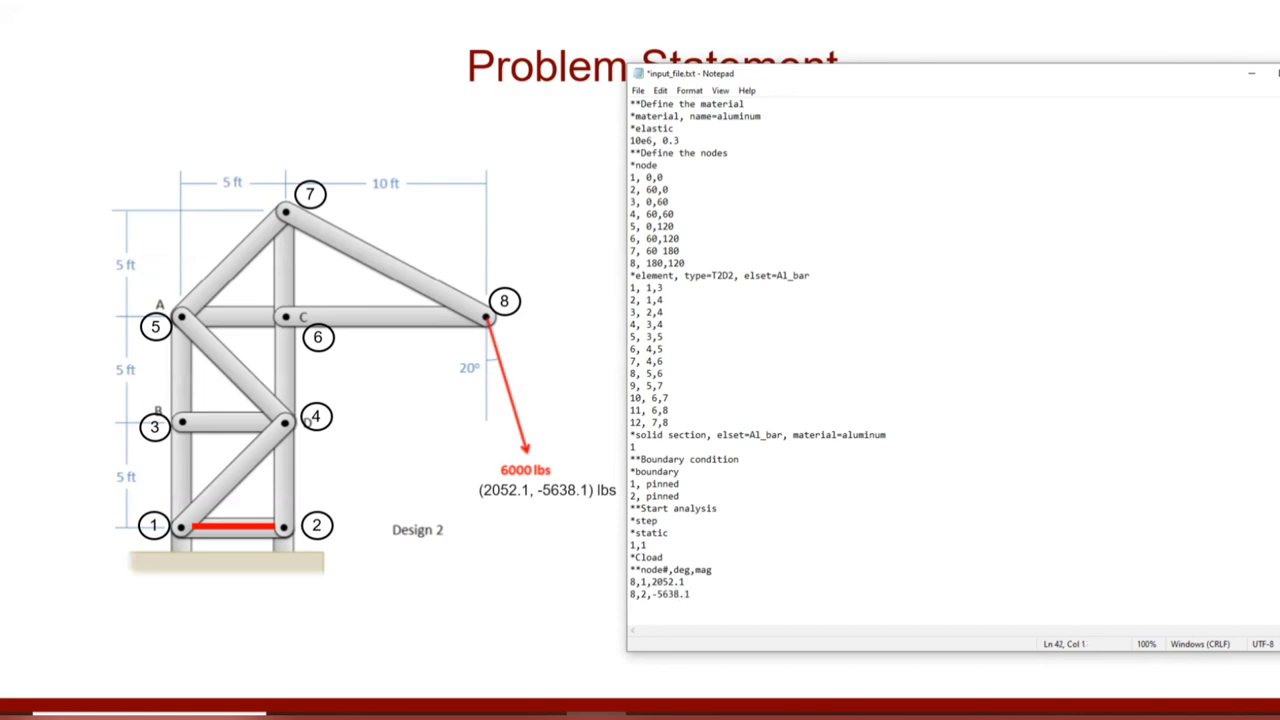
Add the '*Output,field' request followed by the '*node output' line for displacements.
text(*)
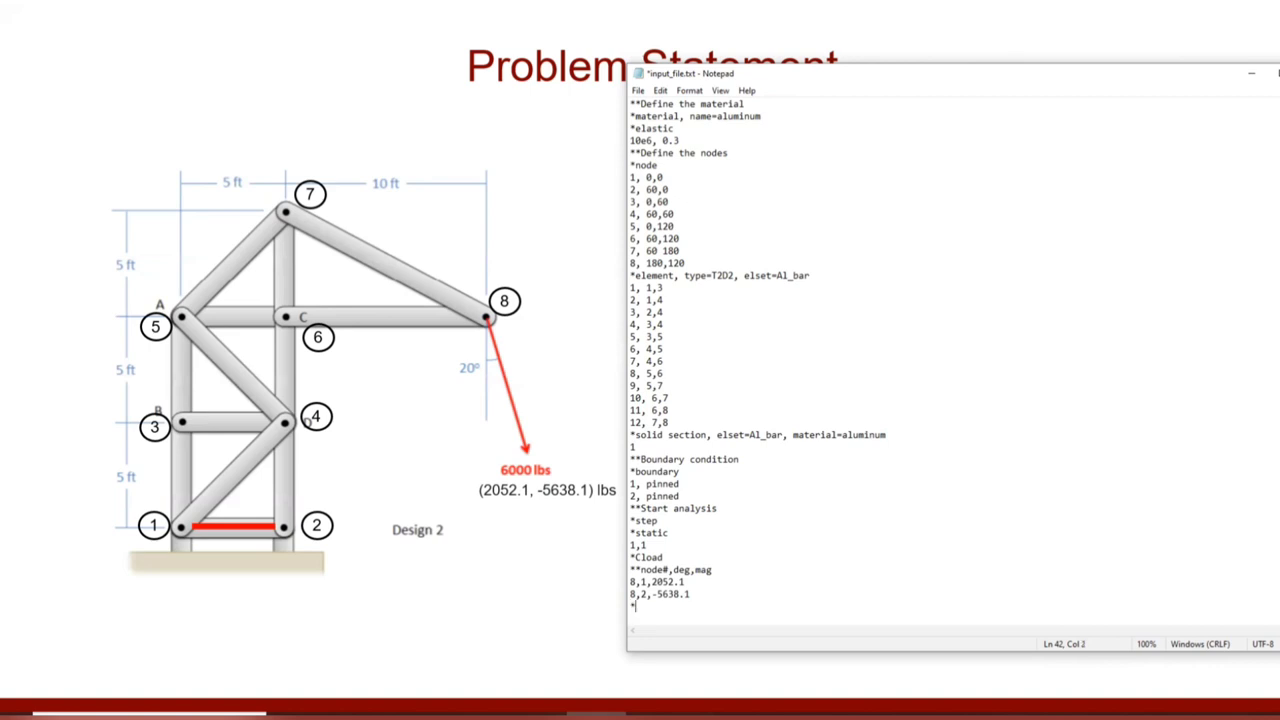
text(Output)
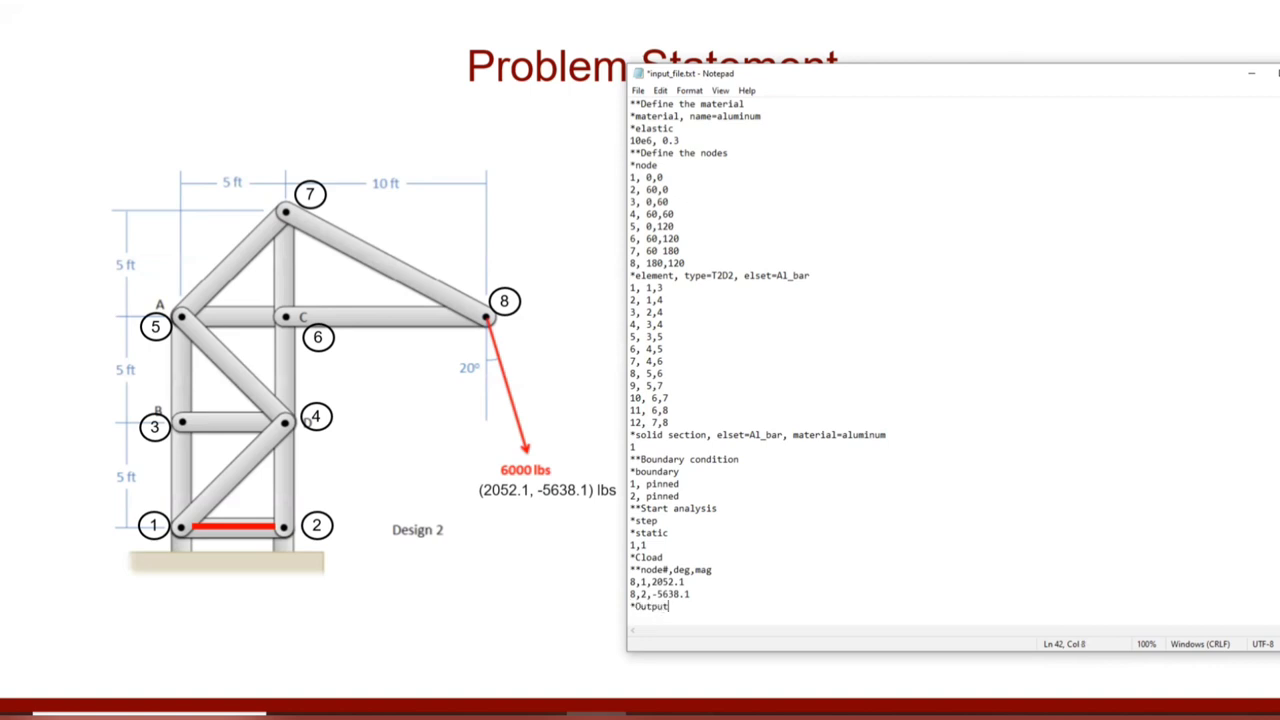
text(,fiel)
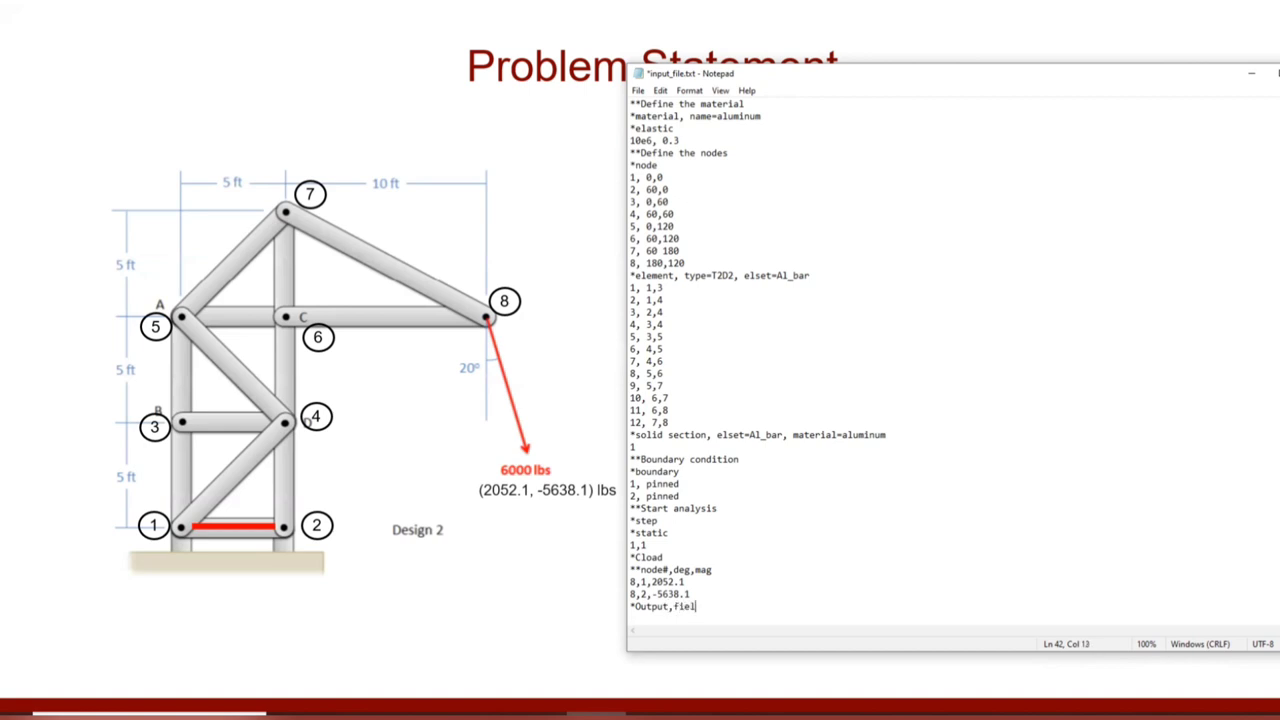
key(enter)
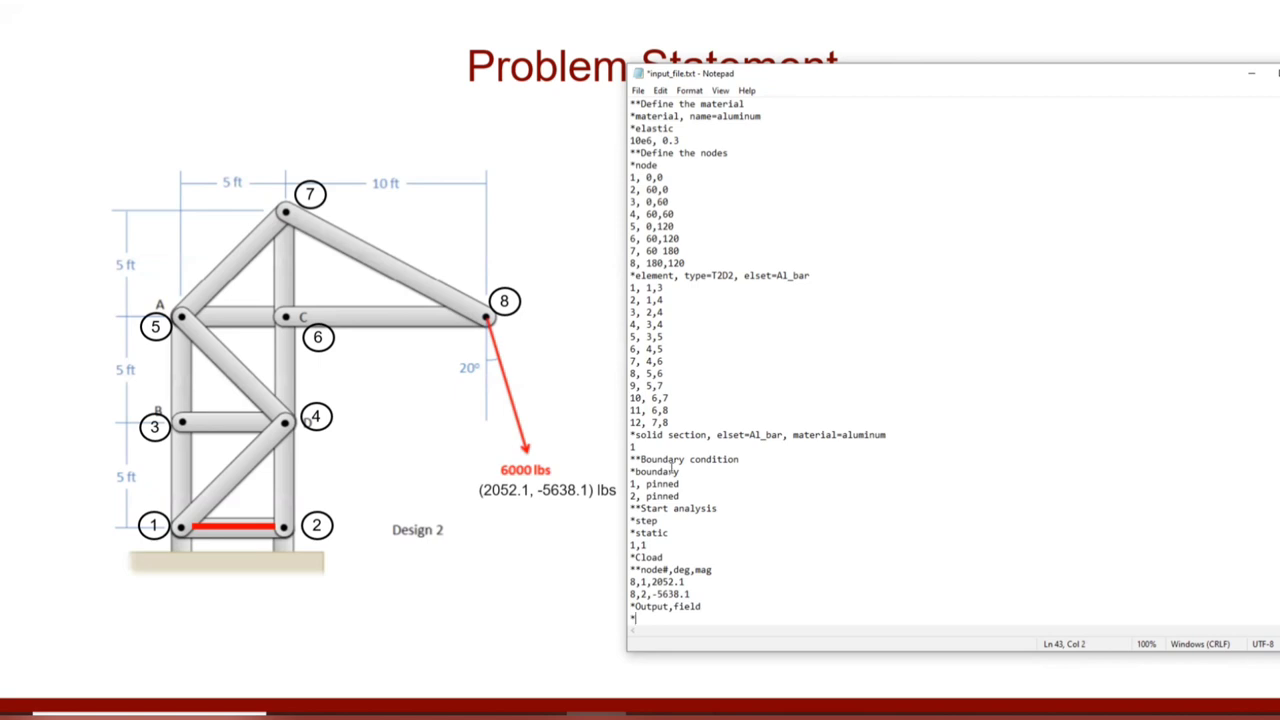
text(n)
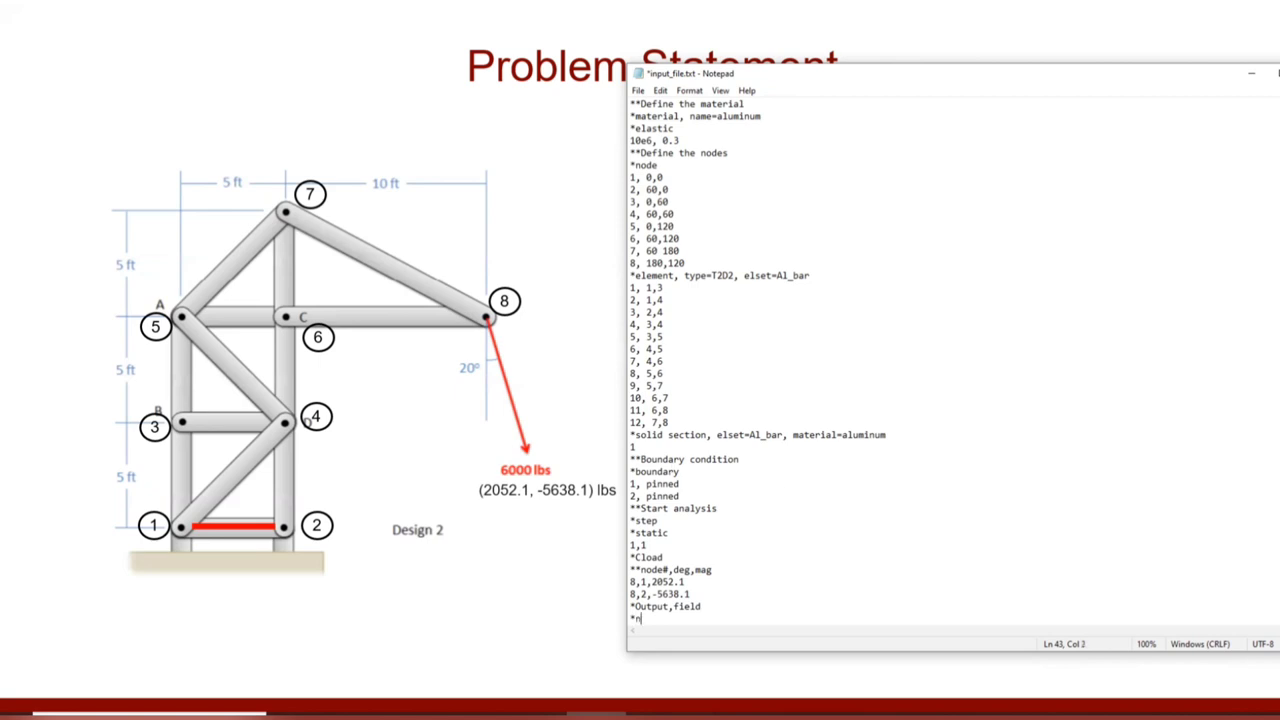
text(ode)
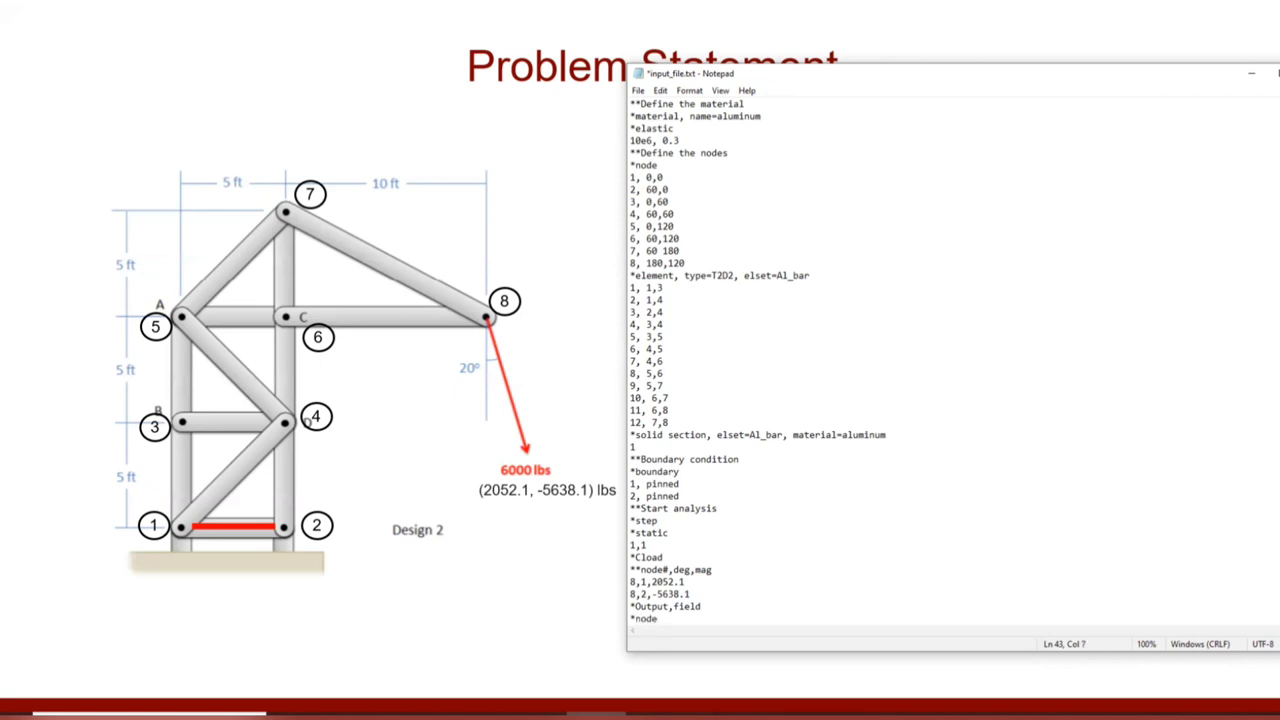
text(output)
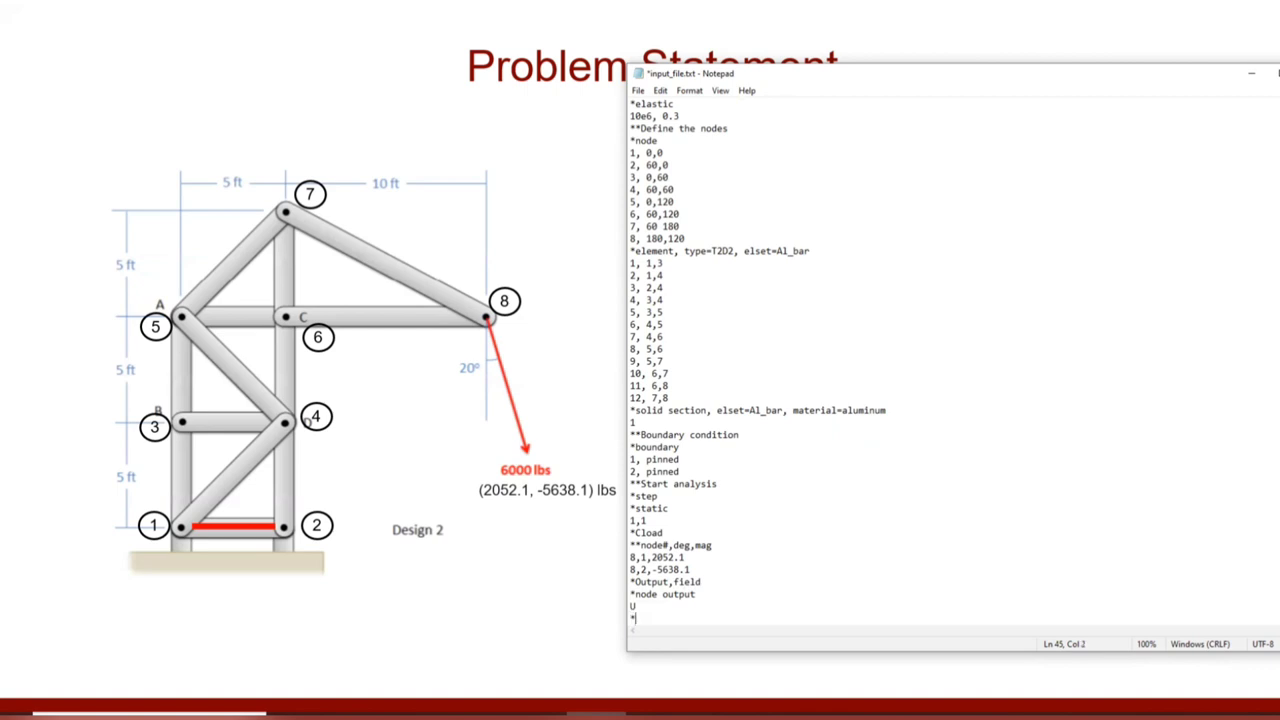
Add '*element output,directions=yes' with S11 as the requested stress component.
text(element)
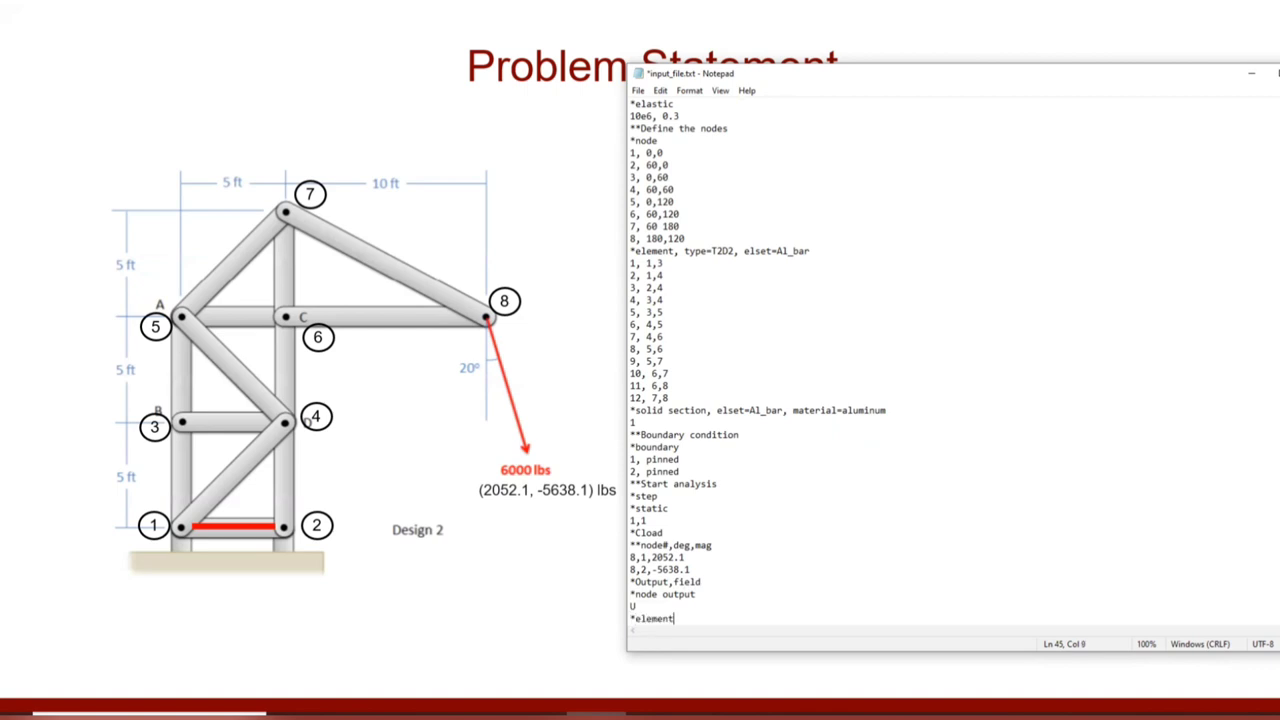
text(output)
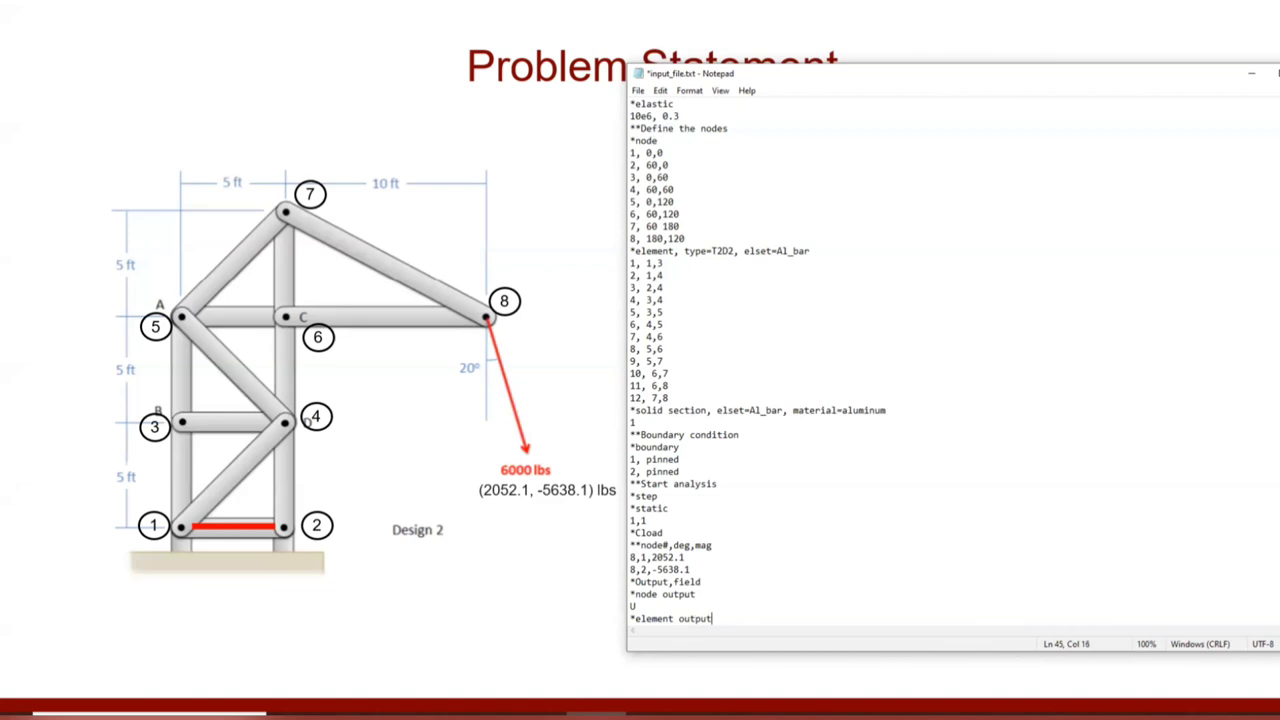
text(,)
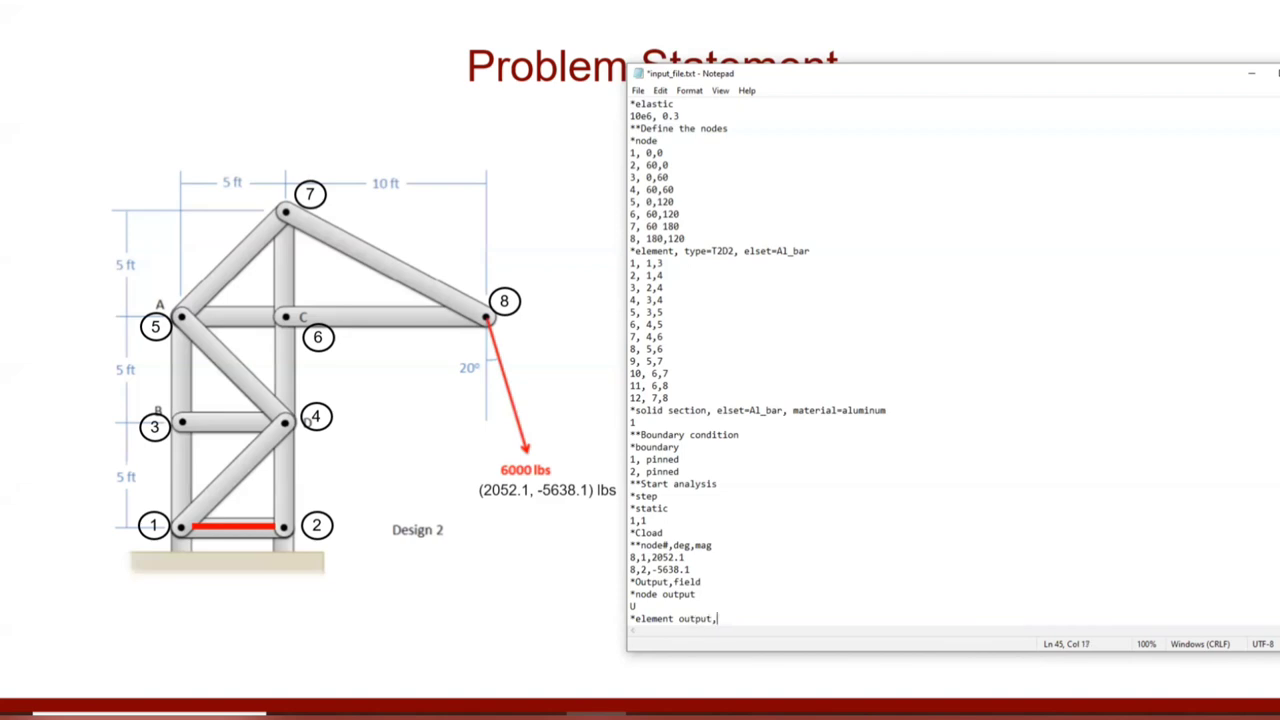
text(directions=)
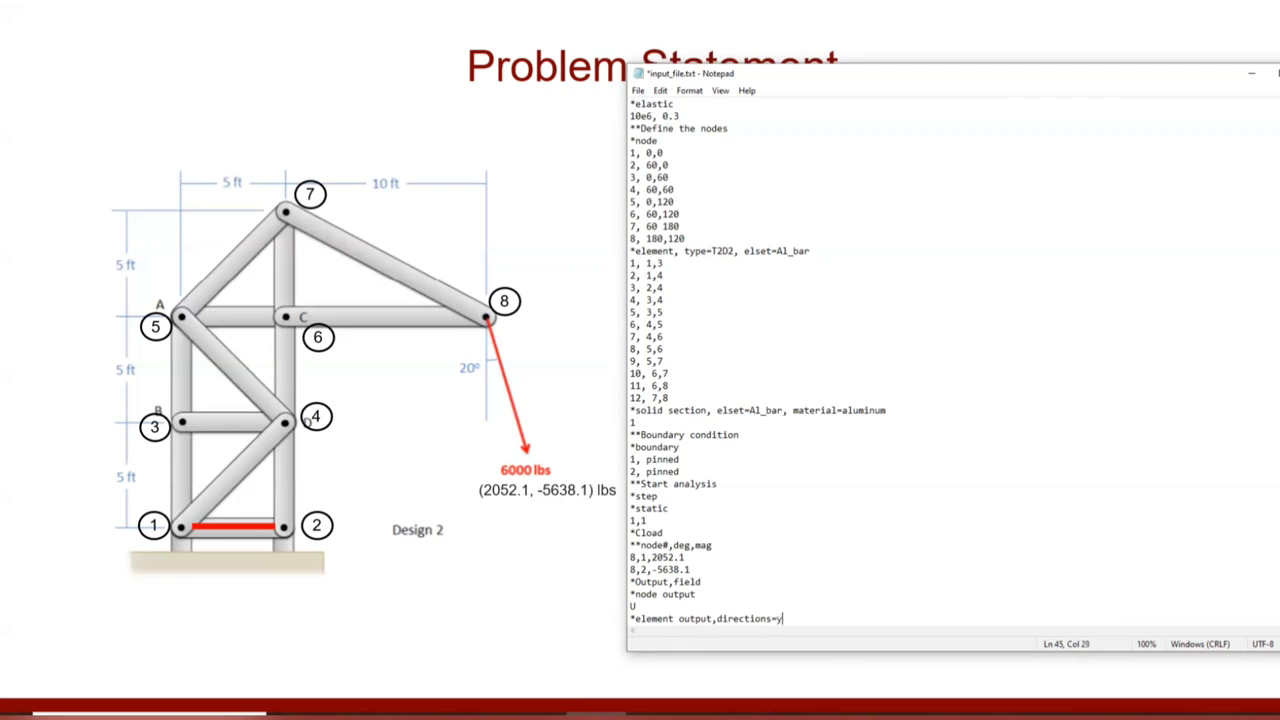
text(yes)
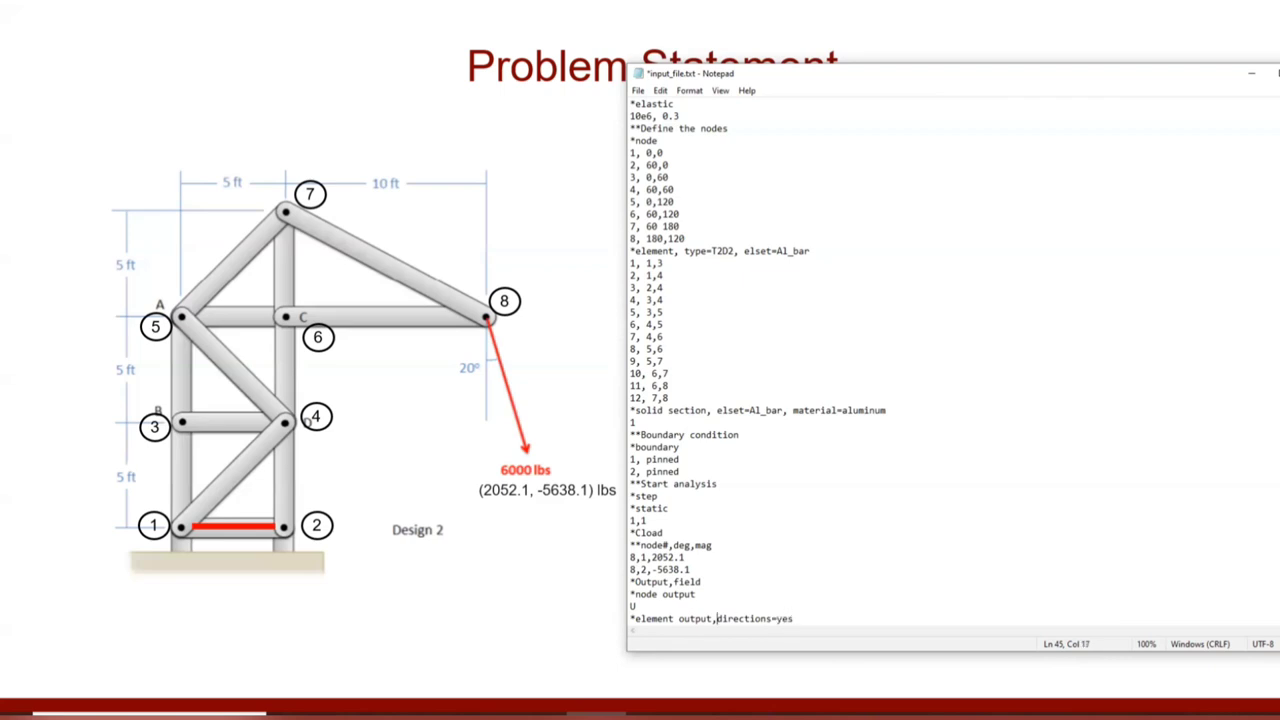
double_click(752, 618)
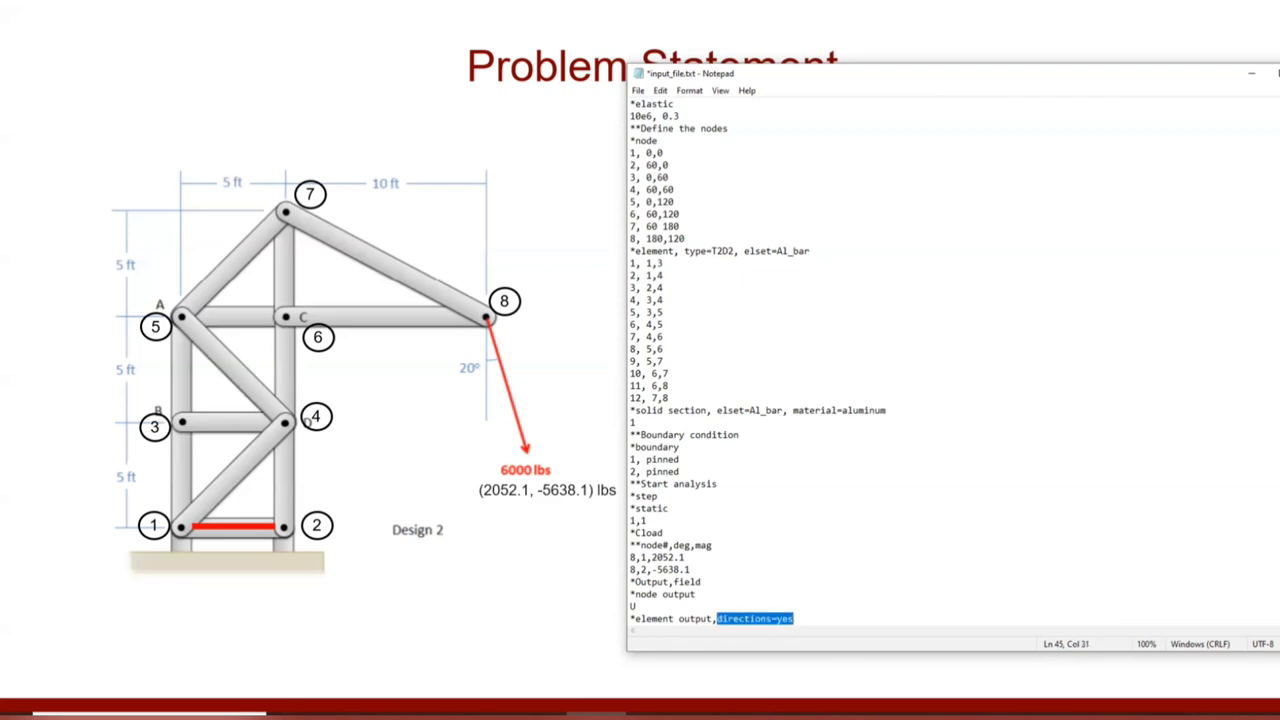
mouse_move(264, 398)
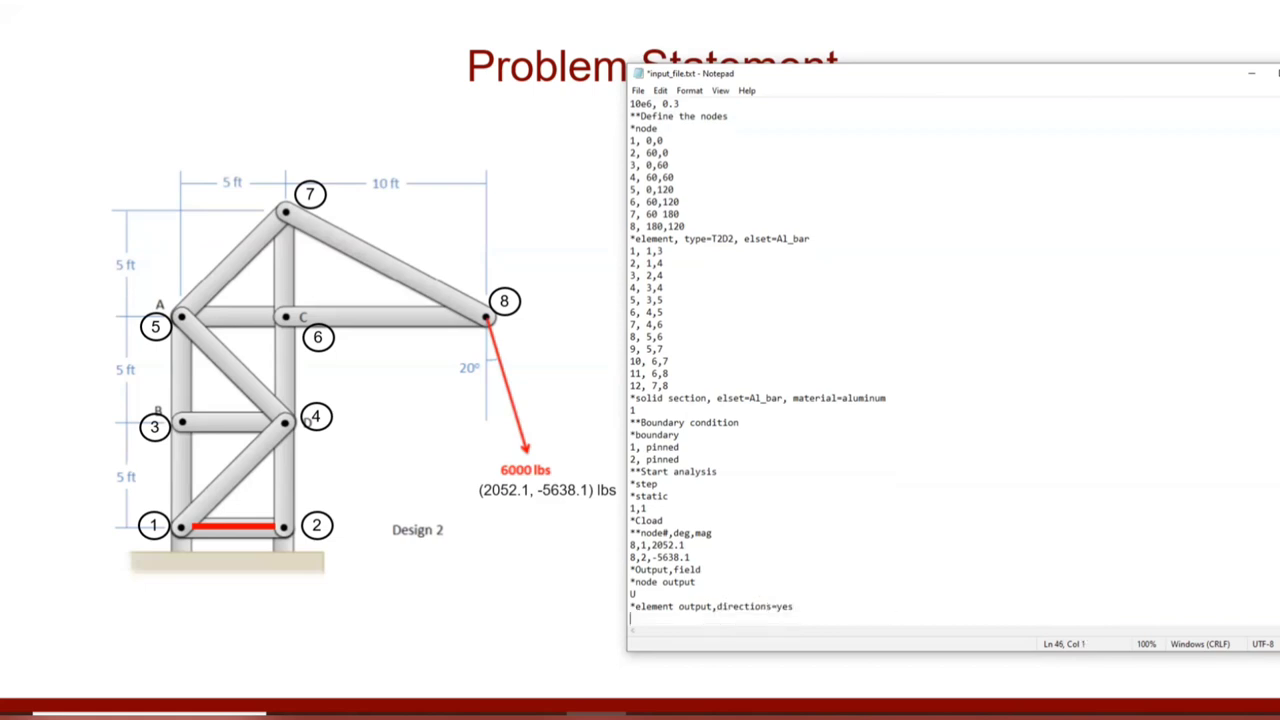
text(S11)
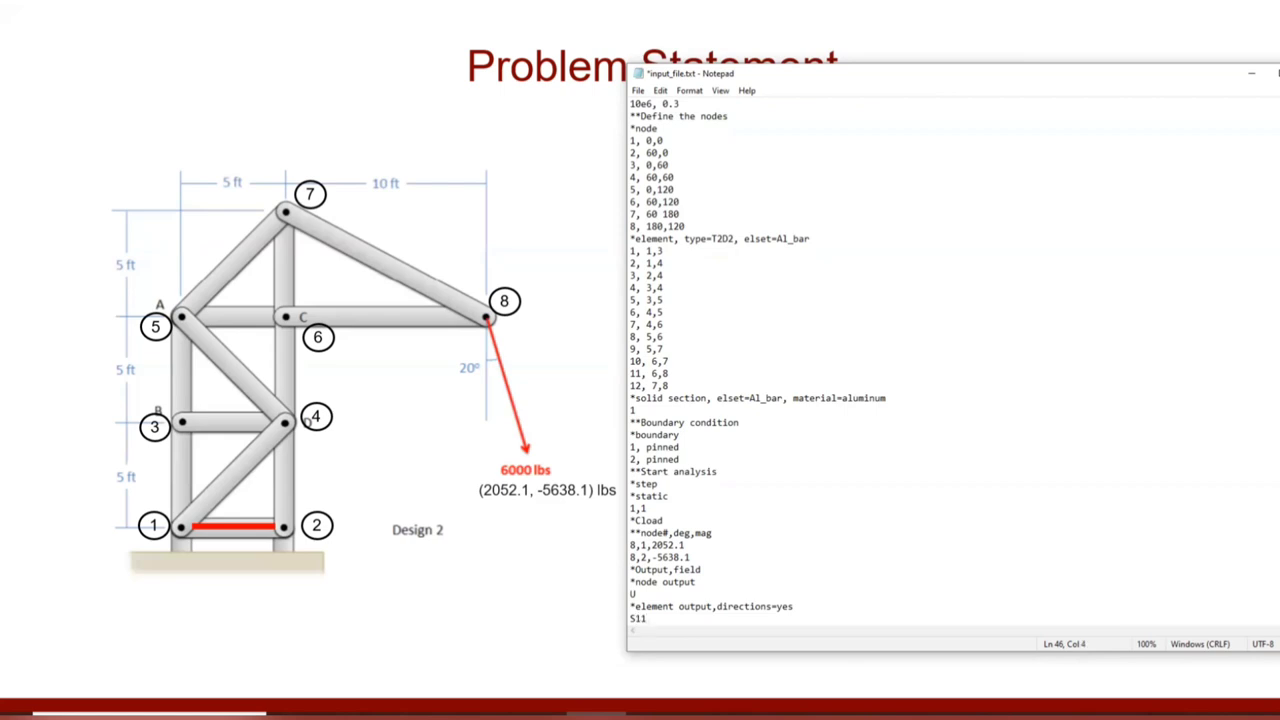
Close the analysis step with '*end step' on the final line.
click(648, 618)
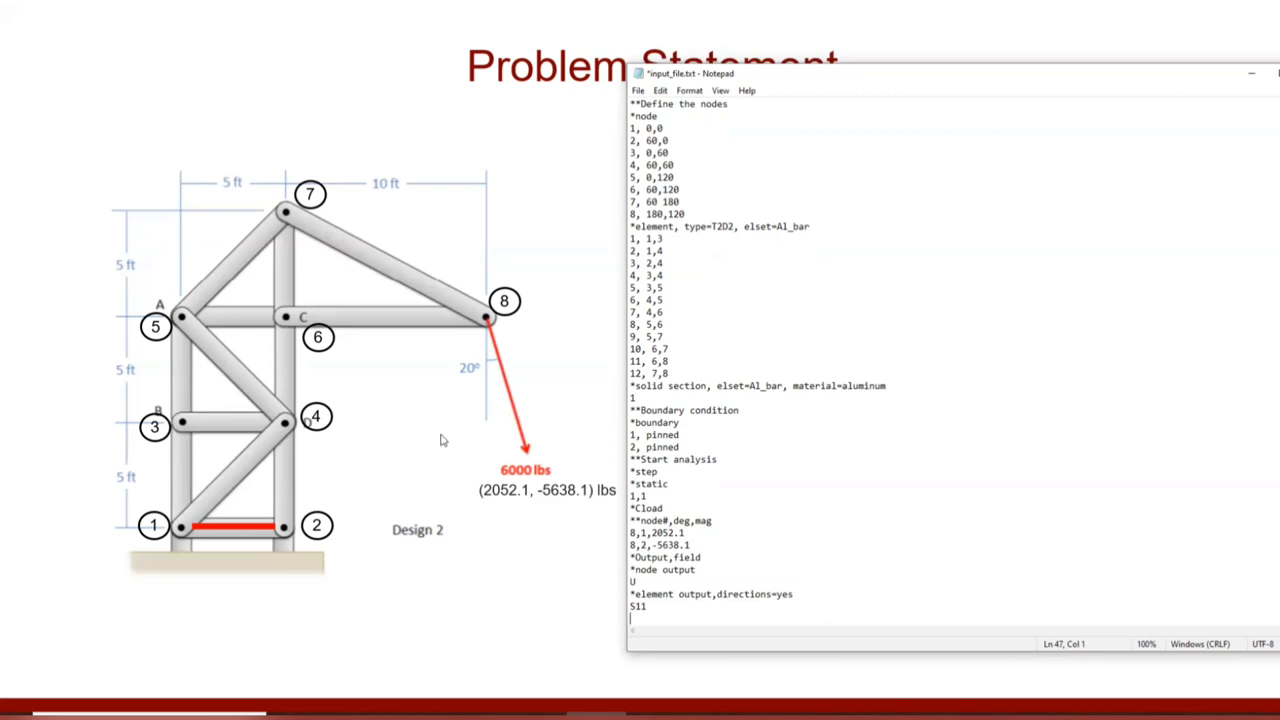
mouse_move(332, 438)
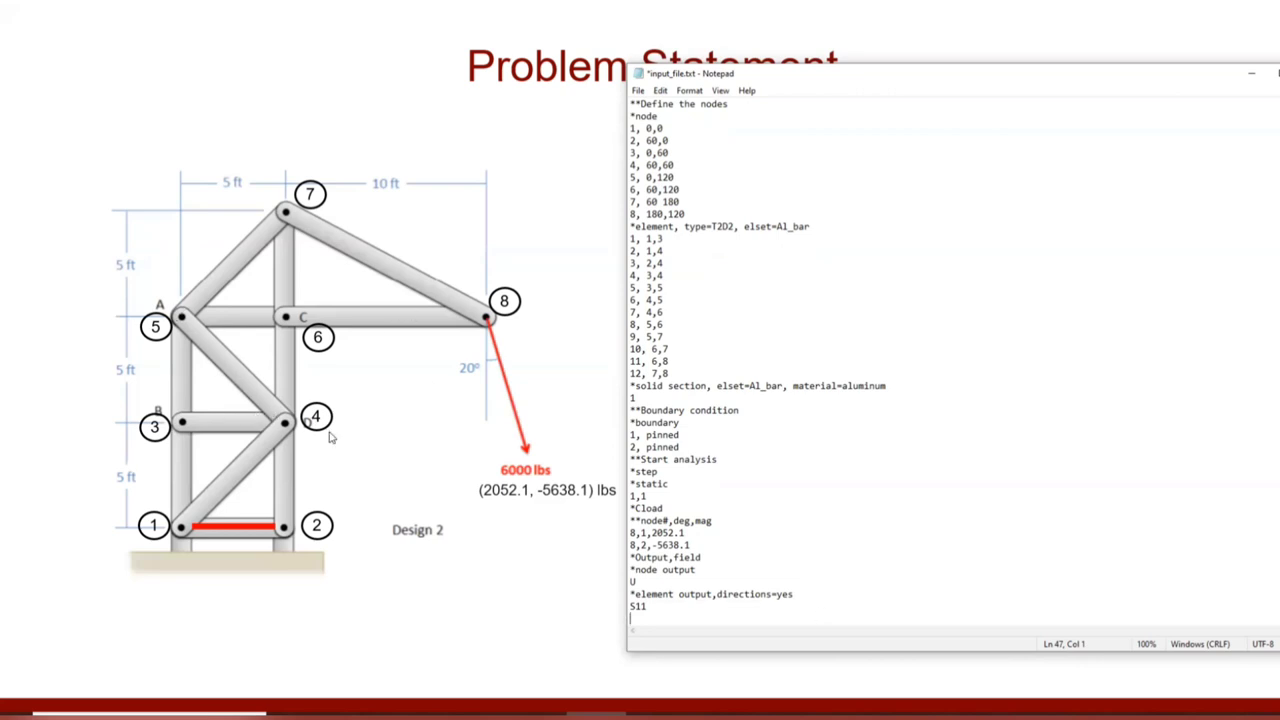
mouse_move(504, 492)
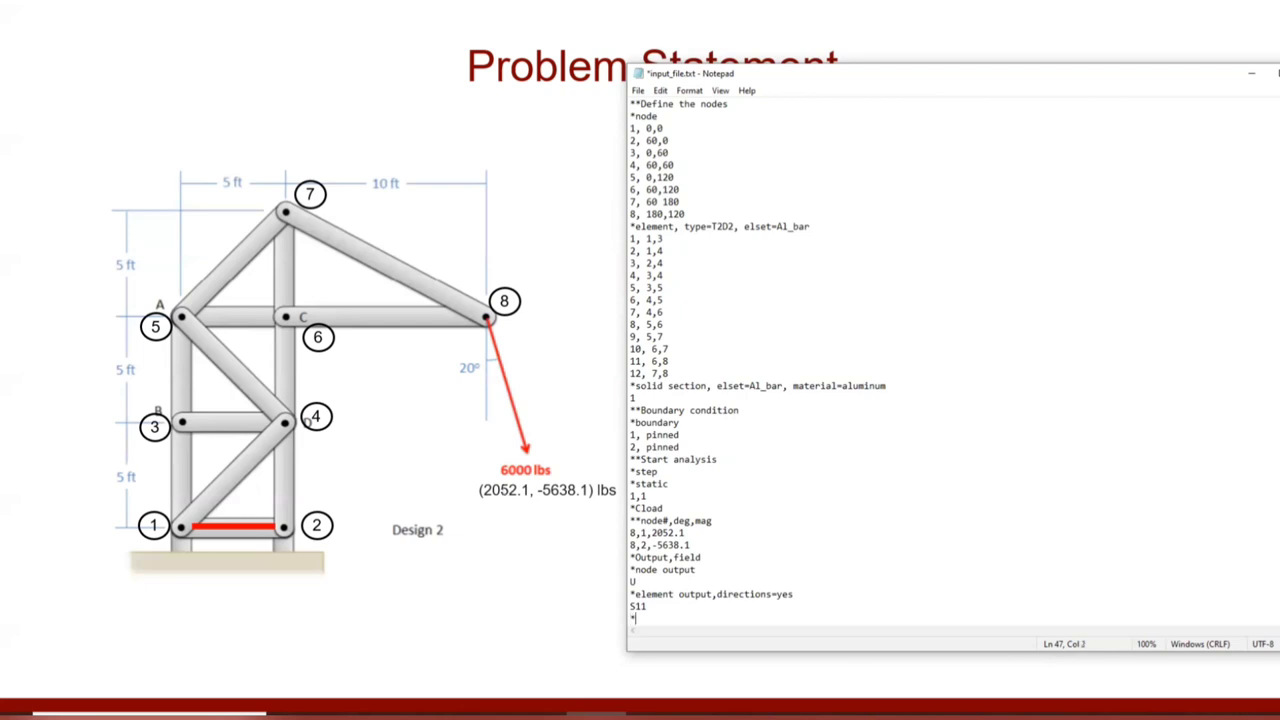
text(end)
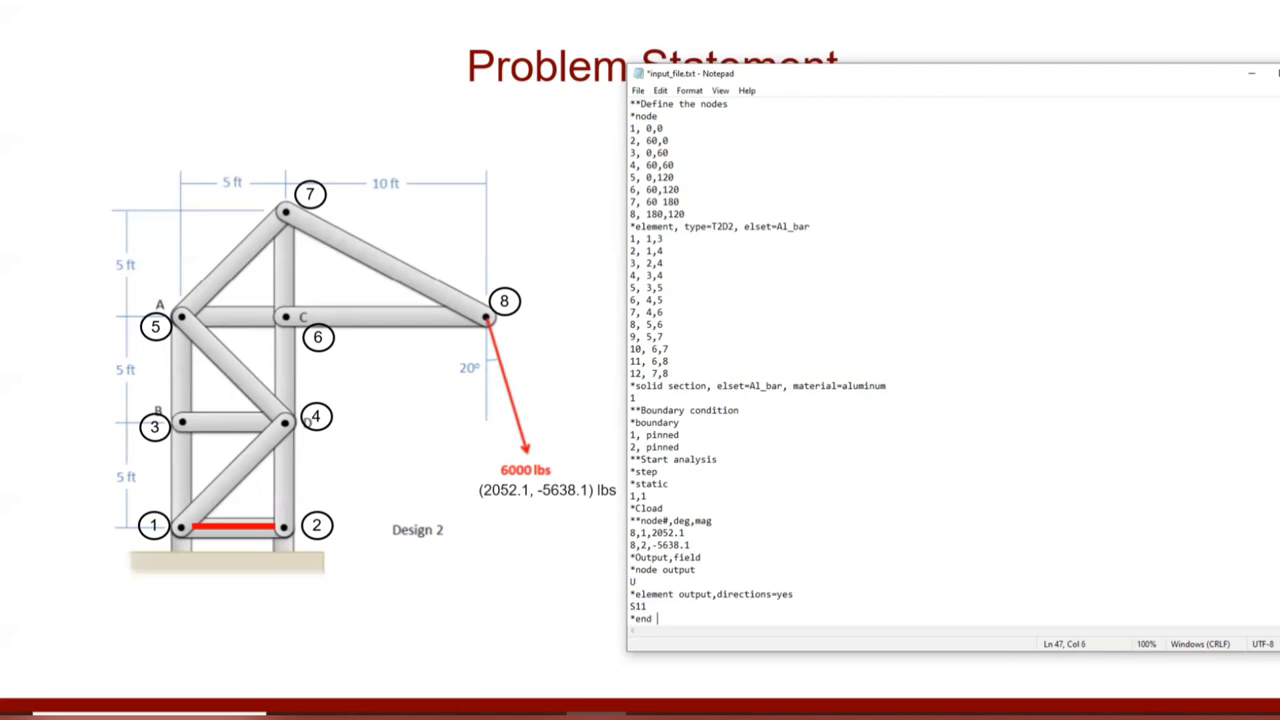
text(step)
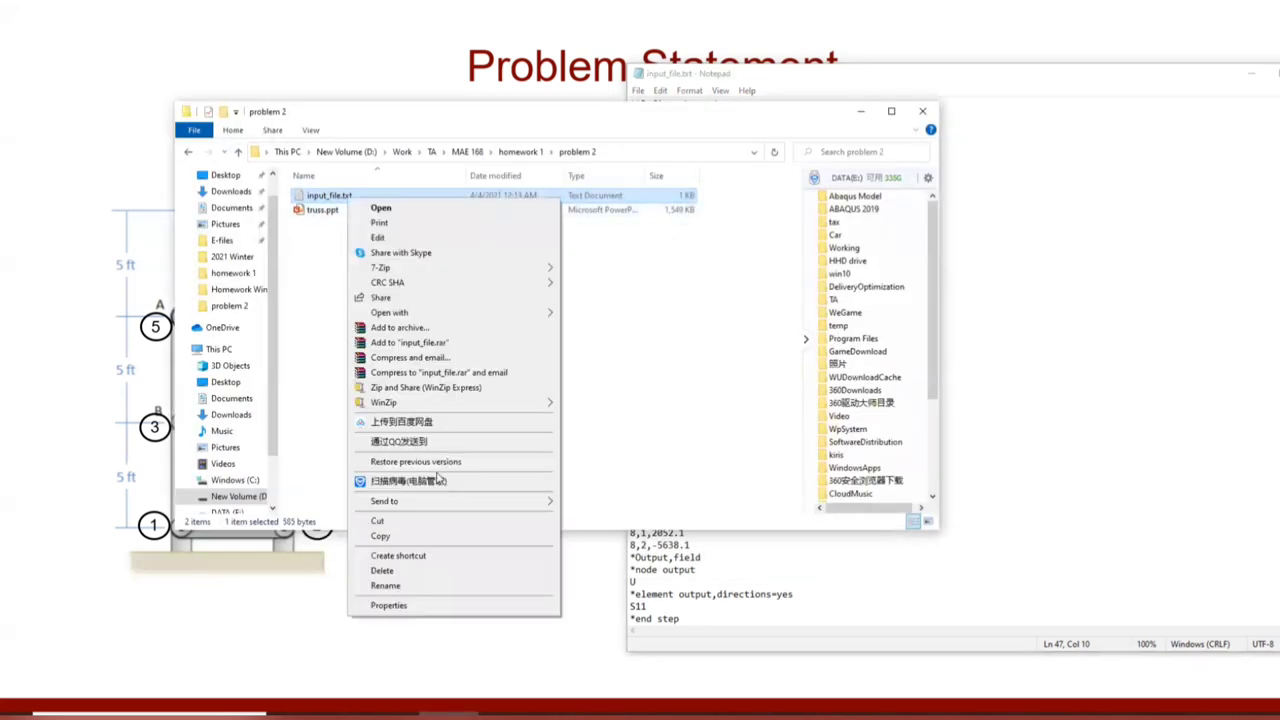
Rename input_file.txt to input_file.inp and accept the extension-change warning.
click(380, 208)
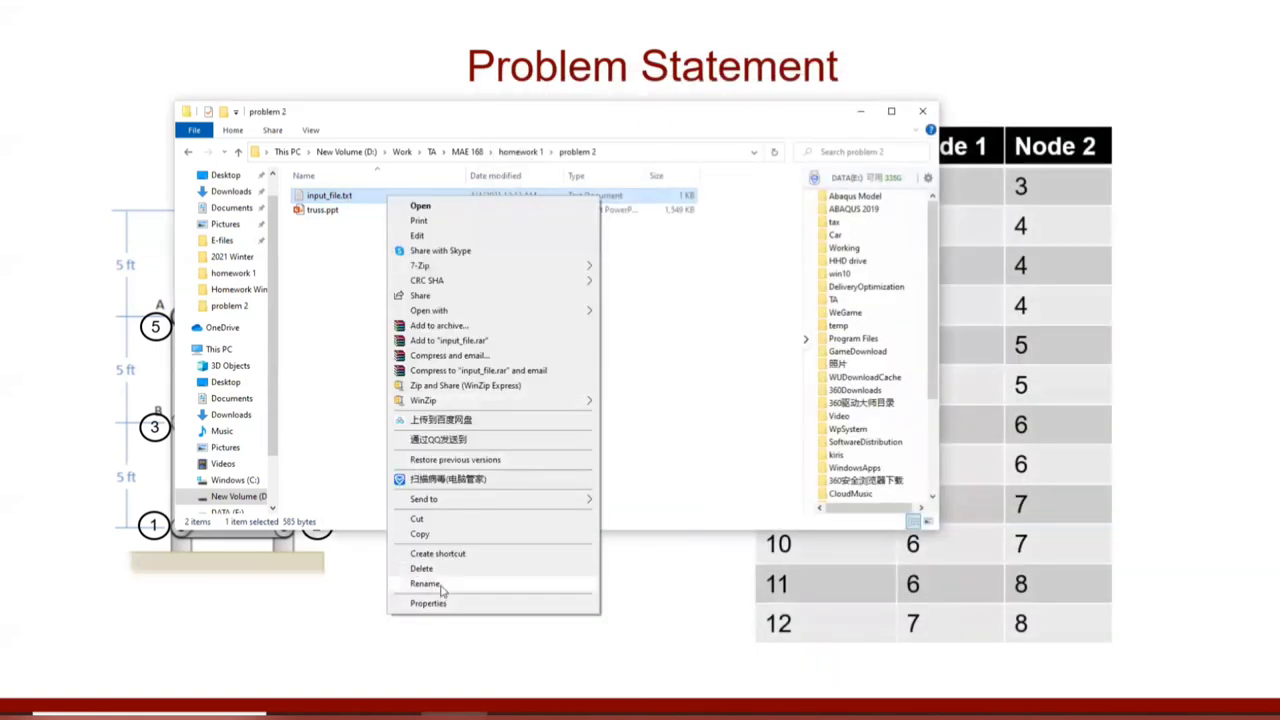
click(424, 584)
text(inp)
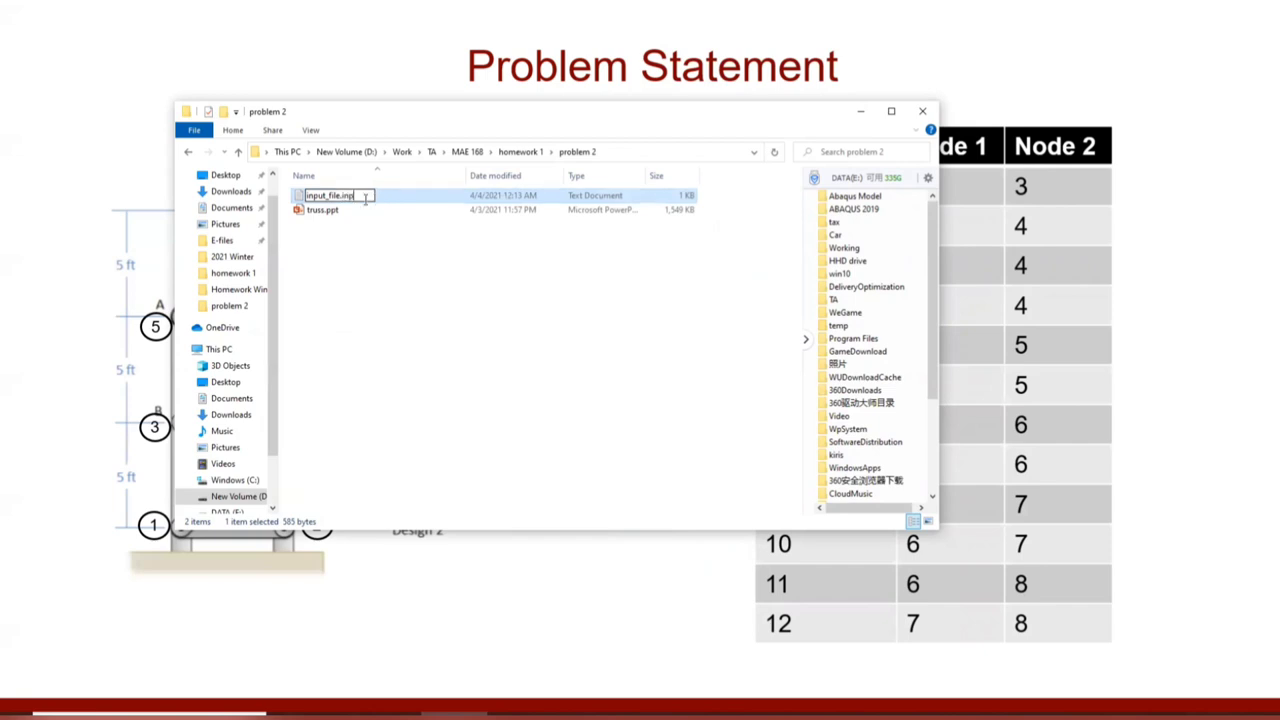
key(Enter)
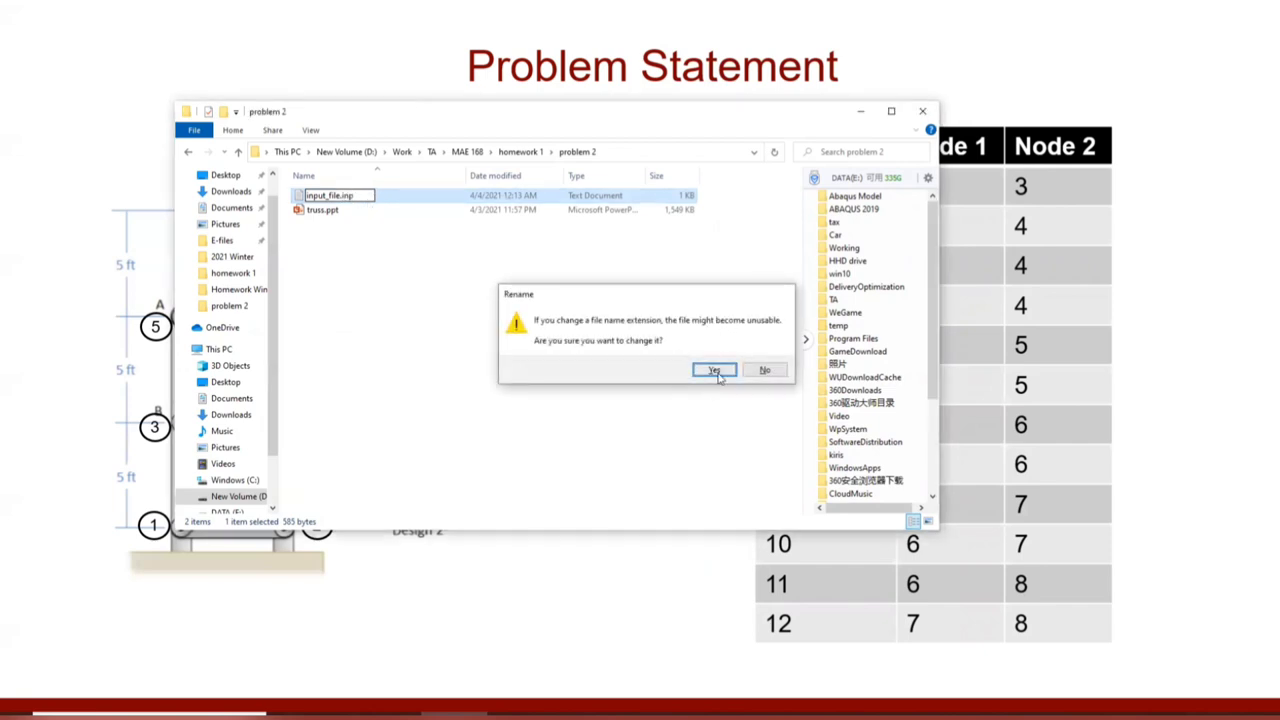
click(714, 370)
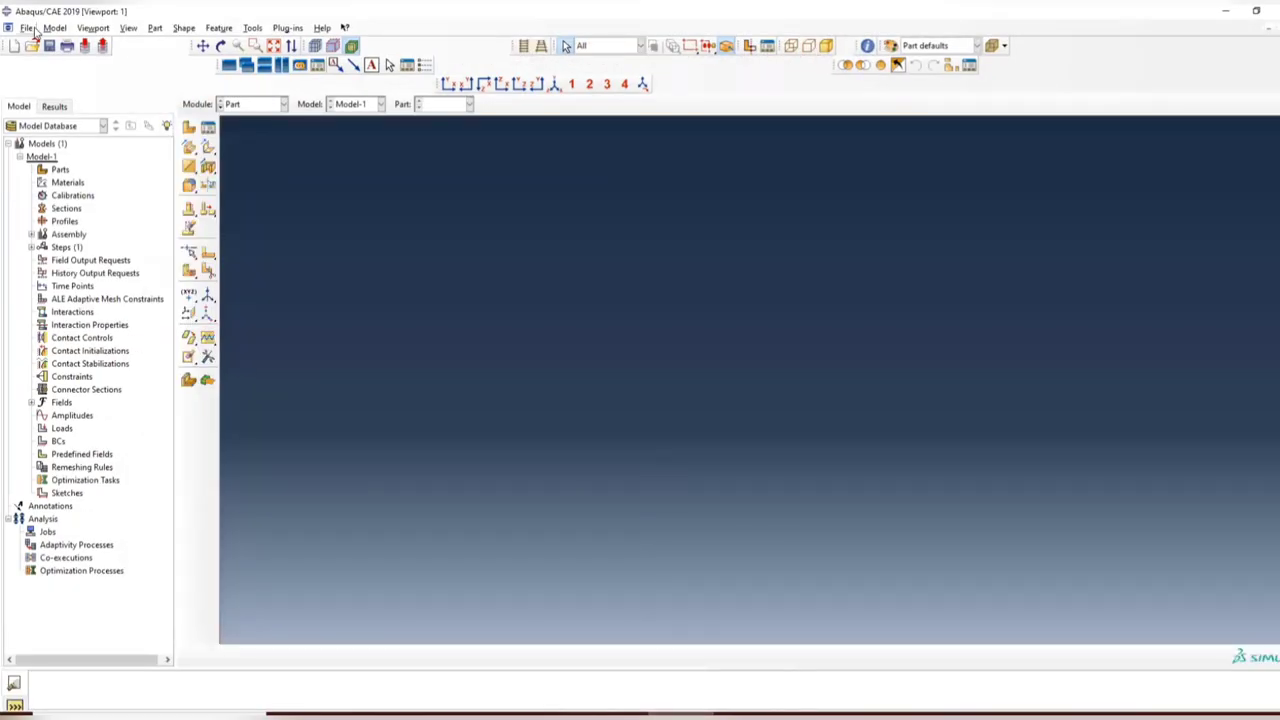
click(24, 28)
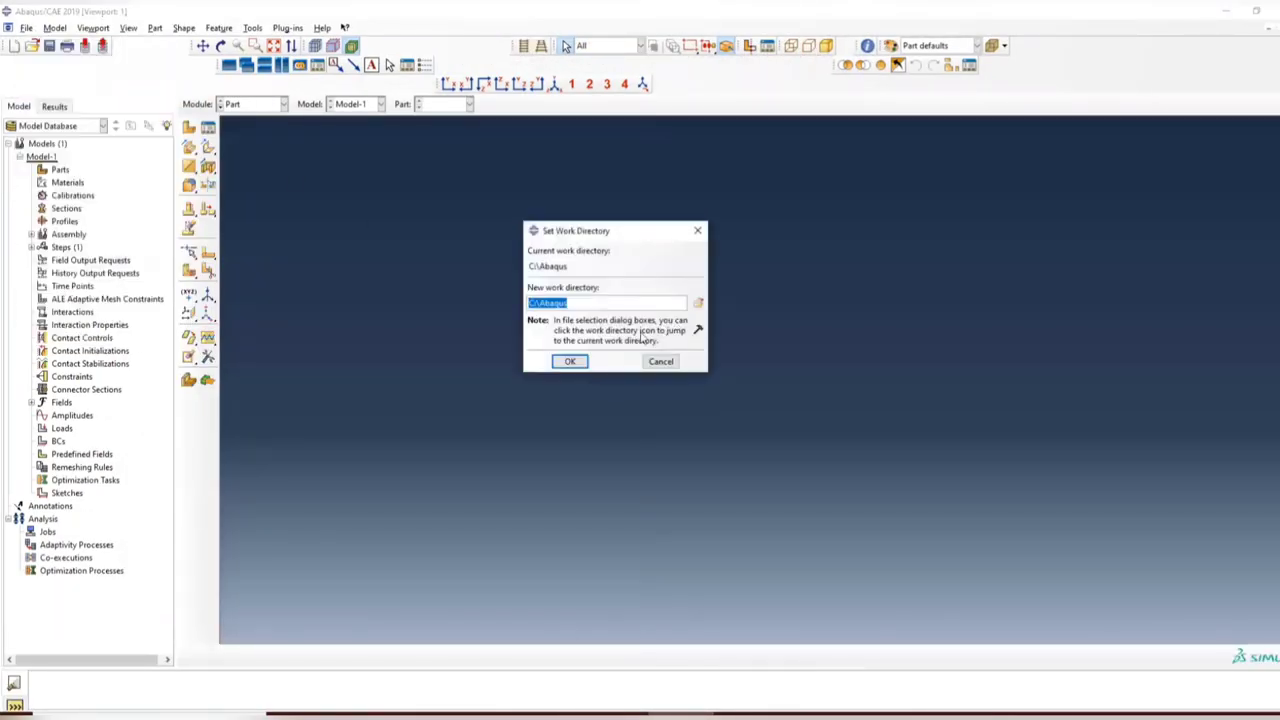
click(698, 304)
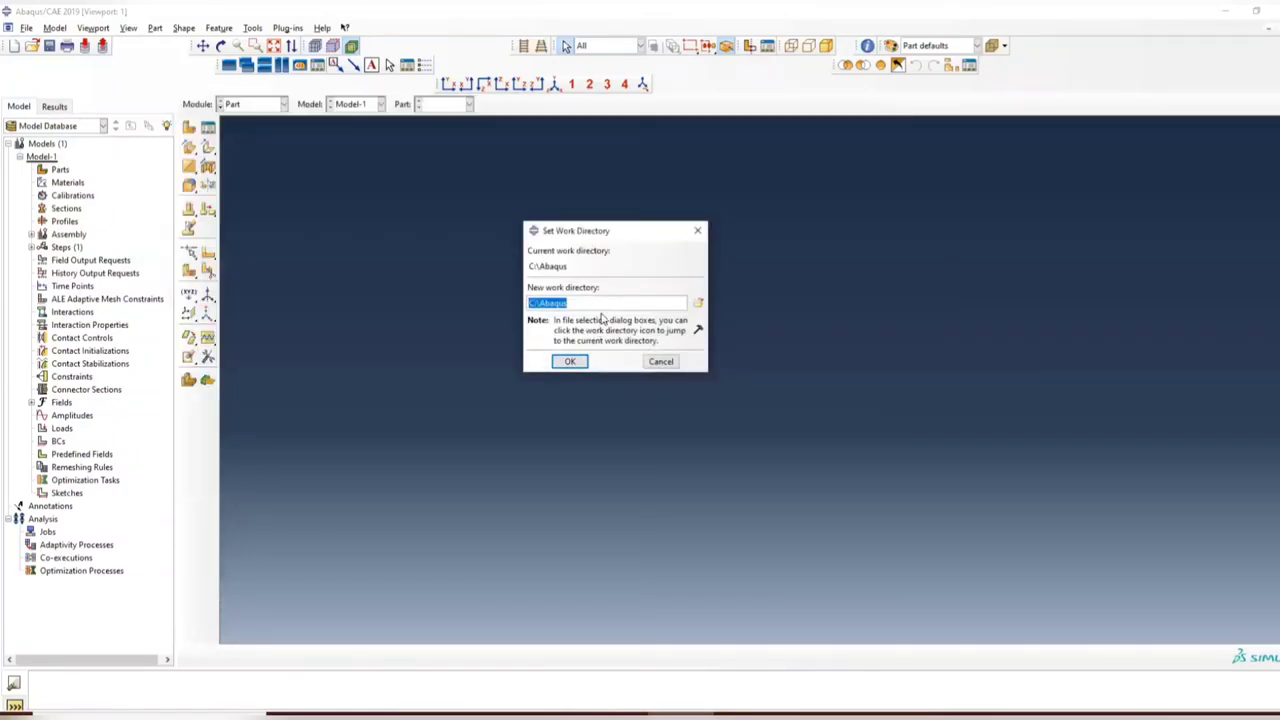
click(570, 360)
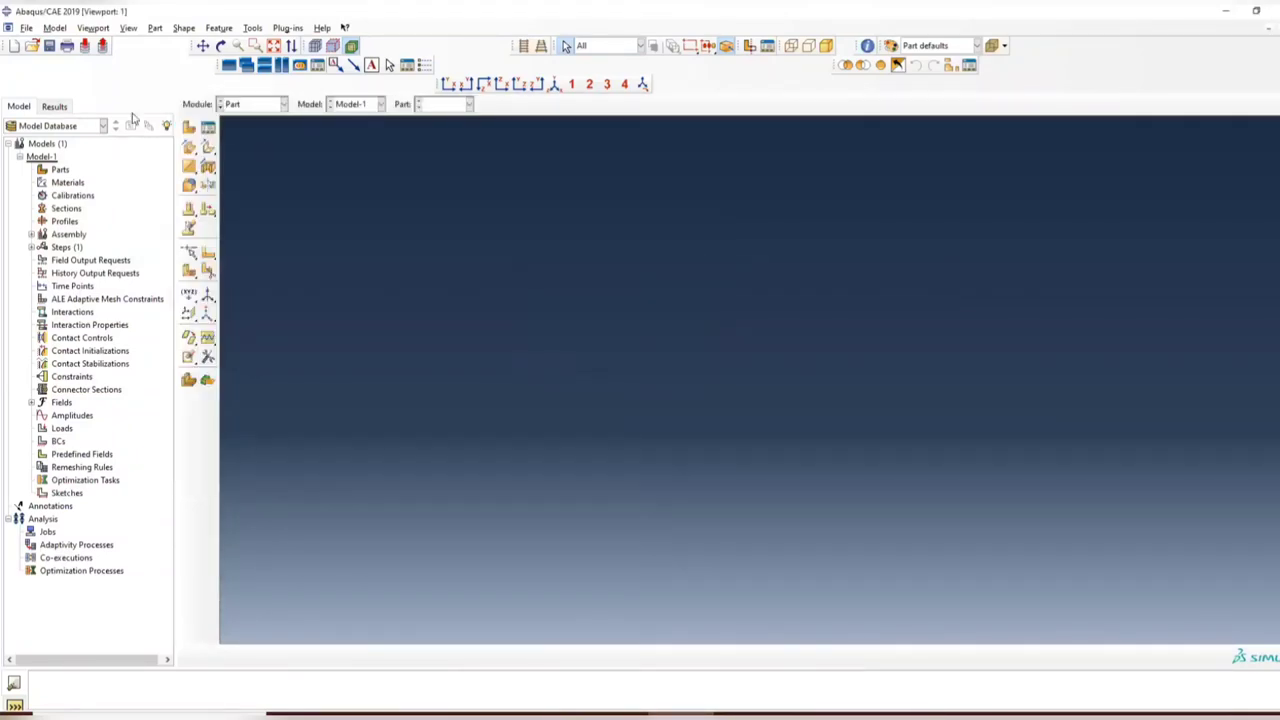
Create job Manual_input with Source set to Input file, pointing to input_file.inp.
click(256, 104)
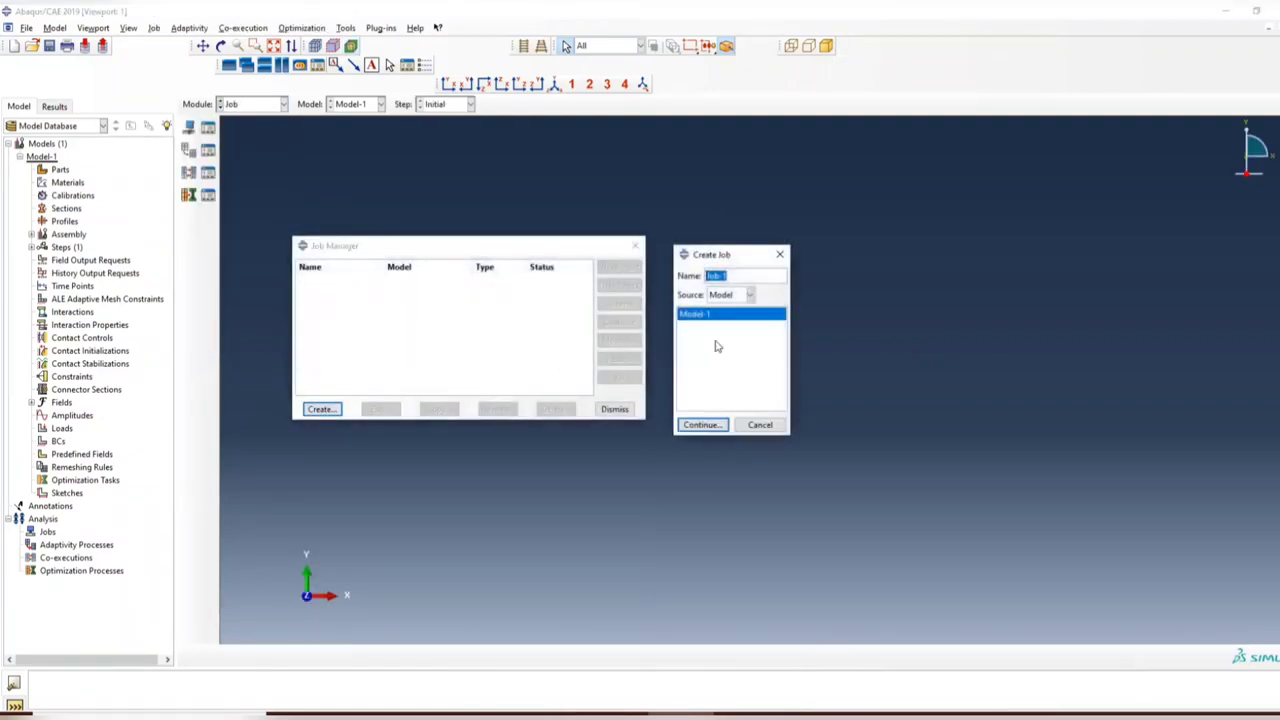
click(748, 294)
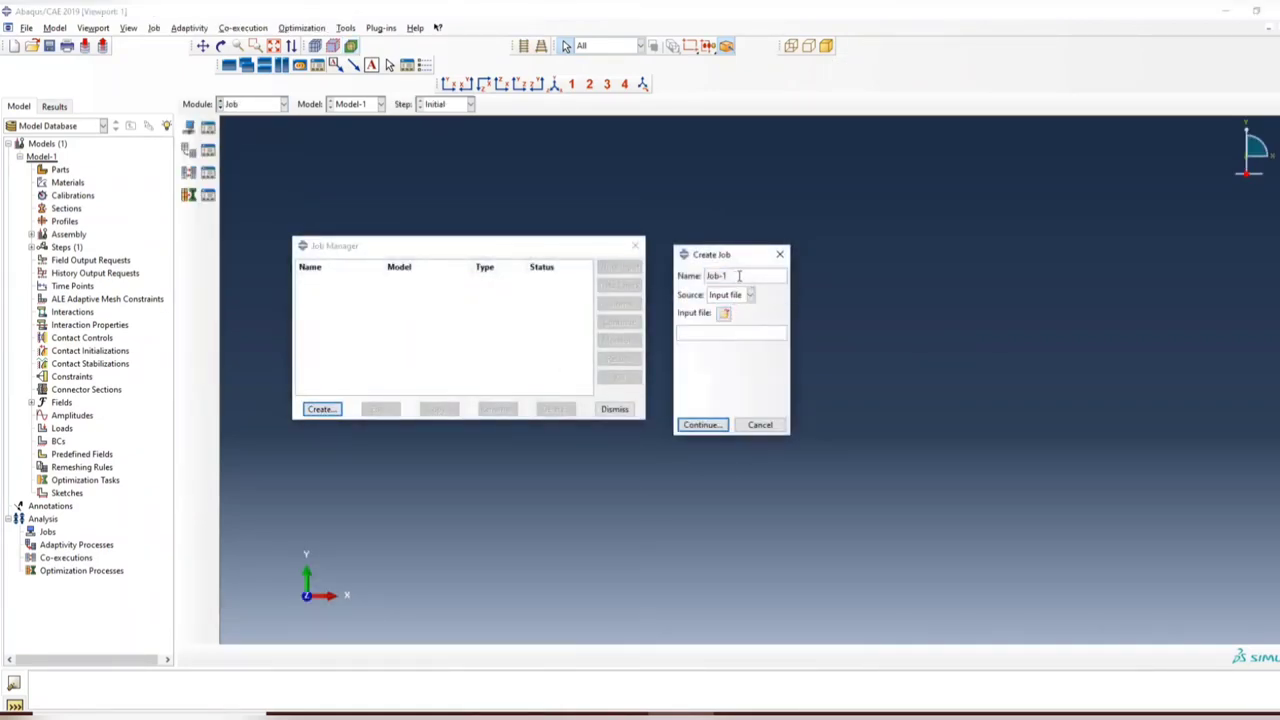
text(Mani)
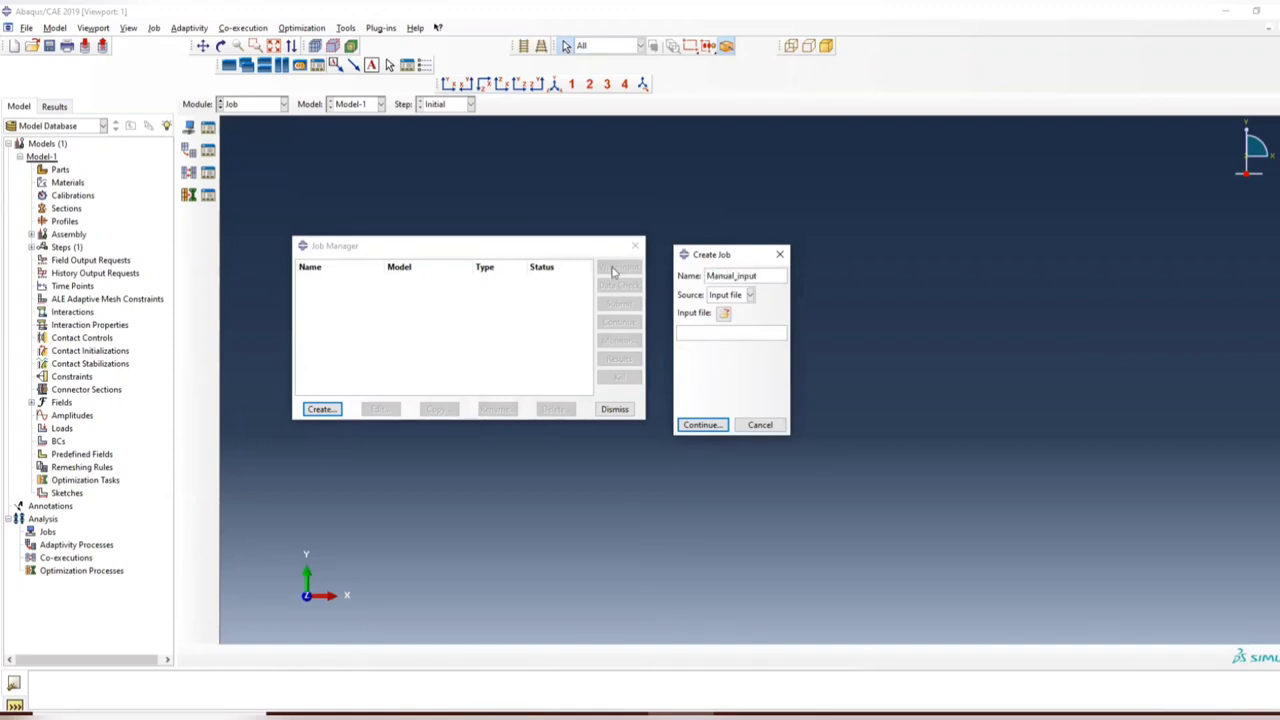
click(724, 312)
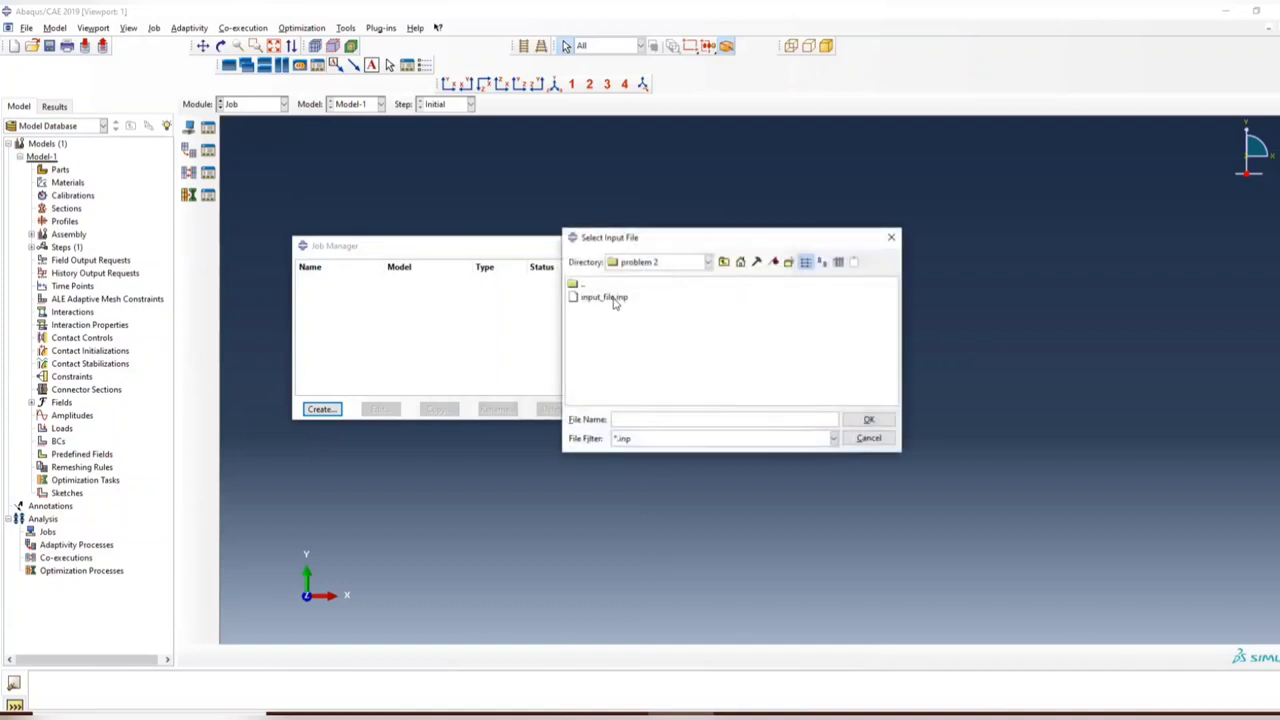
click(868, 420)
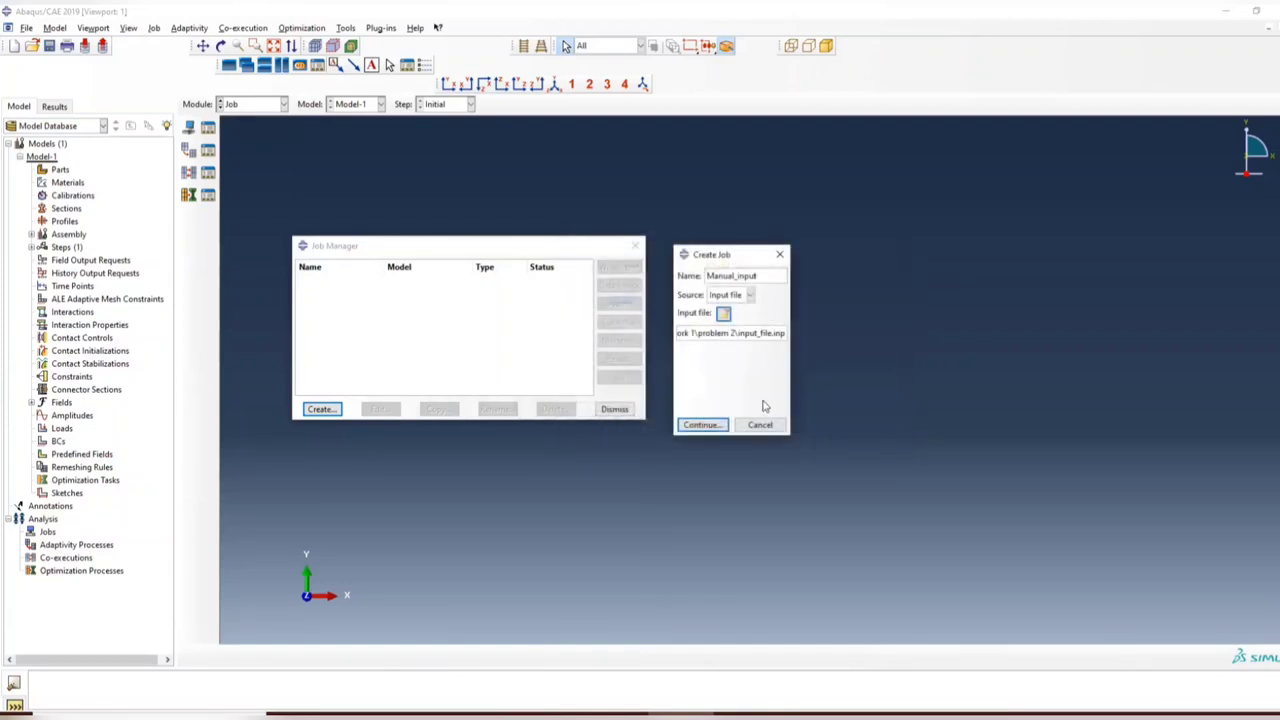
click(702, 424)
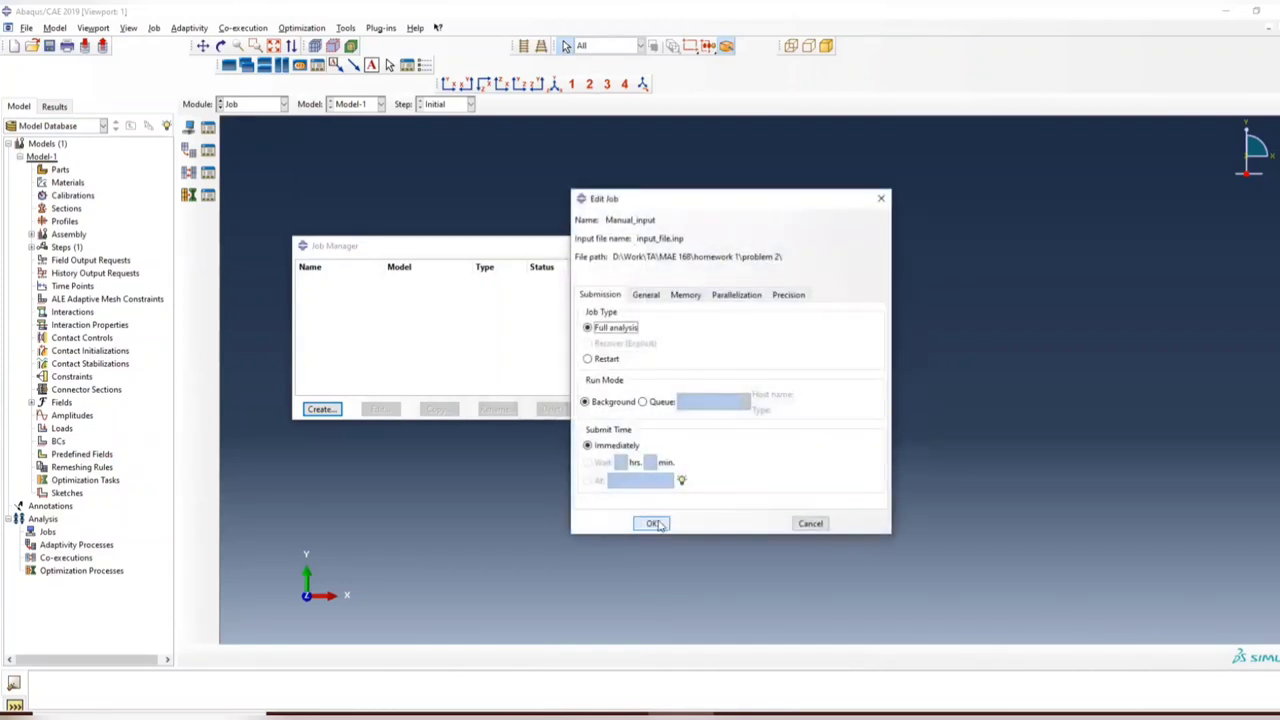
click(652, 524)
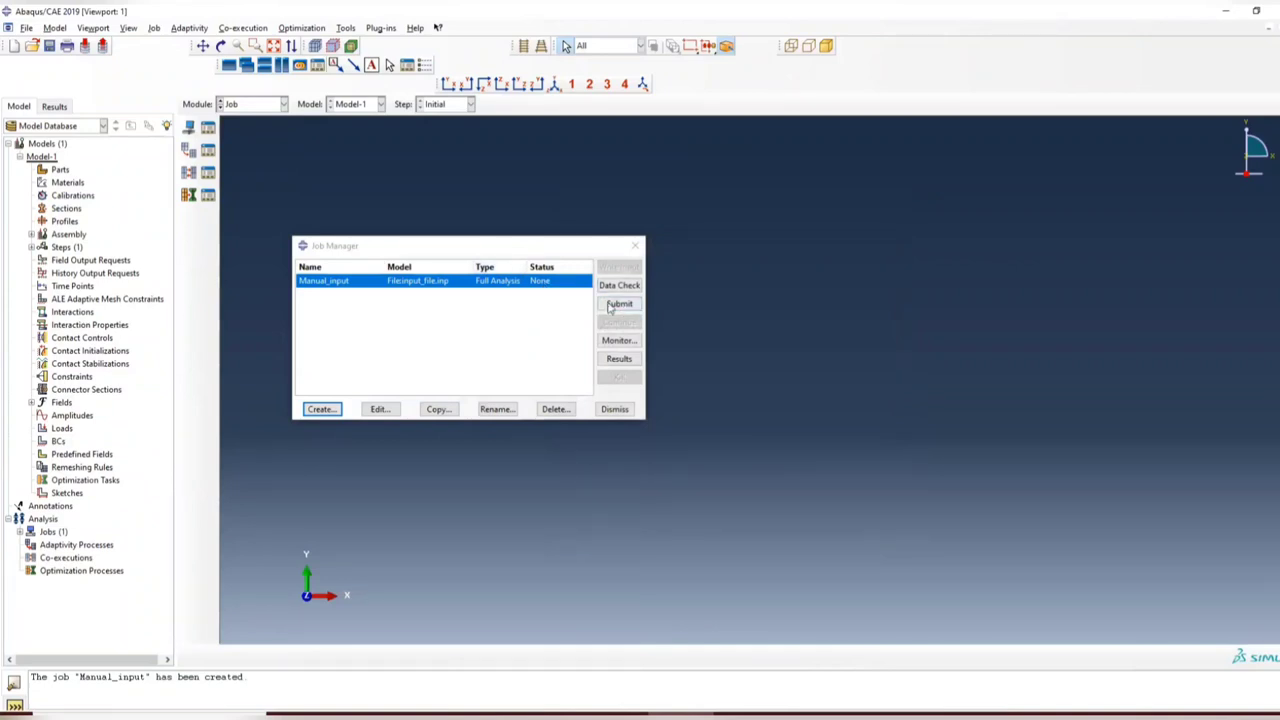
Submit the Manual_input job for analysis.
click(620, 304)
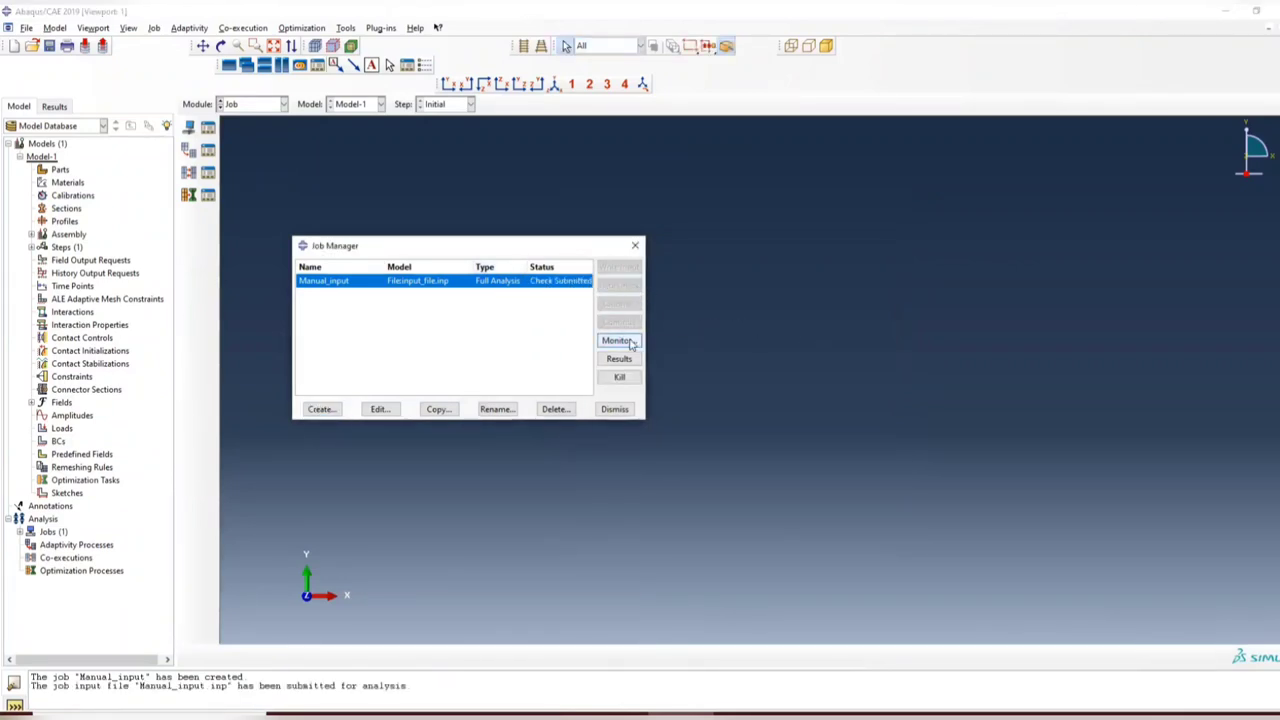
Monitor the Manual_input job, revealing it aborted on unavailable output request S11.
click(618, 340)
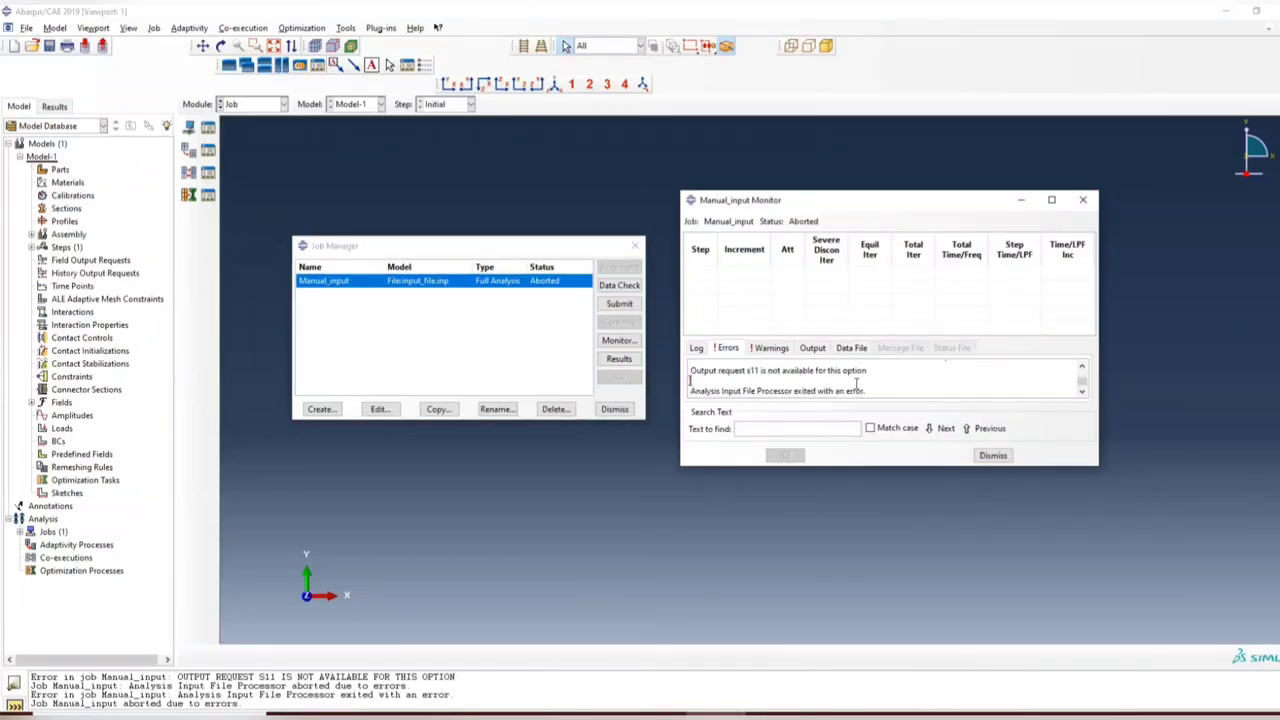
mouse_move(640, 590)
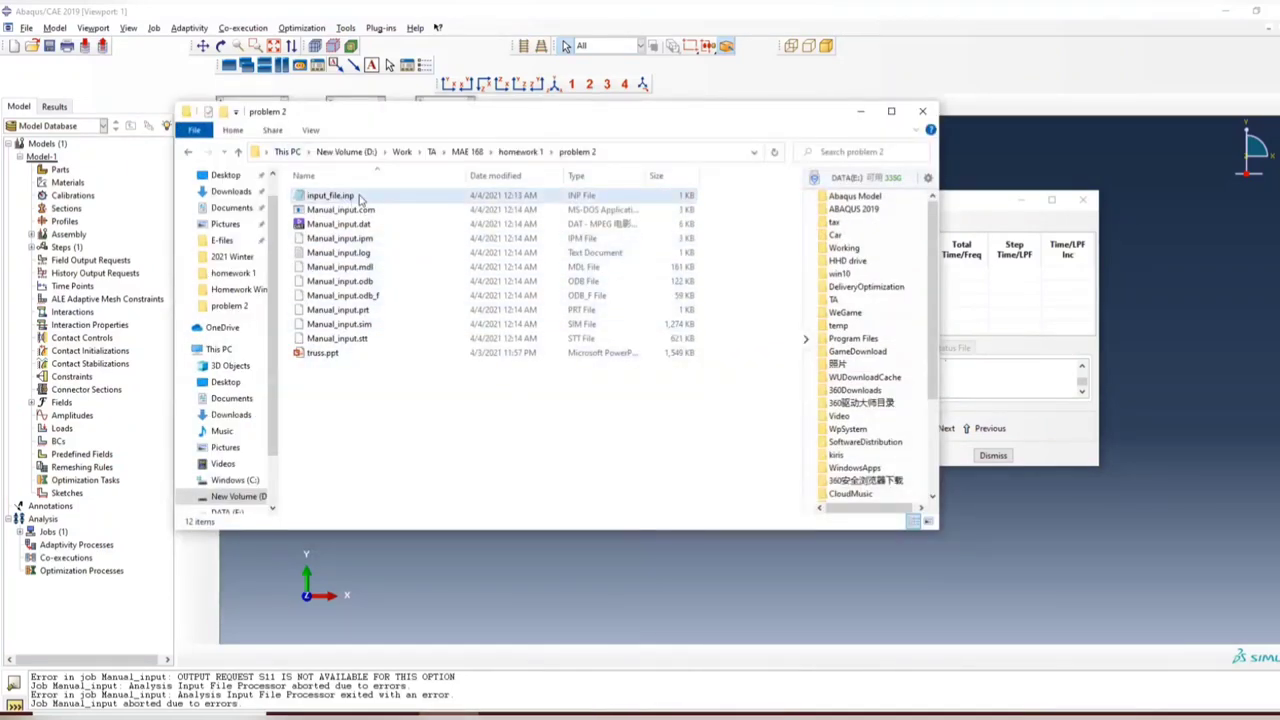
Edit input_file.inp to remove the S11 line from the element output and save it.
click(330, 196)
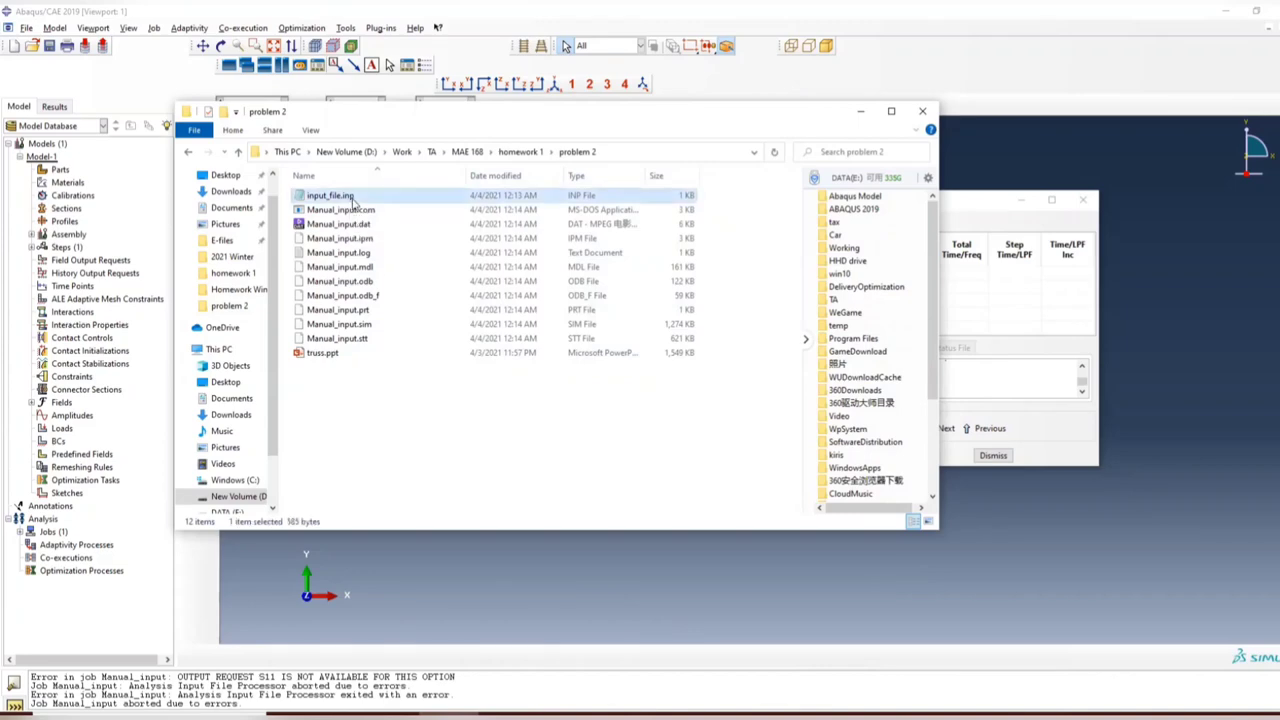
double_click(330, 196)
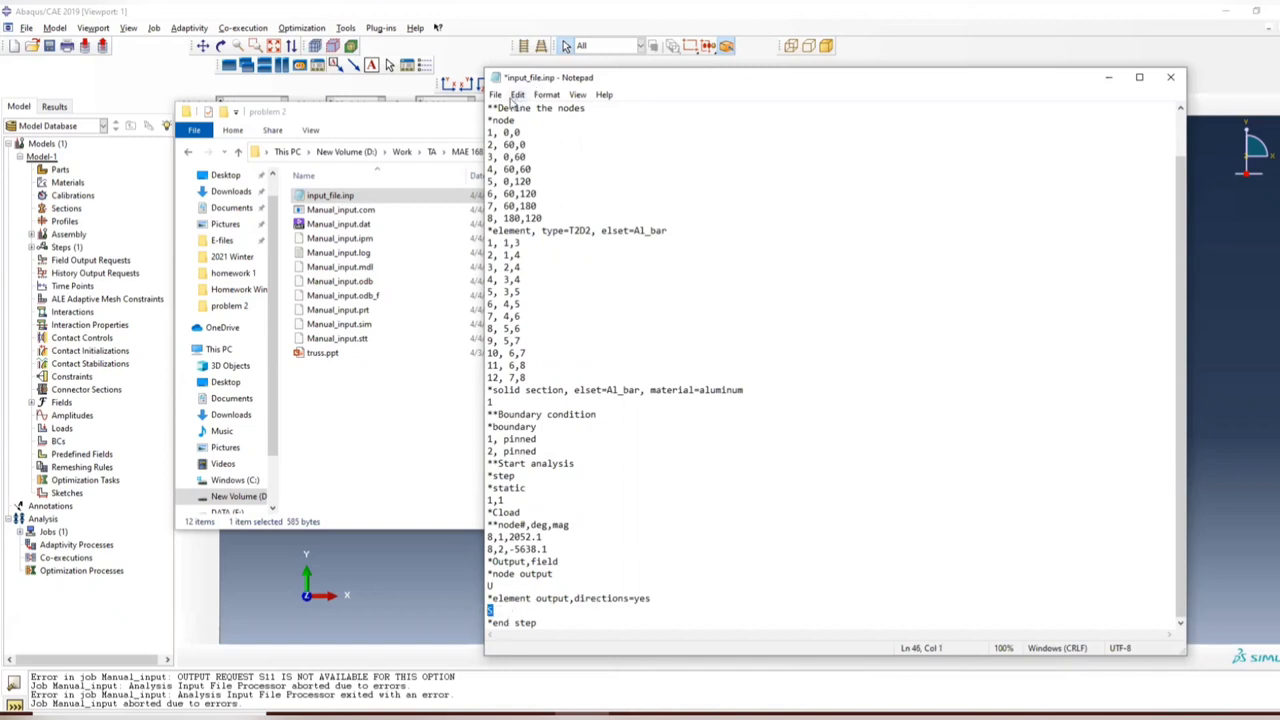
click(496, 94)
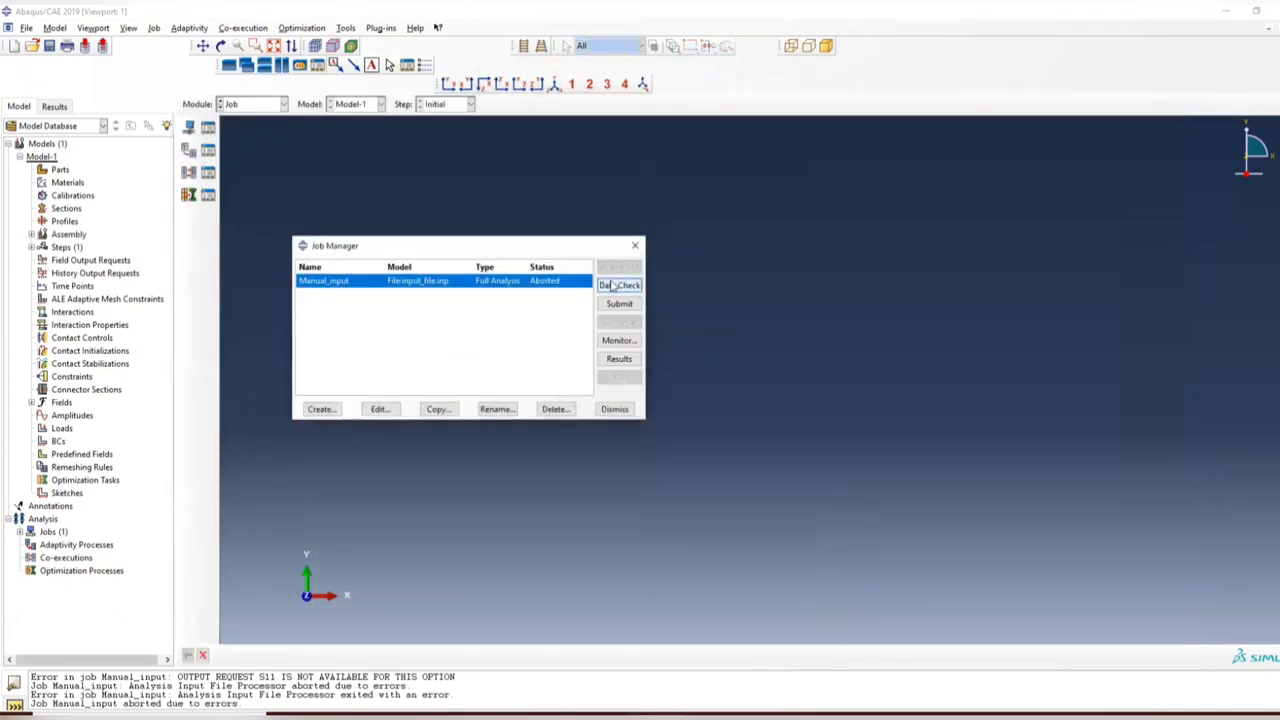
Resubmit the Manual_input job and monitor it running without errors.
click(620, 304)
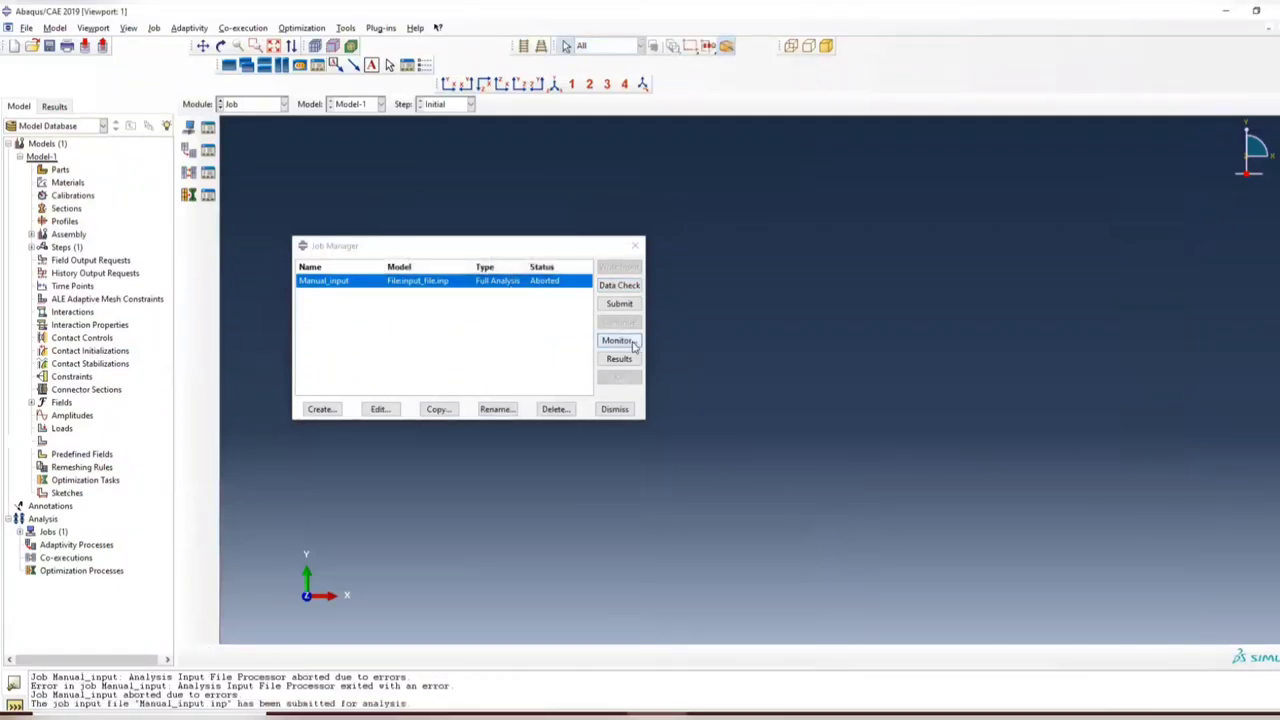
click(620, 340)
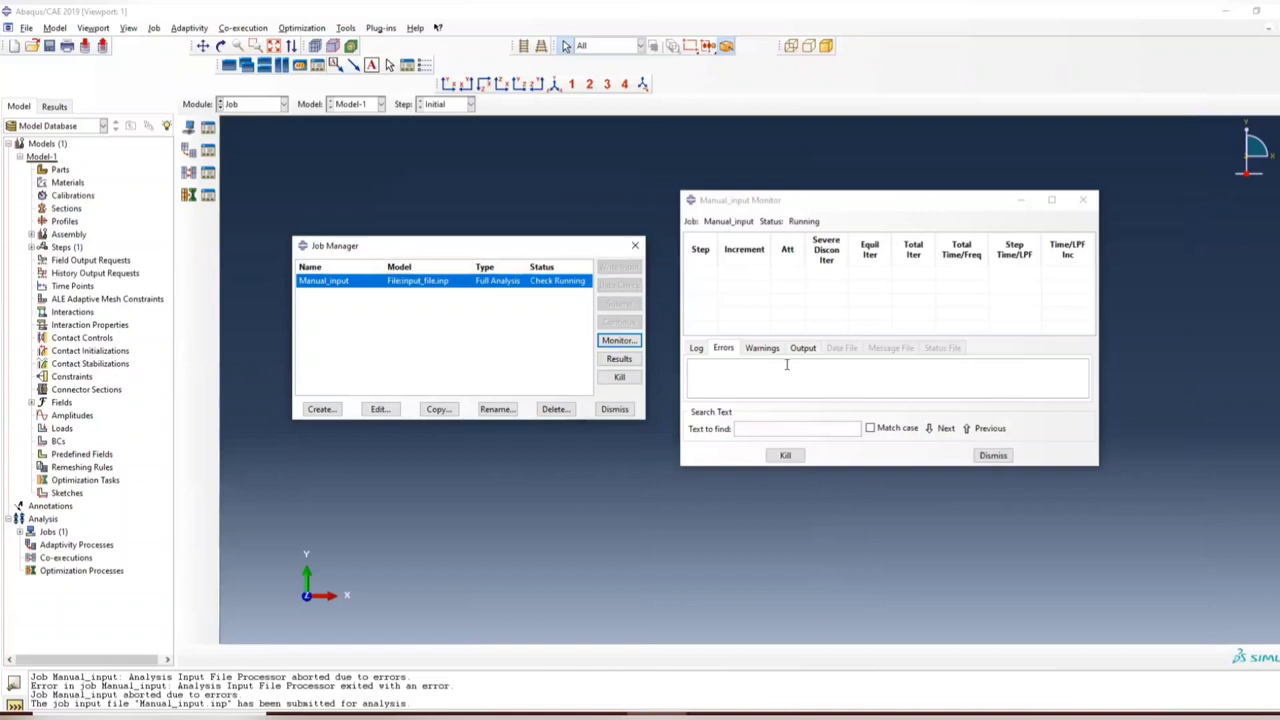
mouse_move(728, 380)
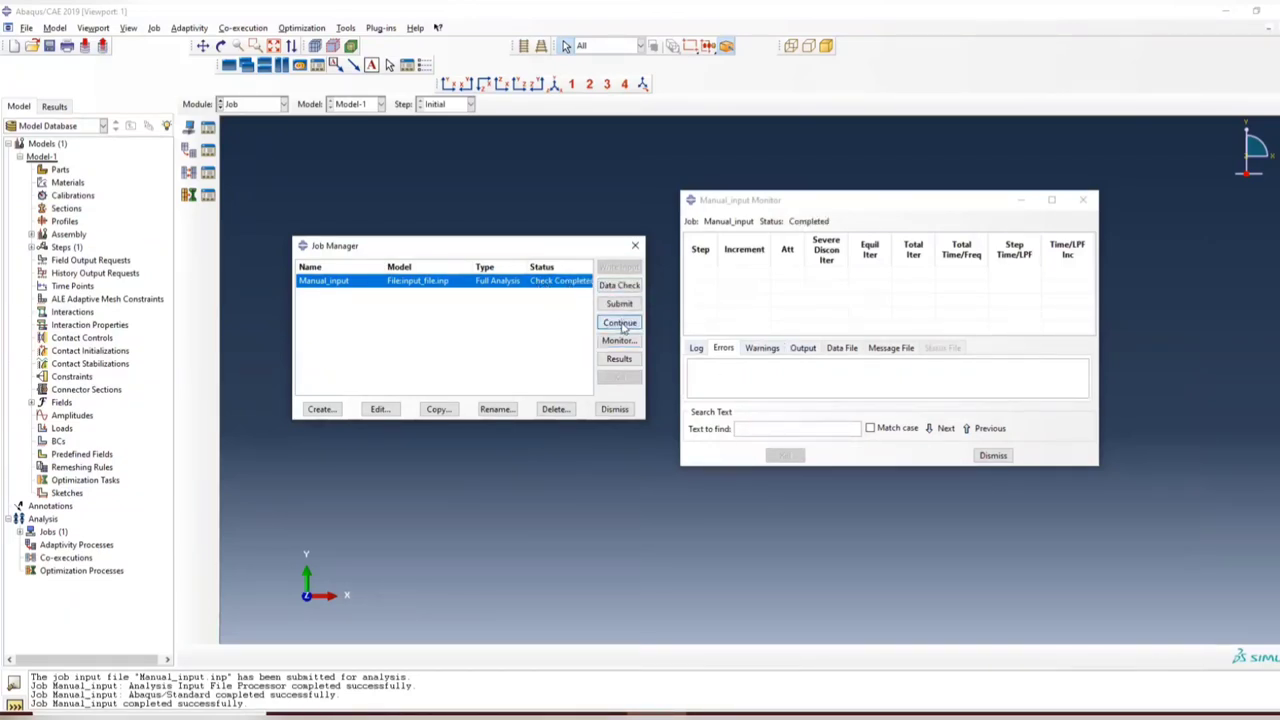
Resubmit Manual_input, overwriting existing job files, and monitor it to completion.
click(620, 322)
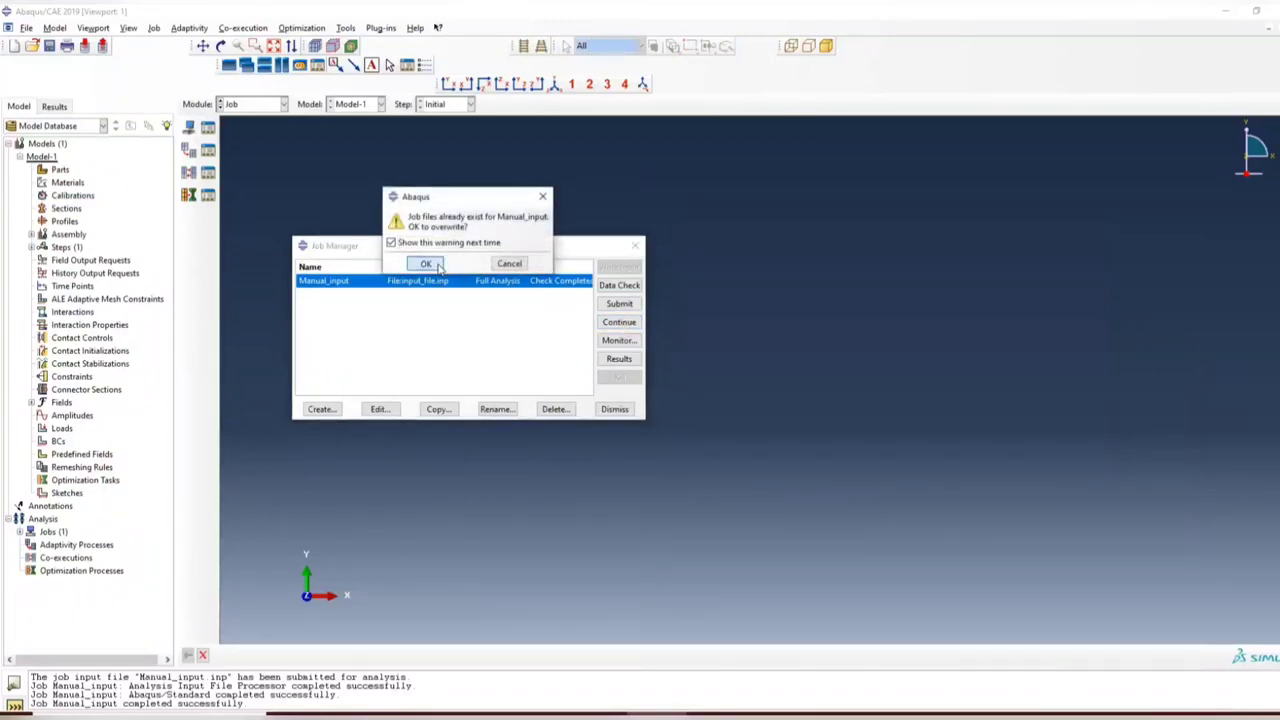
click(424, 264)
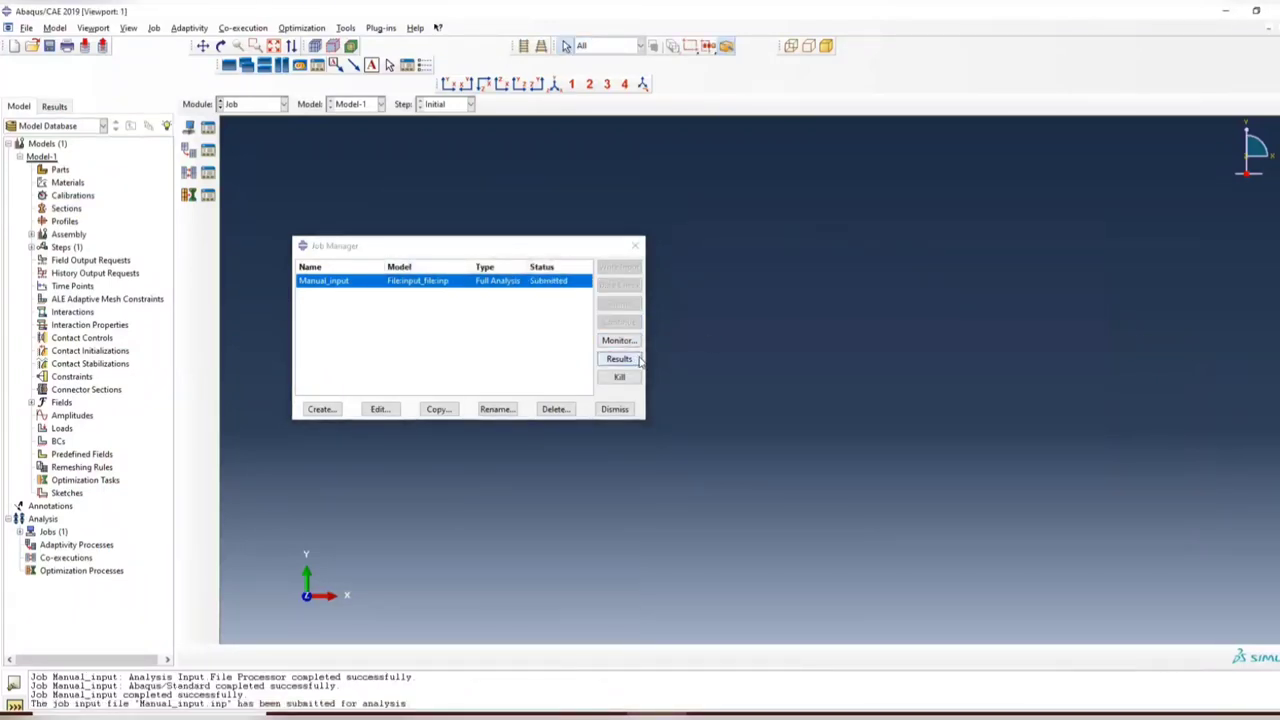
click(618, 340)
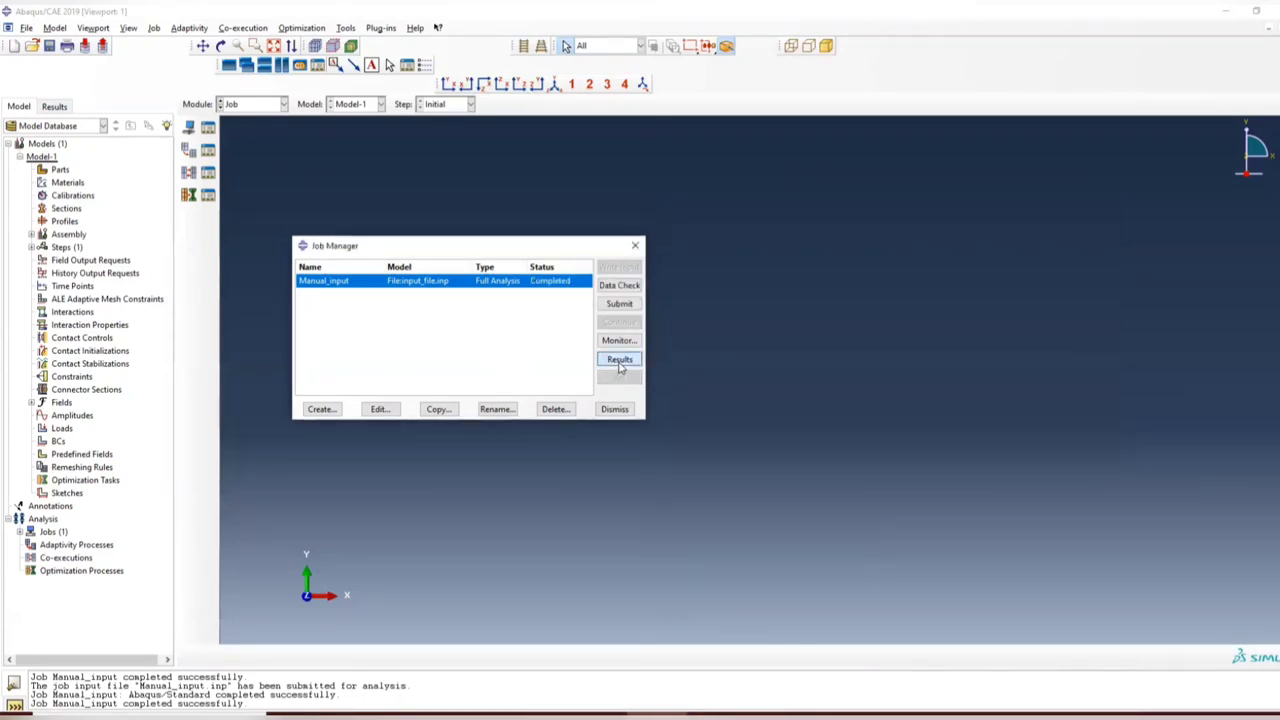
Show the Manual_input results as S11 stress contours on the deformed truss.
click(620, 360)
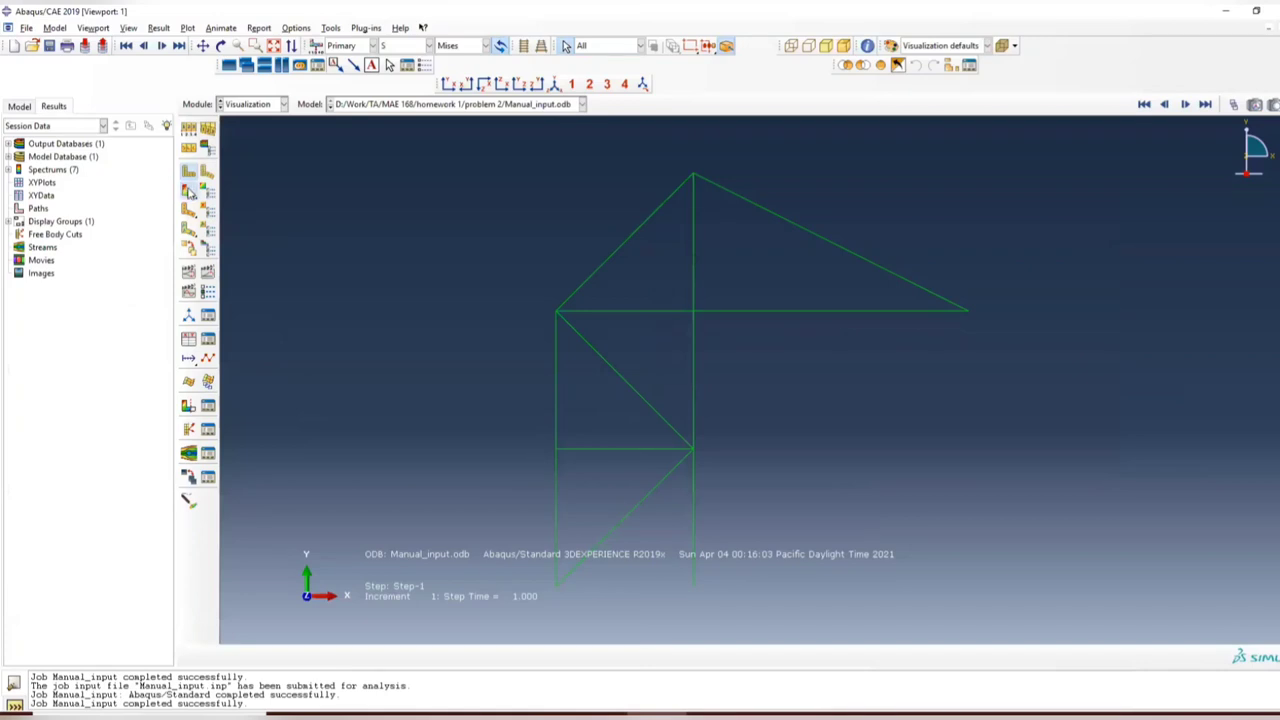
click(188, 170)
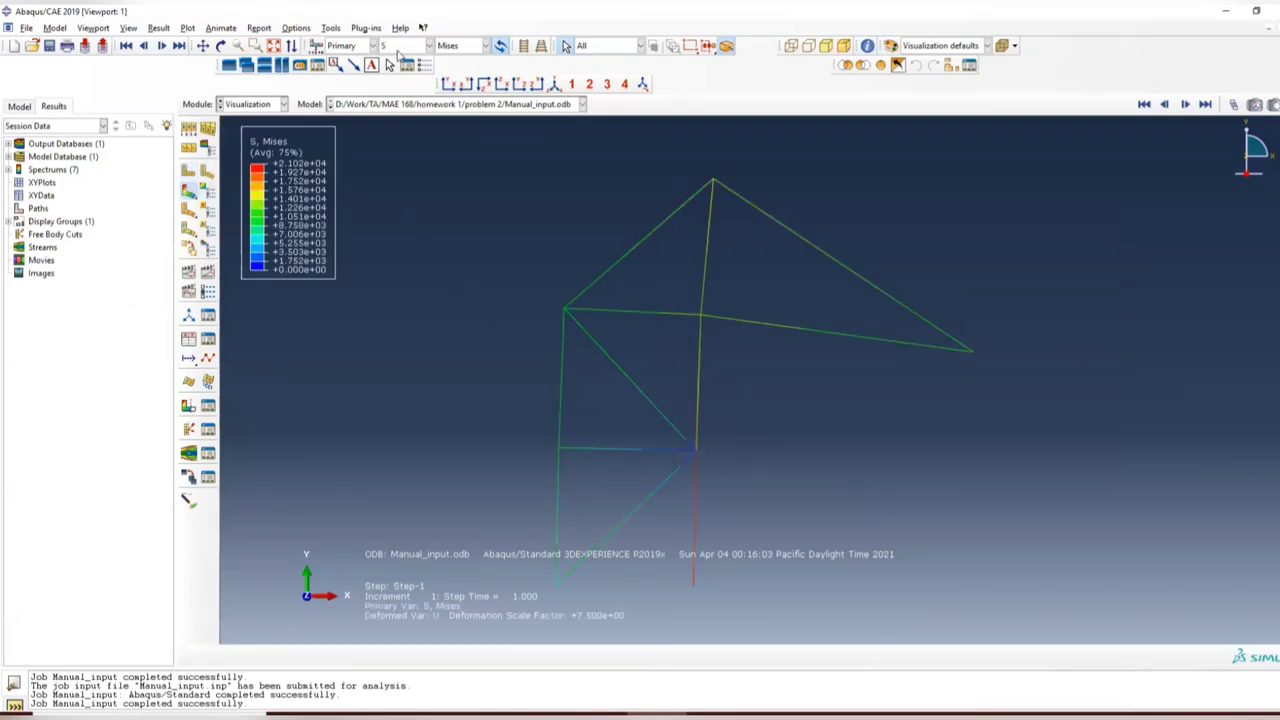
click(484, 46)
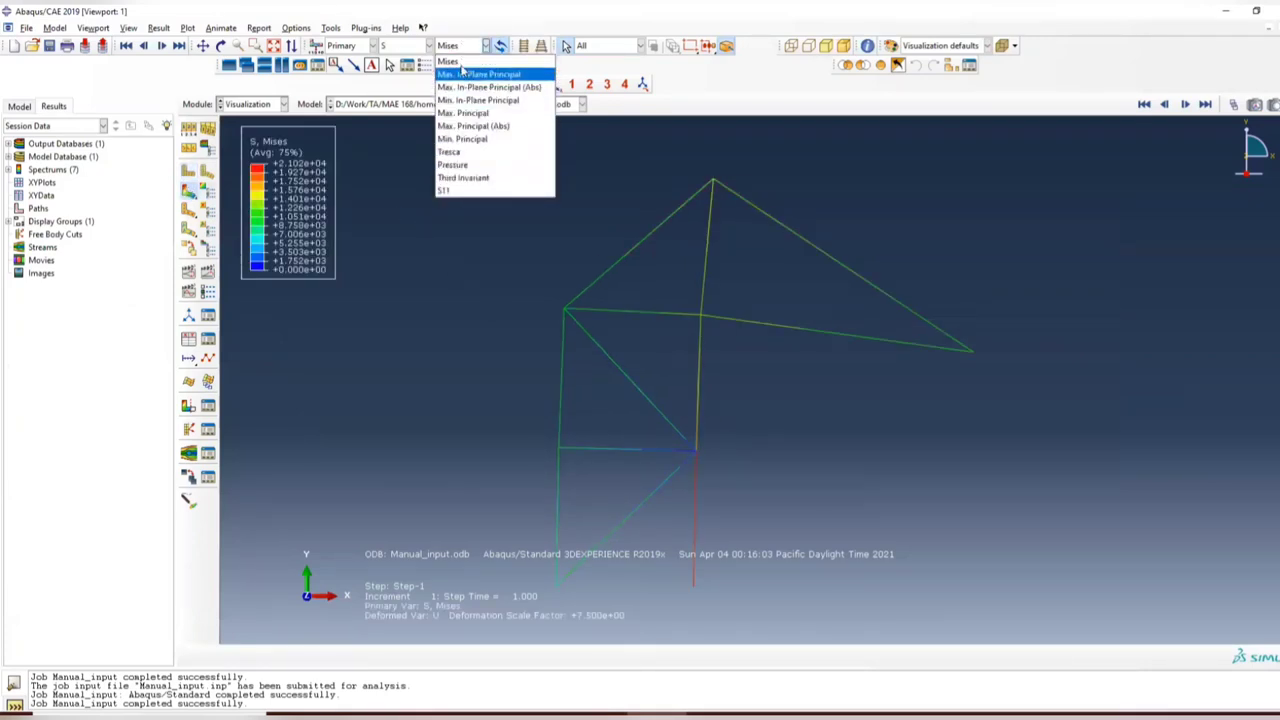
mouse_move(464, 176)
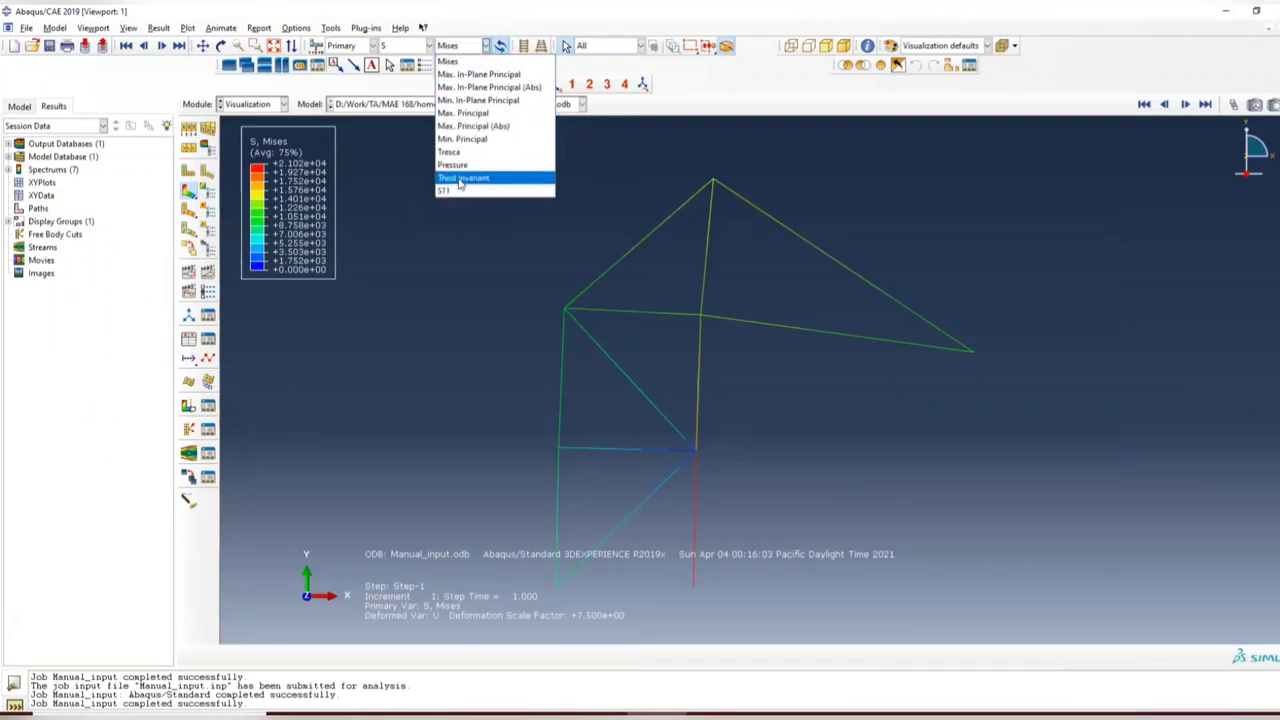
click(452, 192)
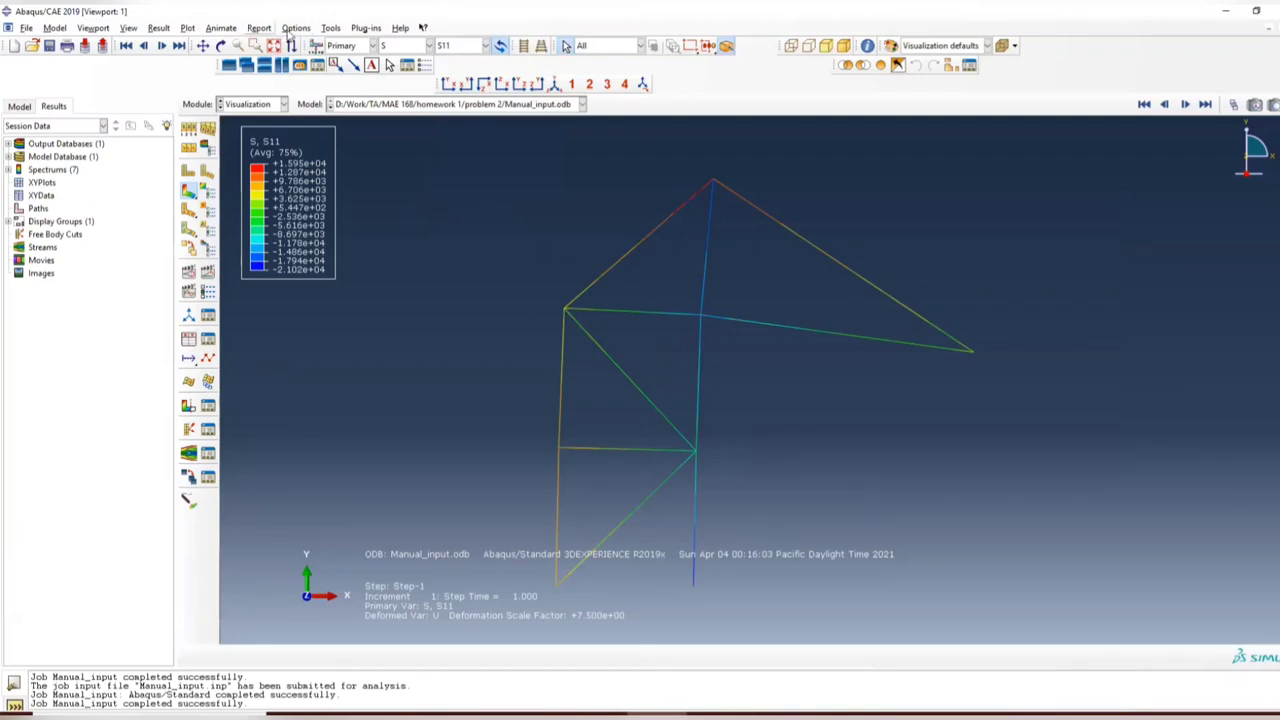
click(330, 28)
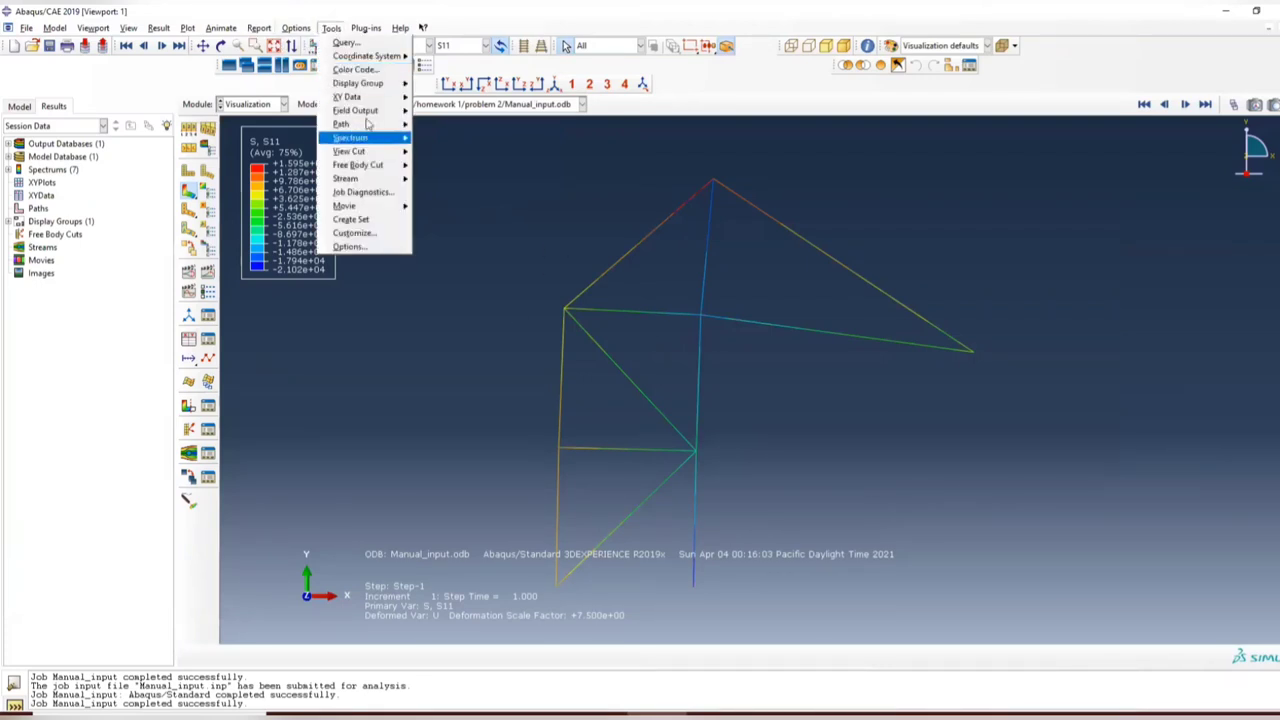
click(366, 28)
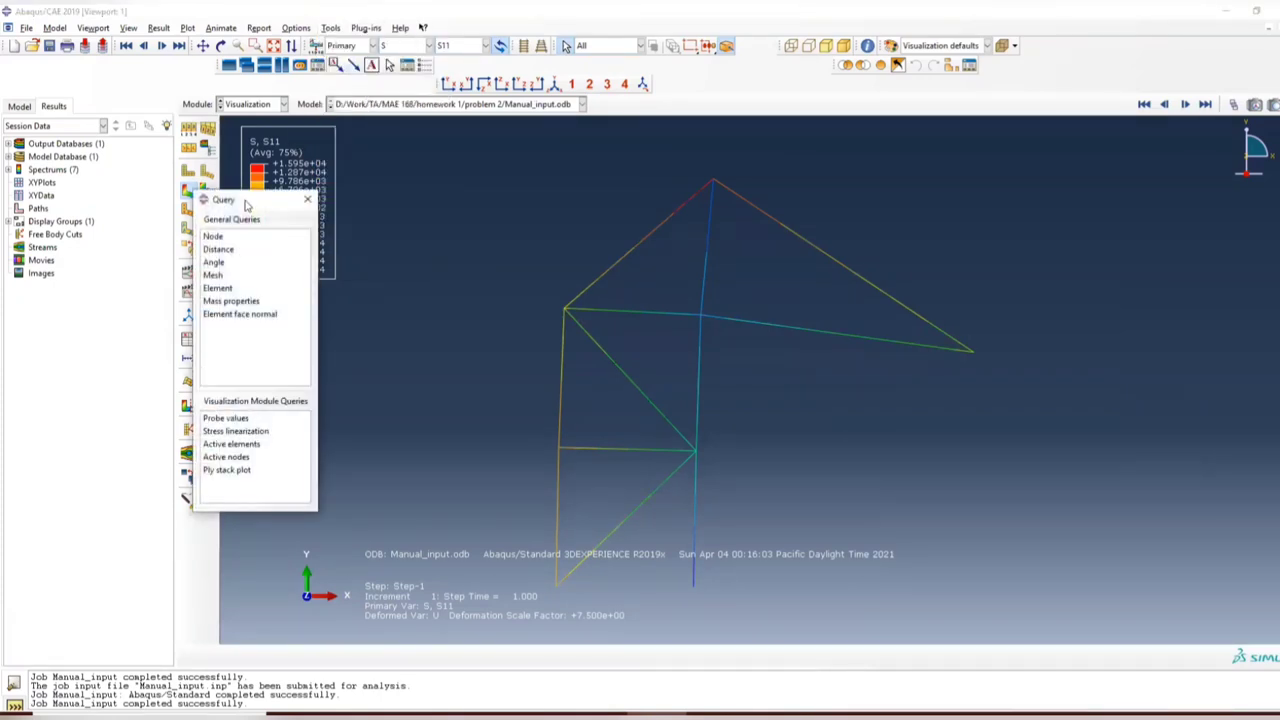
drag(248, 200, 138, 194)
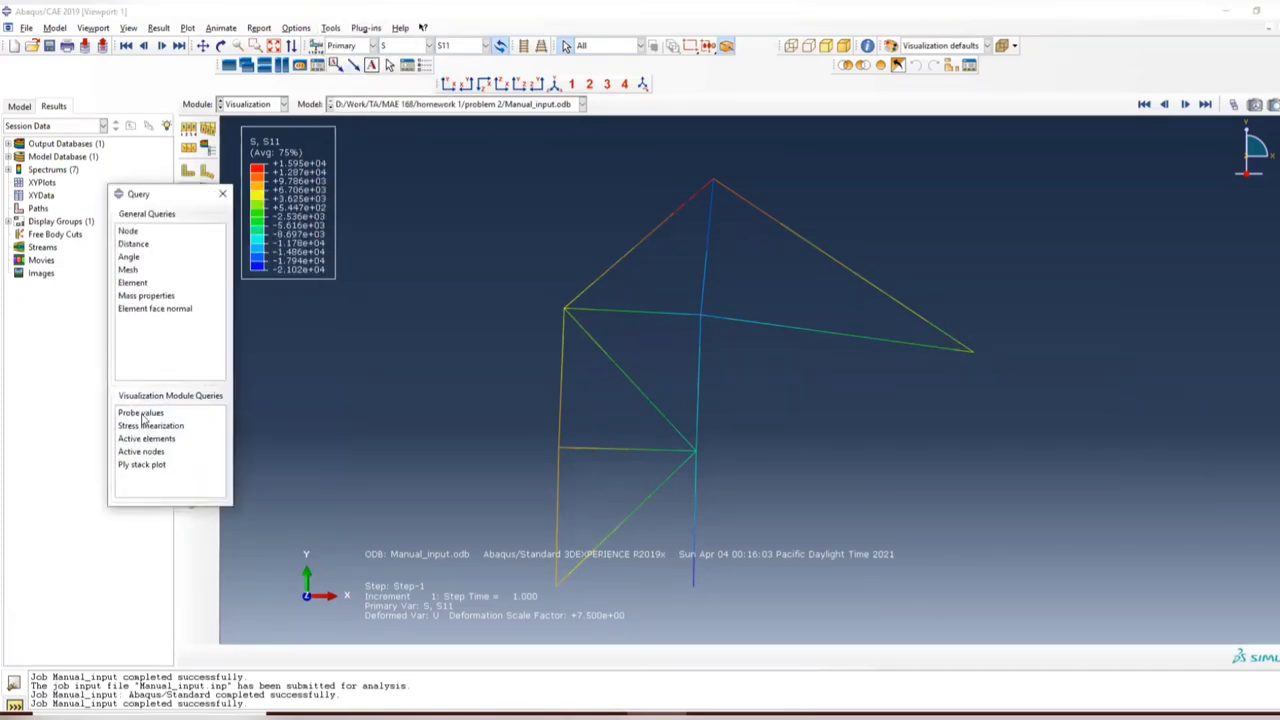
click(140, 412)
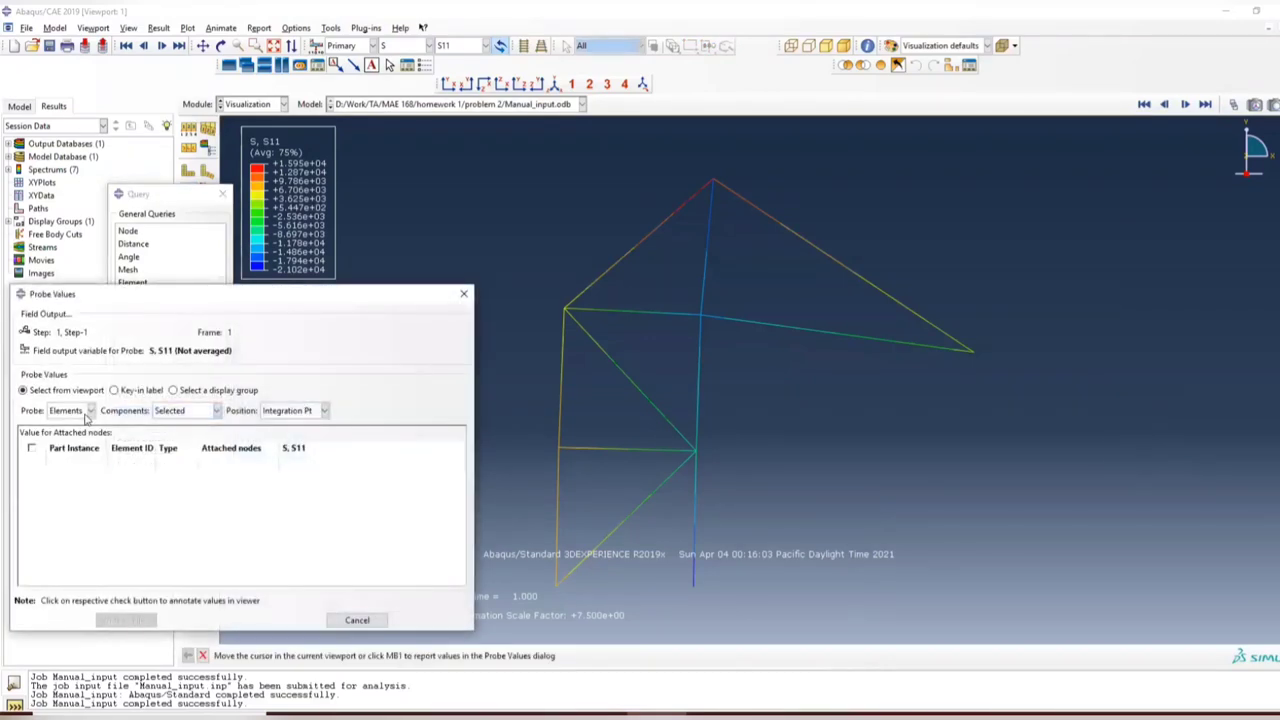
click(558, 516)
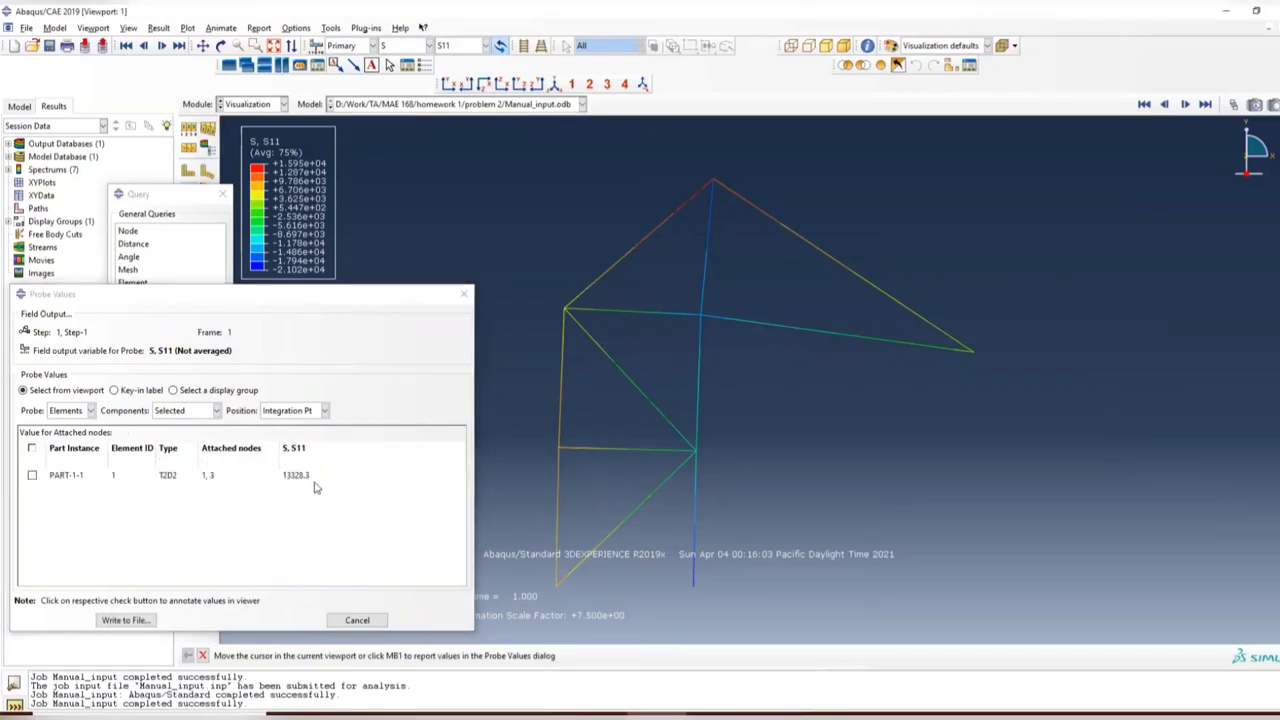
mouse_move(292, 488)
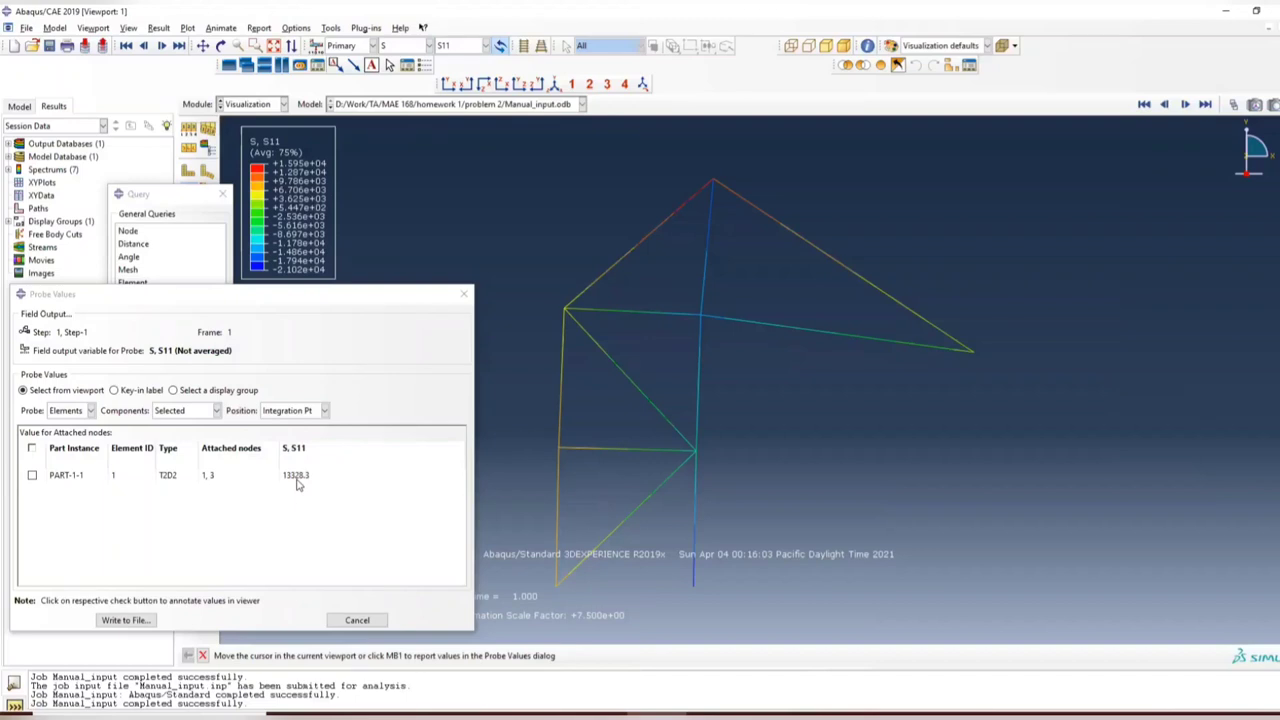
mouse_move(308, 492)
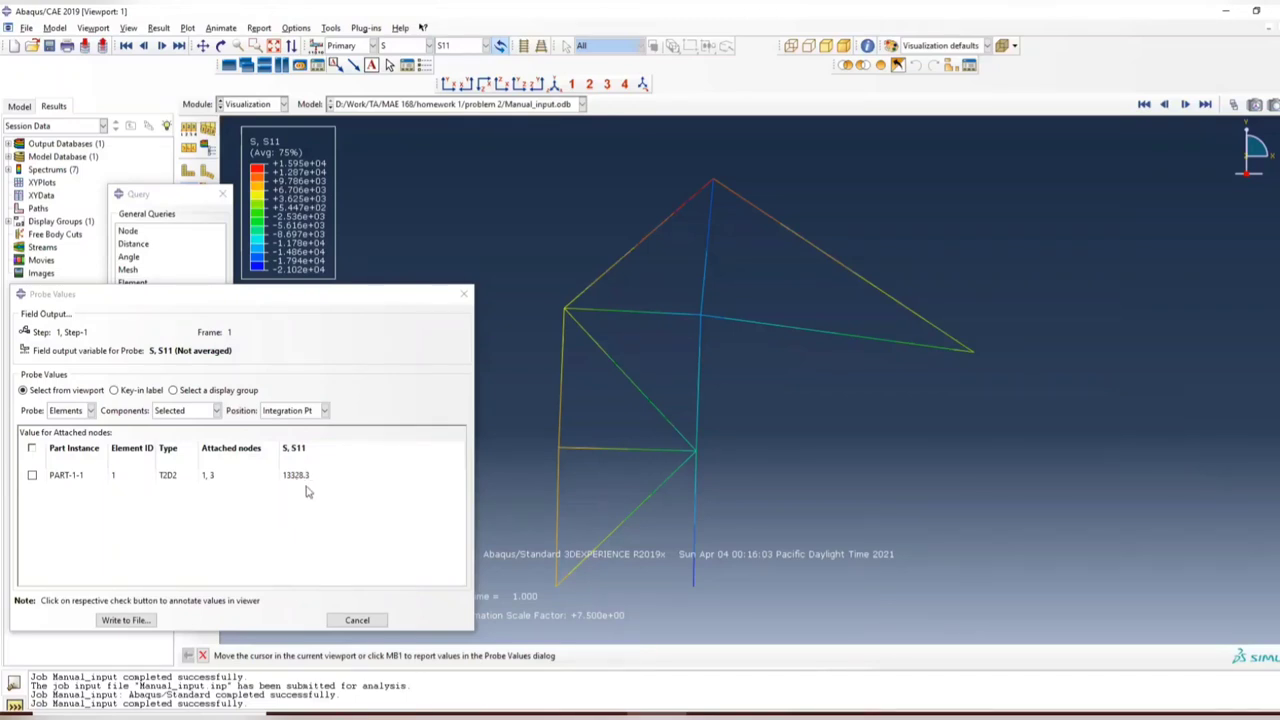
click(696, 518)
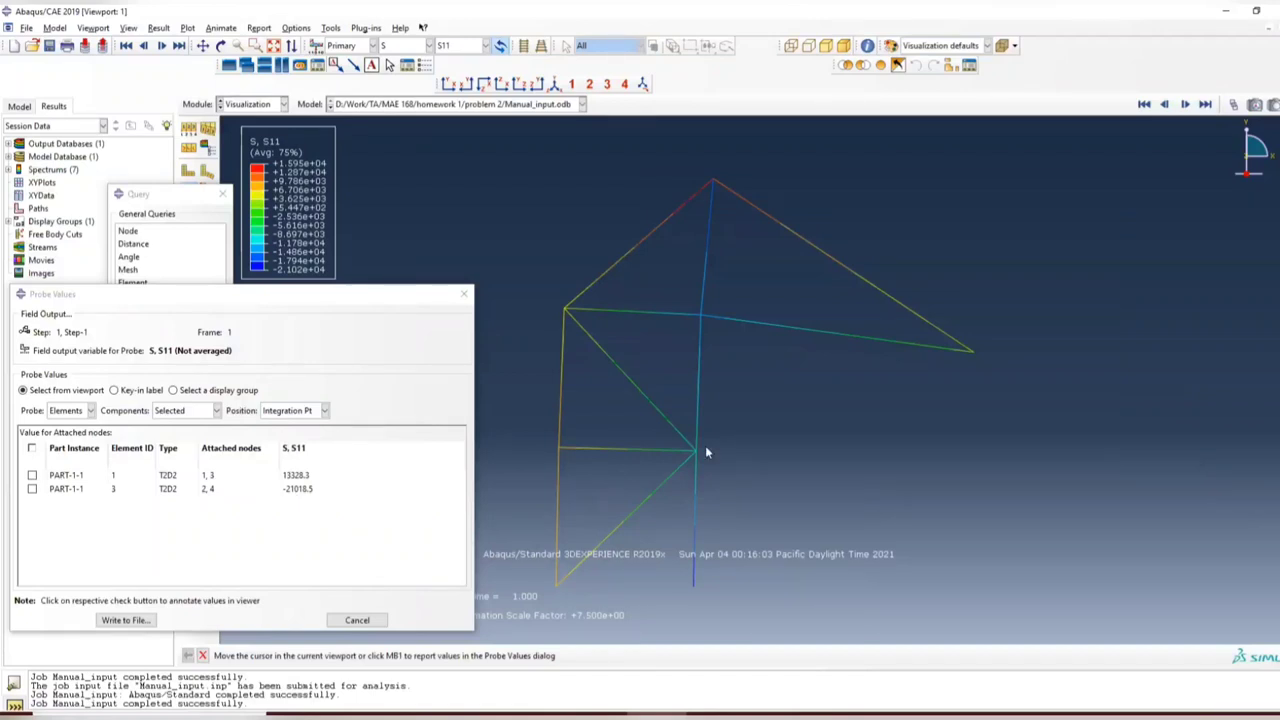
mouse_move(304, 500)
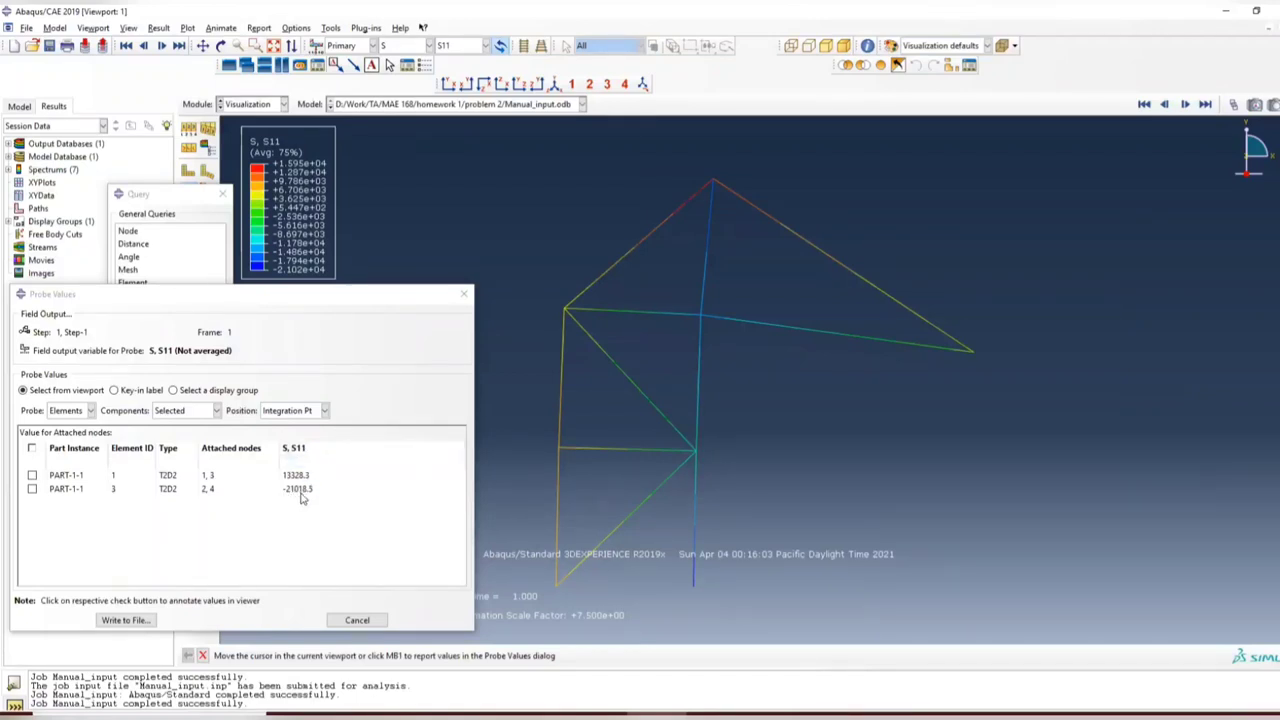
mouse_move(864, 230)
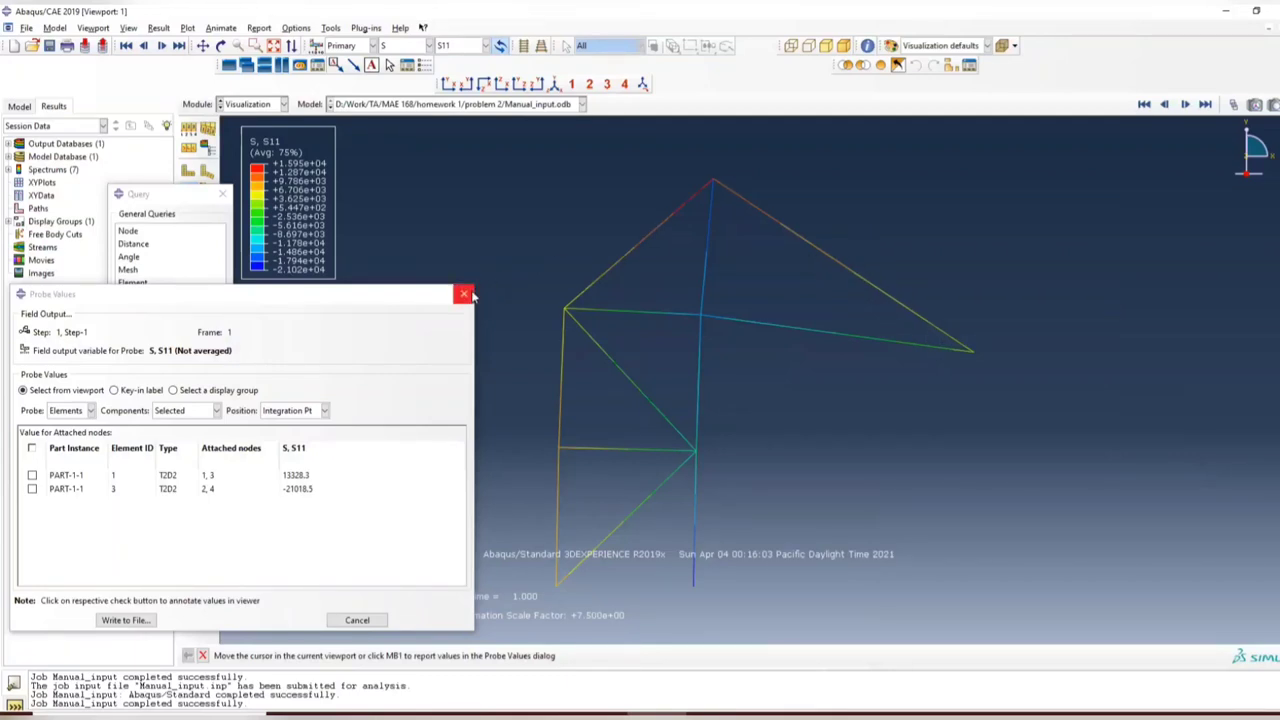
click(464, 292)
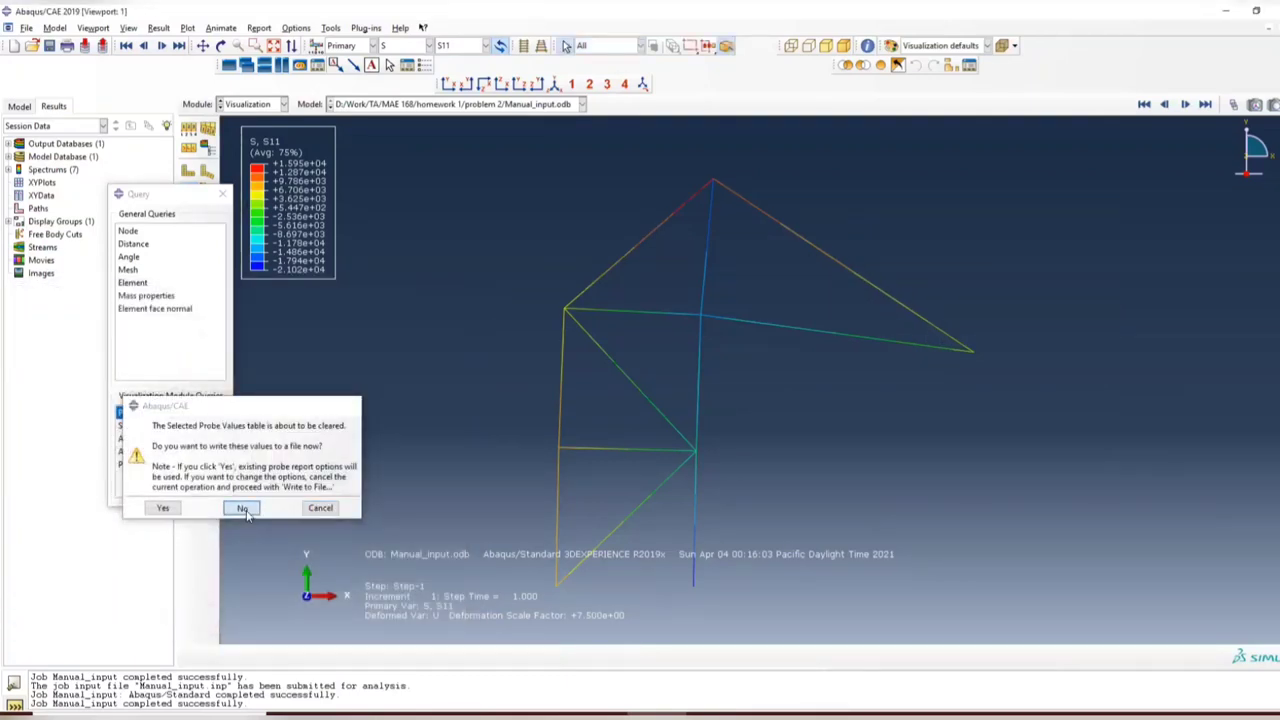
click(242, 508)
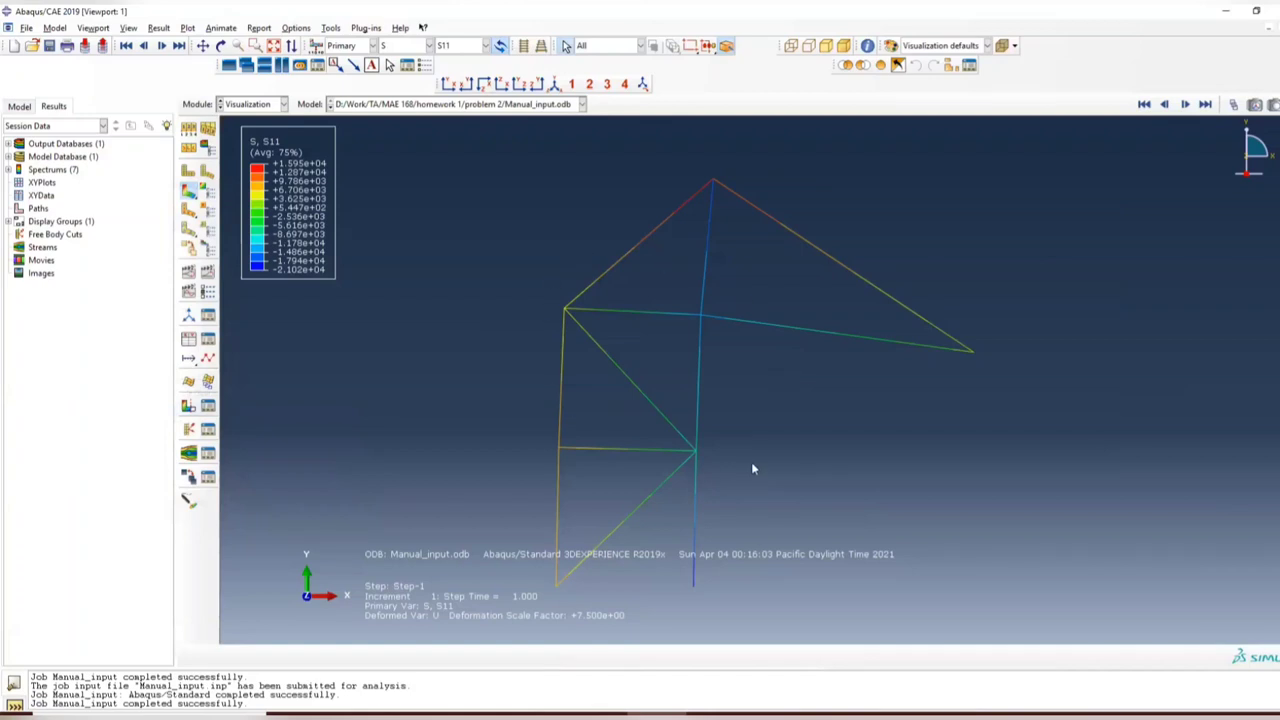
mouse_move(820, 408)
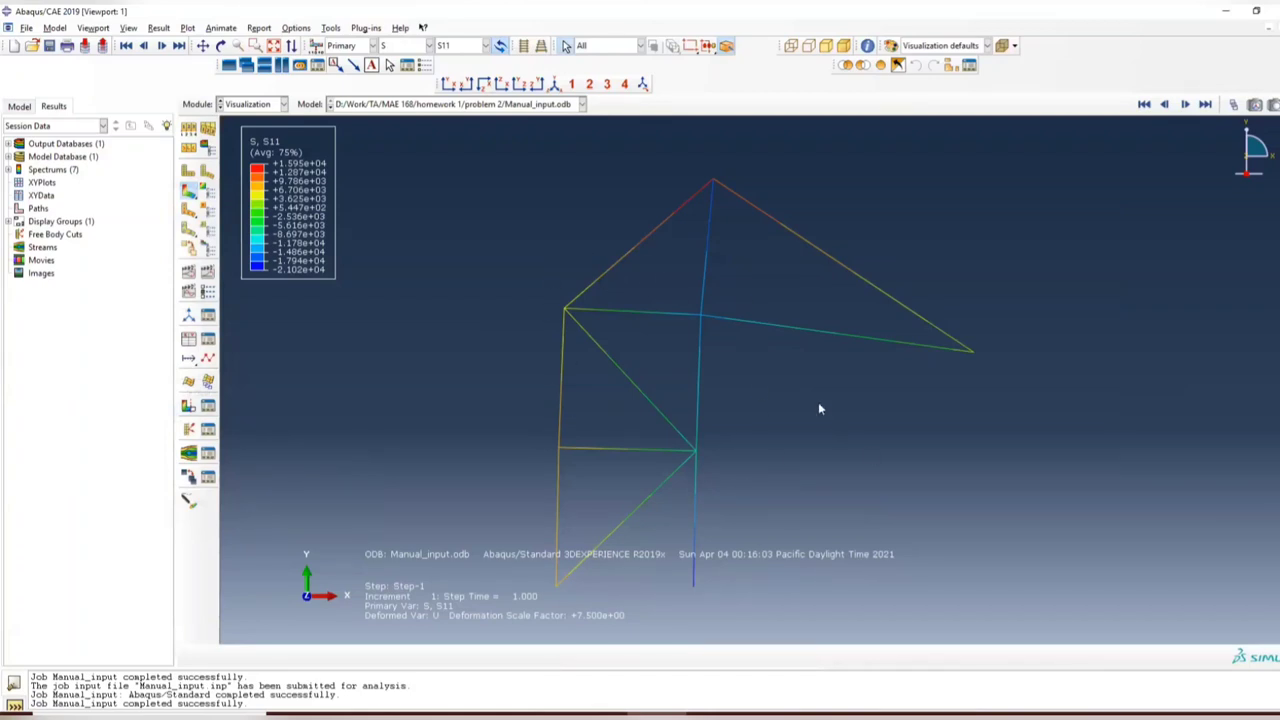
mouse_move(610, 342)
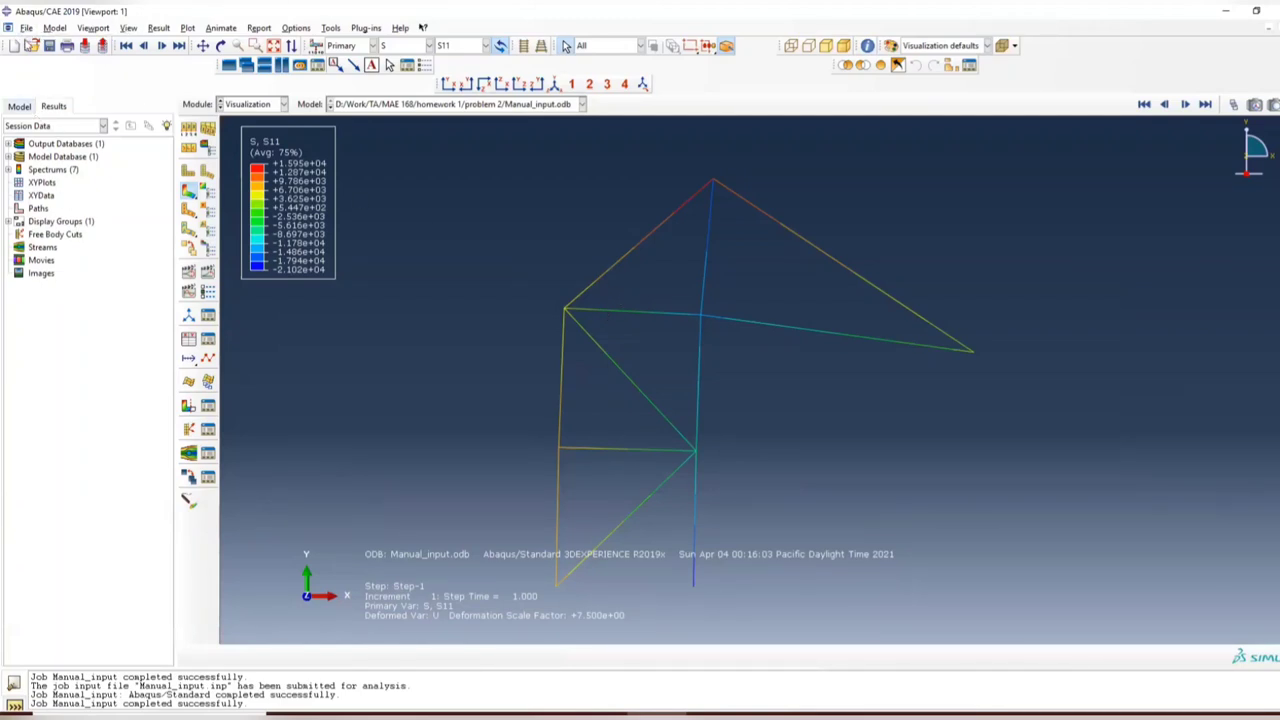
Switch from Visualization to the Part module via the Module dropdown.
click(284, 104)
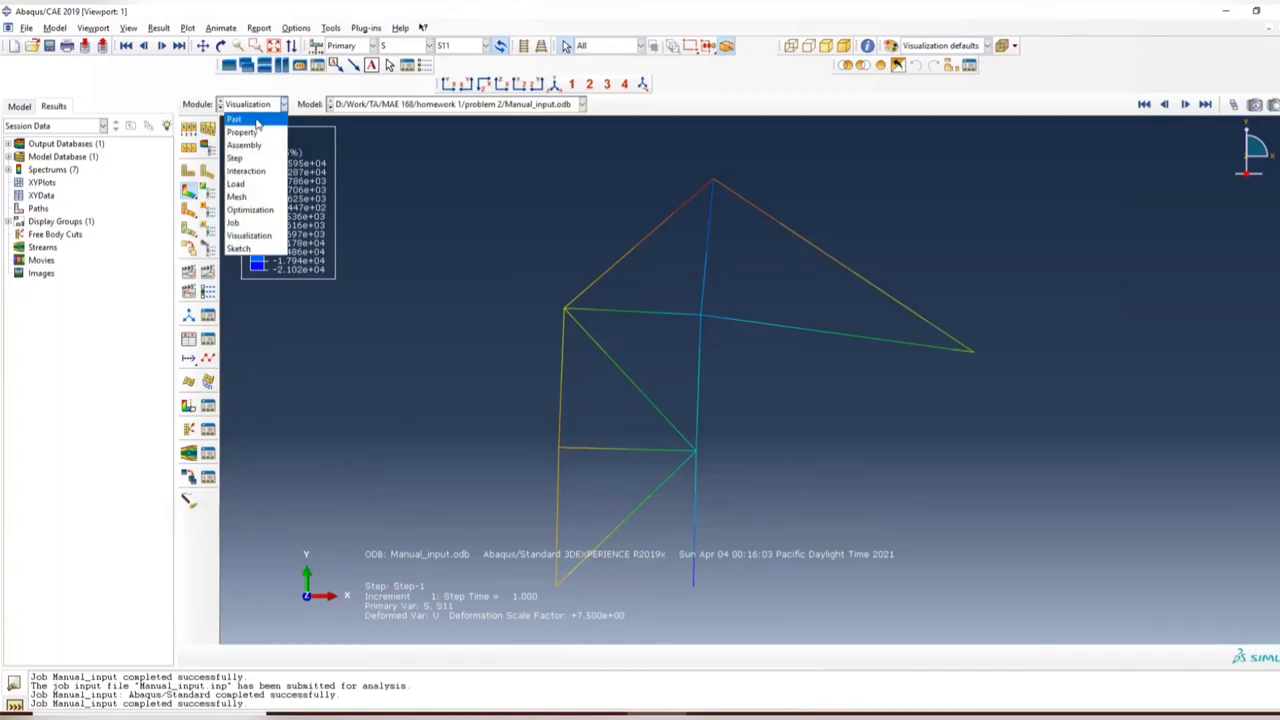
click(236, 120)
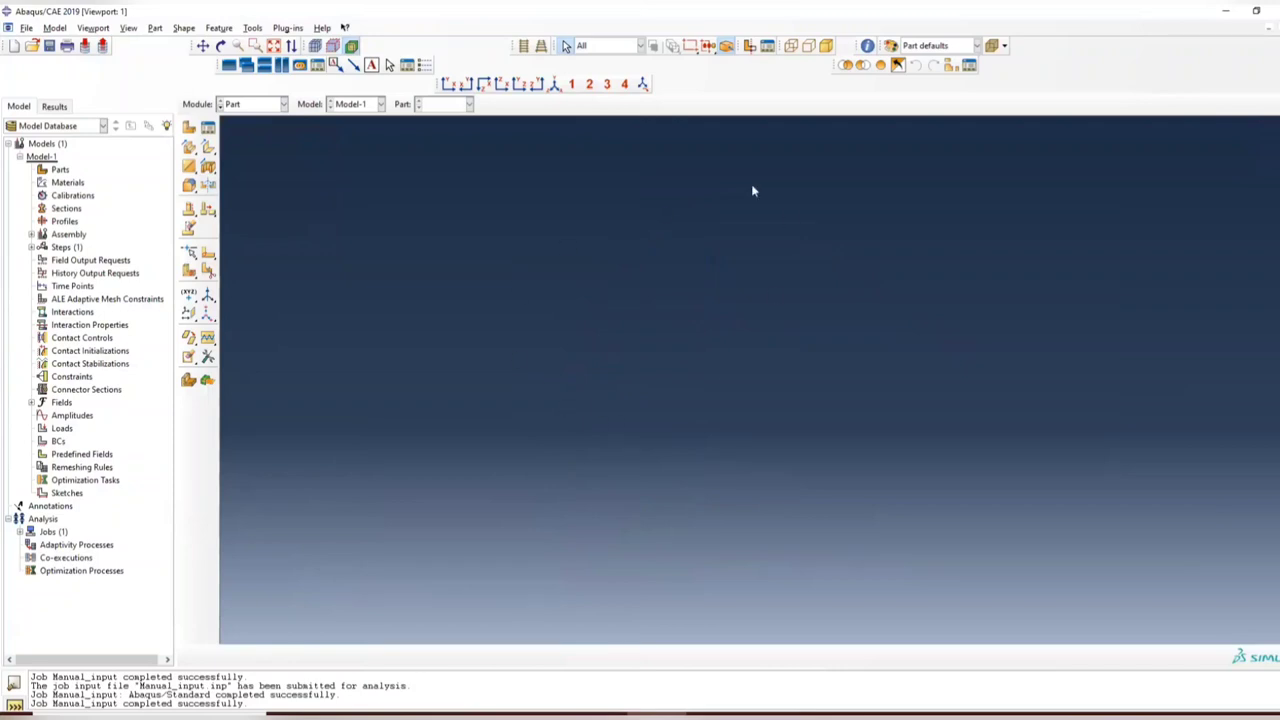
mouse_move(540, 140)
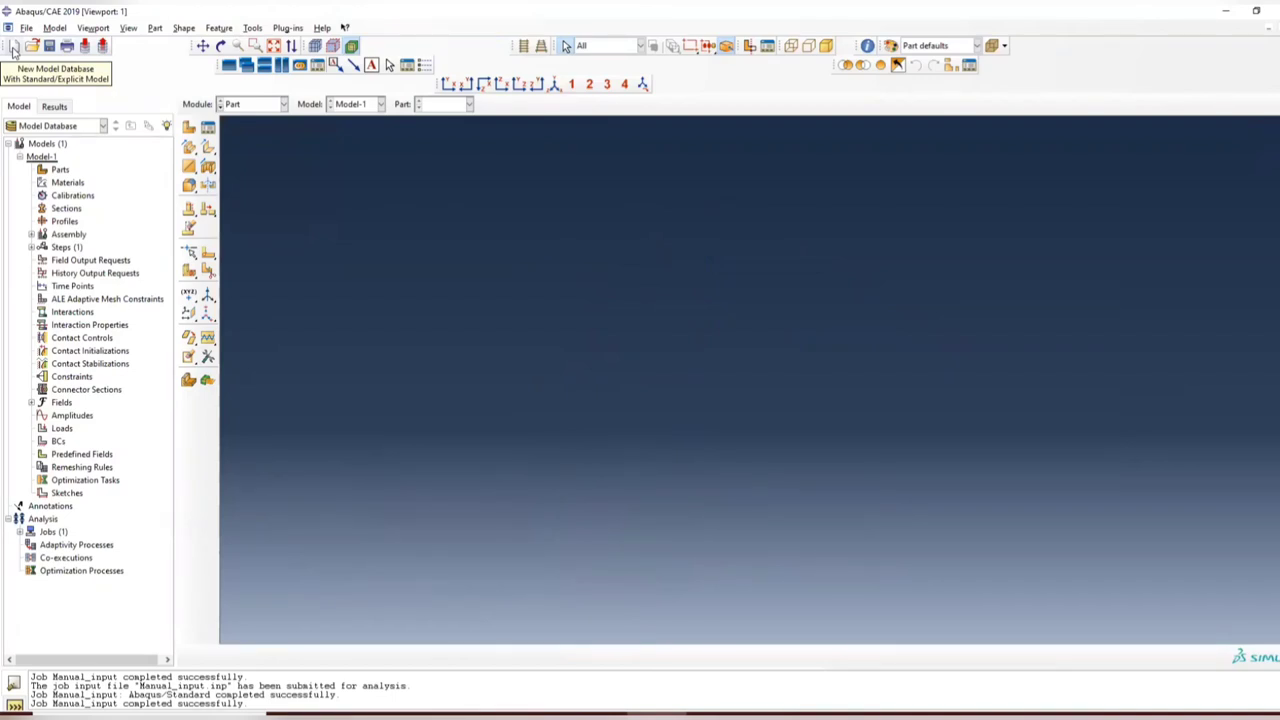
mouse_move(72, 176)
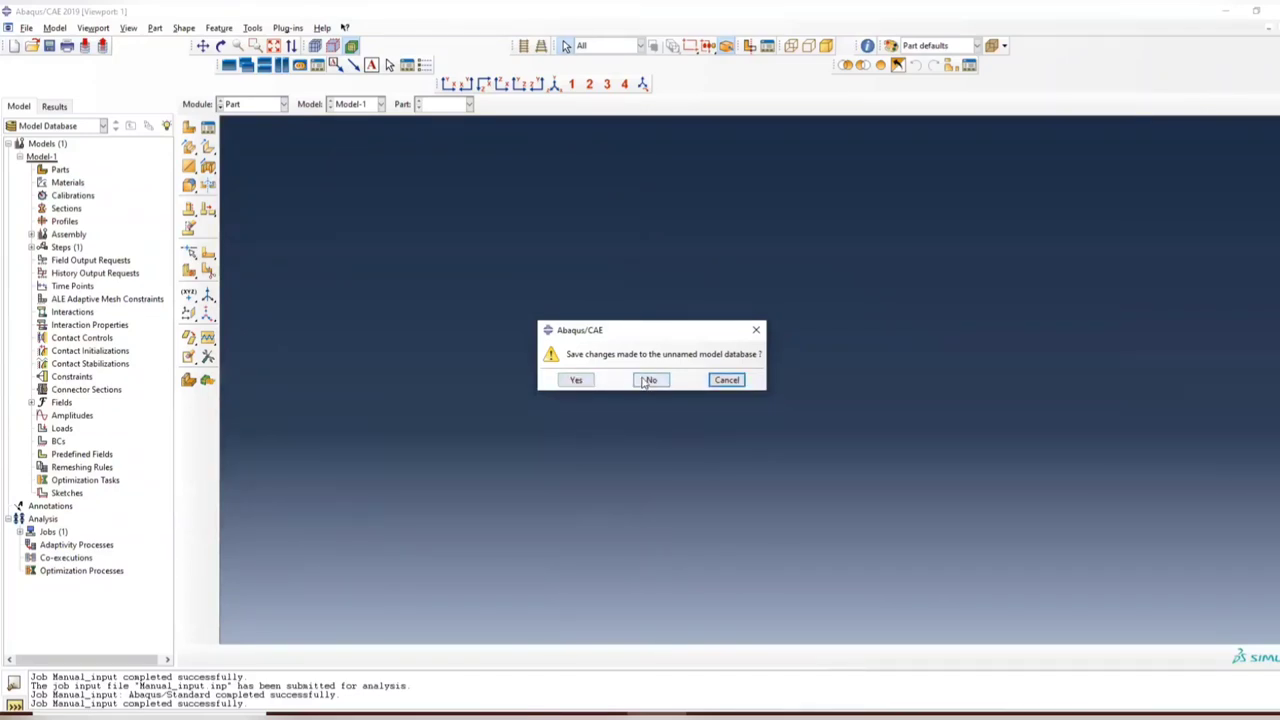
Save the unsaved database as model.cae in the problem 2 folder and close the Explorer window.
click(576, 380)
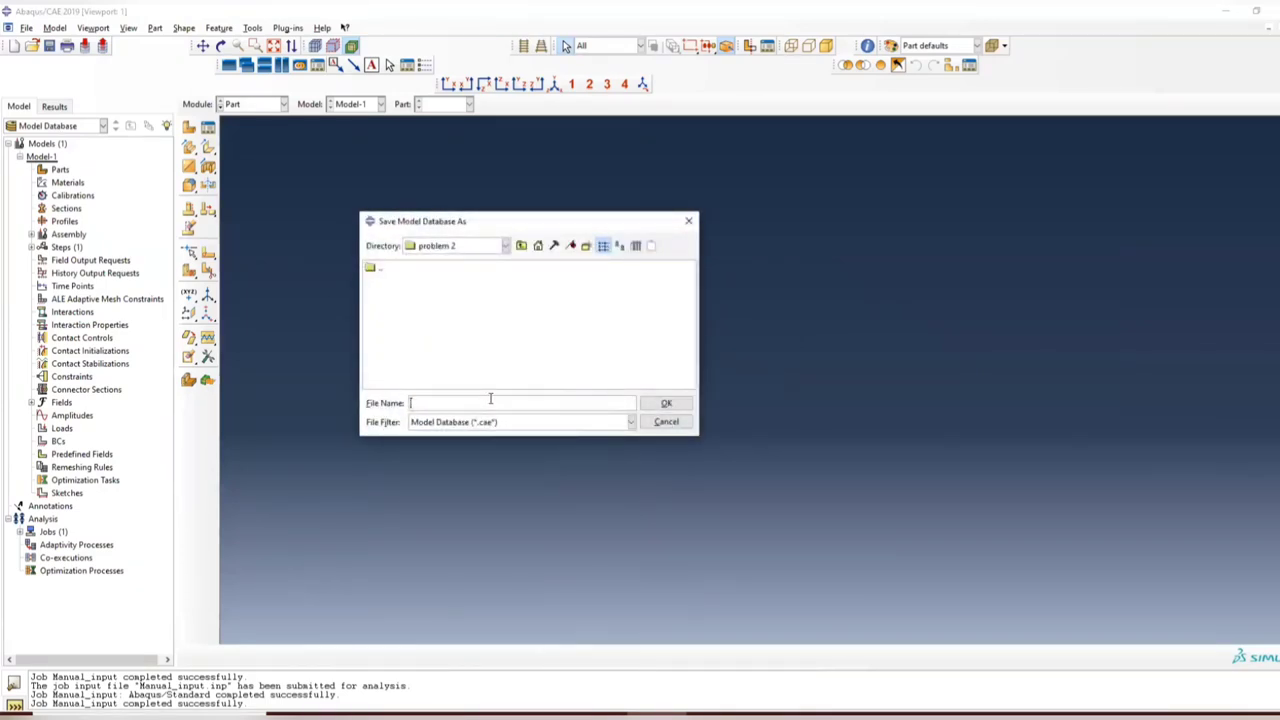
text(modal)
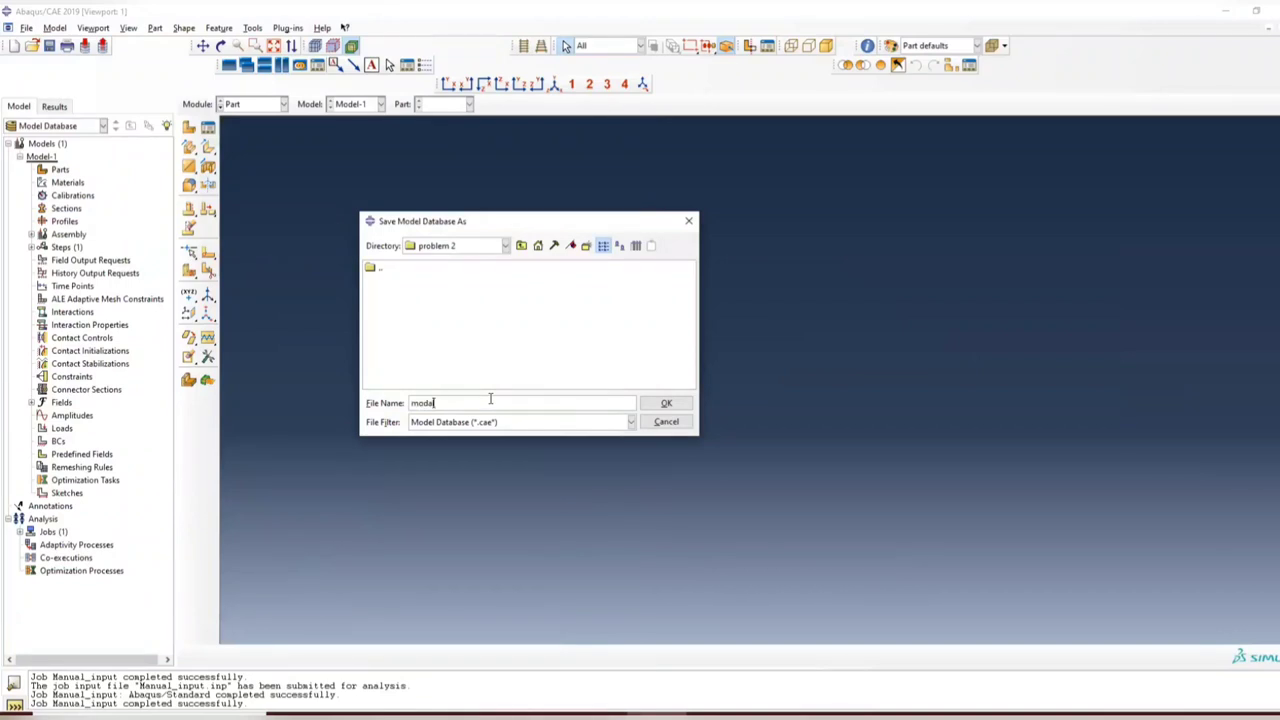
click(666, 402)
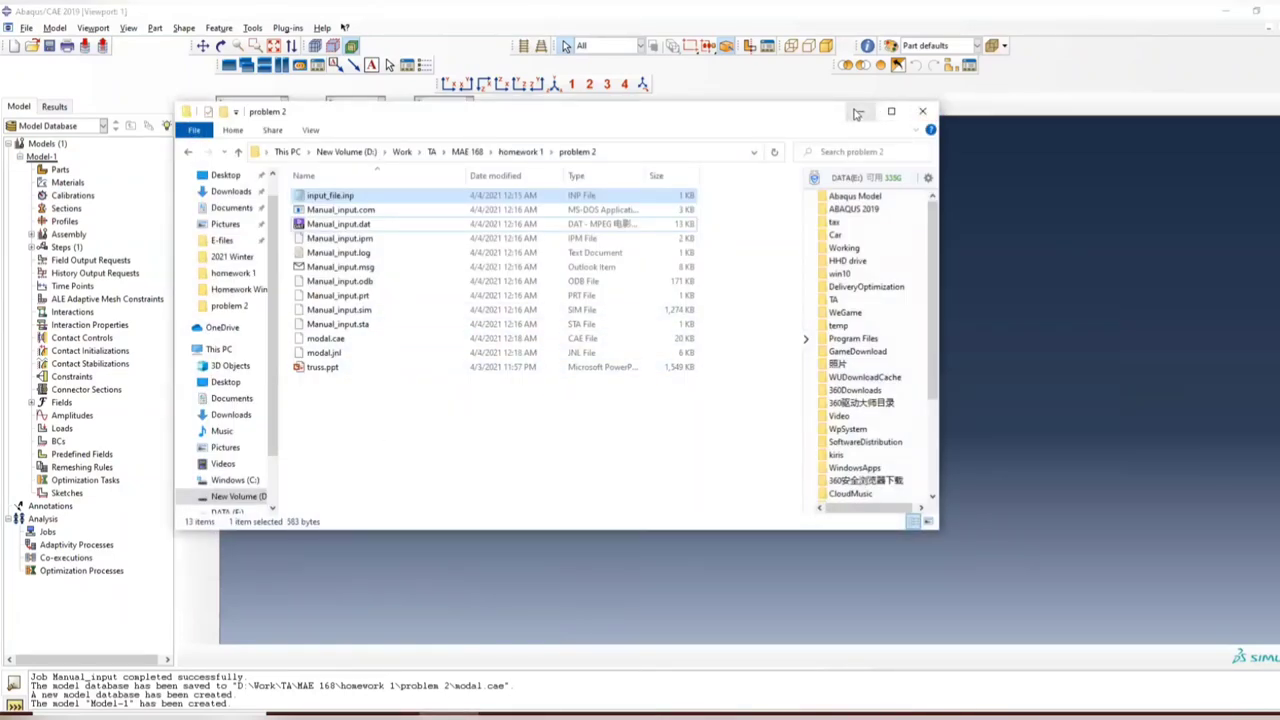
click(26, 28)
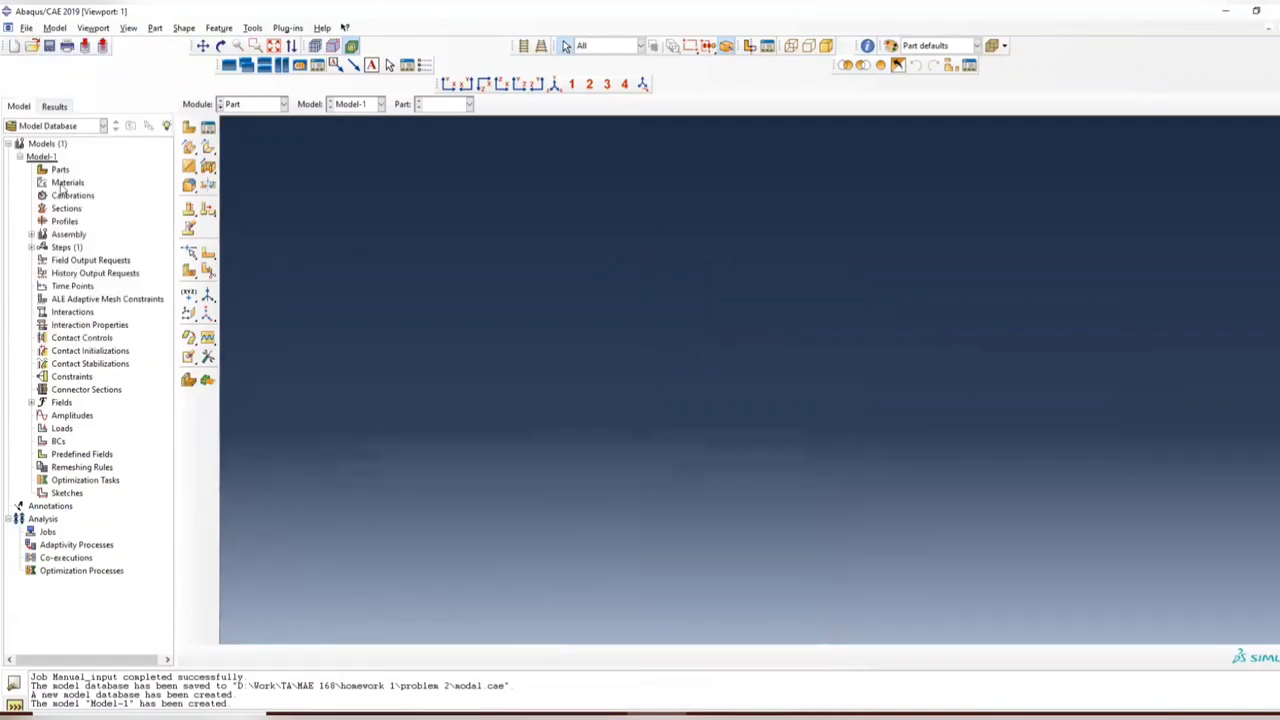
Begin a new part named truss as 2D planar, deformable, wire shape.
double_click(60, 168)
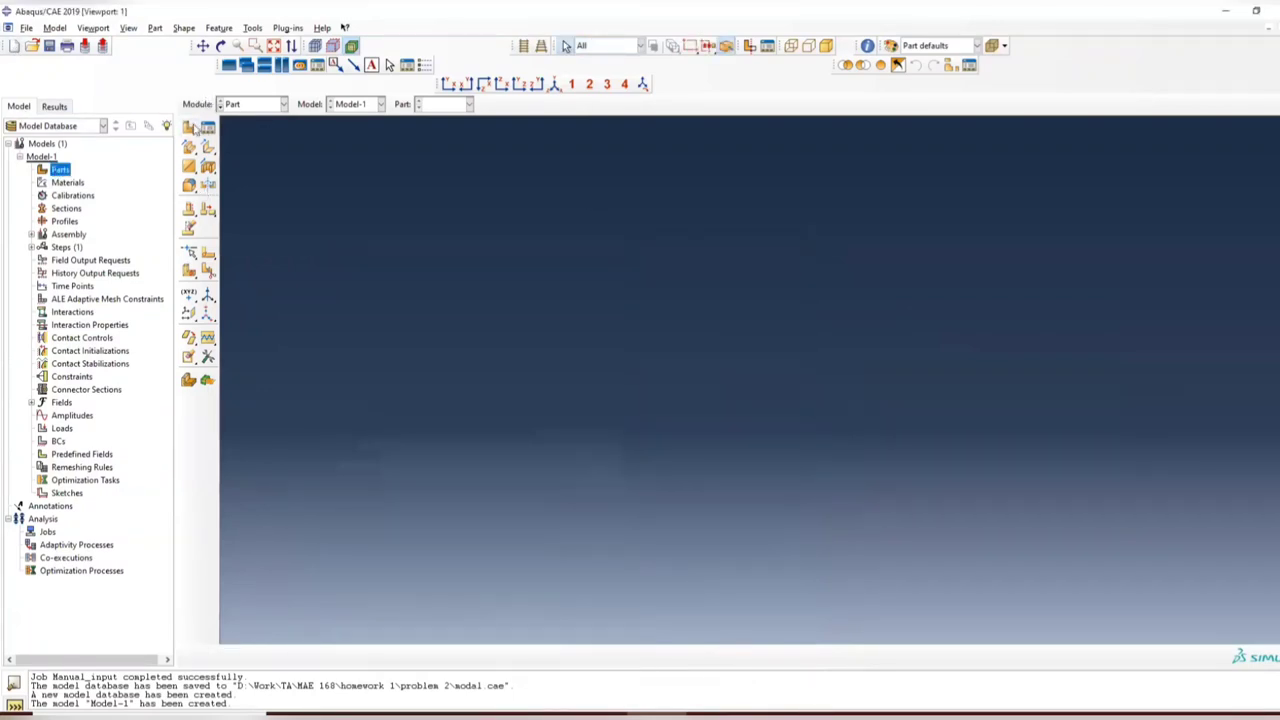
click(190, 128)
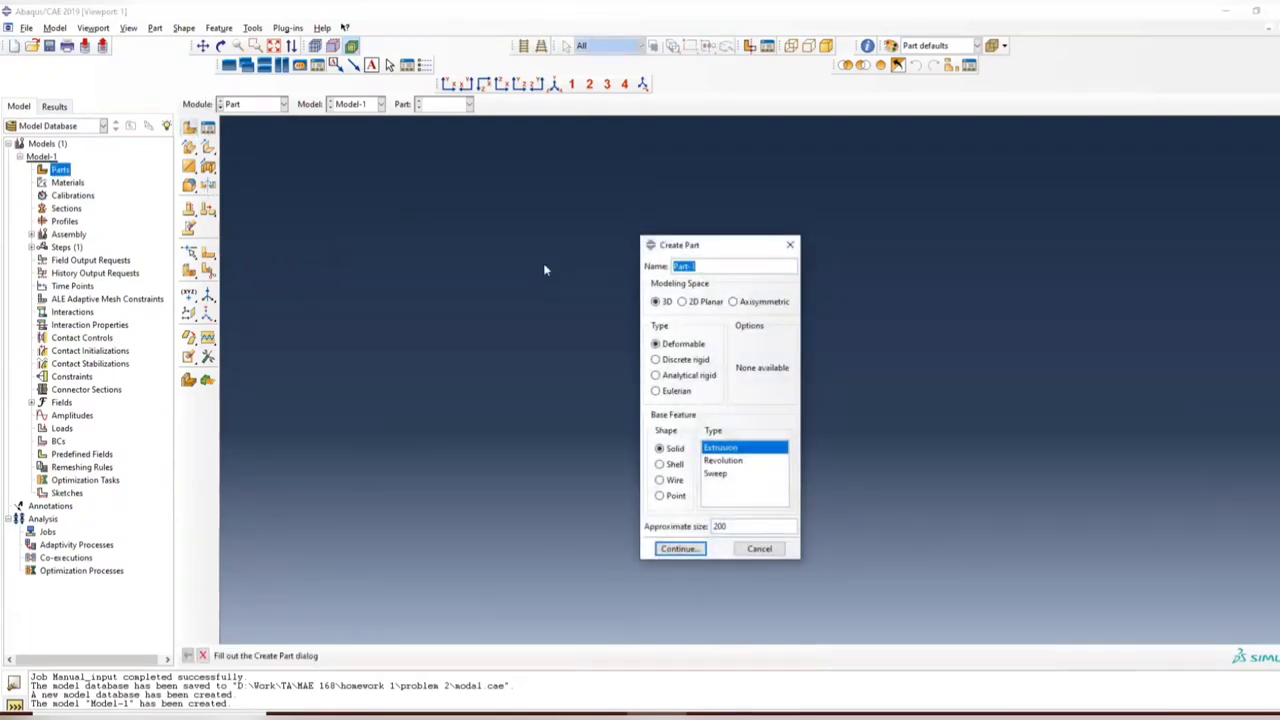
text(truss)
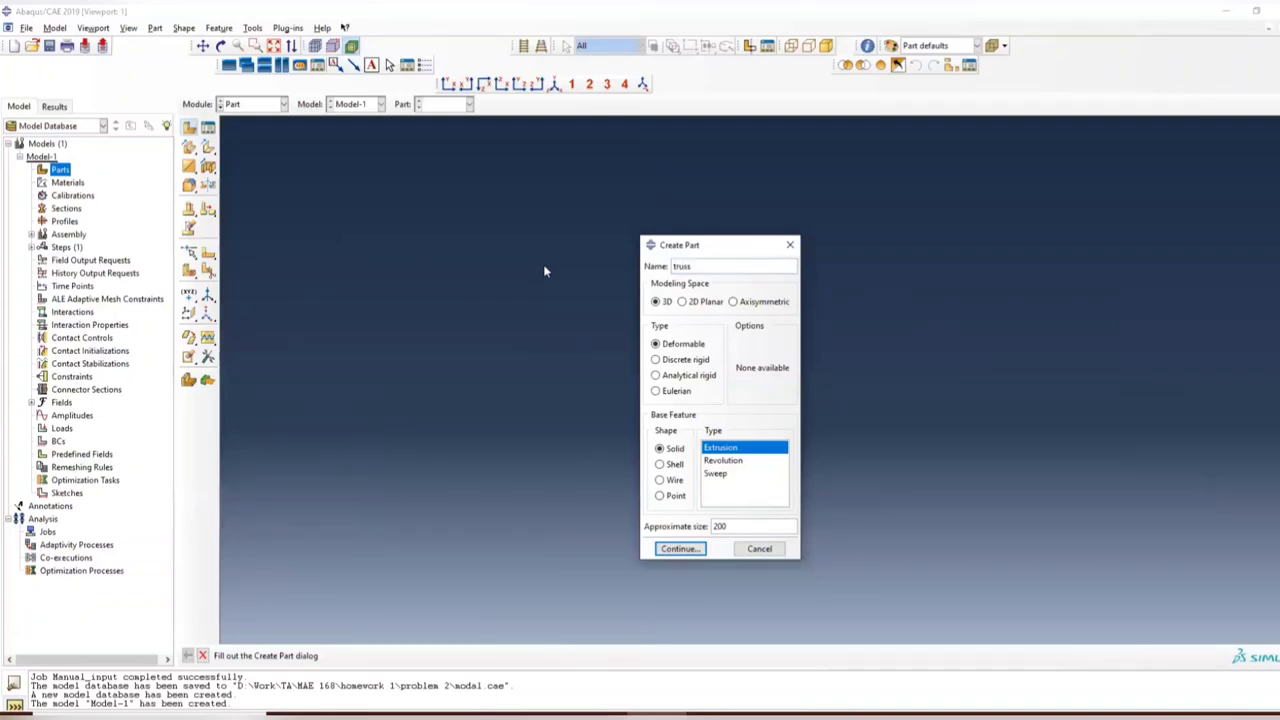
click(682, 300)
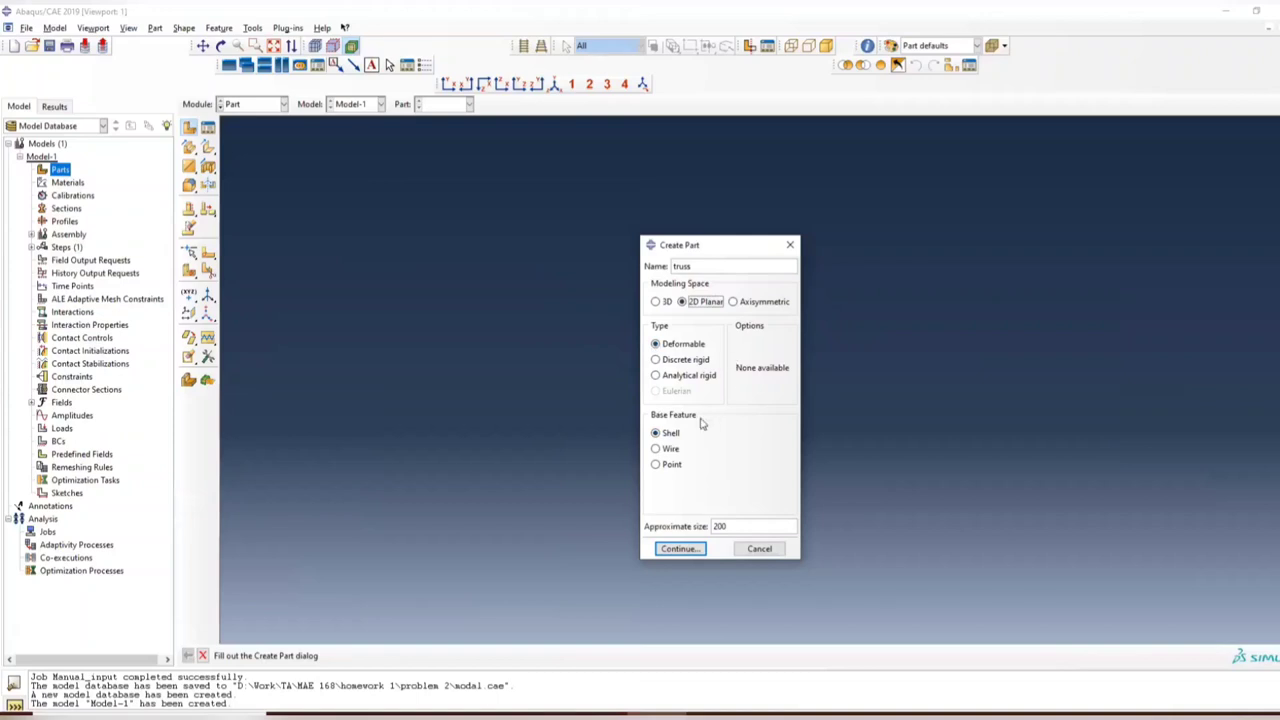
click(656, 448)
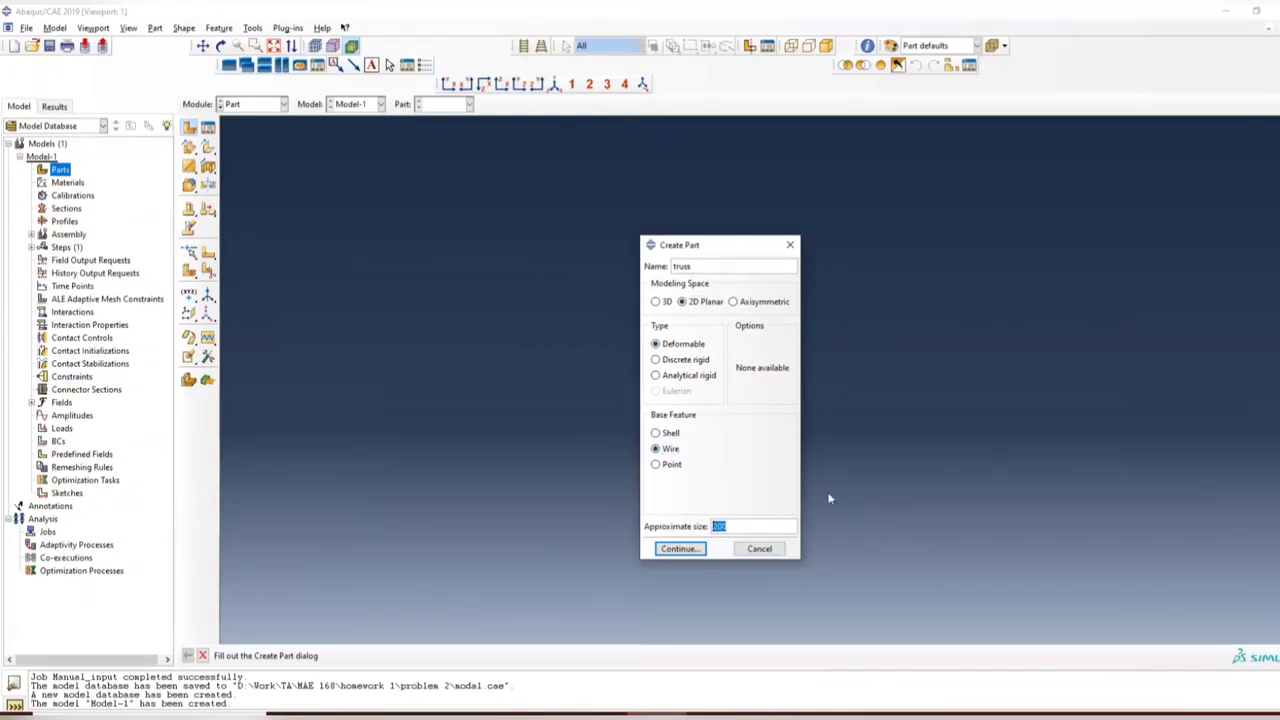
Set the approximate size to 360 and continue into the part sketch.
key(alt+tab)
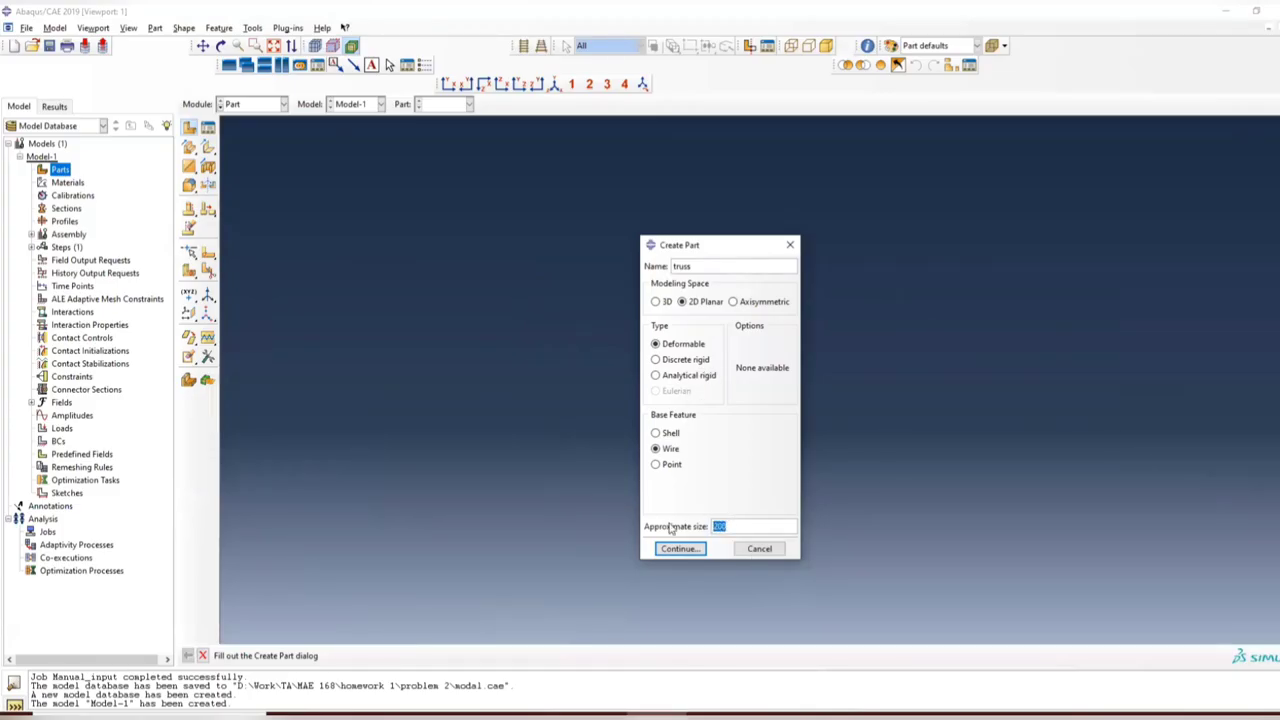
text(360)
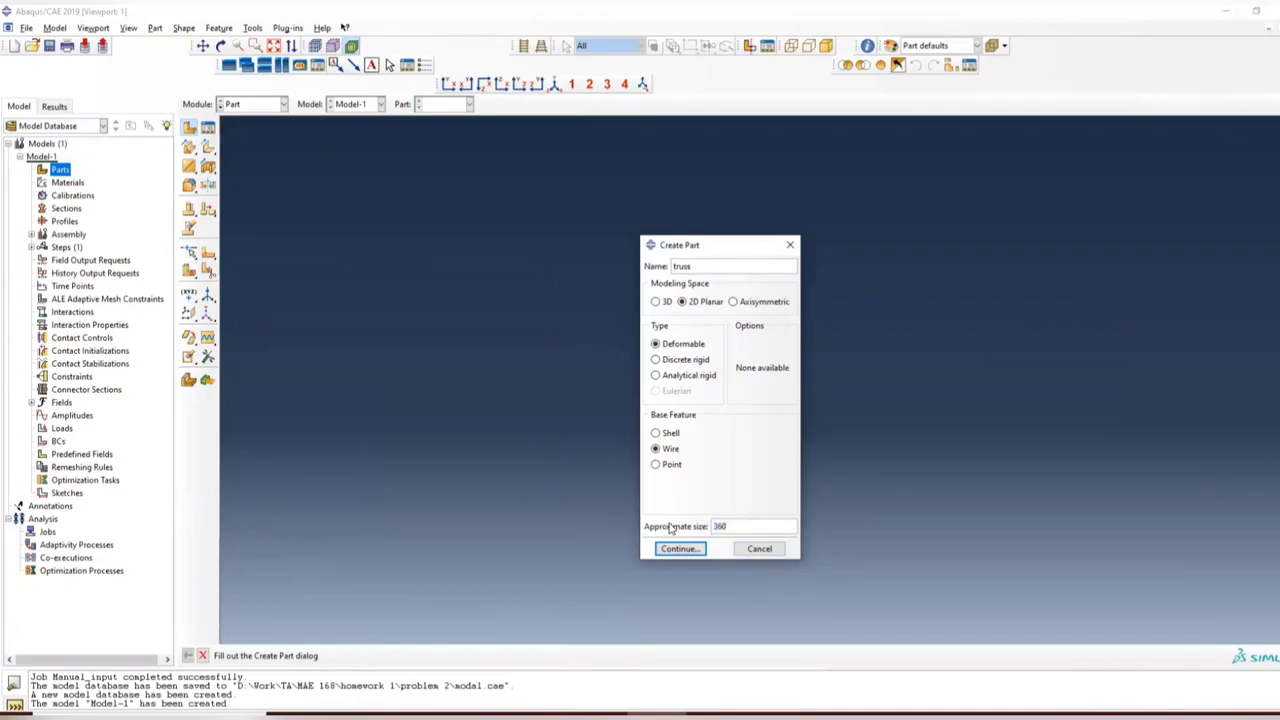
click(680, 548)
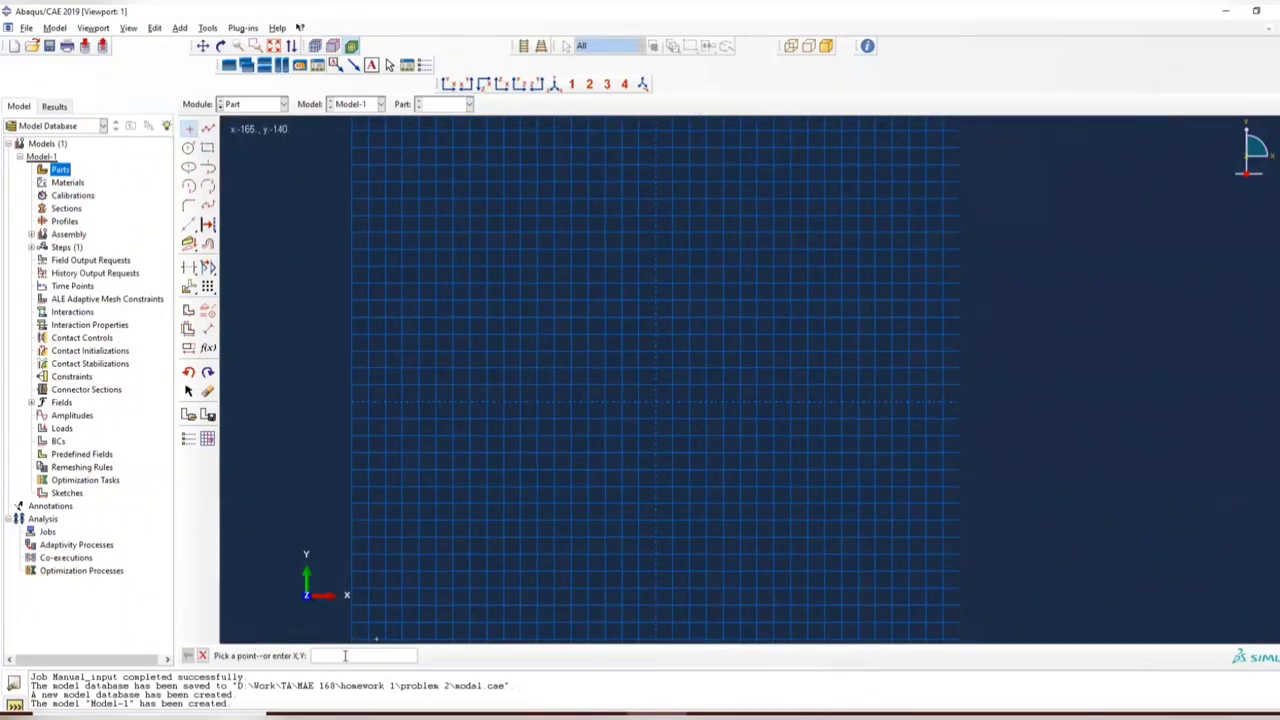
Place the first joint at 0,0 and bring the problem statement alongside the model.
text(0,0)
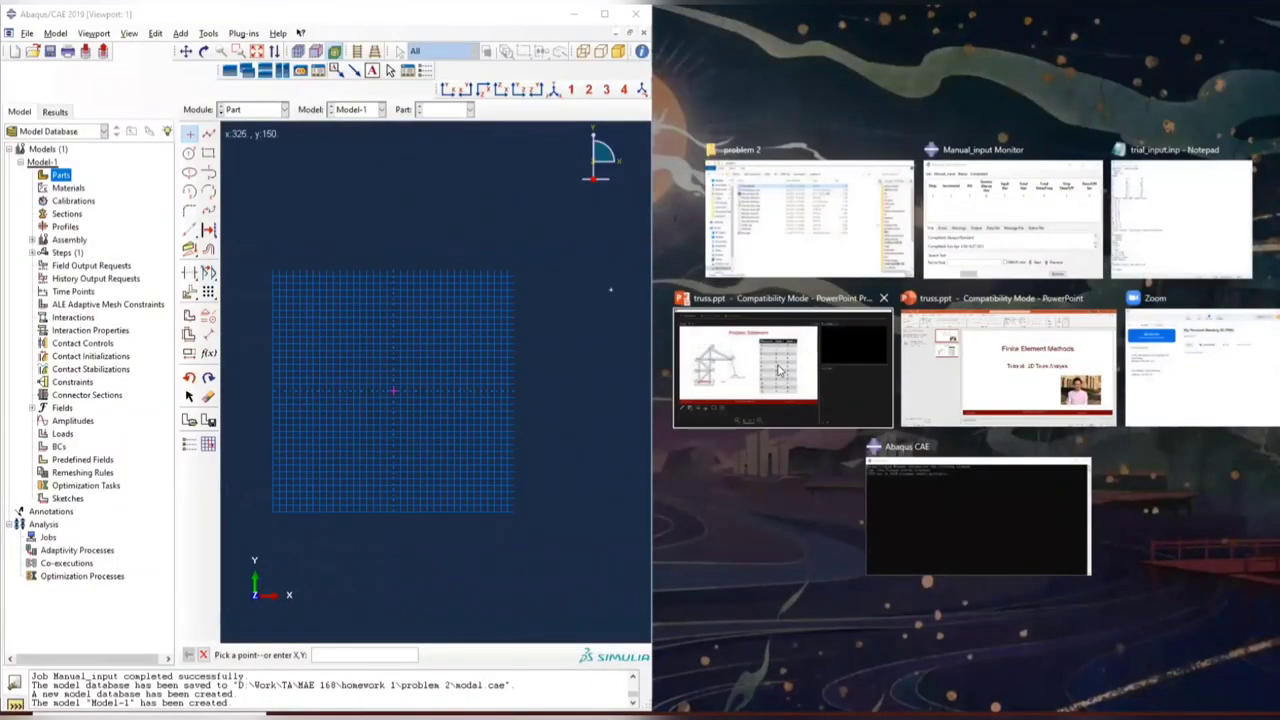
click(782, 368)
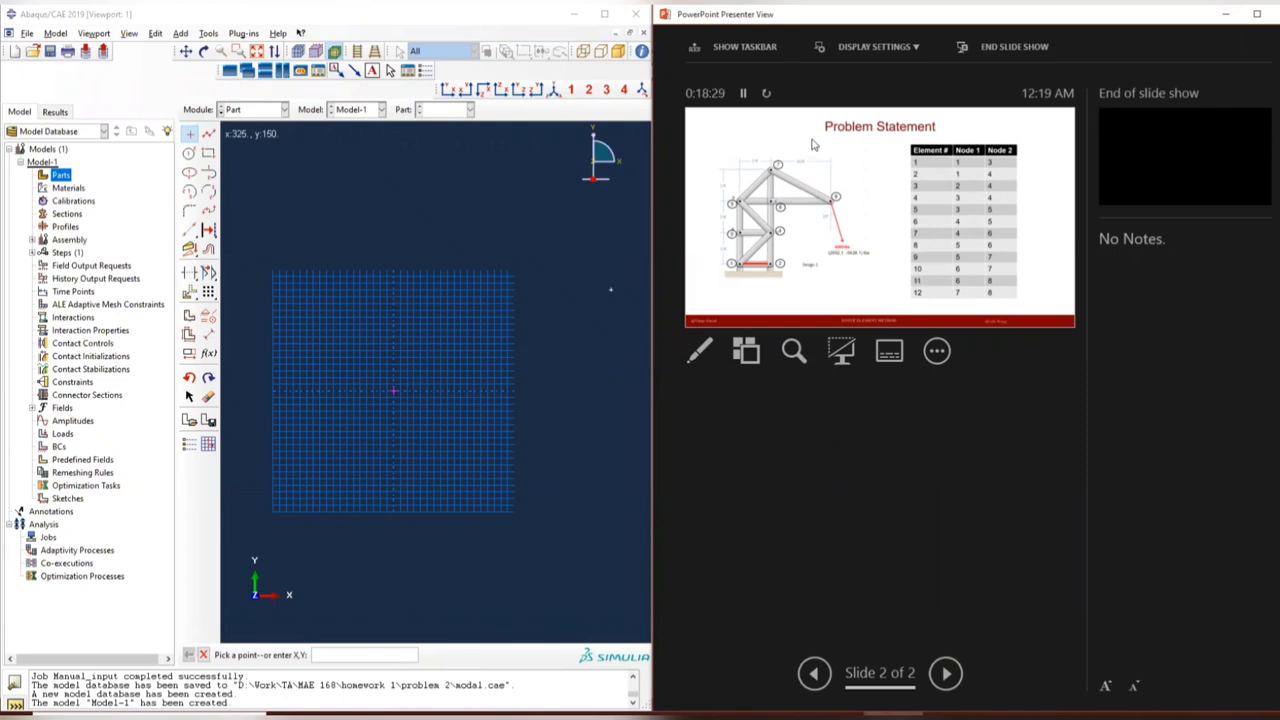
mouse_move(988, 252)
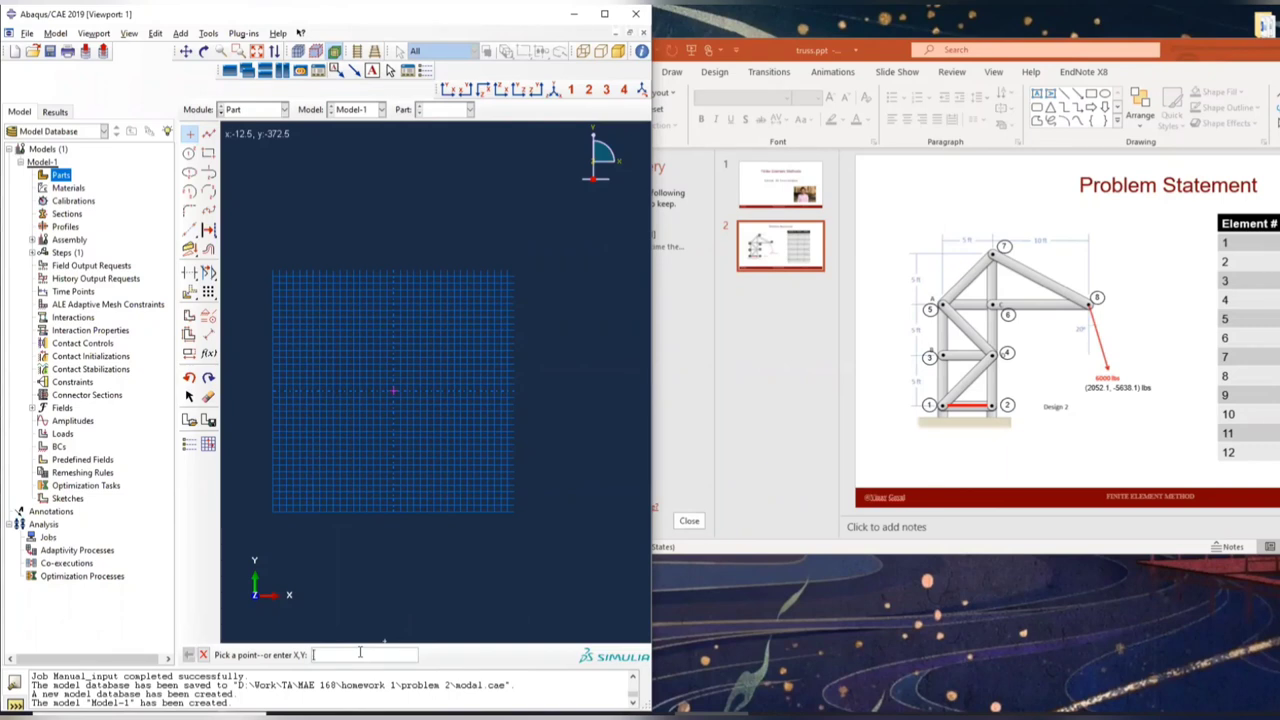
Place the remaining joints at 60,0, 60,60, 60,120 and 180,120.
text(60,0)
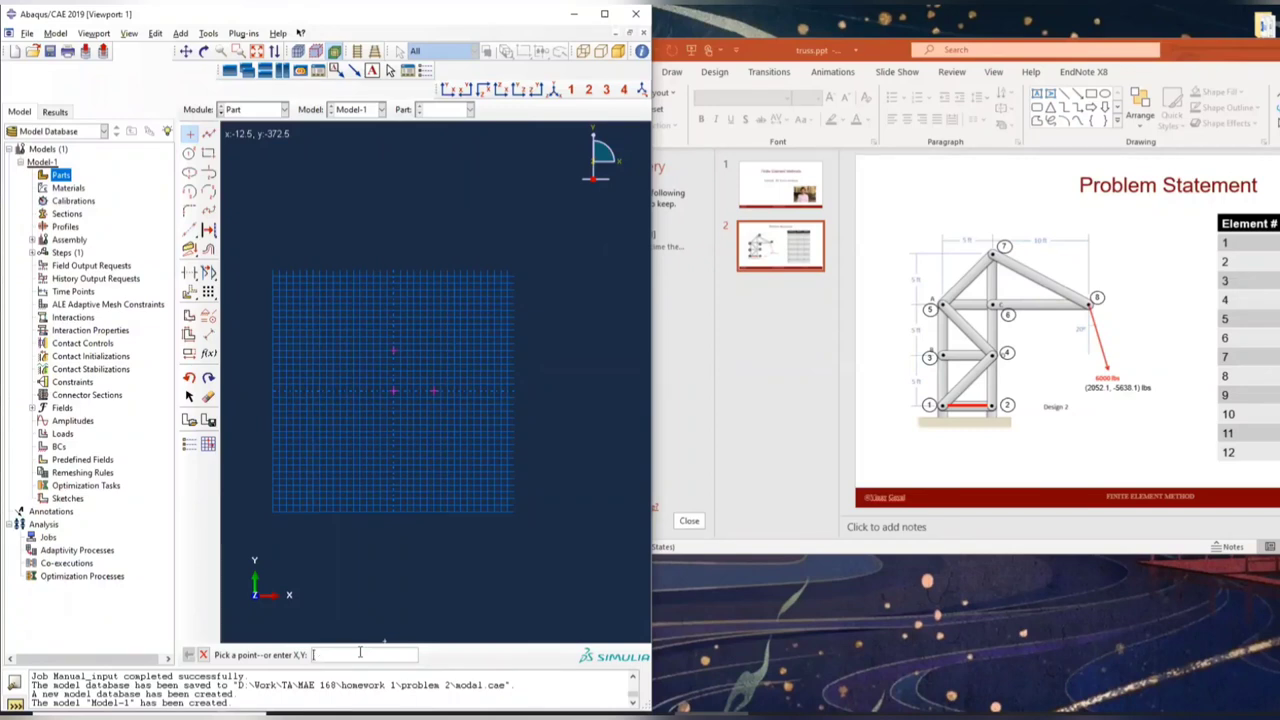
text(60,60)
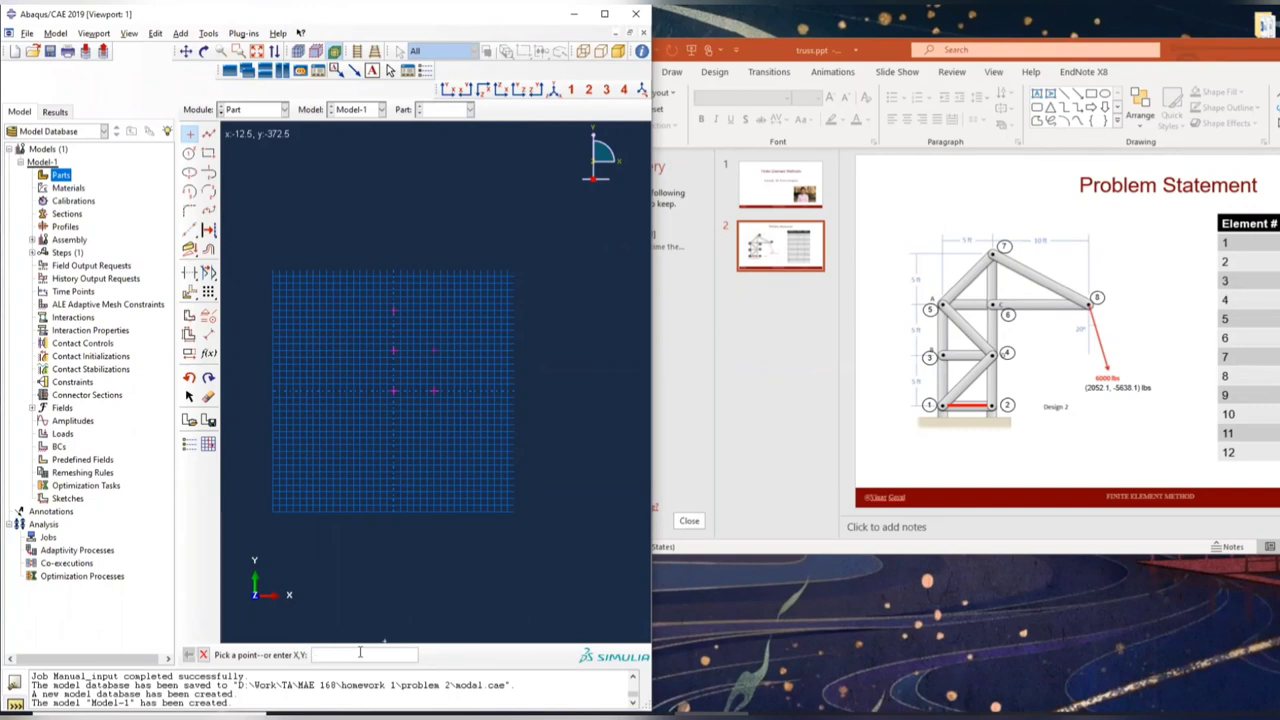
text(60,120)
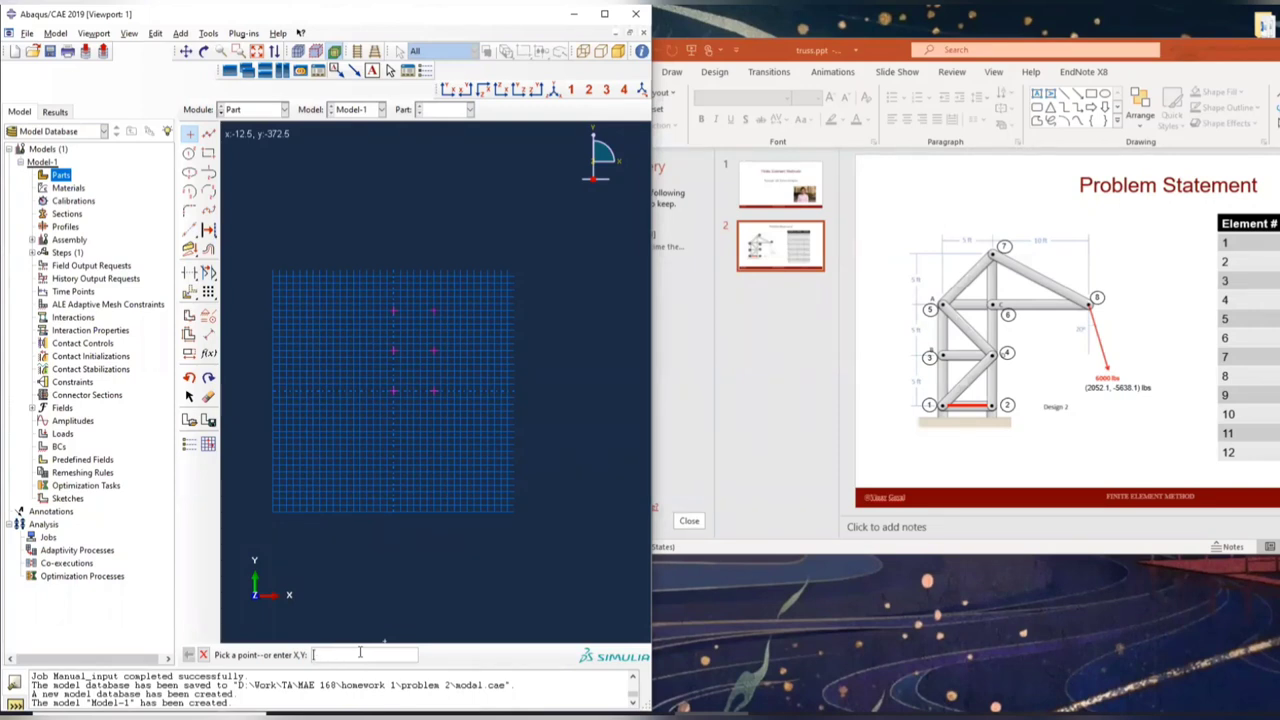
text(60)
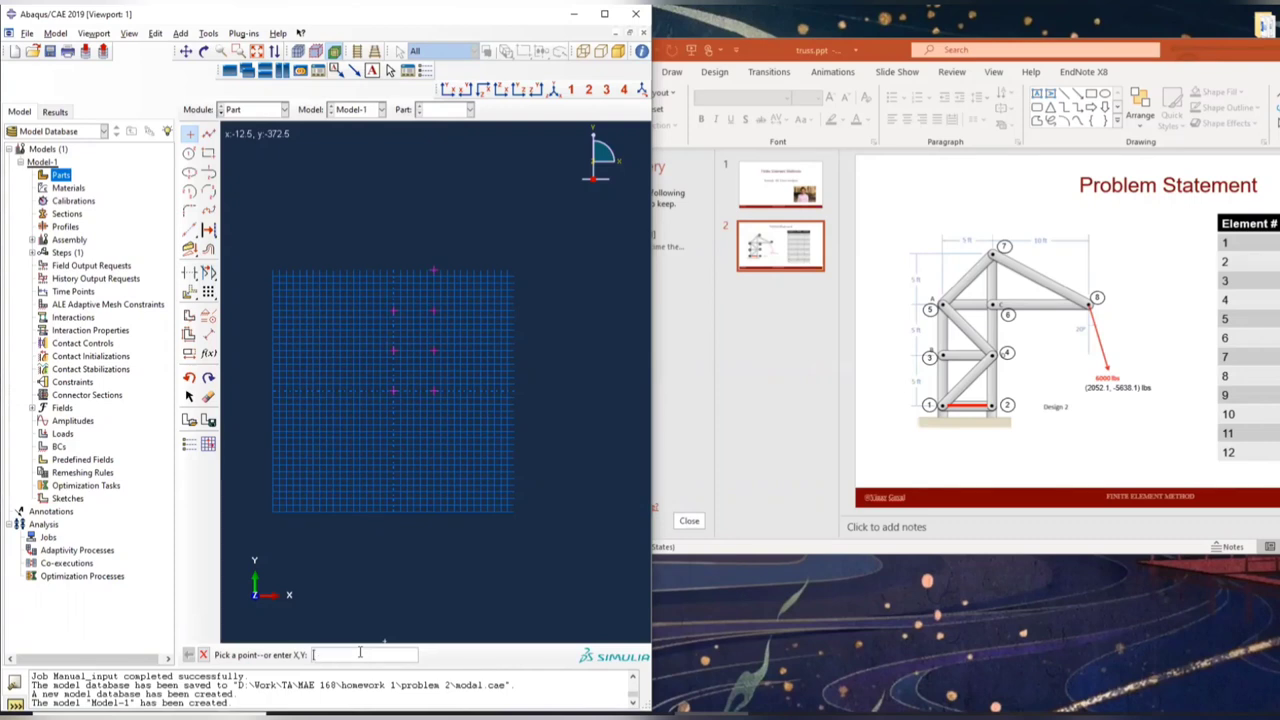
text(180,120)
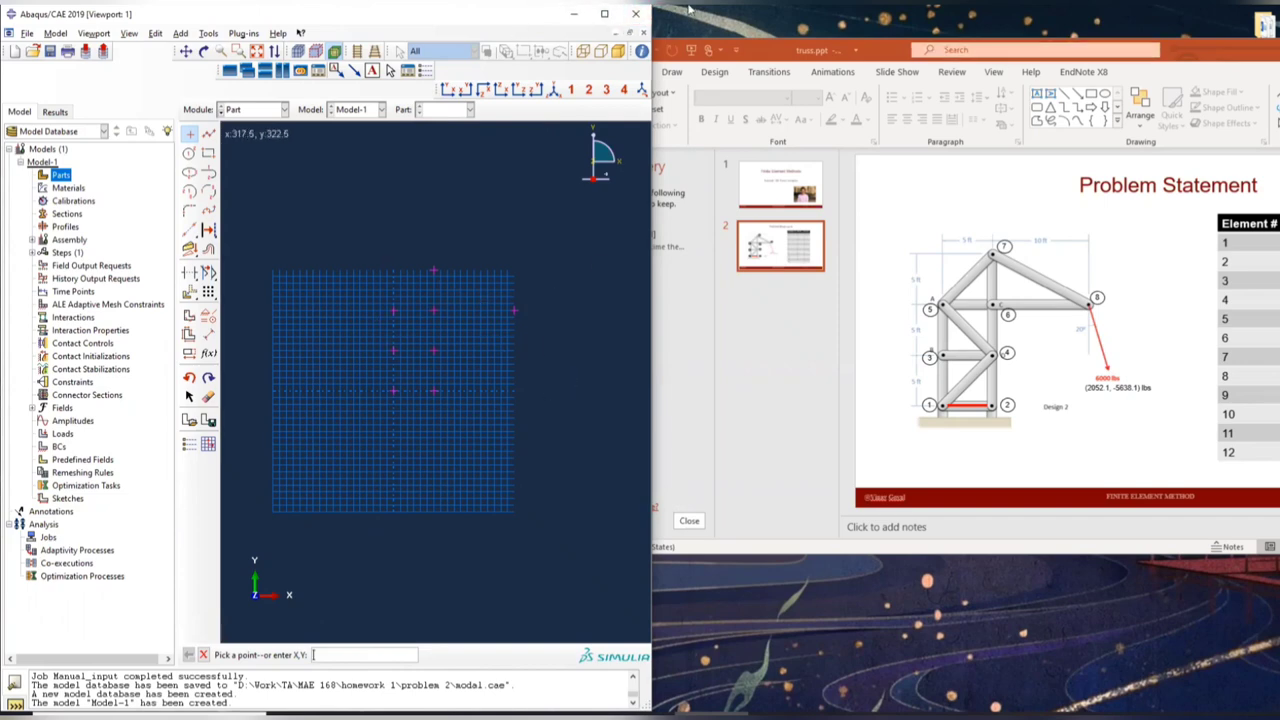
Join the joints with connected lines as truss members and finish the wire part.
click(604, 12)
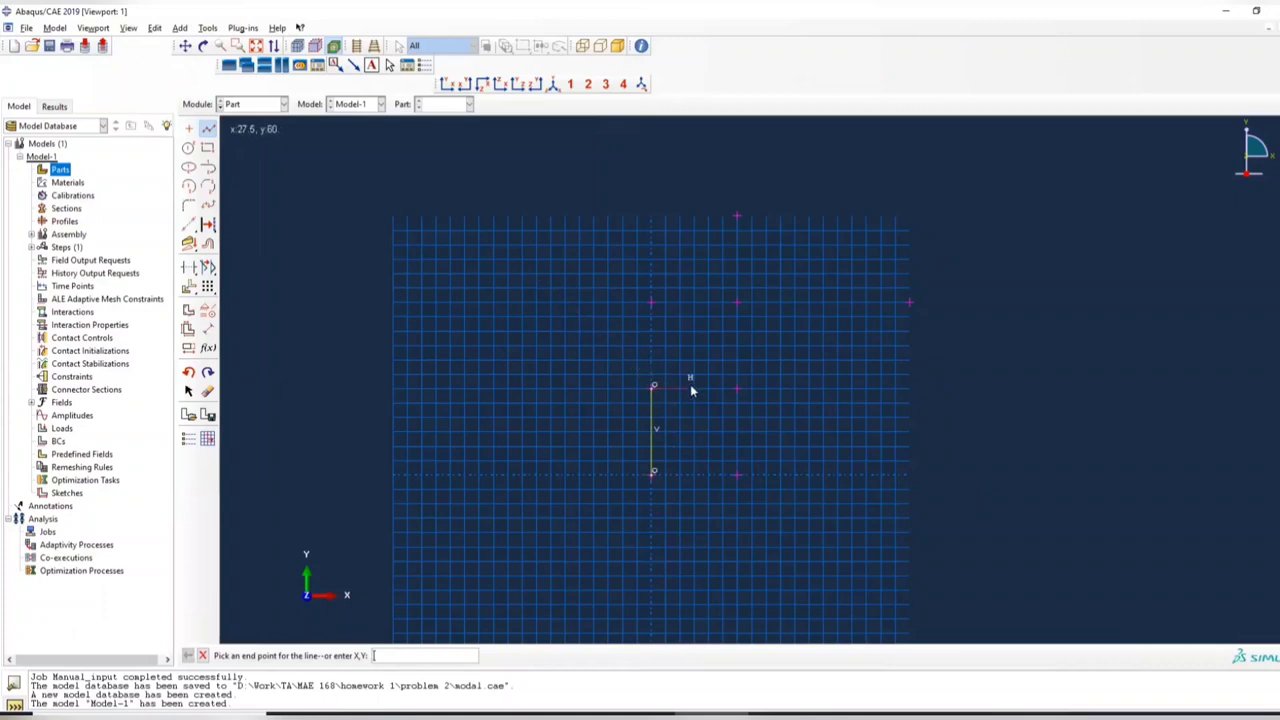
mouse_move(688, 402)
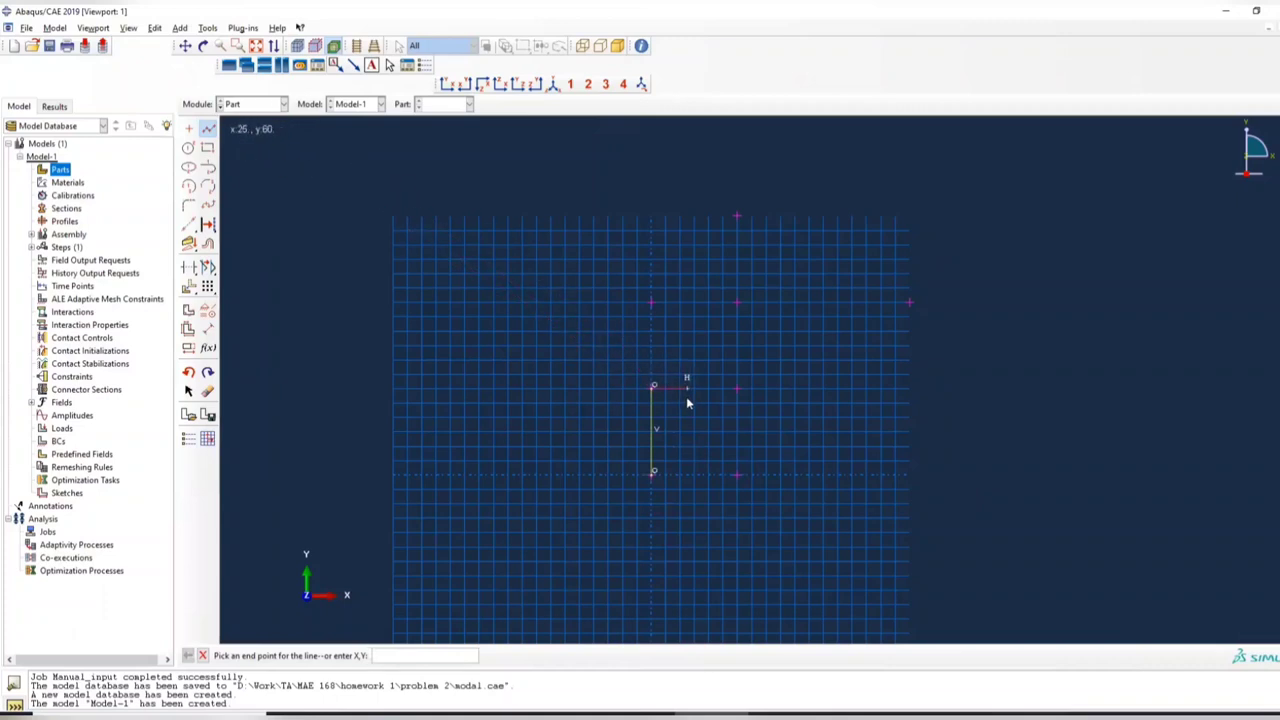
click(652, 304)
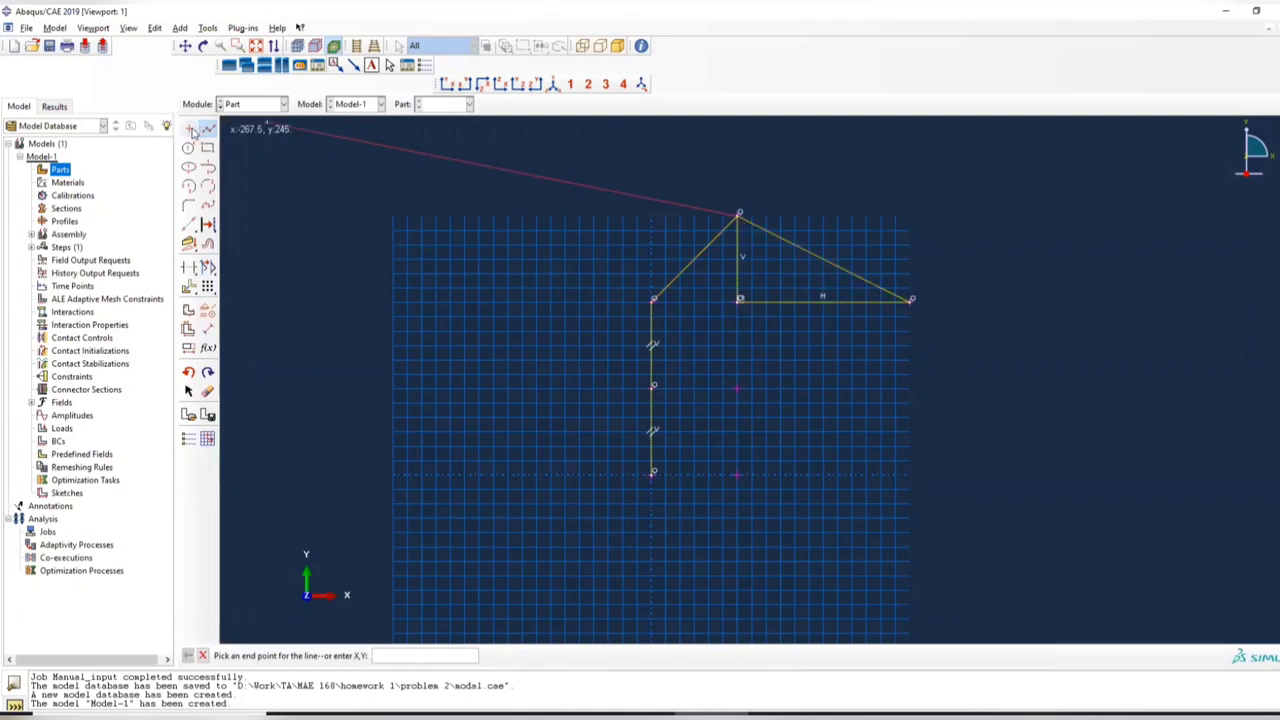
click(652, 302)
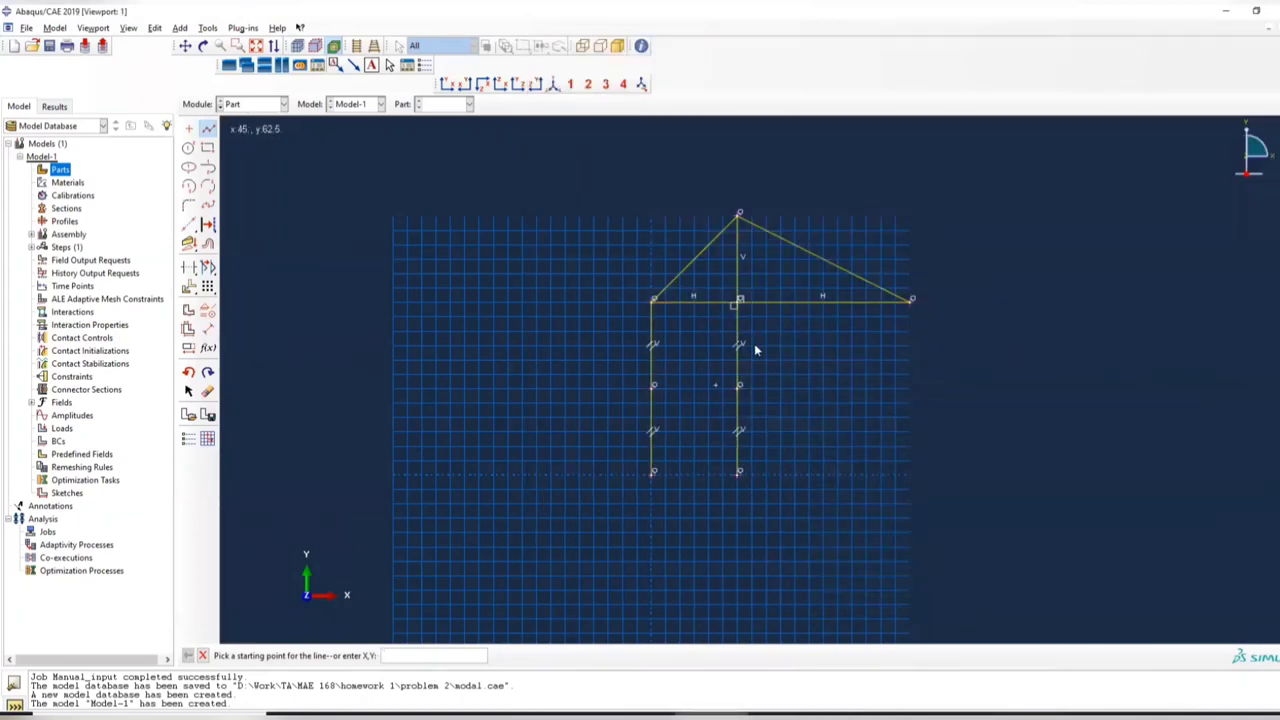
click(652, 300)
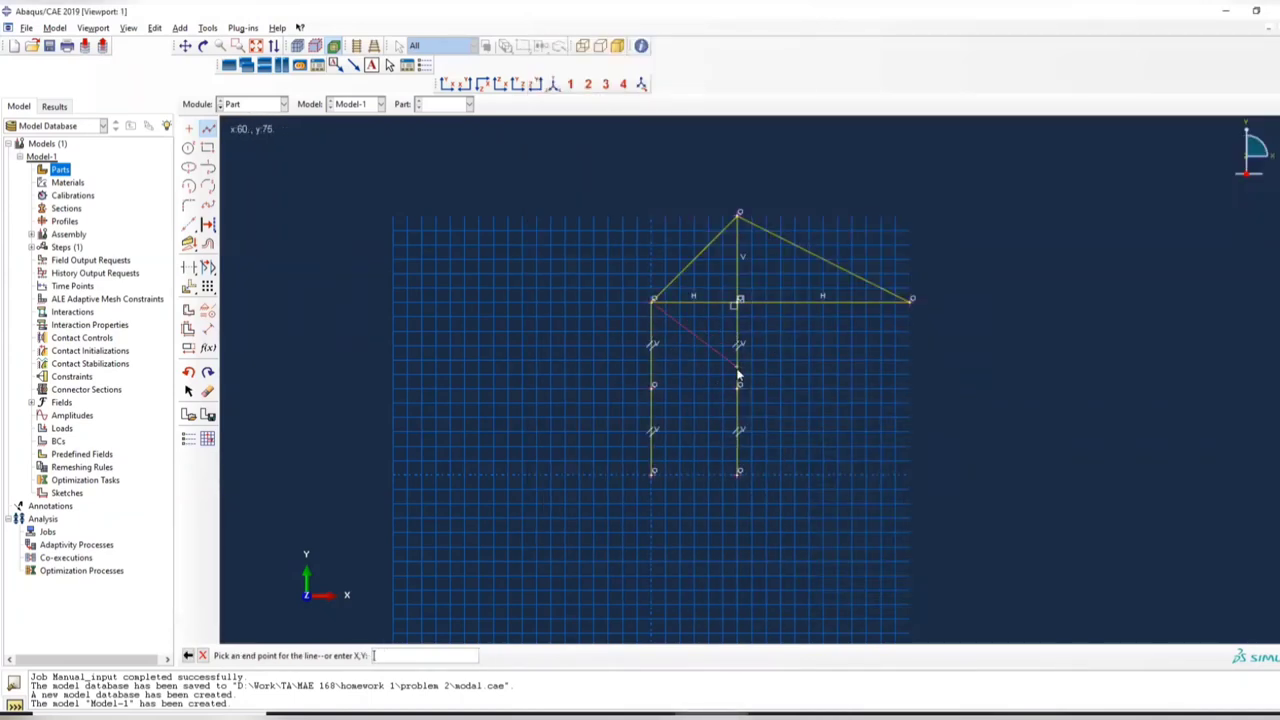
click(738, 384)
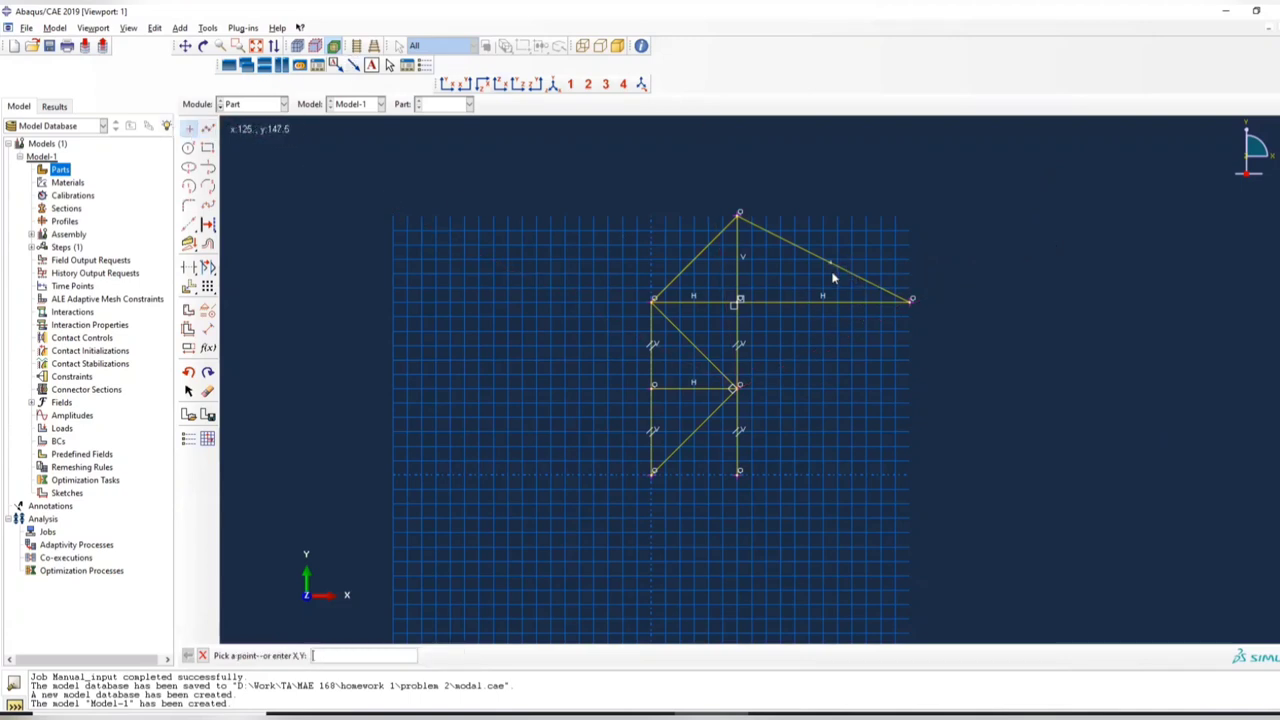
mouse_move(704, 308)
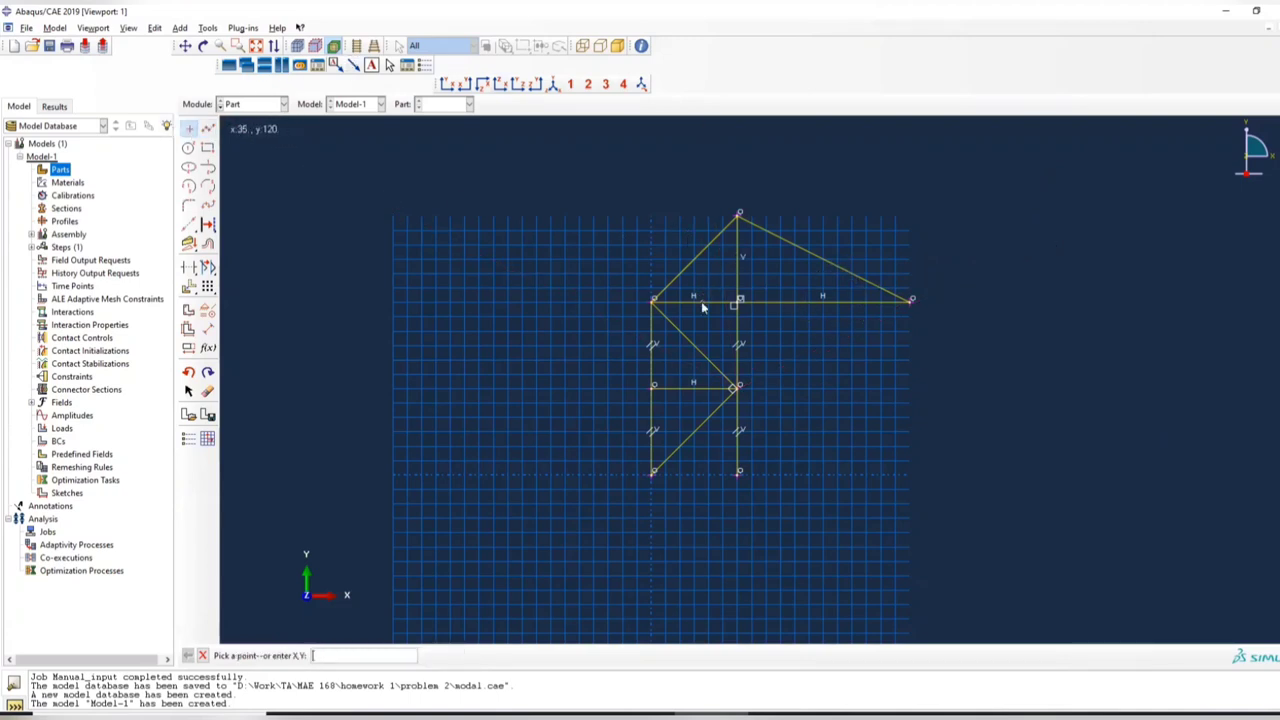
mouse_move(768, 350)
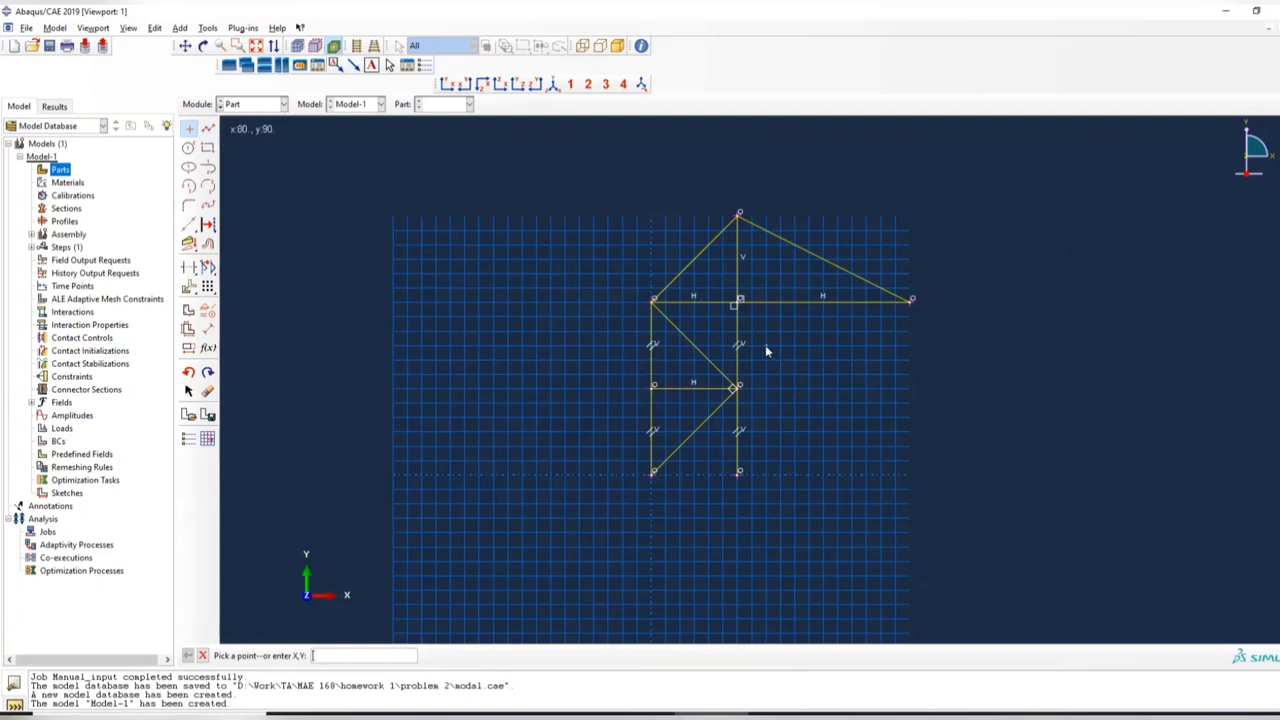
mouse_move(718, 476)
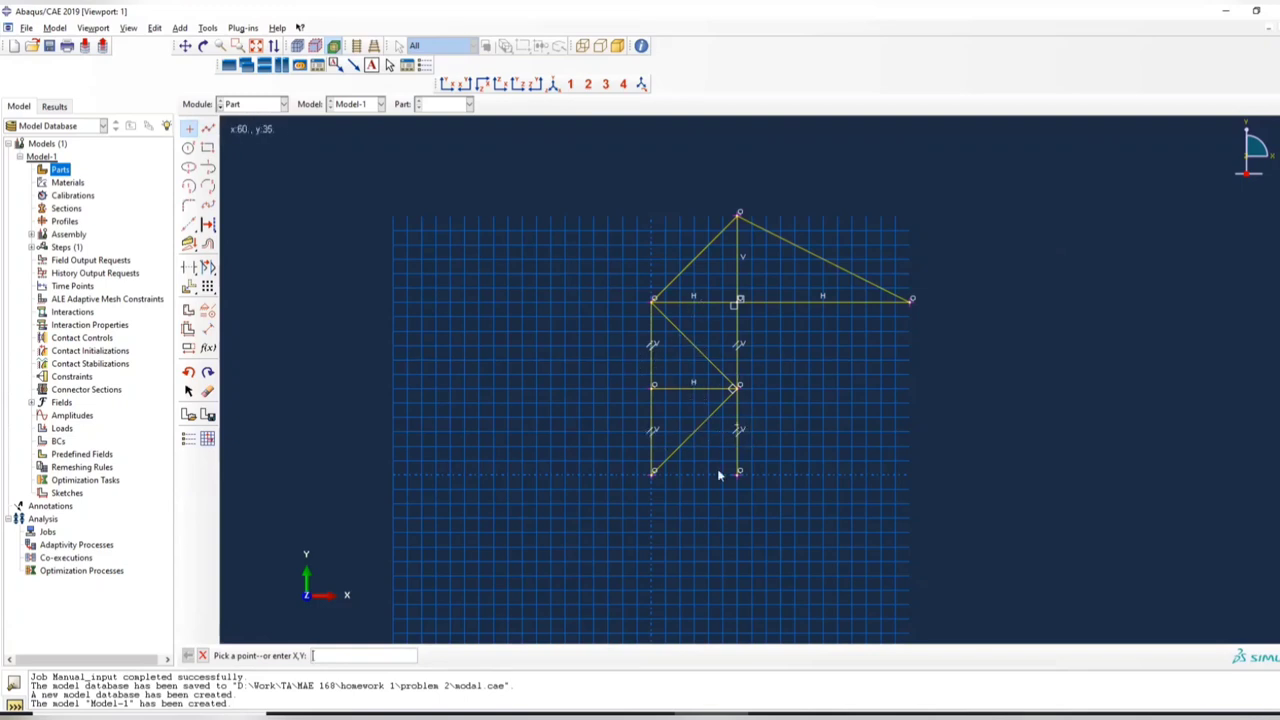
click(338, 656)
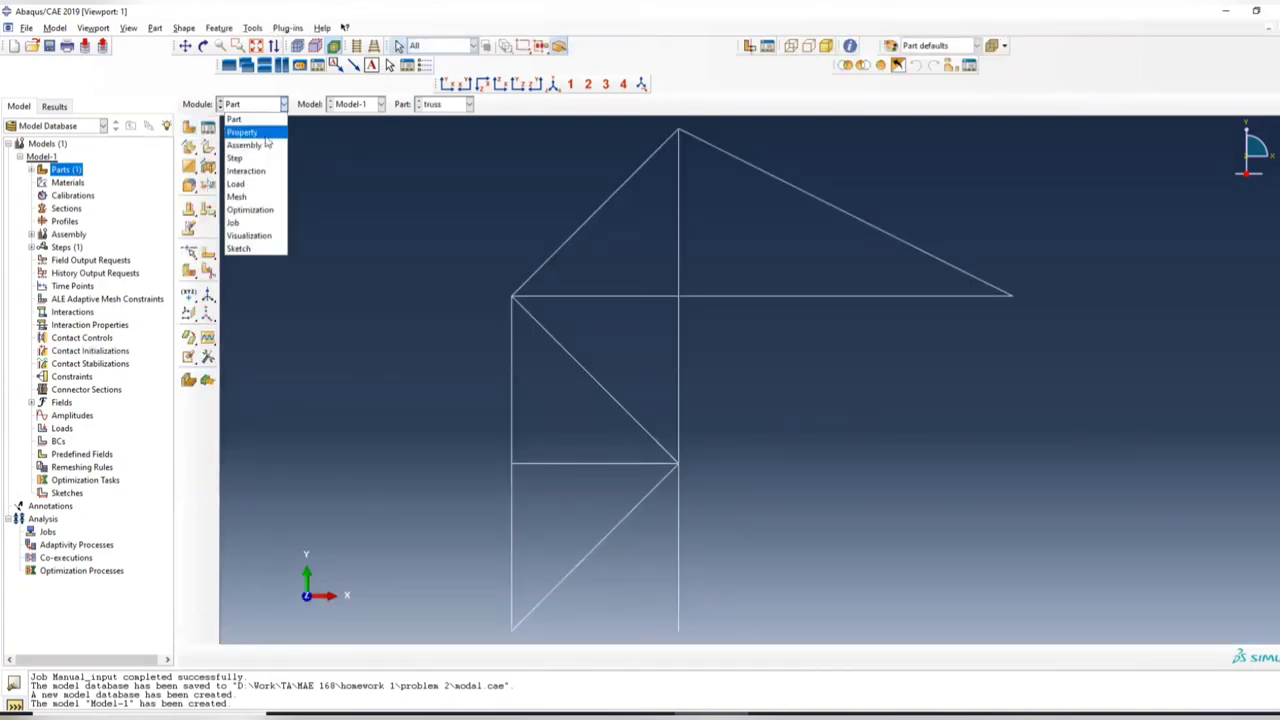
Create a new material in the Property module with elastic behaviour added.
click(242, 132)
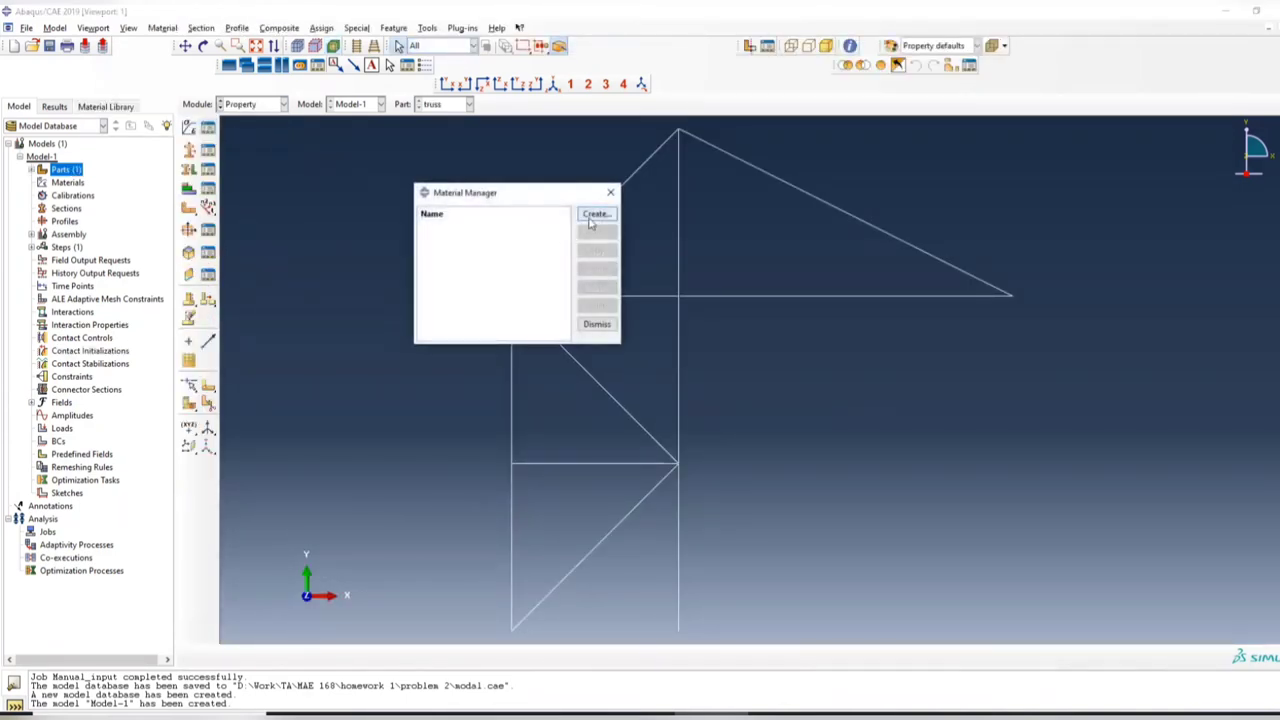
click(596, 212)
text(aluminum)
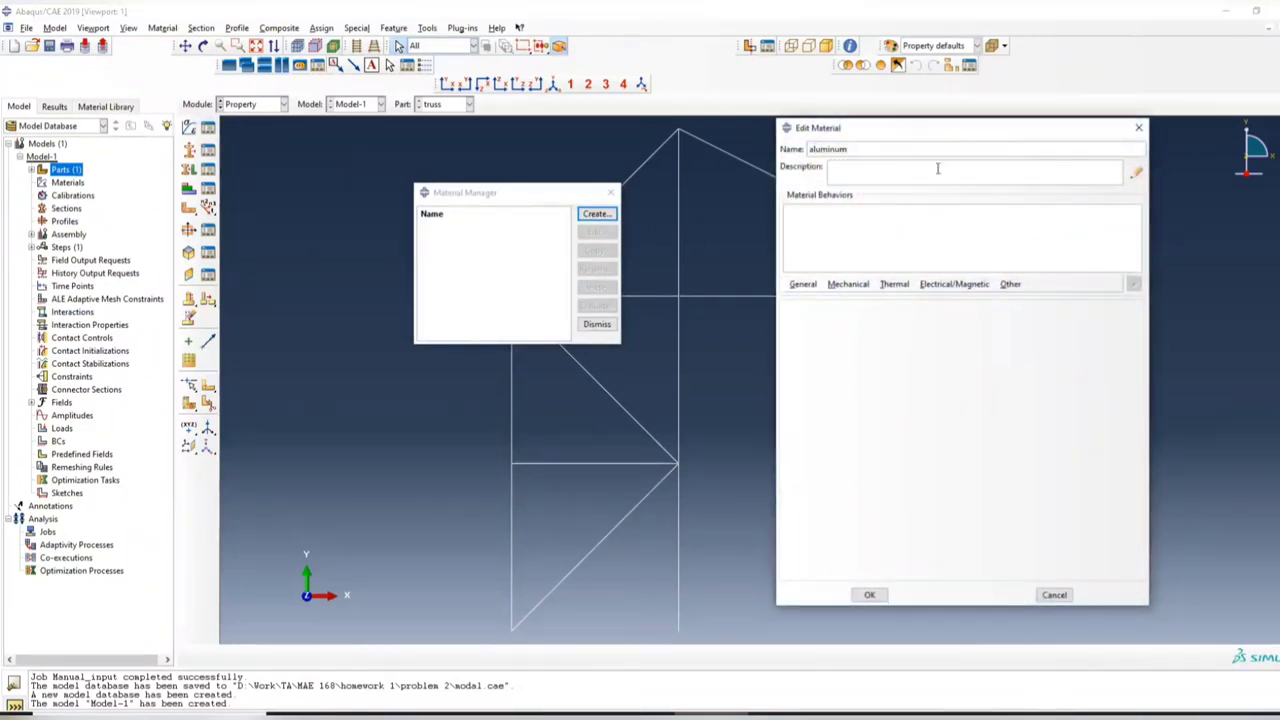
click(848, 284)
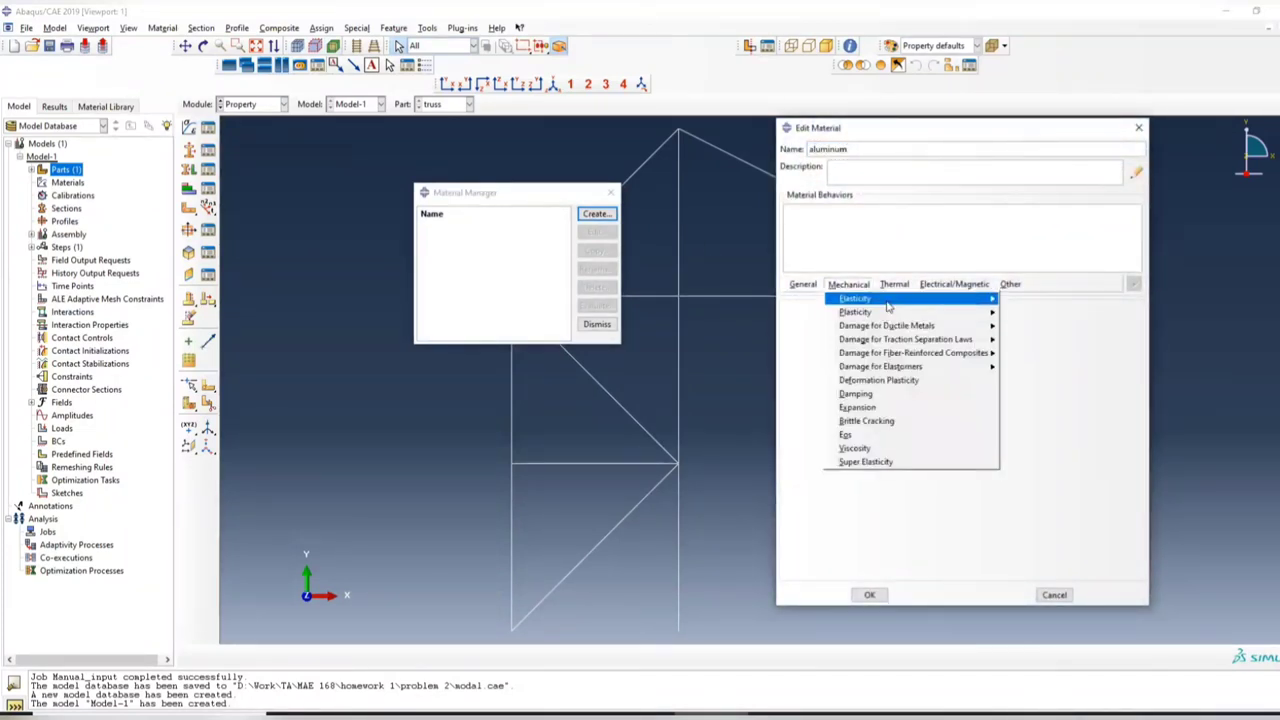
click(854, 298)
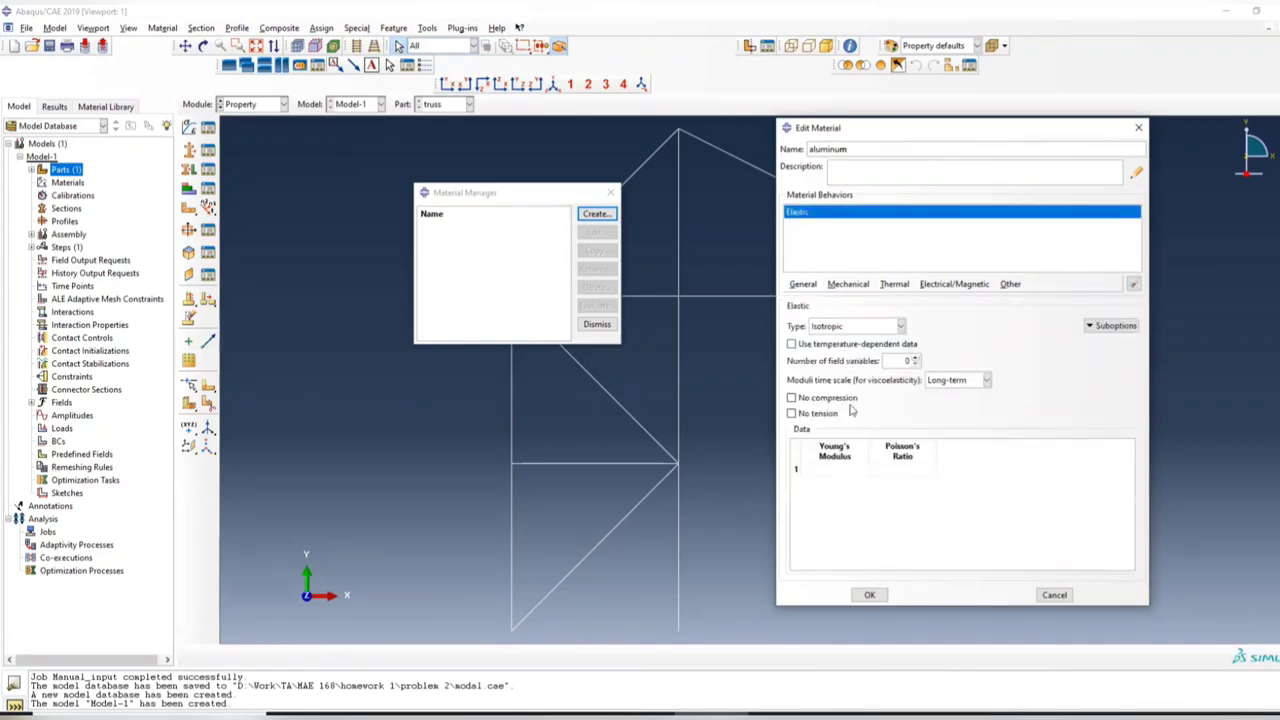
Enter Young's modulus 10e6 and Poisson's ratio 0.3 for the aluminum material.
click(832, 468)
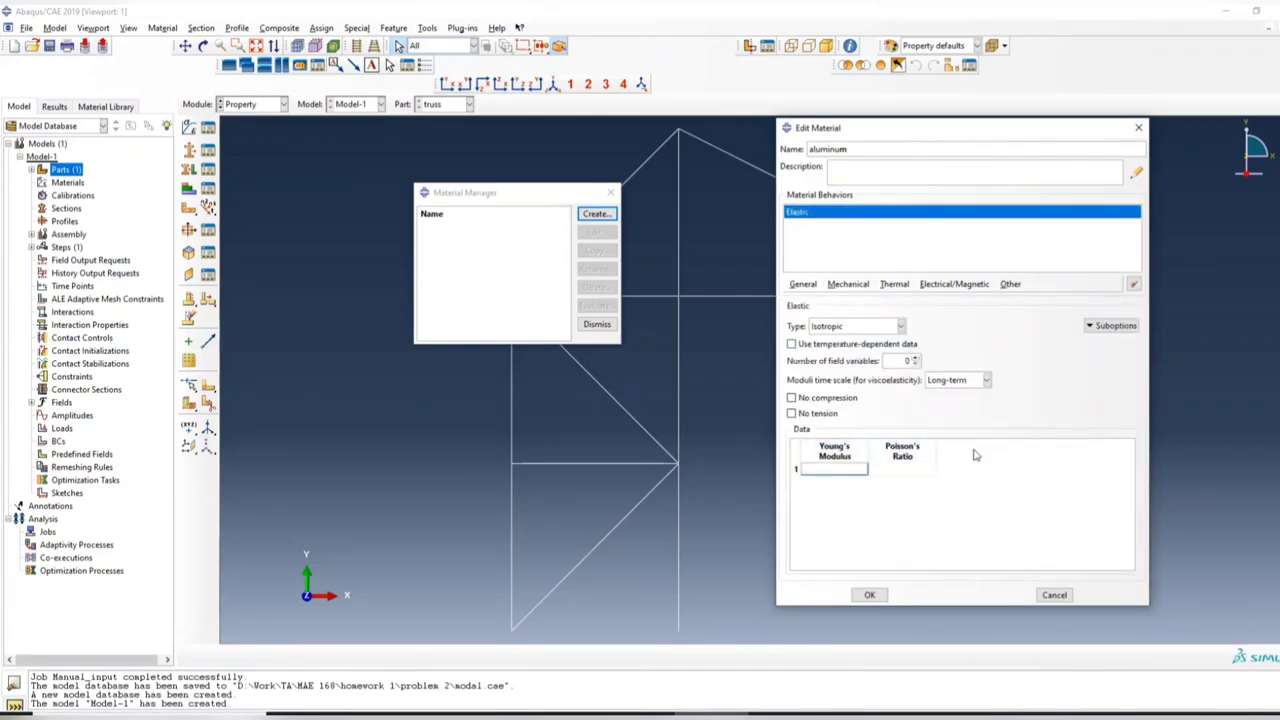
text(10e6)
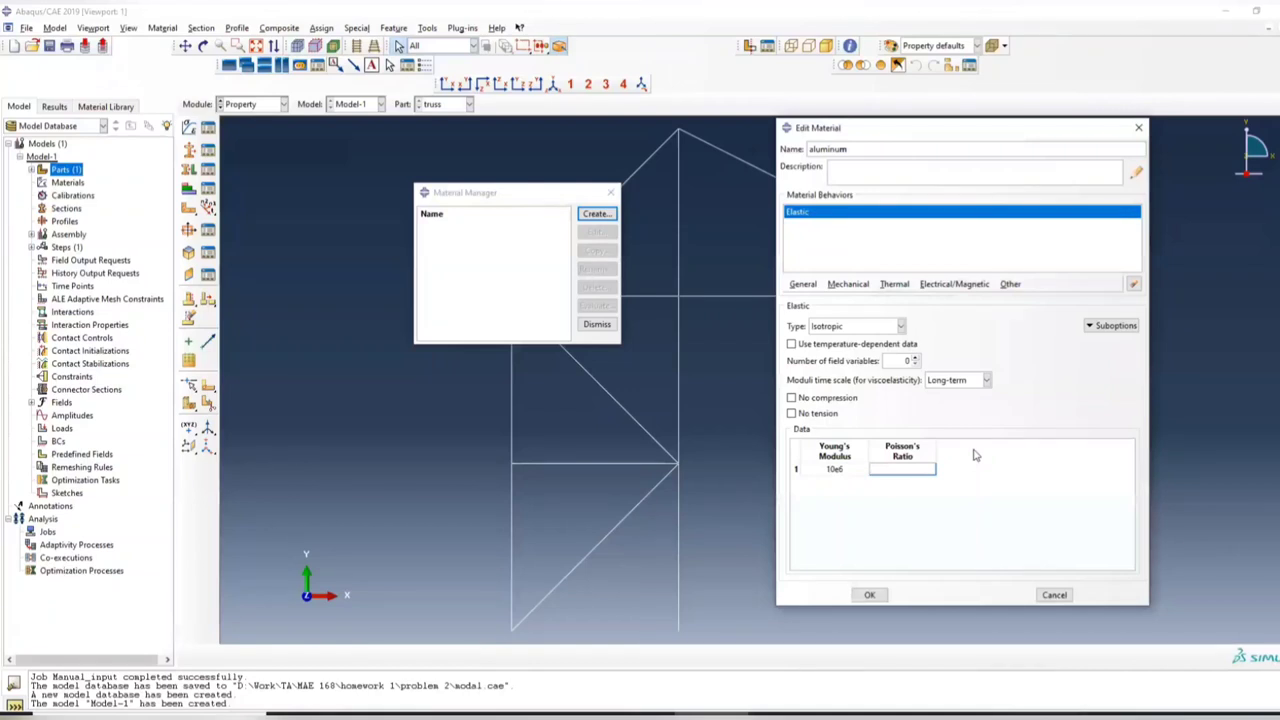
text(0.3)
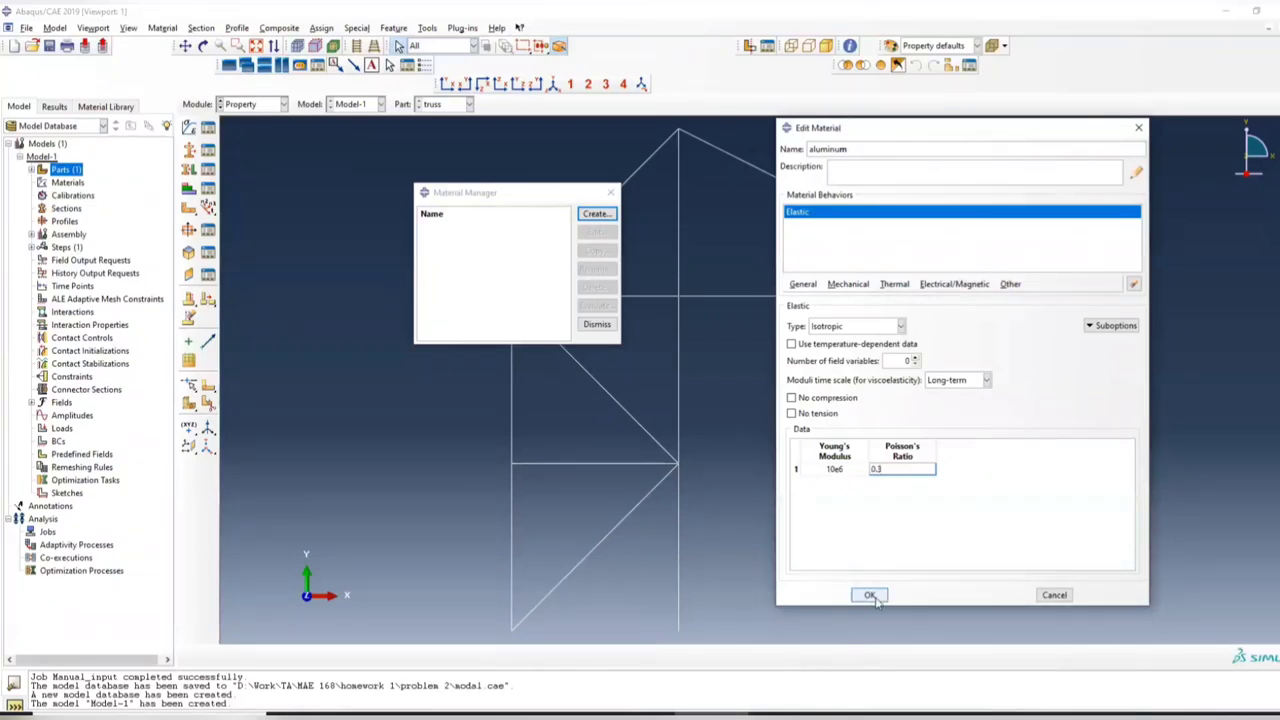
click(868, 596)
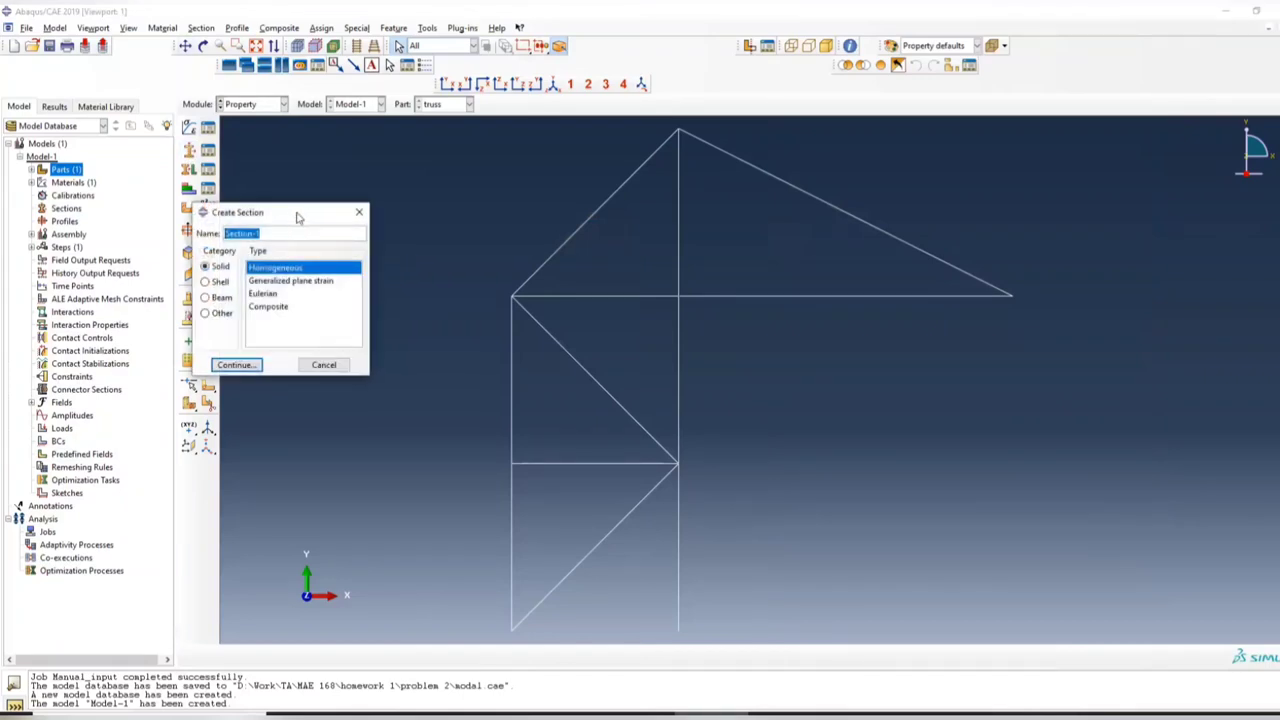
Create a beam-category truss section aluminum_truss using the aluminum material.
click(336, 332)
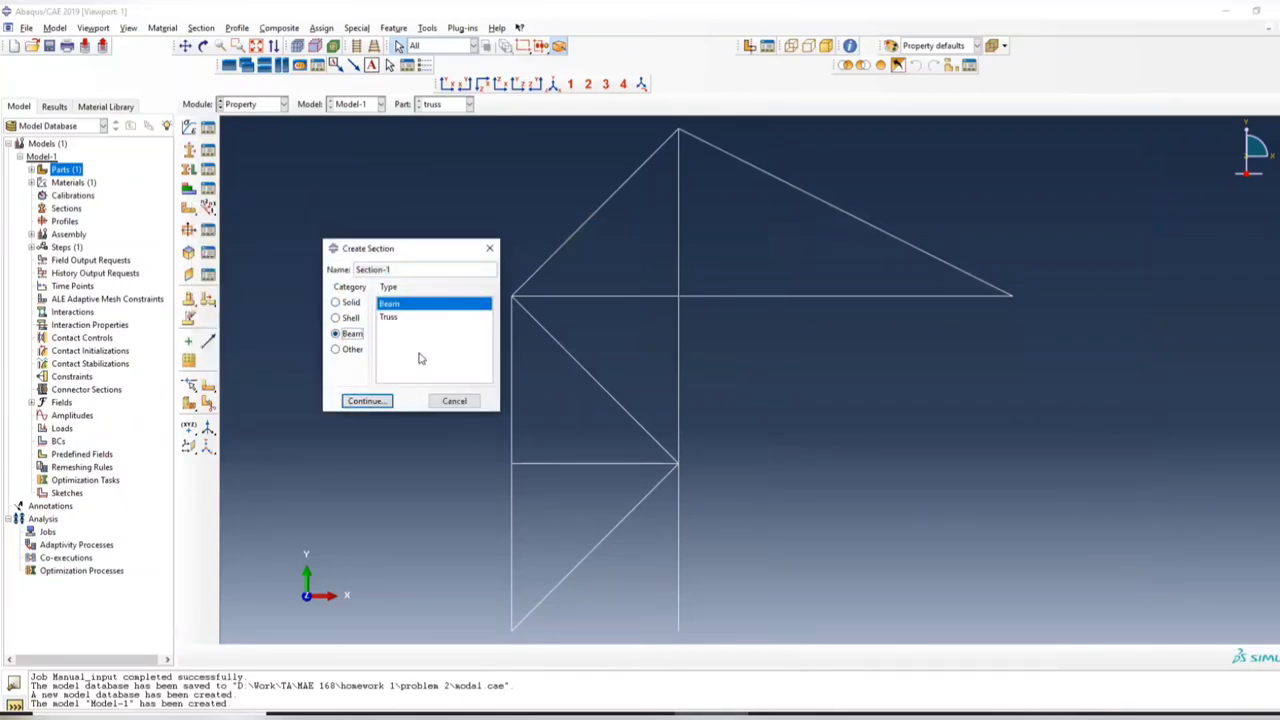
click(388, 316)
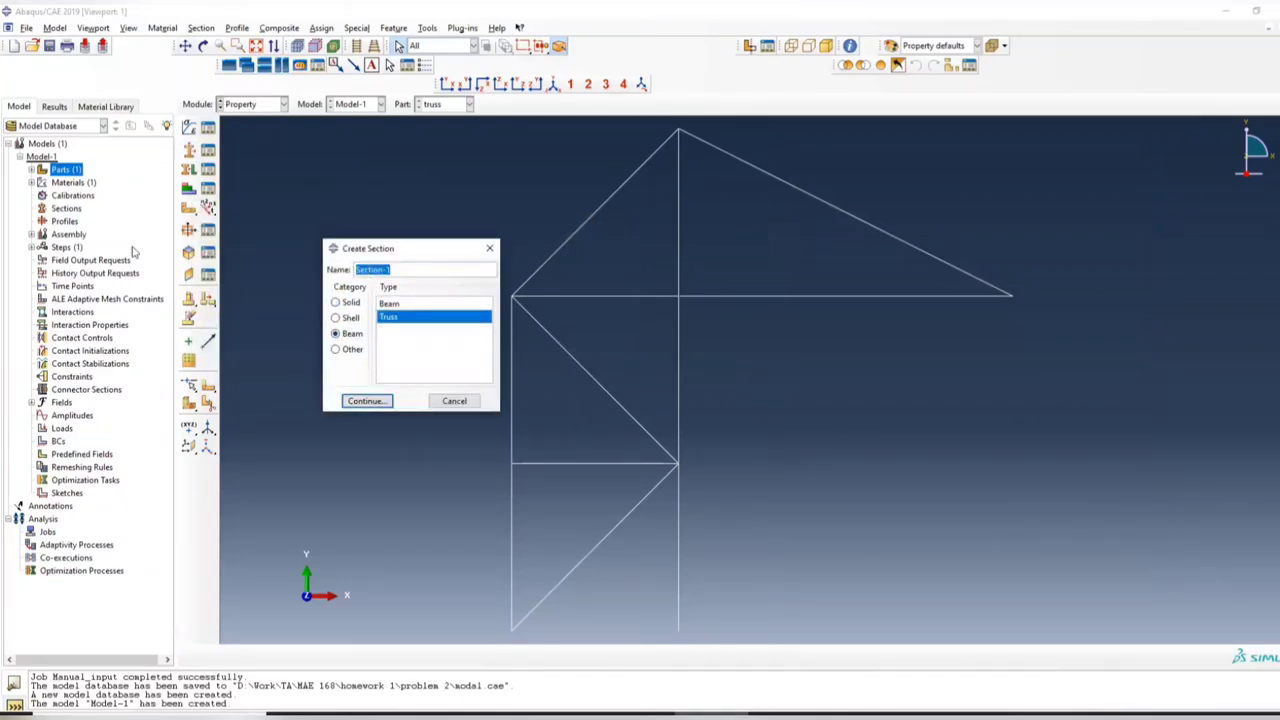
text(aluminum_tru)
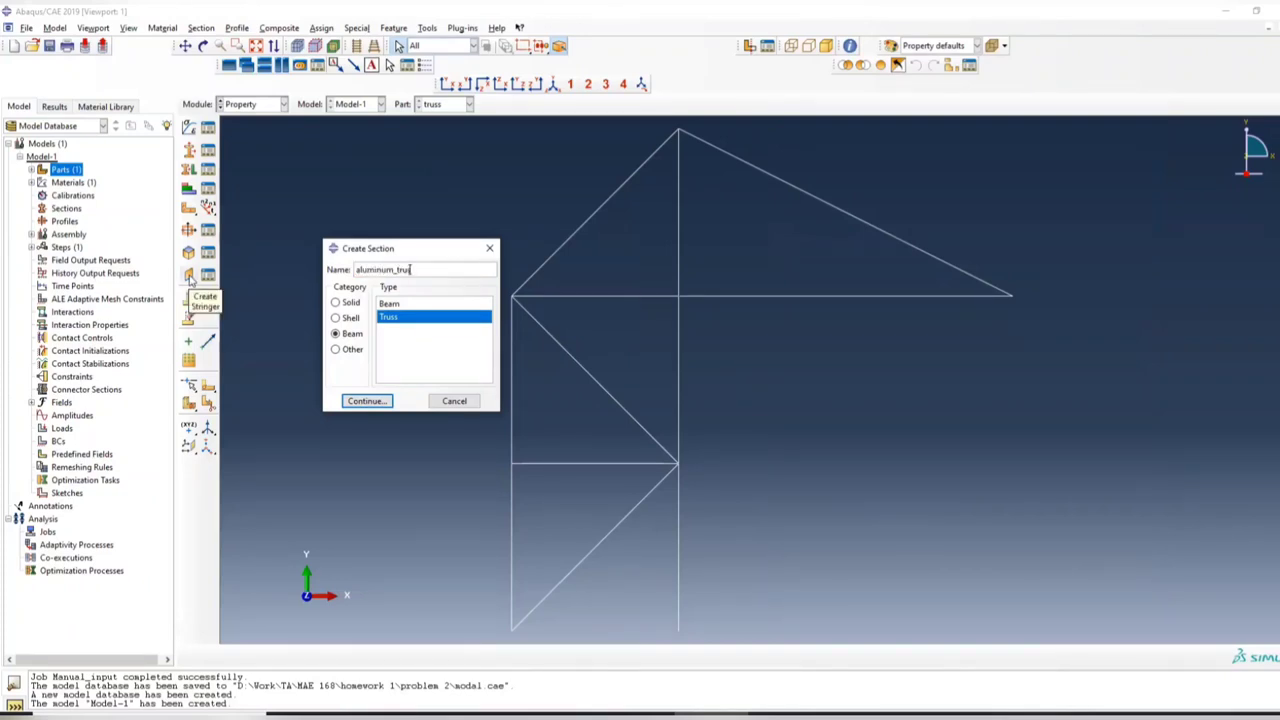
click(368, 400)
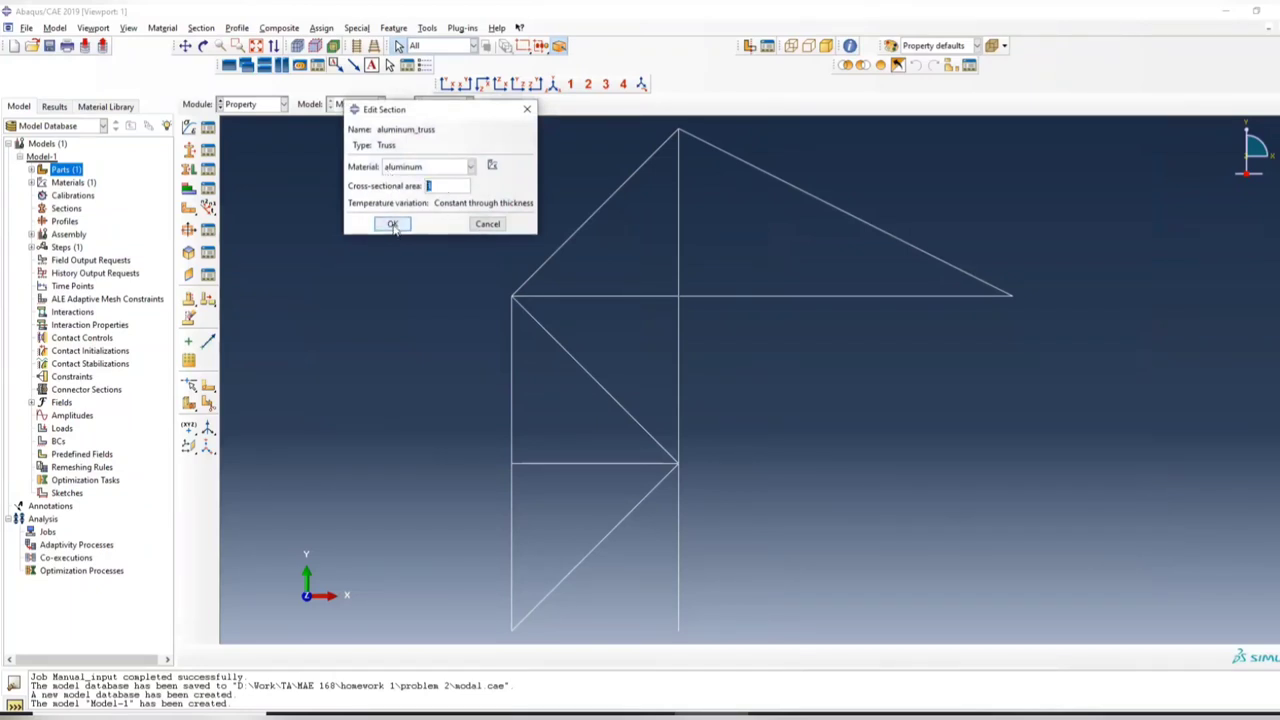
click(392, 224)
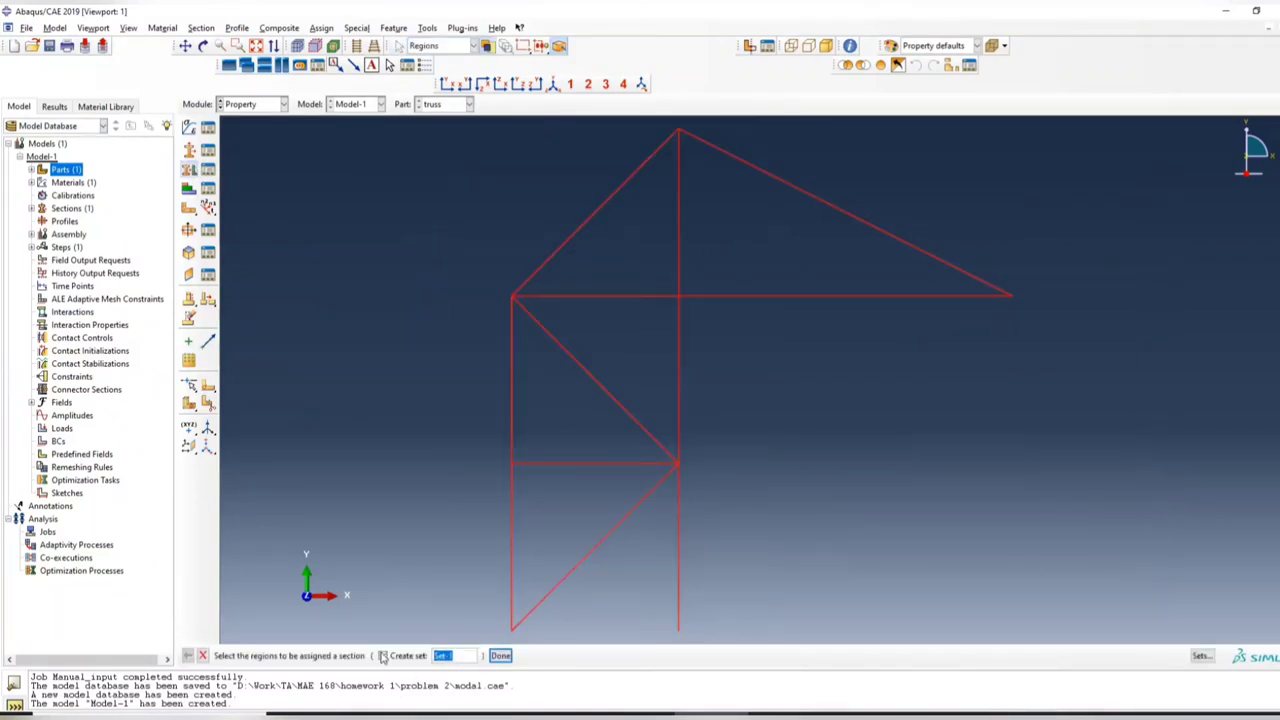
Assign aluminum_truss to all picked truss members without creating a set.
click(384, 656)
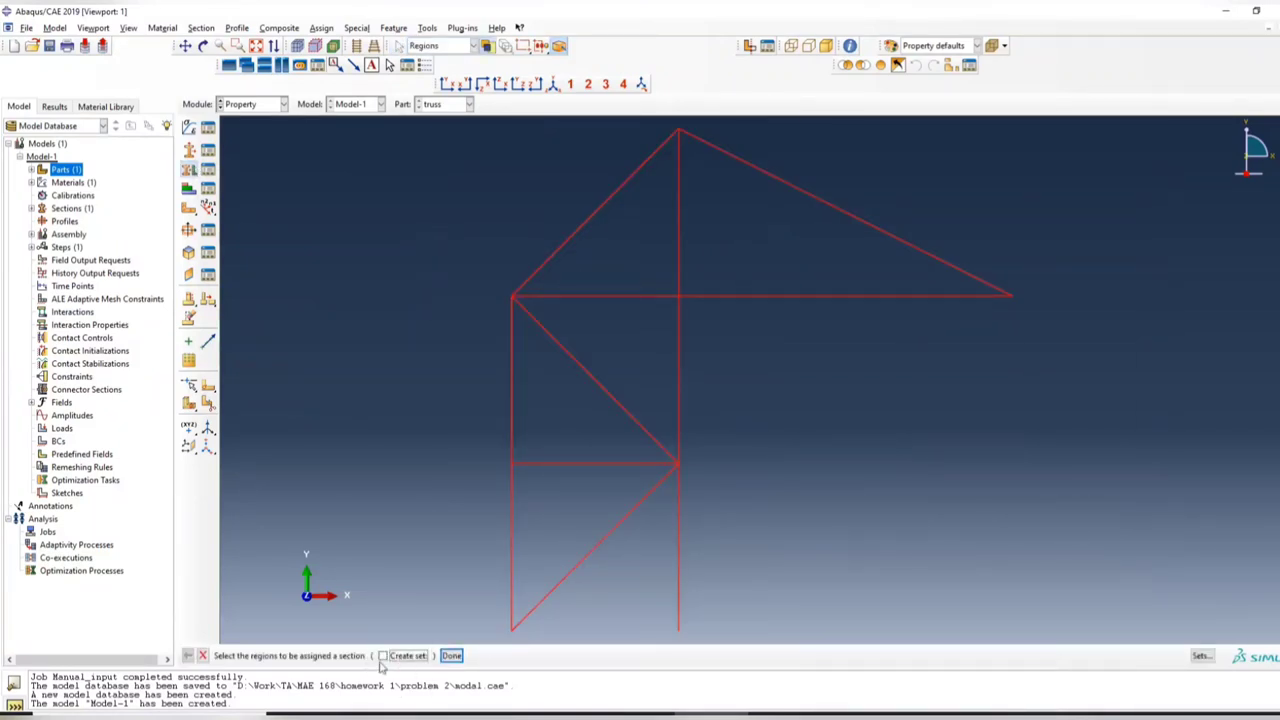
click(452, 656)
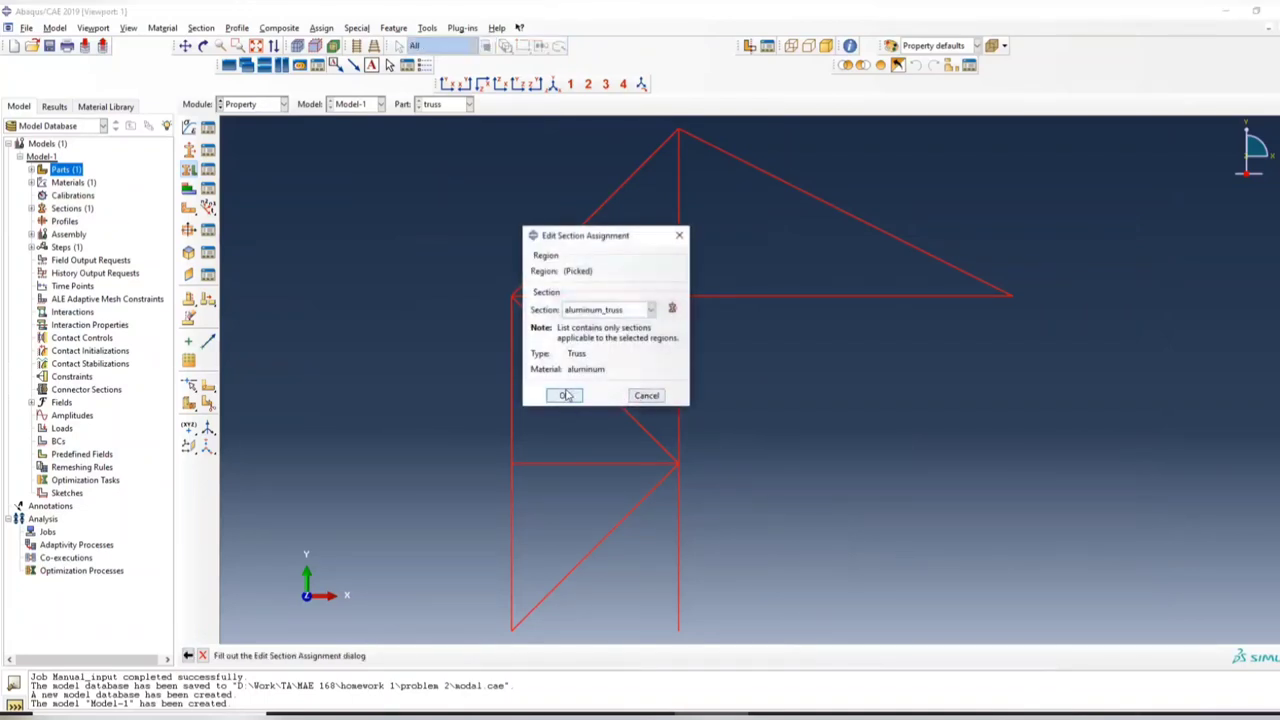
click(564, 396)
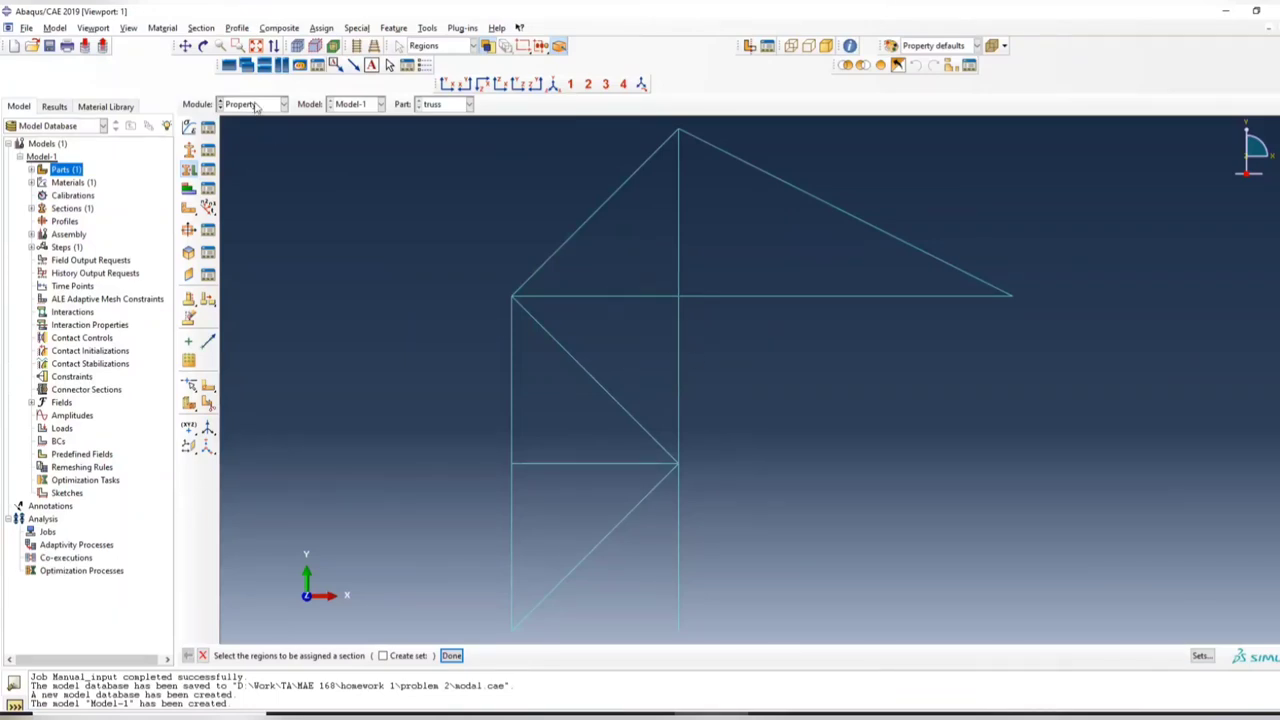
In the Assembly module, add an independent (mesh on instance) truss instance.
click(284, 104)
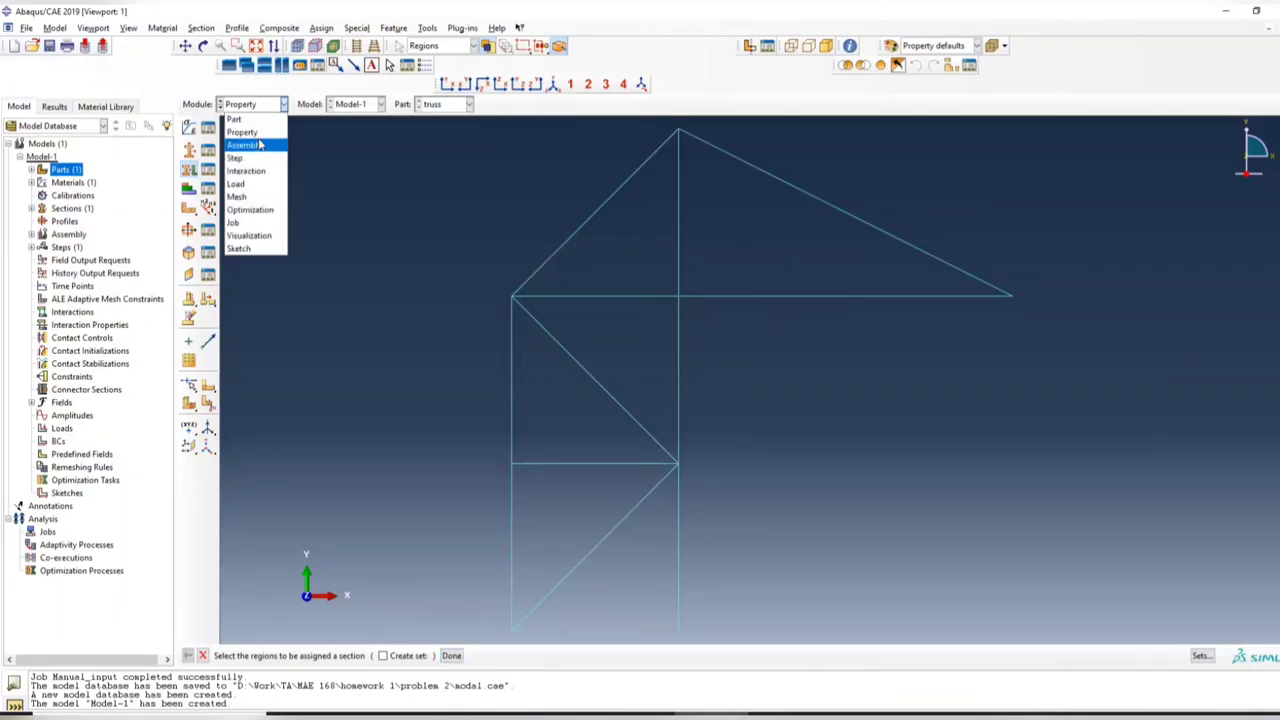
click(244, 144)
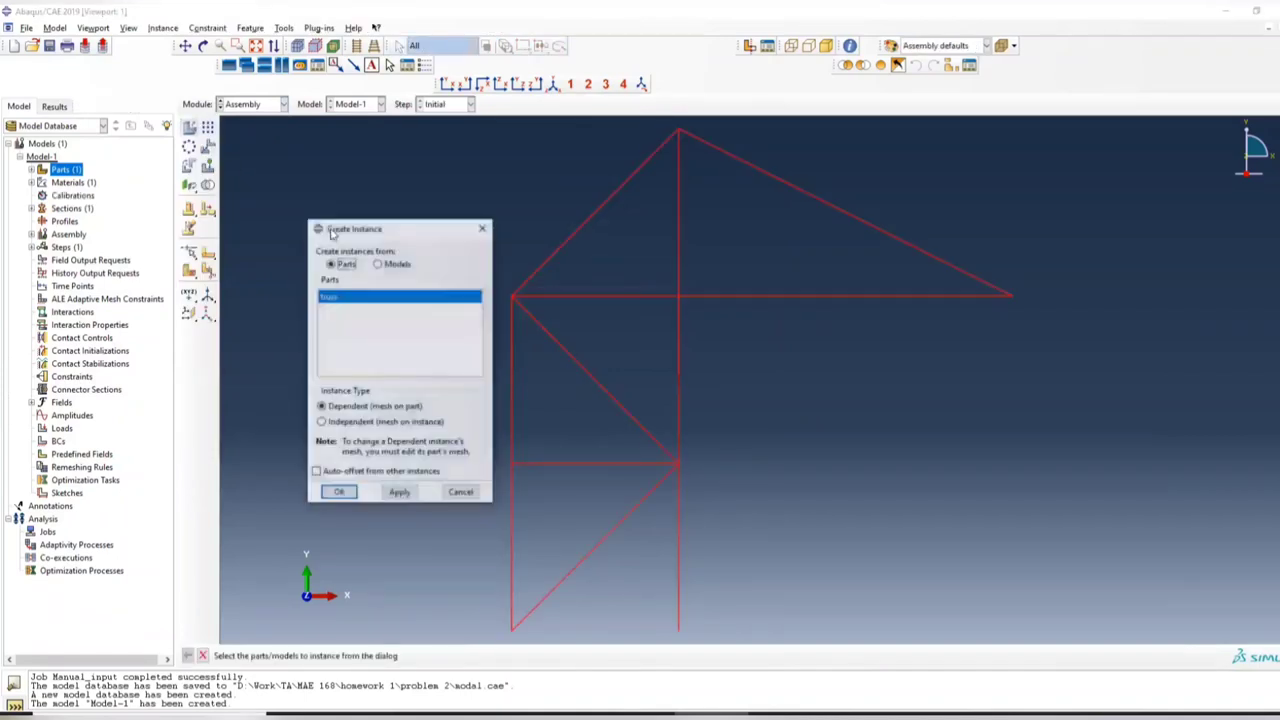
click(320, 420)
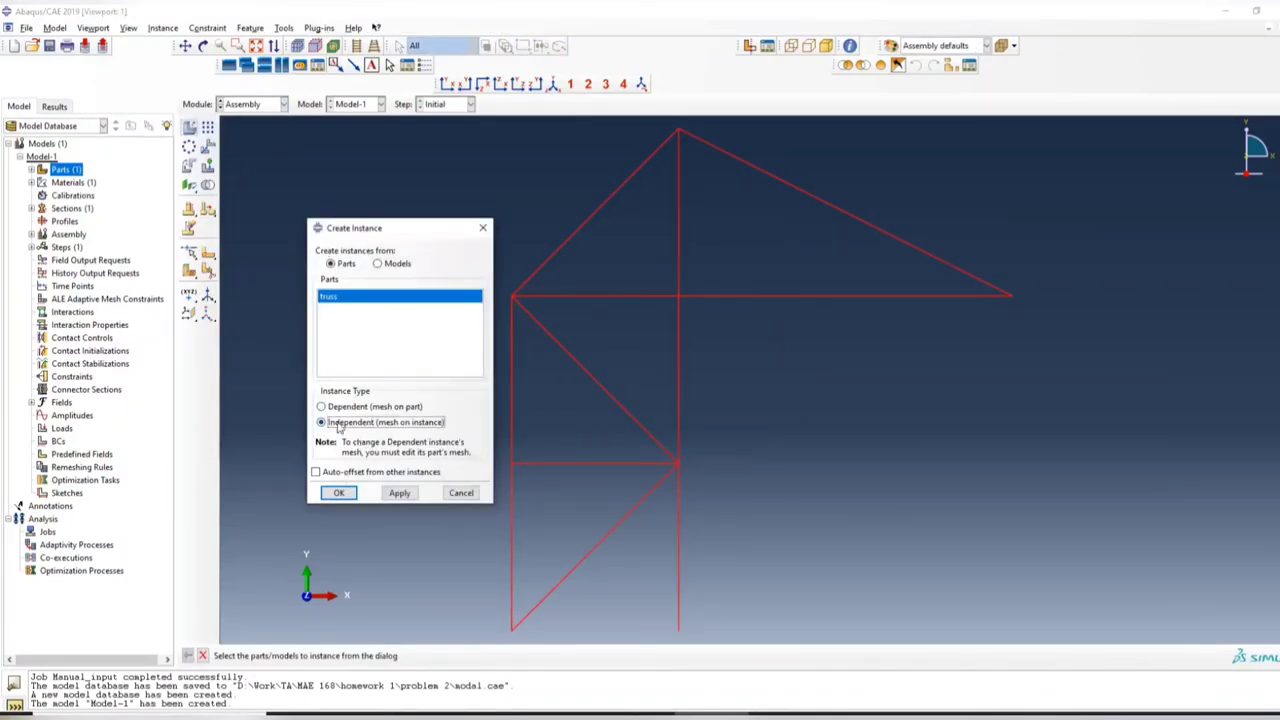
click(338, 492)
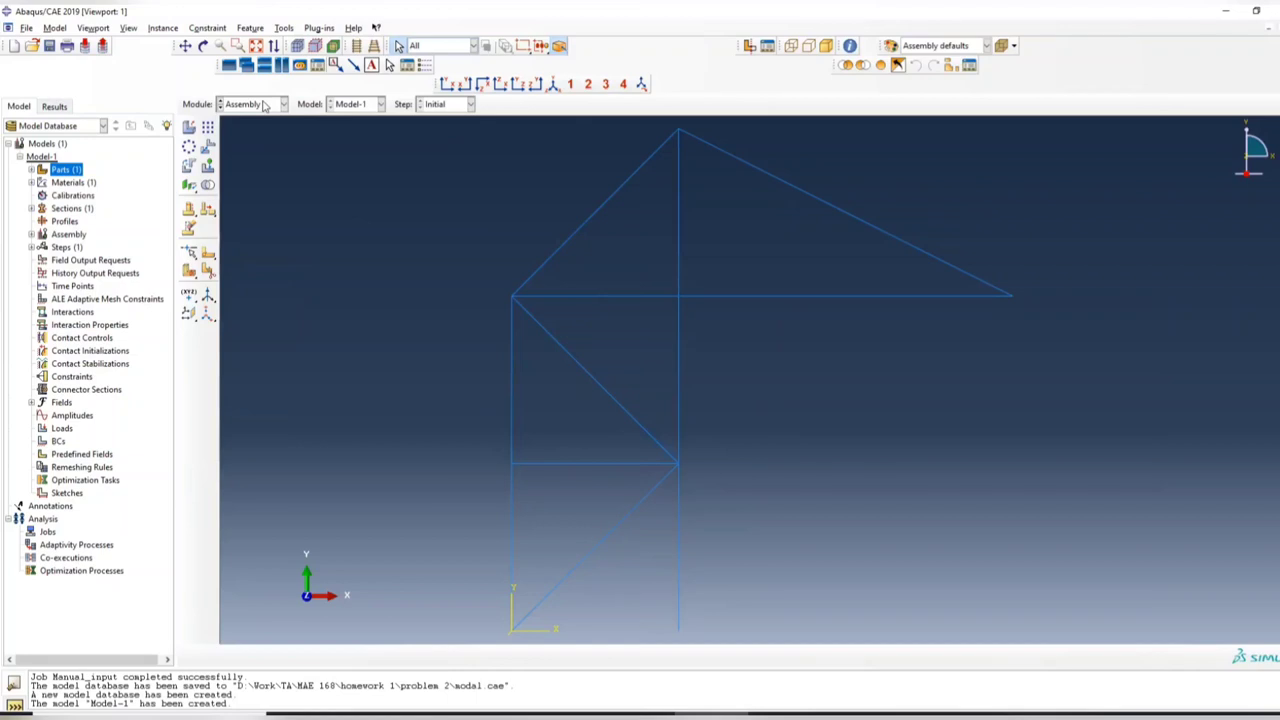
click(282, 104)
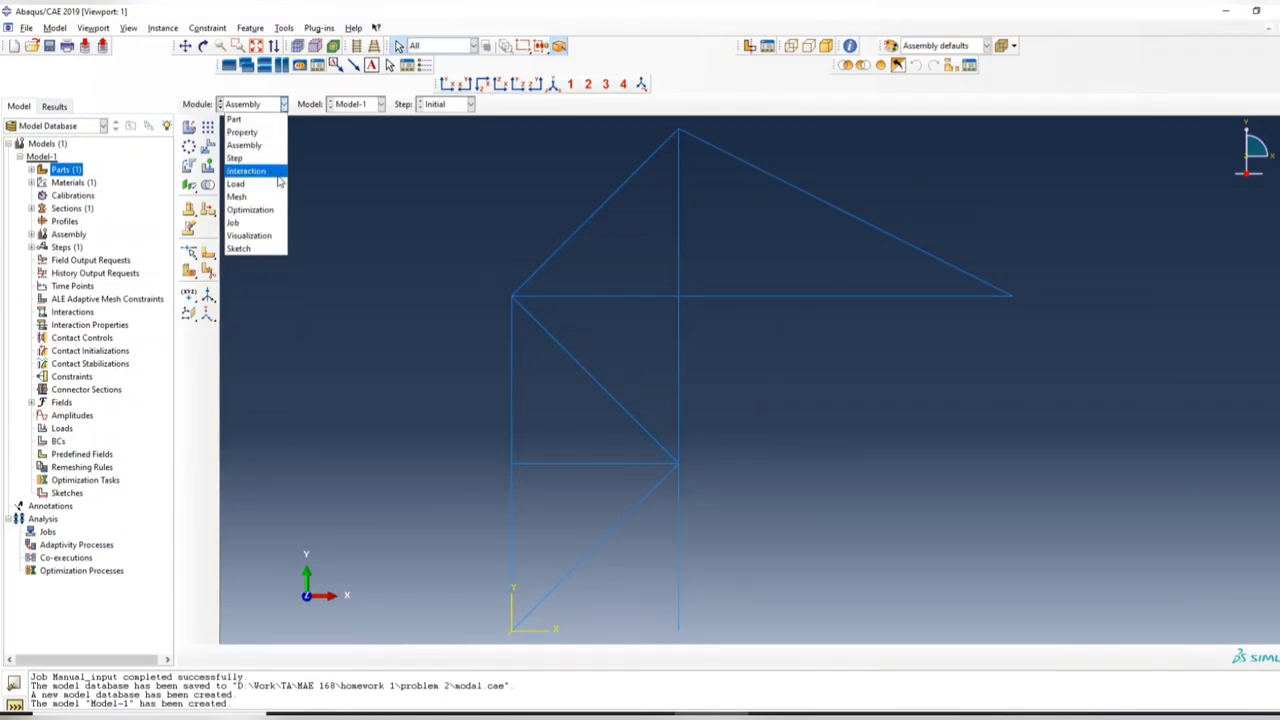
In the Step module, create a Static, General step named Cloading after Initial.
click(234, 156)
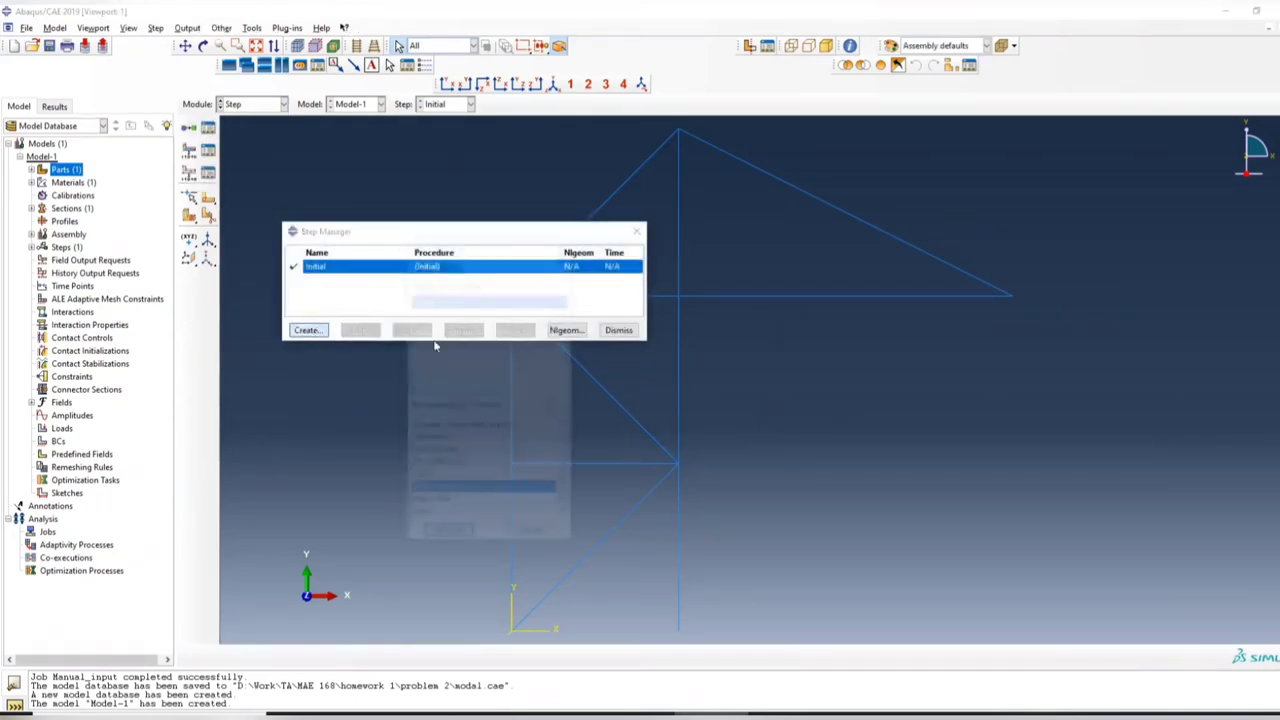
click(308, 330)
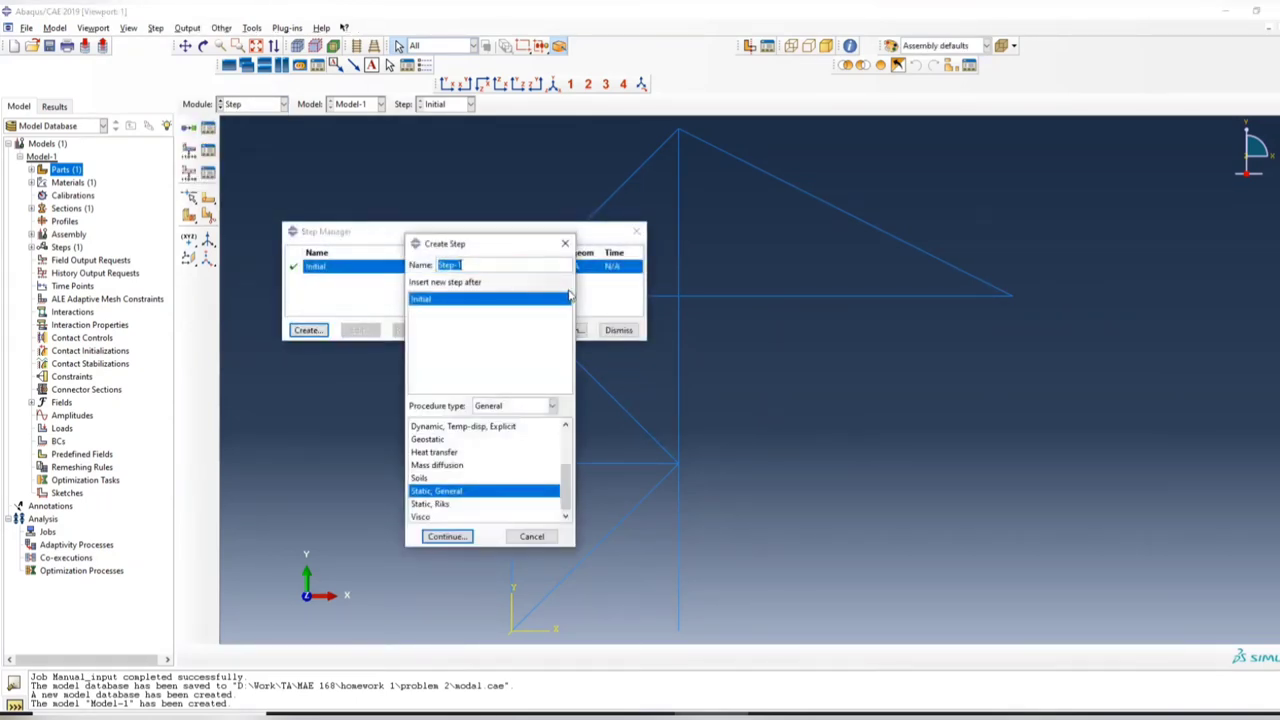
text(cd)
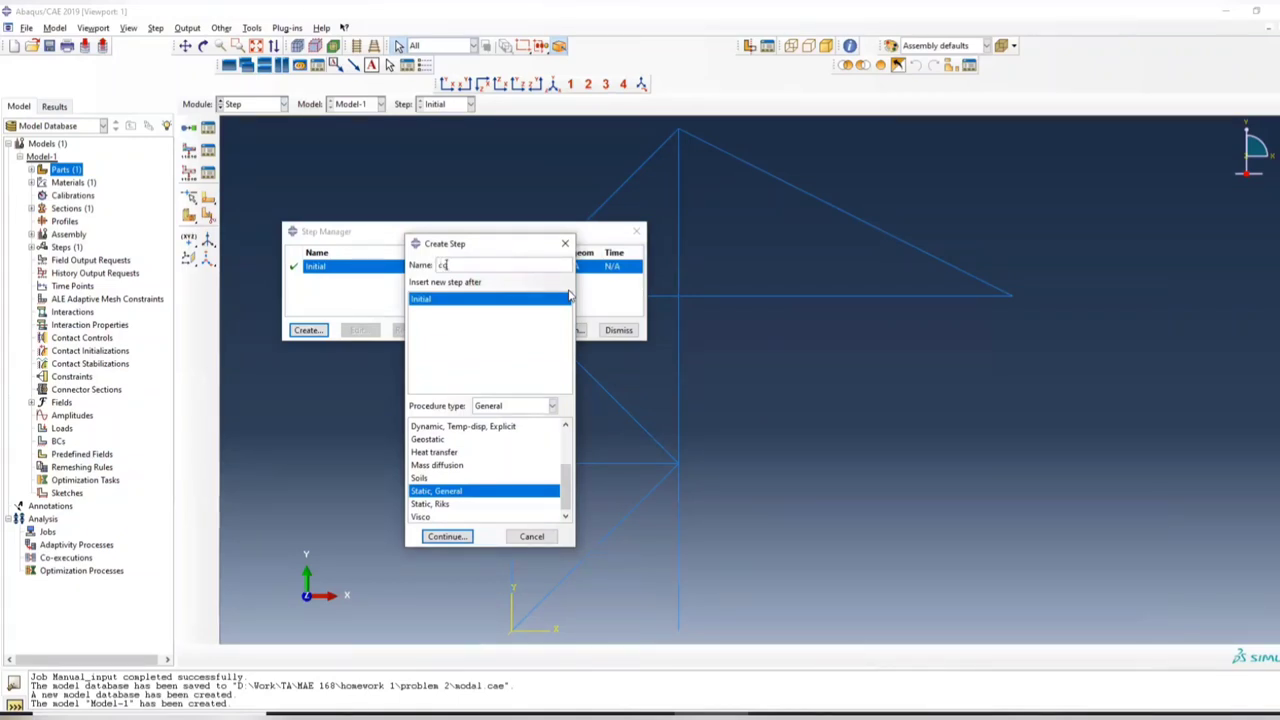
text(Cloading)
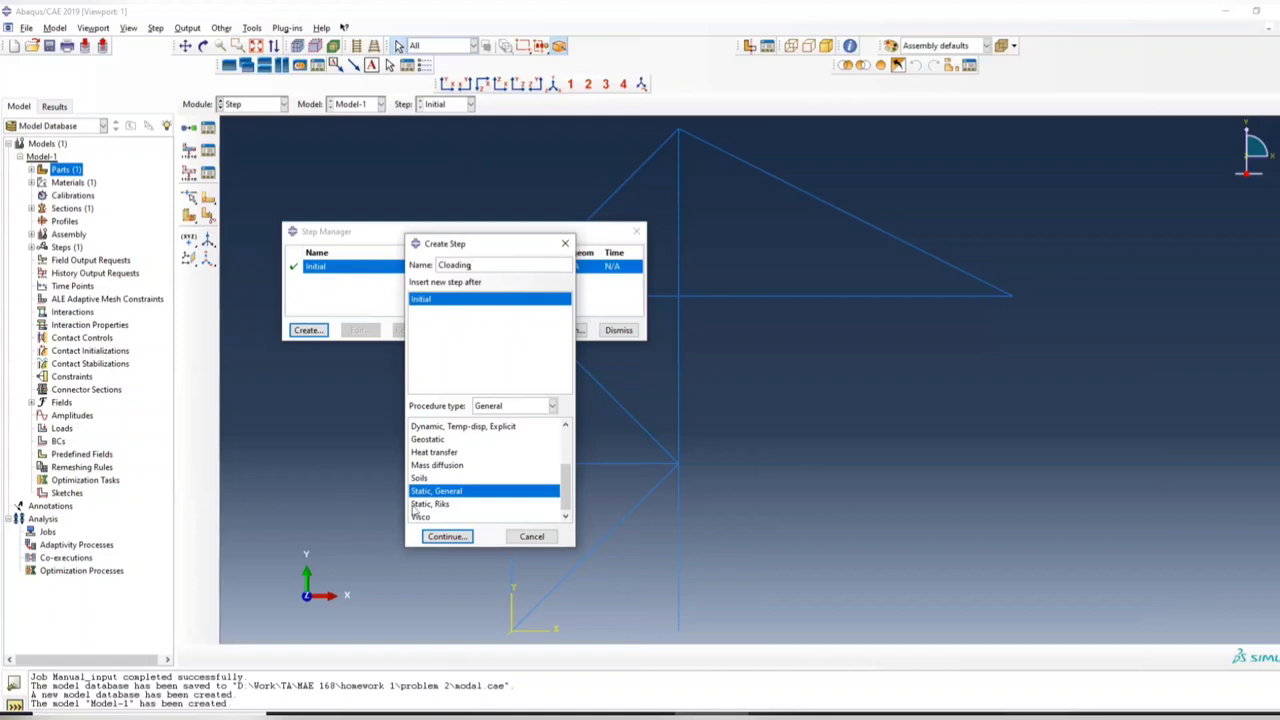
click(446, 536)
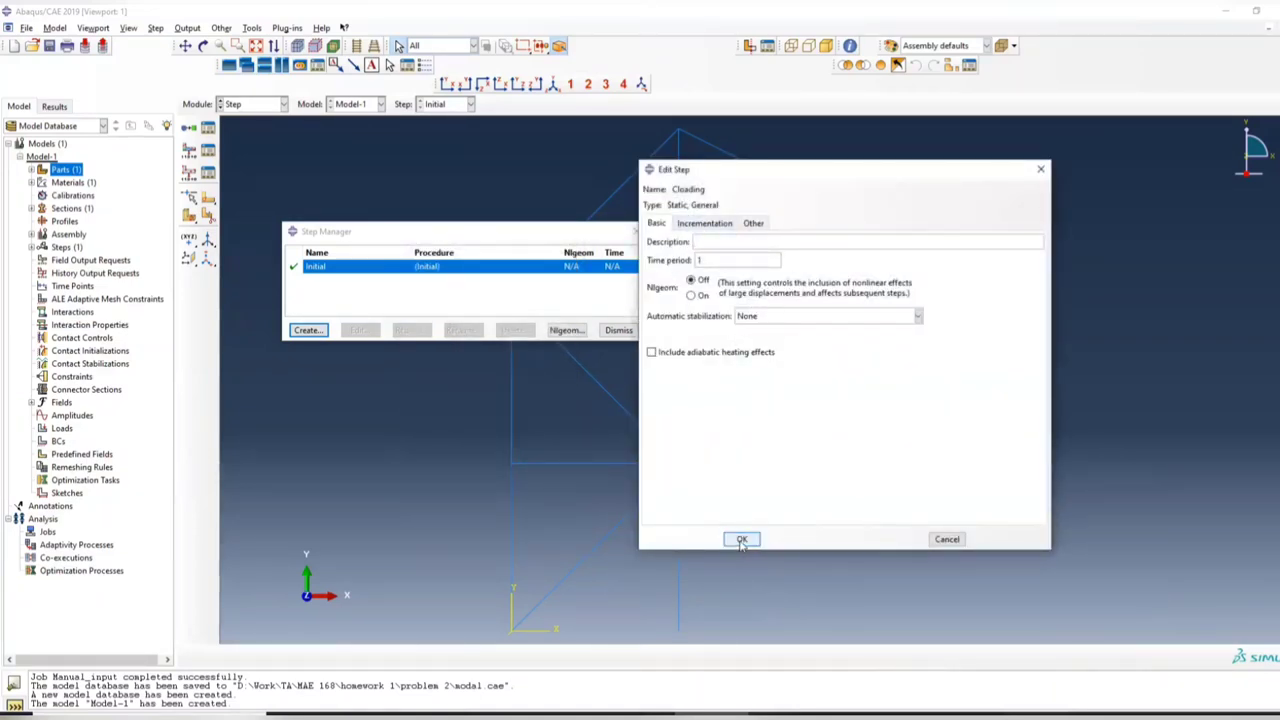
click(740, 540)
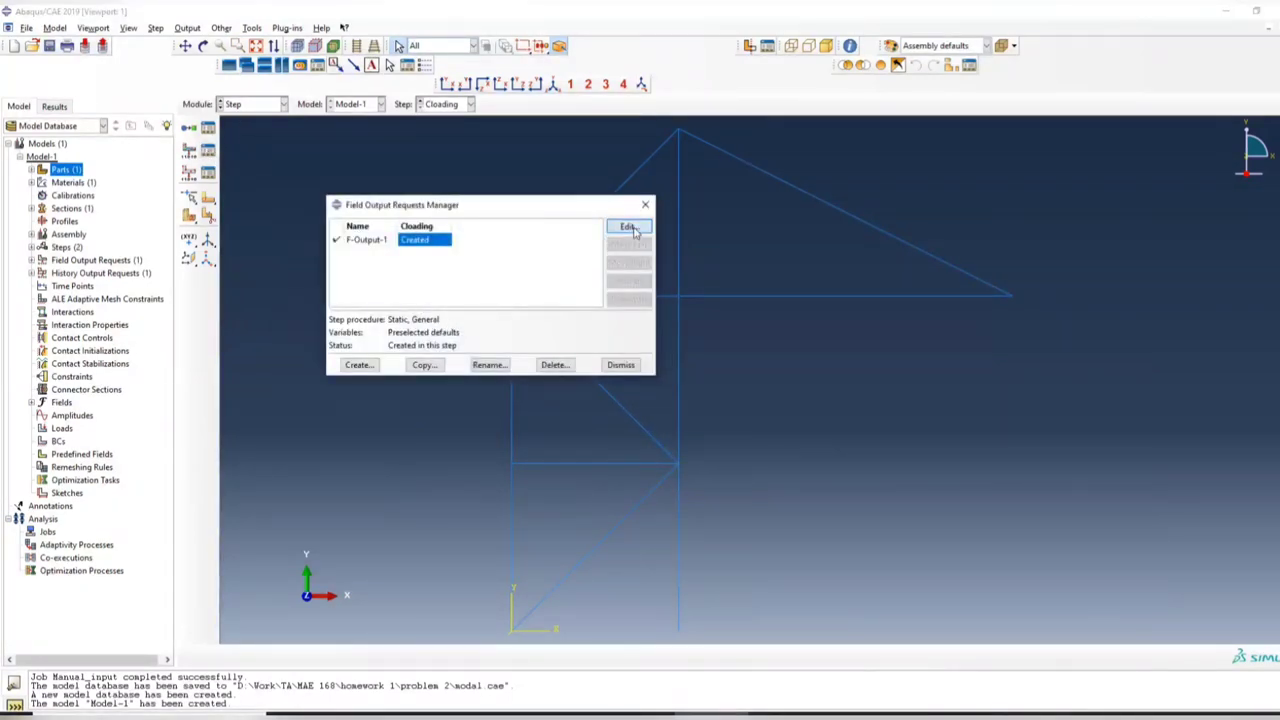
Edit Cloading's field output request to keep only stresses S and displacements U.
click(628, 226)
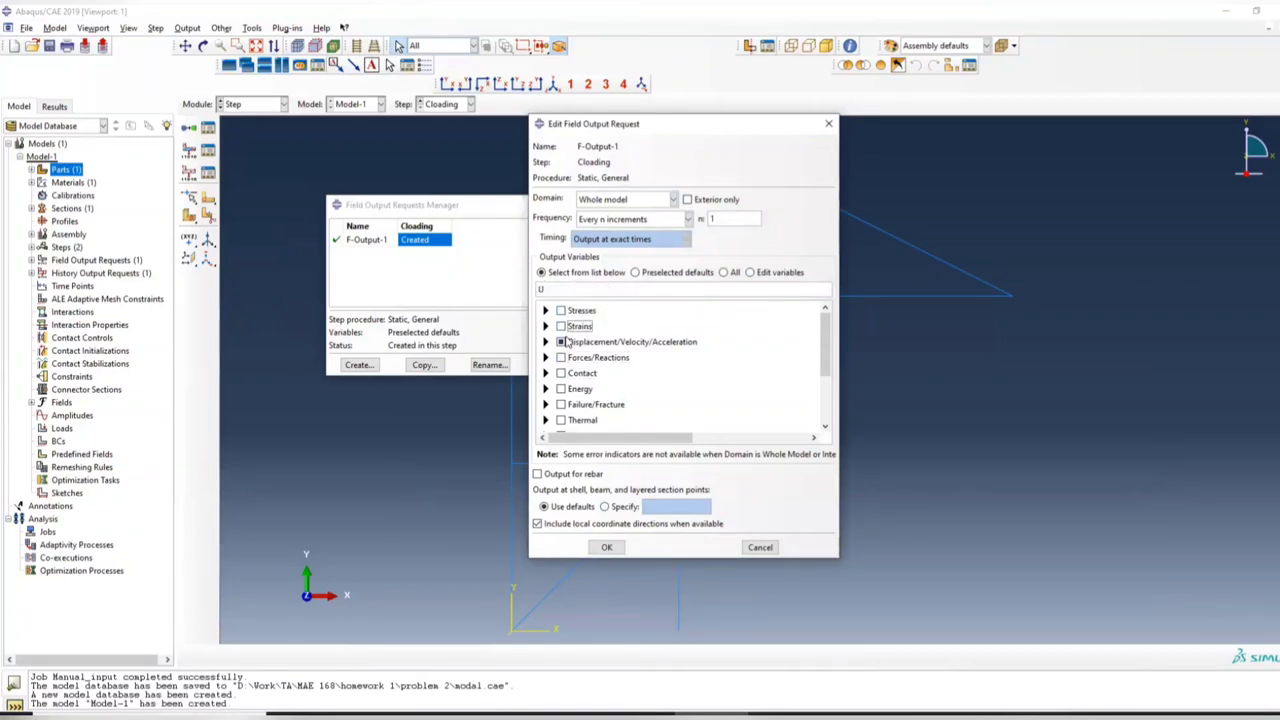
click(544, 340)
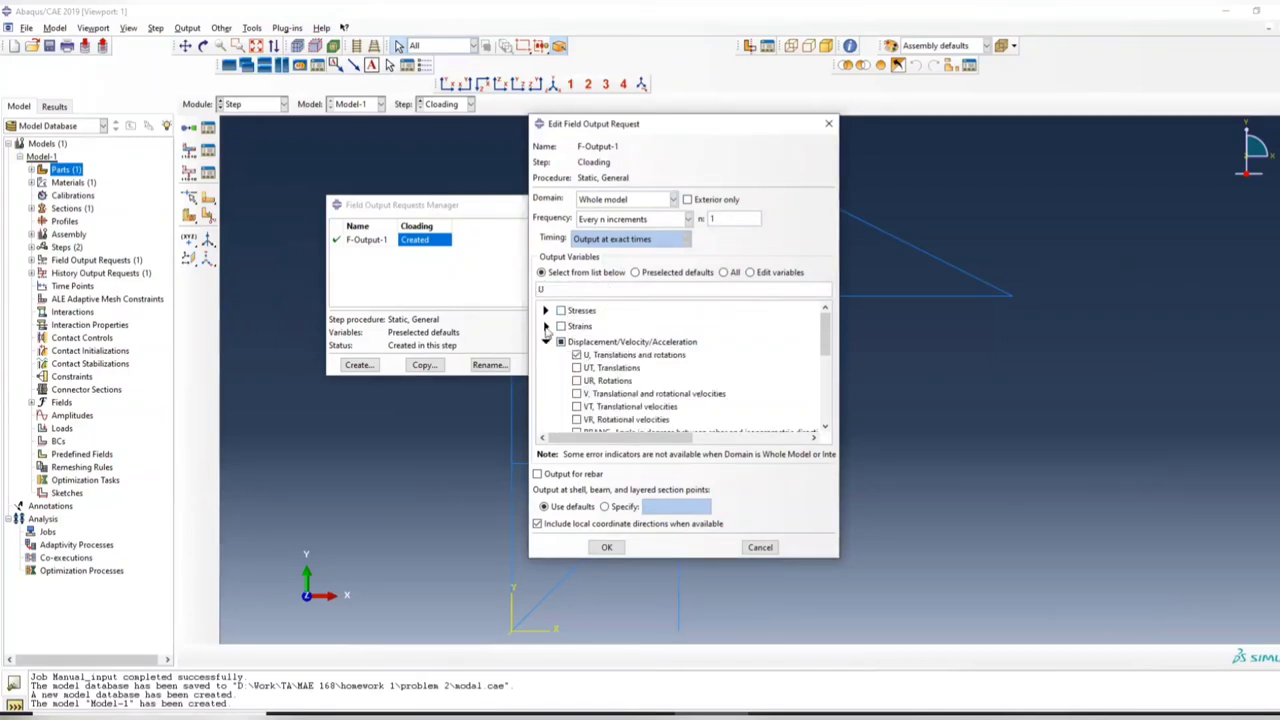
click(560, 310)
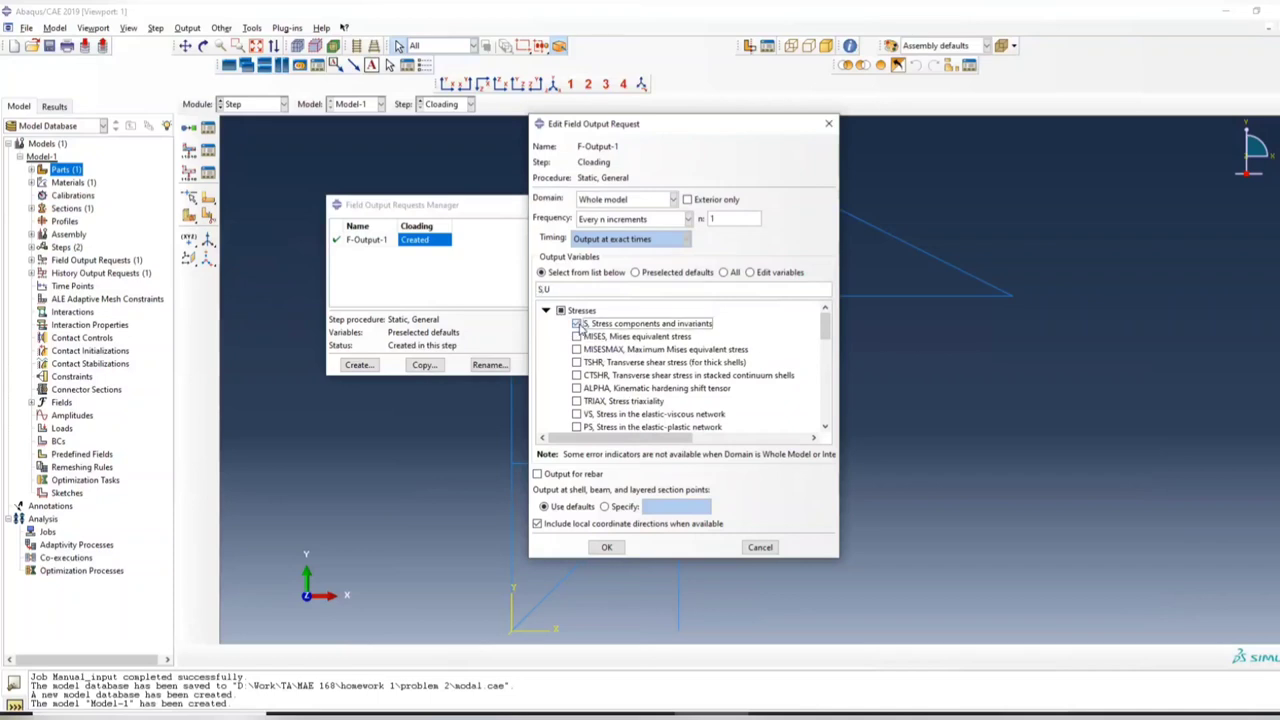
click(606, 548)
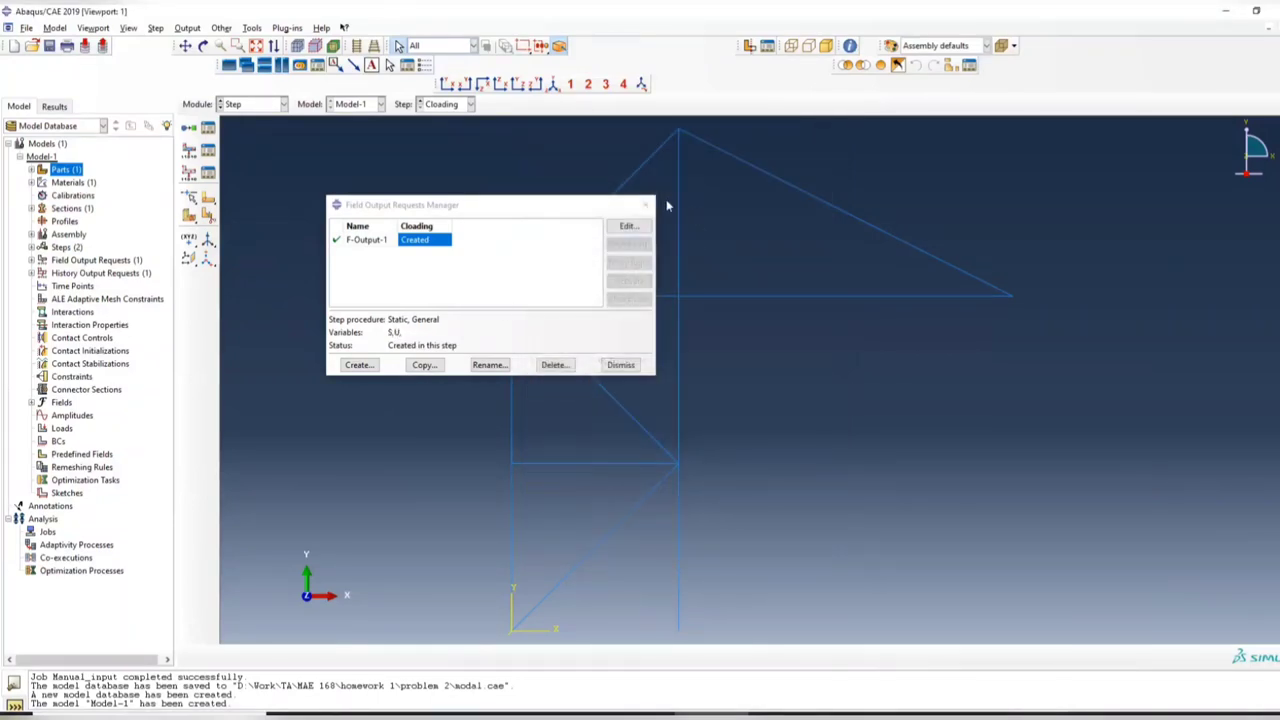
click(284, 104)
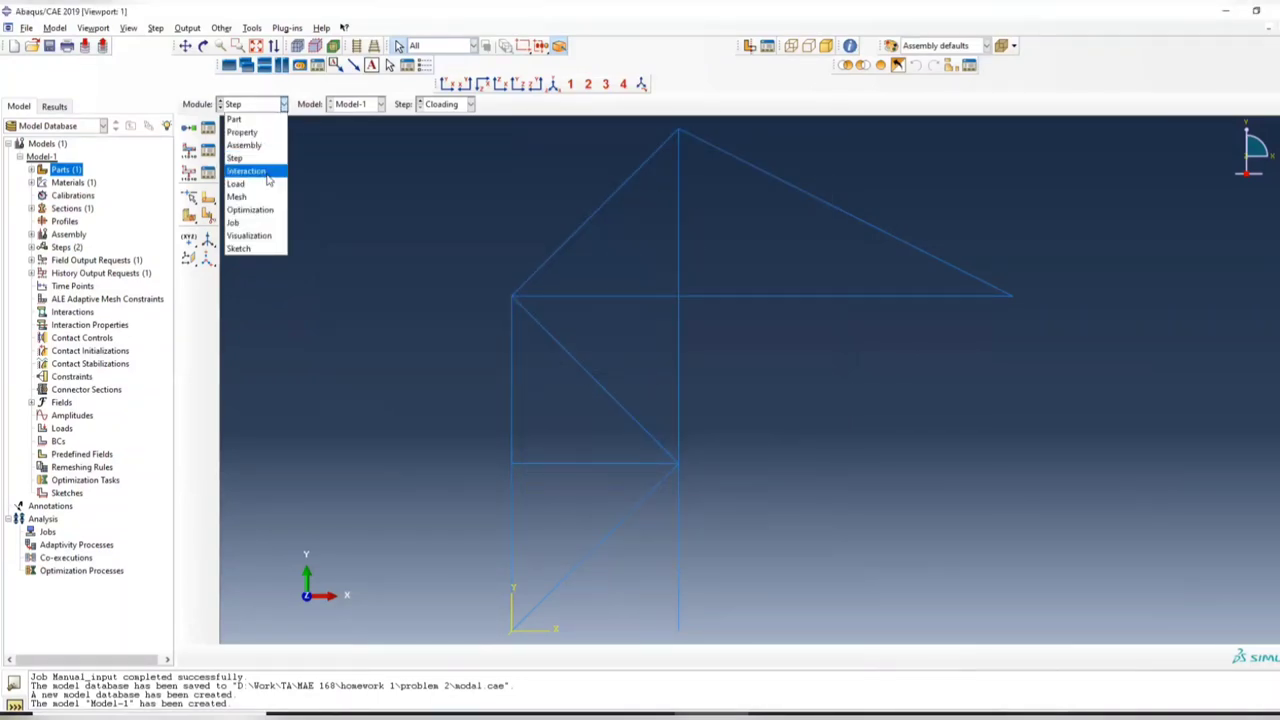
In the Load module, create concentrated force Cloading at the truss's right tip node.
click(236, 184)
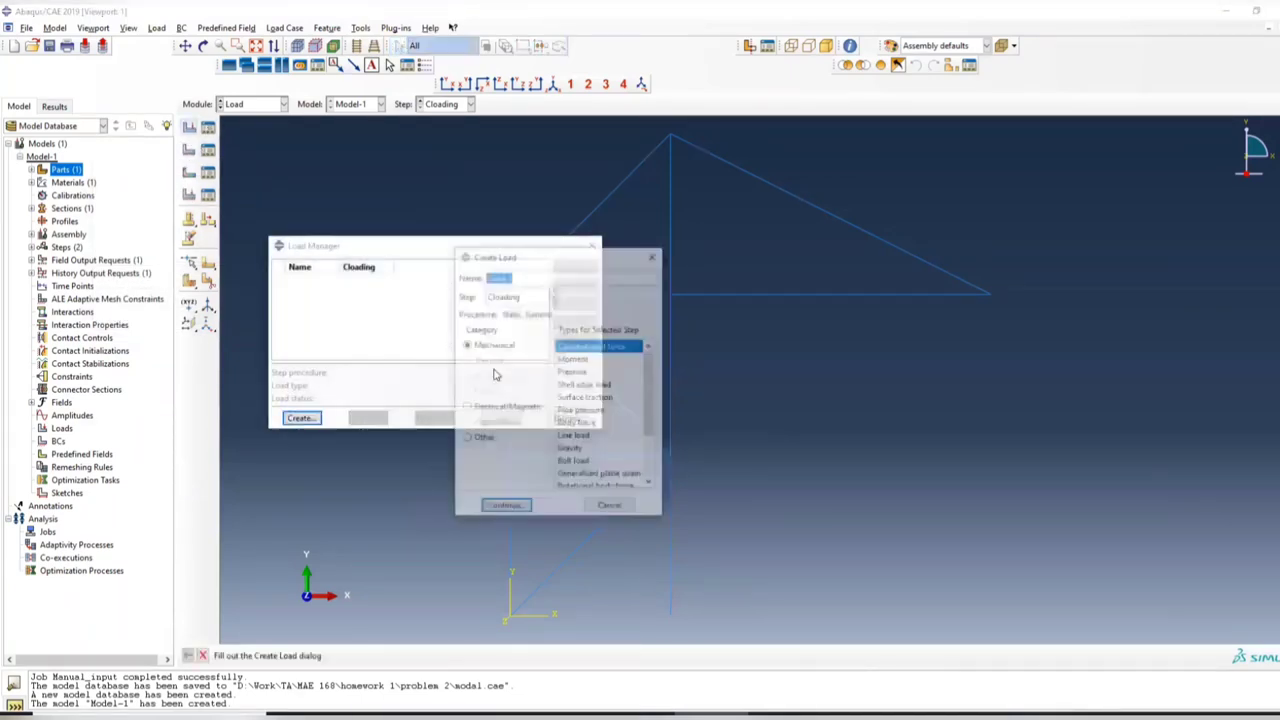
text(C)
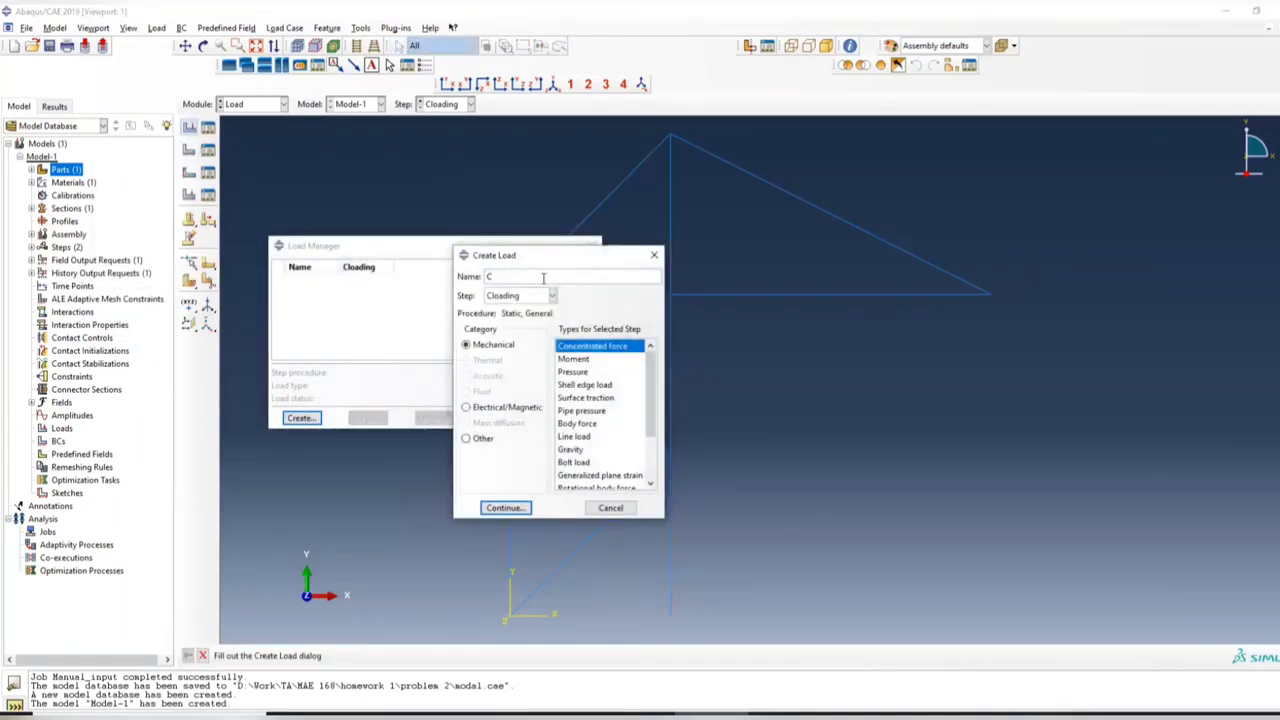
text(loading)
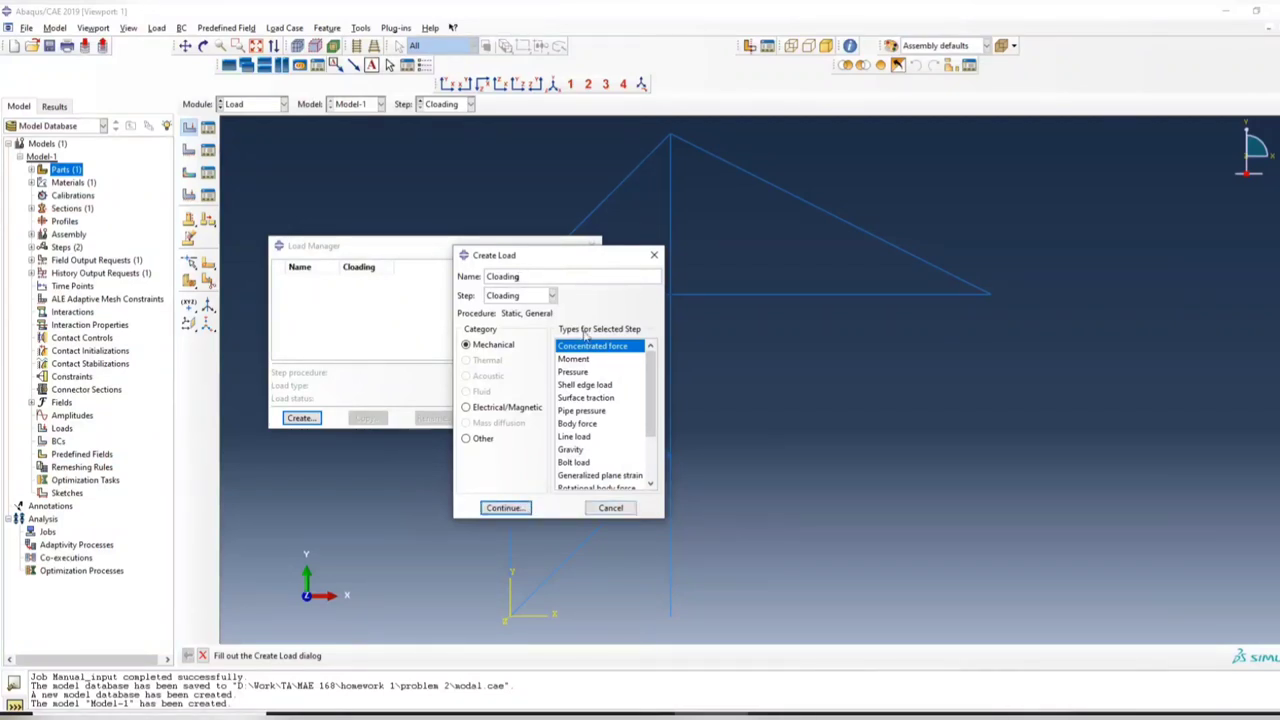
click(504, 508)
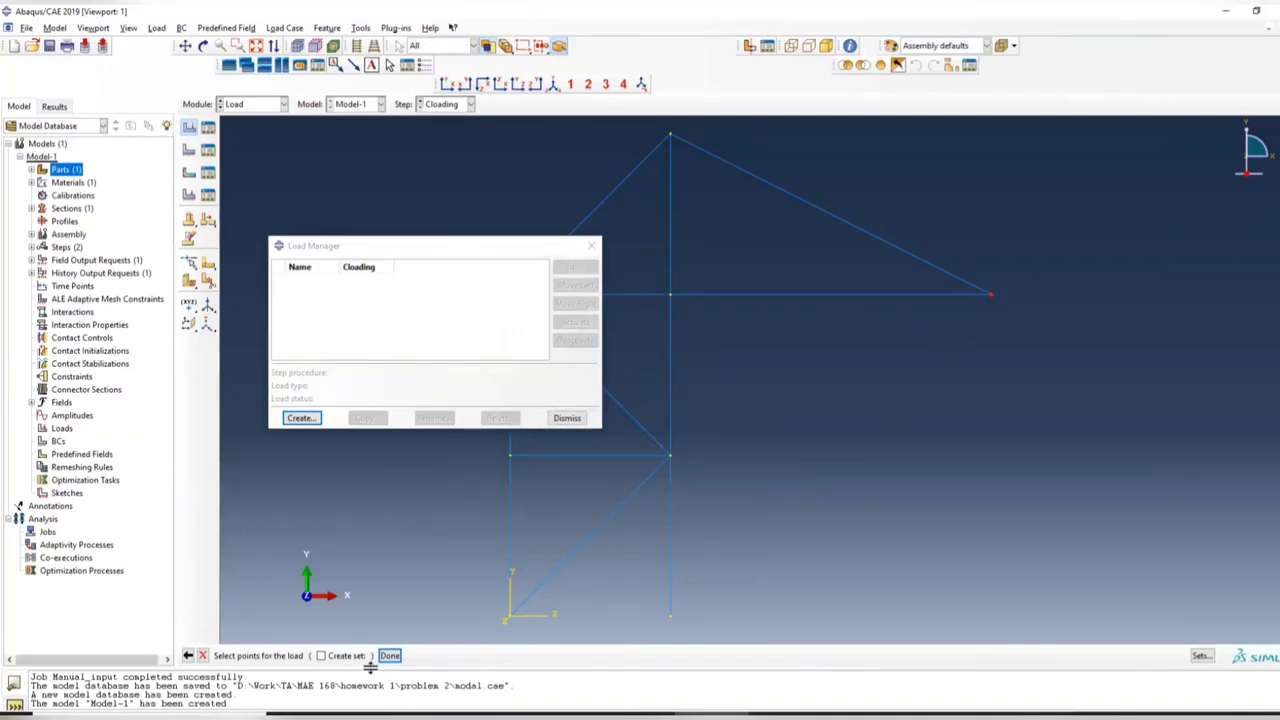
click(388, 656)
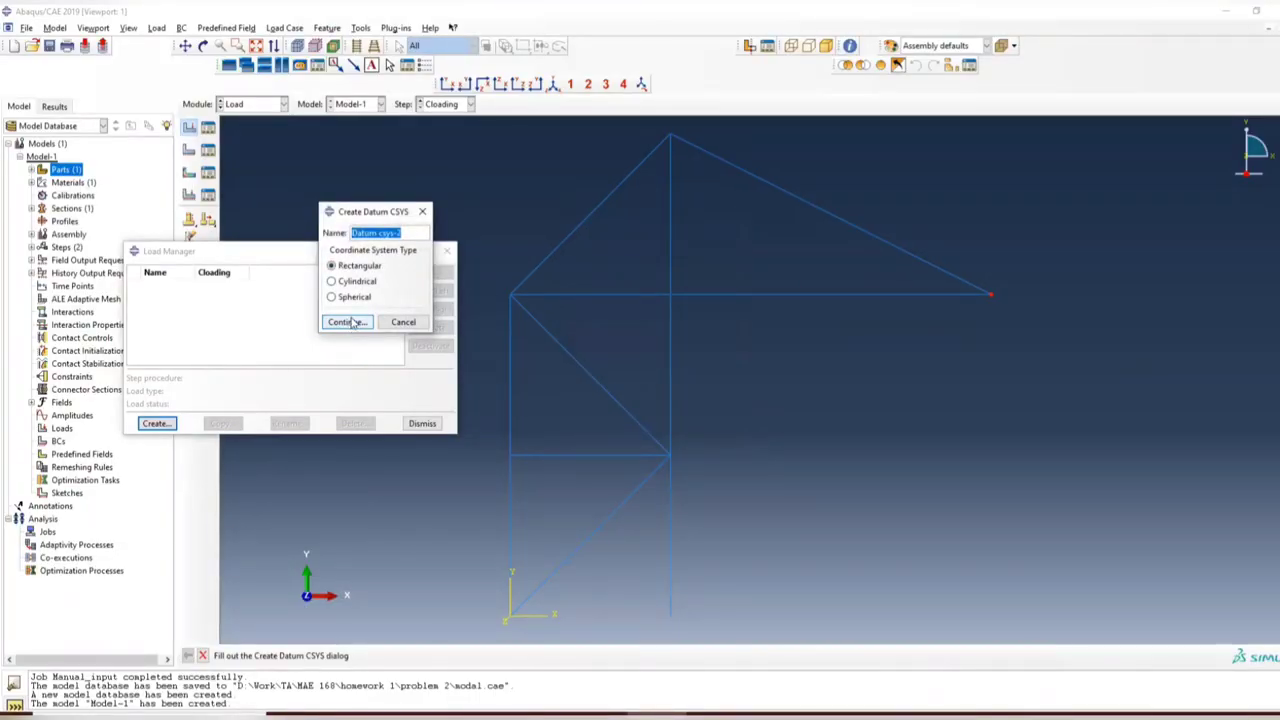
Continue the rectangular datum CSYS and pick the truss tip as its origin.
click(344, 320)
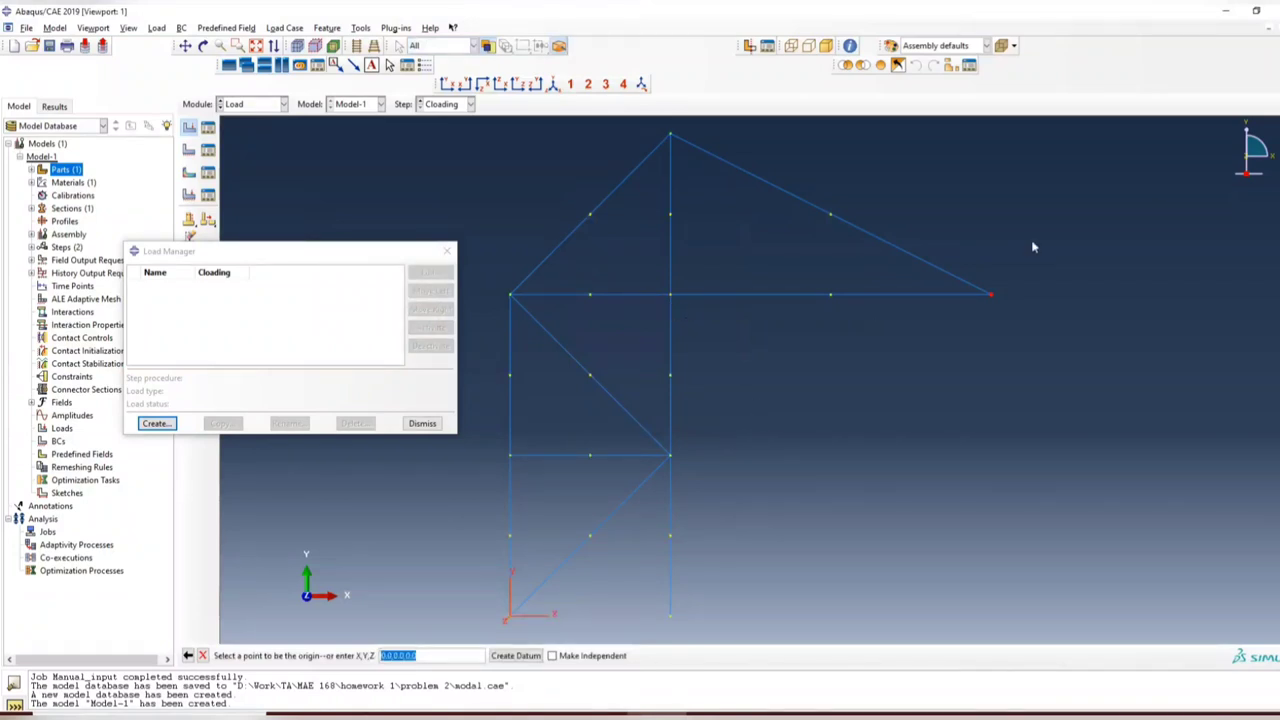
mouse_move(378, 632)
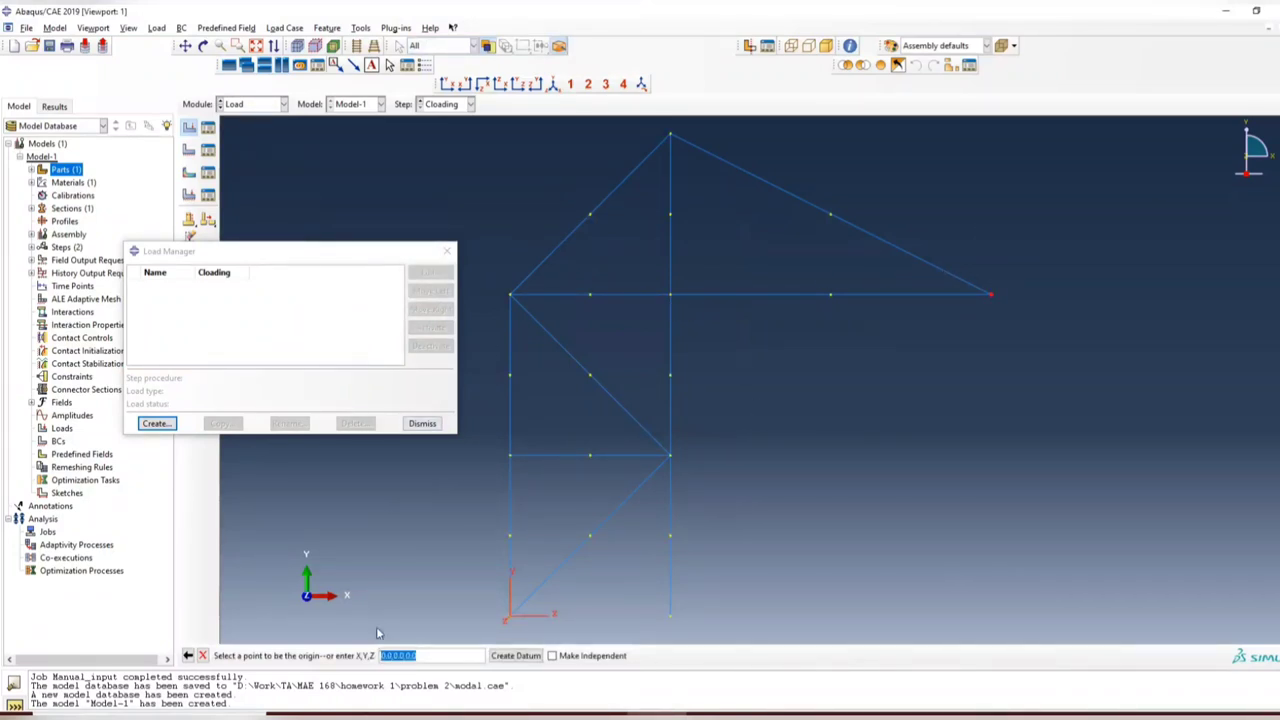
mouse_move(332, 658)
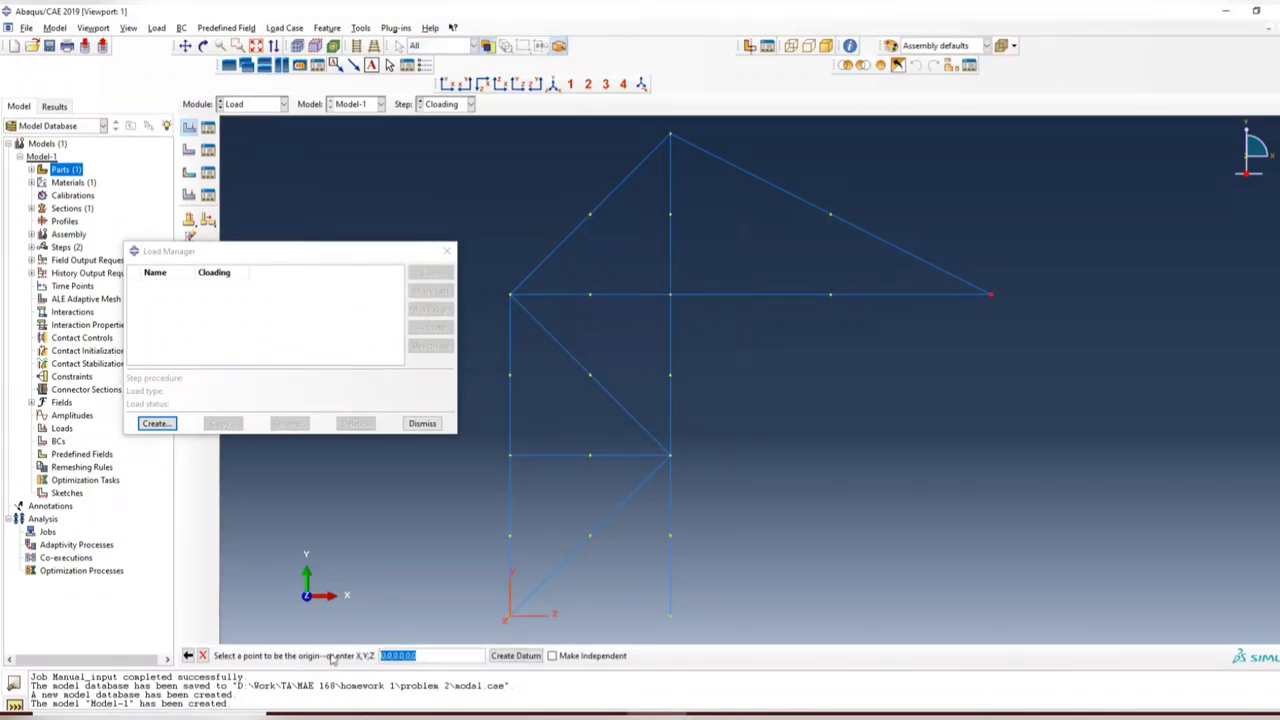
click(990, 292)
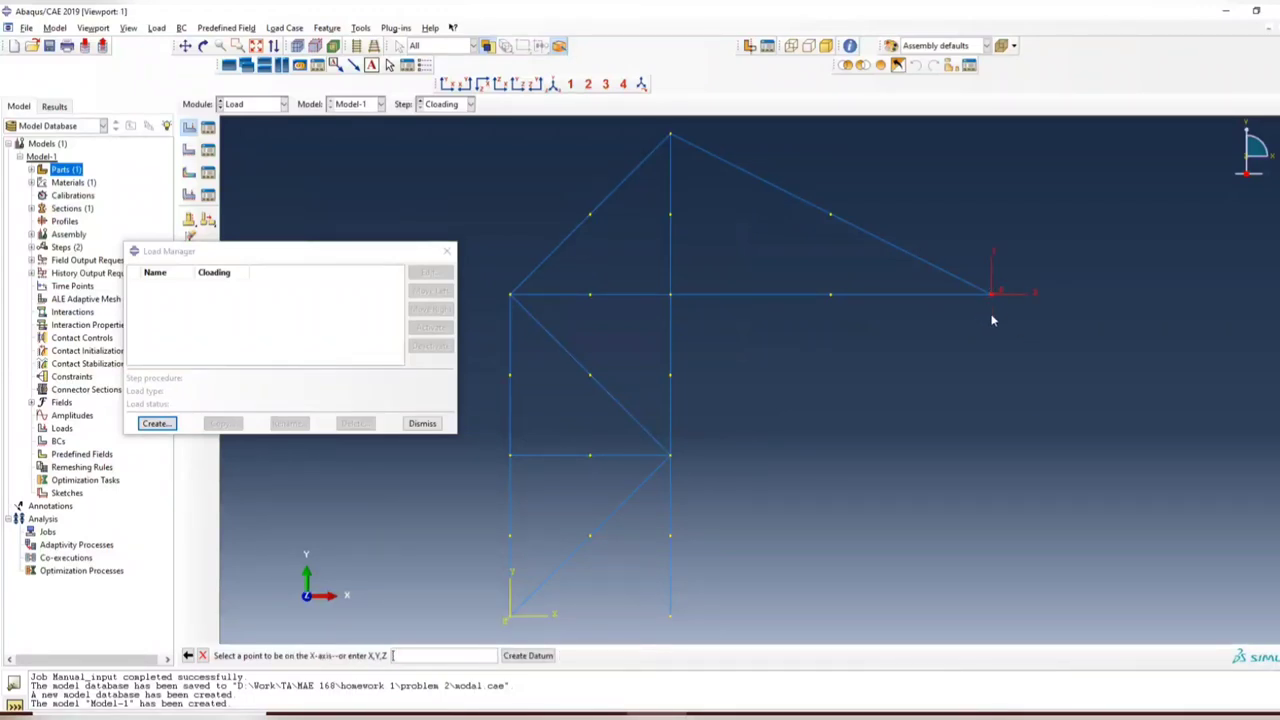
mouse_move(248, 664)
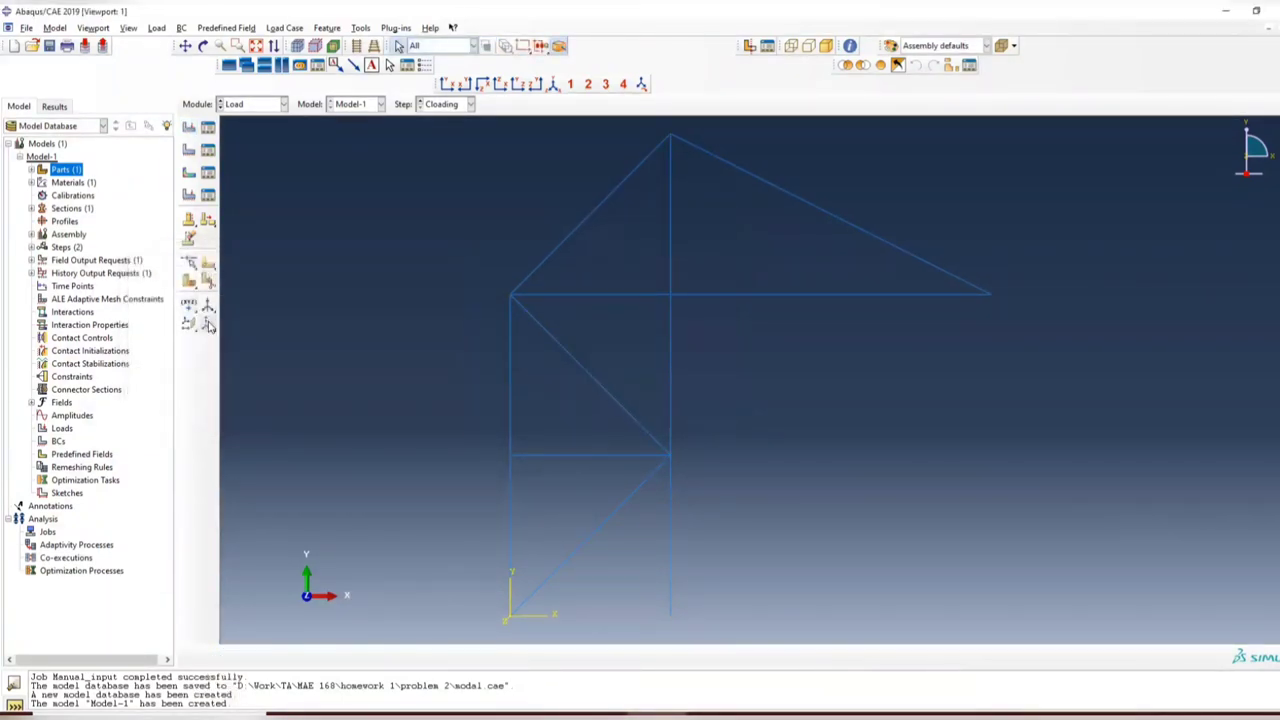
mouse_move(208, 316)
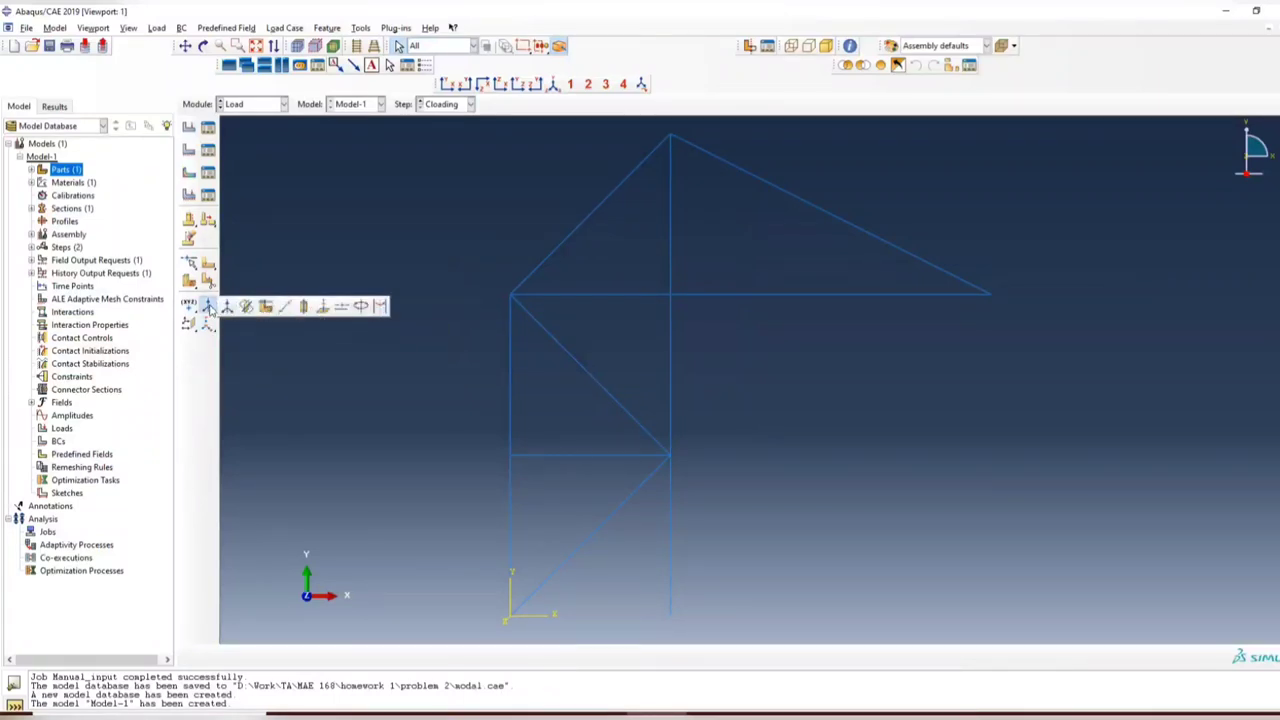
mouse_move(380, 306)
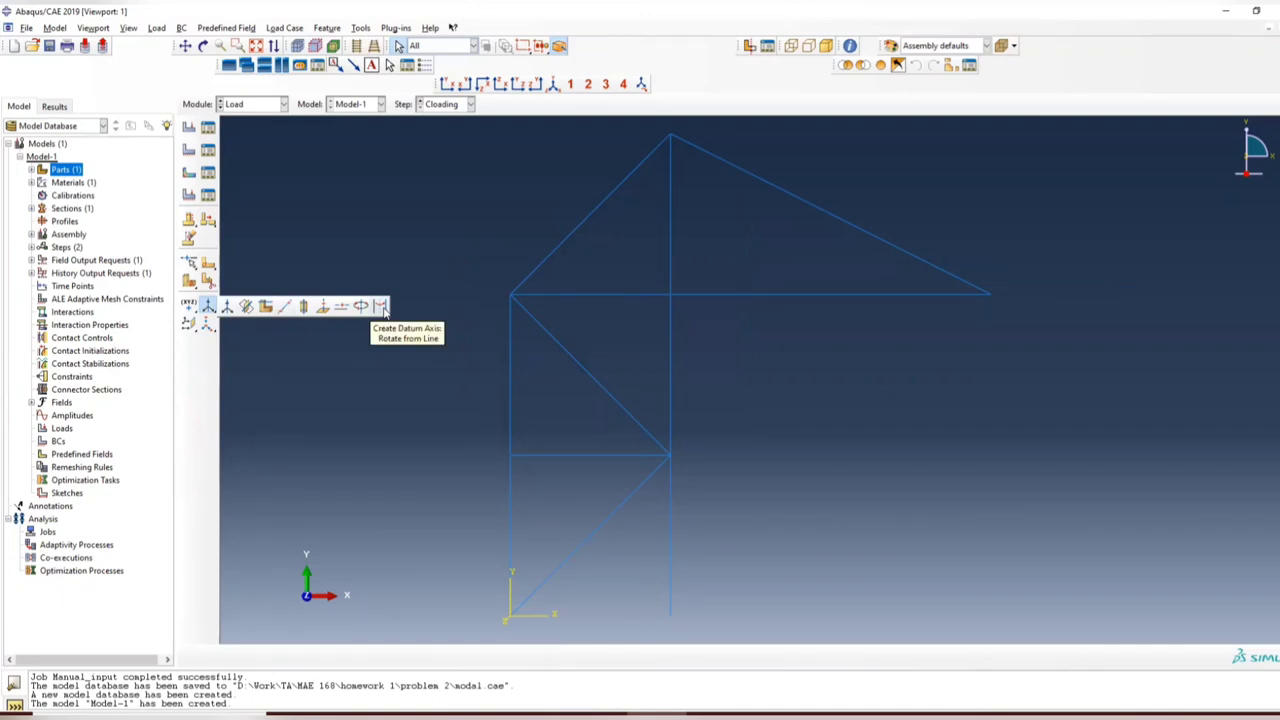
Make a datum axis rotated 110 degrees from the top member through the truss tip.
click(380, 306)
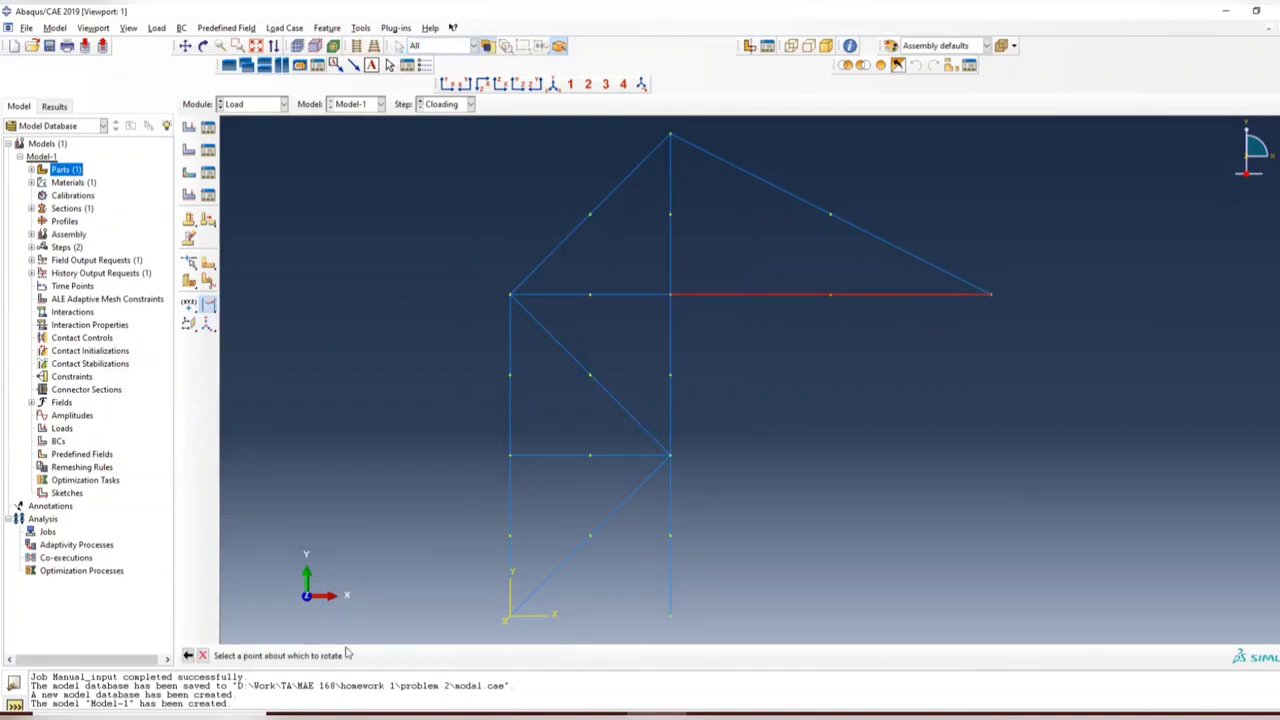
mouse_move(1076, 284)
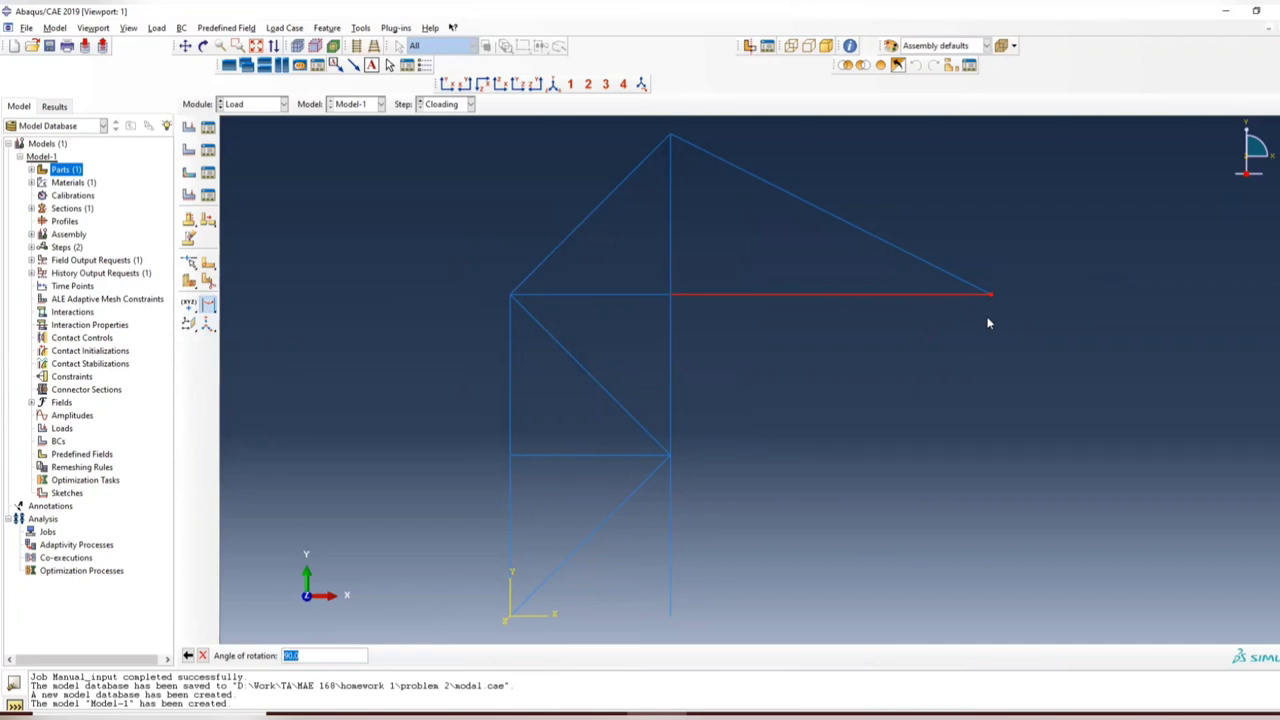
mouse_move(246, 648)
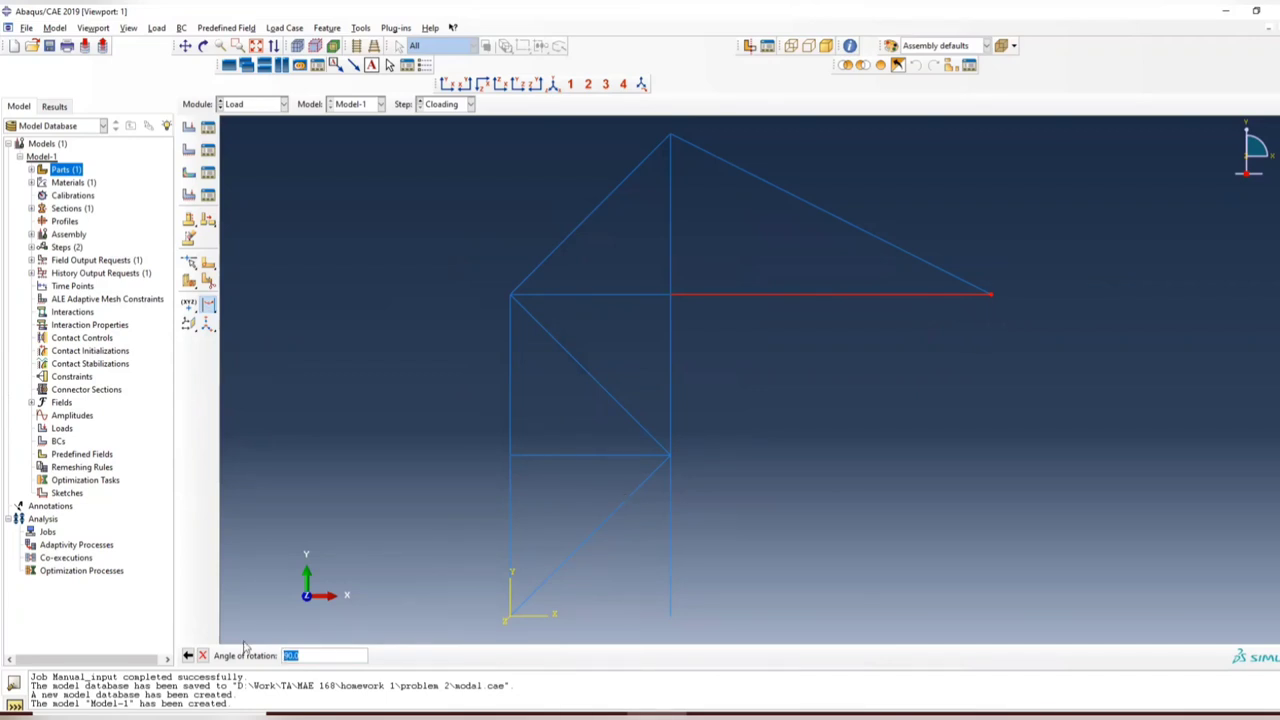
mouse_move(276, 642)
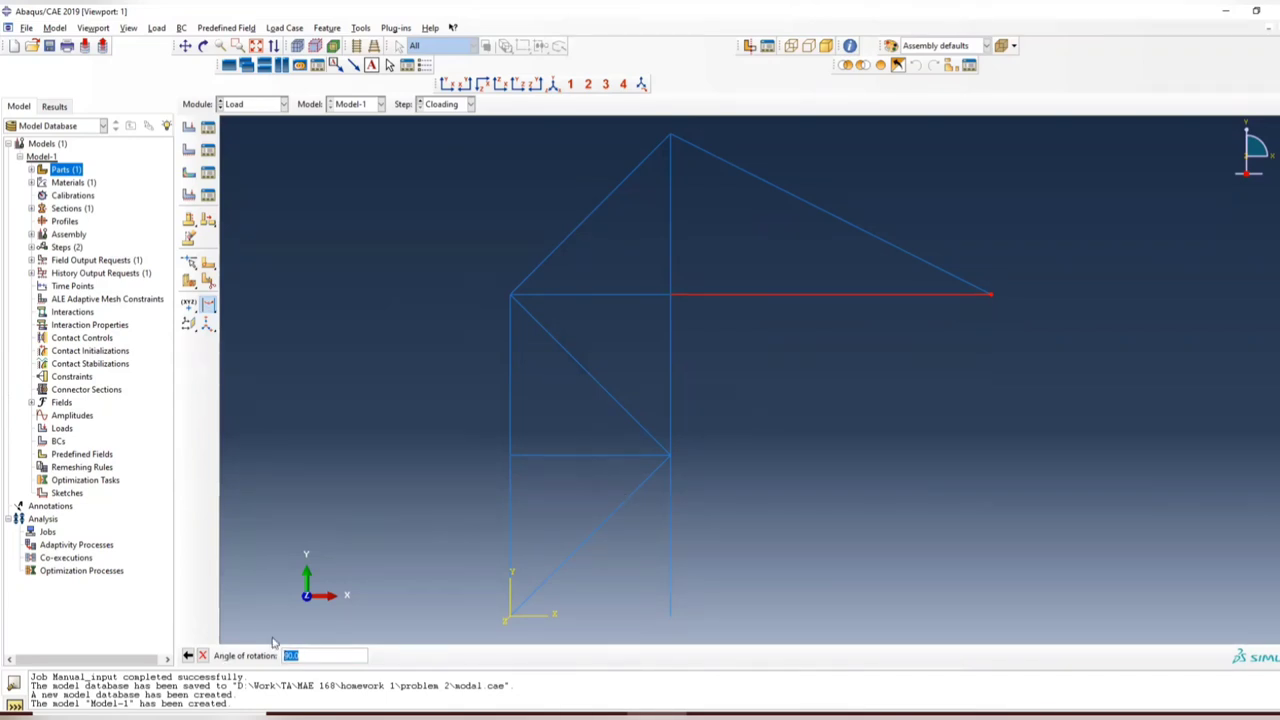
text(11)
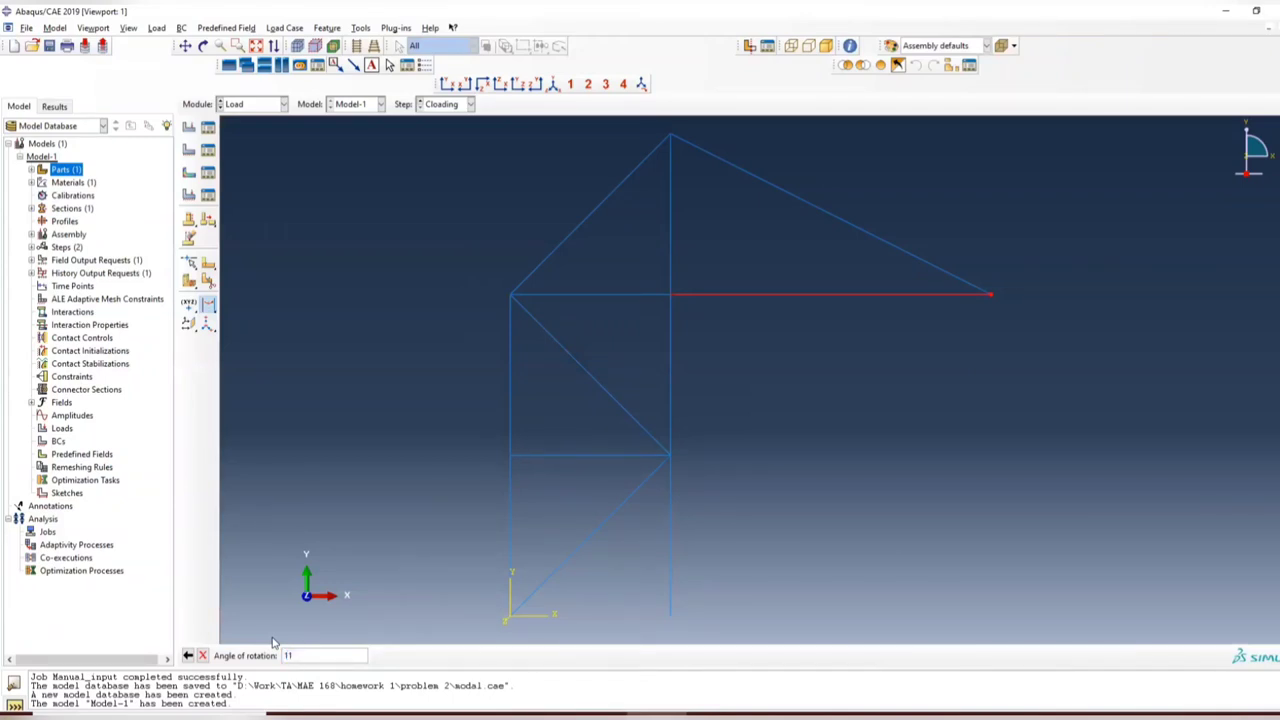
text(110)
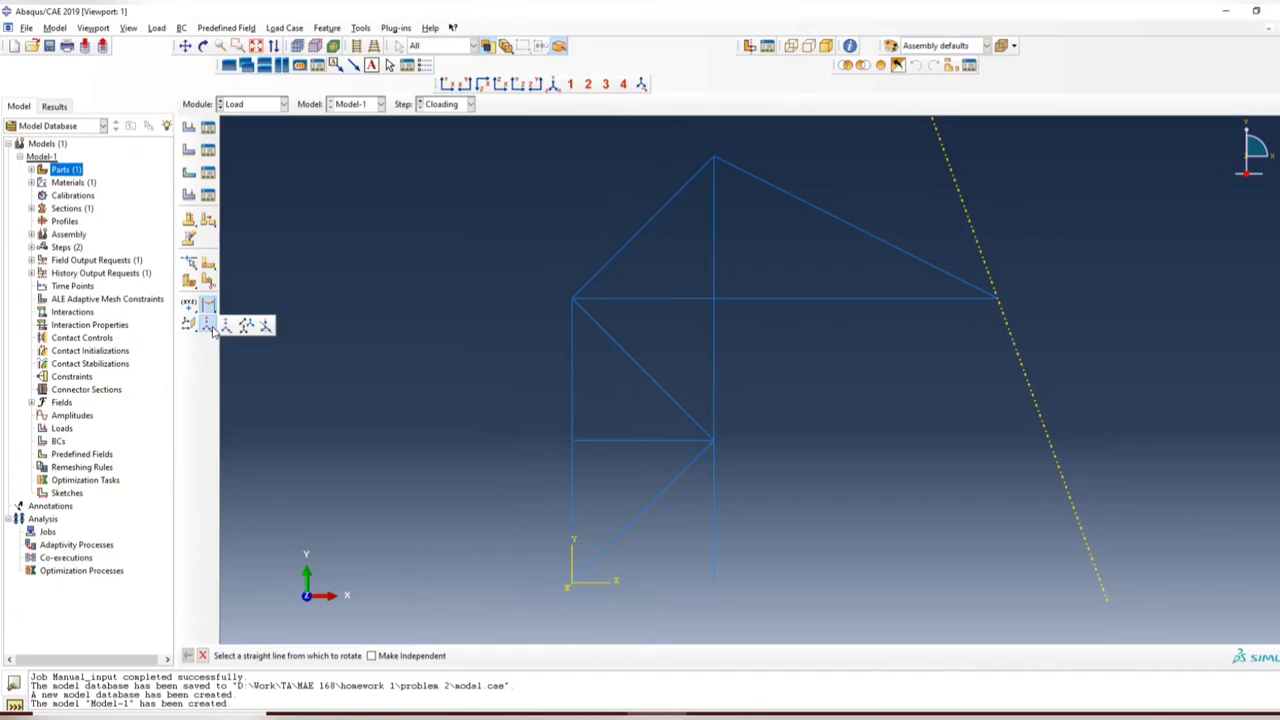
mouse_move(228, 328)
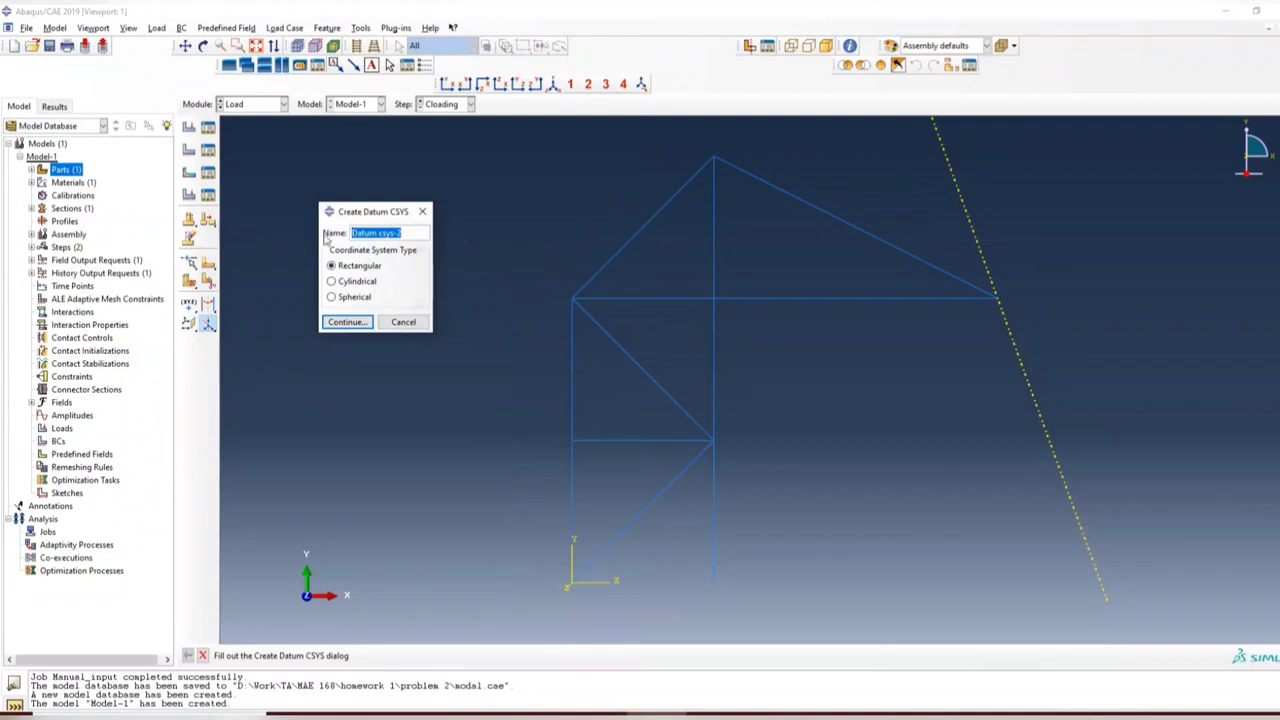
mouse_move(392, 298)
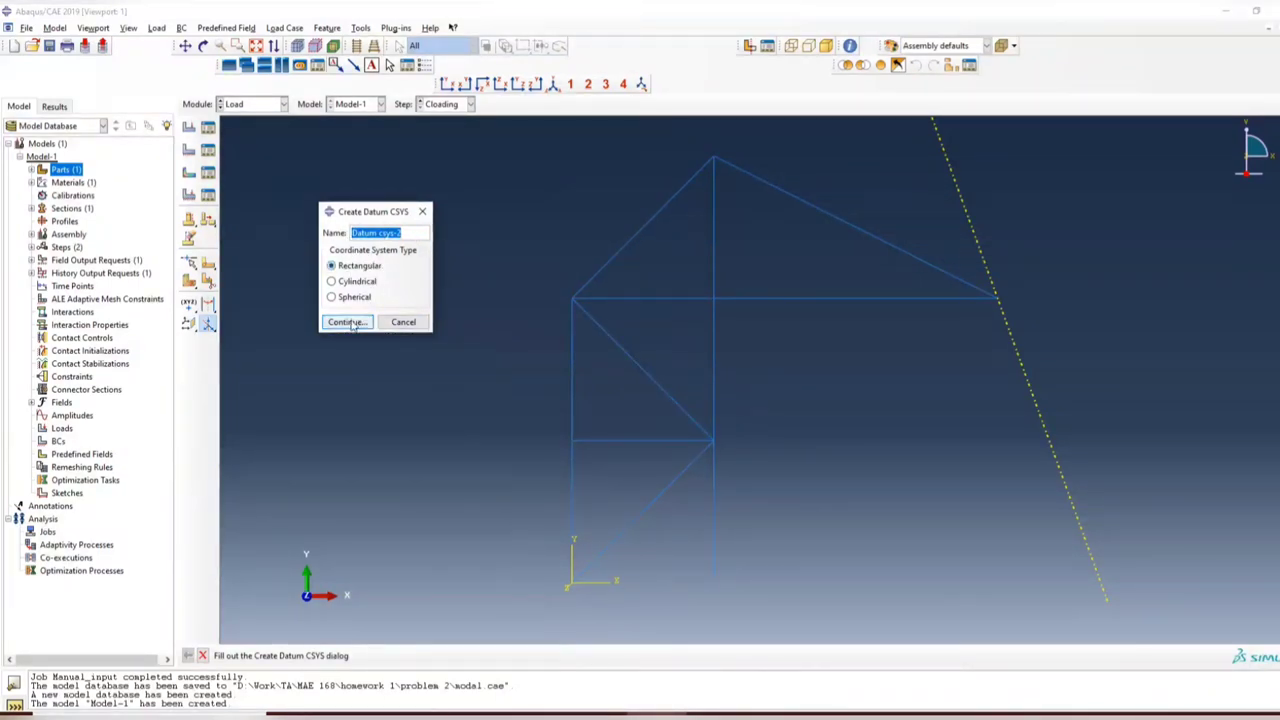
Create a rectangular datum CSYS at the tip with the inclined datum axis as X.
click(344, 320)
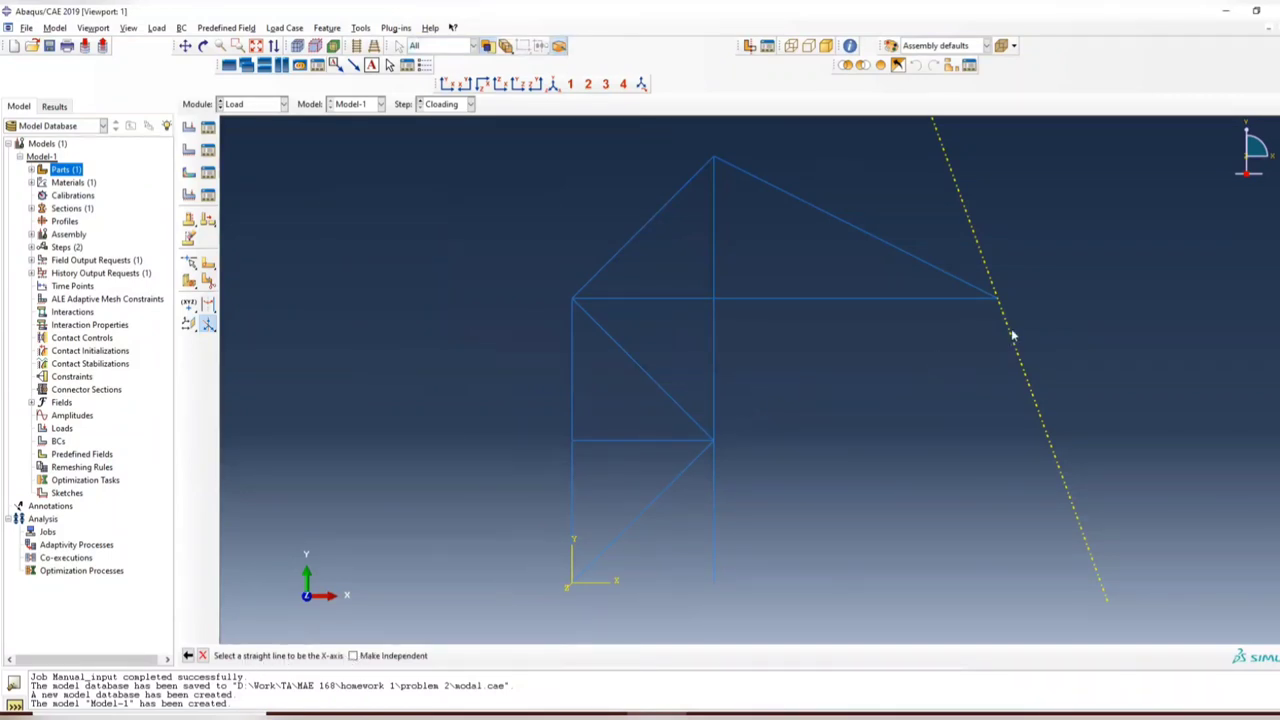
click(1010, 338)
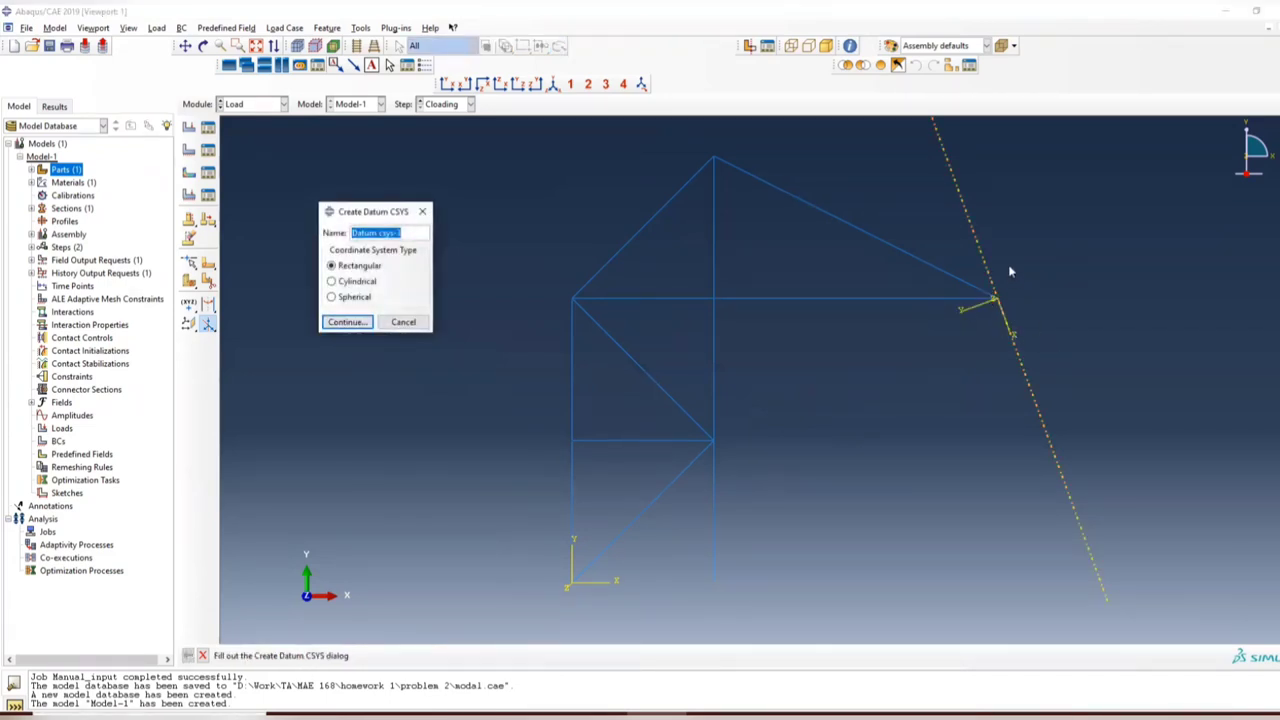
mouse_move(422, 212)
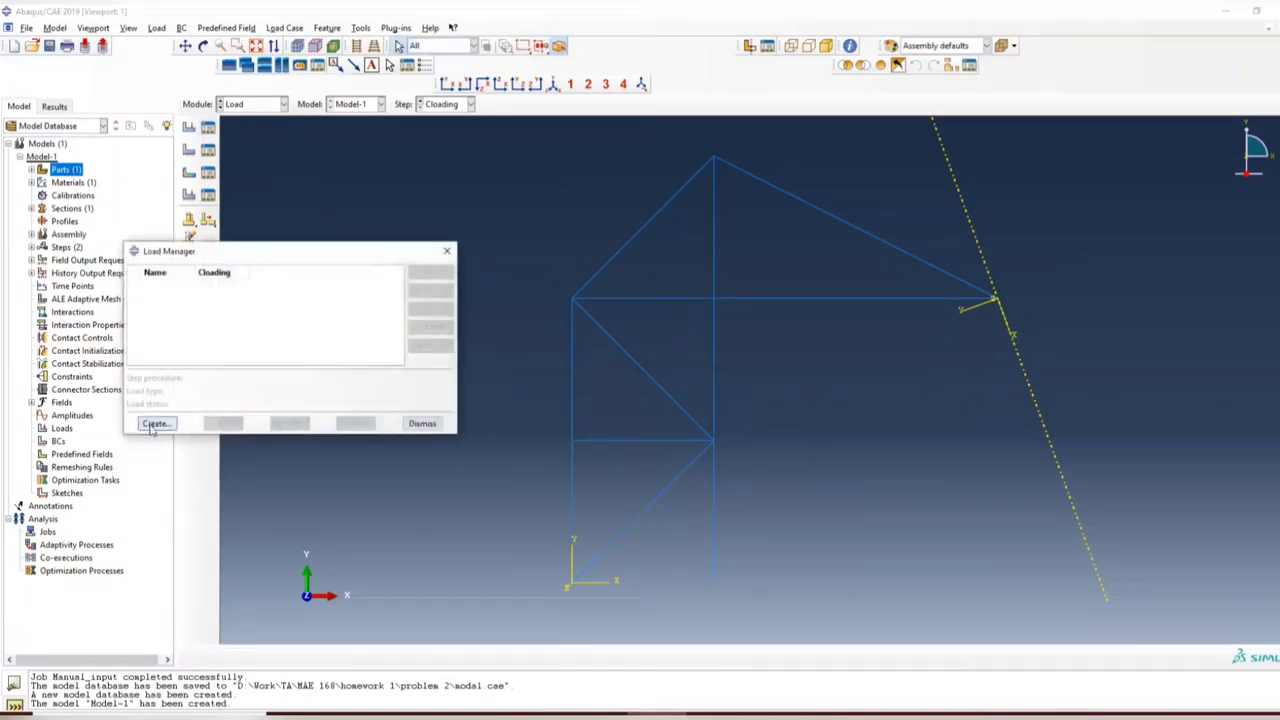
Create concentrated force cloading at the truss tip with CF1 = 6000 in the datum CSYS.
click(156, 424)
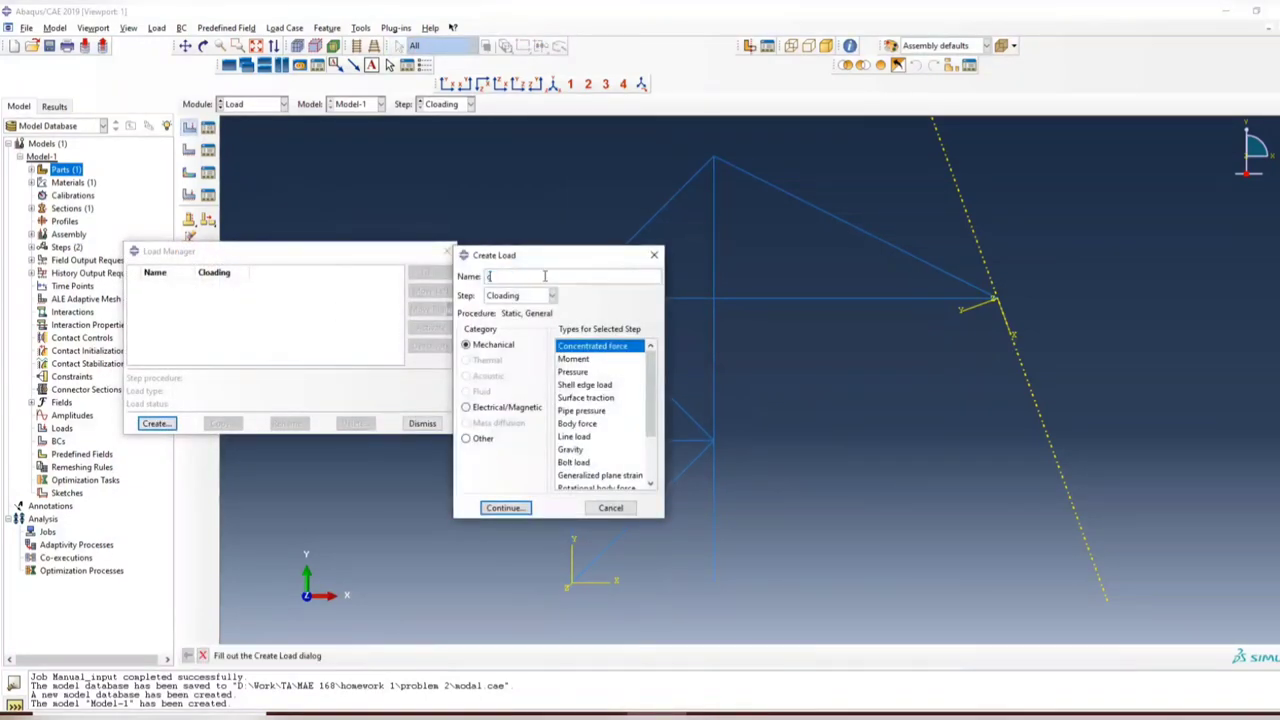
text(cloading)
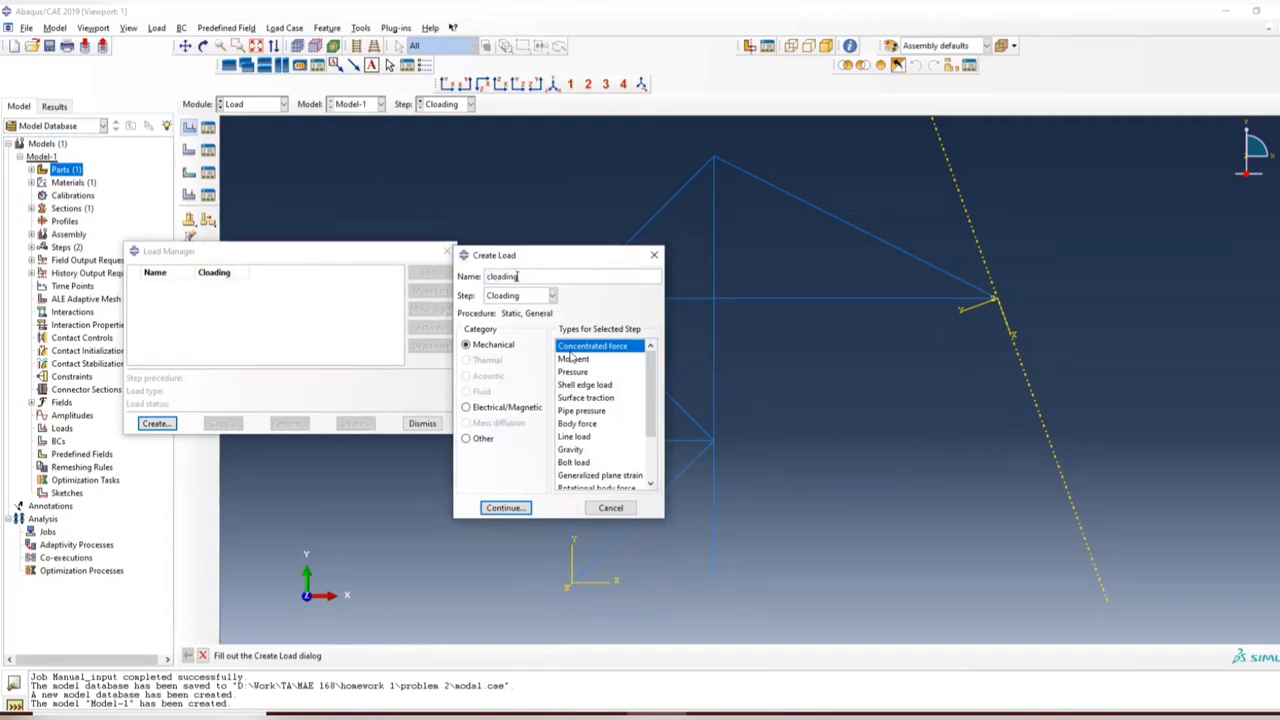
click(504, 508)
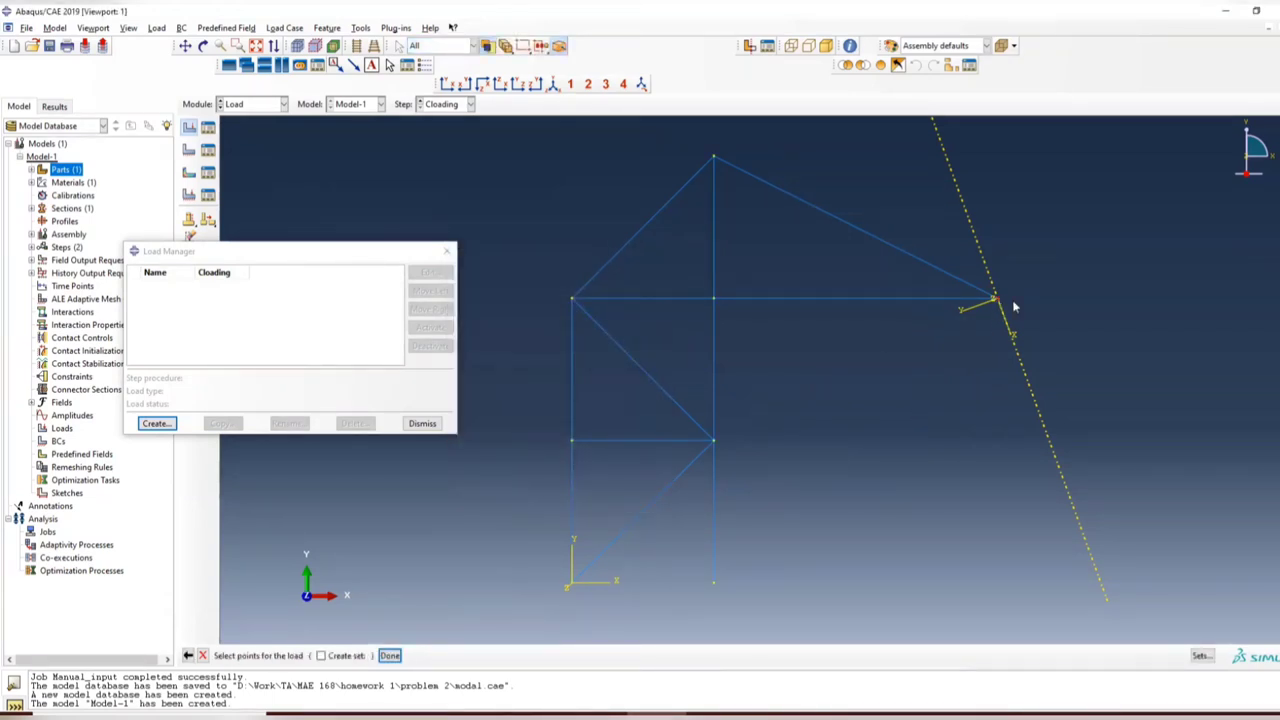
click(388, 656)
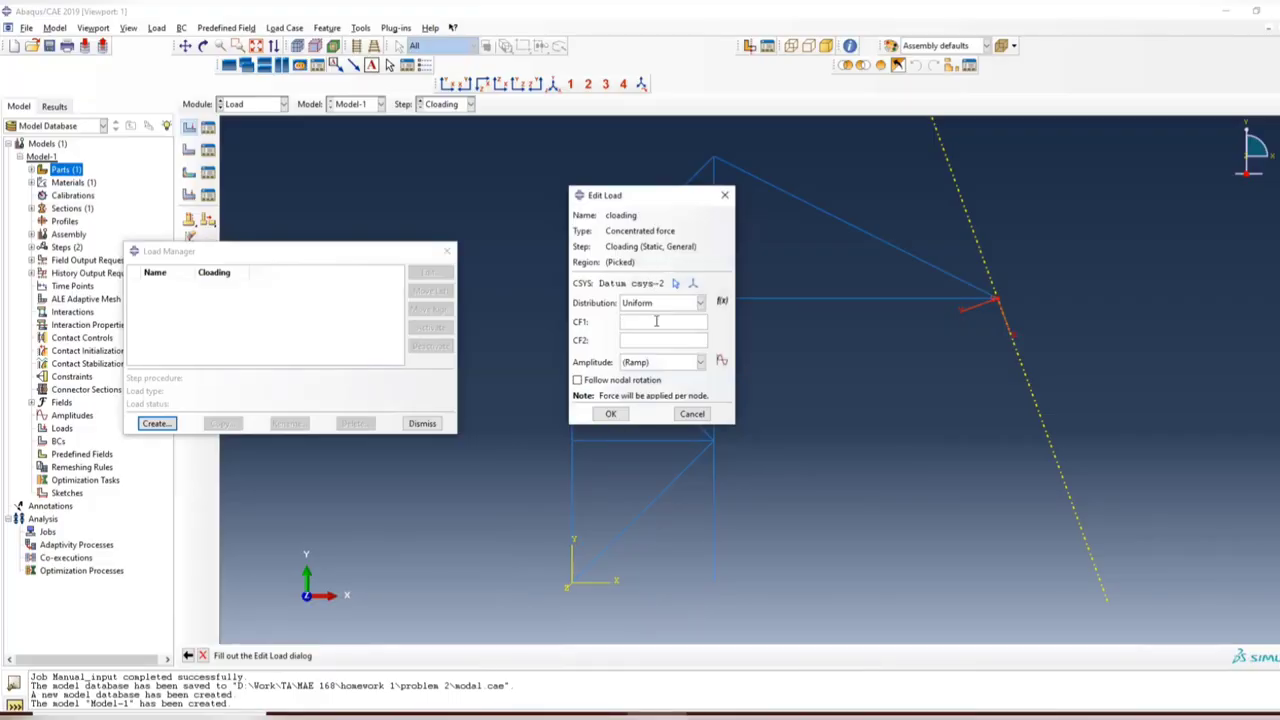
text(6000)
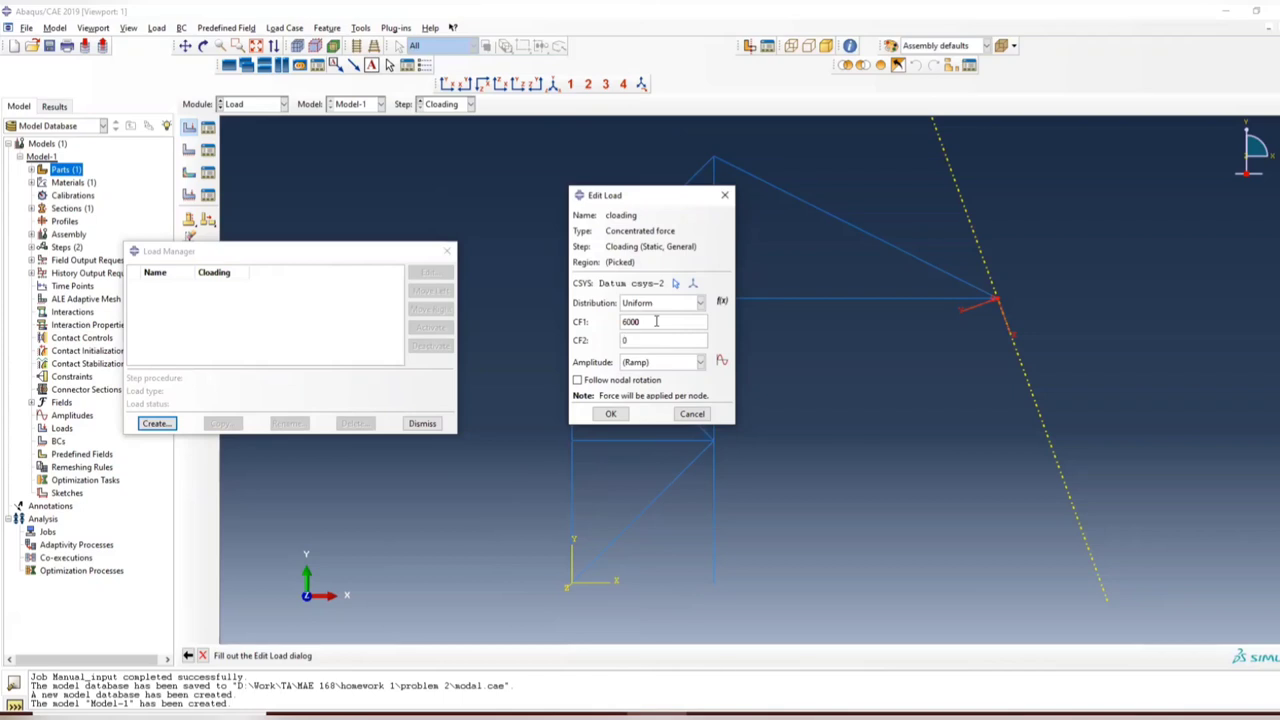
click(612, 412)
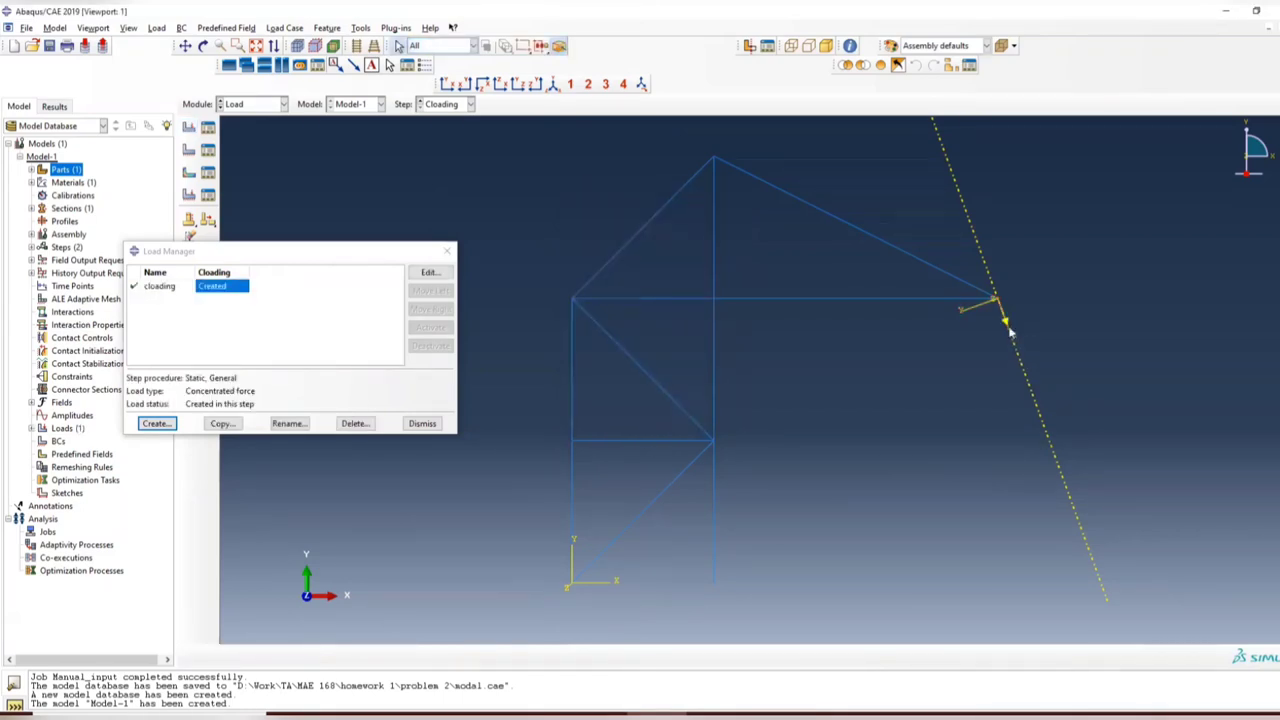
mouse_move(1010, 338)
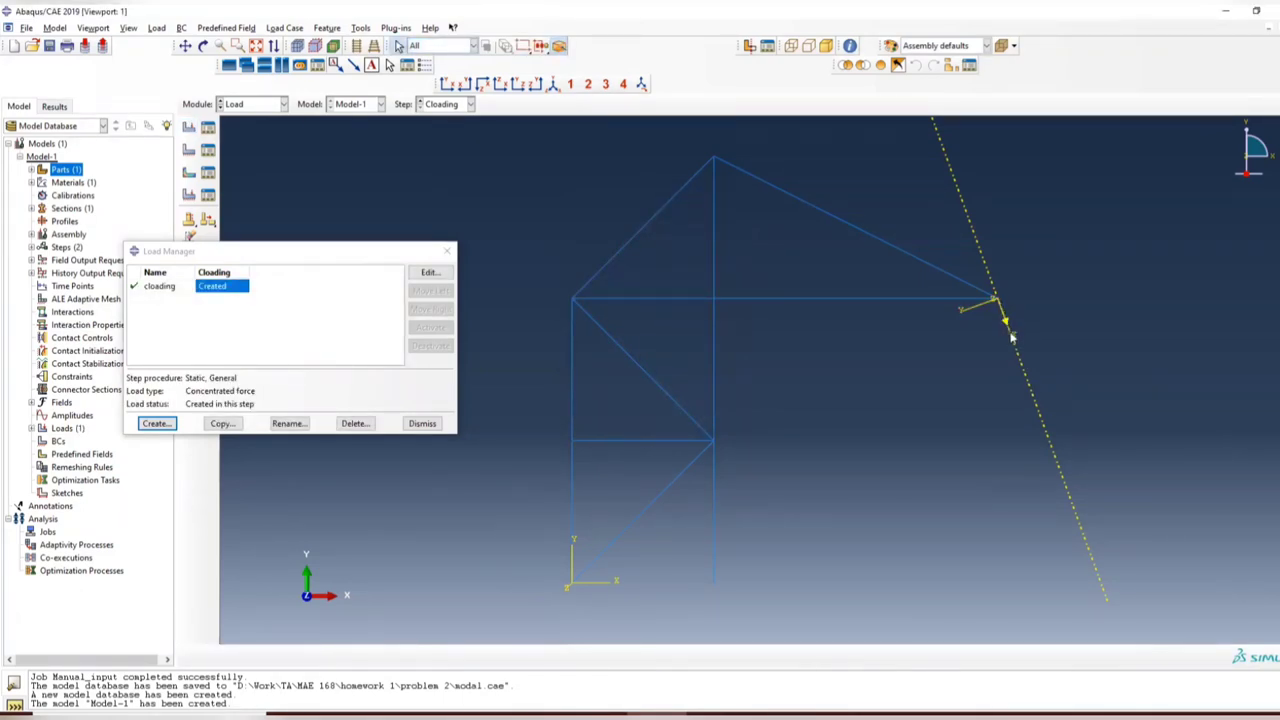
Begin boundary_condition in the Initial step as a Symmetry/Antisymmetry/Encastre type.
click(420, 424)
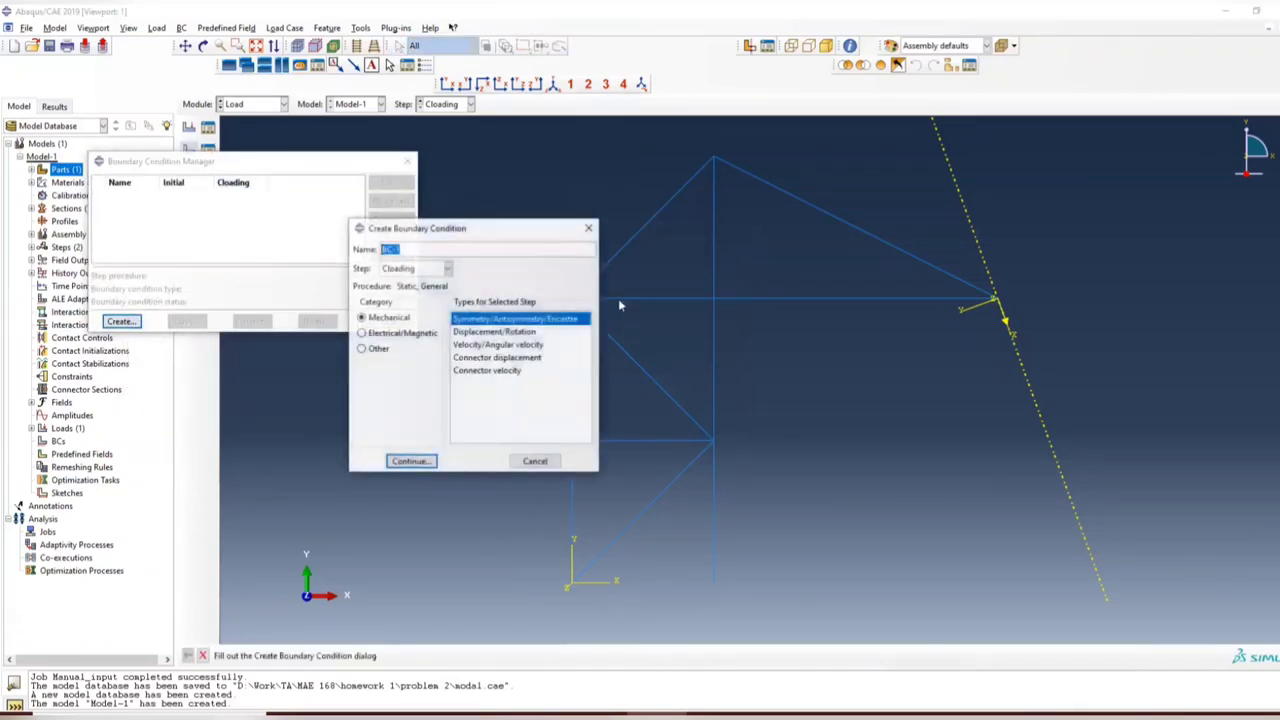
click(448, 268)
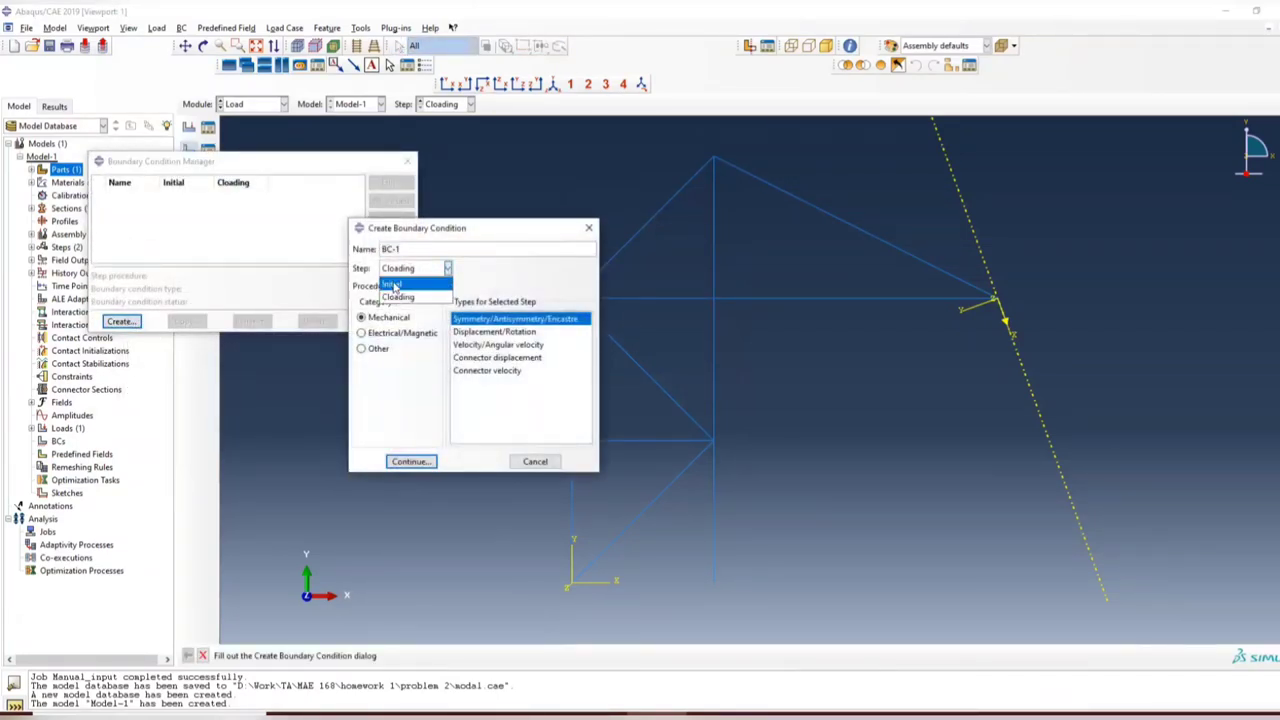
click(398, 284)
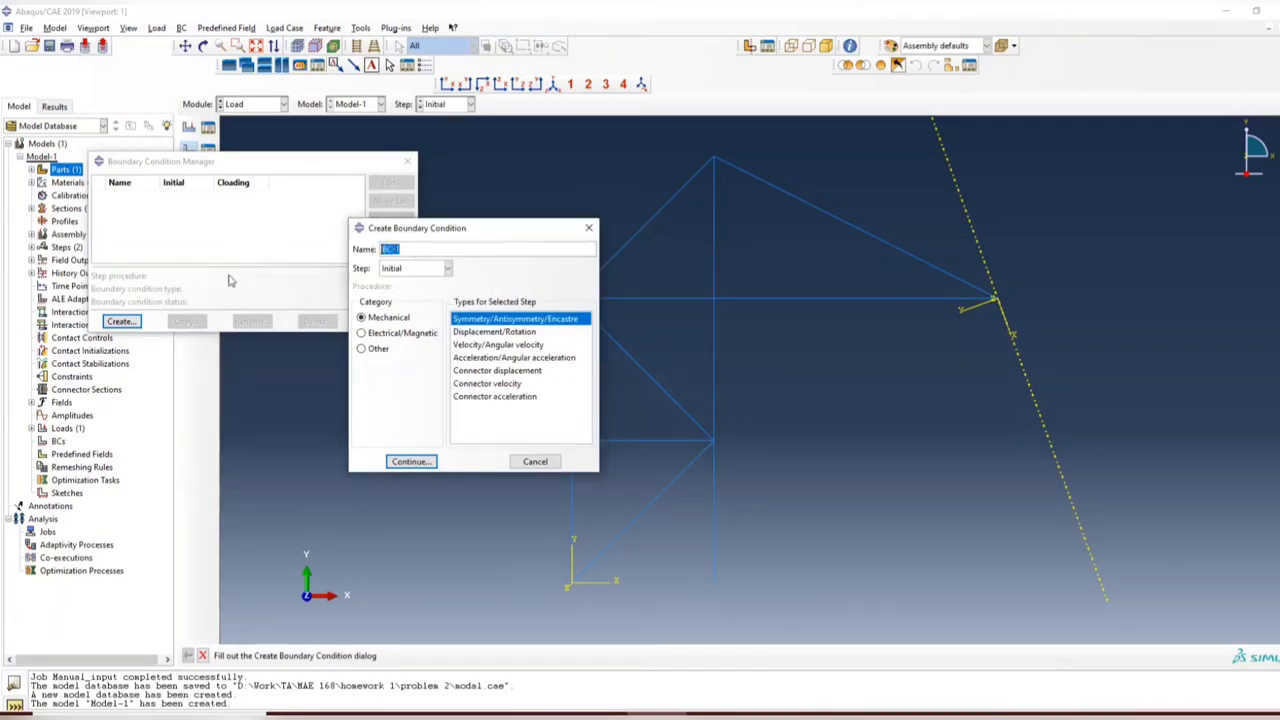
text(boundary)
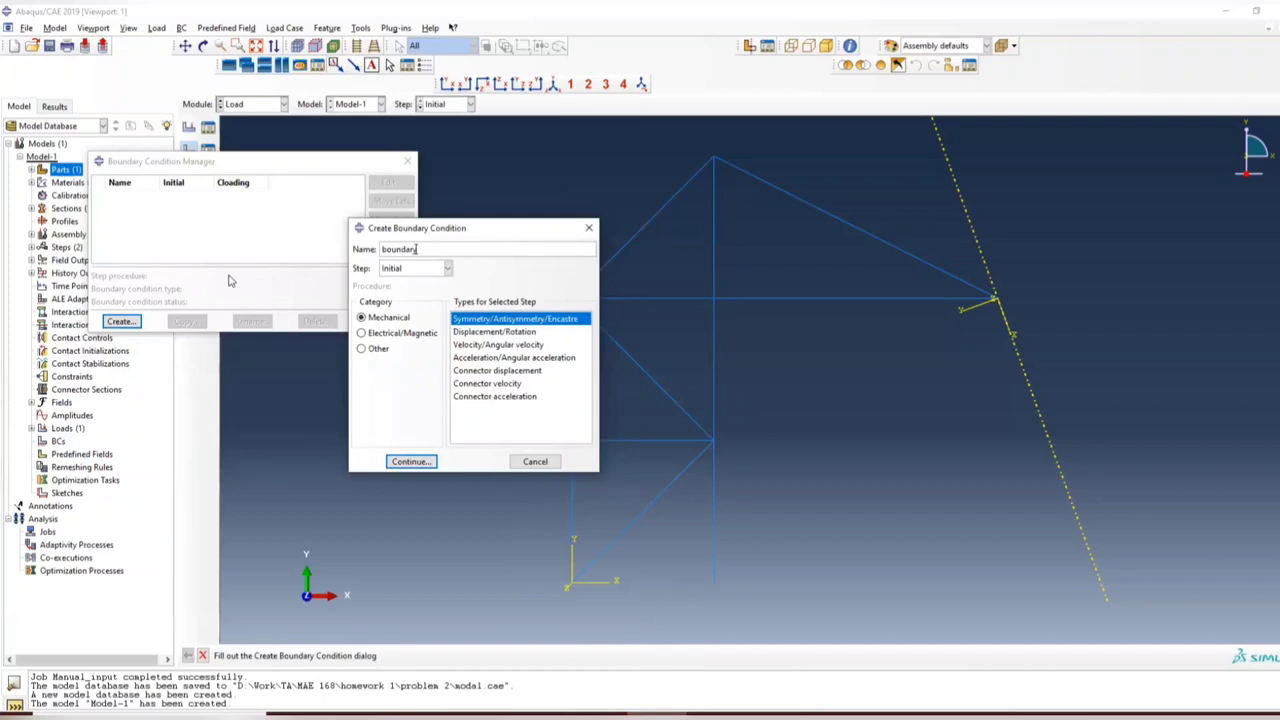
text(condition)
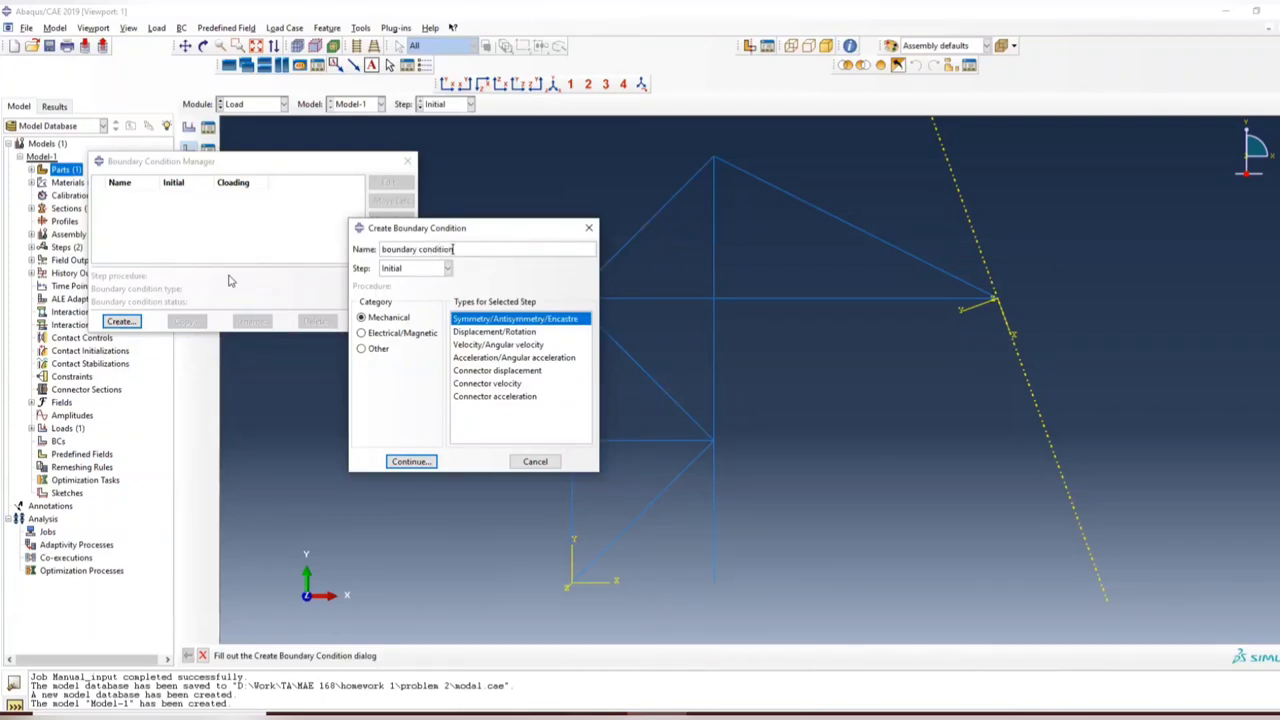
mouse_move(618, 240)
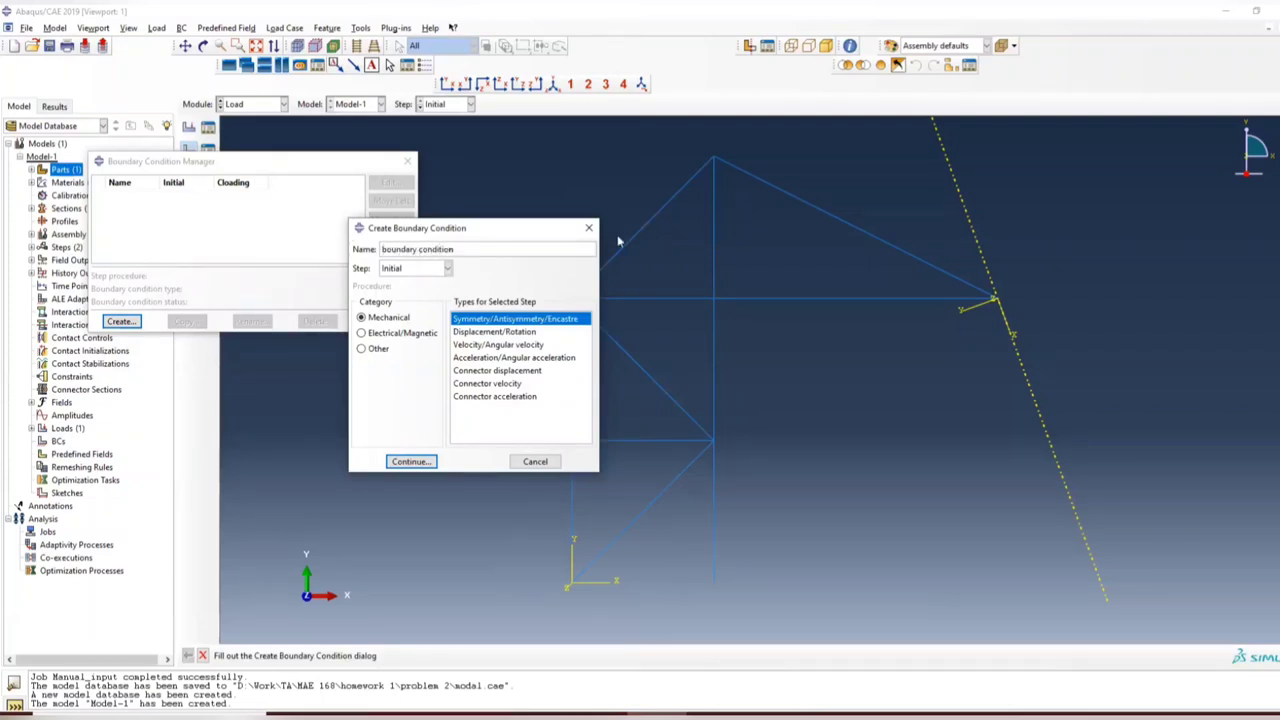
text(boundary_condition)
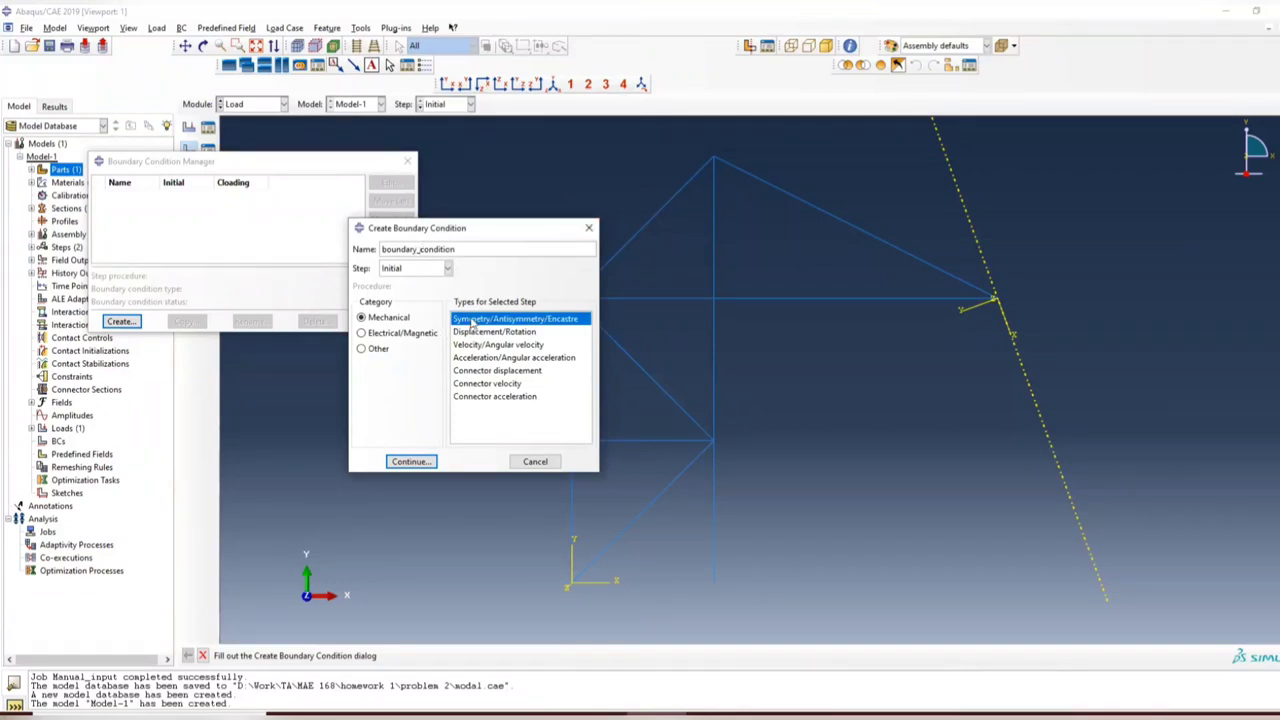
mouse_move(502, 296)
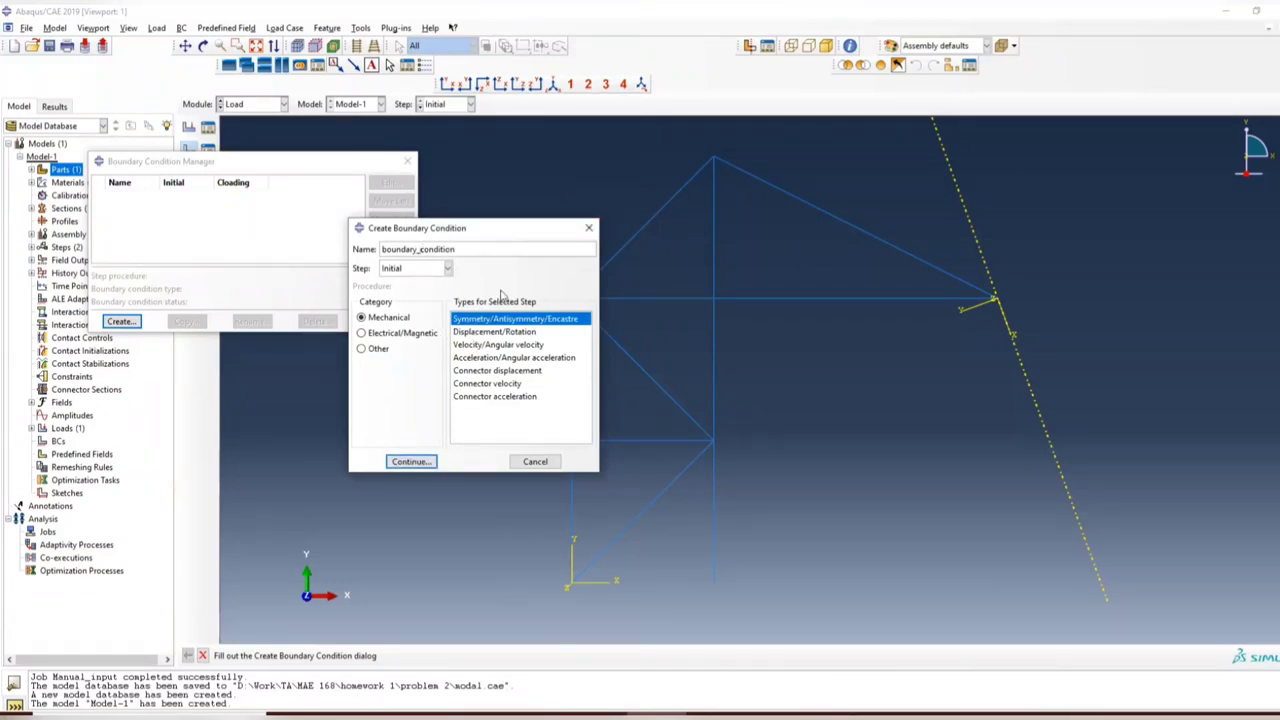
Select the two bottom supports and fix them as PINNED.
click(410, 460)
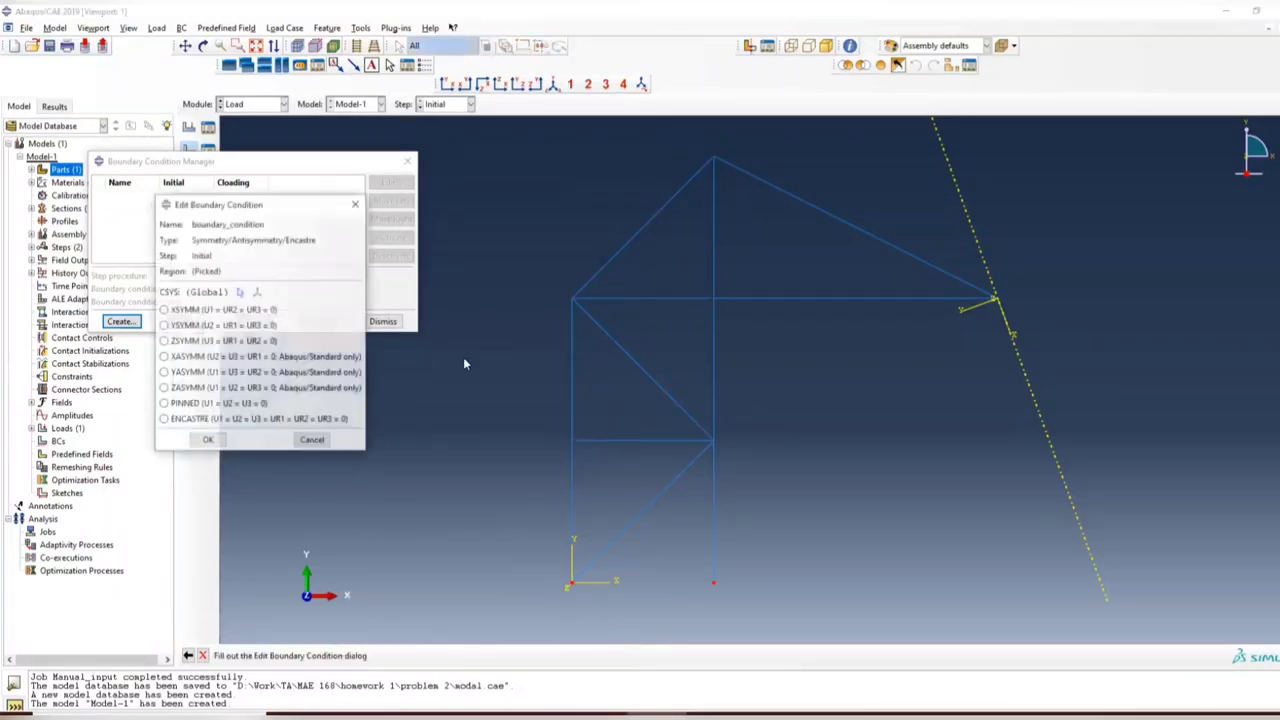
click(164, 404)
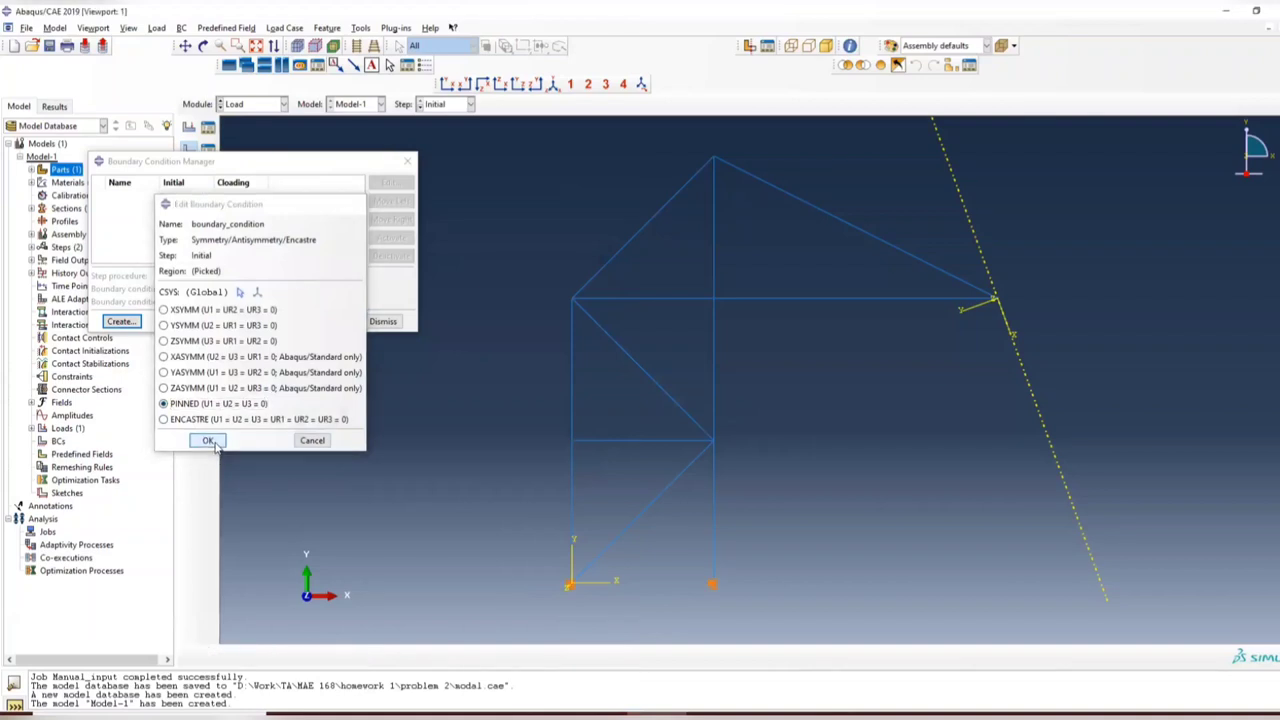
click(208, 440)
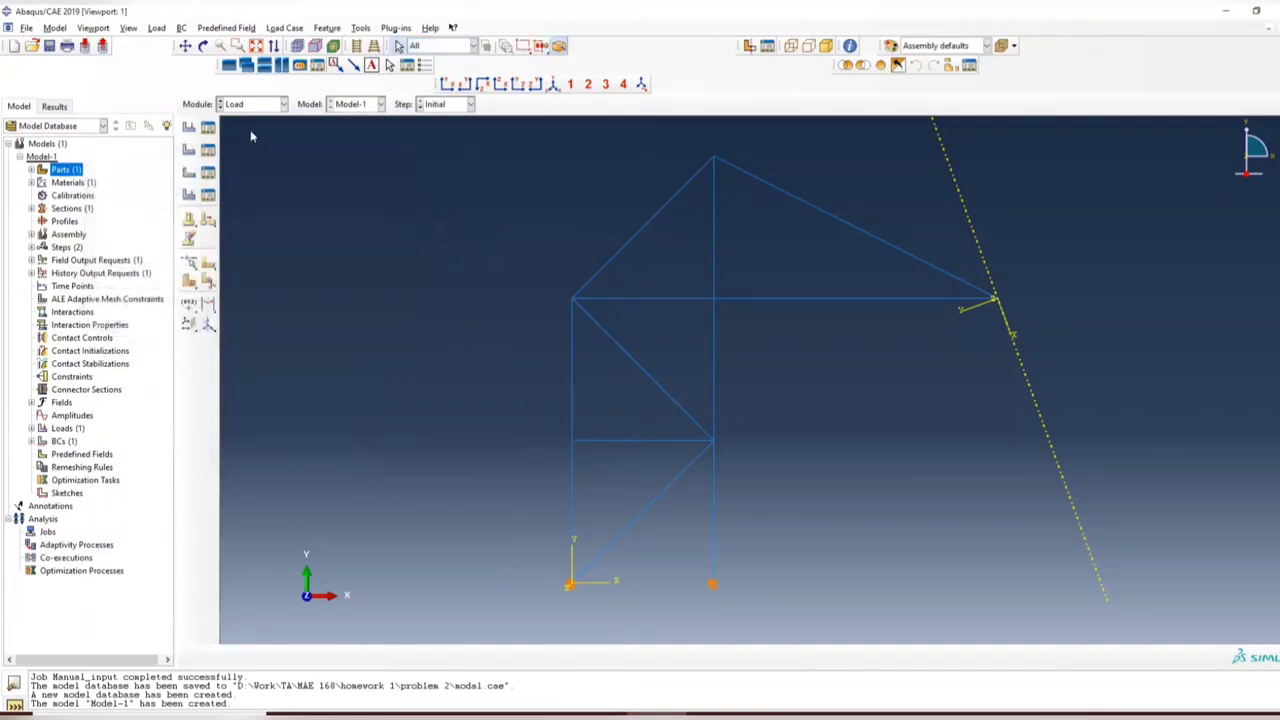
In the Mesh module, assign the Truss family element T2D2 to all truss members.
click(284, 104)
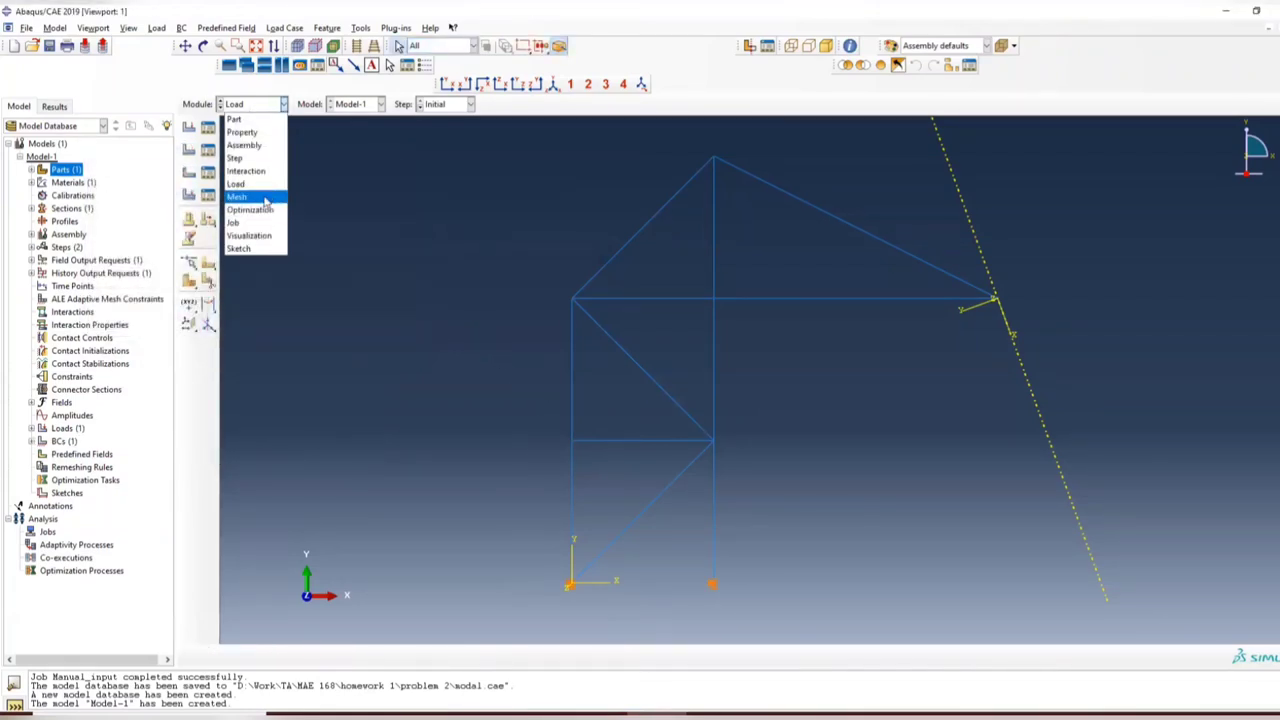
click(236, 196)
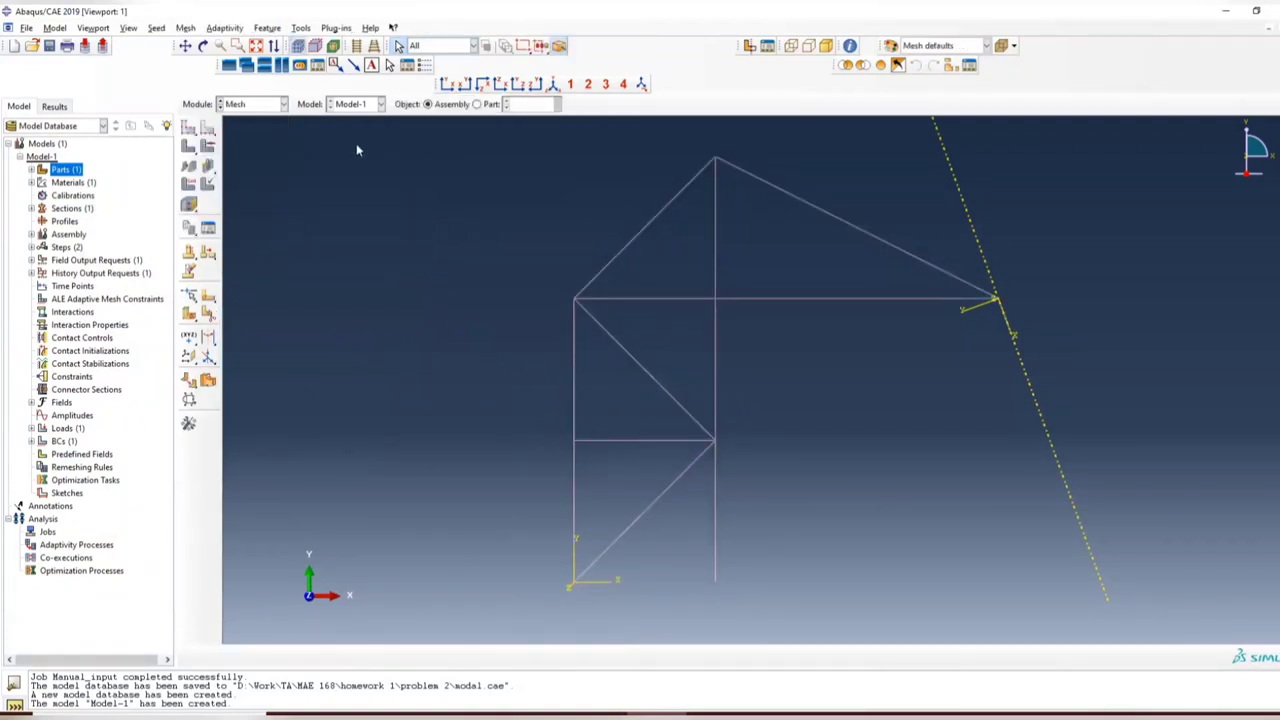
click(186, 28)
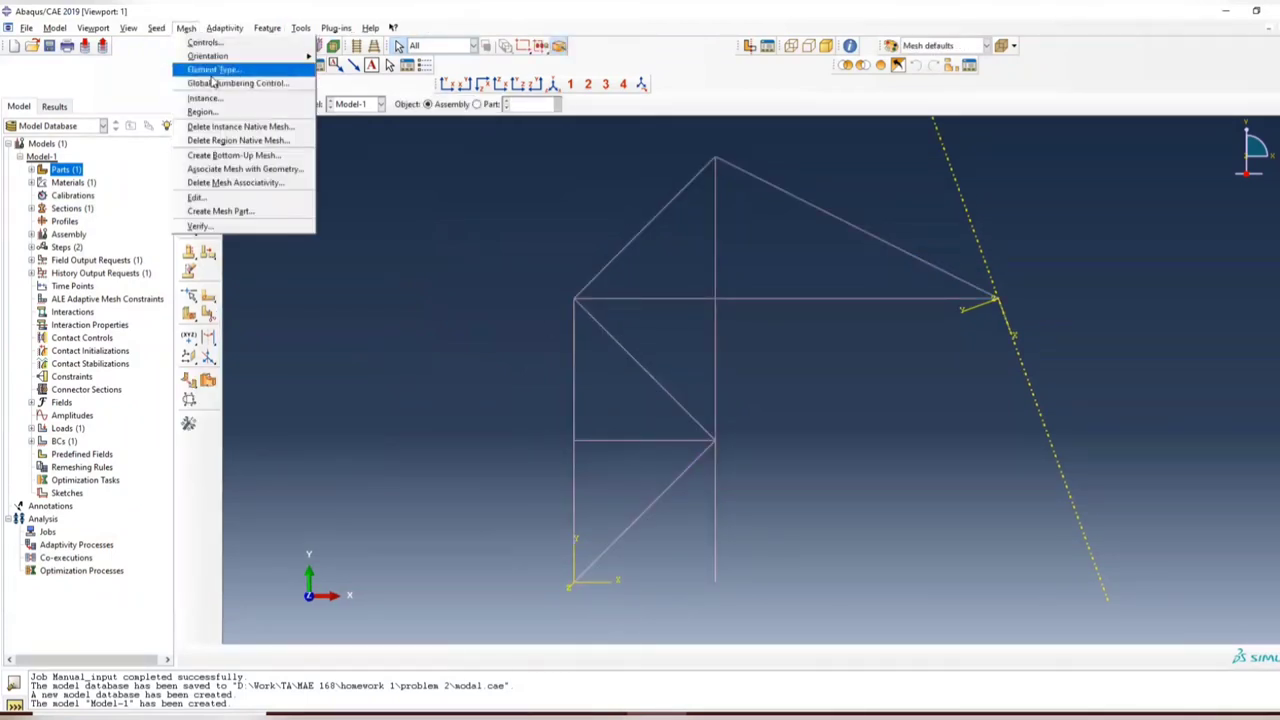
mouse_move(212, 68)
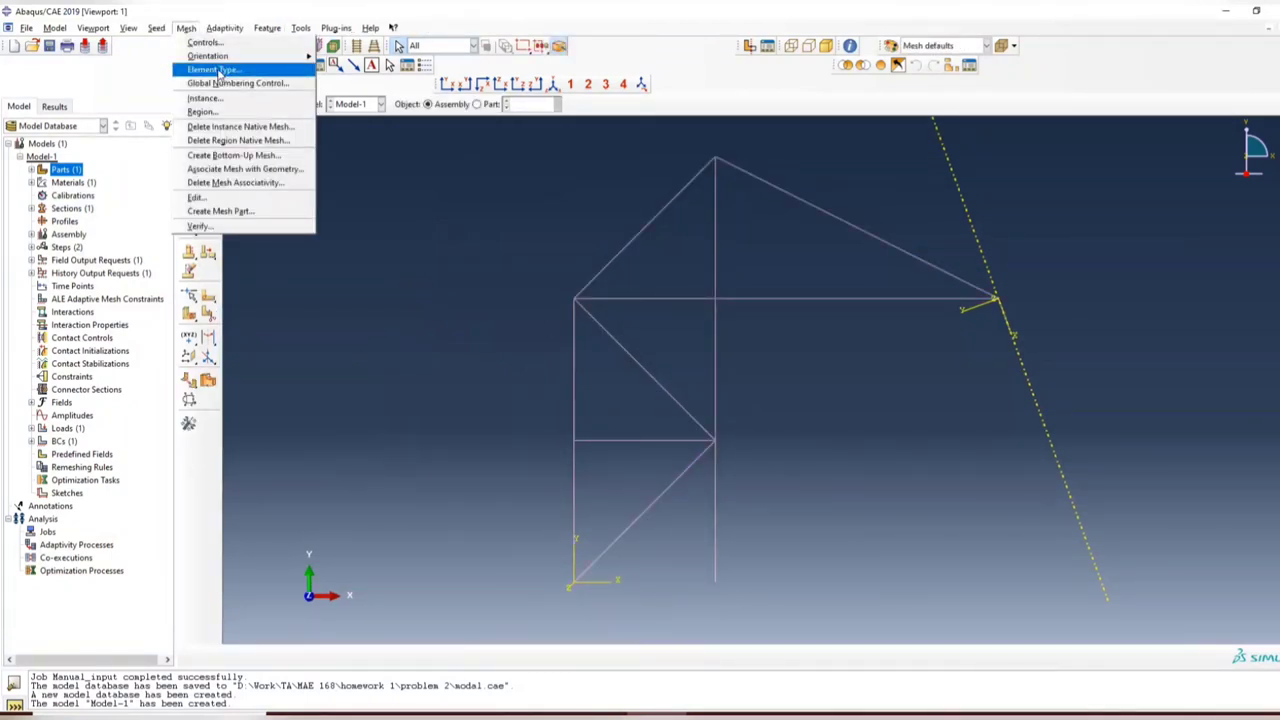
click(216, 68)
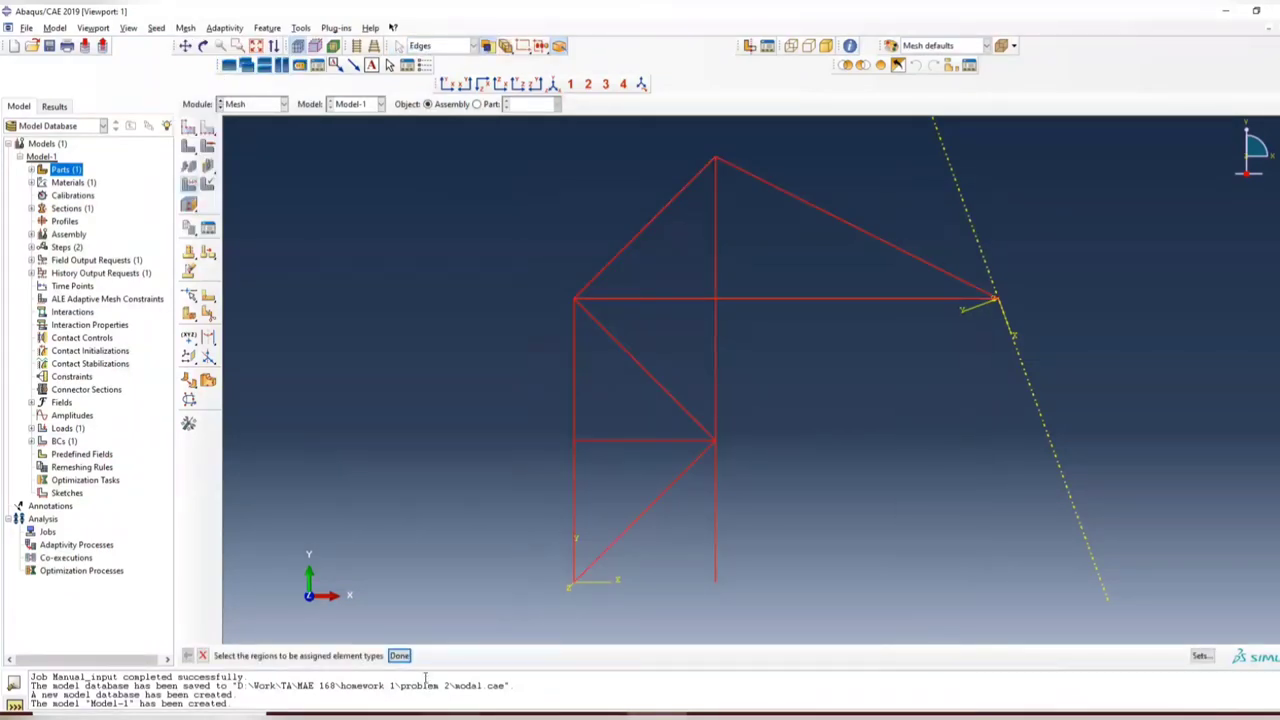
click(398, 656)
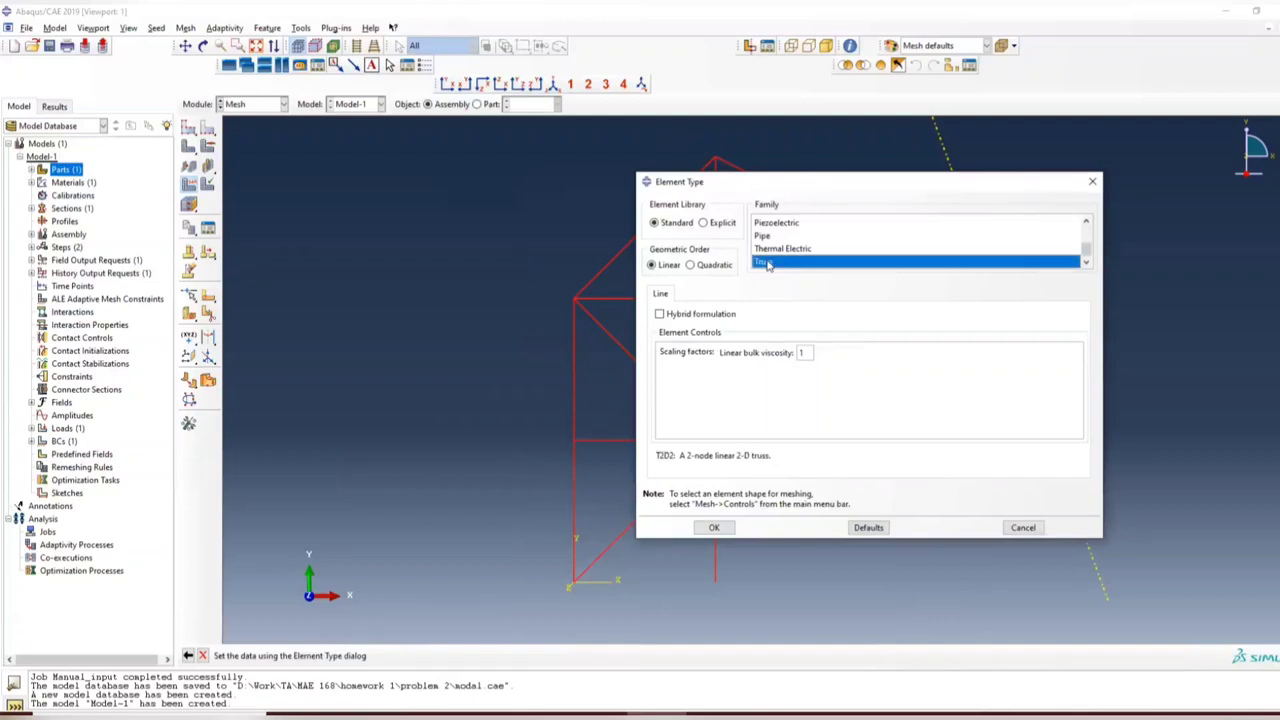
click(764, 260)
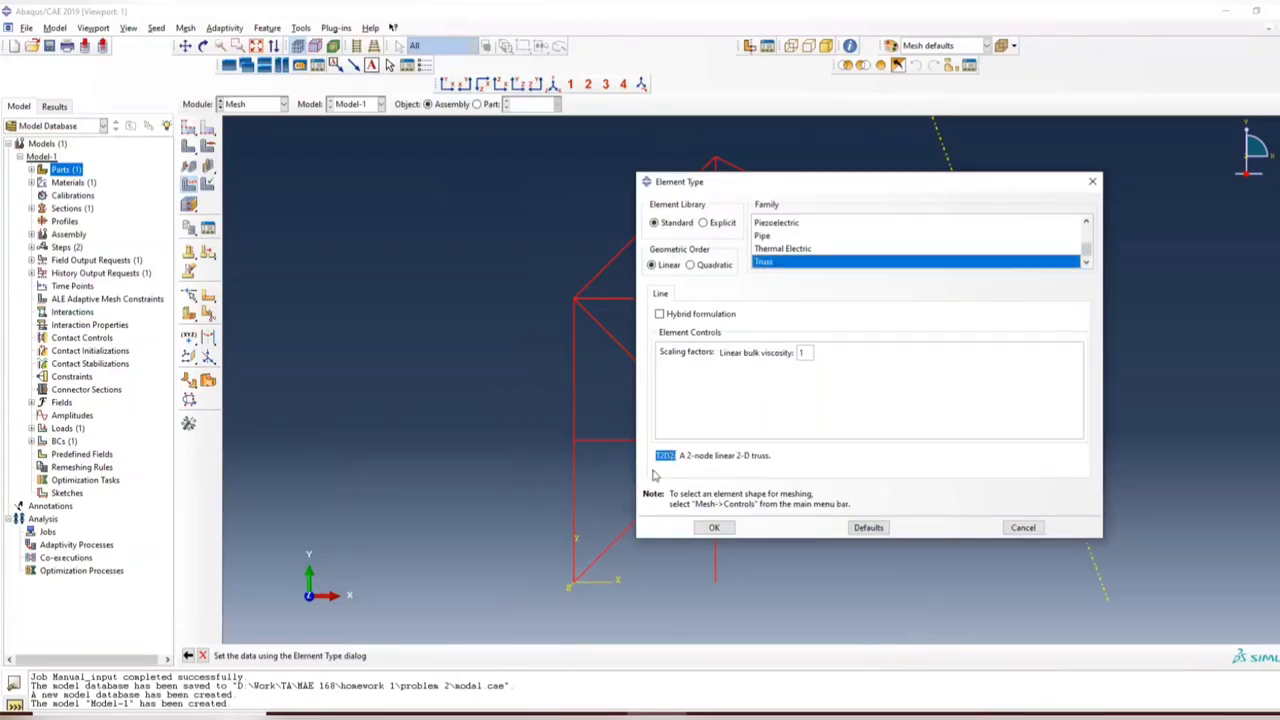
click(714, 528)
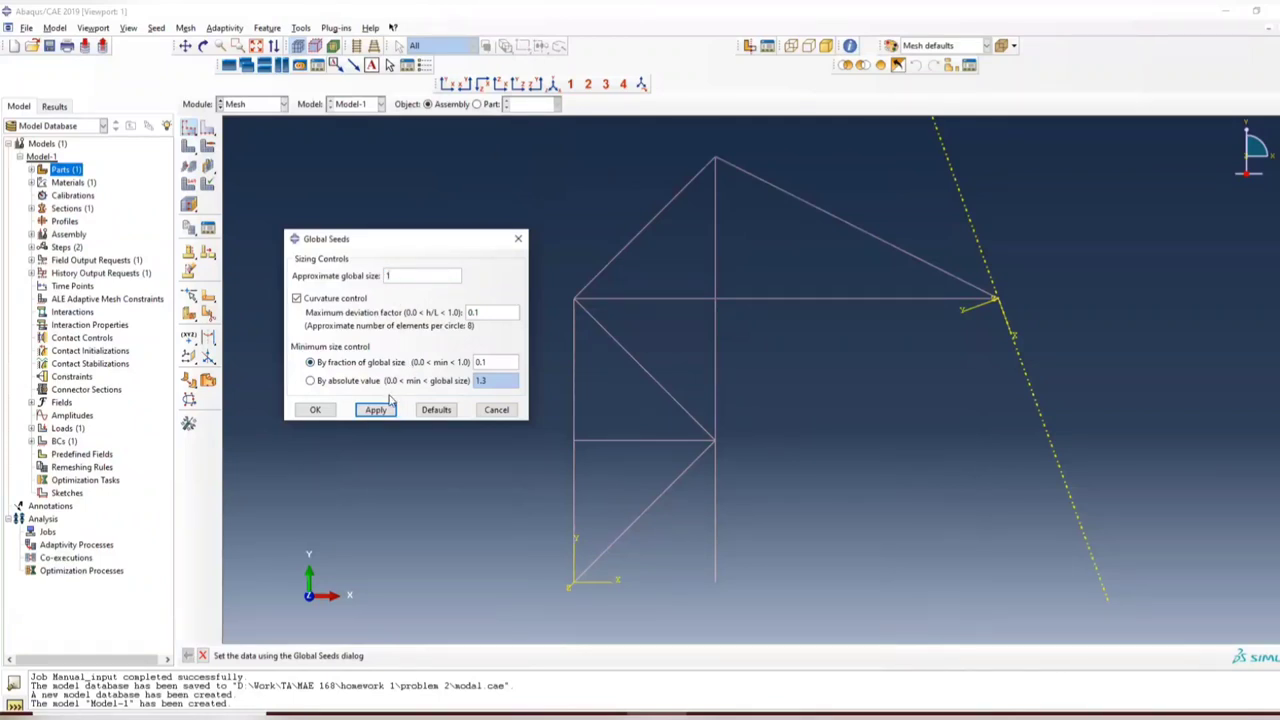
Apply global seeds to the truss, trying approximate sizes 10, 100 and 200.
click(376, 408)
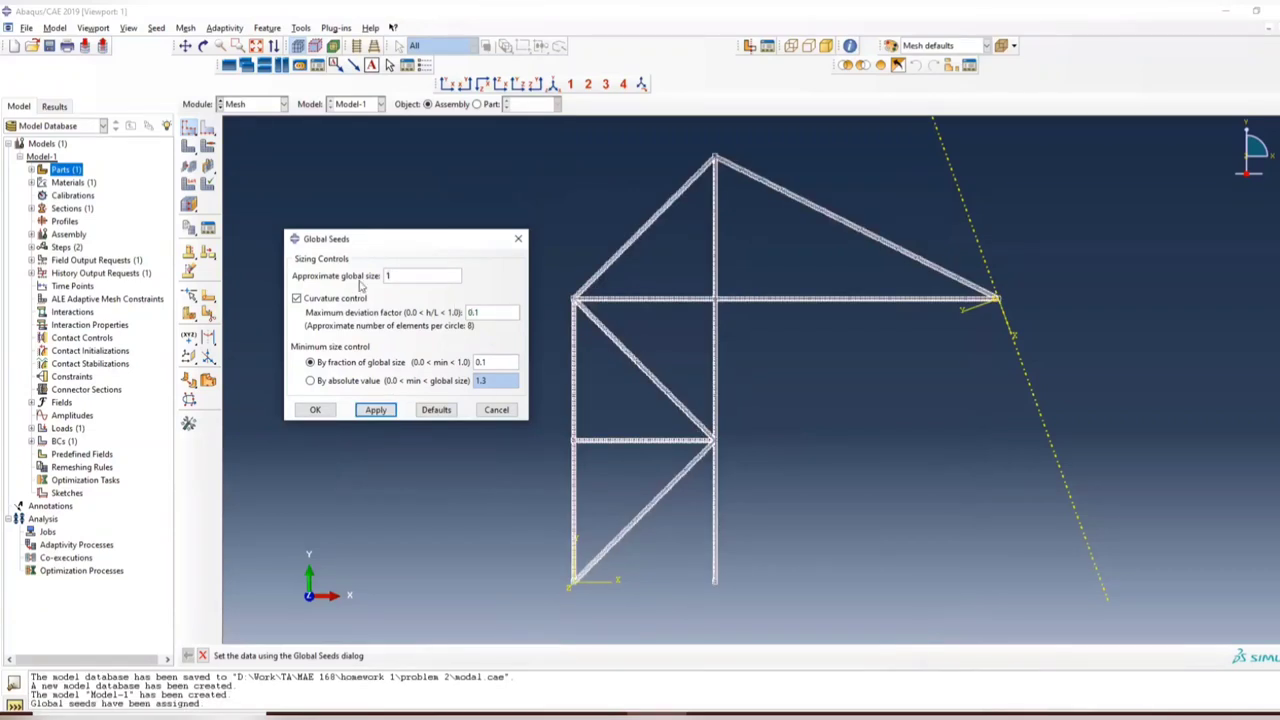
text(0)
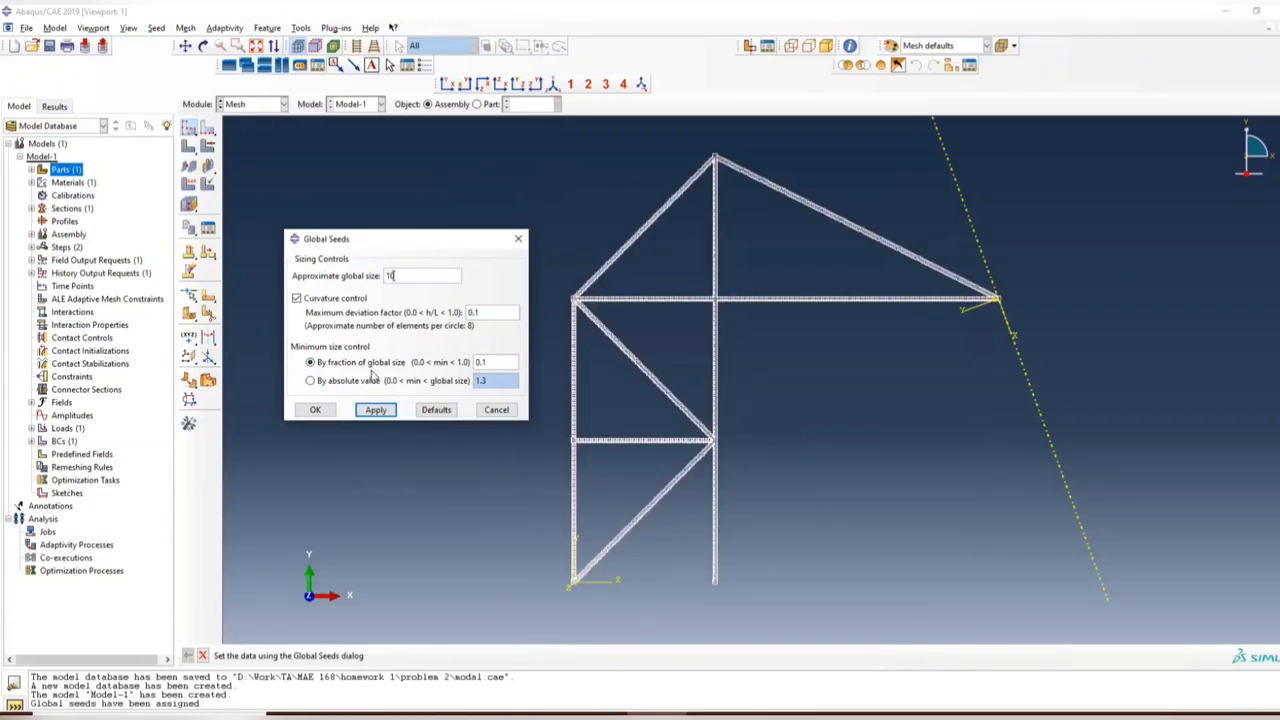
click(376, 408)
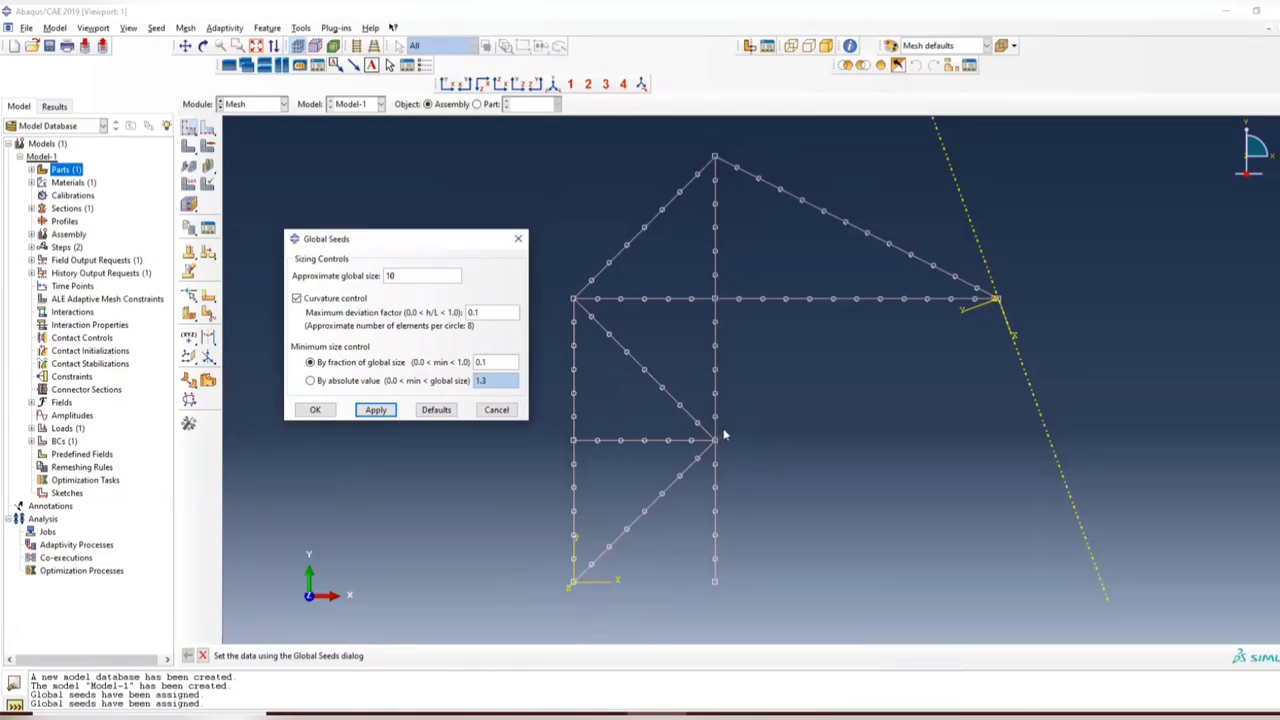
mouse_move(744, 372)
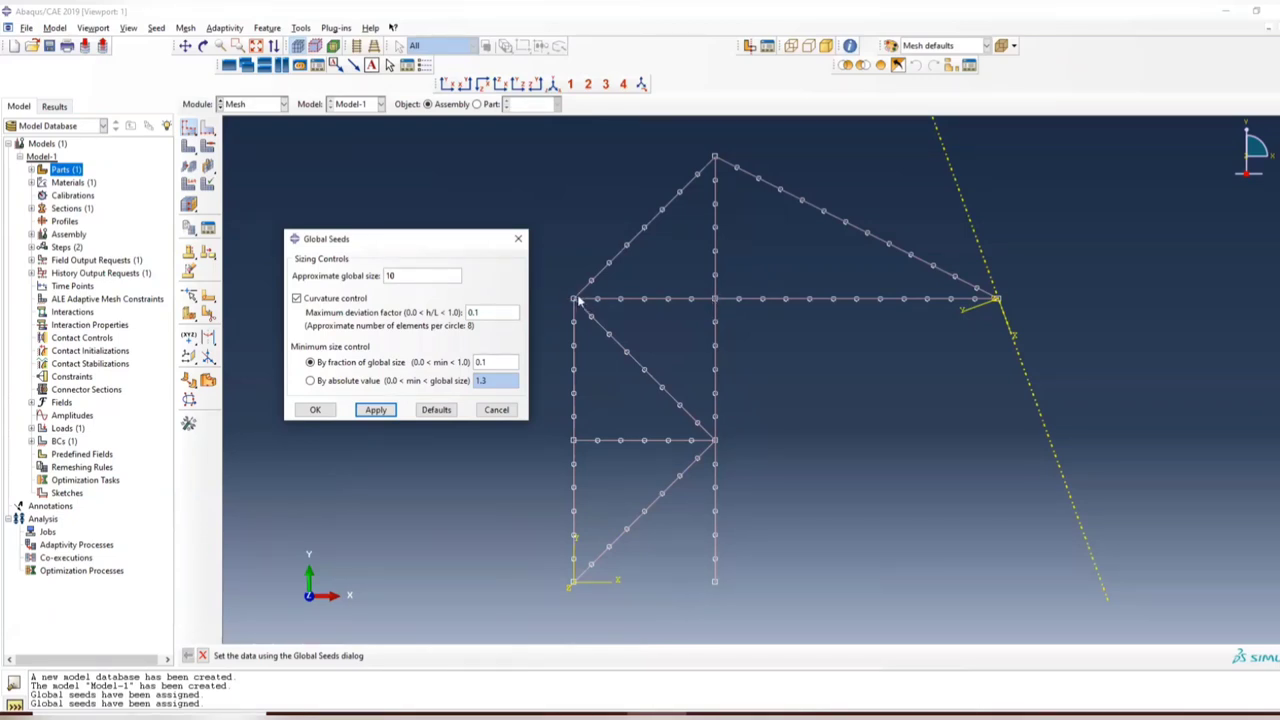
mouse_move(718, 302)
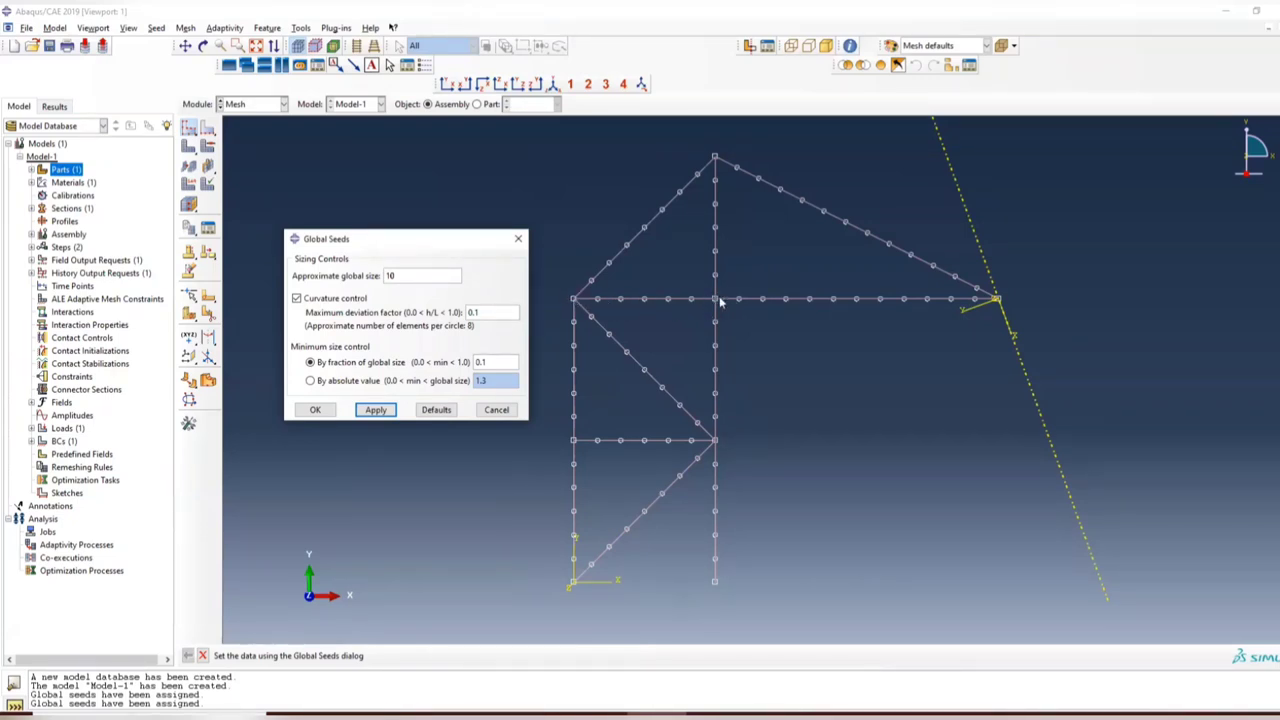
mouse_move(728, 302)
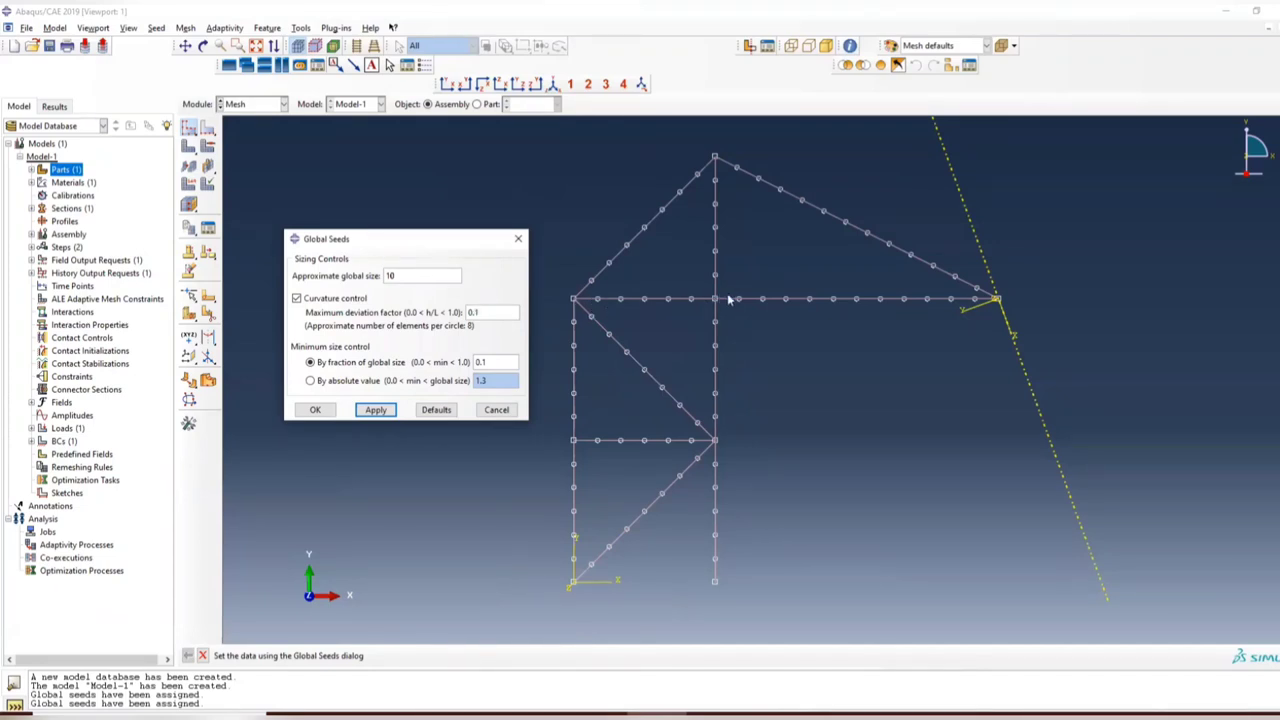
mouse_move(520, 256)
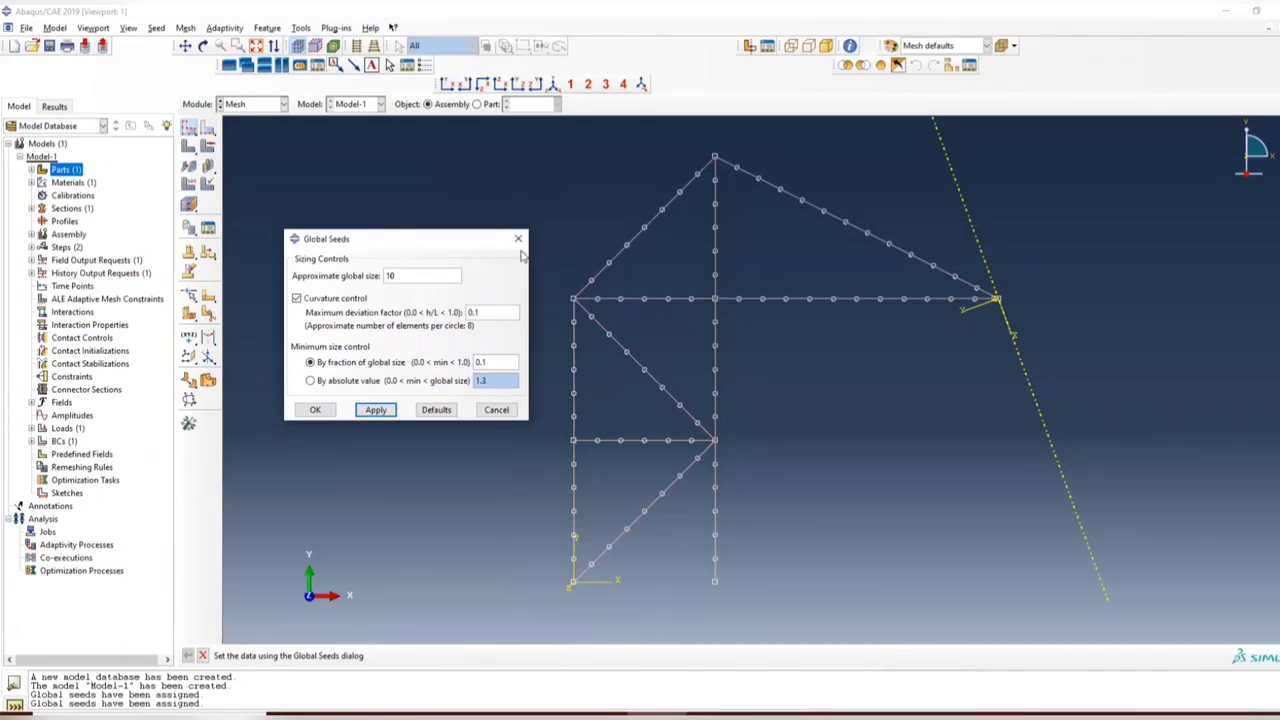
mouse_move(518, 240)
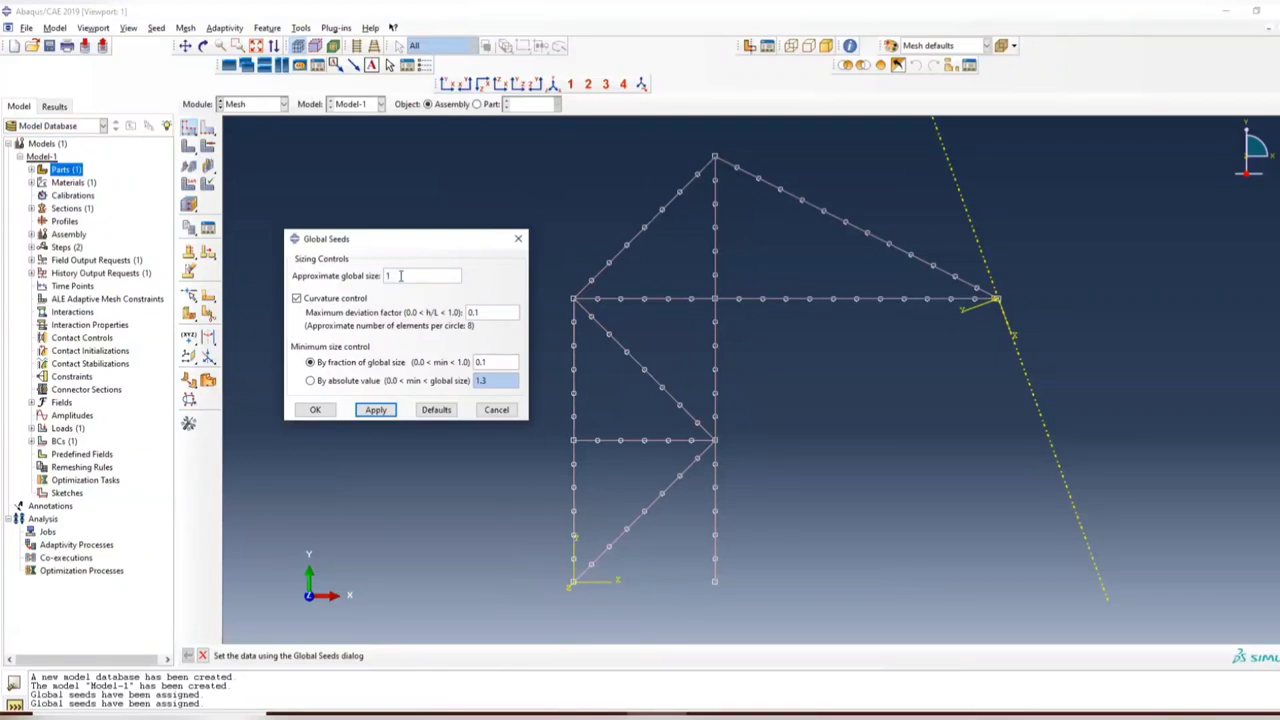
text(100)
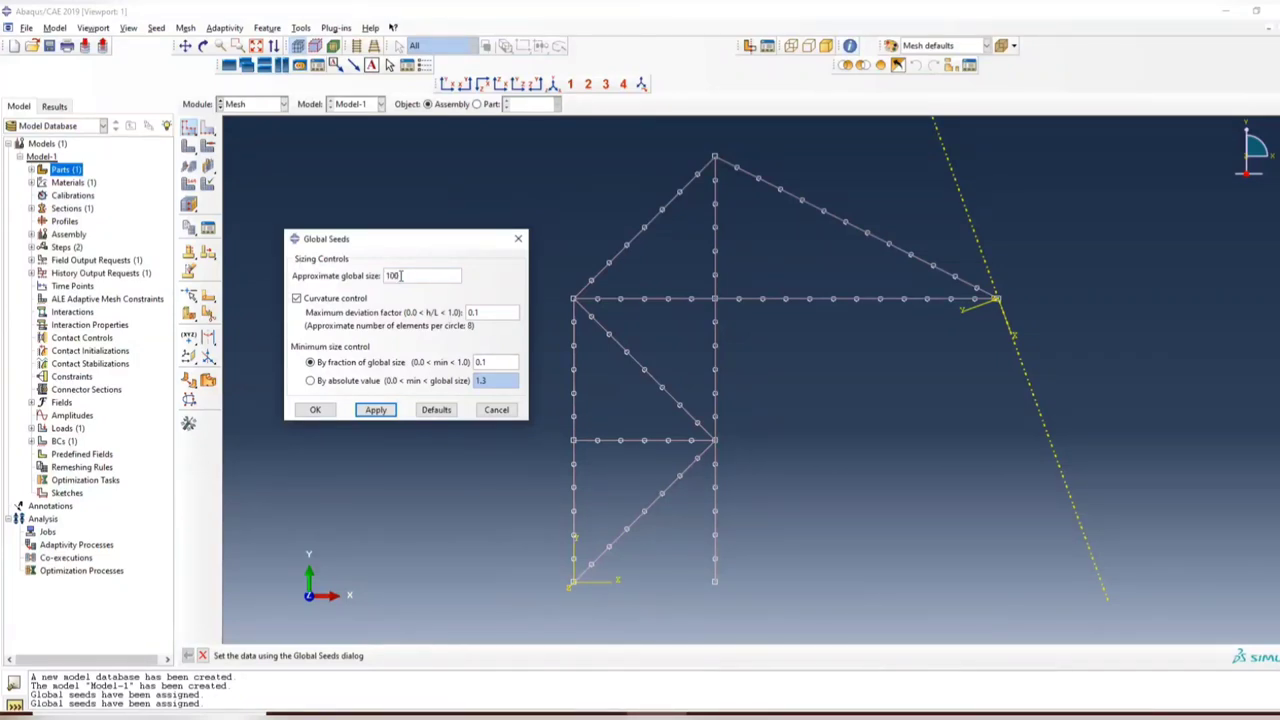
mouse_move(728, 290)
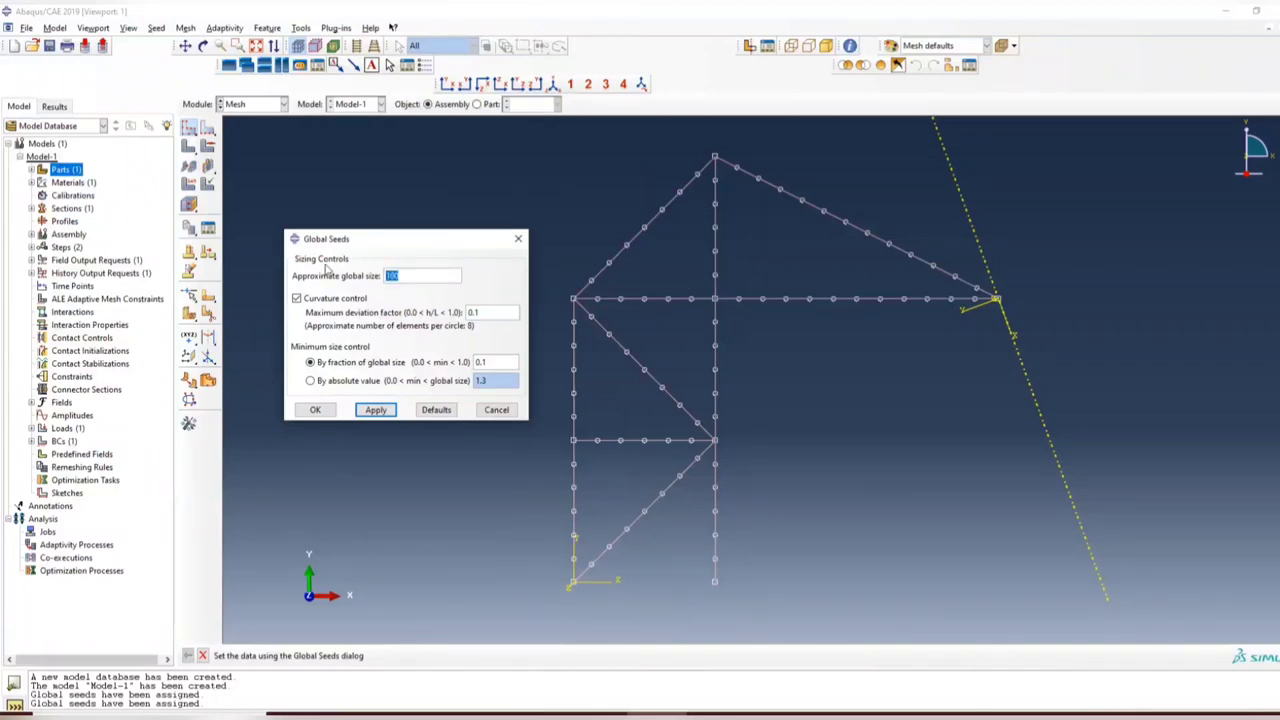
text(200)
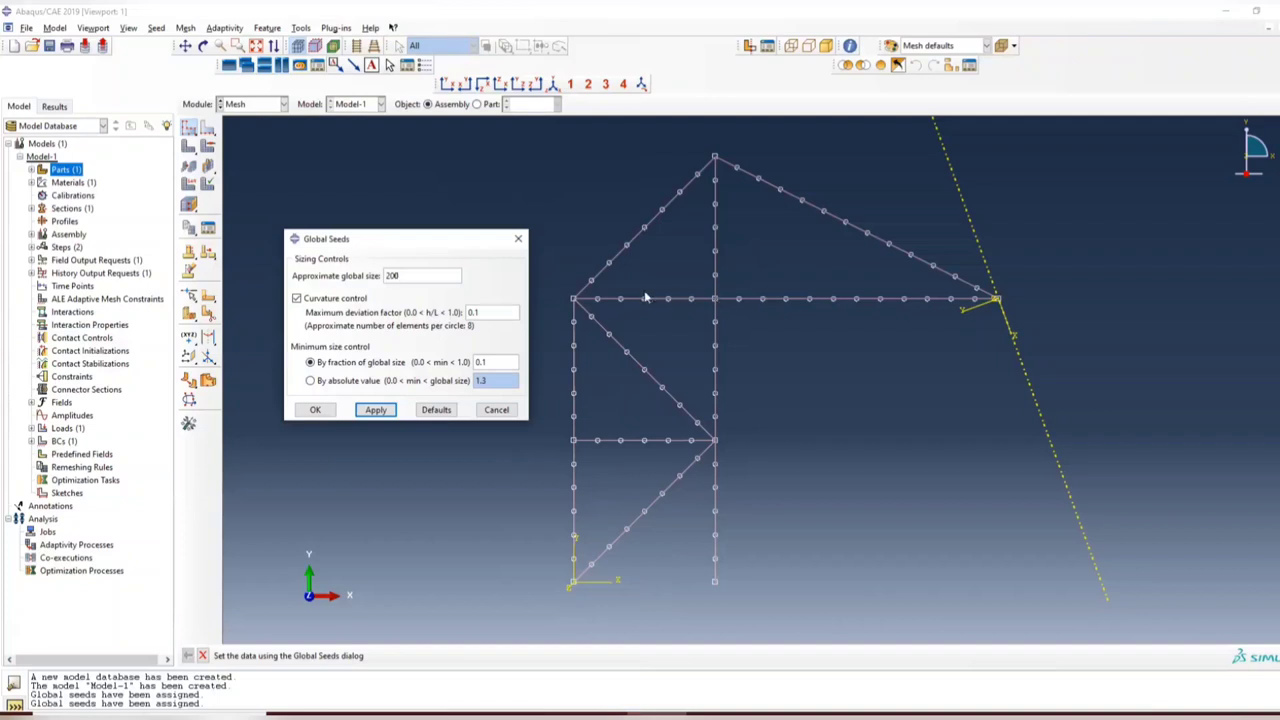
mouse_move(1044, 288)
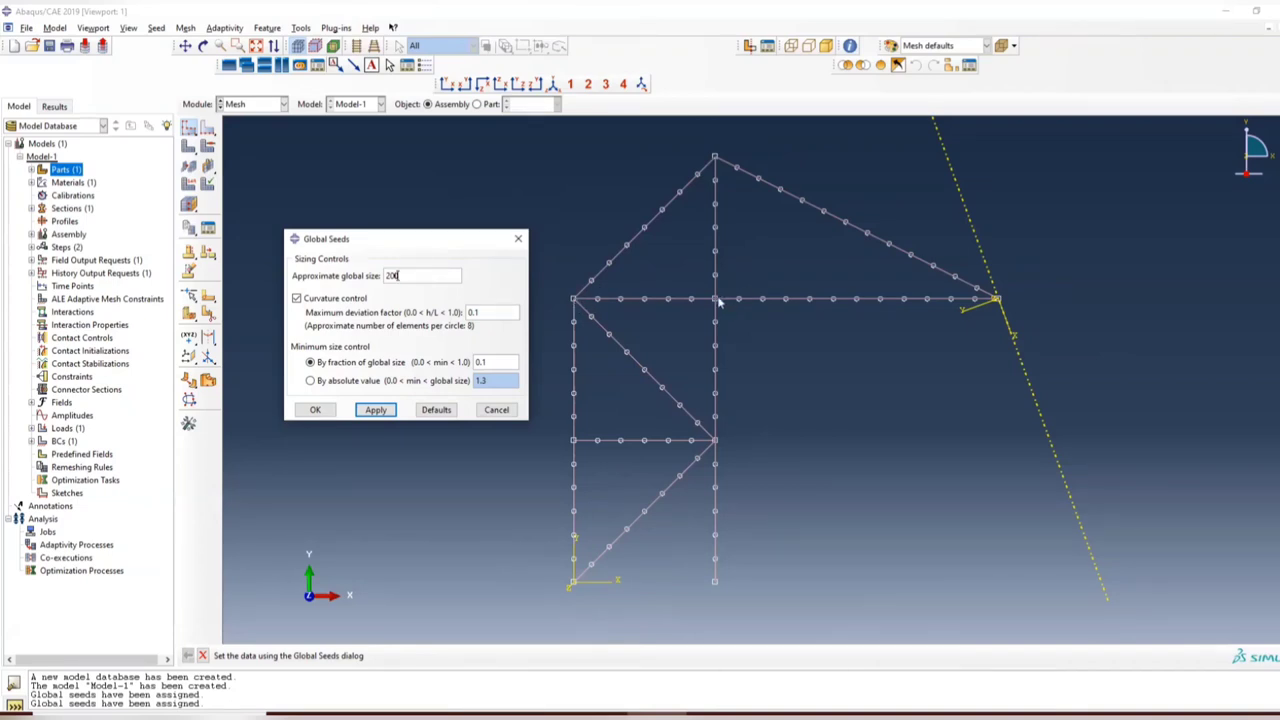
mouse_move(720, 300)
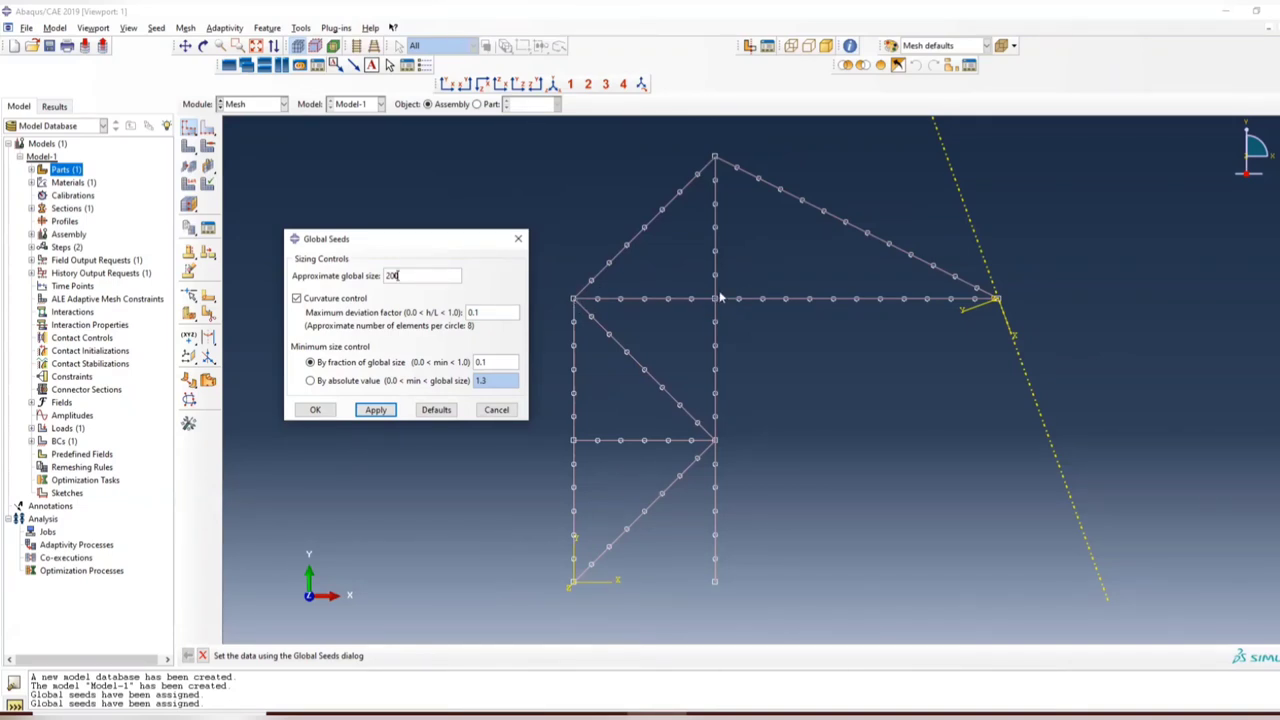
mouse_move(588, 320)
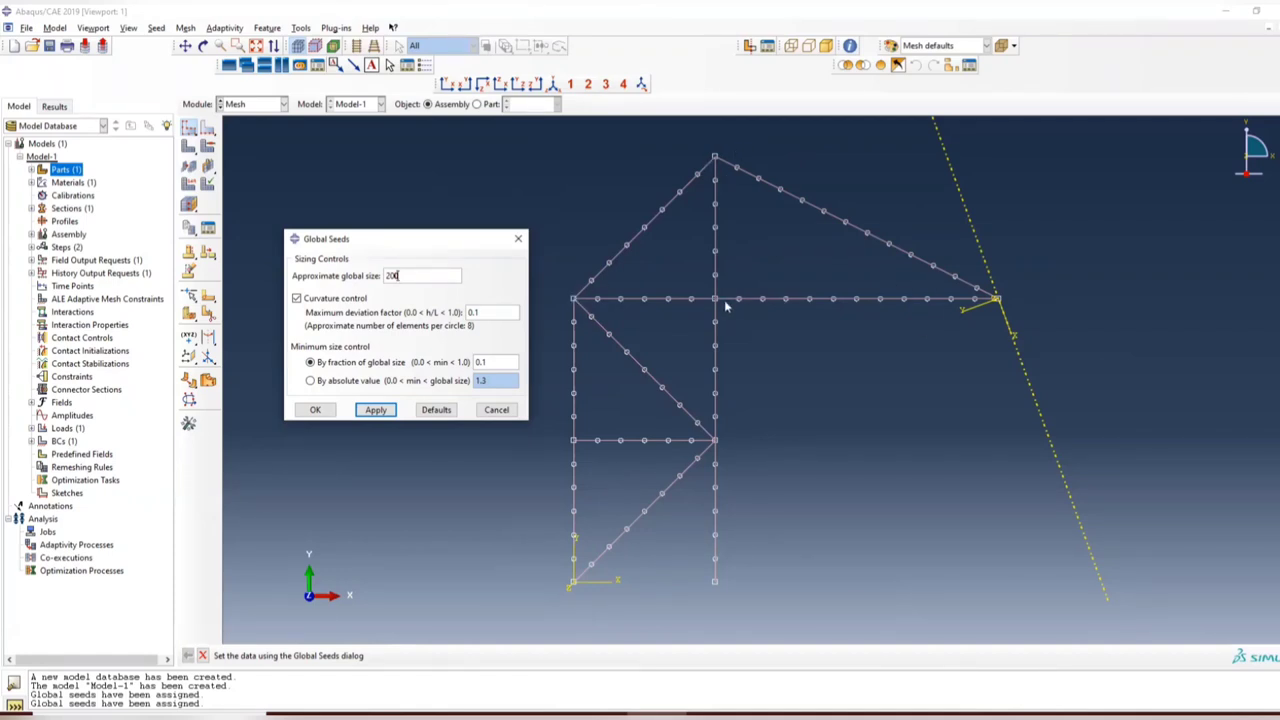
mouse_move(512, 292)
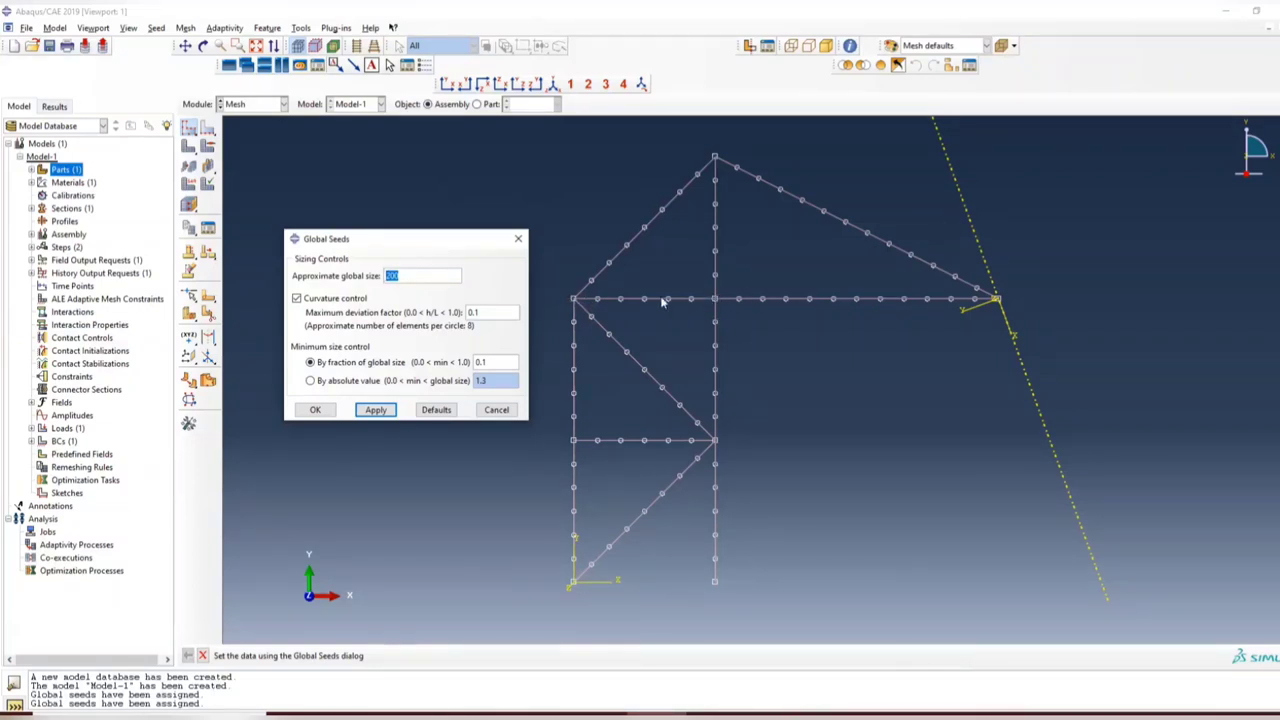
mouse_move(570, 302)
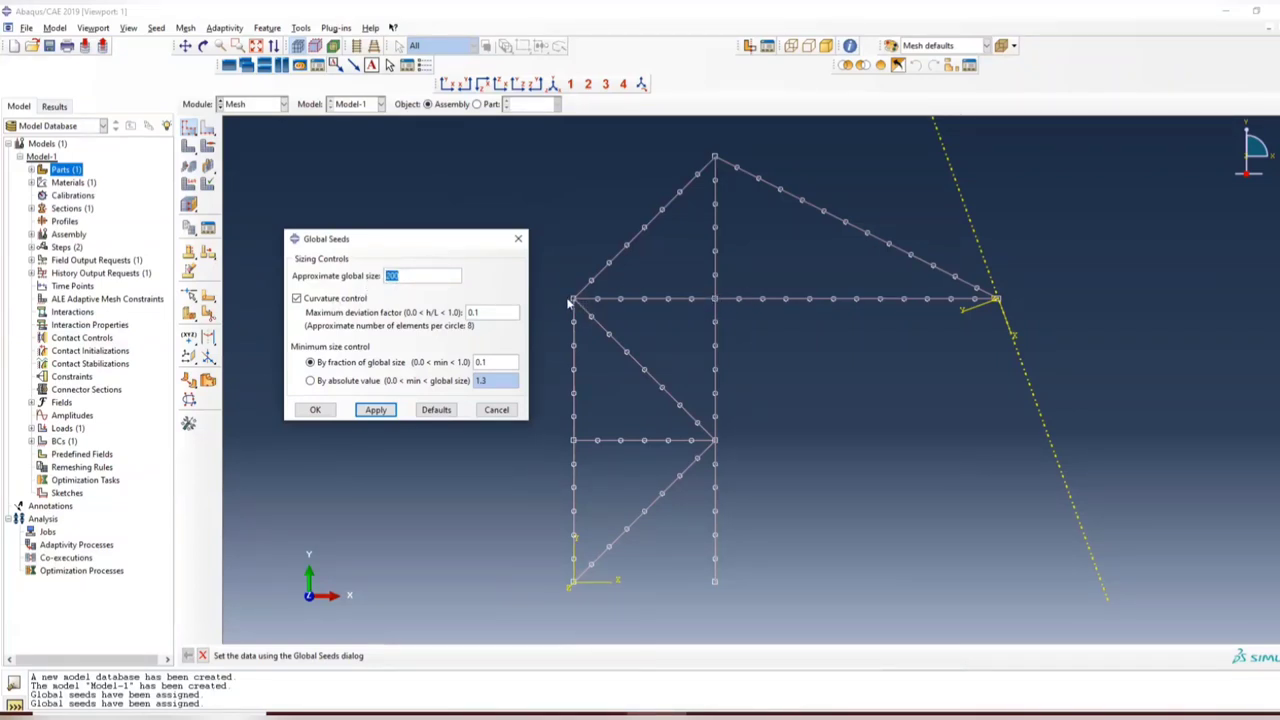
mouse_move(704, 300)
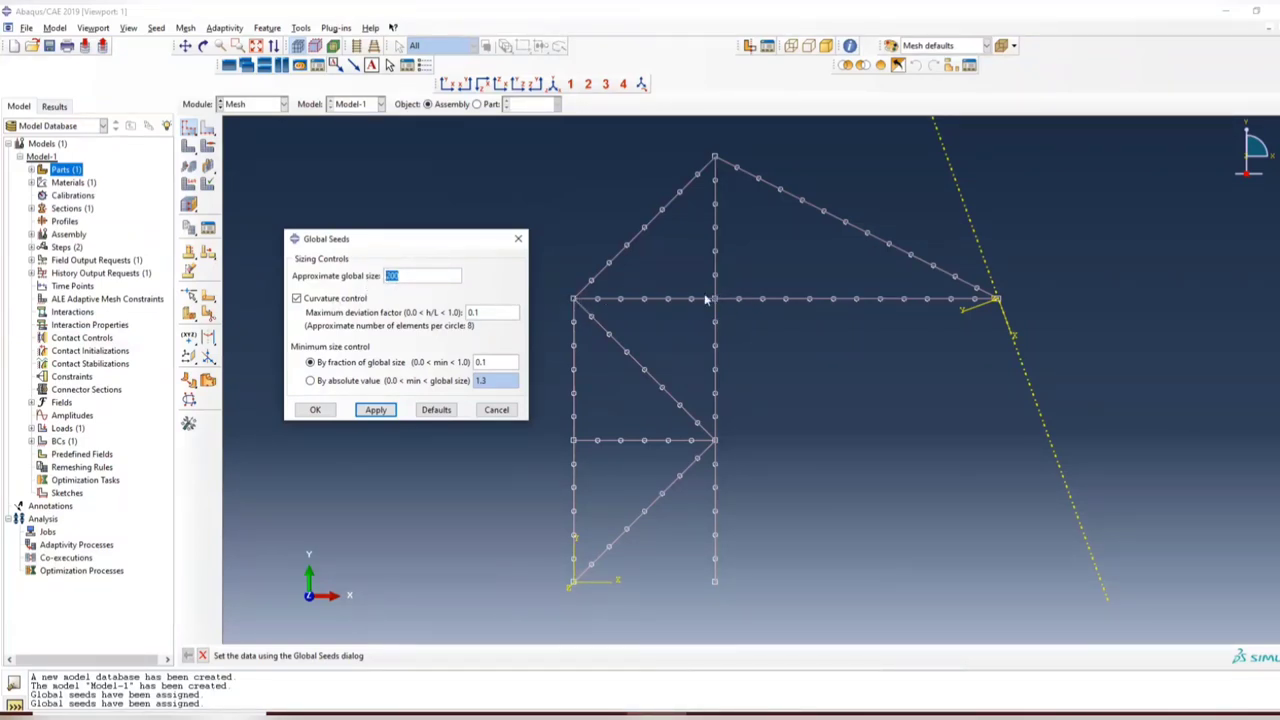
mouse_move(348, 482)
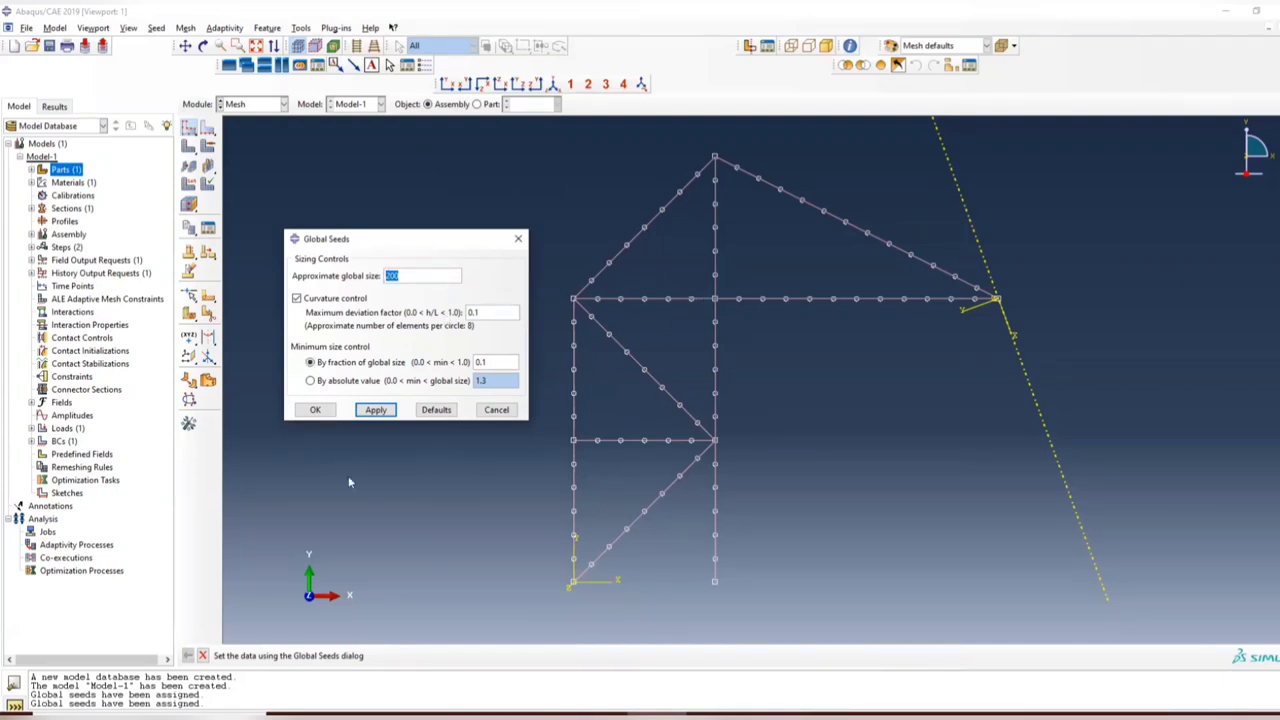
Accept the seeds and mesh the truss part instance into 12 elements.
click(316, 408)
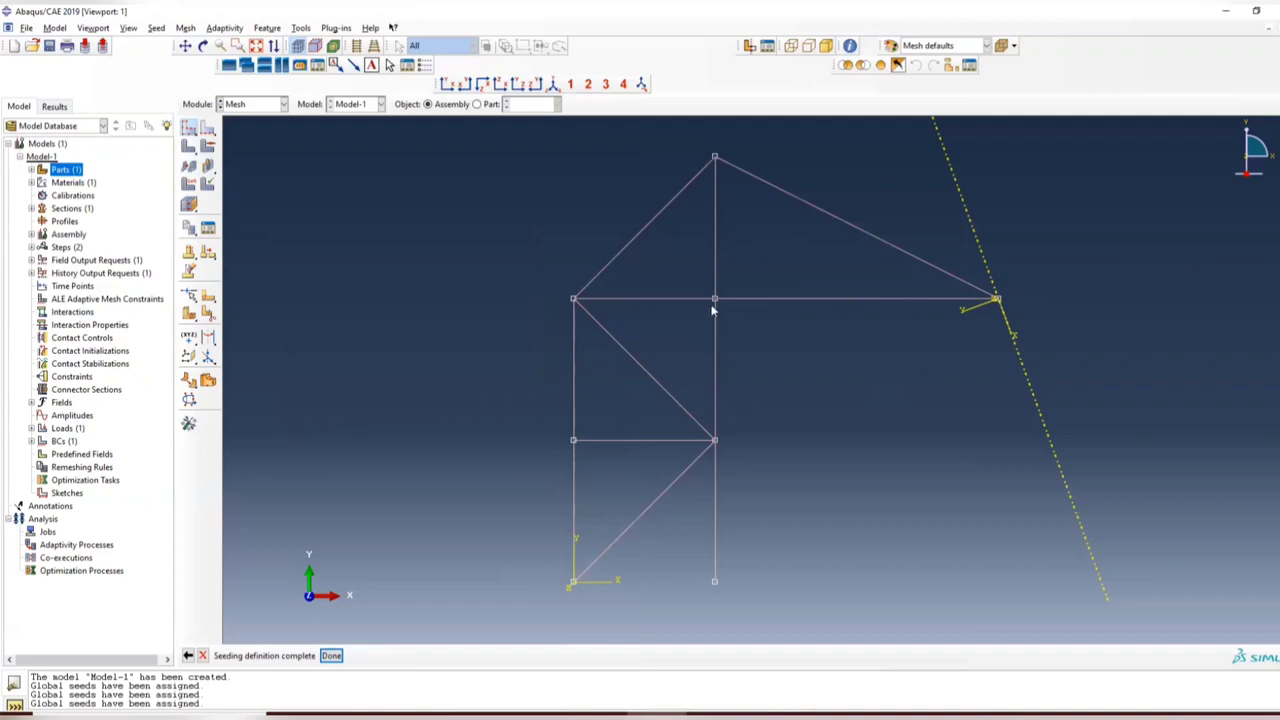
mouse_move(580, 570)
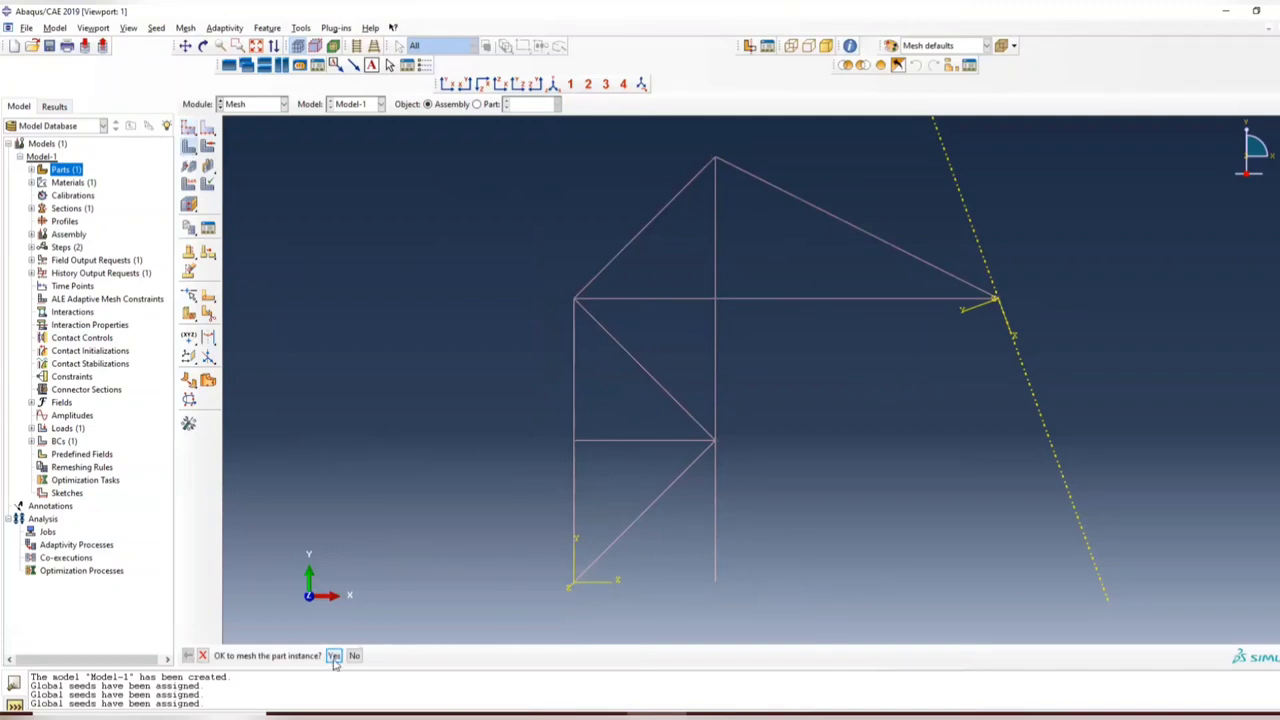
click(332, 656)
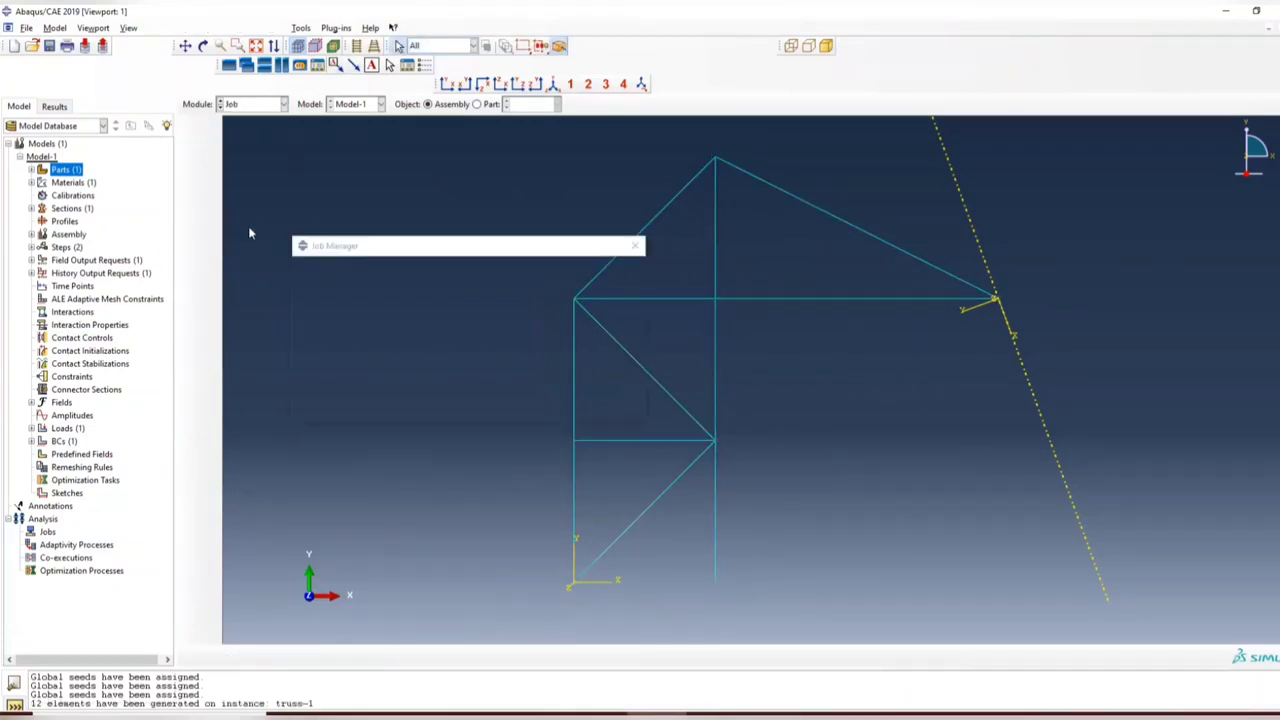
Create the Model_ana job for Model-1 with default settings.
click(320, 408)
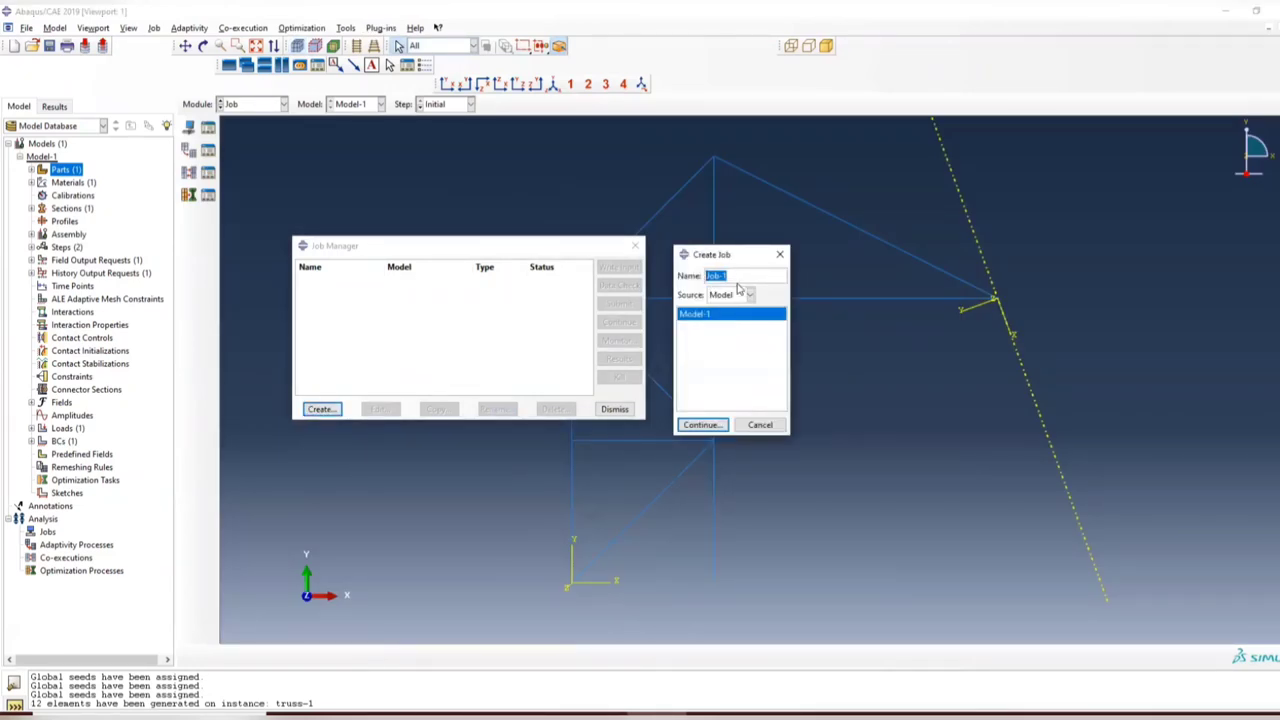
mouse_move(744, 290)
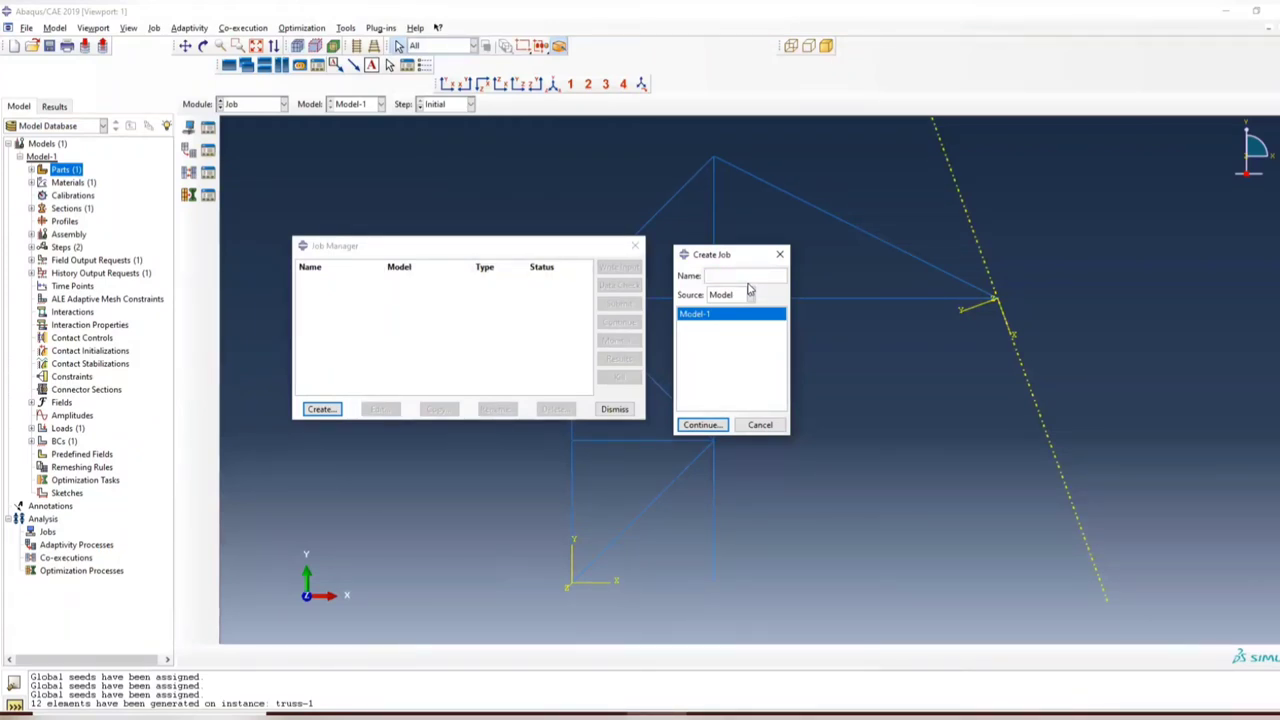
text(Model_and)
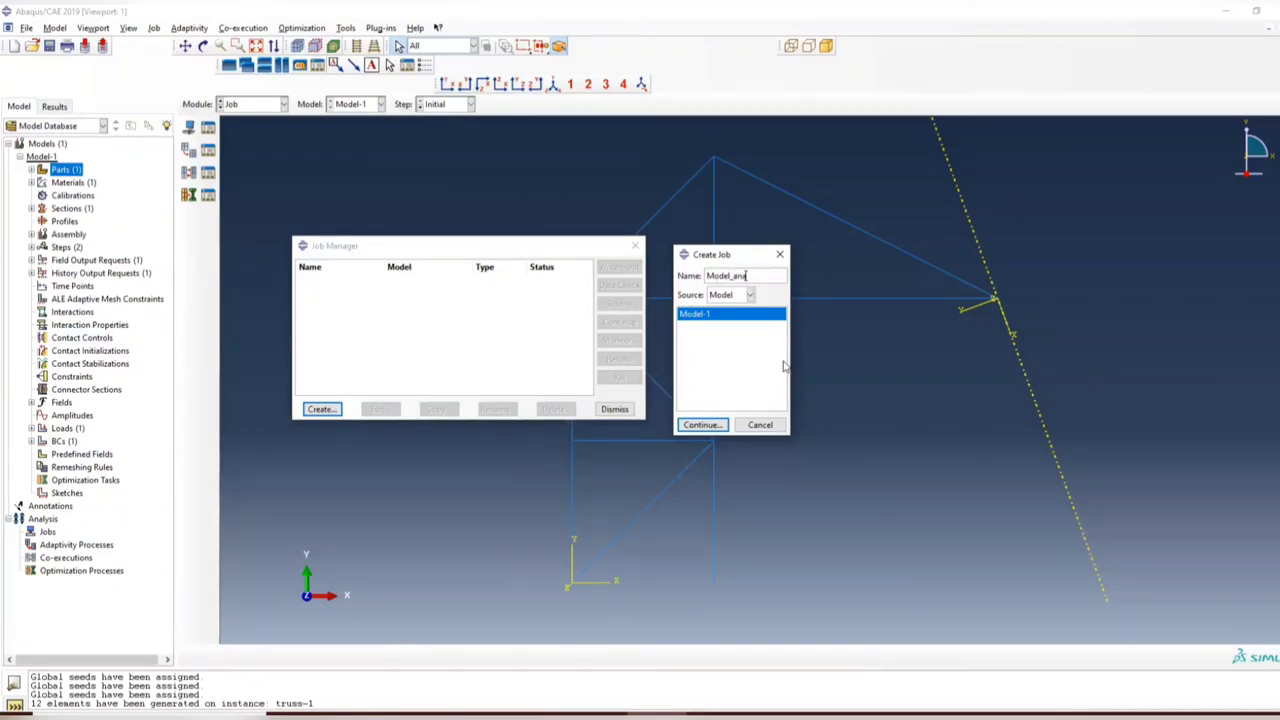
click(702, 424)
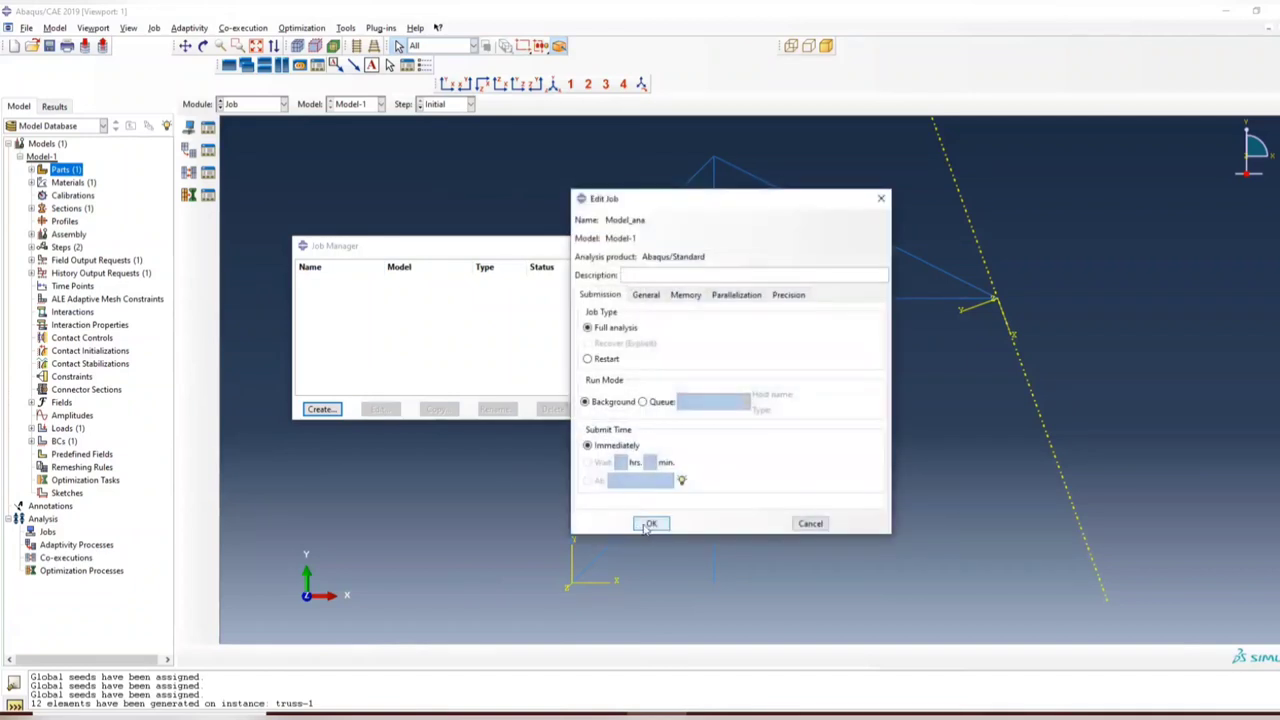
click(650, 524)
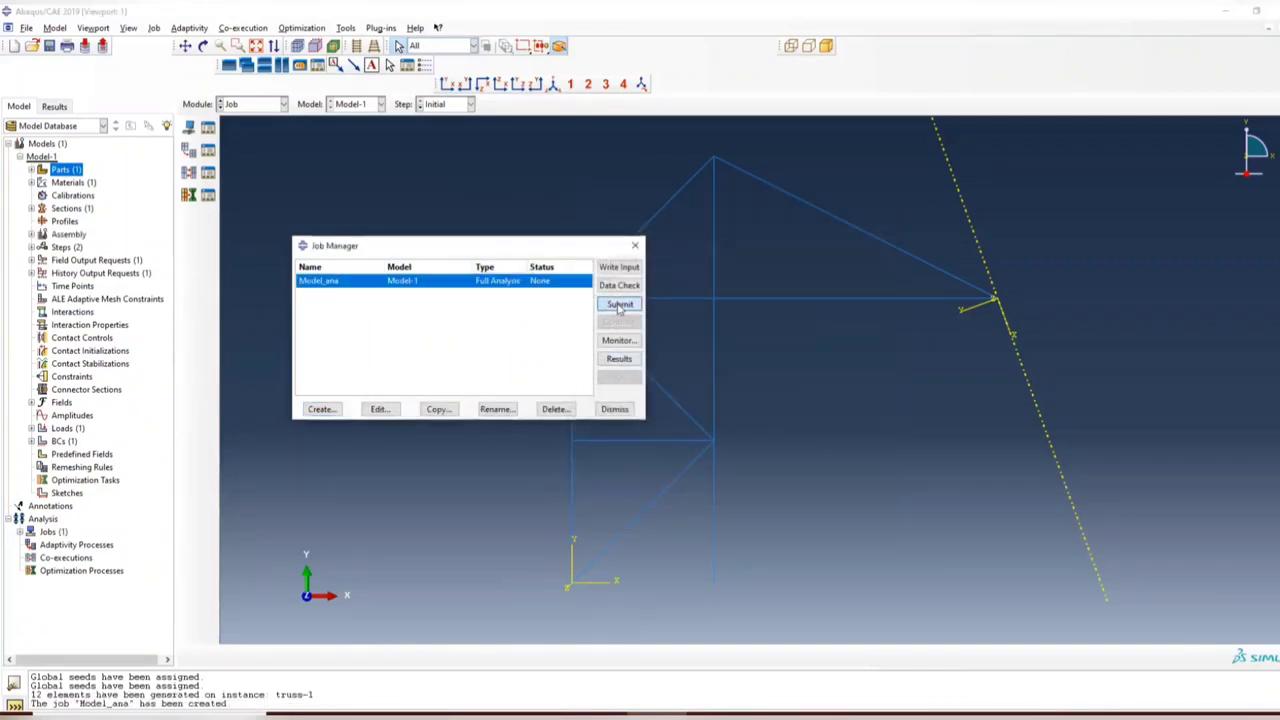
Submit Model_ana and monitor it until the analysis completes successfully.
click(620, 304)
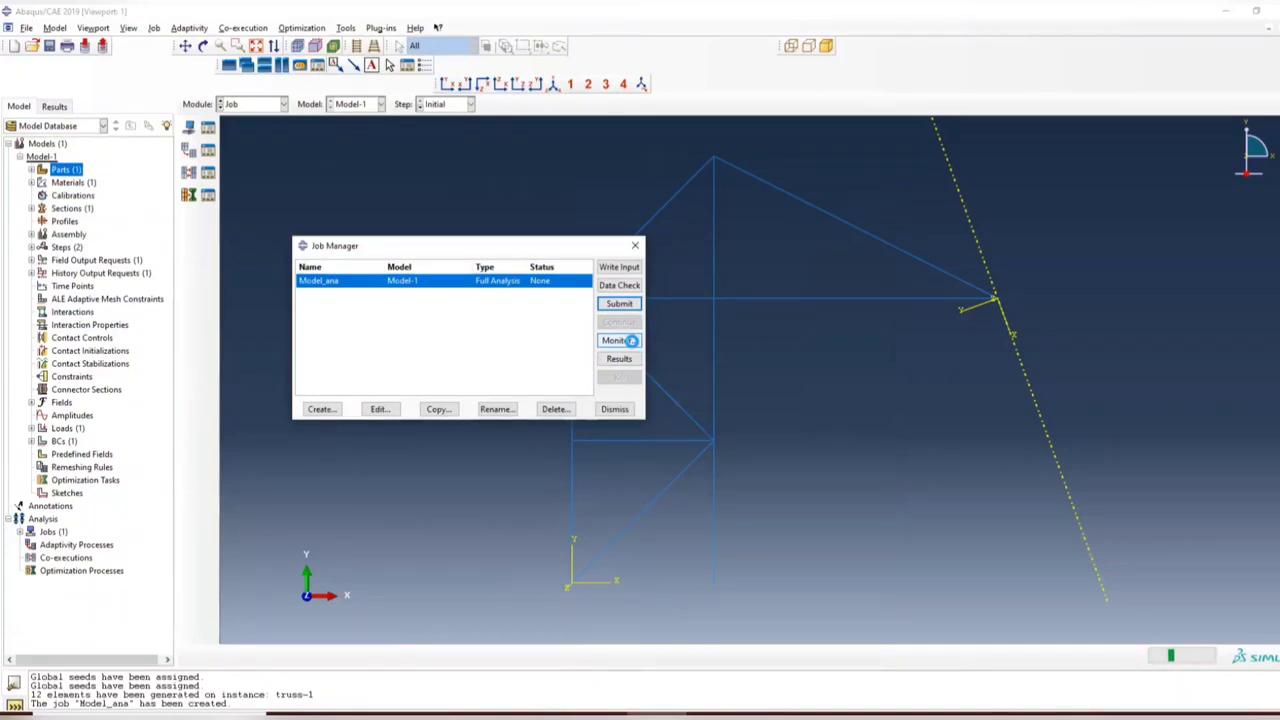
click(618, 304)
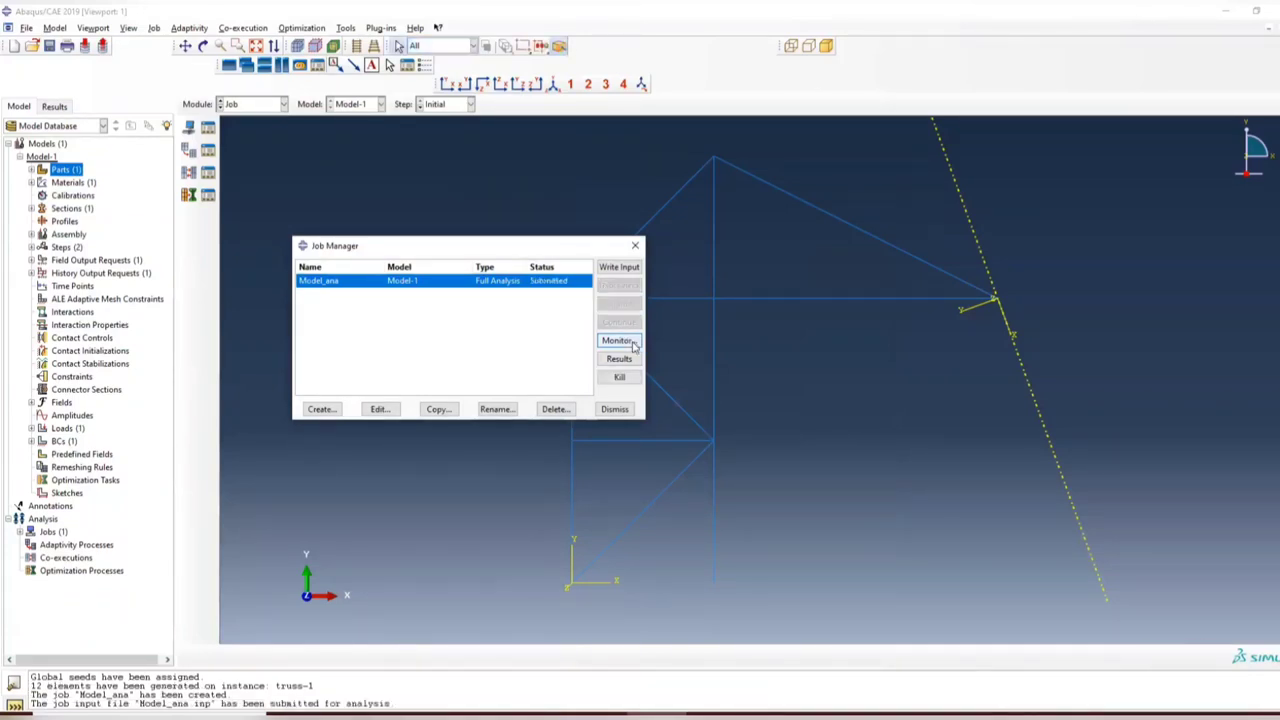
click(618, 340)
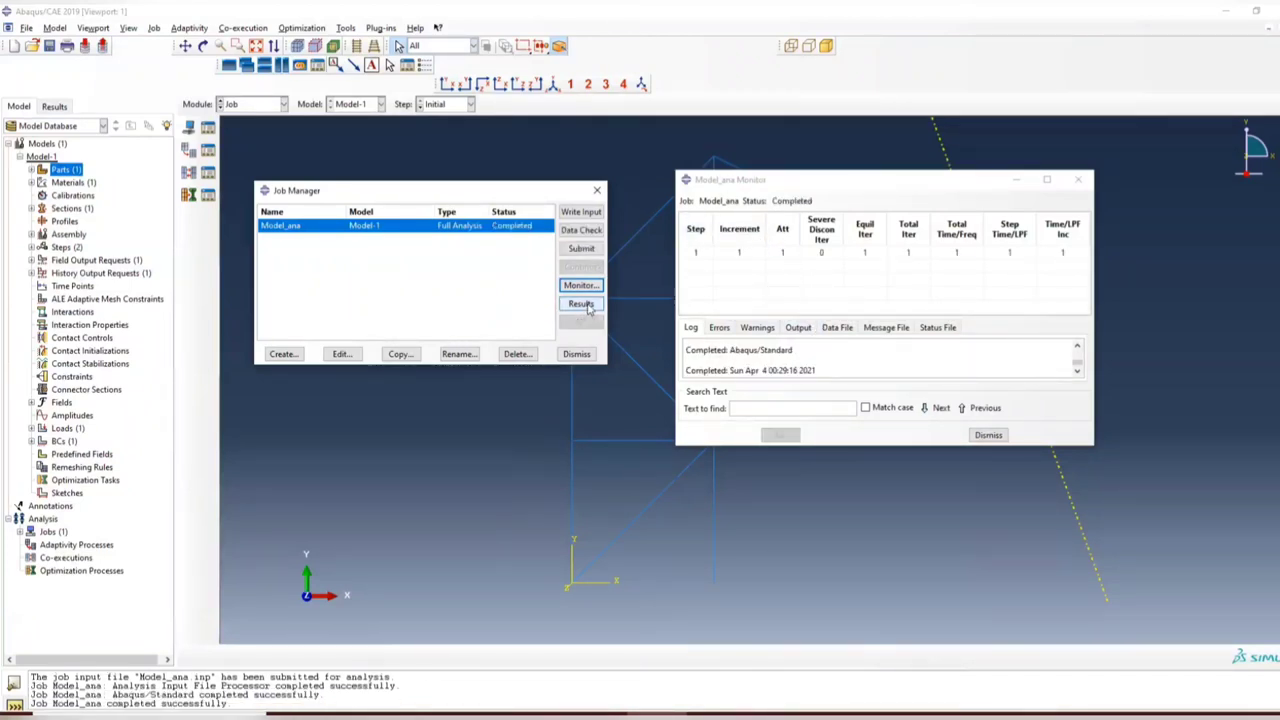
Load the Model_ana results and contour the truss by S11 stress.
click(580, 304)
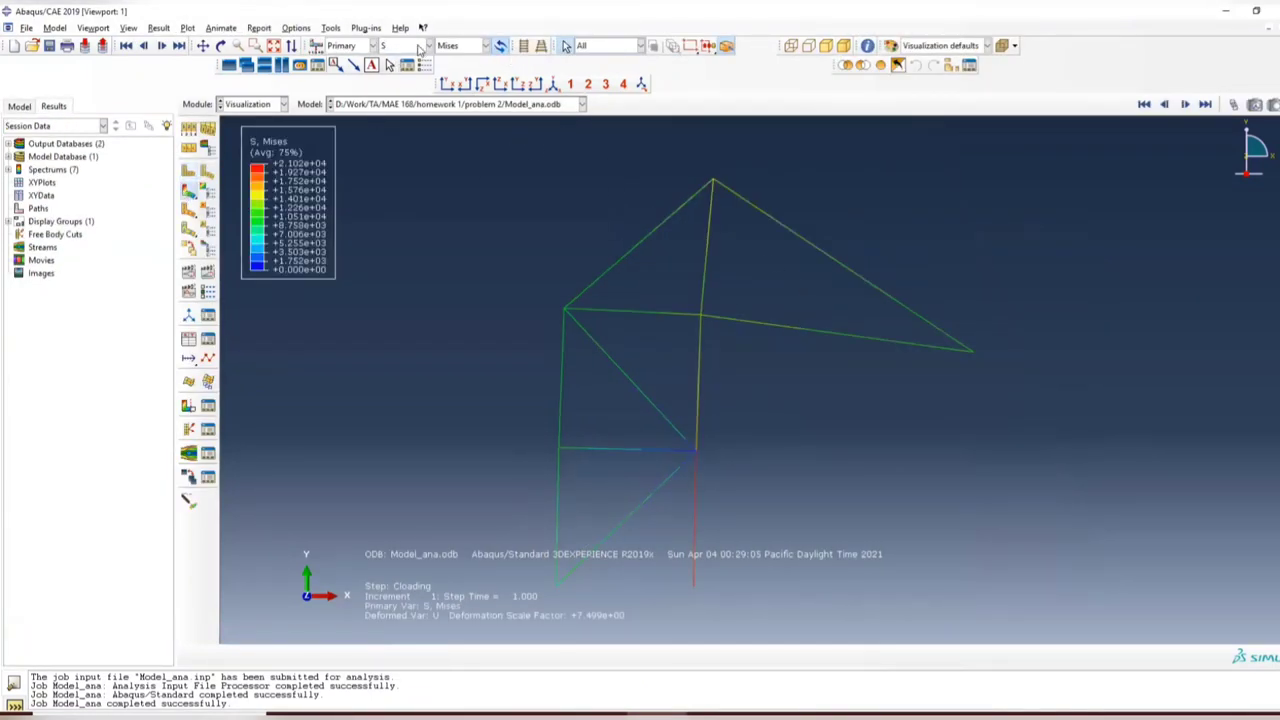
click(476, 44)
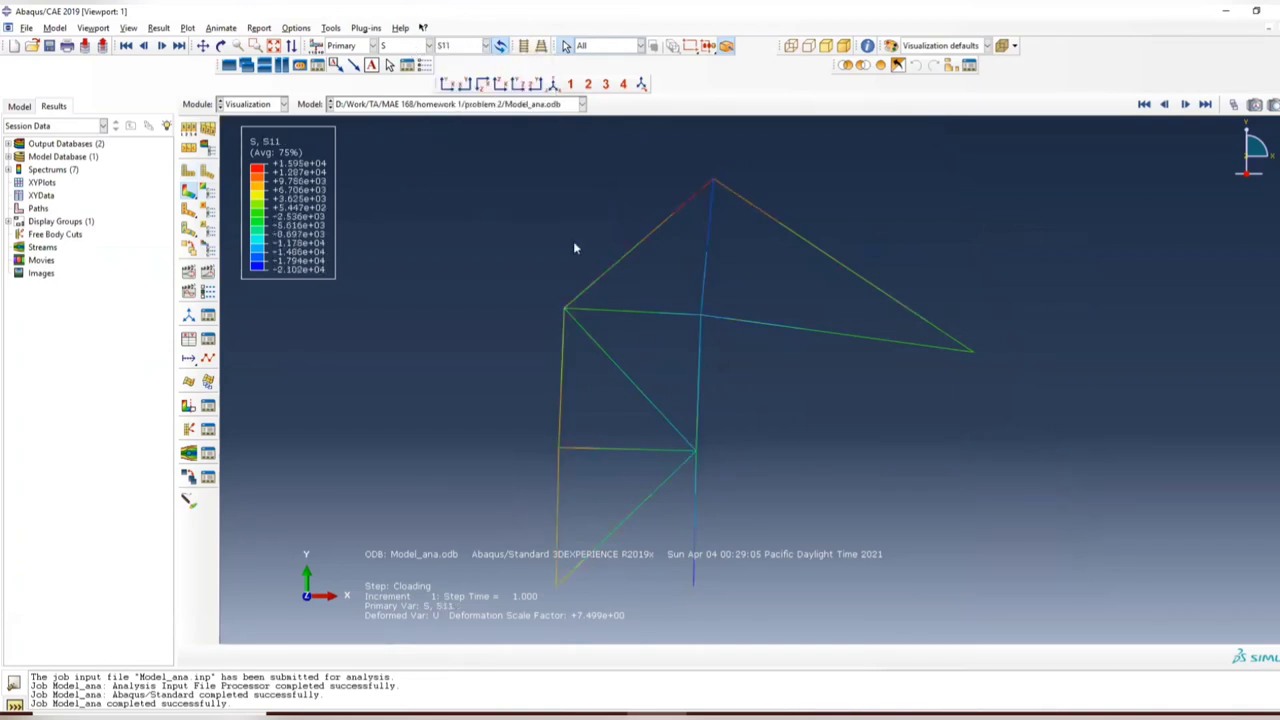
mouse_move(348, 122)
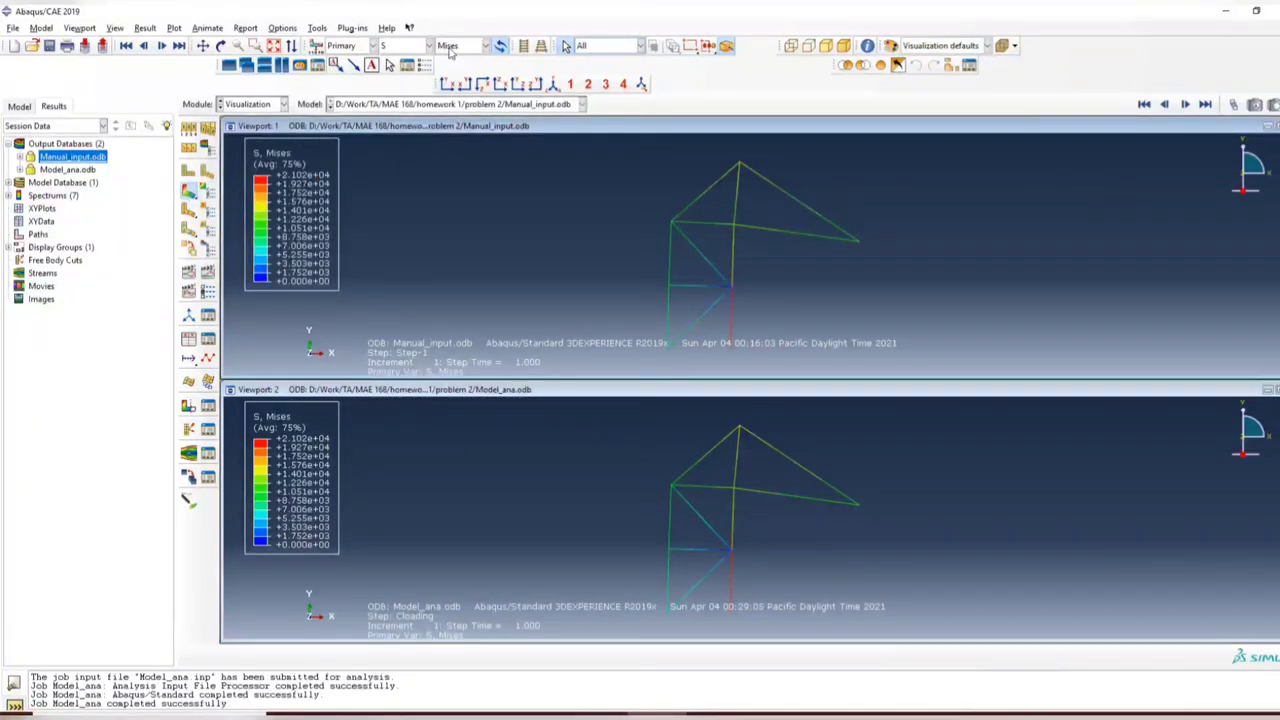
Set the primary contour variable to S11 stress for both the Manual_input and Model_ana views.
click(488, 44)
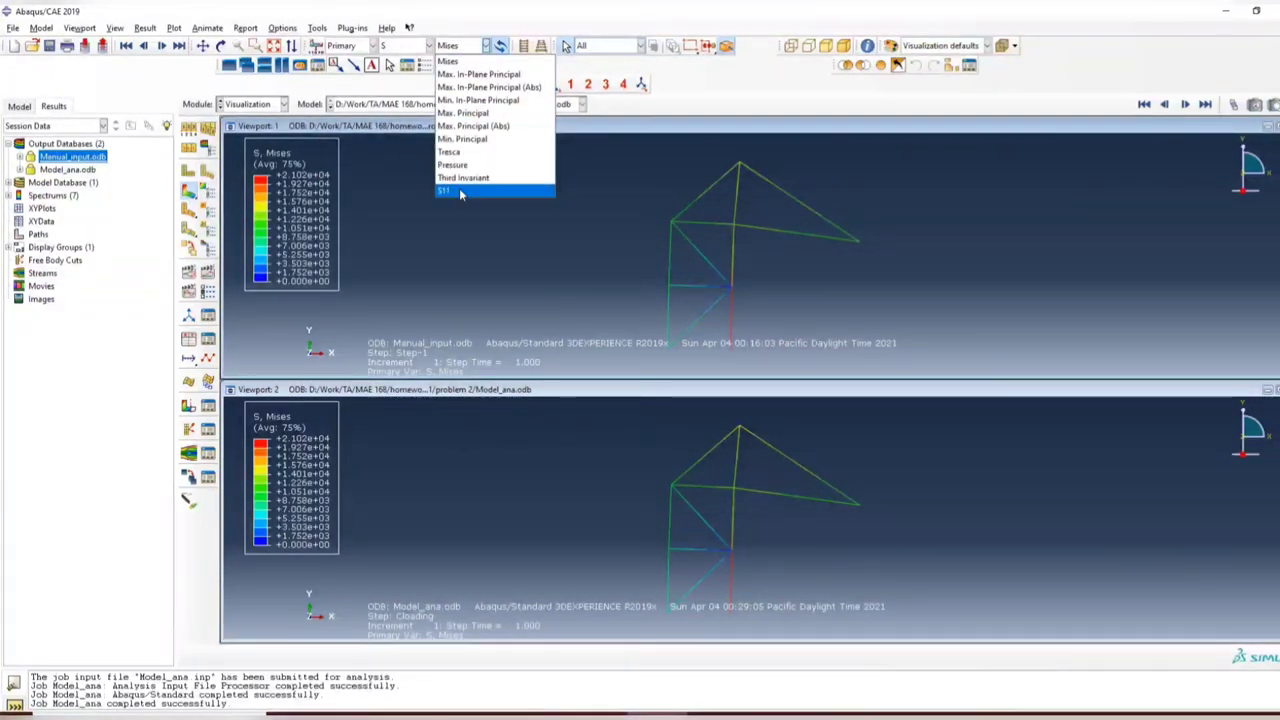
click(444, 192)
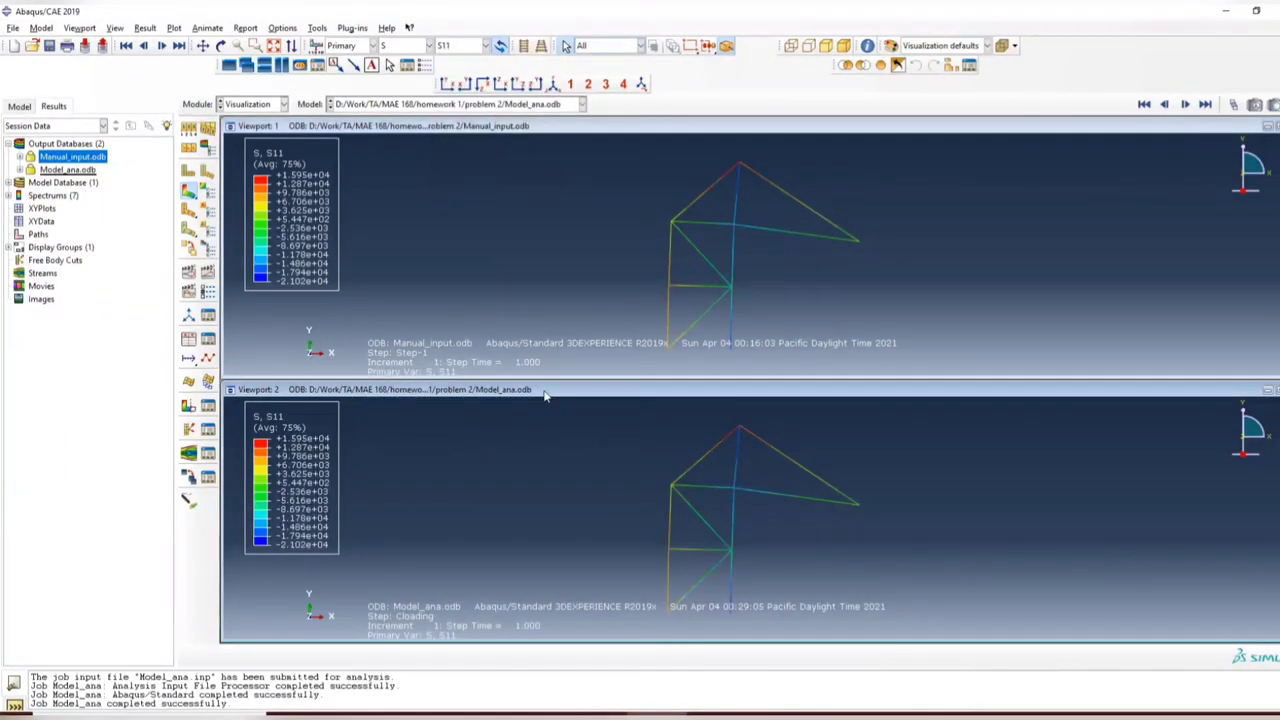
mouse_move(284, 376)
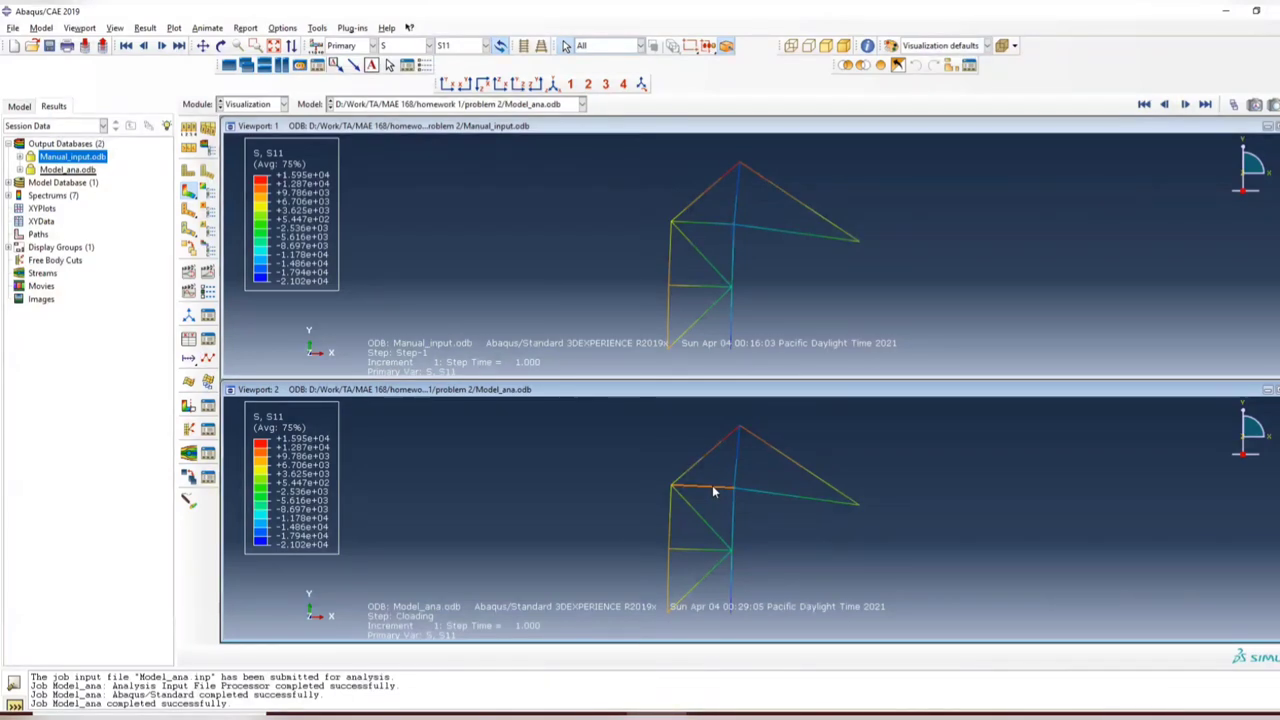
click(316, 28)
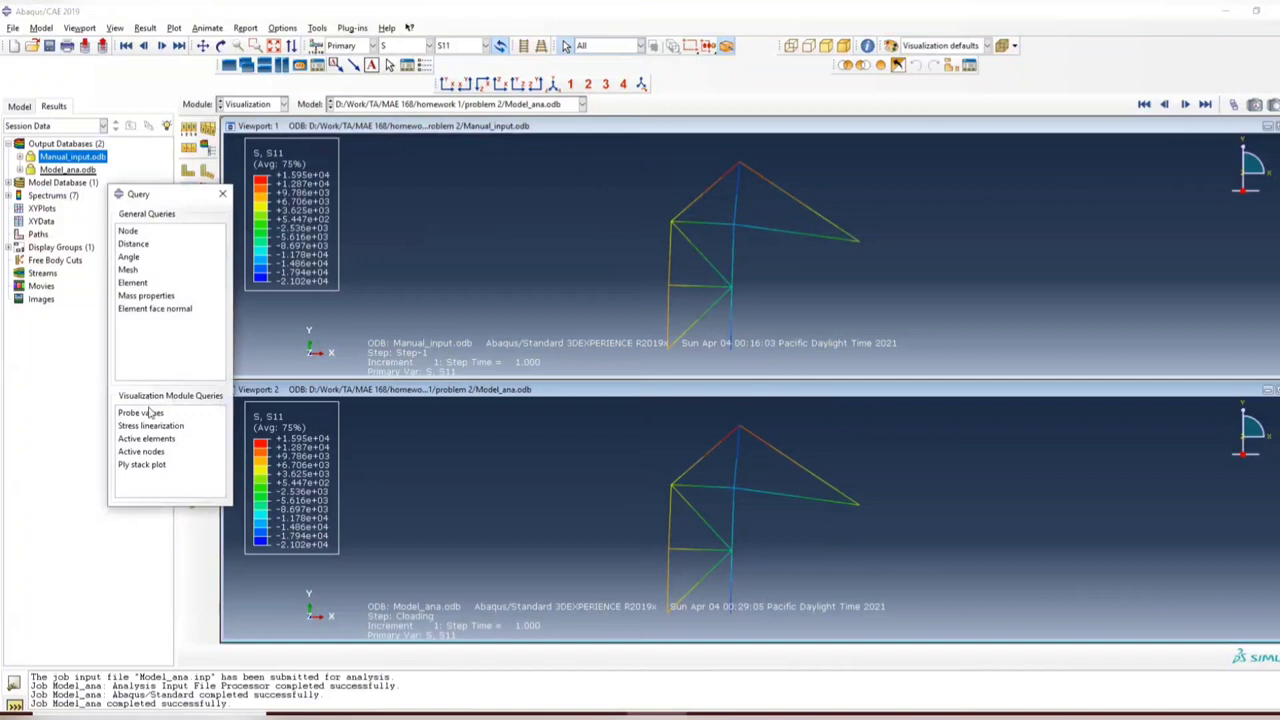
Probe S11 values on the Model_ana truss elements, reading about -9224 and 15947.
click(140, 412)
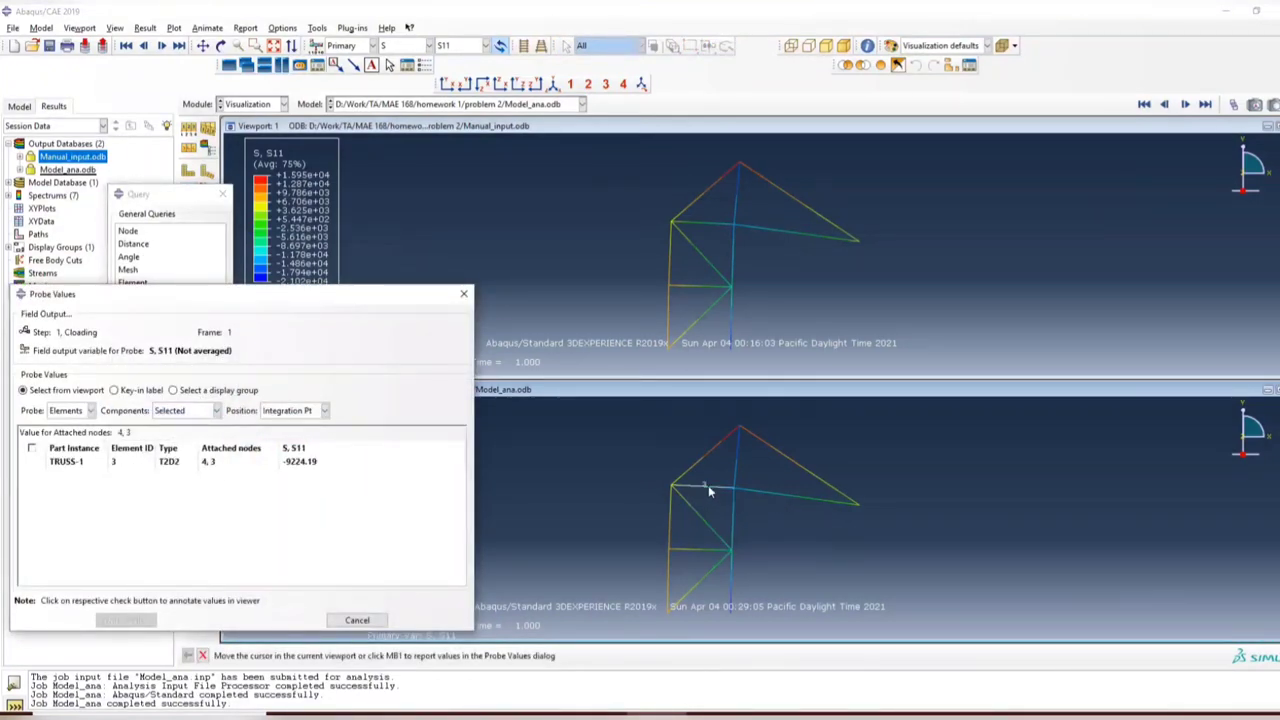
click(712, 460)
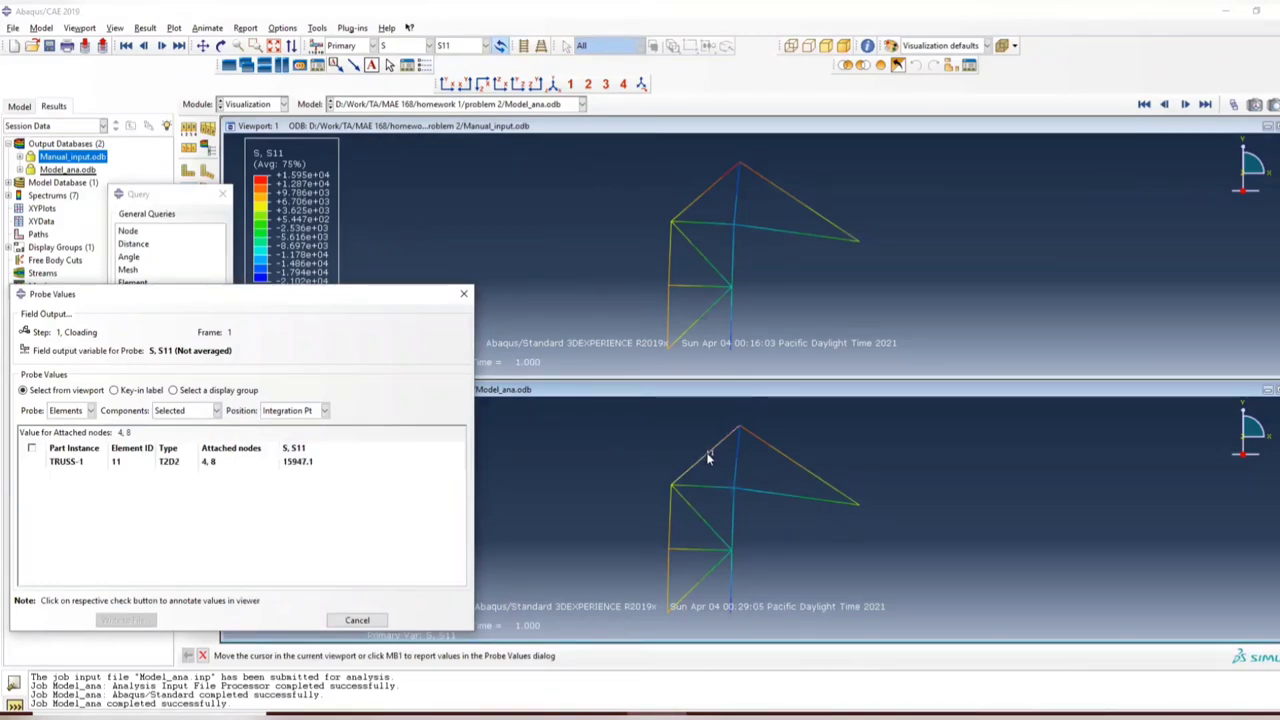